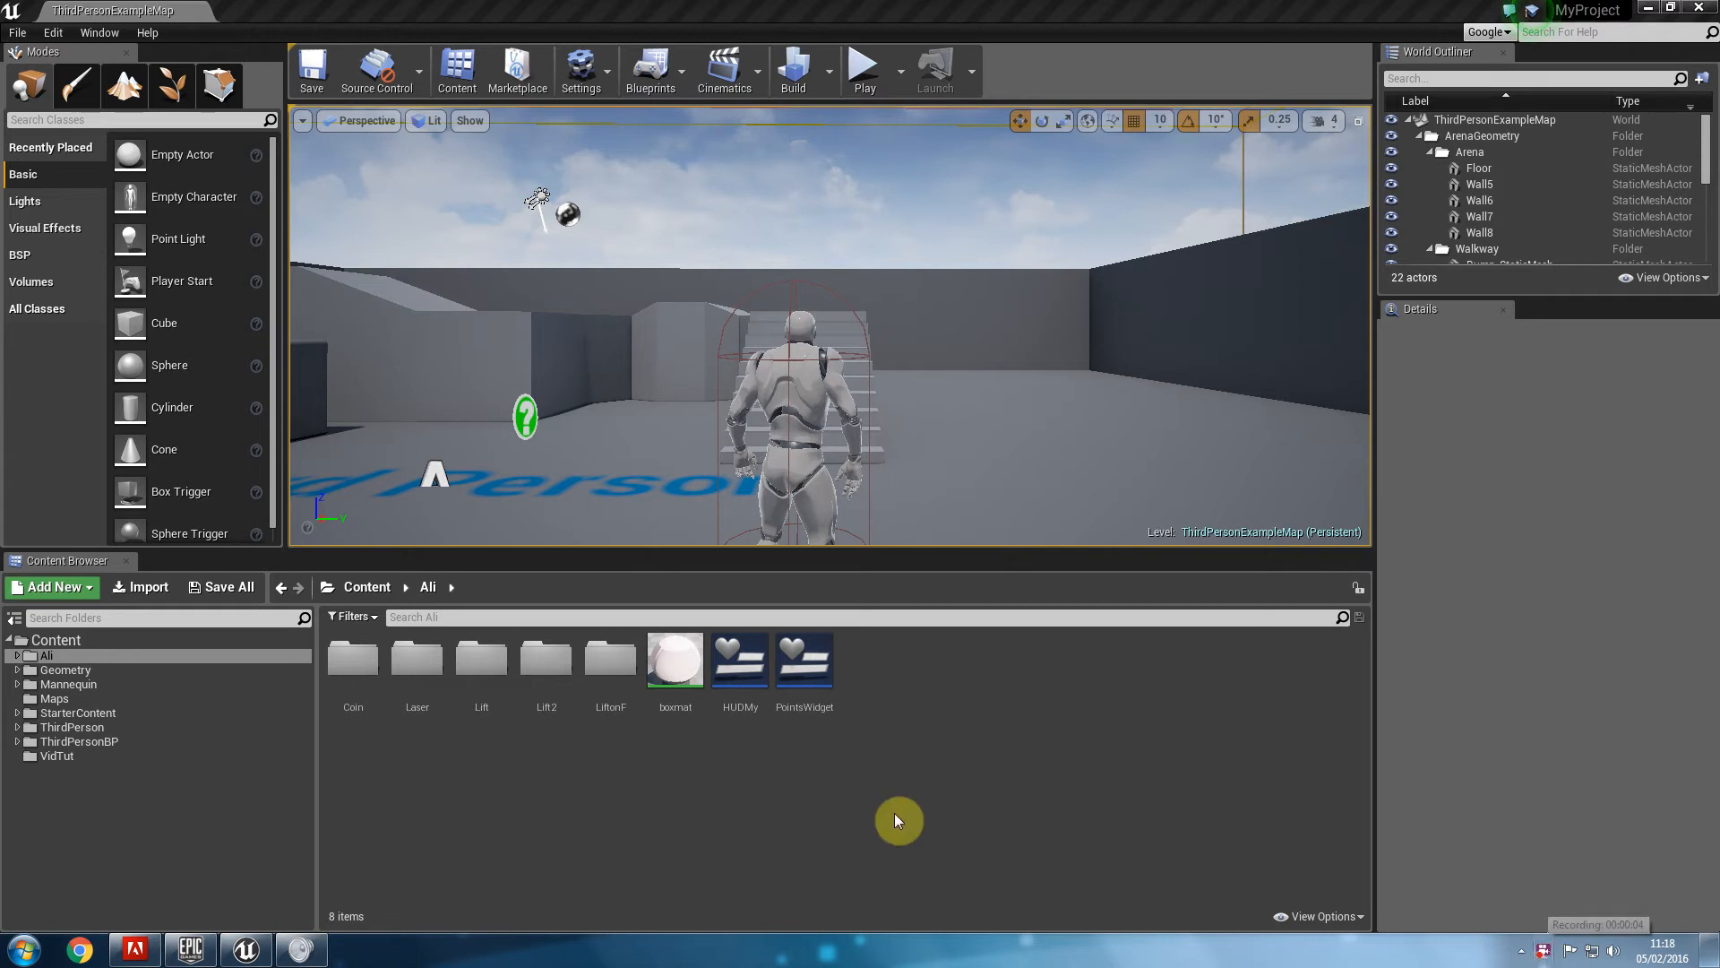
mouse_move(604, 593)
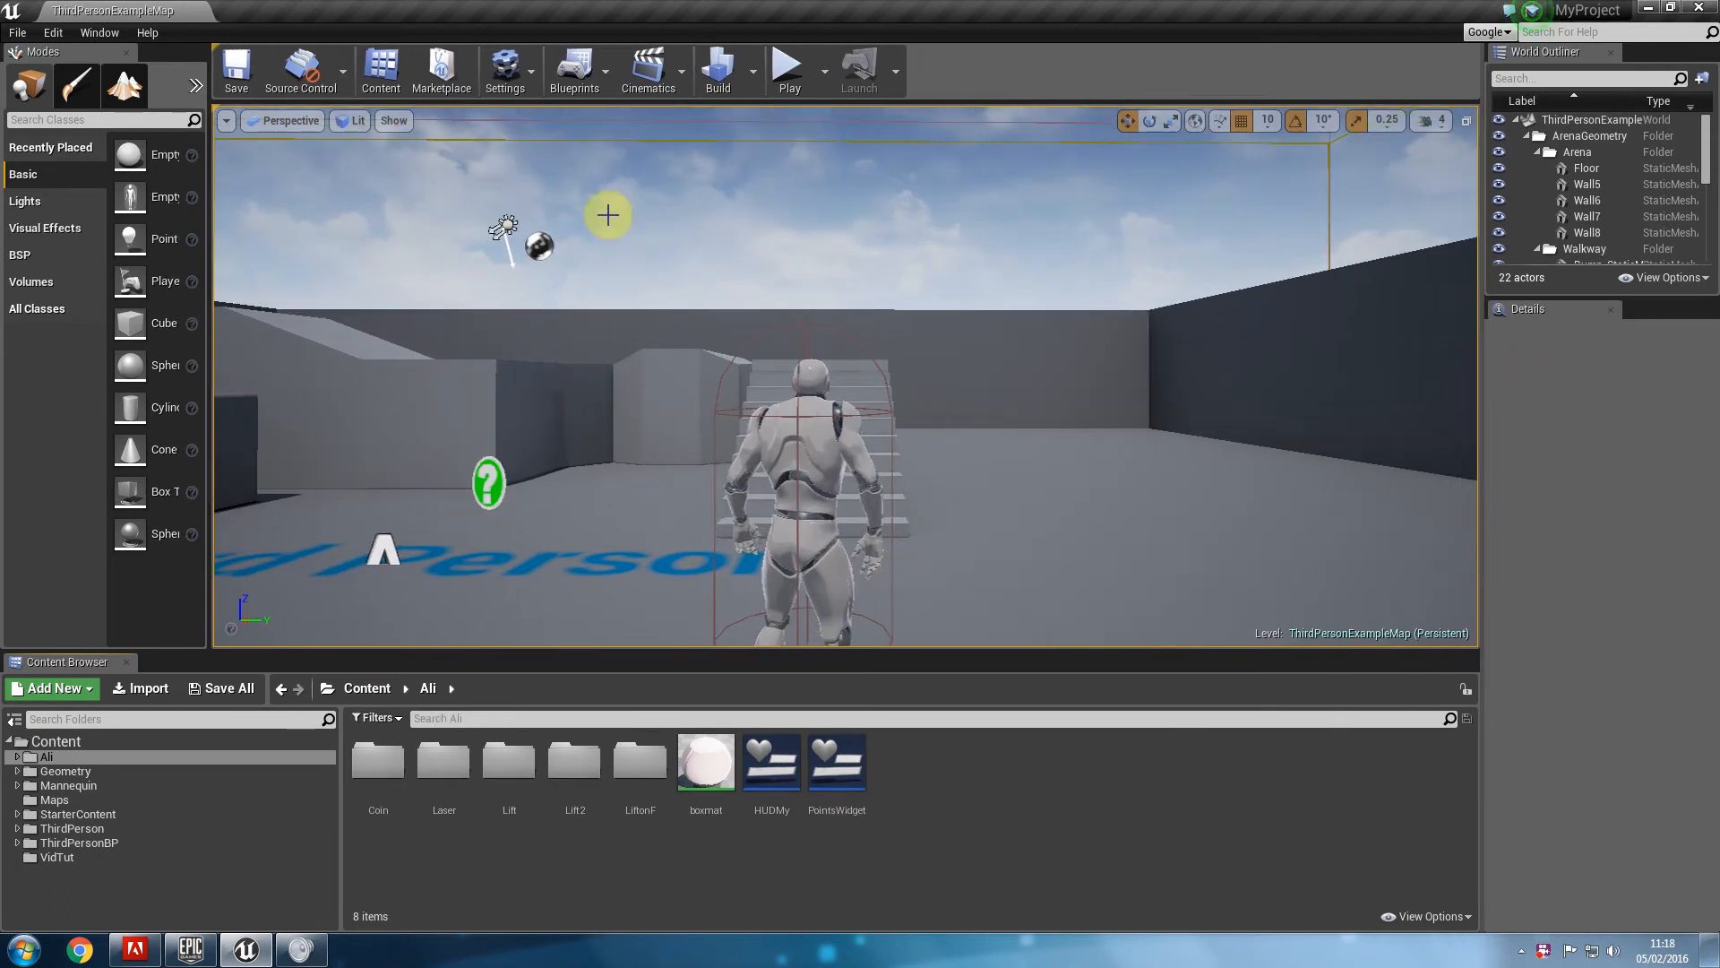
Launch Play In Editor to preview the HUD with high score 22, score 0 and countdown.
click(789, 68)
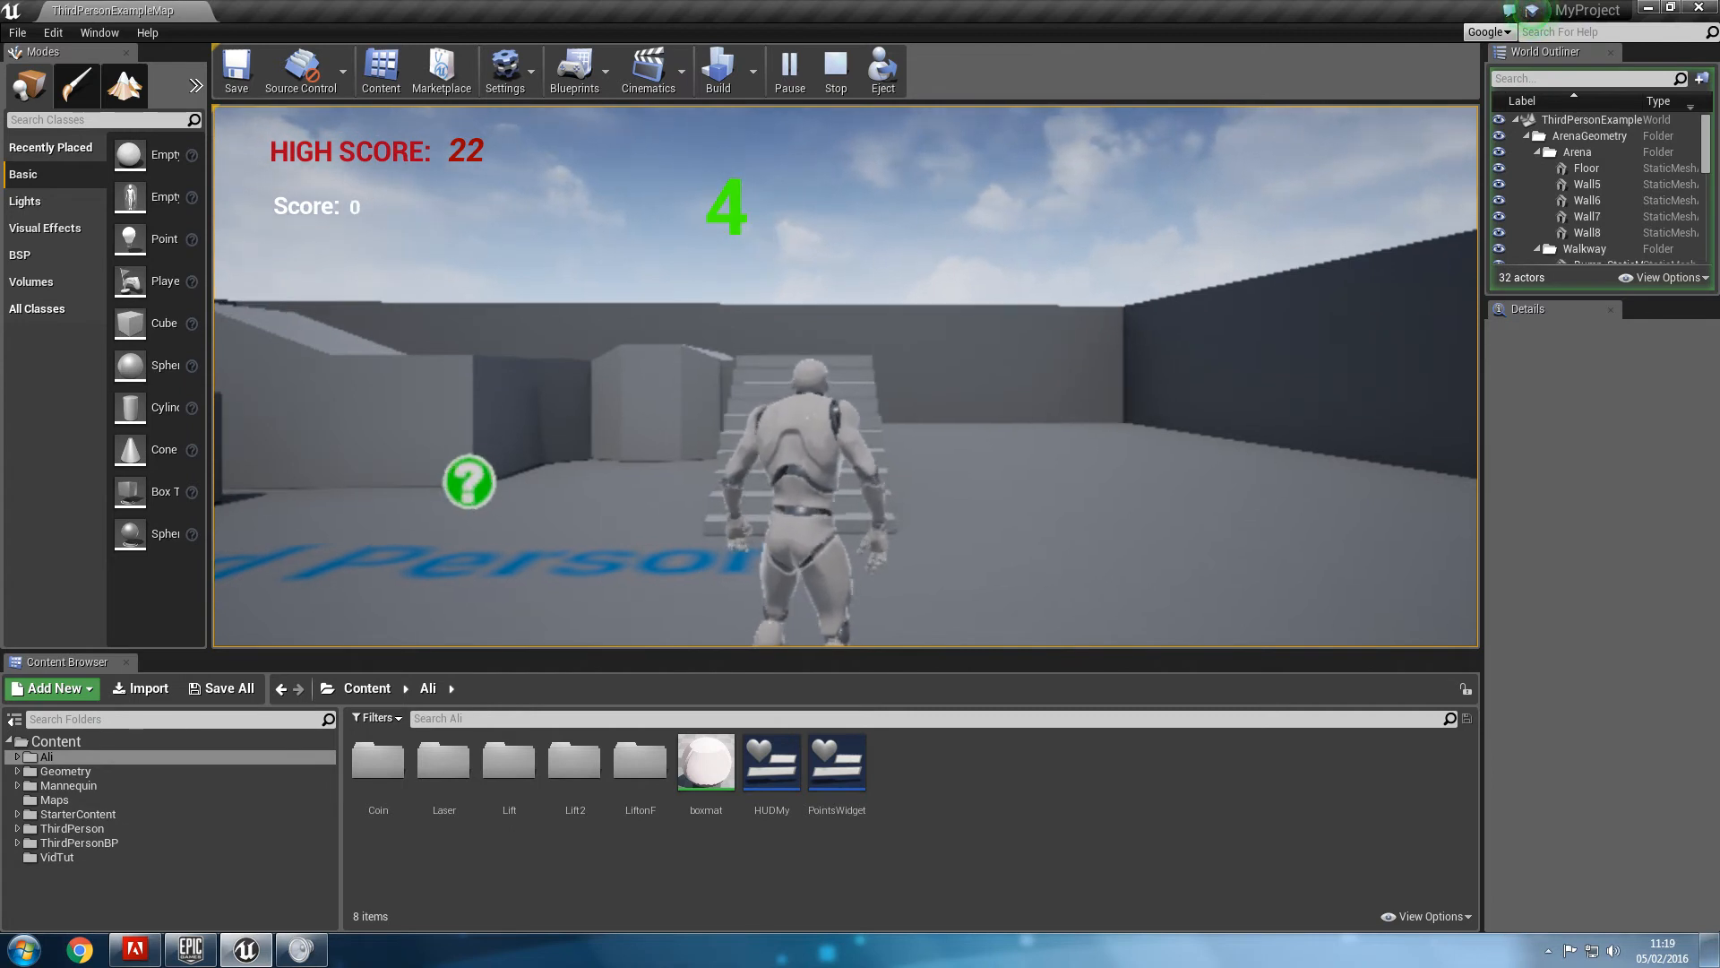
Stop the game and force-delete the still-referenced PointsWidget asset.
click(835, 68)
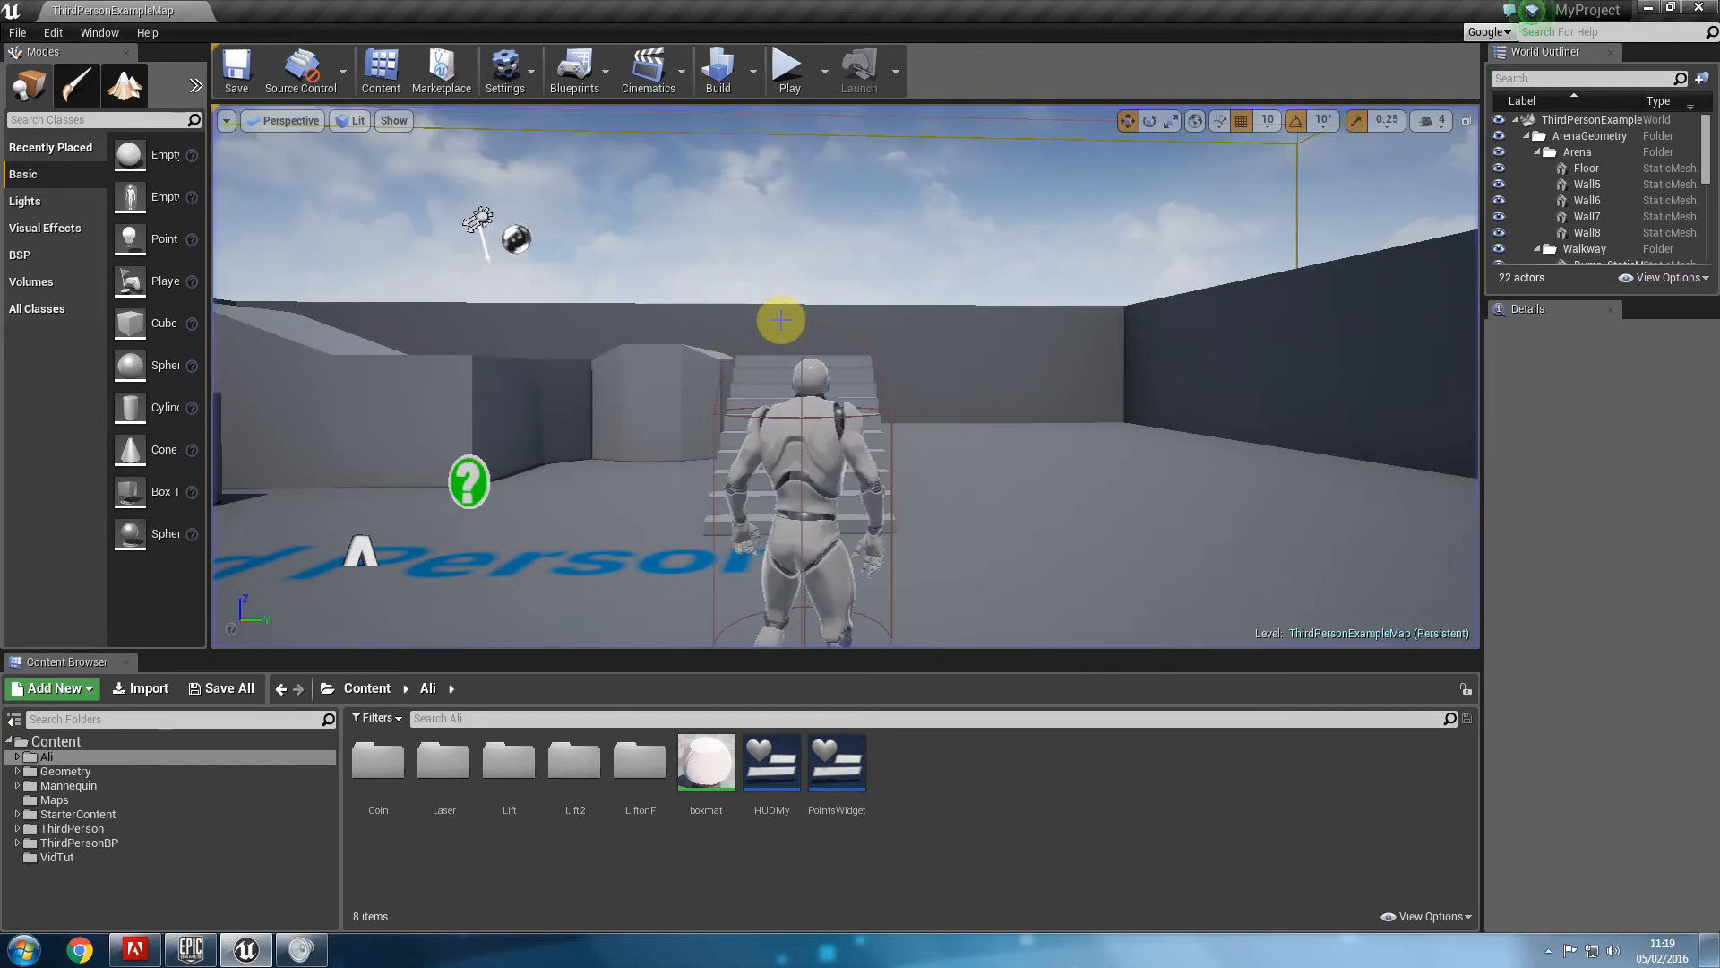
mouse_move(847, 392)
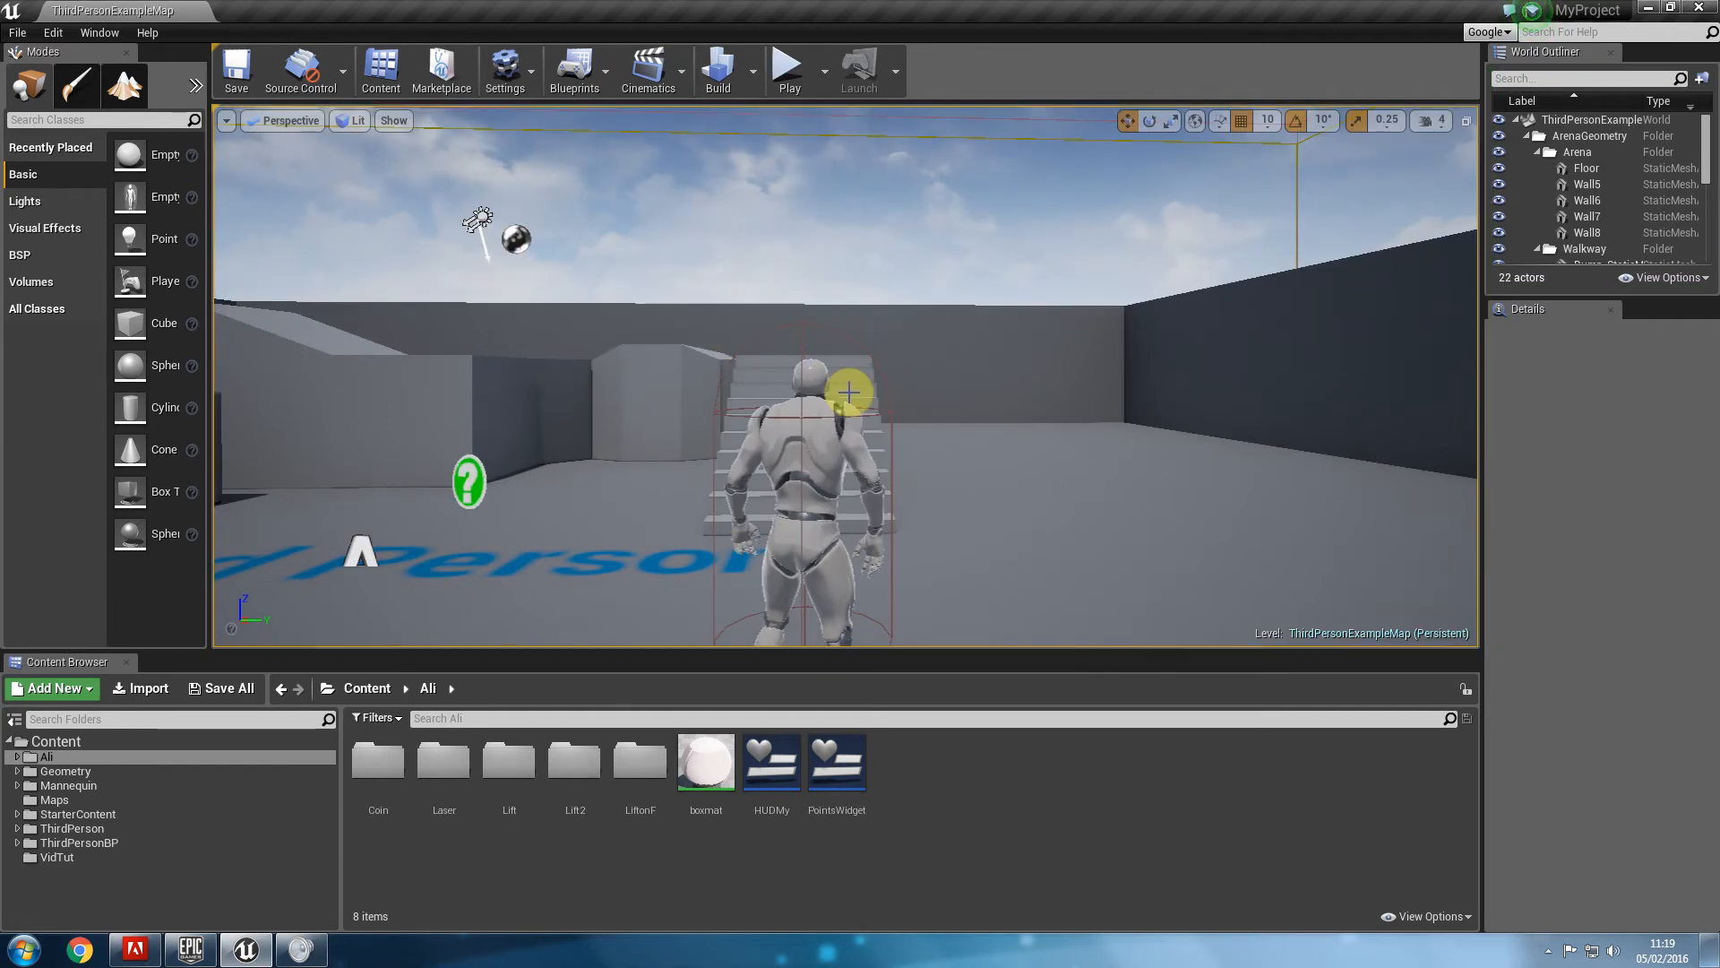
click(836, 759)
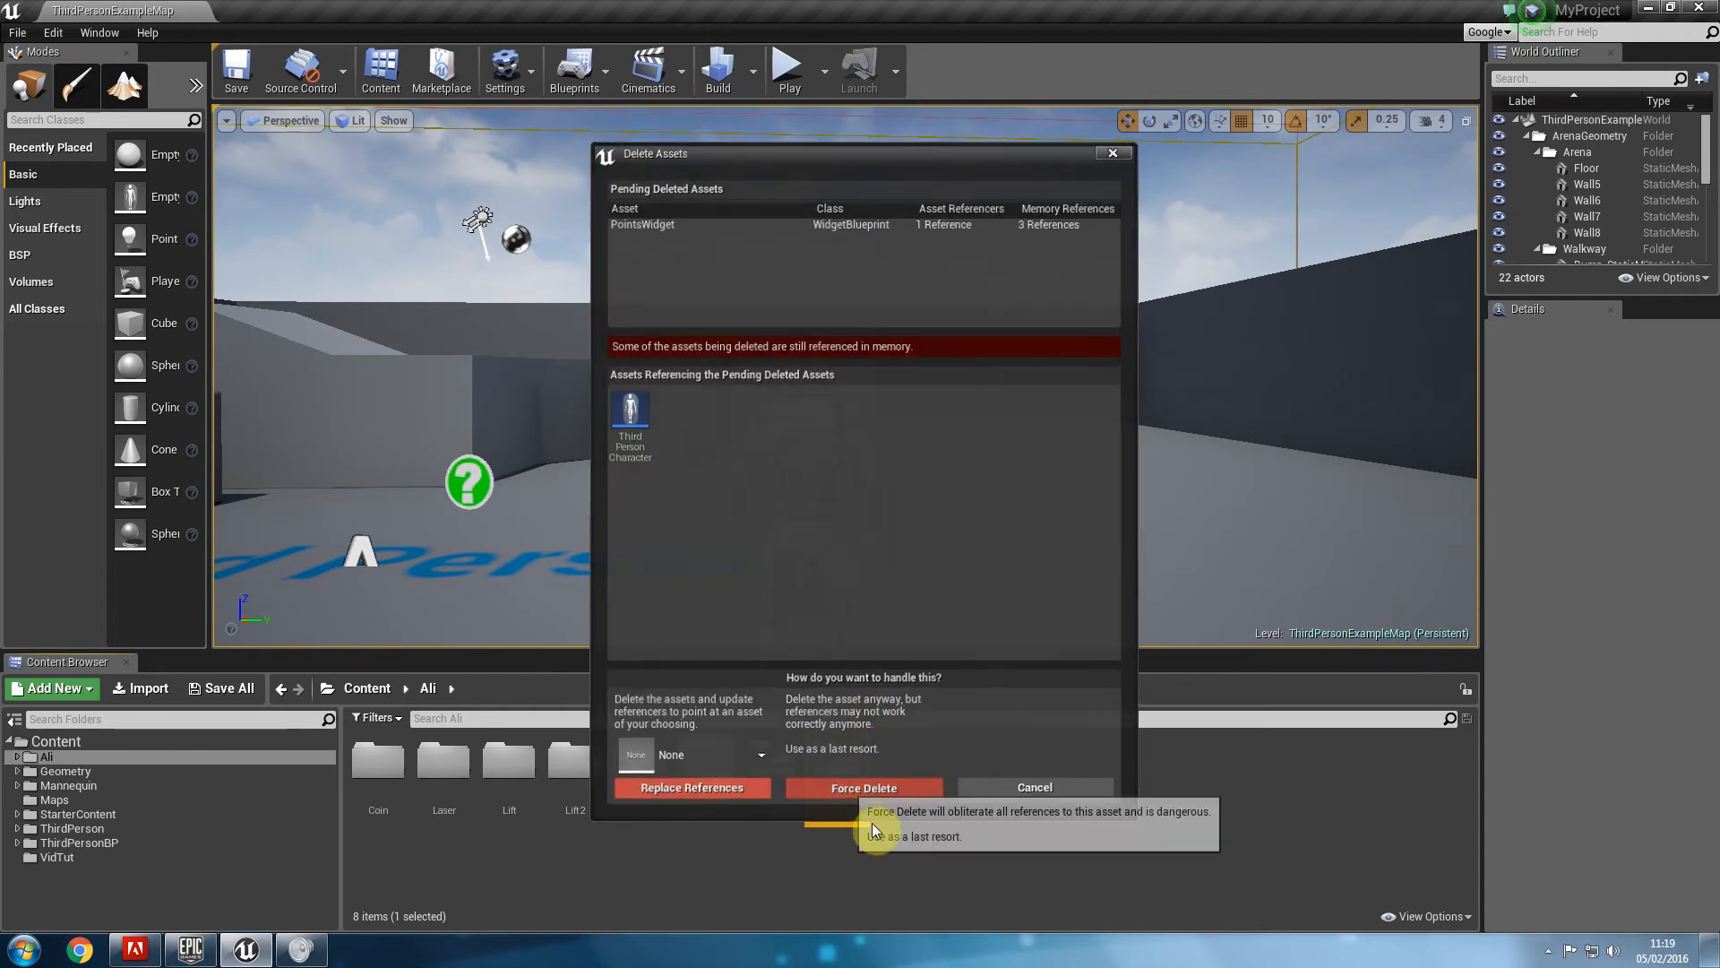
click(864, 789)
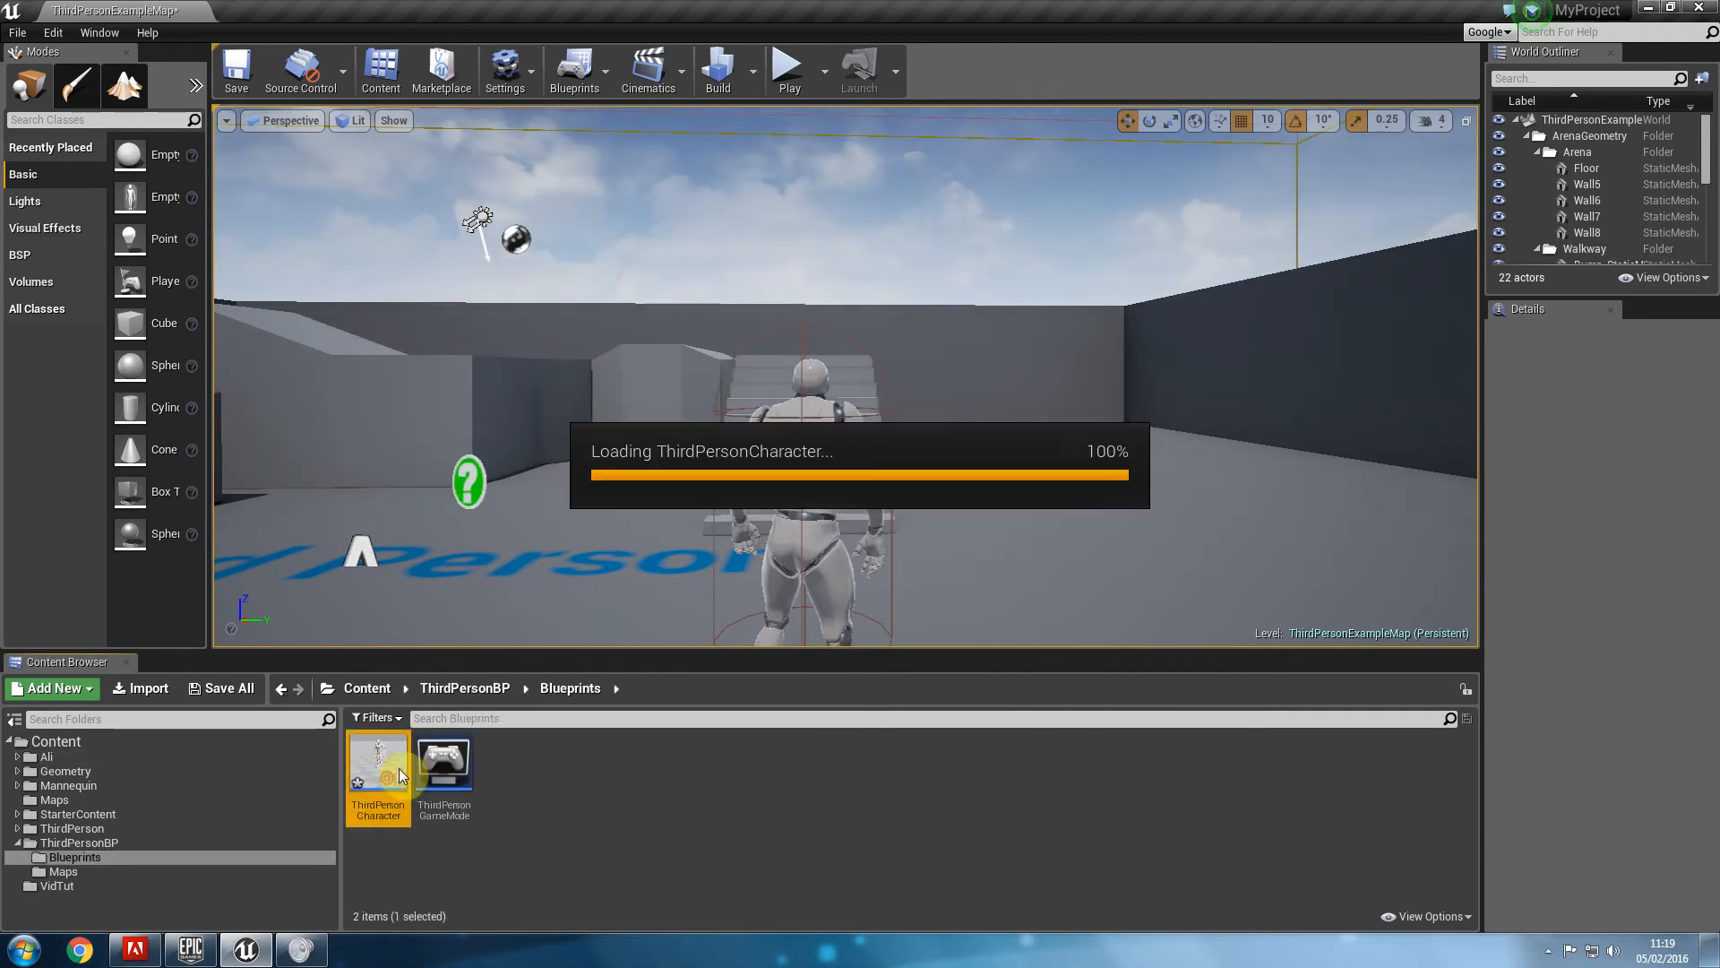
Bring up the ThirdPersonCharacter blueprint and clear its event graph of nodes.
double_click(378, 769)
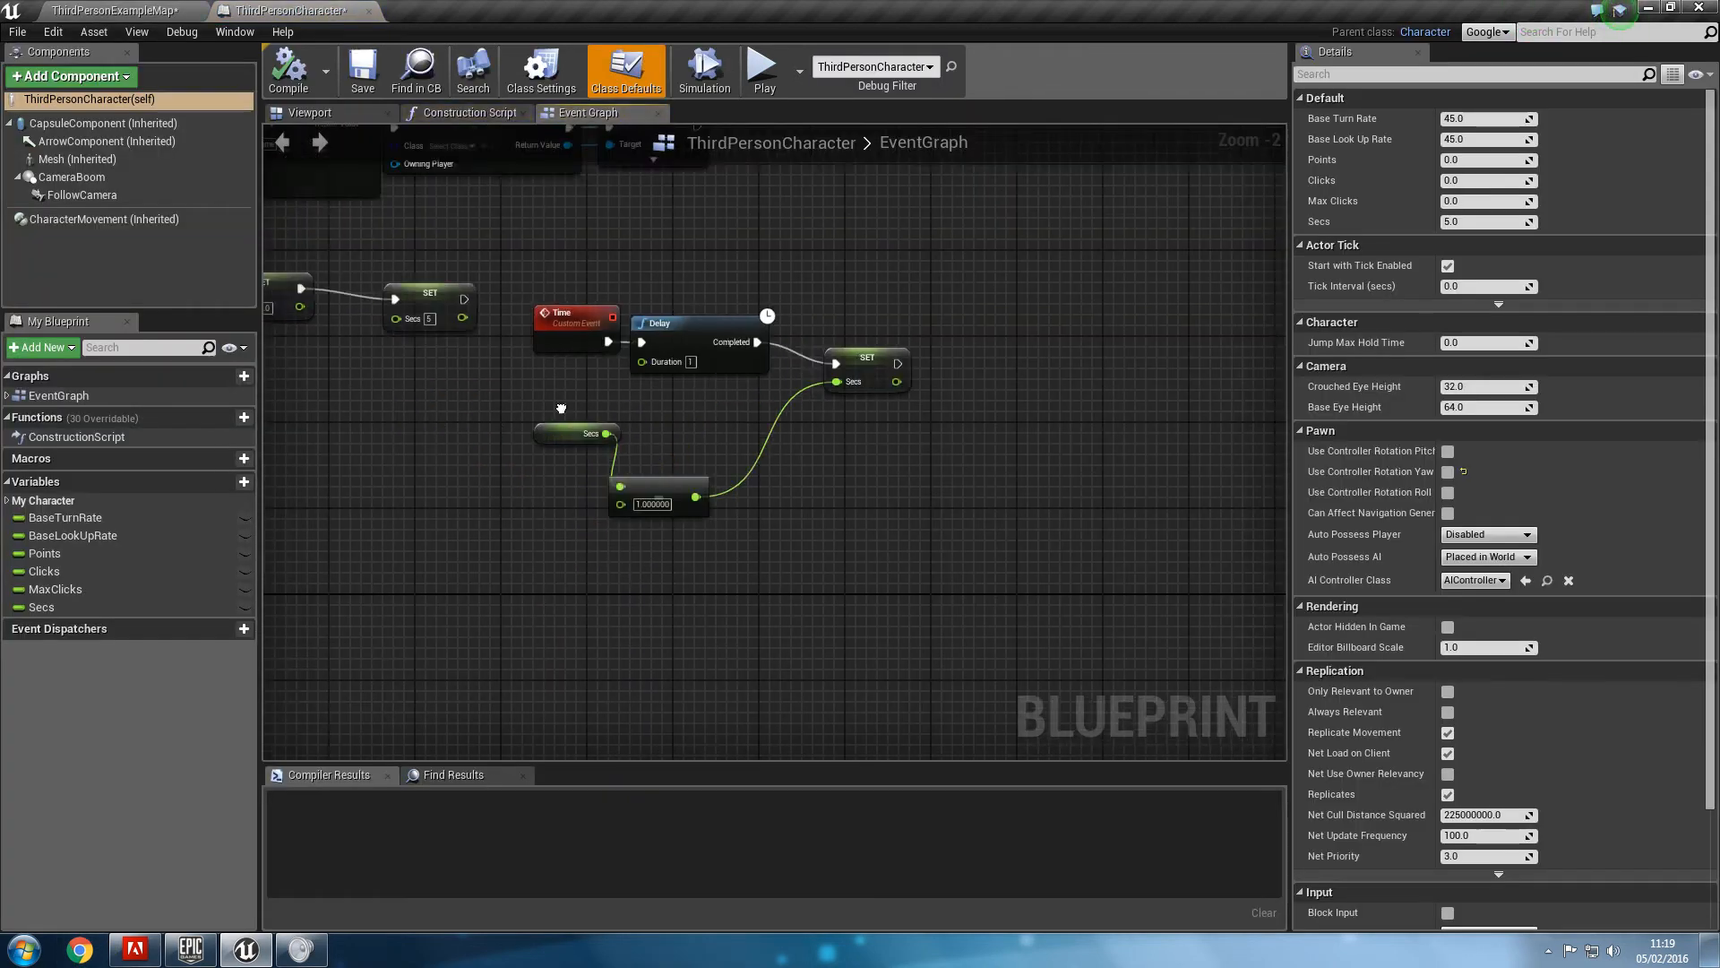
scroll(down, 3)
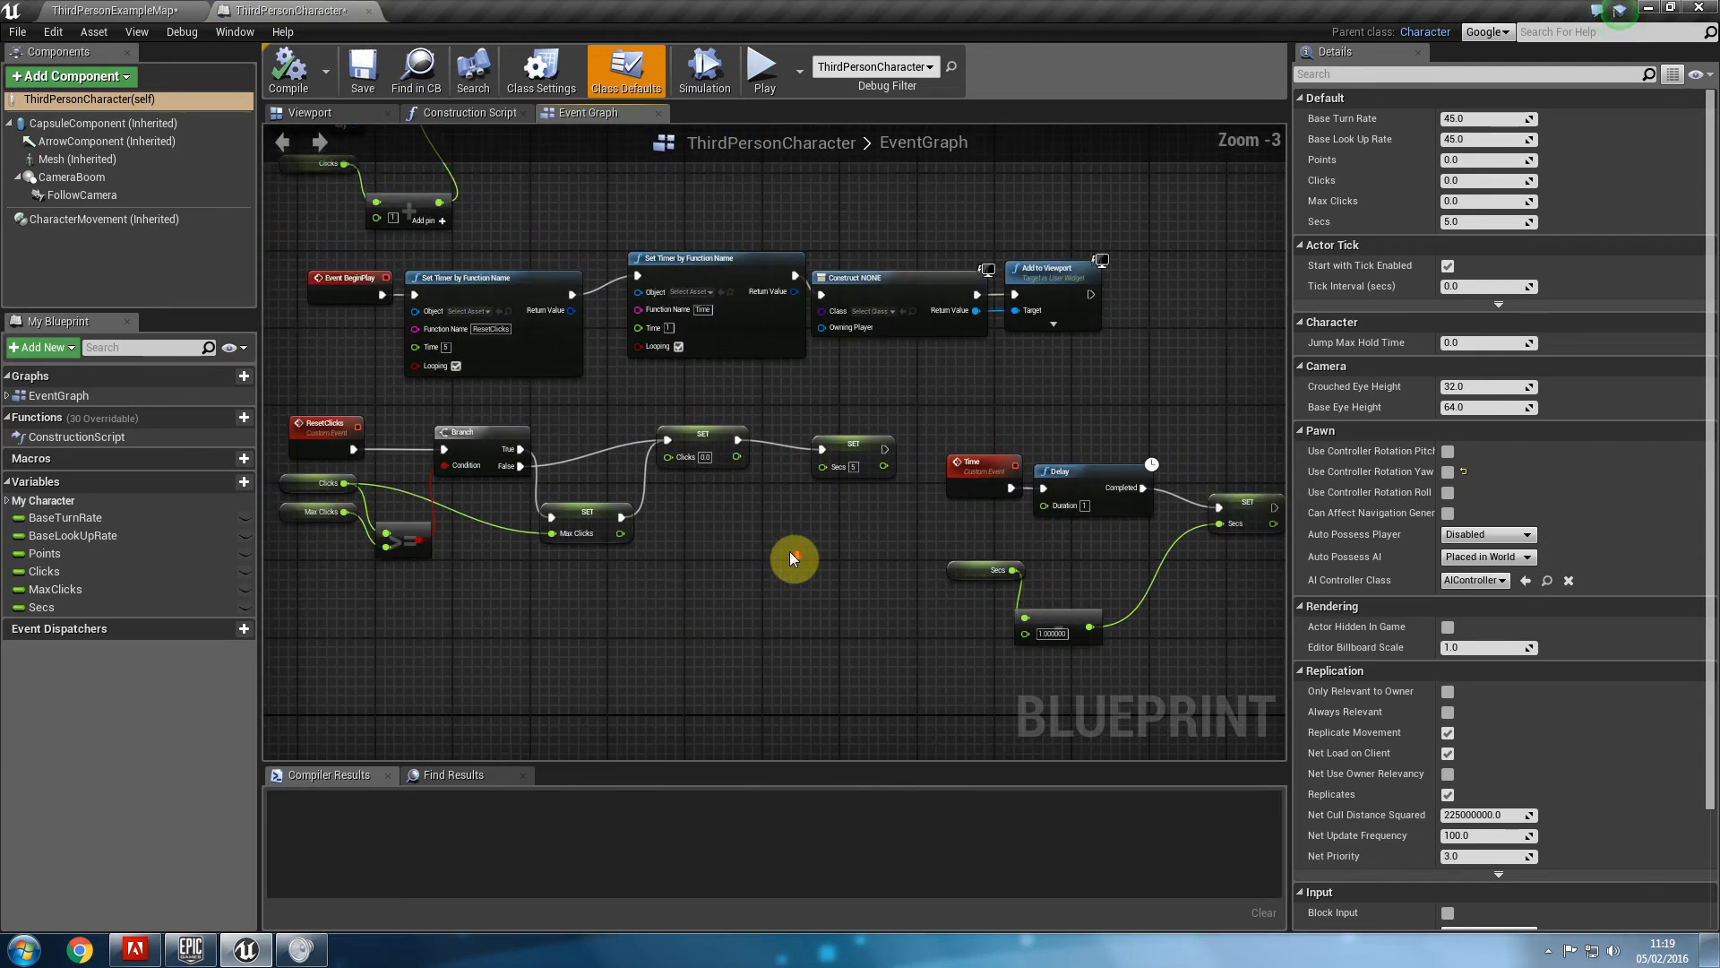
scroll(down, 3)
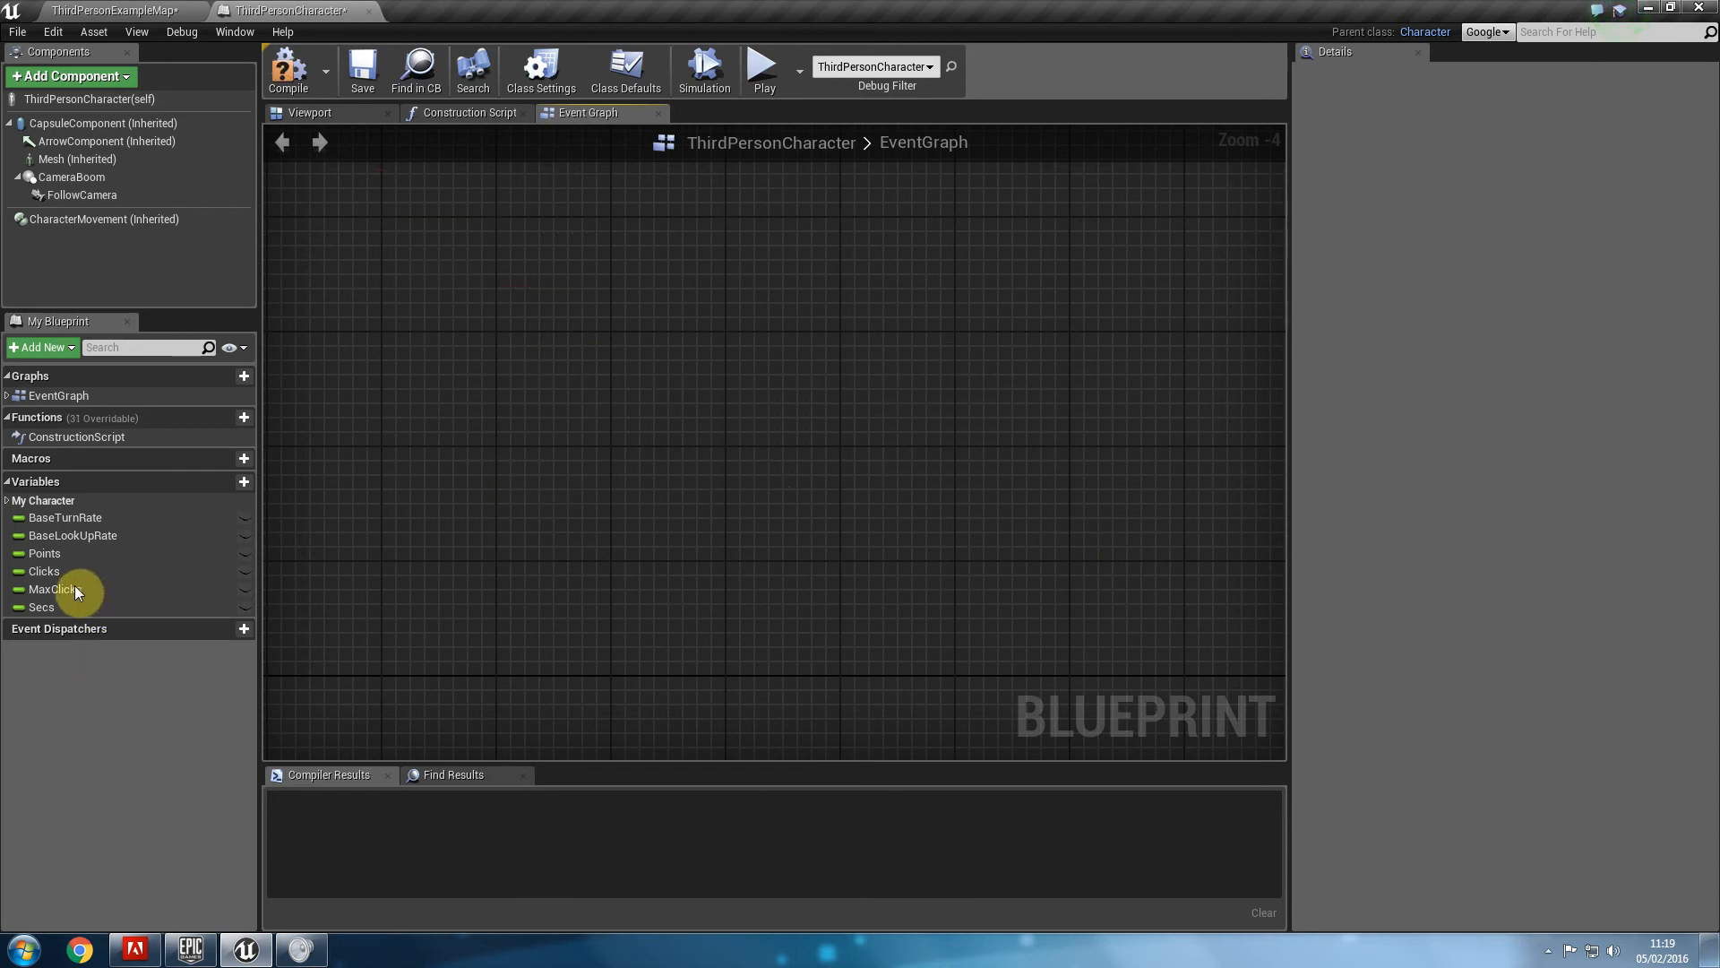
Load the Untitled map from Maps, run a play session and stop it.
click(55, 589)
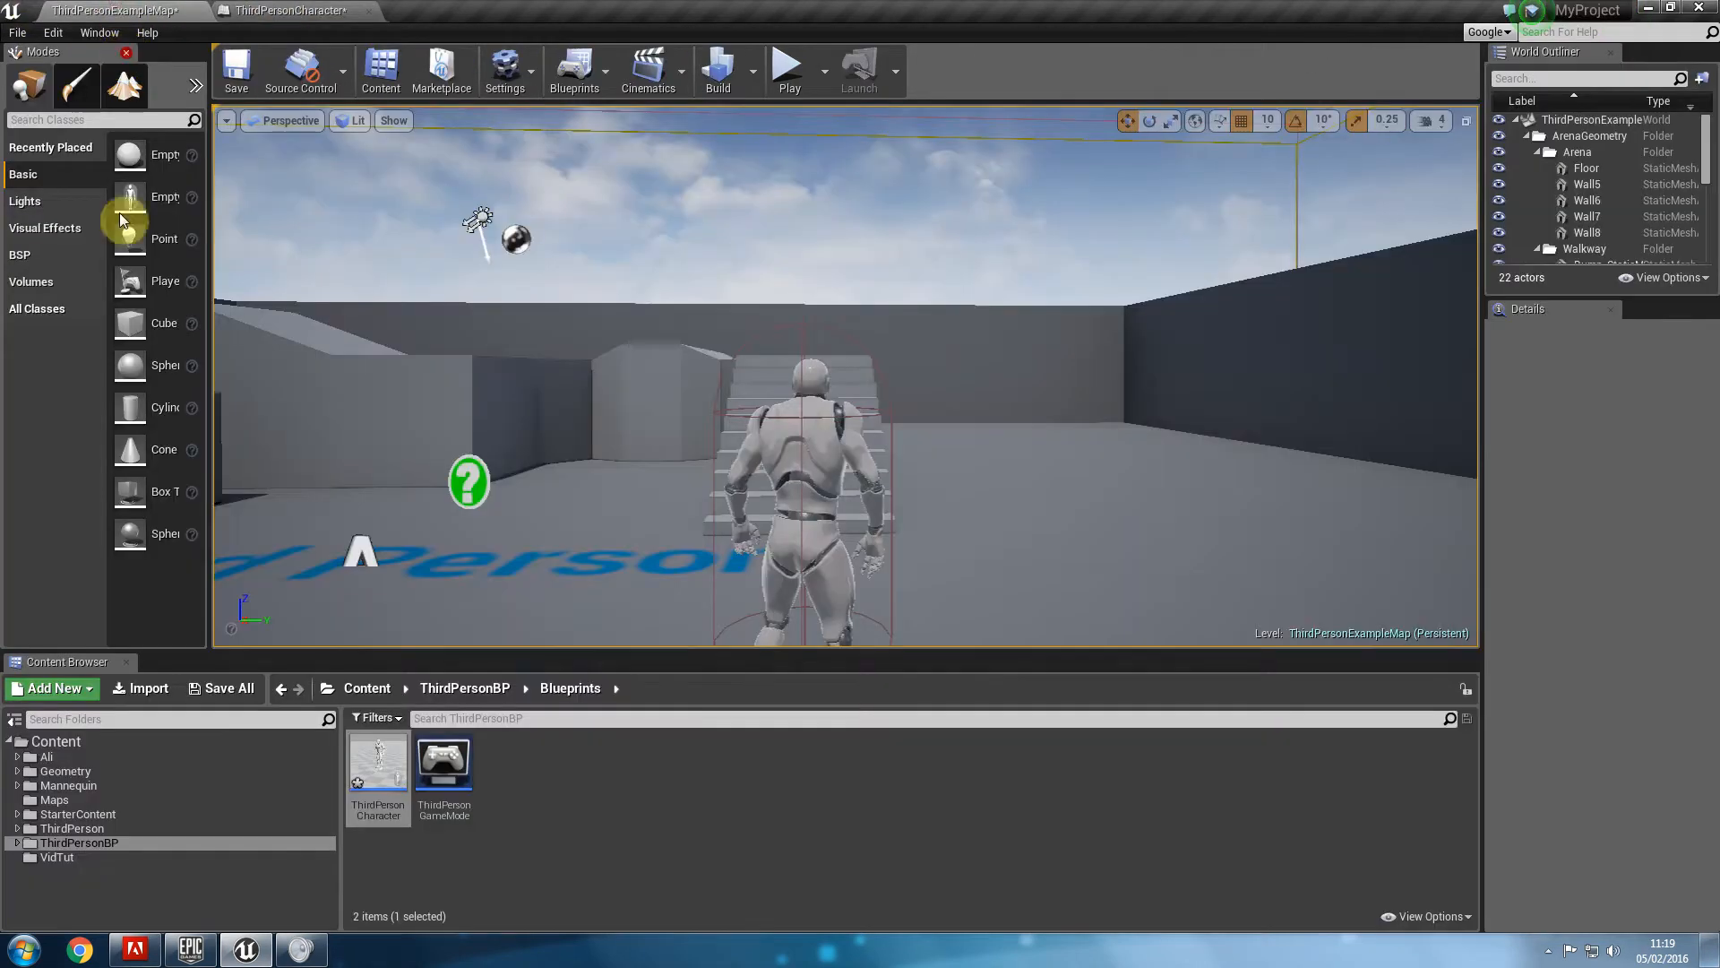
mouse_move(412, 862)
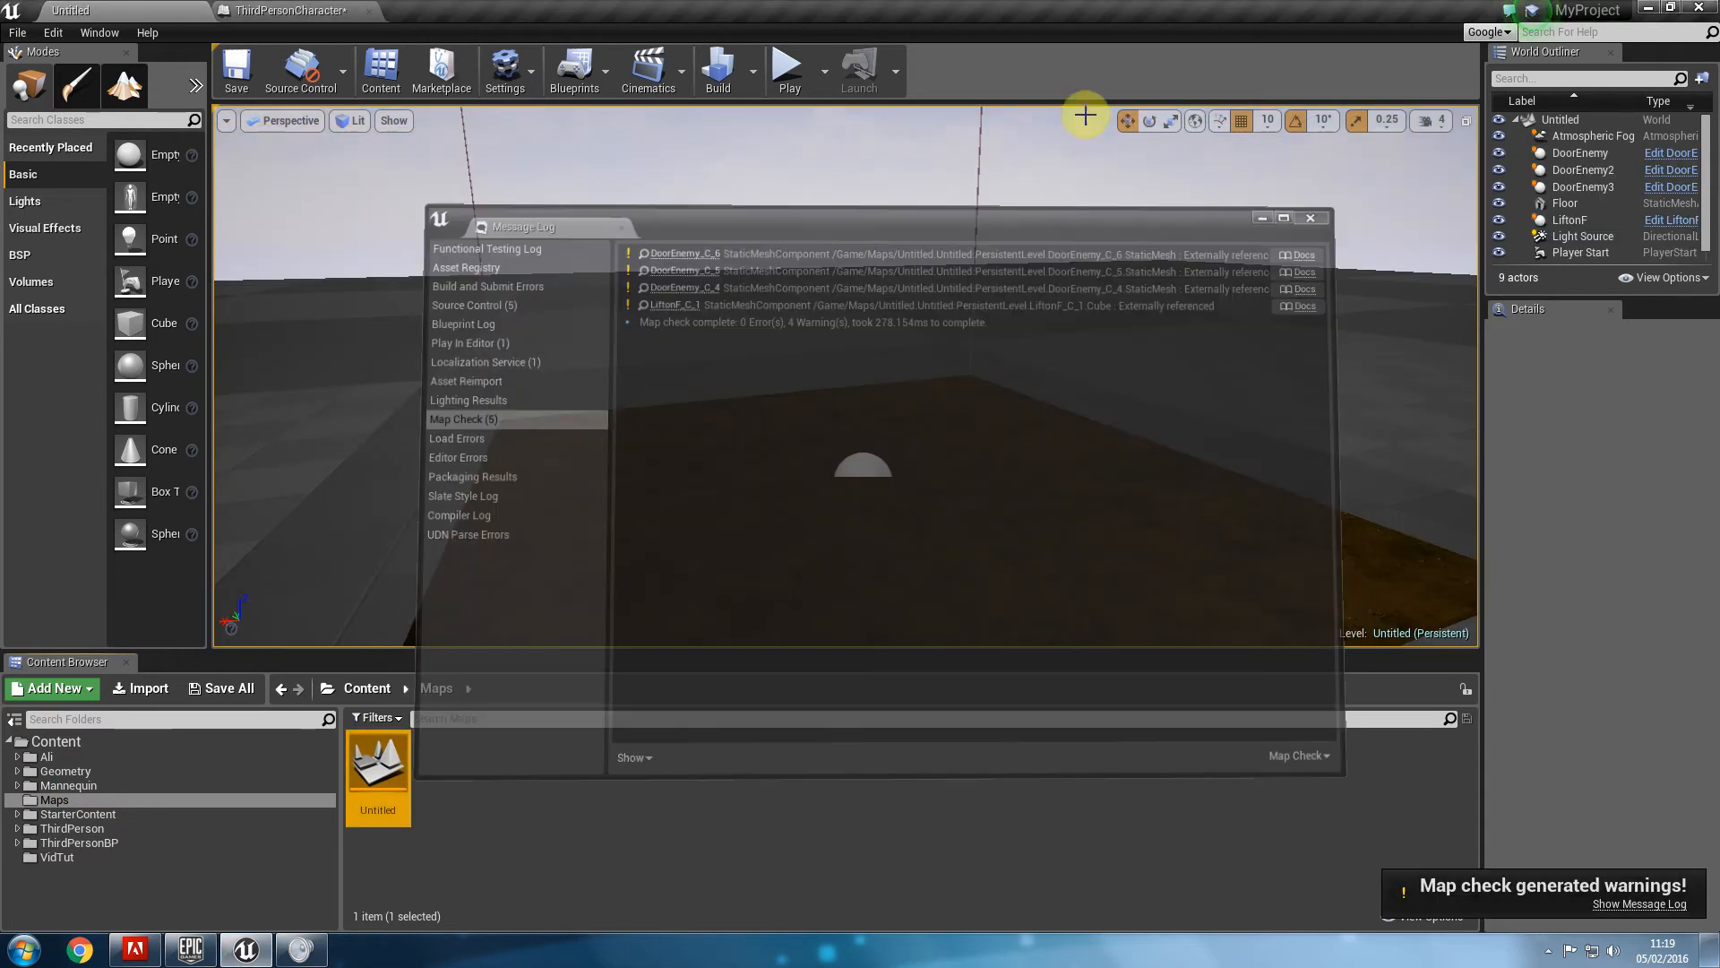
click(789, 68)
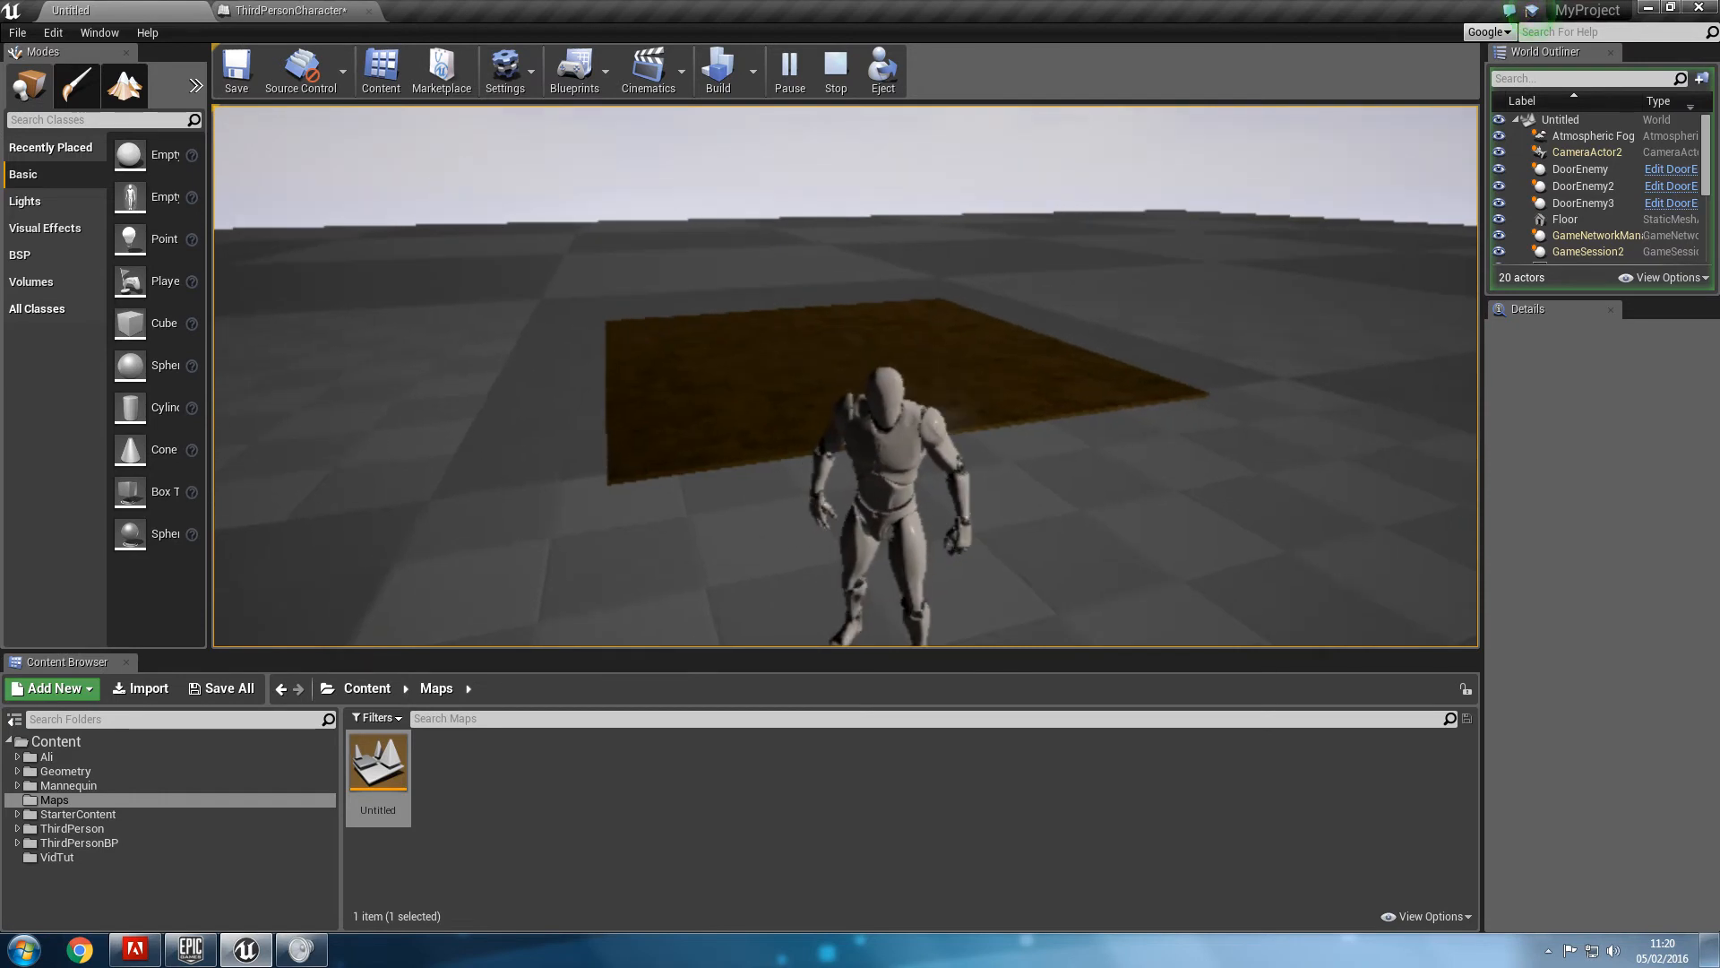
click(833, 70)
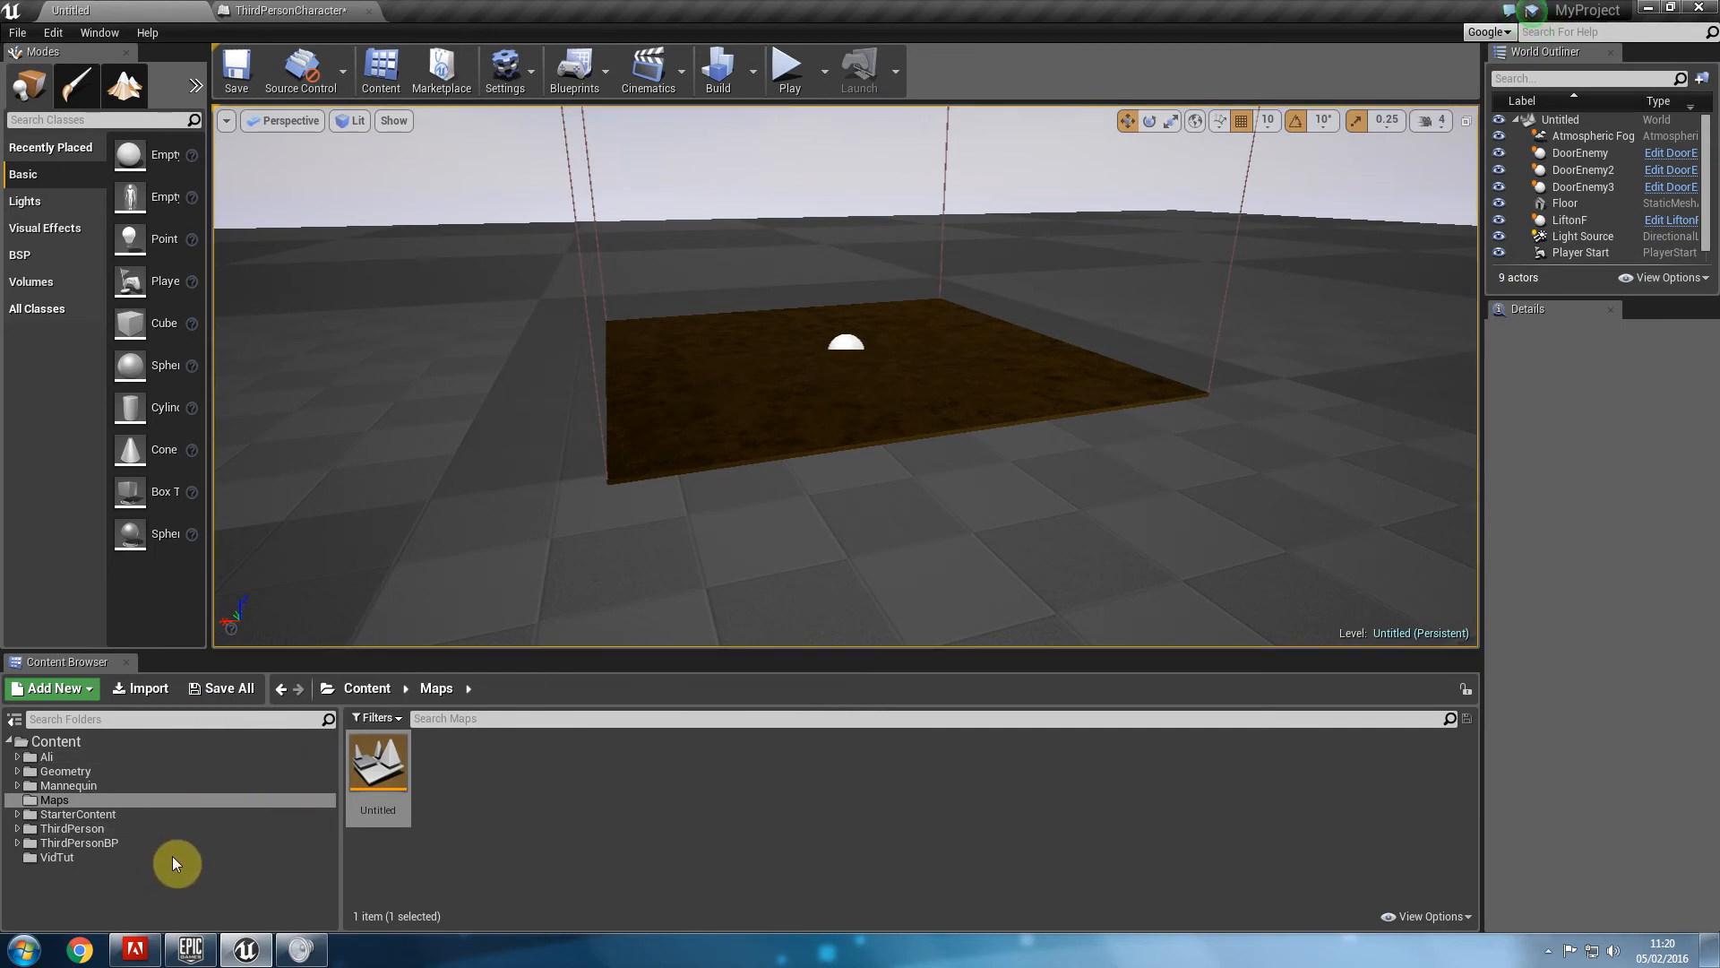
Reopen ThirdPersonCharacter from ThirdPersonBP > Blueprints, glance at the viewport, return to the Event Graph.
click(79, 842)
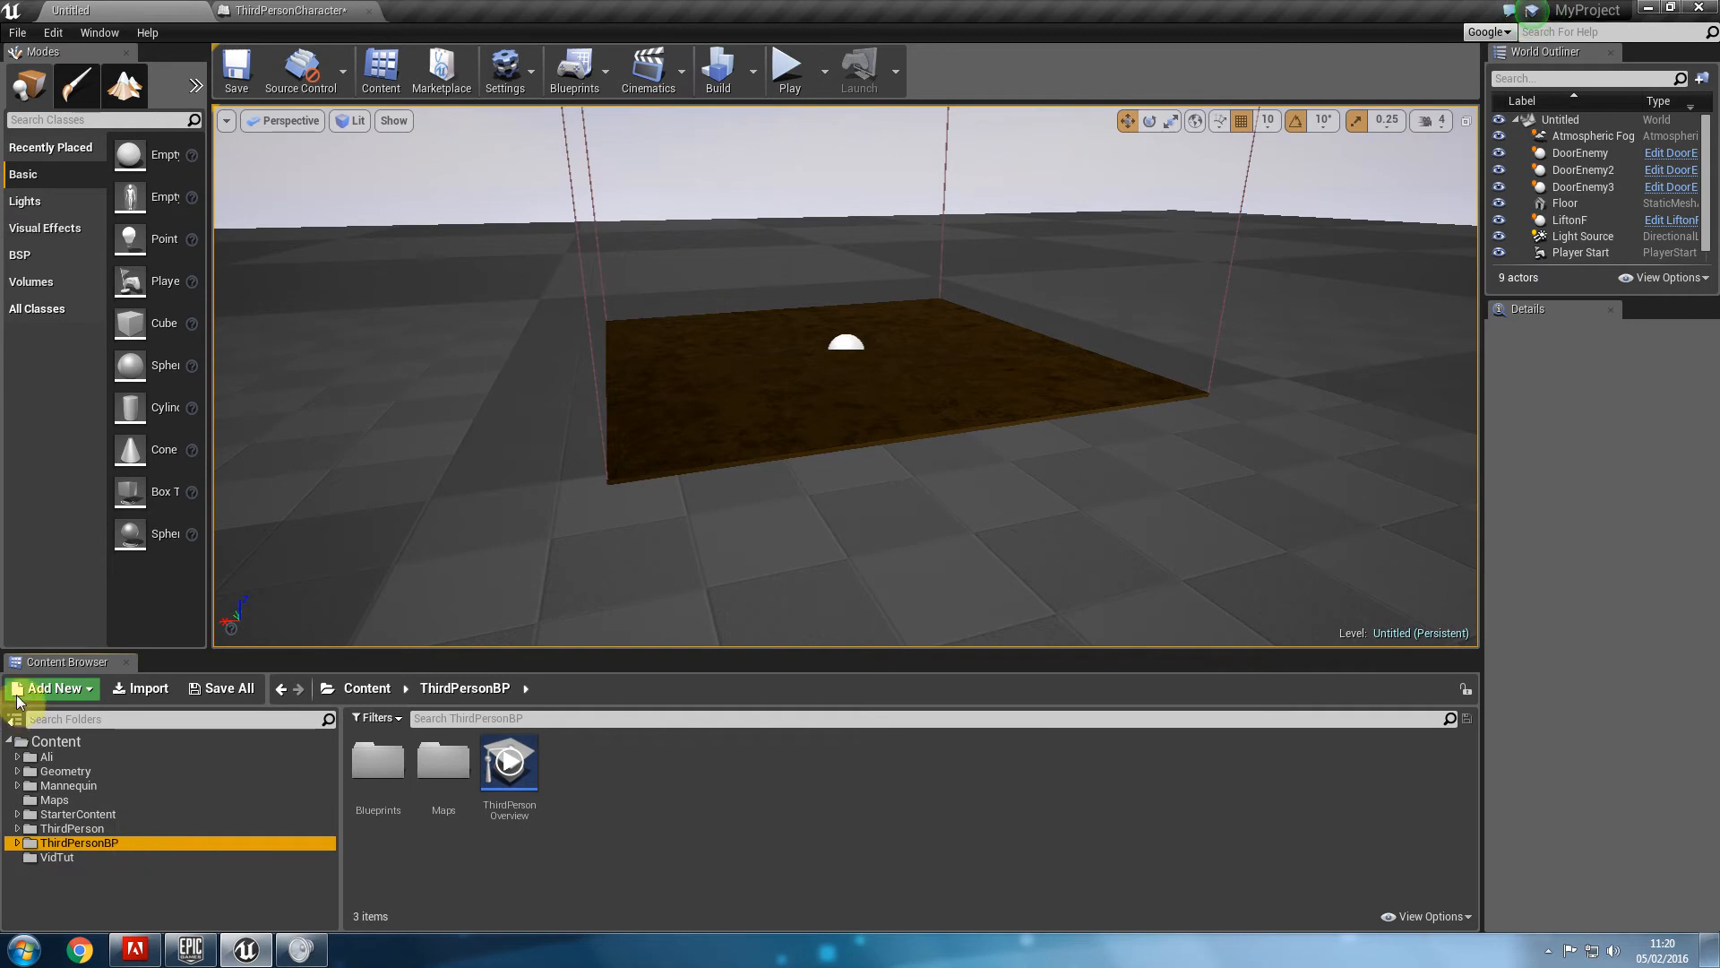
mouse_move(16, 731)
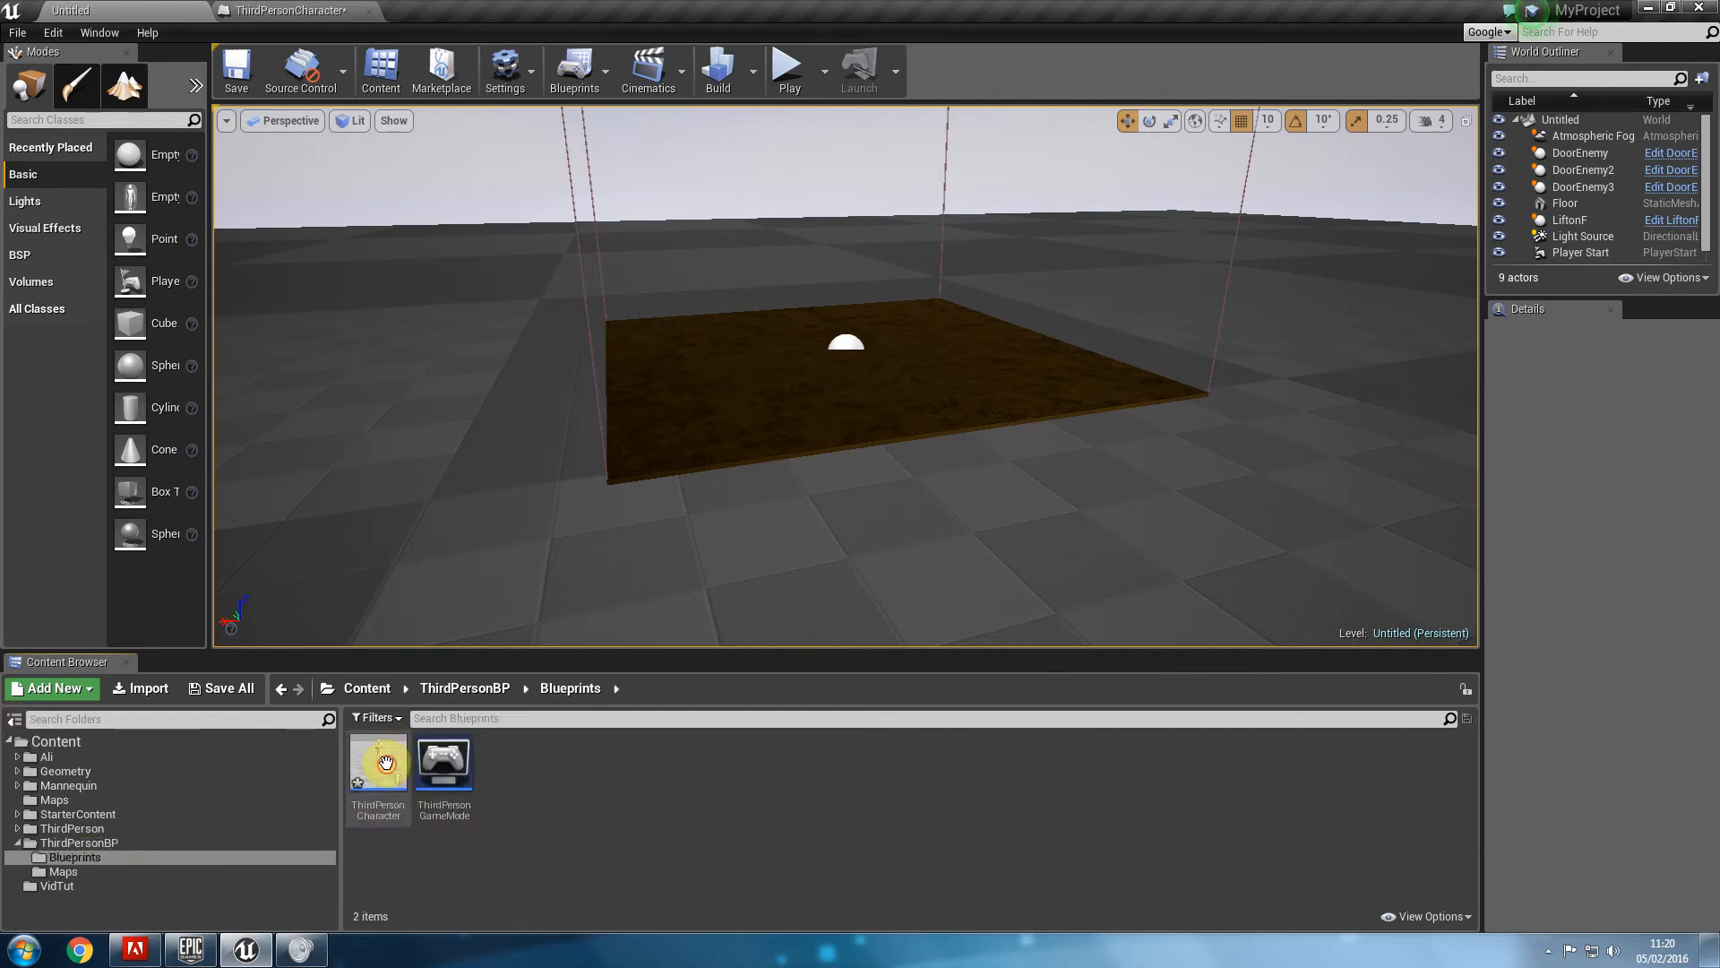
double_click(378, 760)
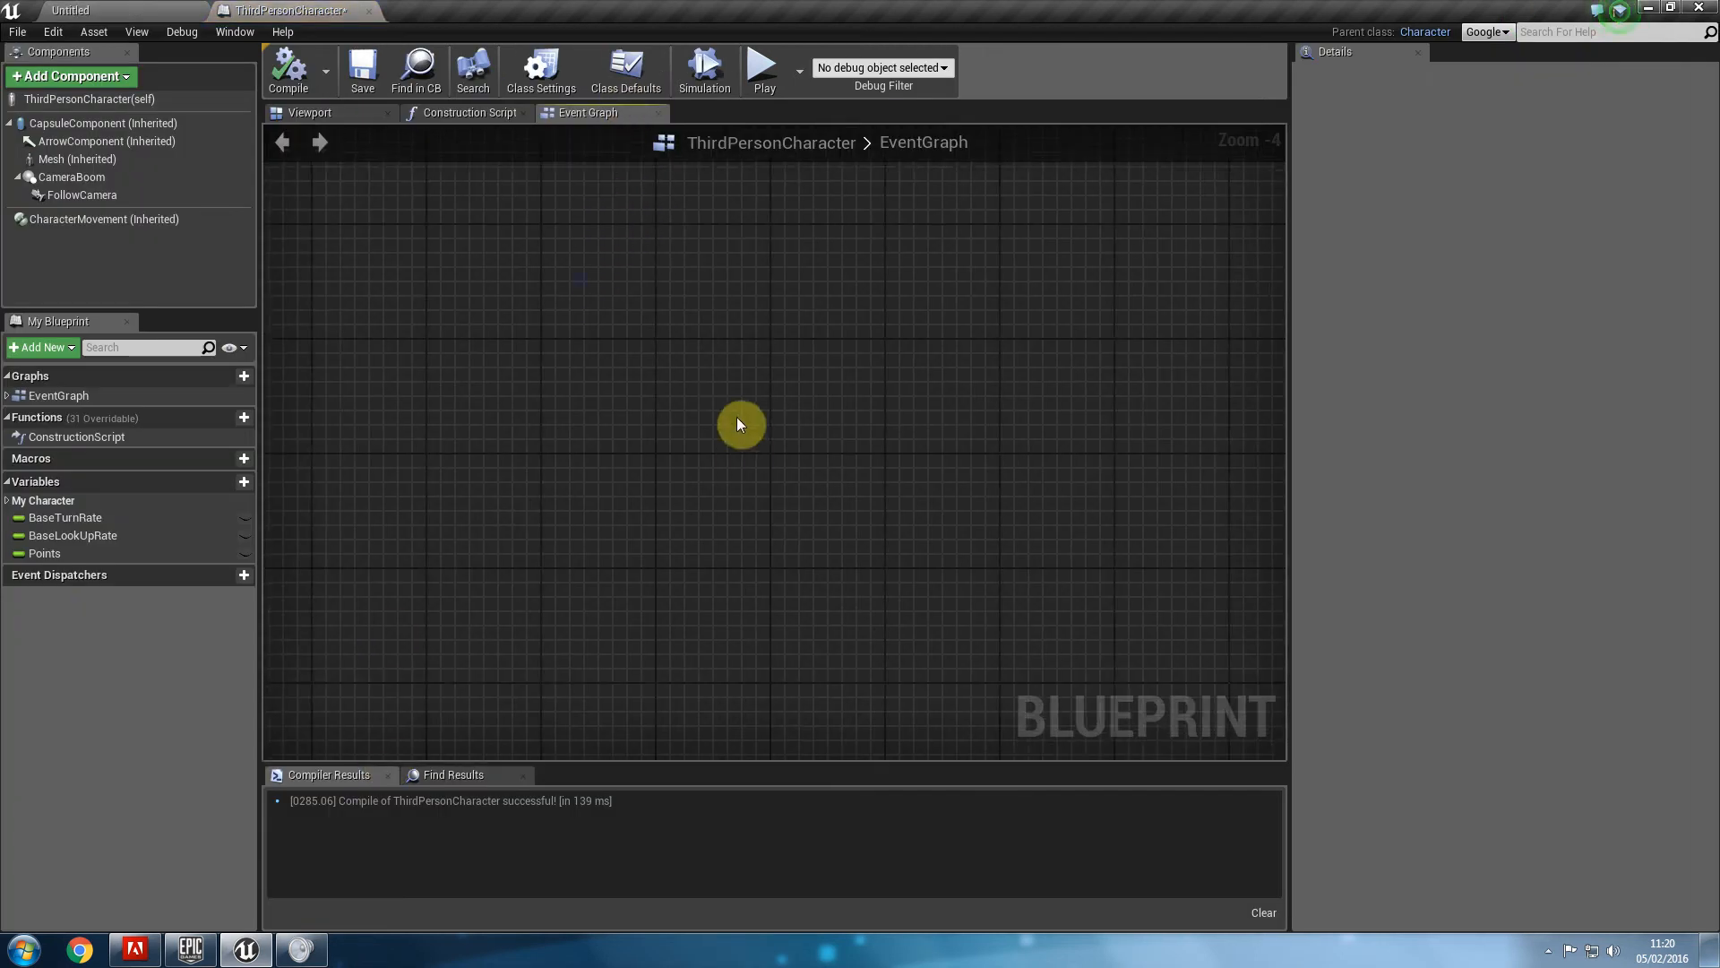
click(310, 111)
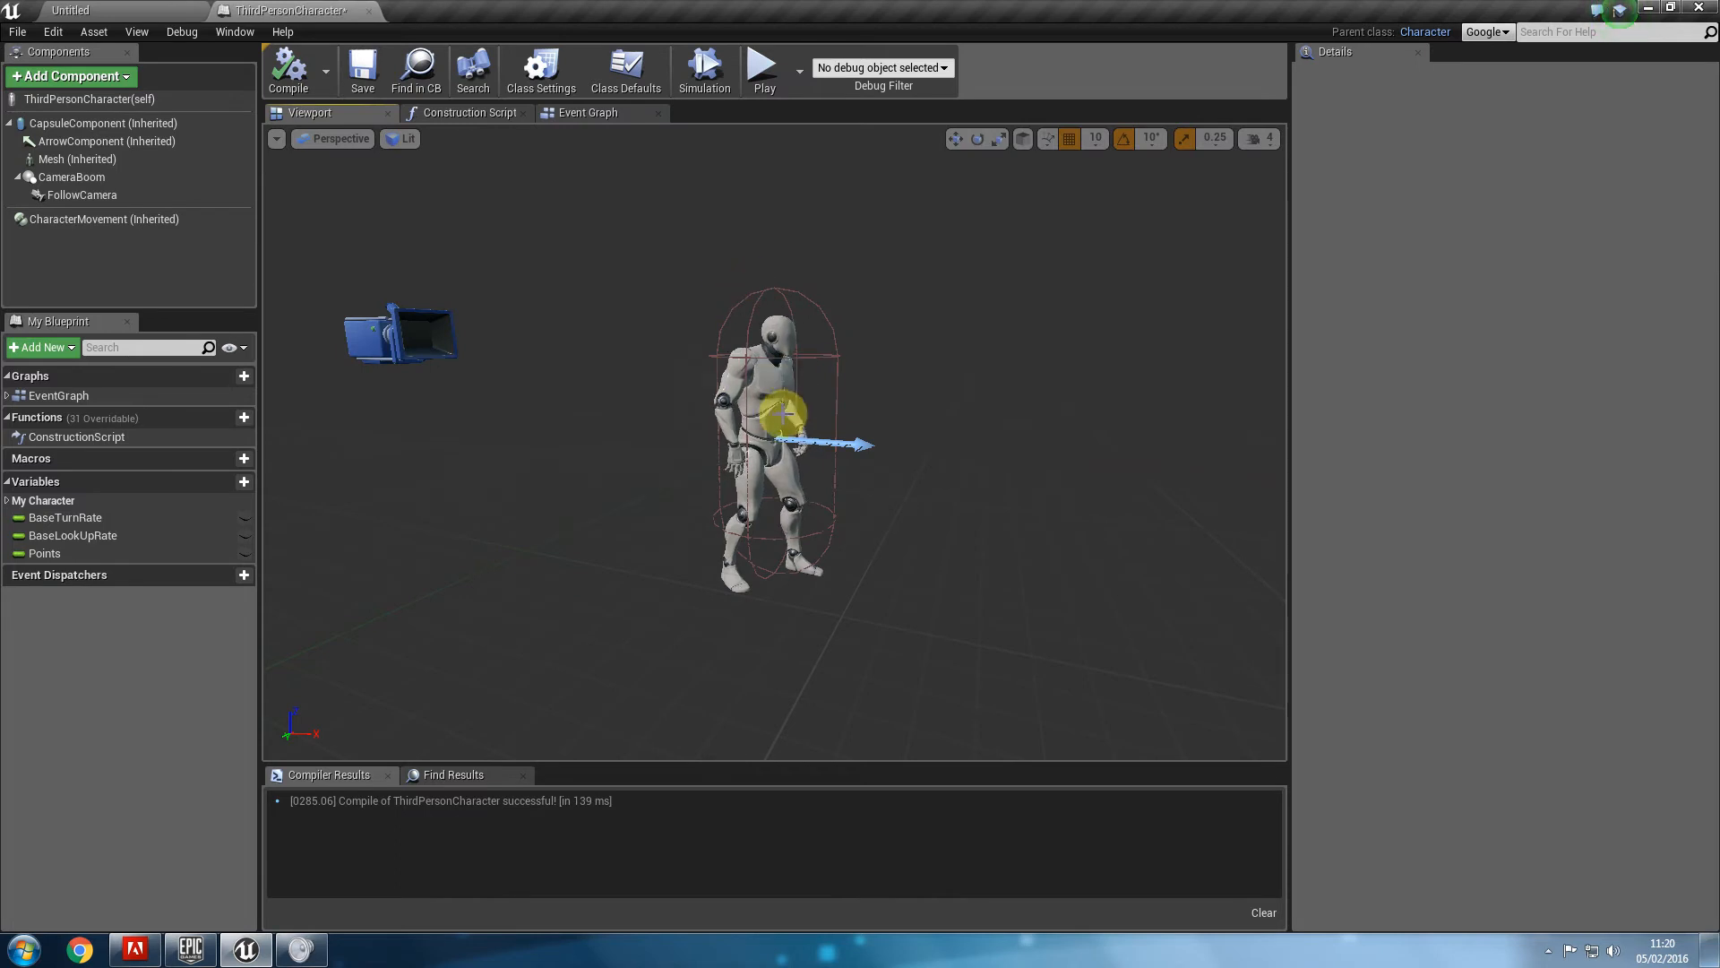
click(588, 111)
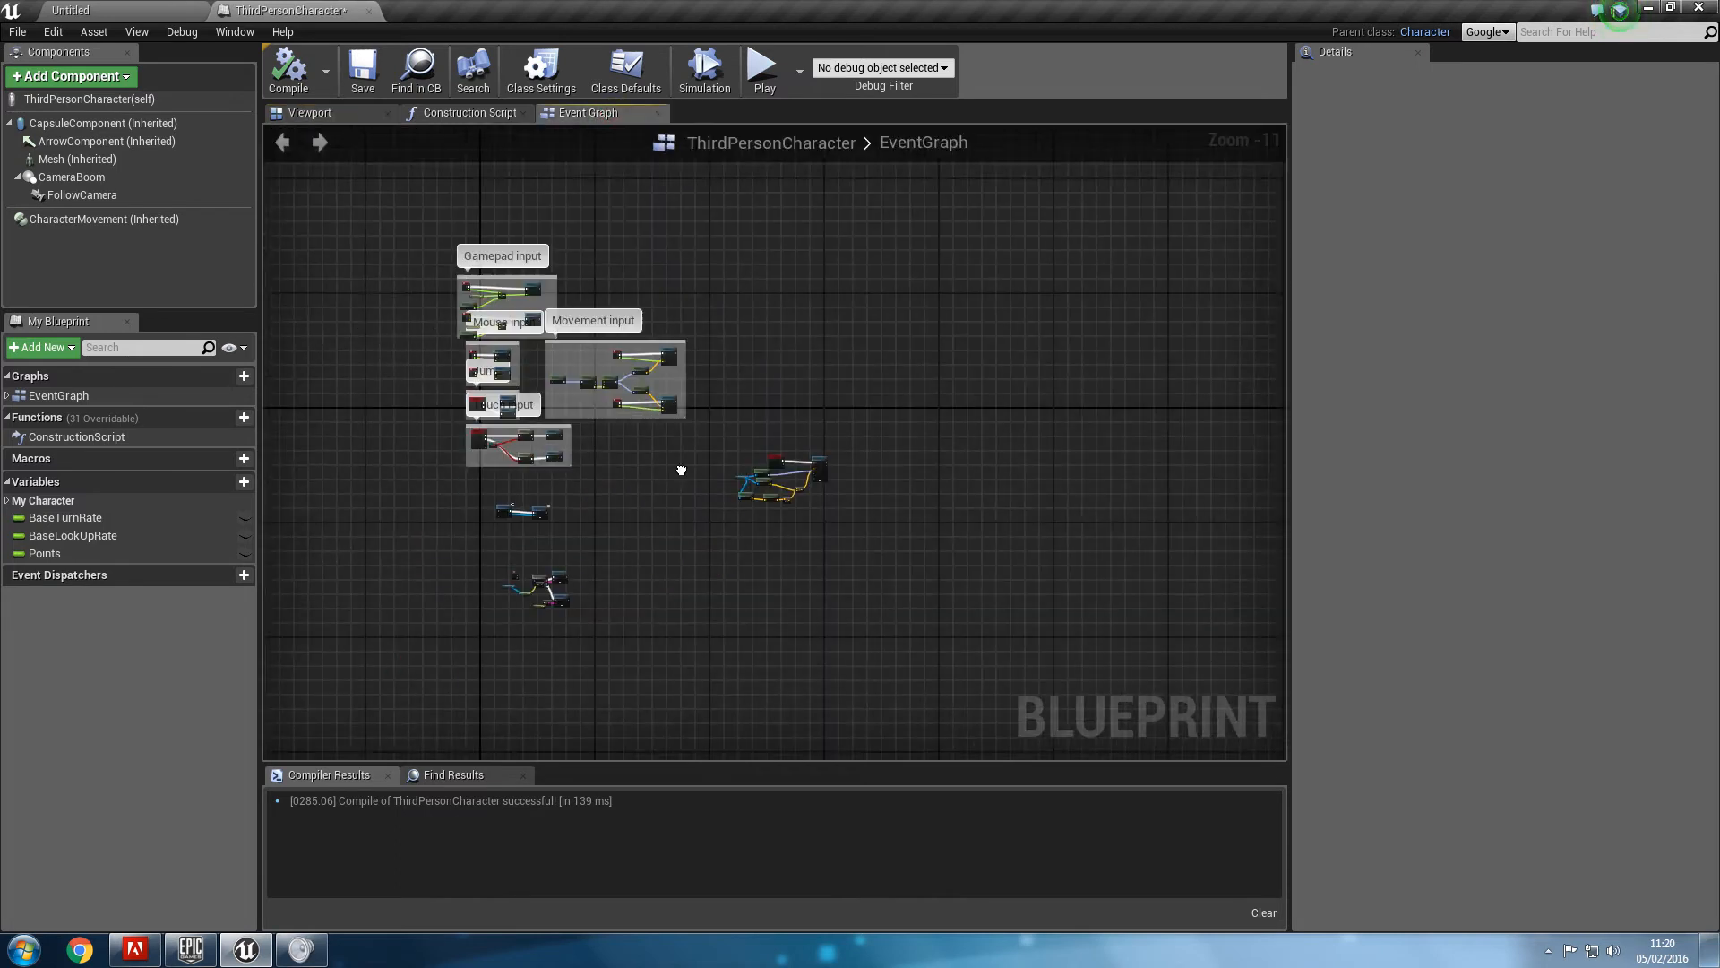
scroll(up, 3)
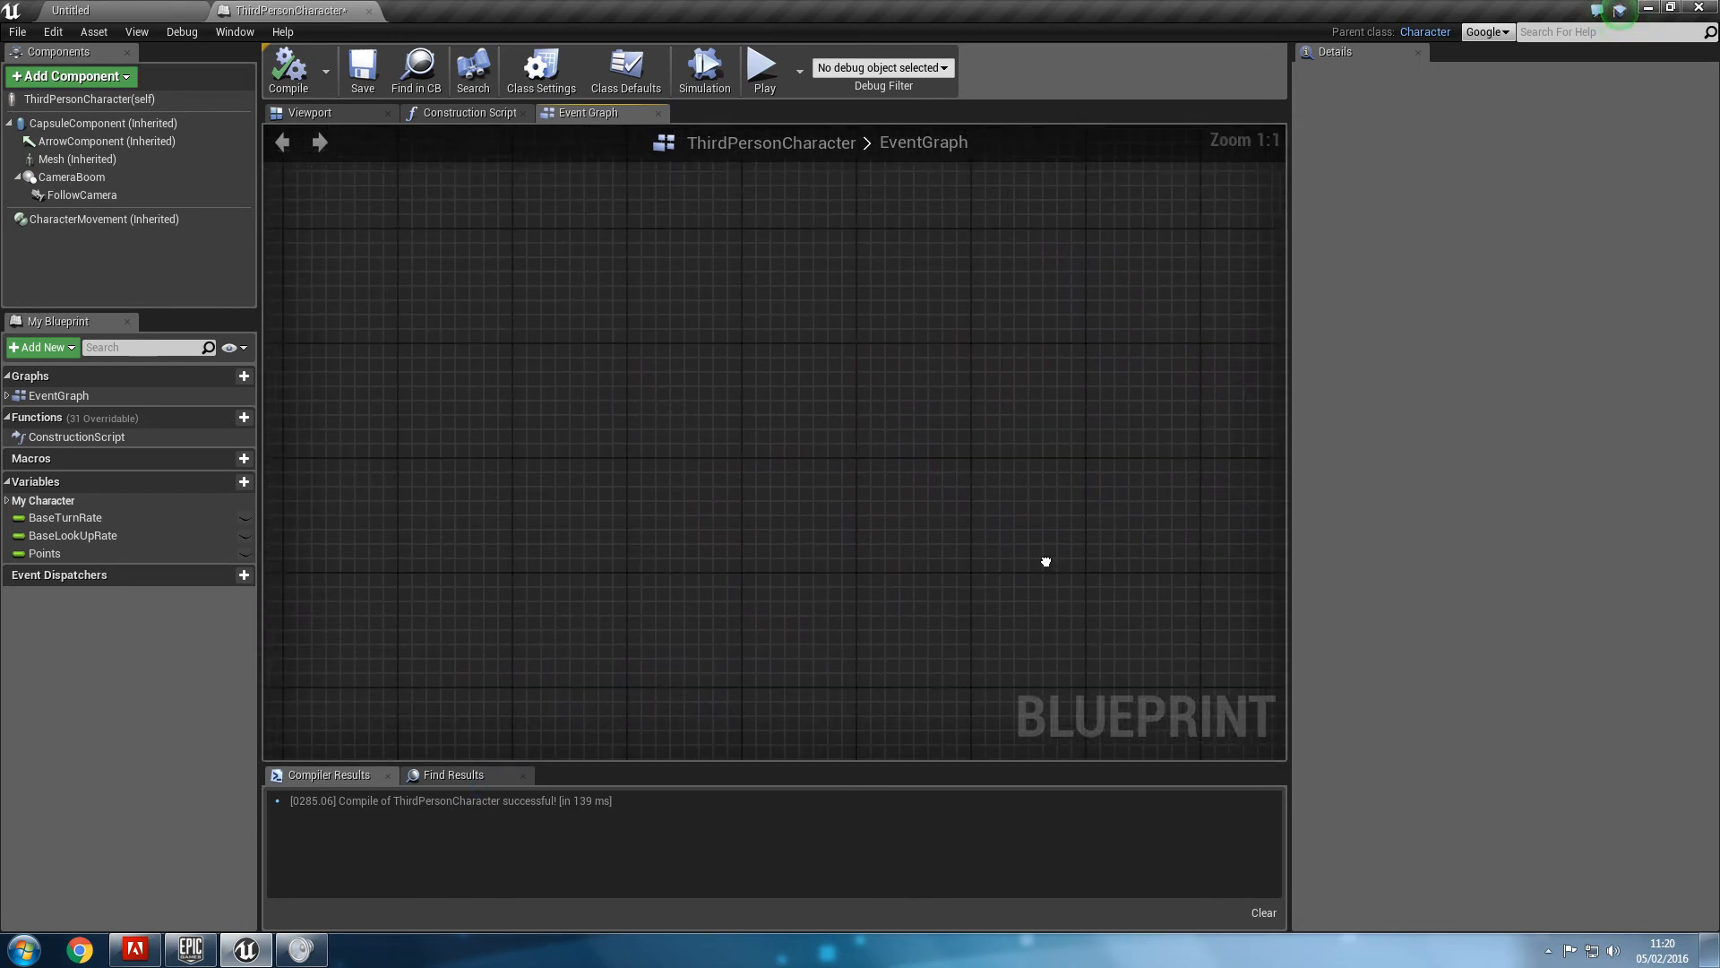
Place a Right Mouse Button input event node via the 'right mo' action search.
right_click(1045, 560)
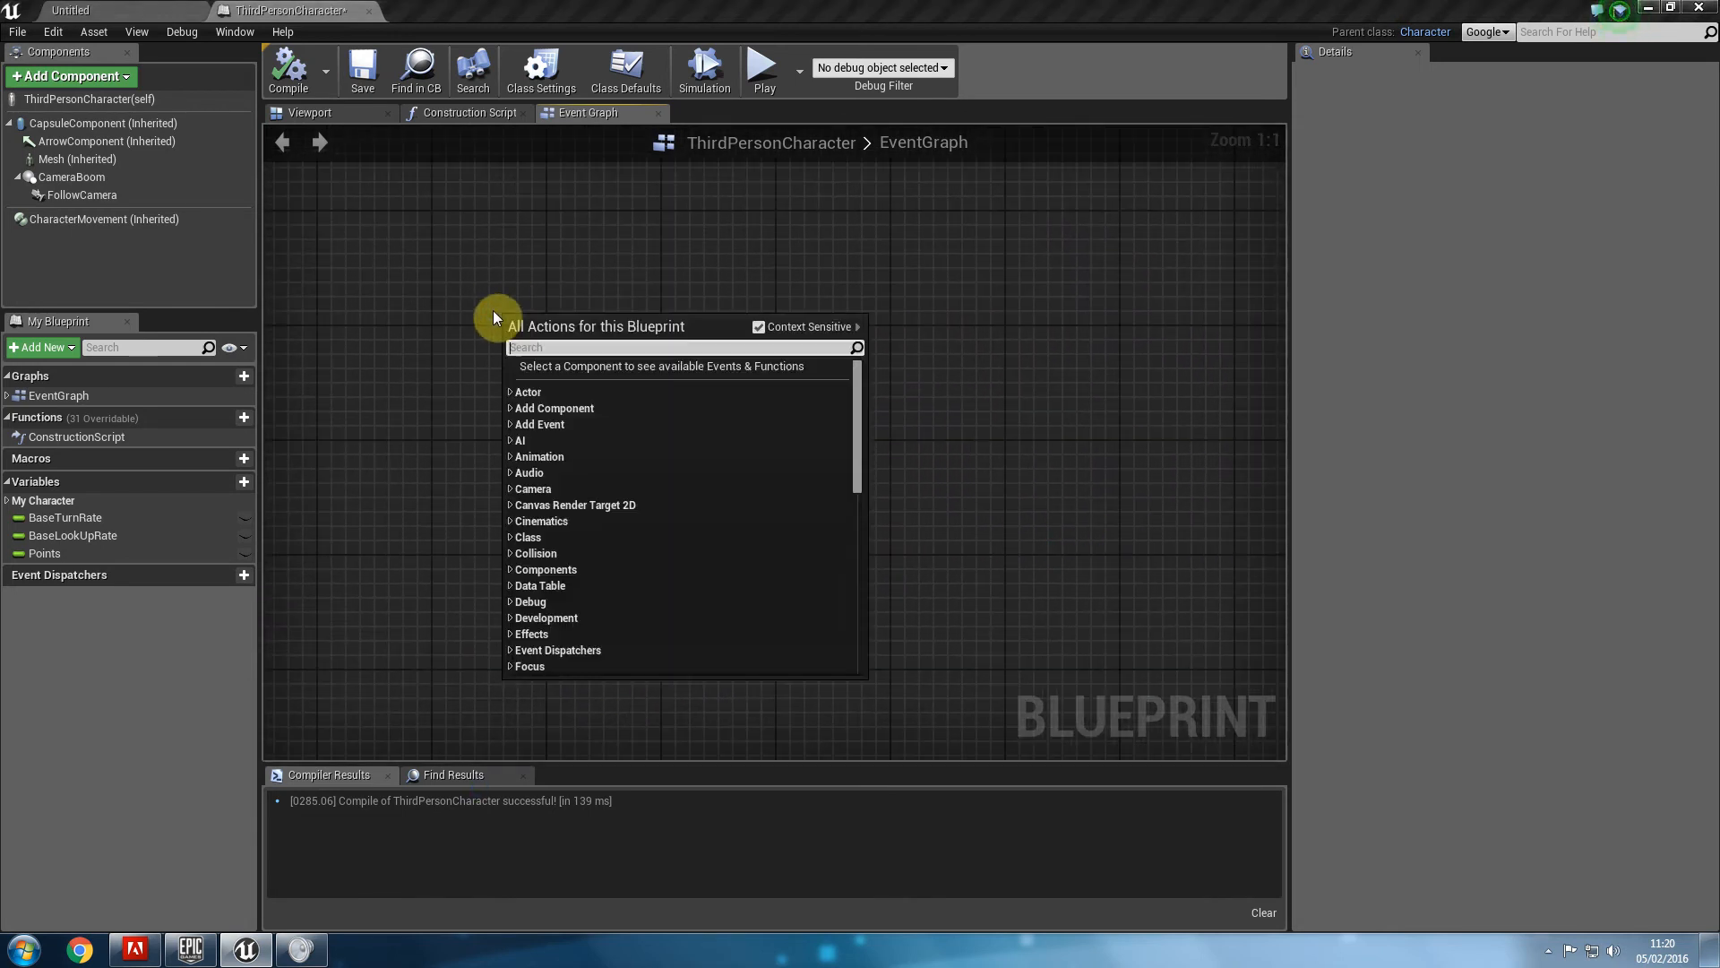
text(right)
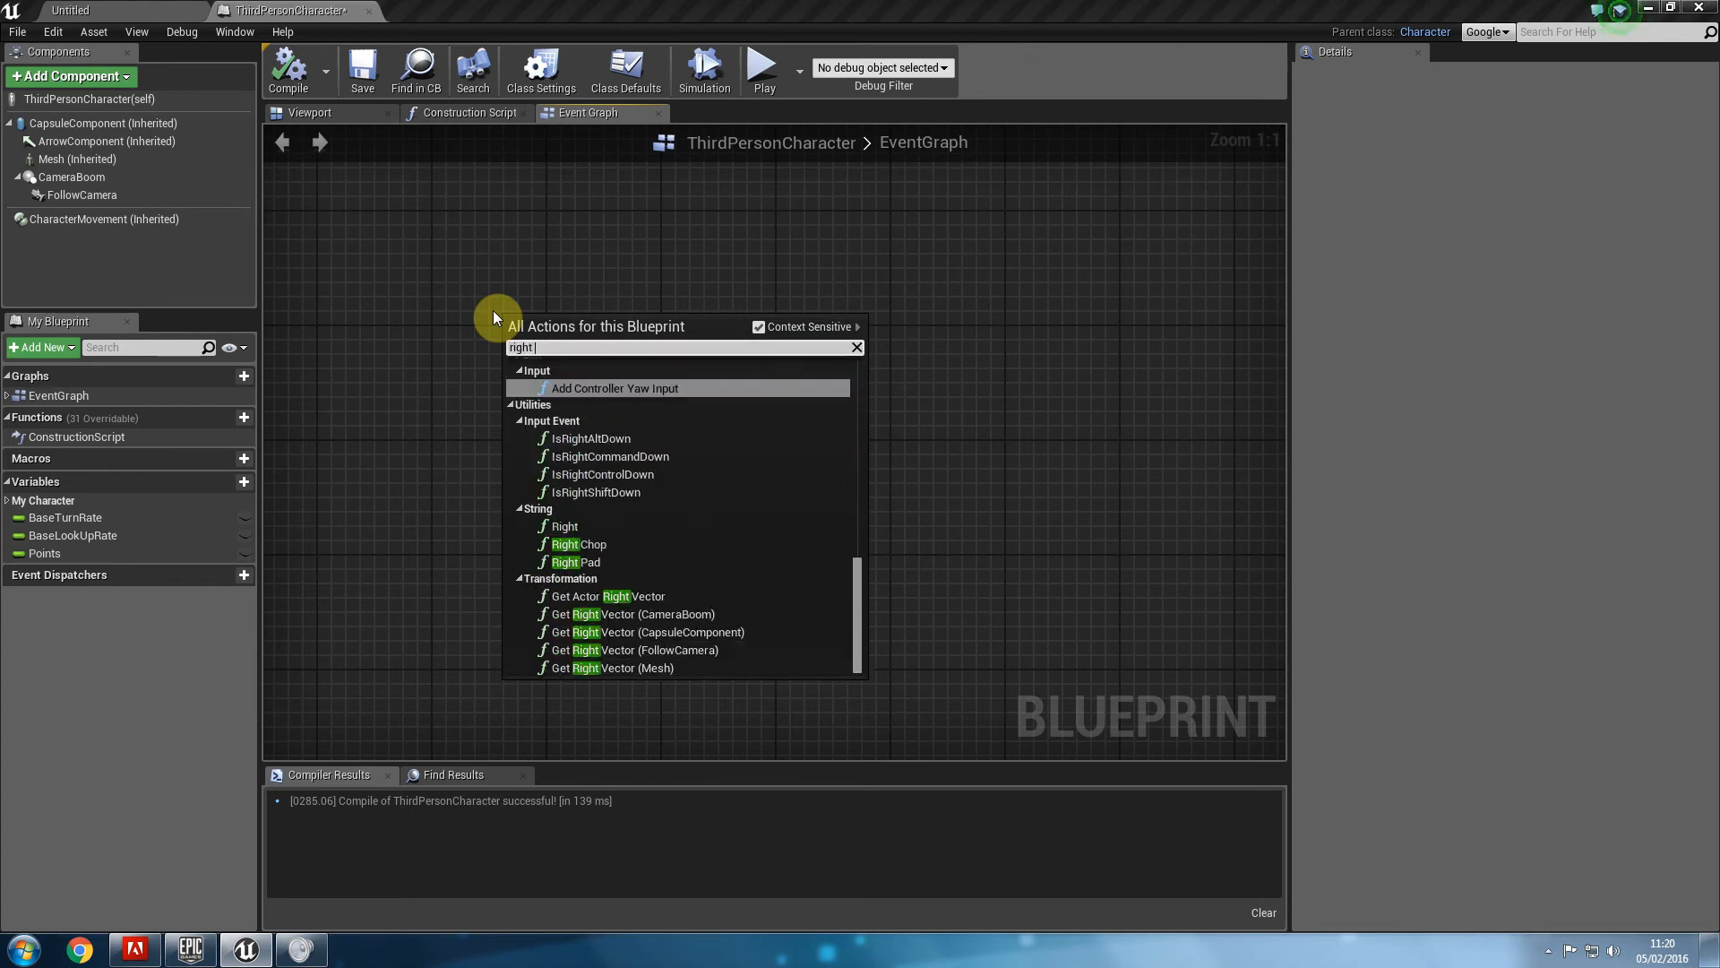
text(mo)
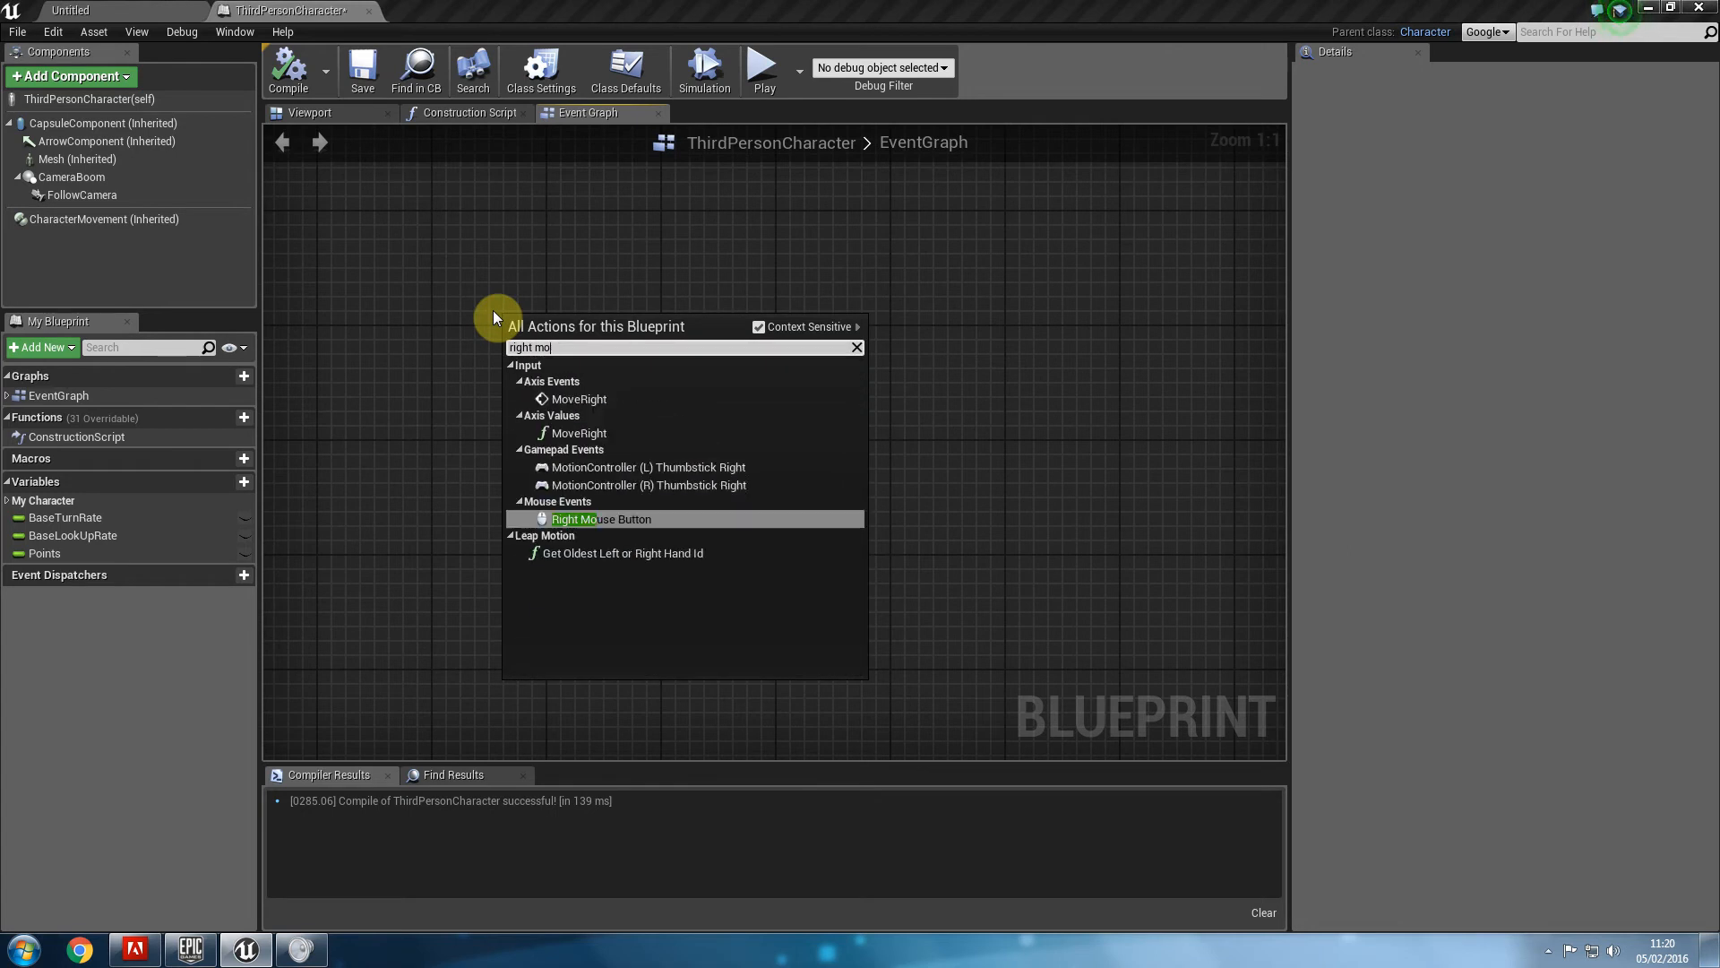
click(602, 518)
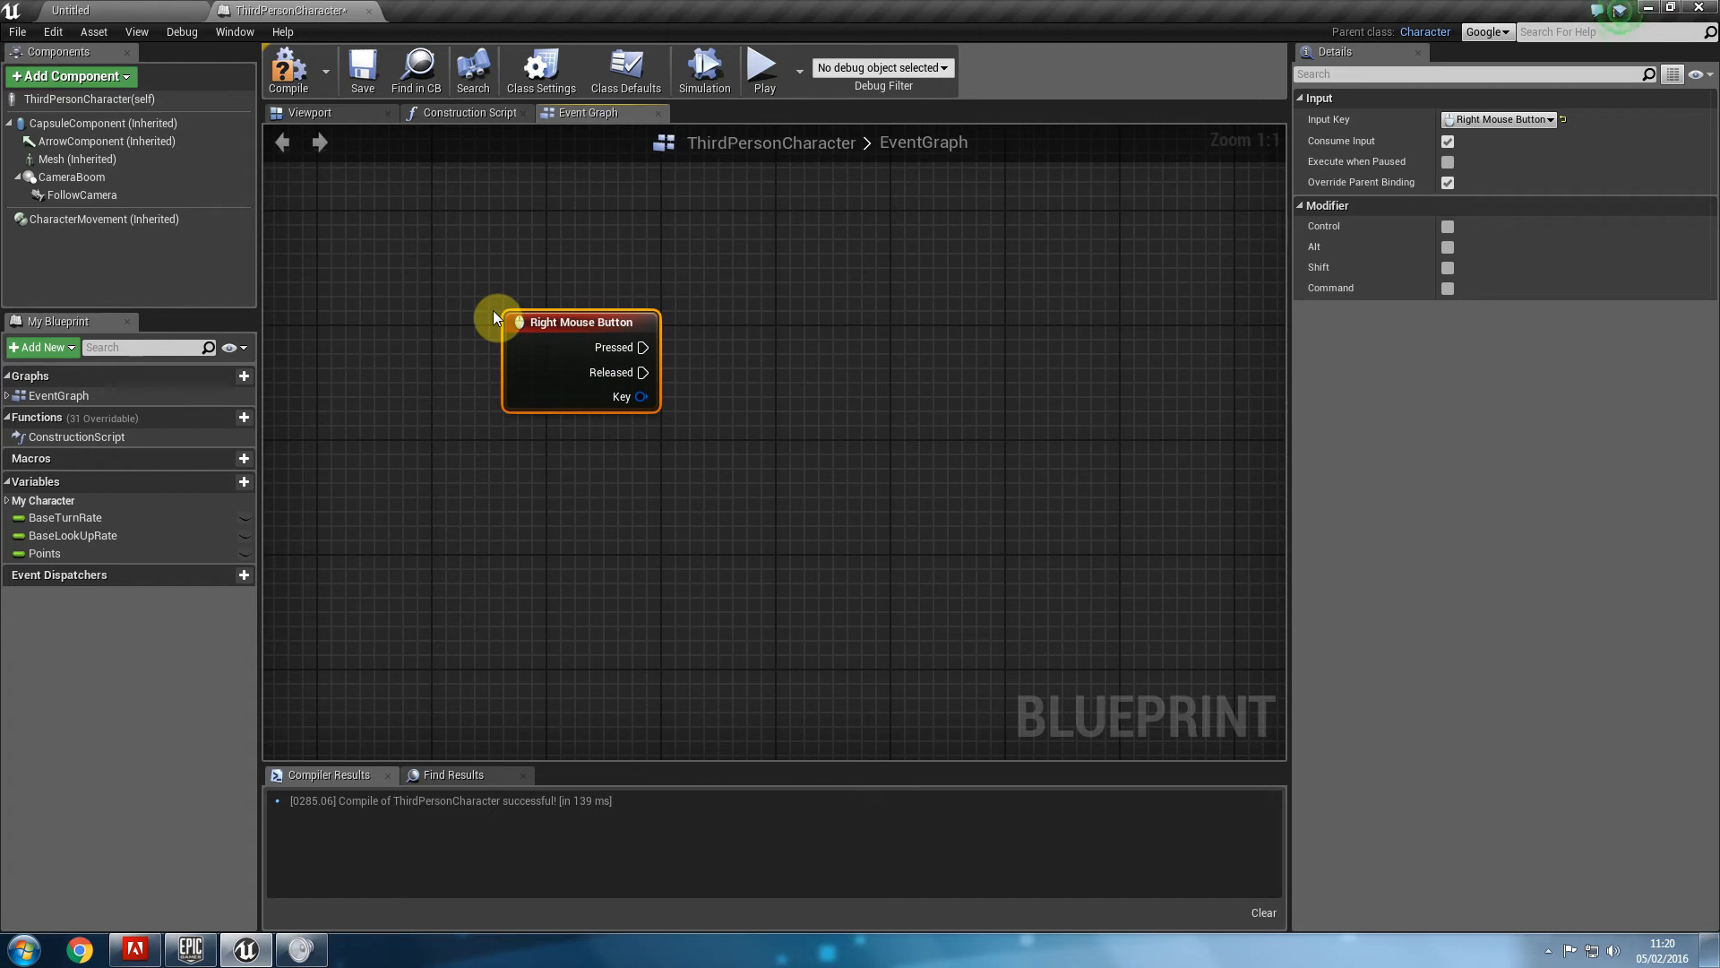
scroll(down, 3)
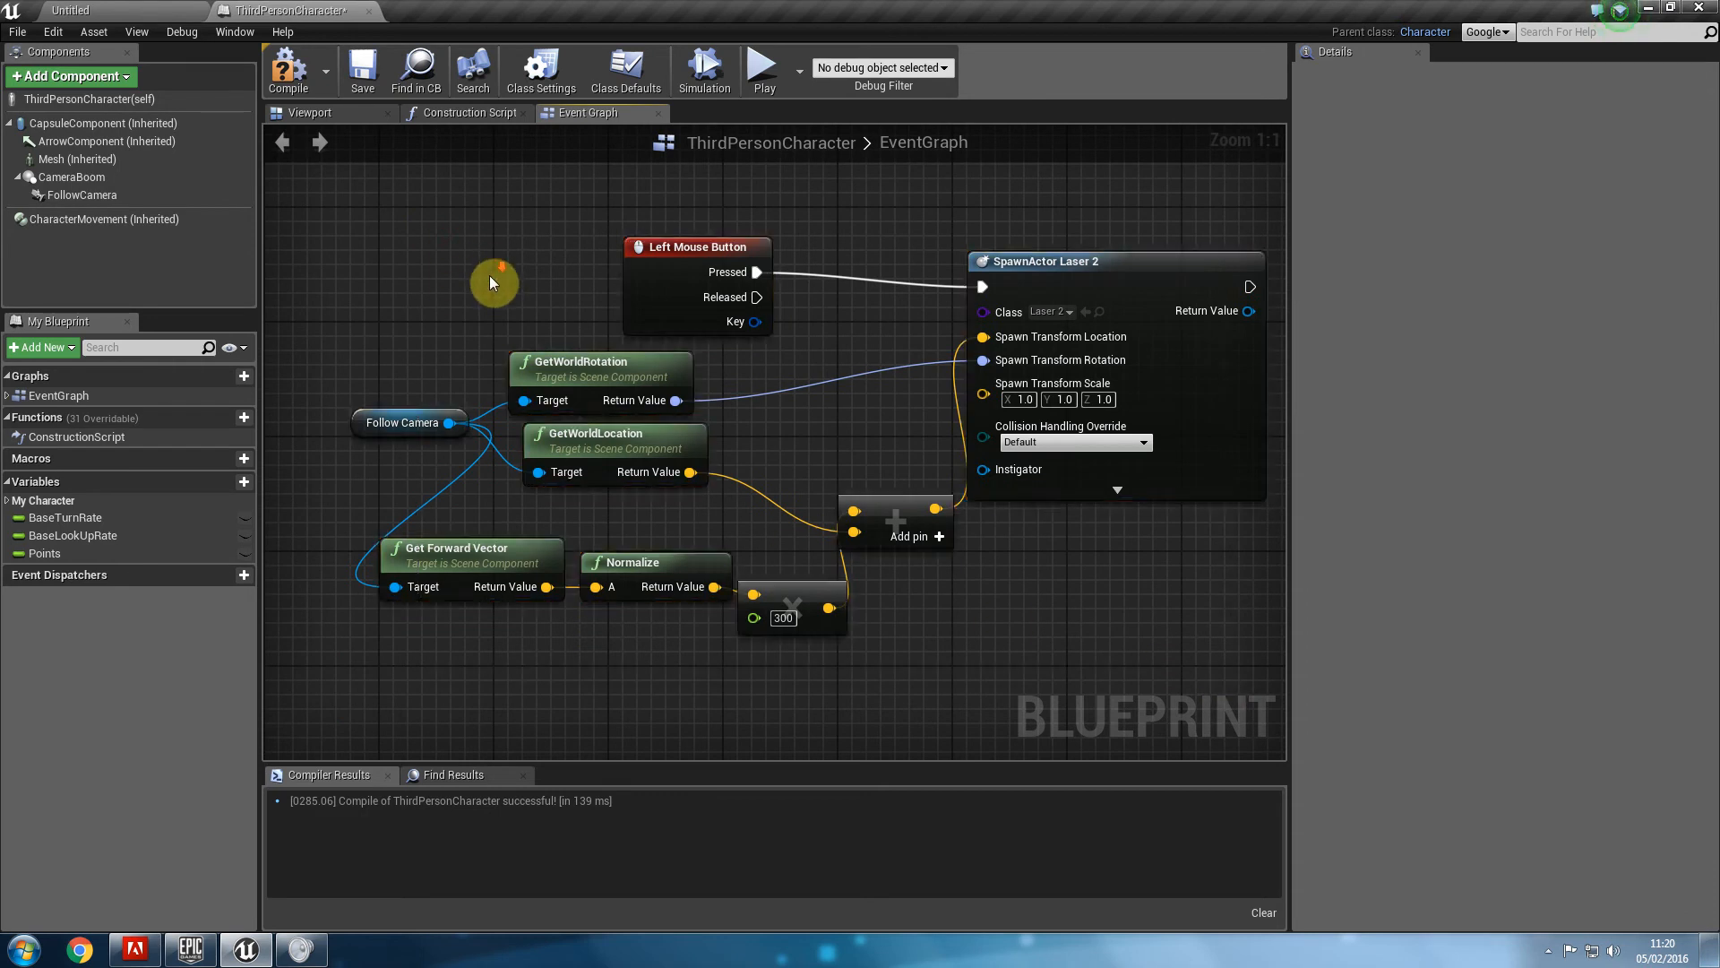
key(Ctrl+Z)
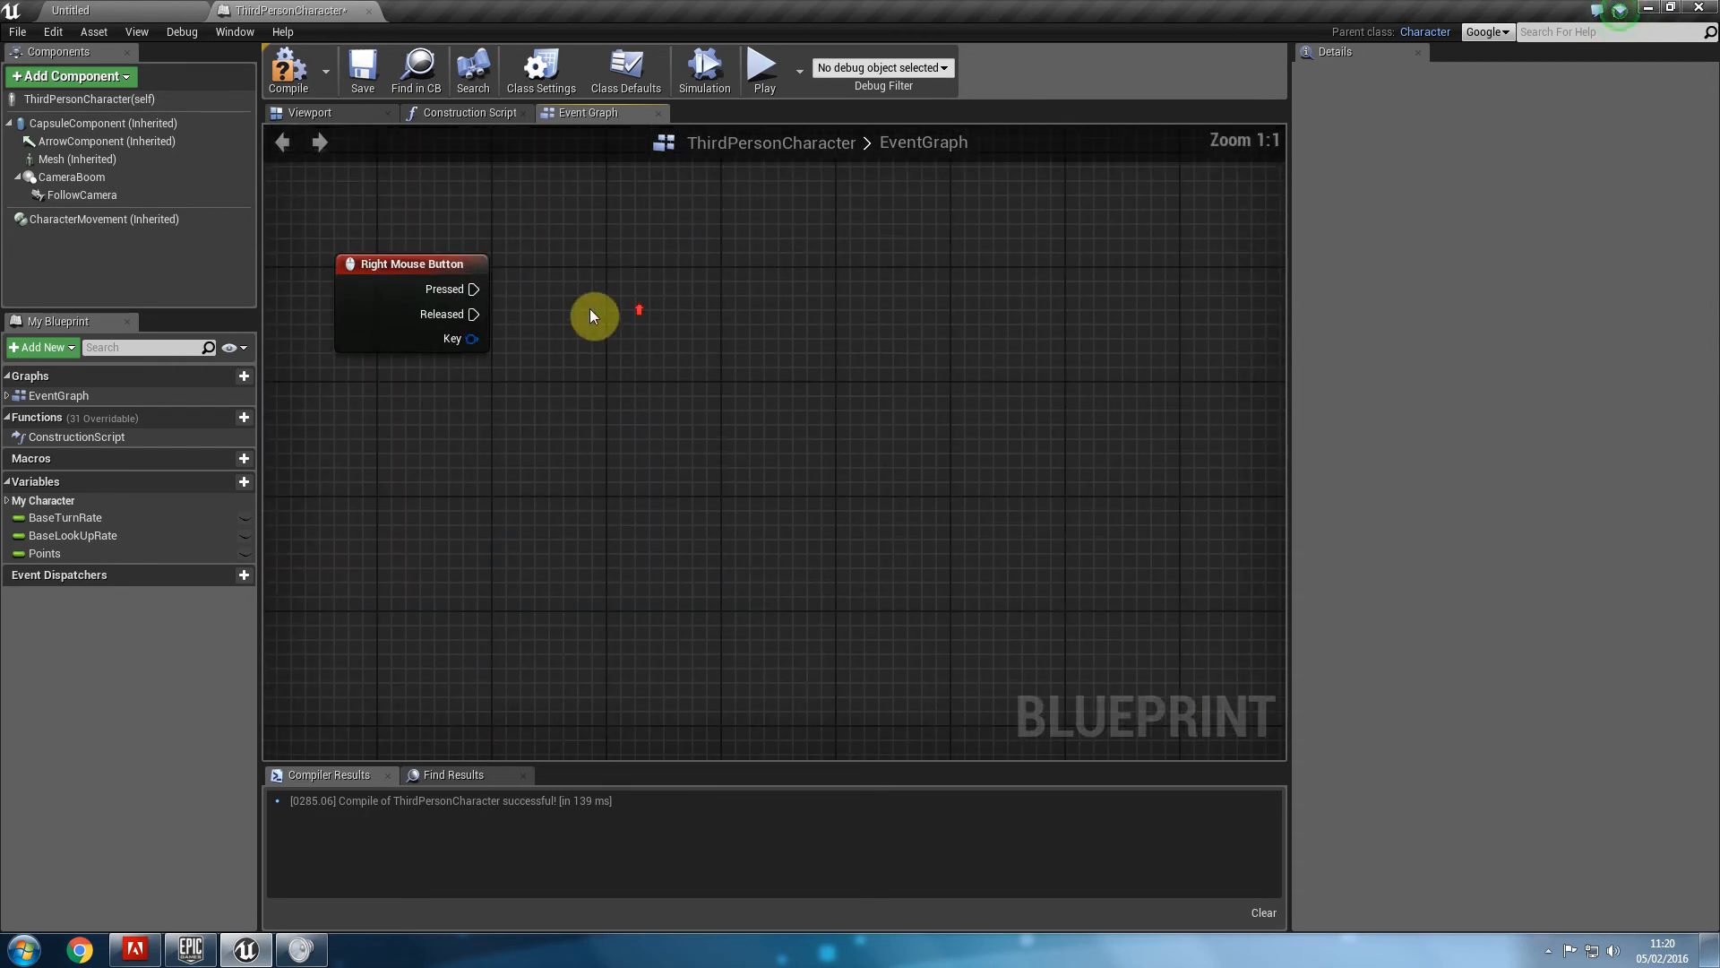
click(412, 263)
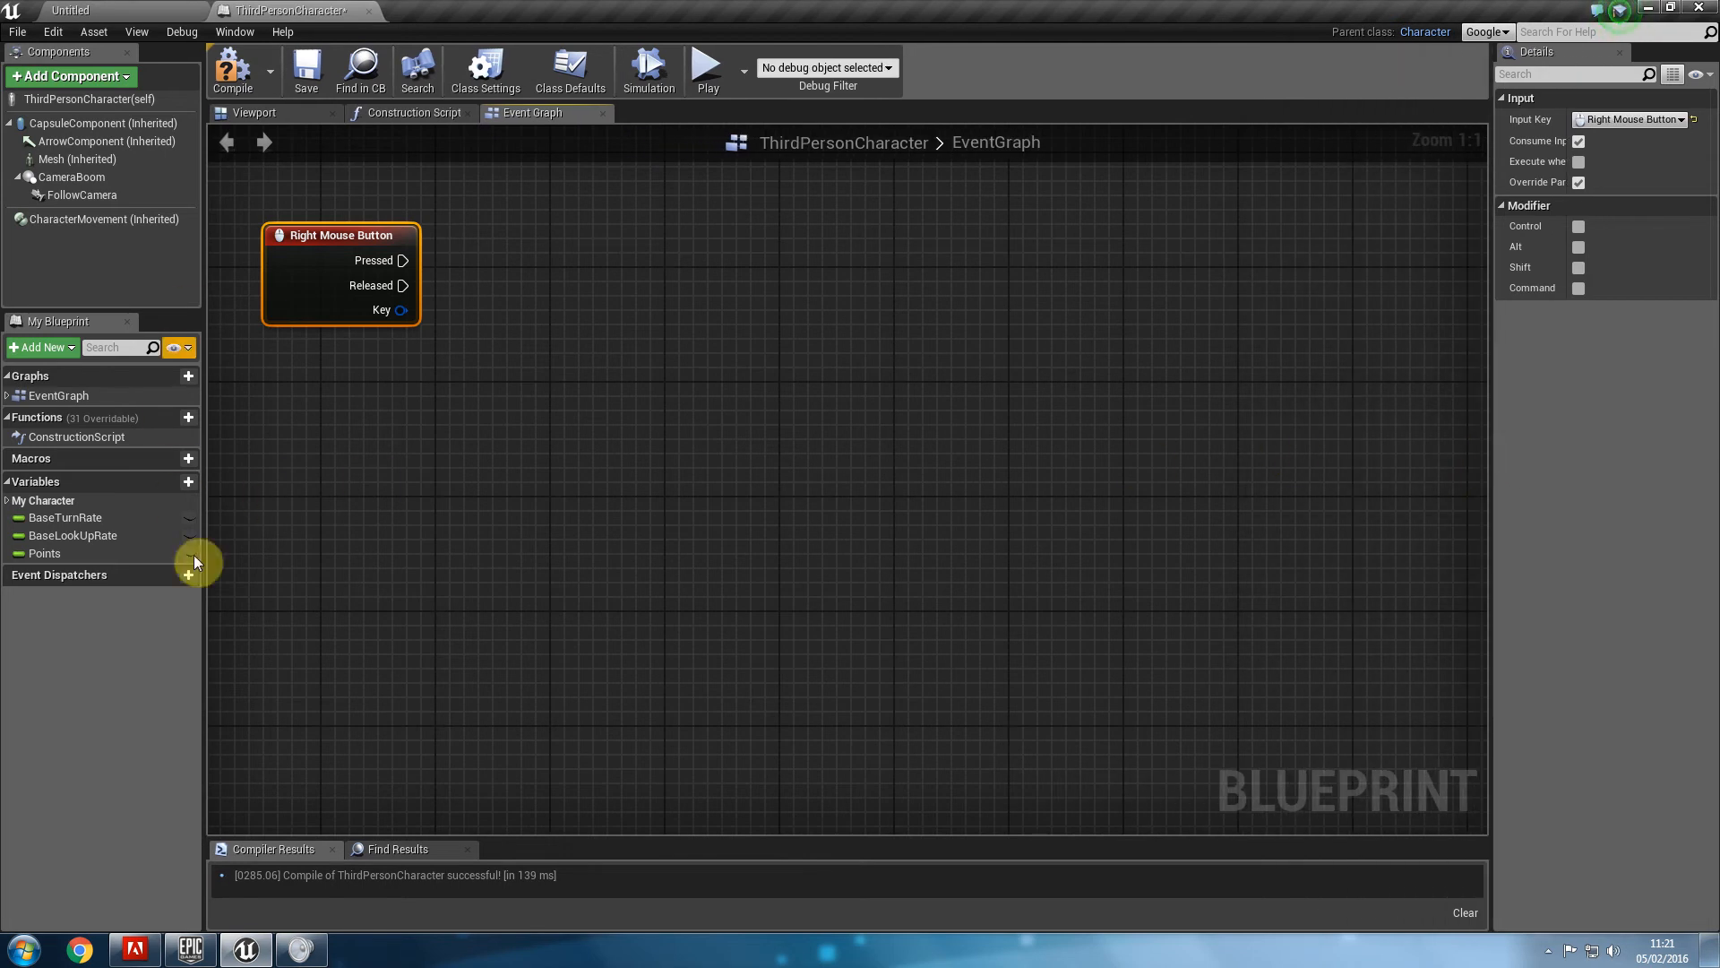
Create a float variable named Clicks.
click(188, 482)
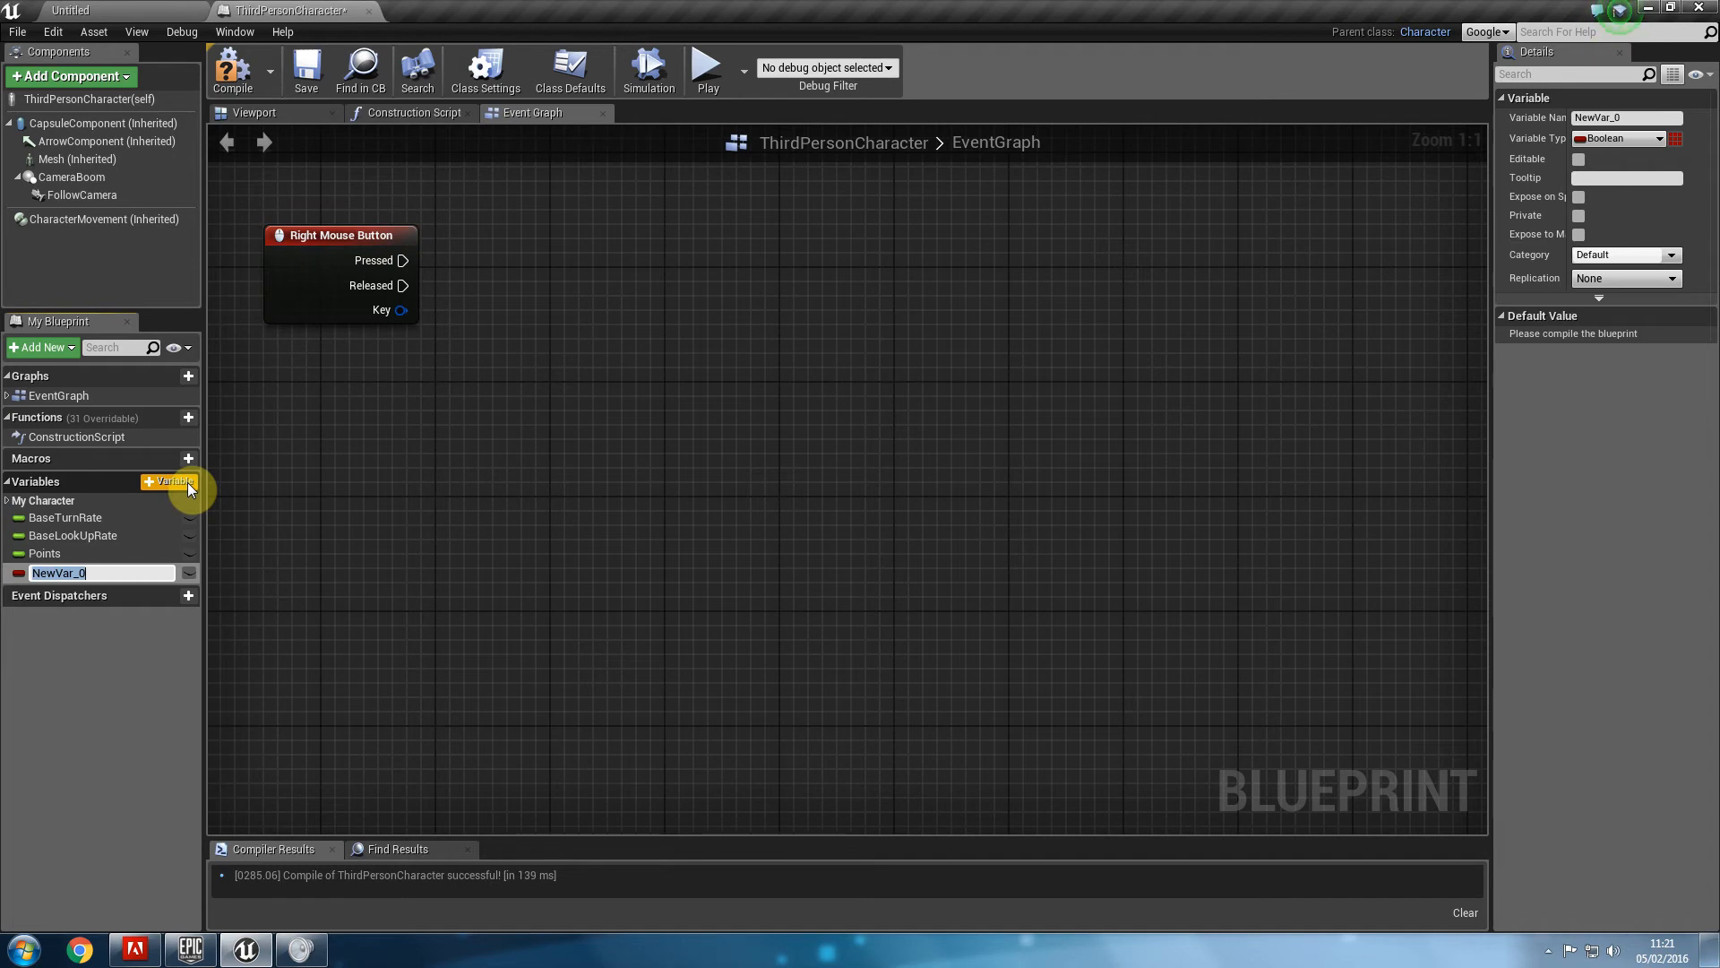
text(Clicks)
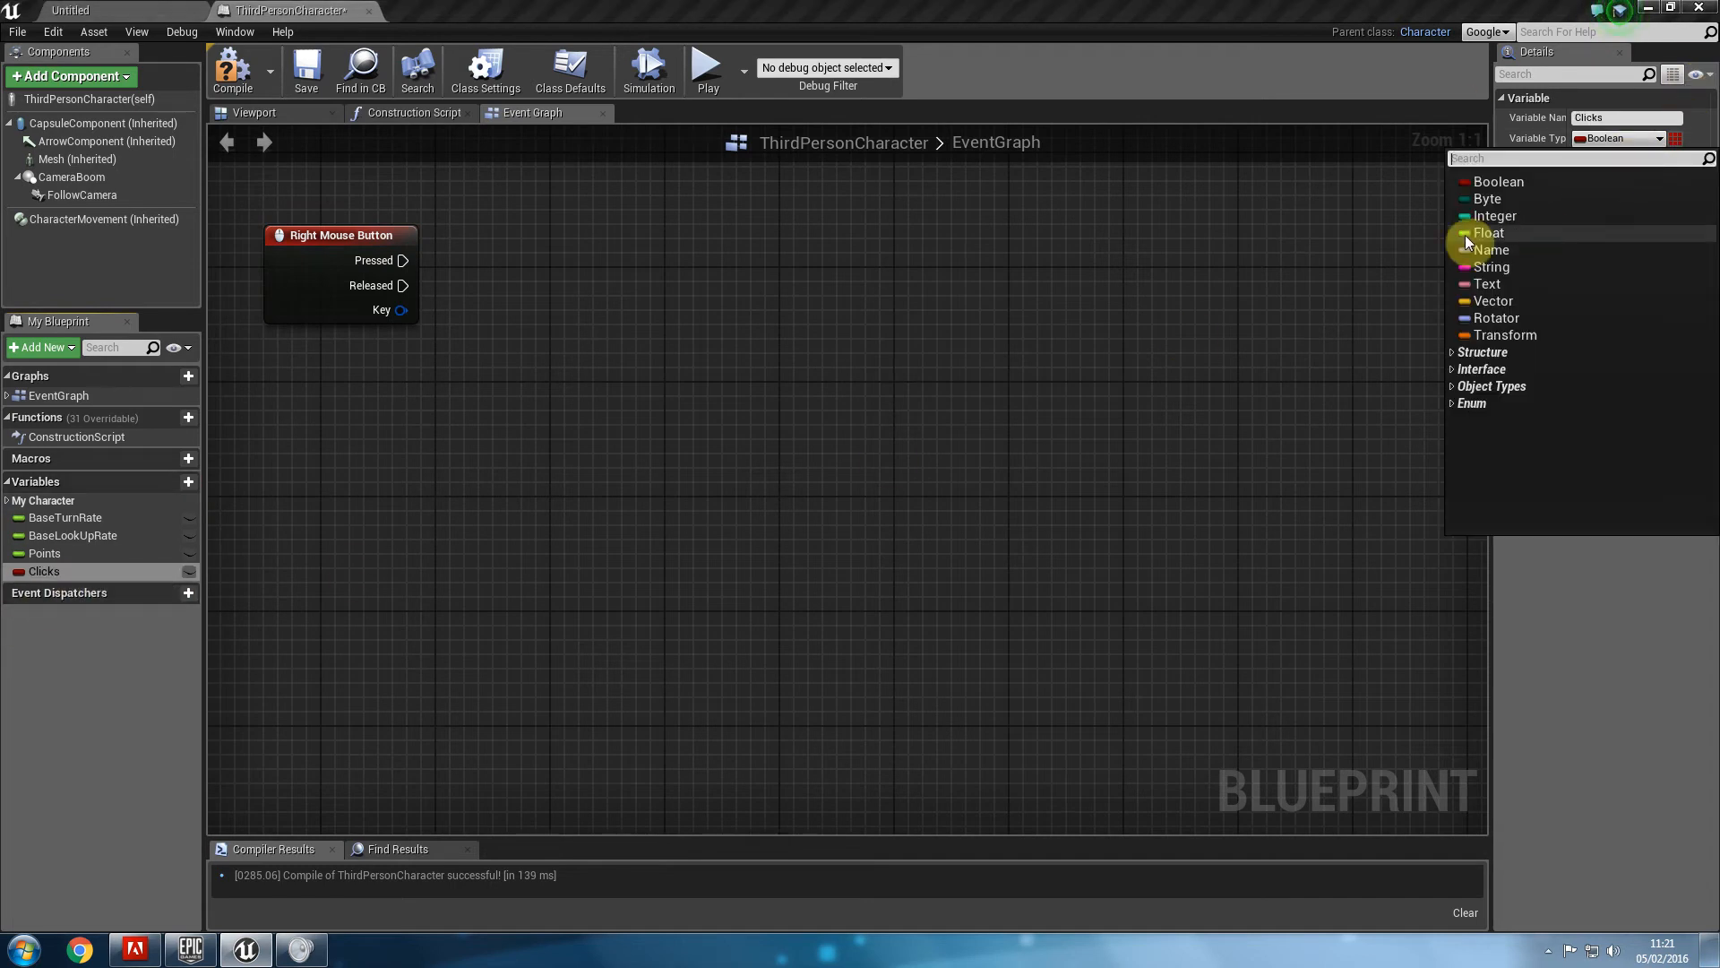
click(1489, 231)
text(+)
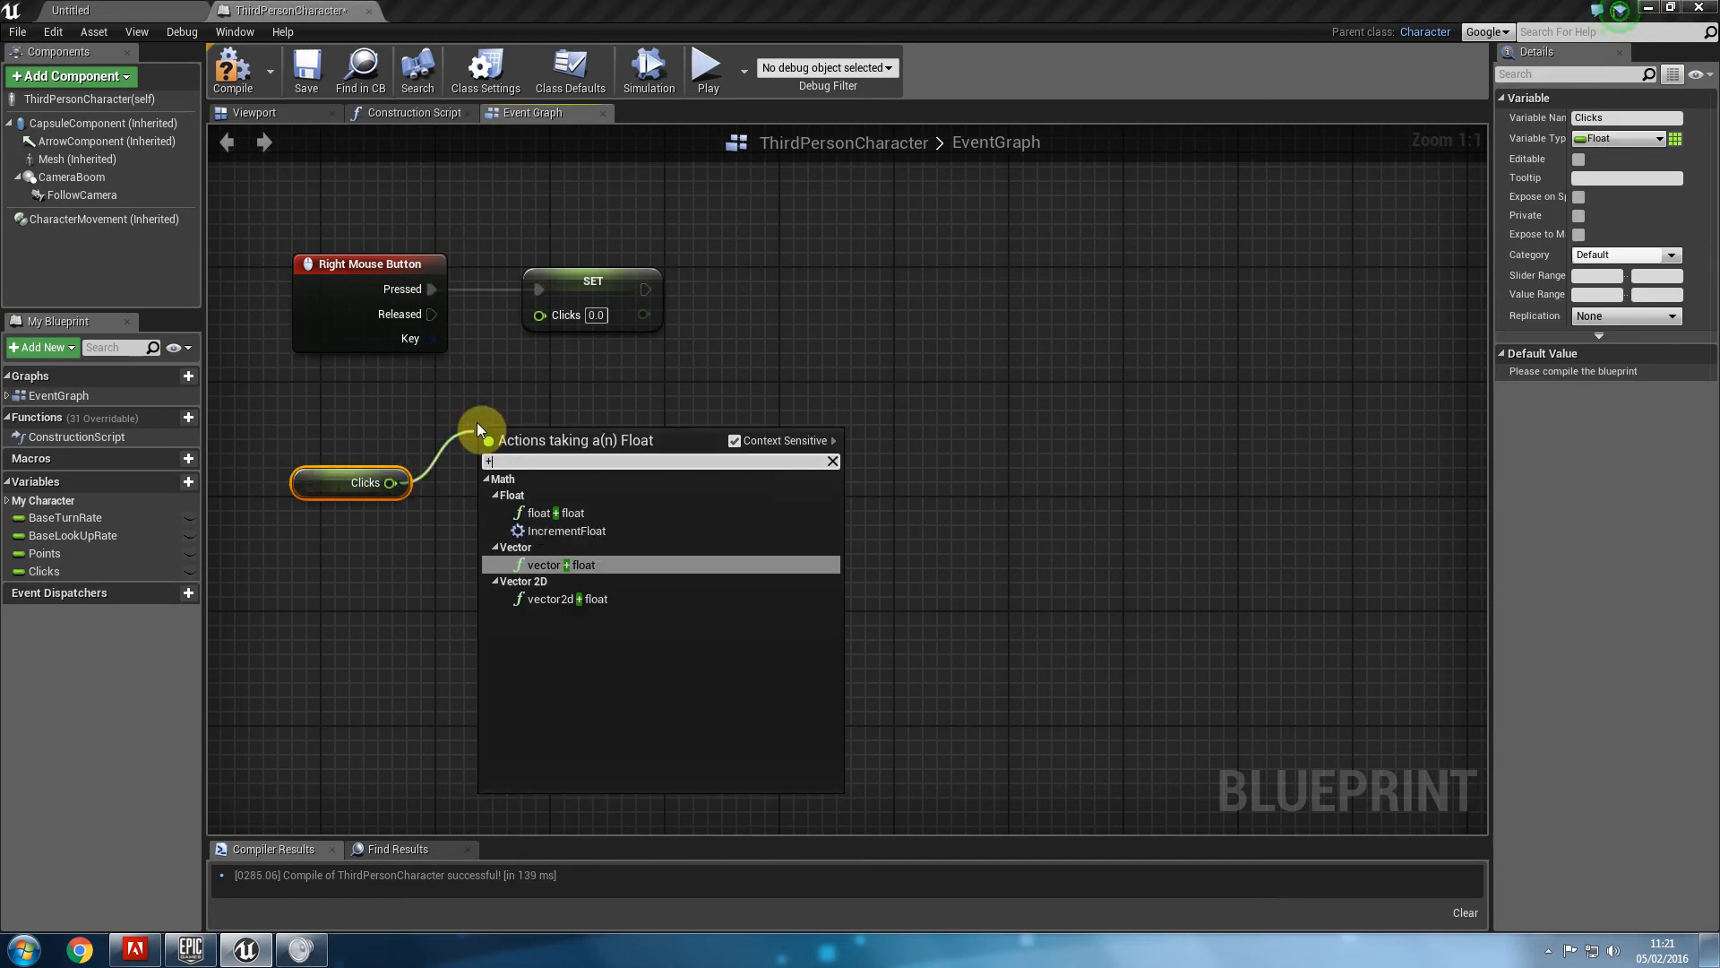
Wire Right Mouse Button Pressed to set Clicks to Clicks + 1 and compile.
click(539, 513)
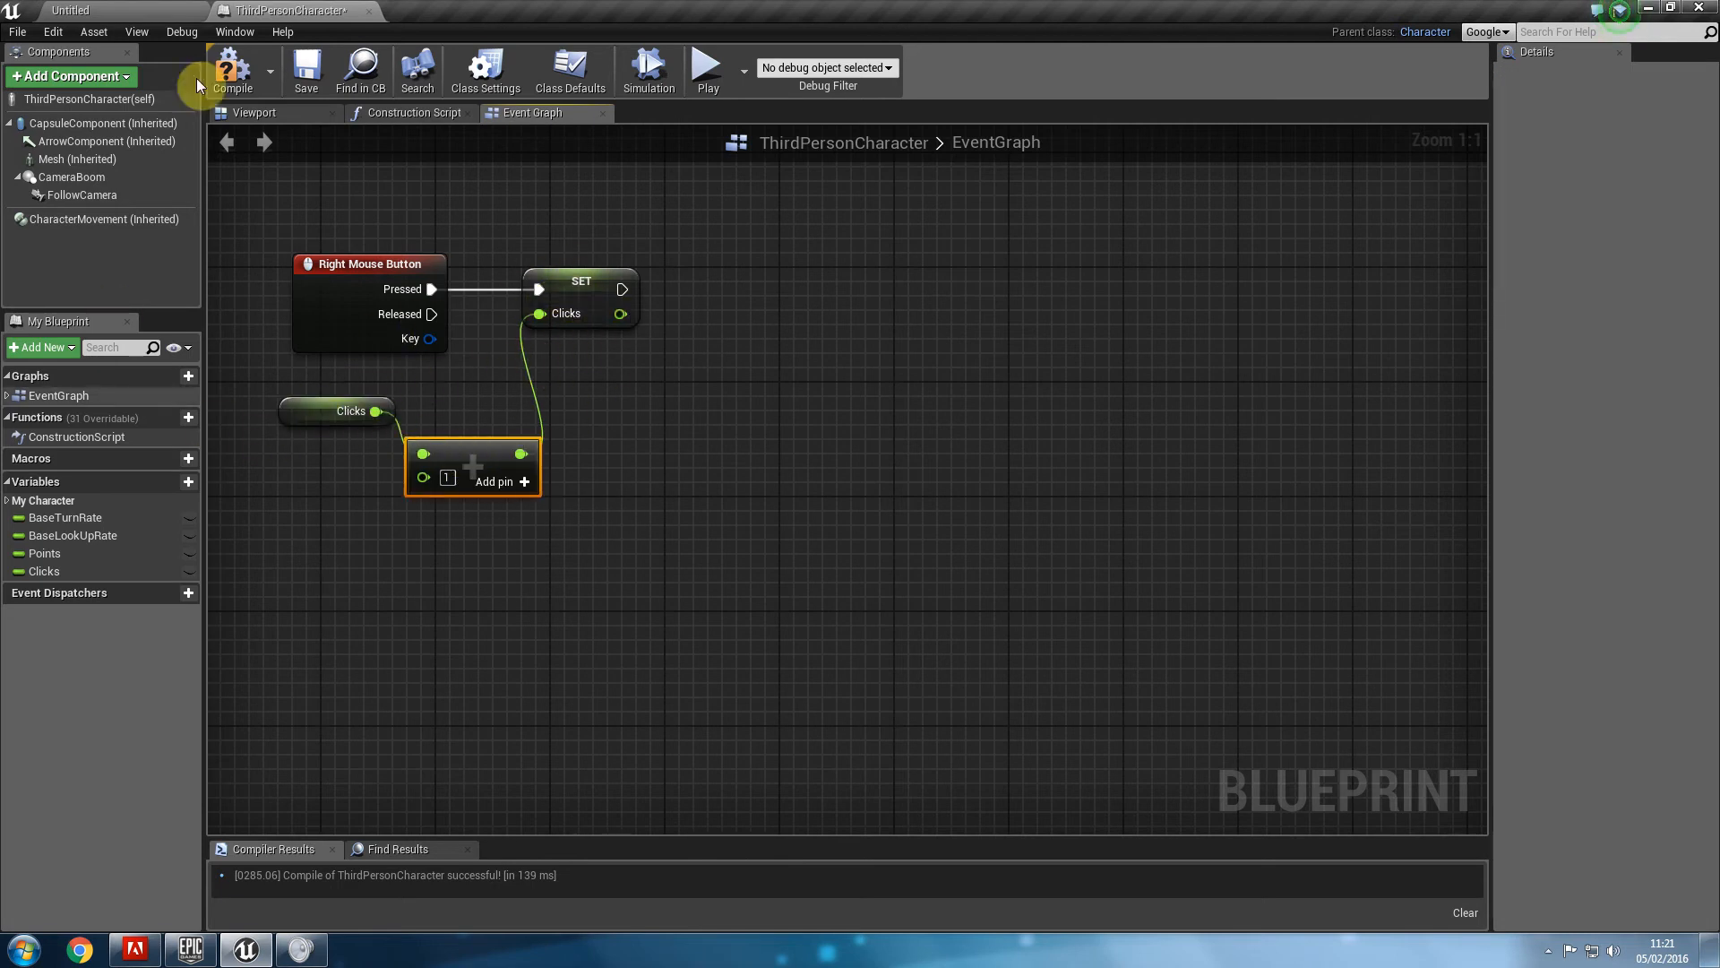
click(43, 570)
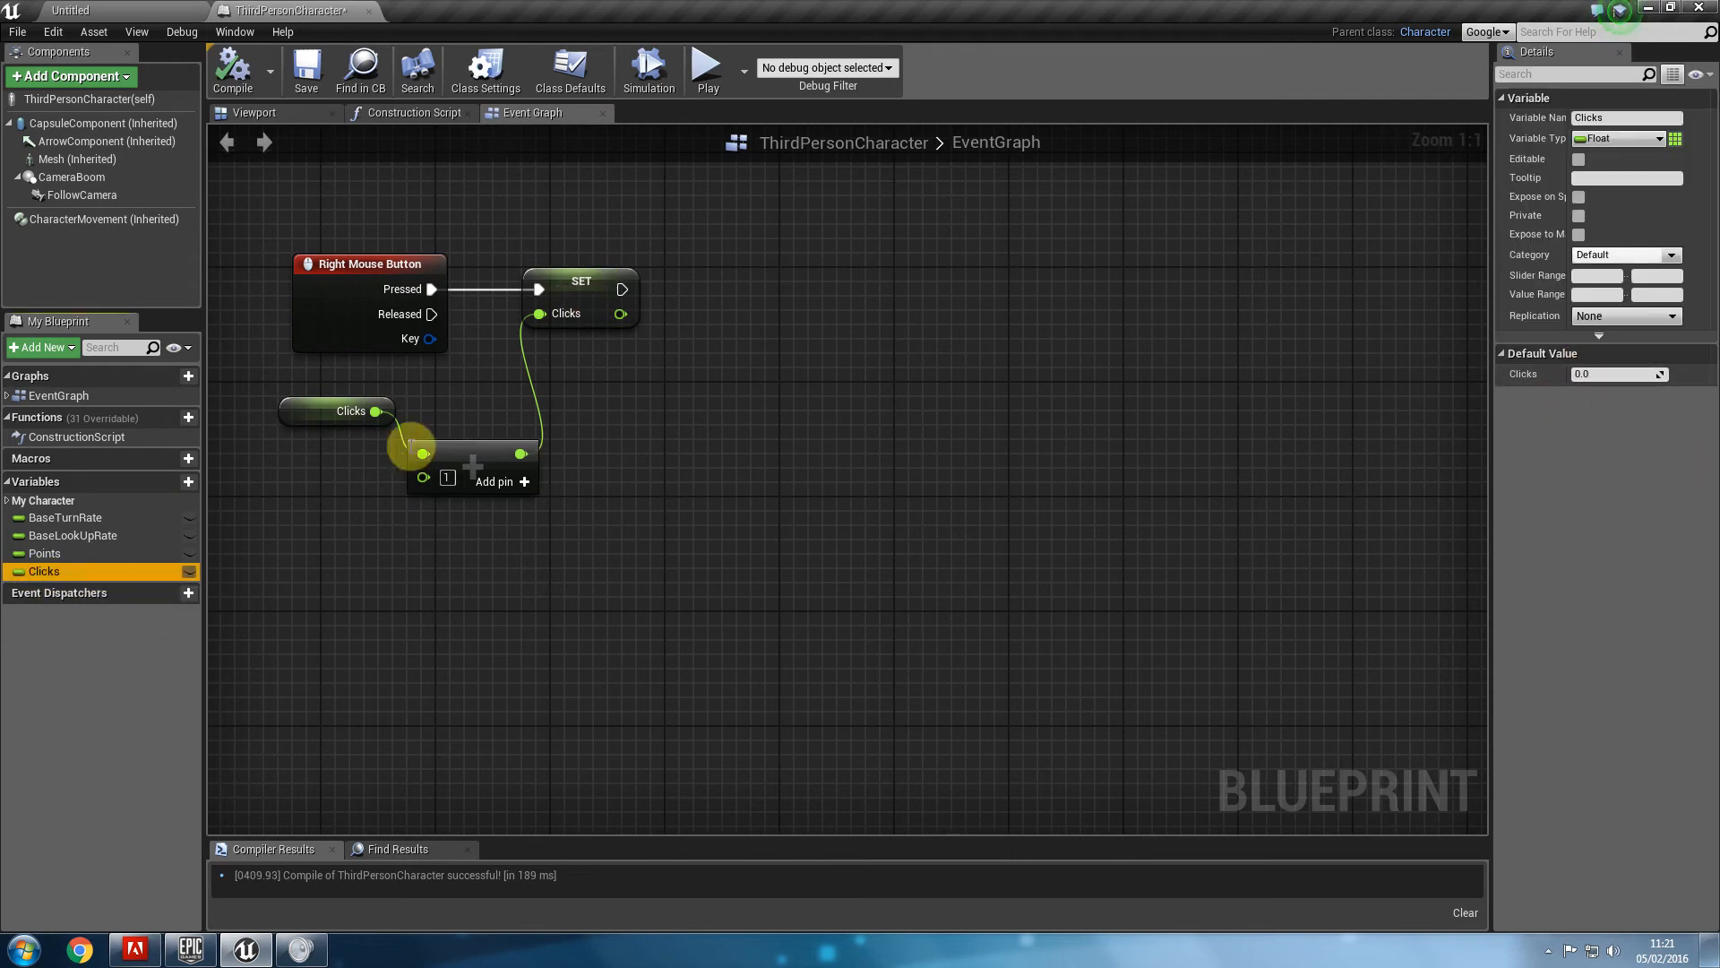
mouse_move(436, 500)
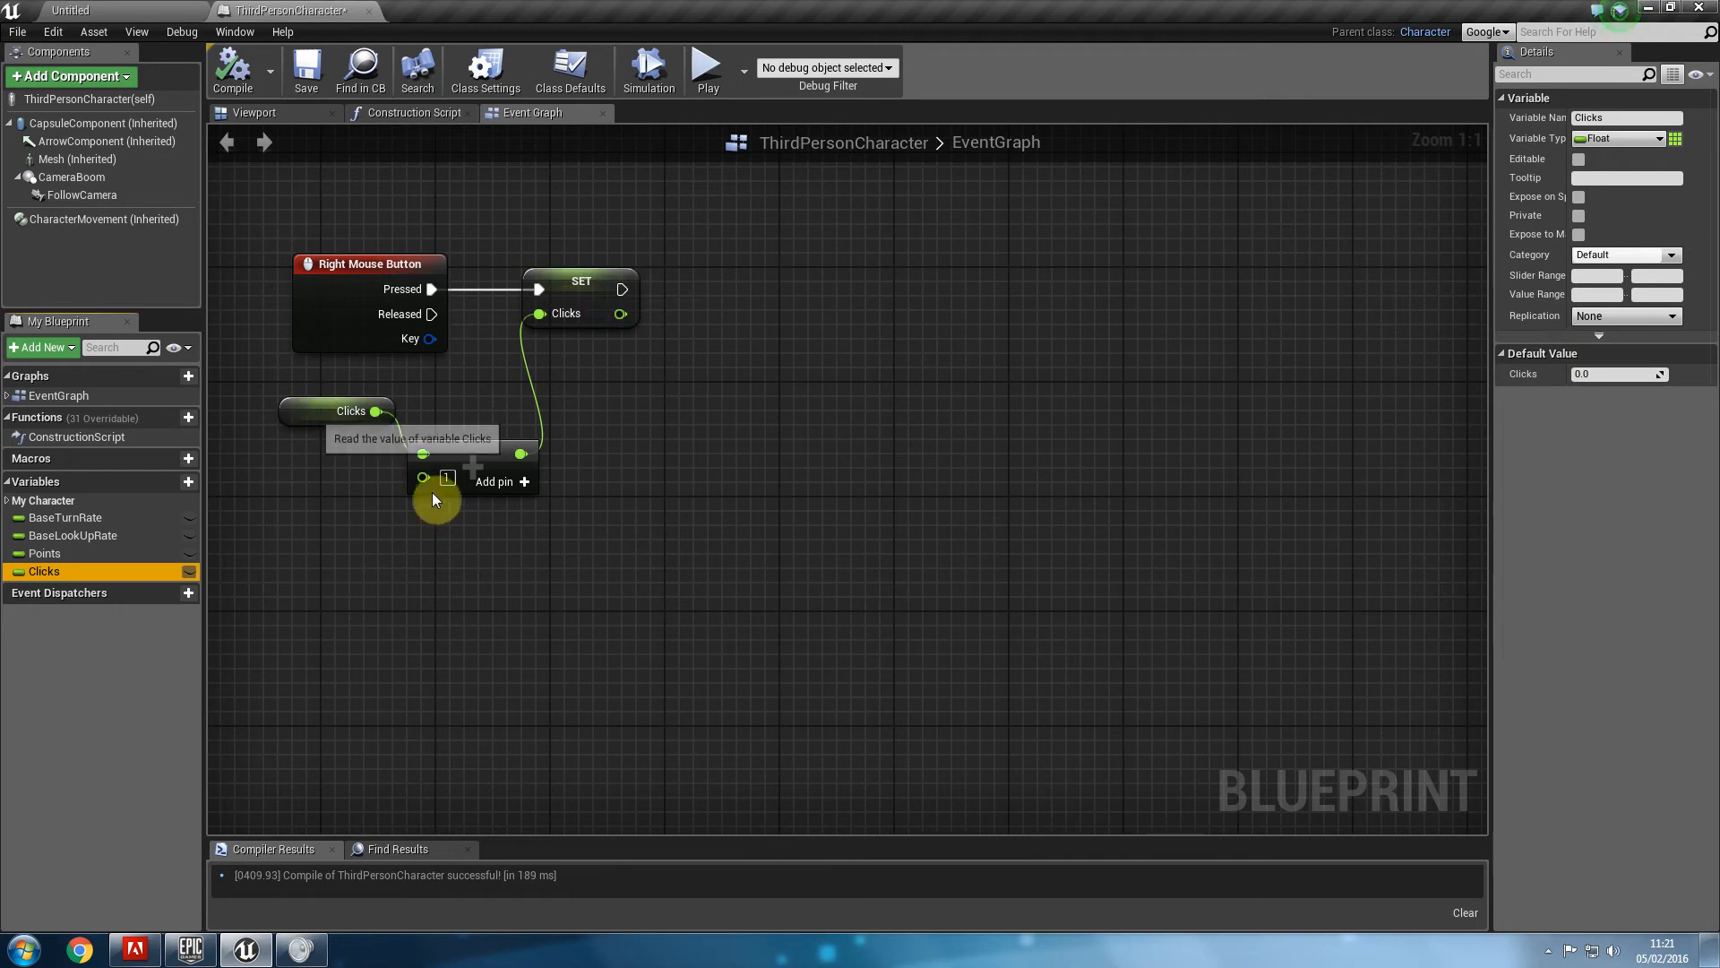
mouse_move(568, 334)
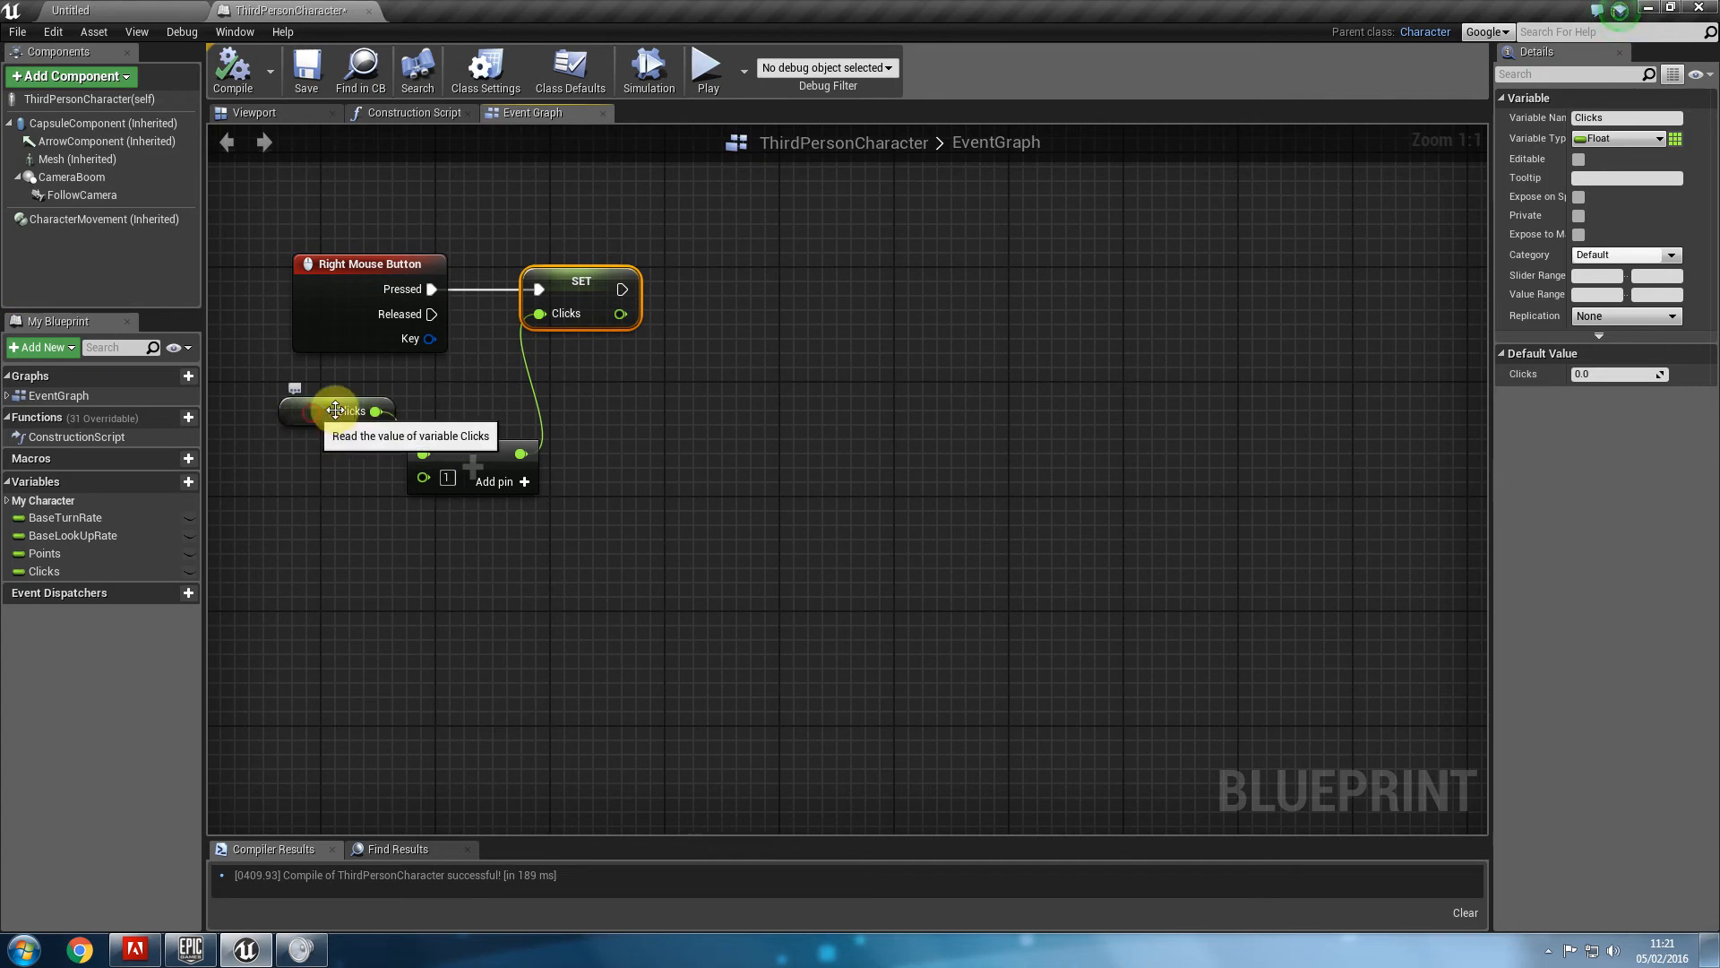
click(337, 410)
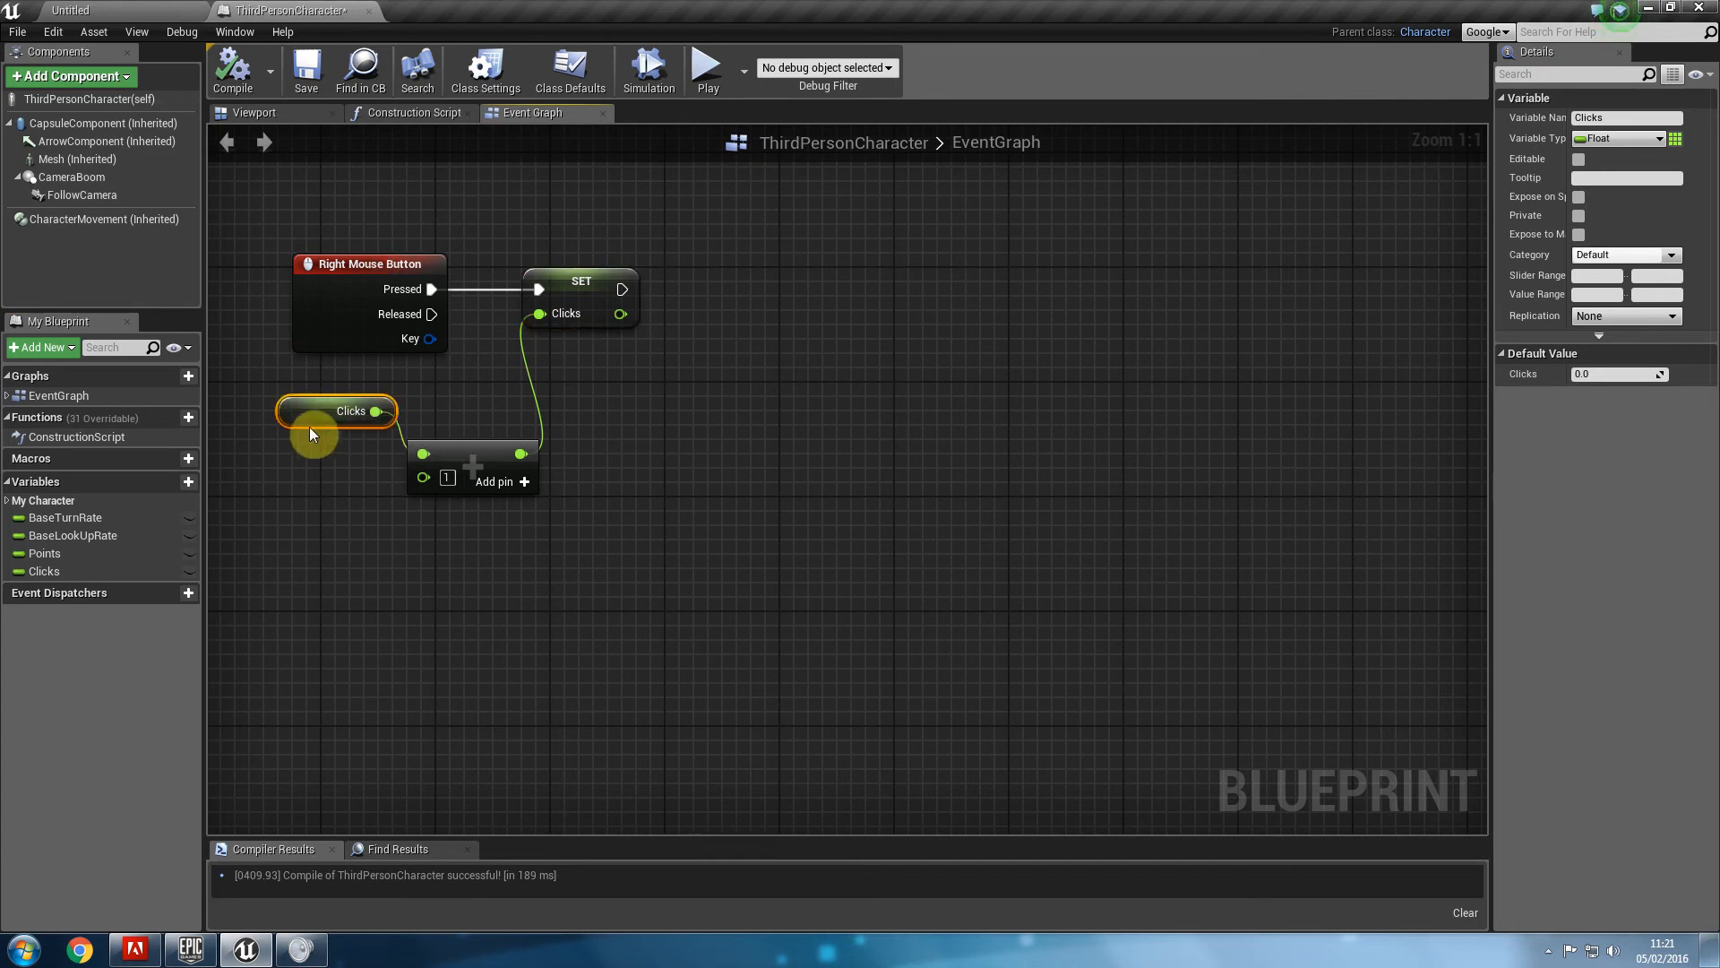
mouse_move(1093, 403)
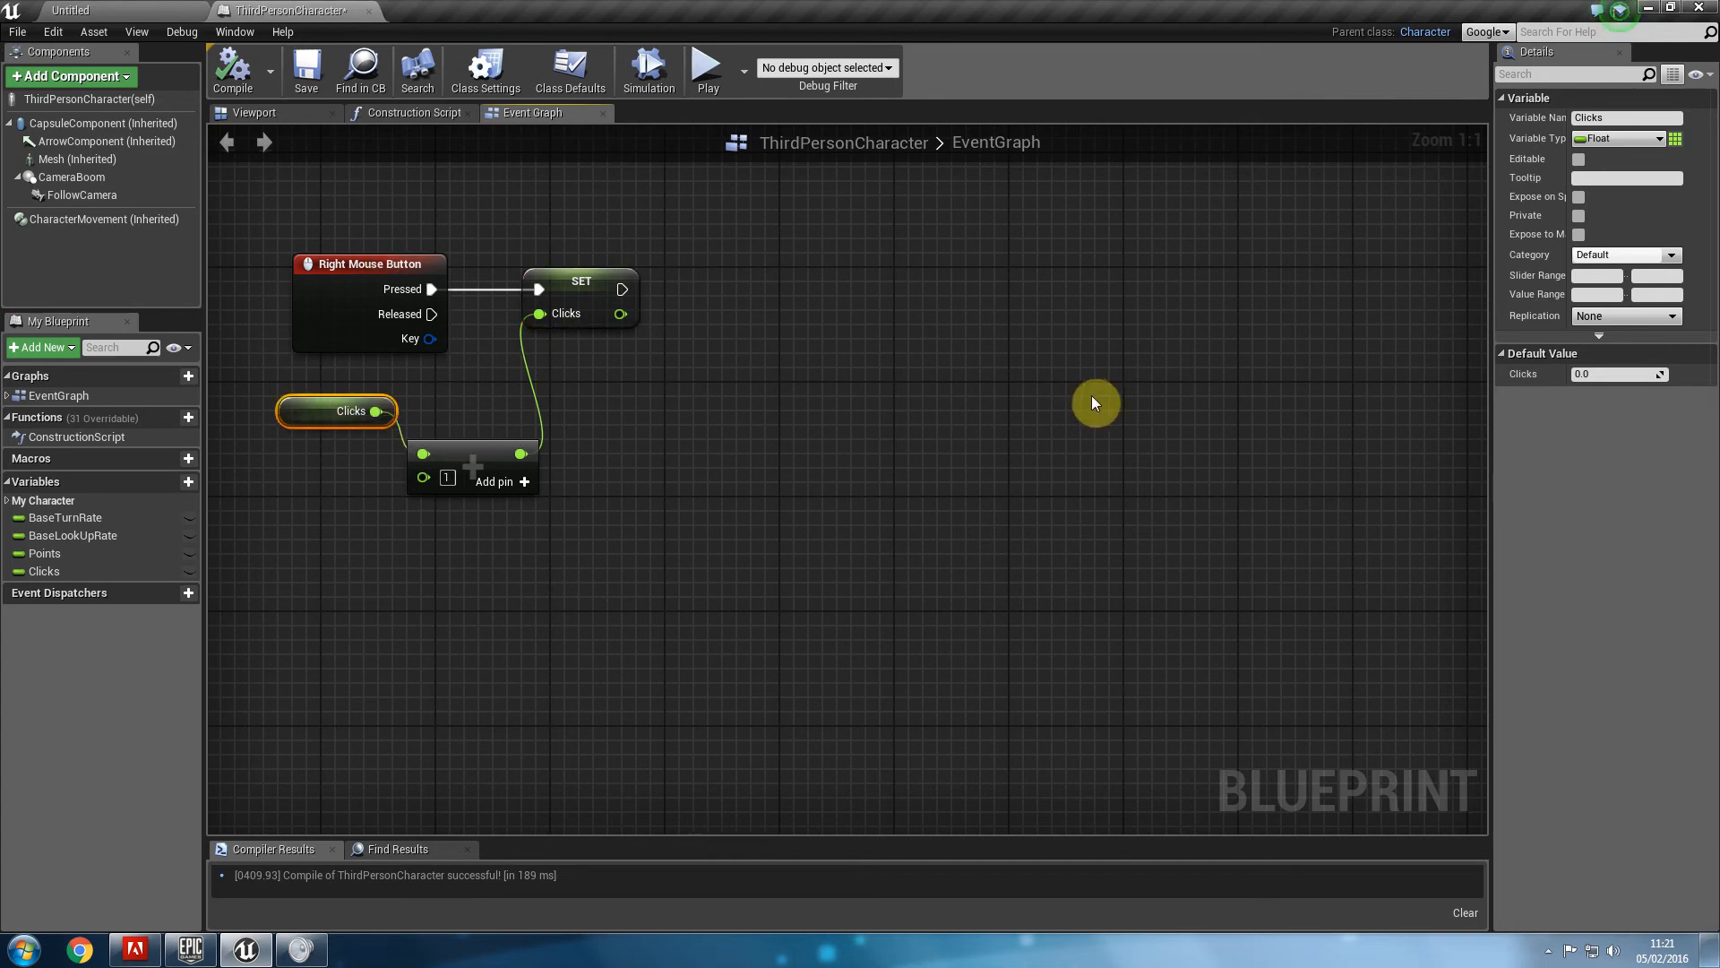
mouse_move(957, 410)
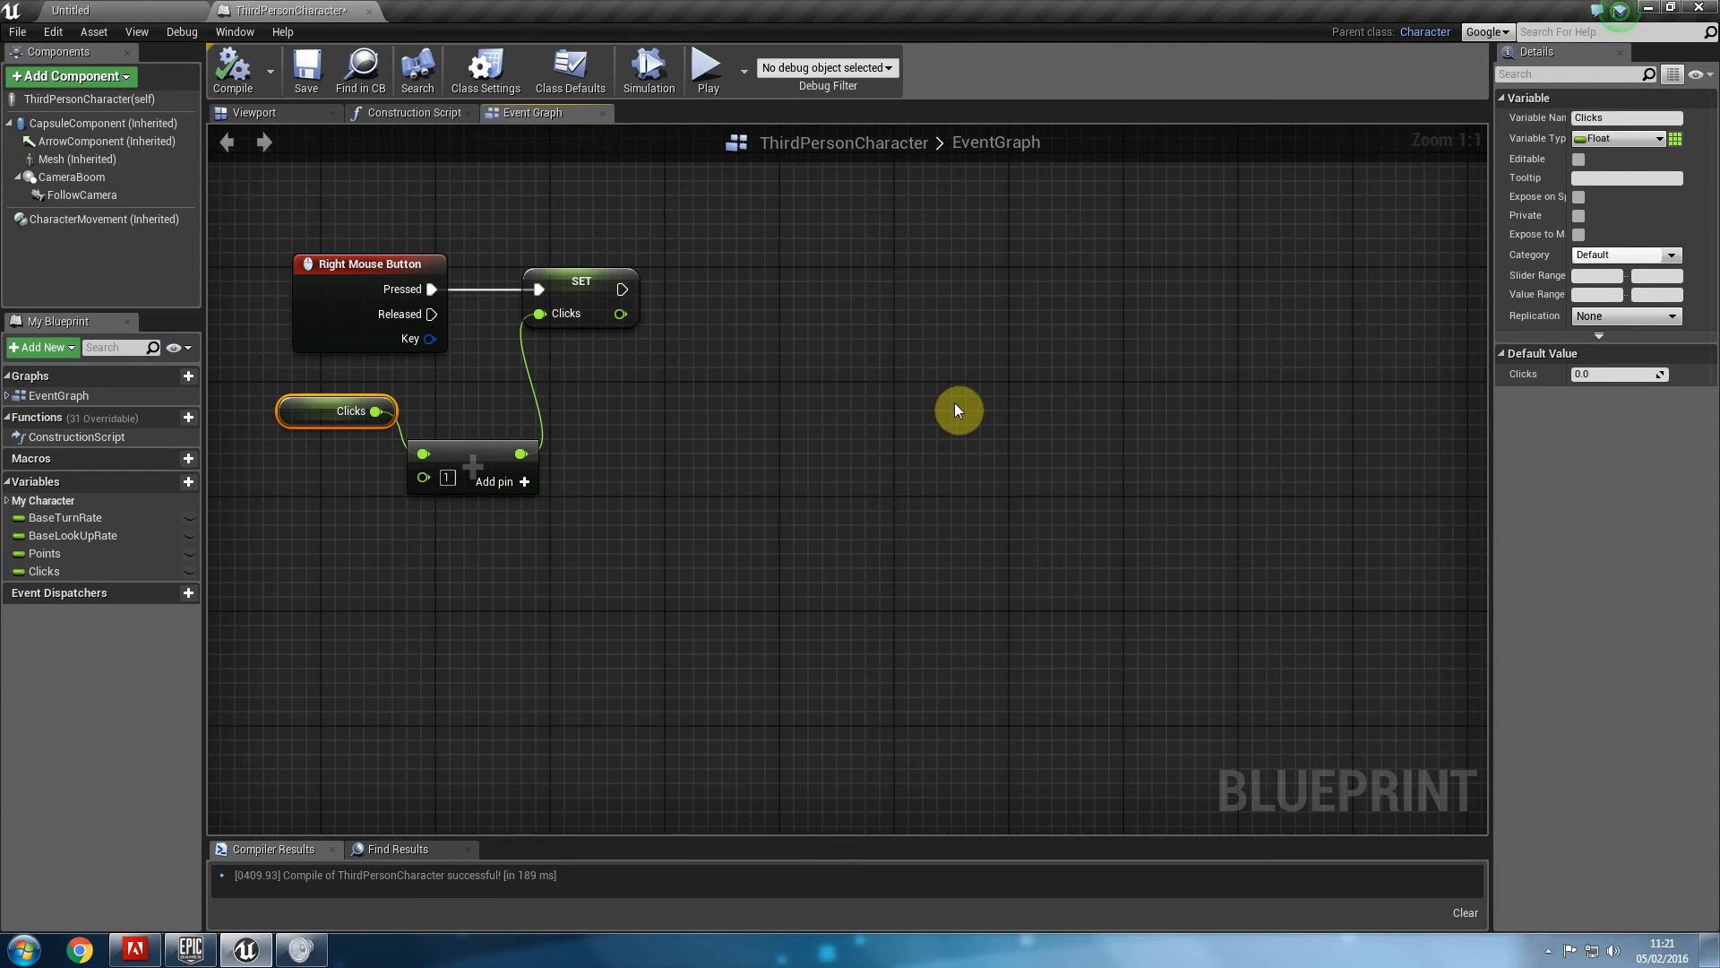
mouse_move(688, 484)
text(print)
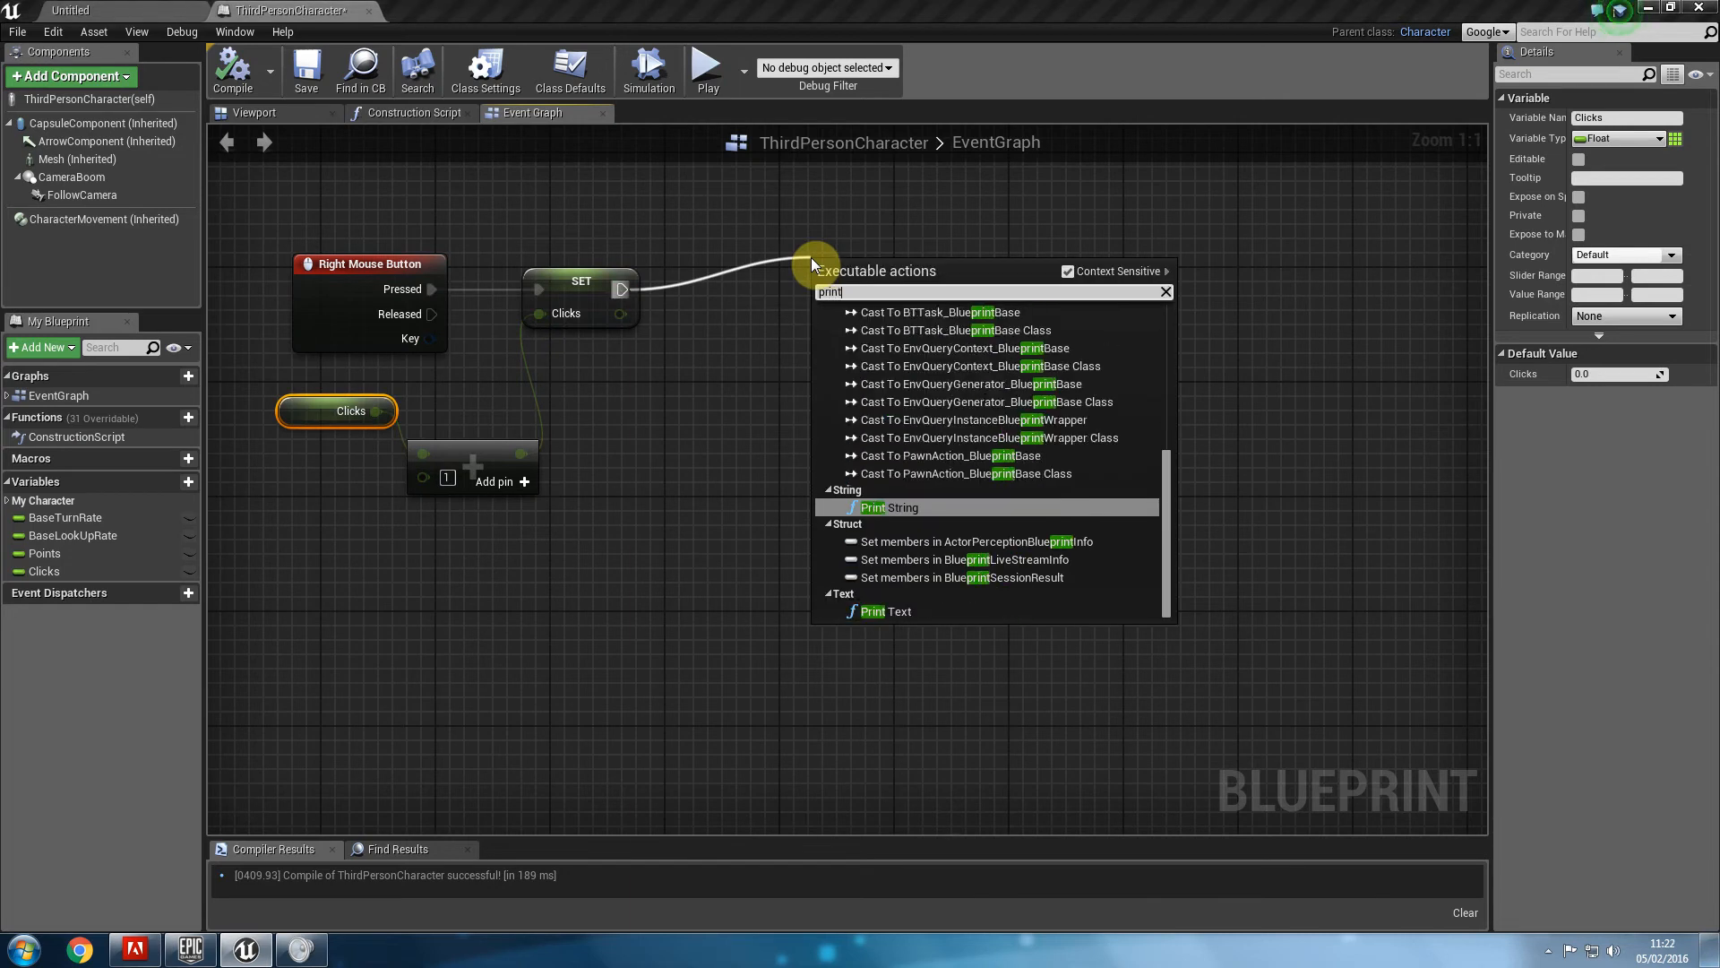
Print the updated Clicks value after each right-click and test the counter in game.
click(883, 507)
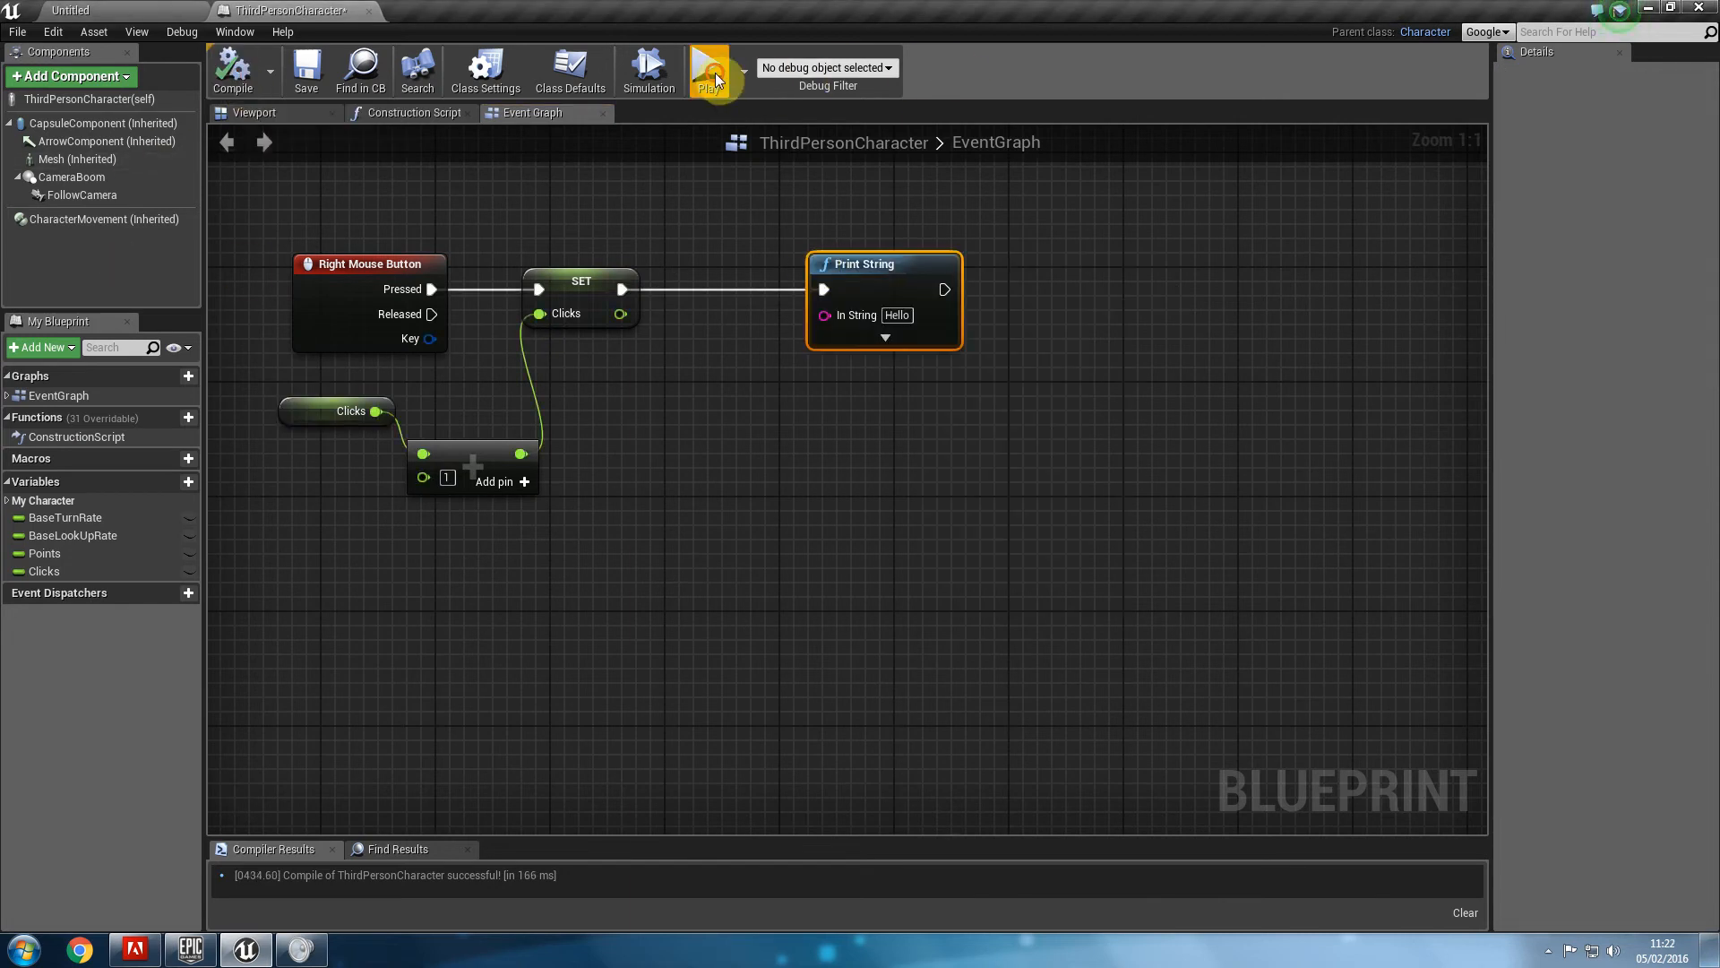
mouse_move(627, 360)
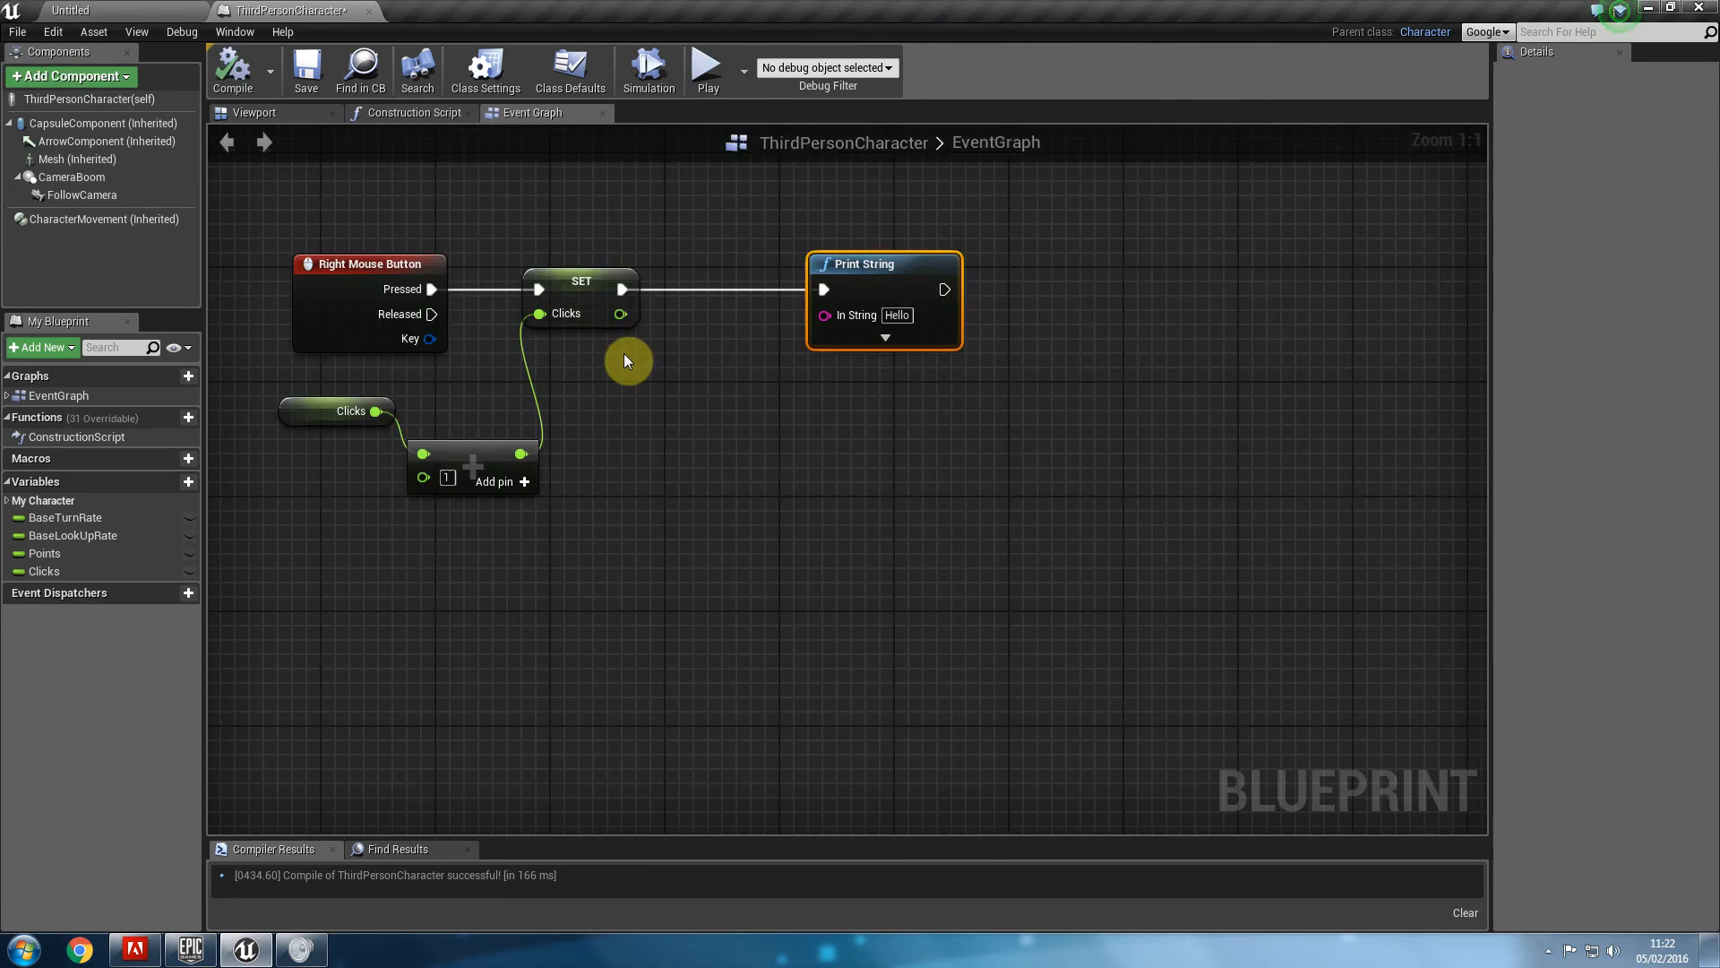
mouse_move(936, 283)
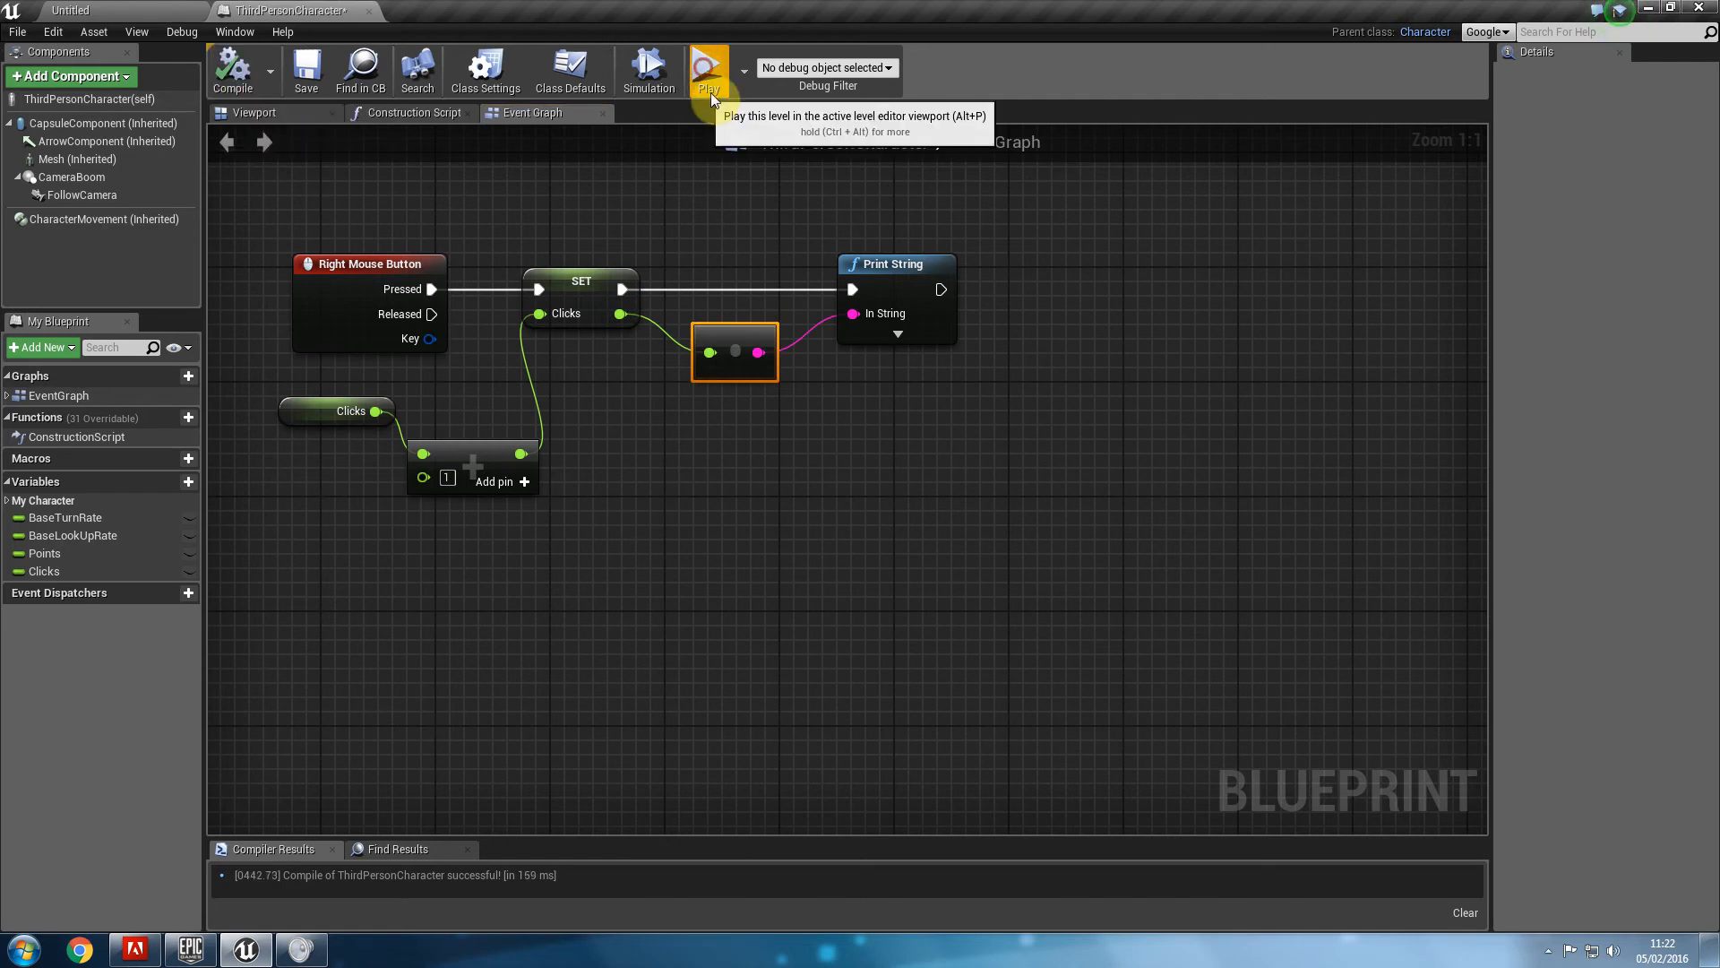
click(708, 70)
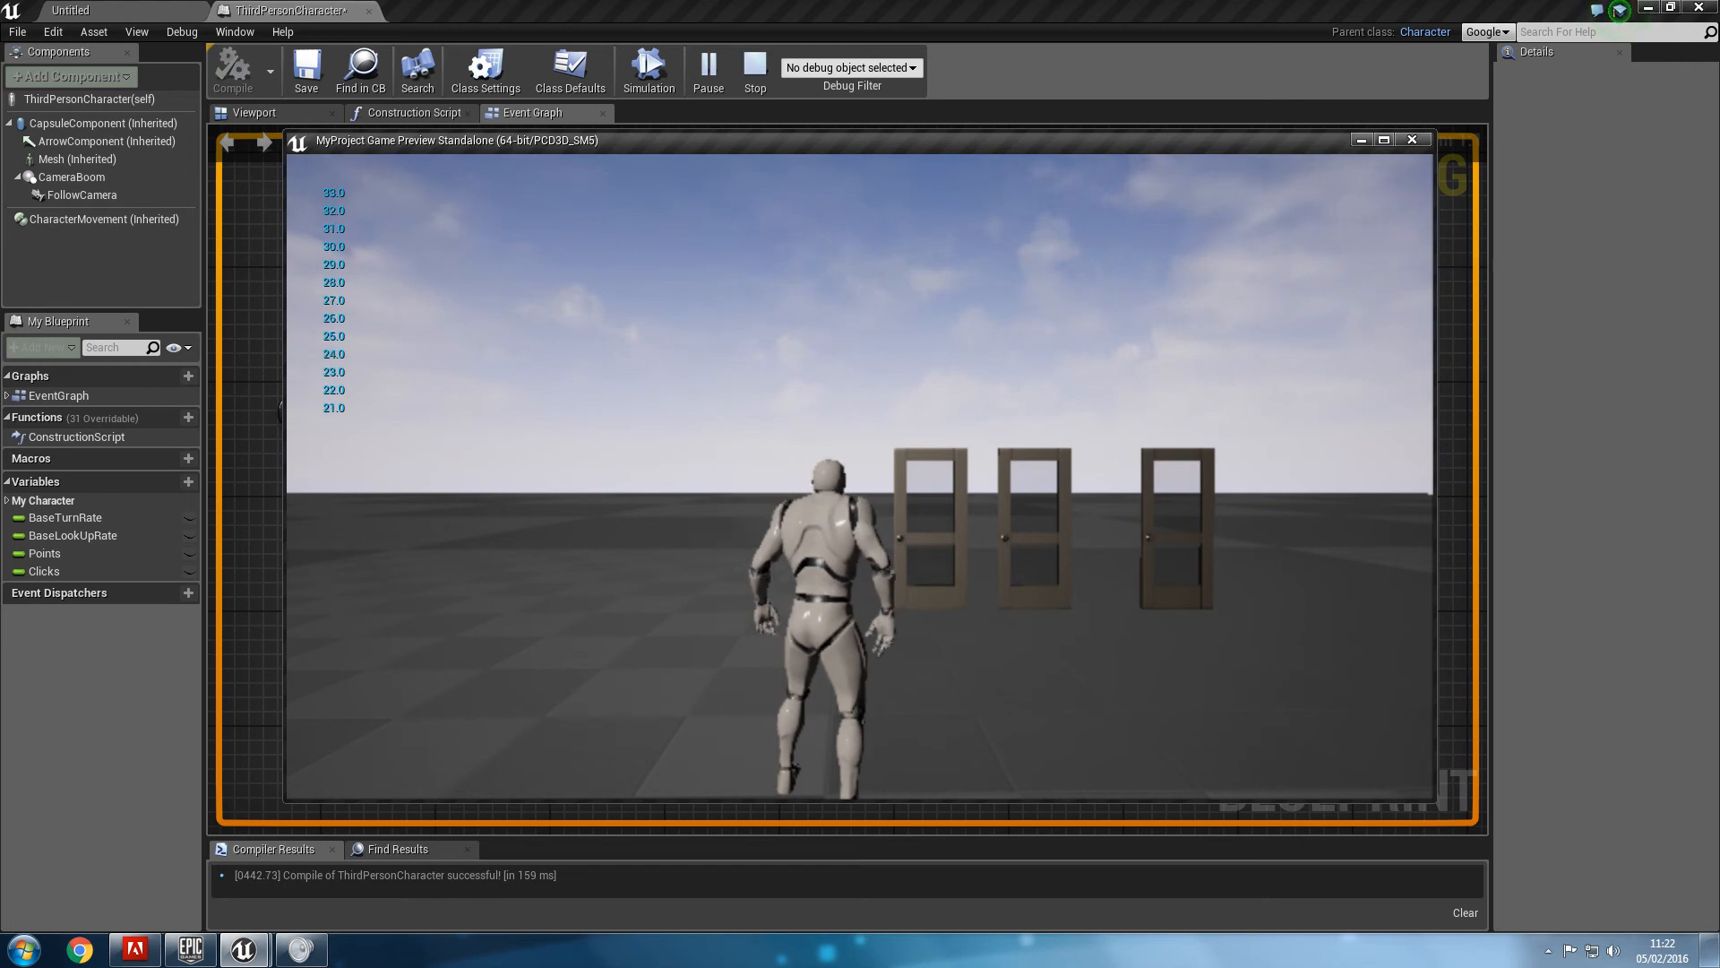
click(754, 68)
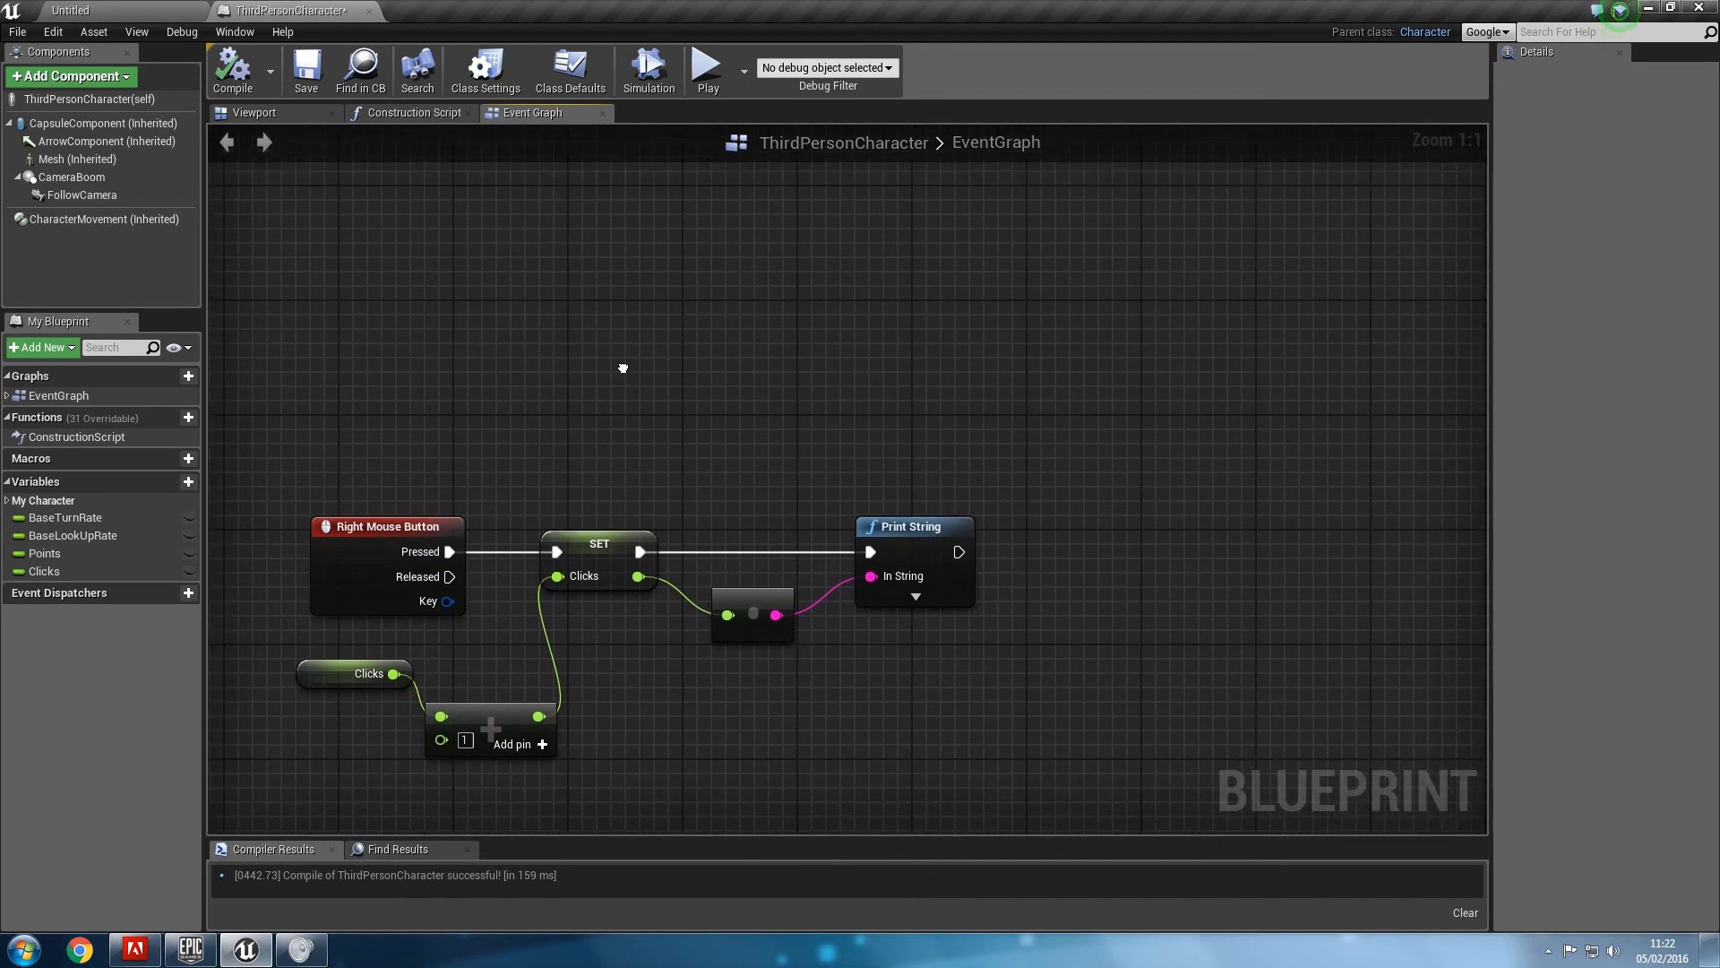
Add Event BeginPlay feeding a Set Timer by Function Name node.
drag(622, 368, 561, 371)
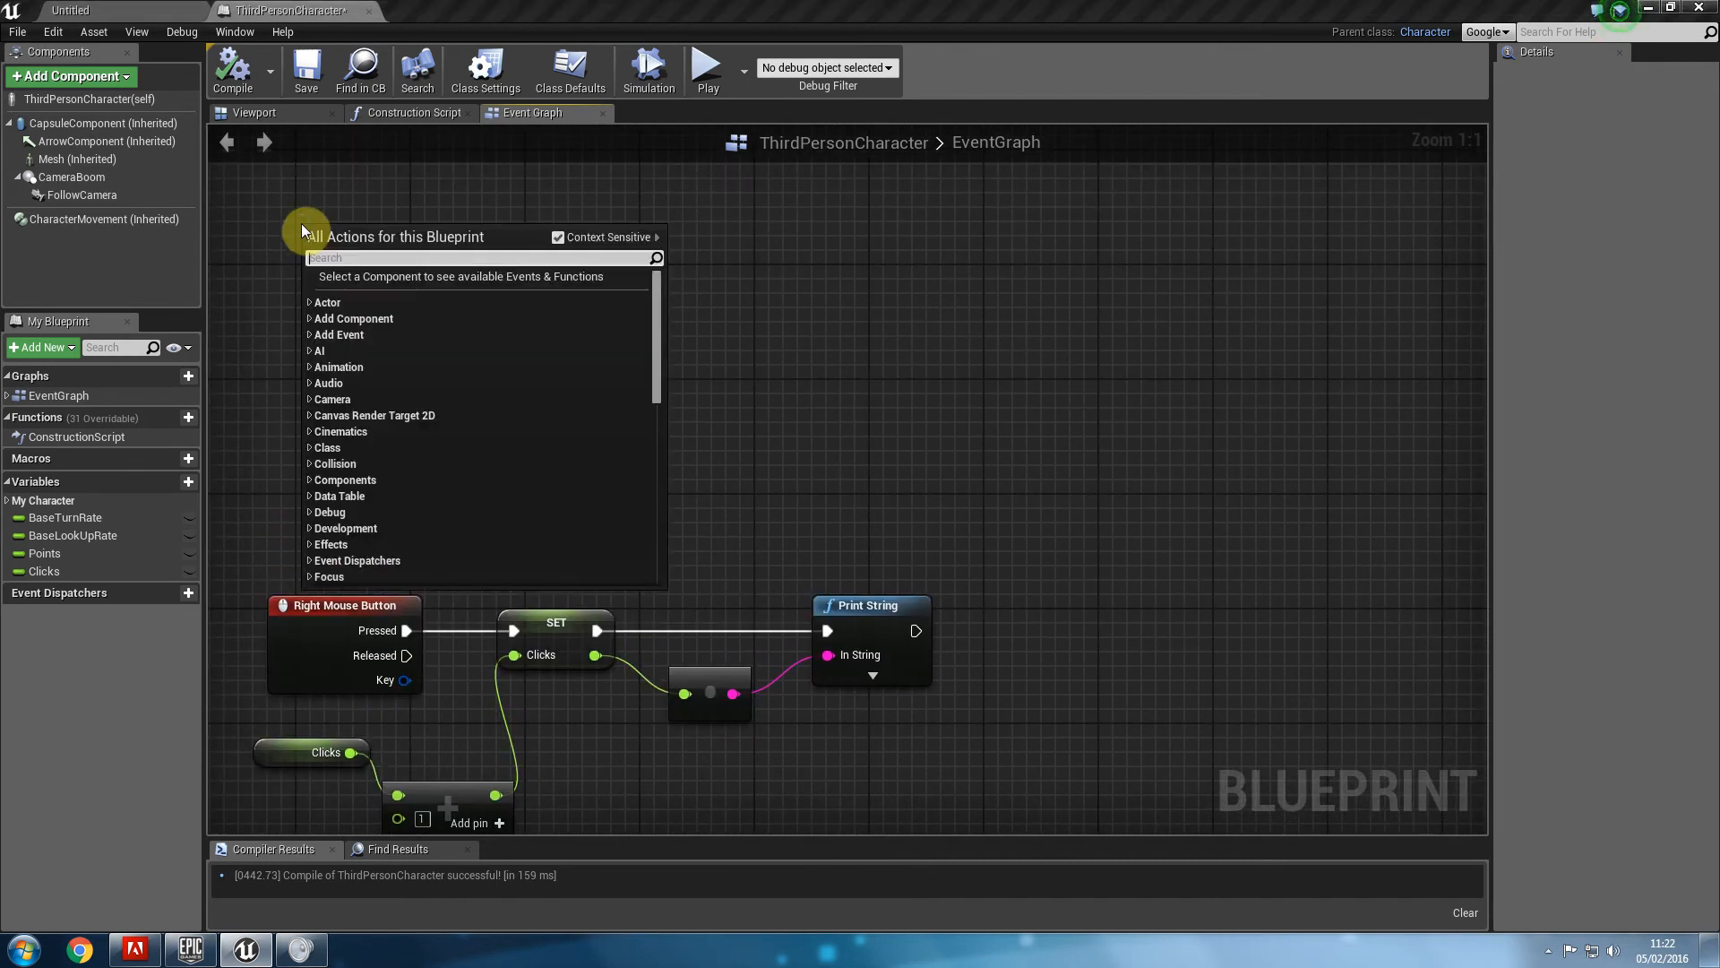
text(event beging plka)
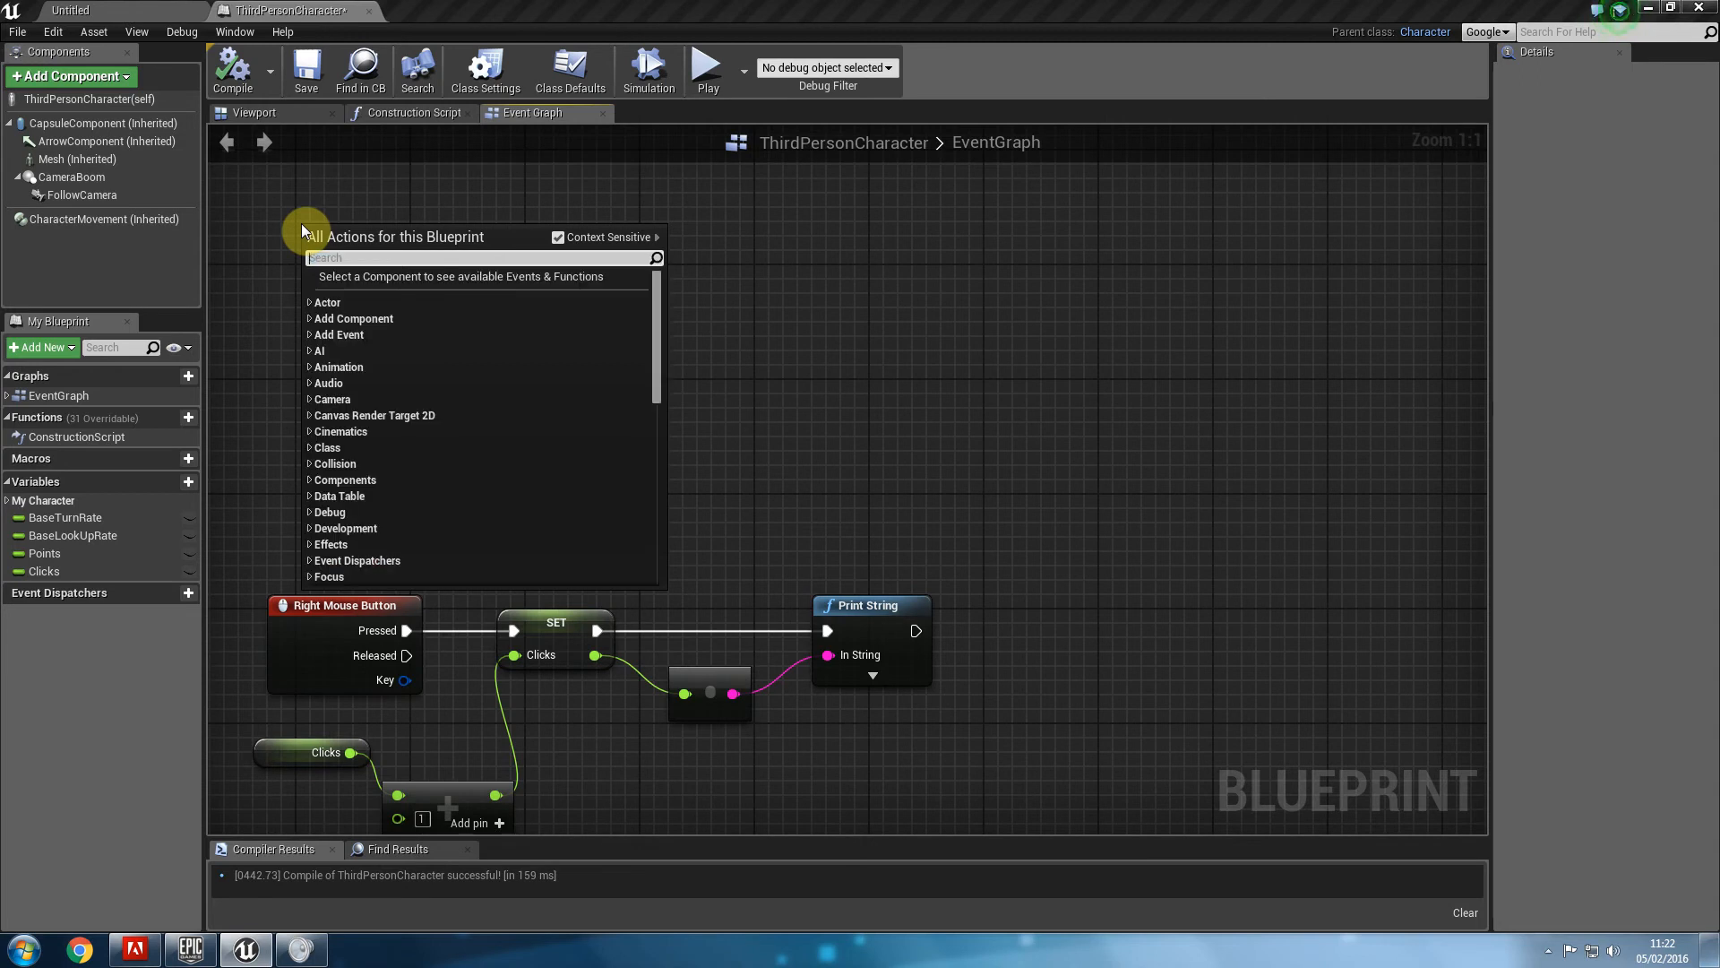
text(event beg)
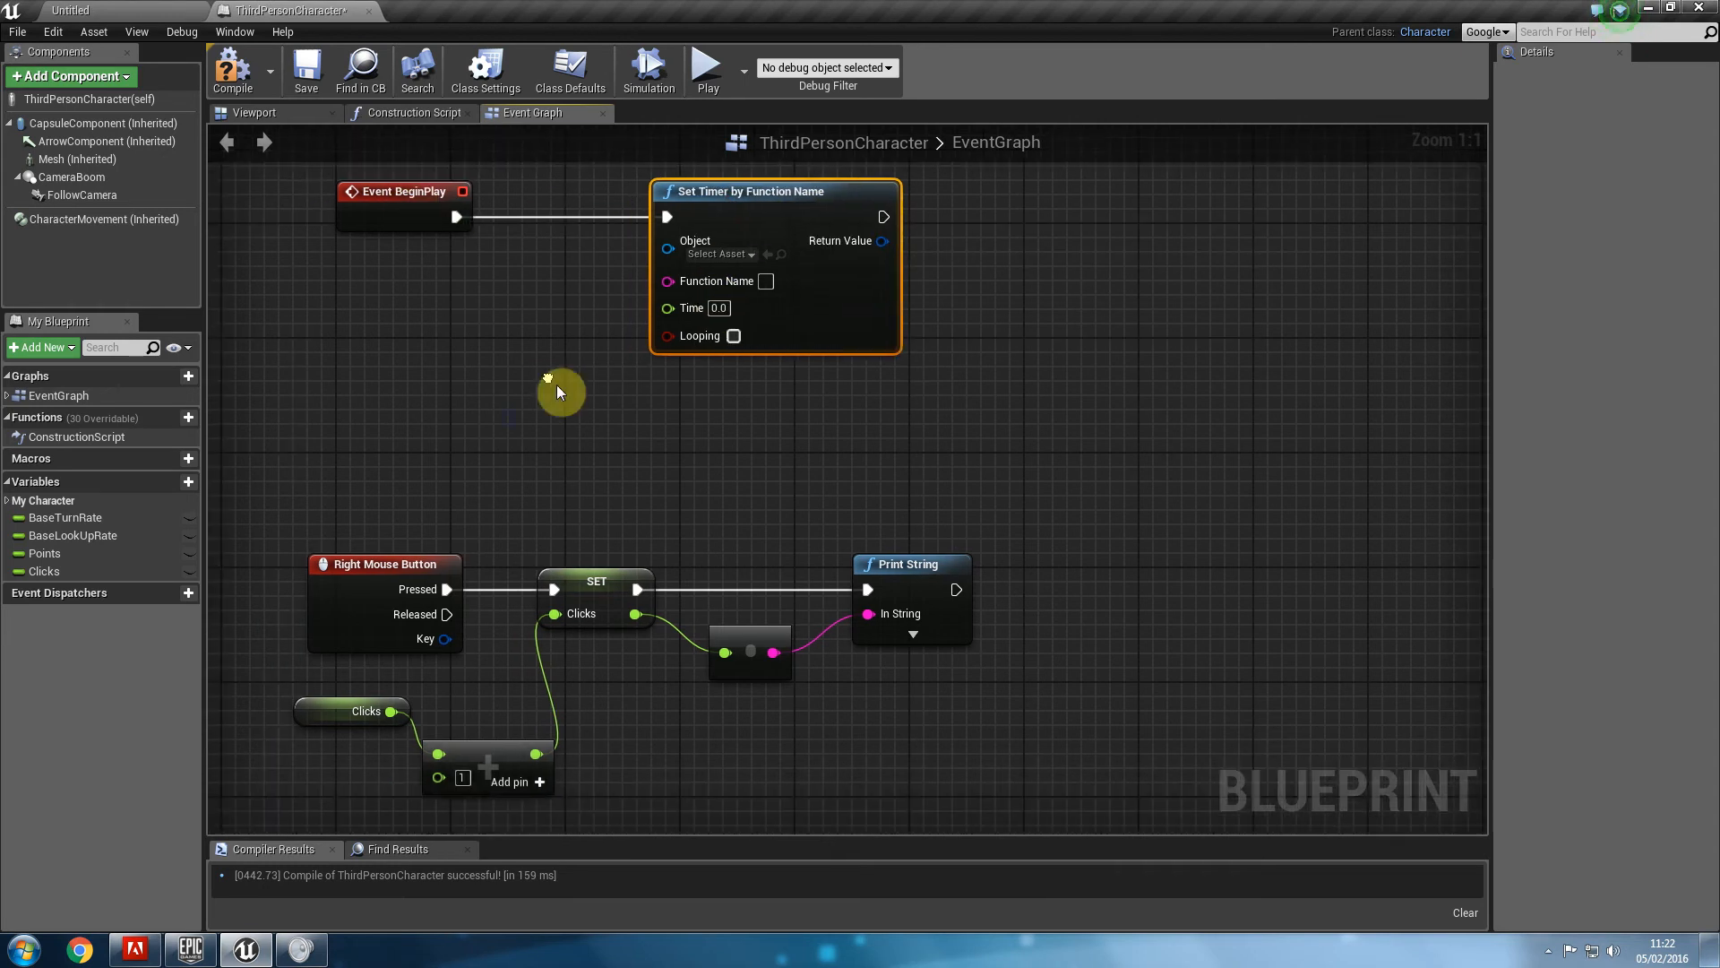
mouse_move(796, 283)
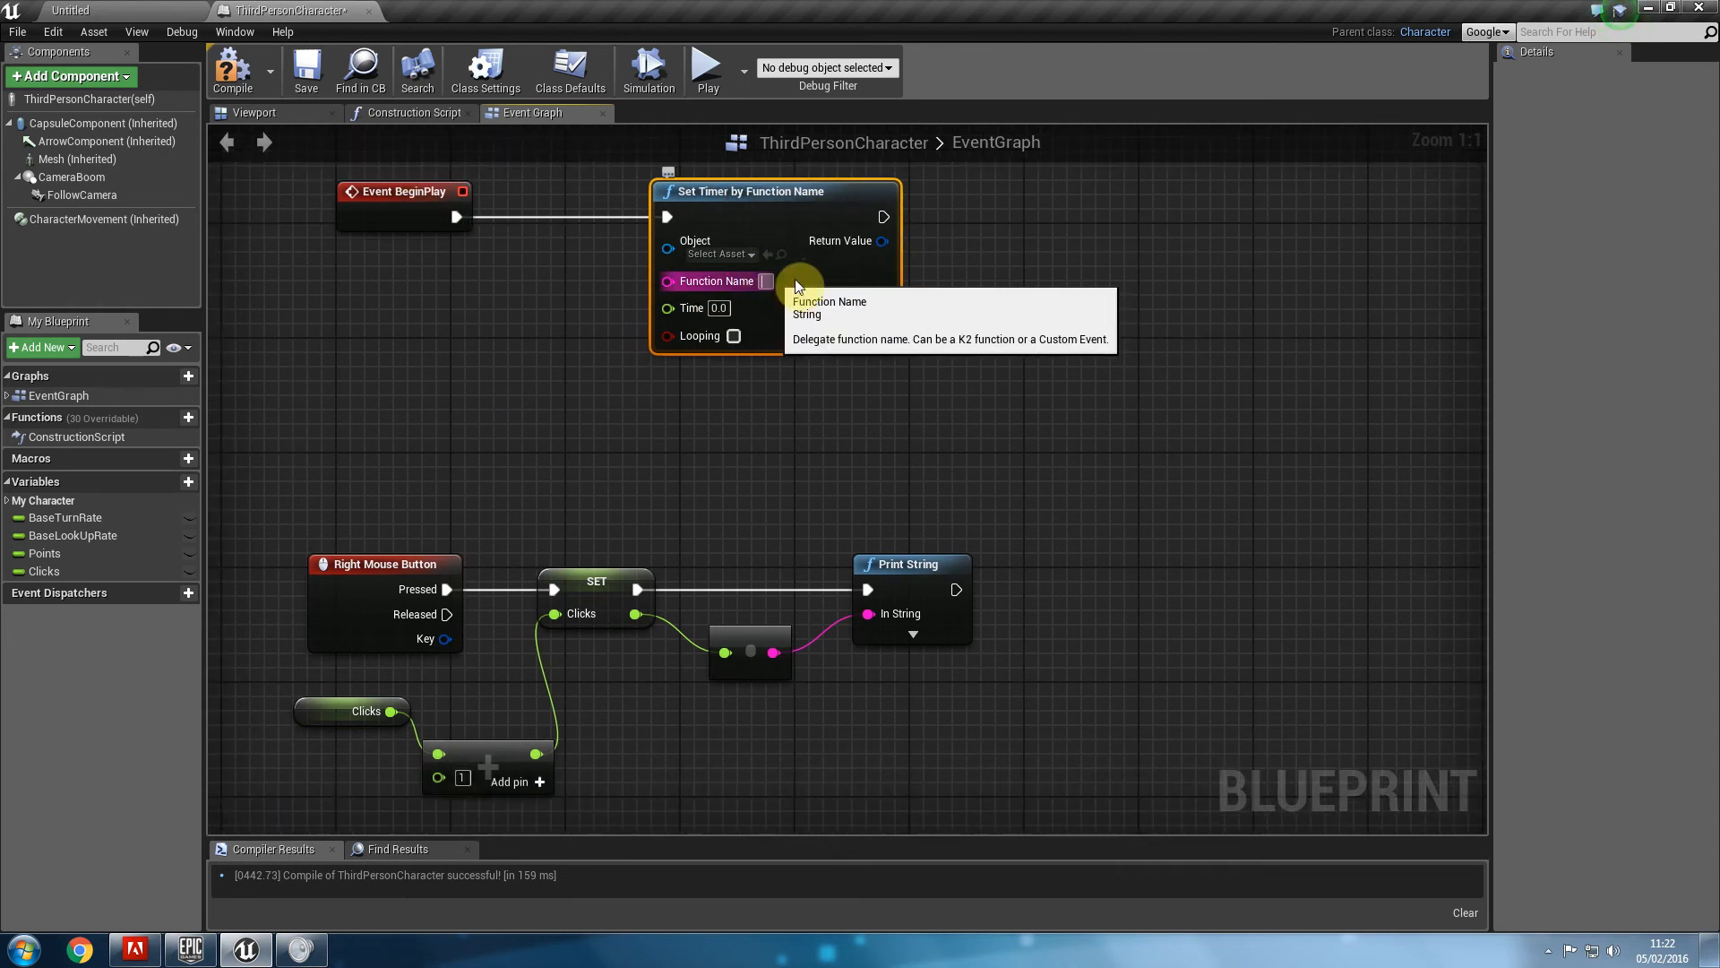
Create custom event ResetClicks setting Clicks to 0 and name it in the timer.
right_click(358, 450)
text(Reset)
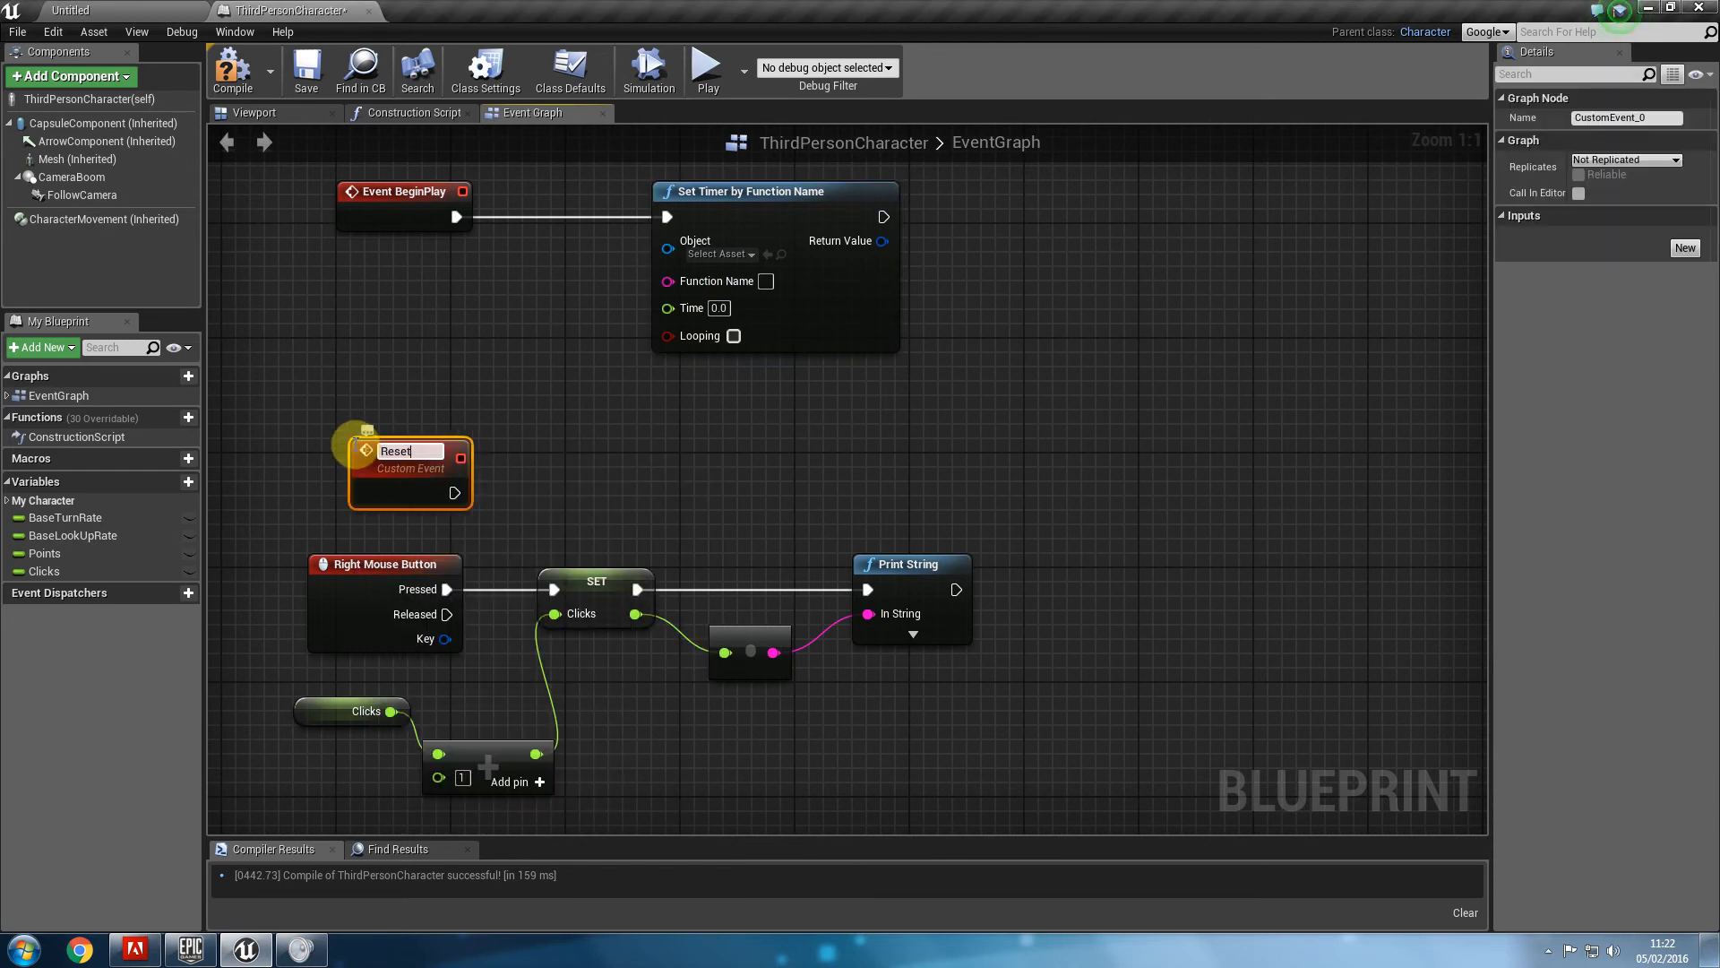
text(Clicks)
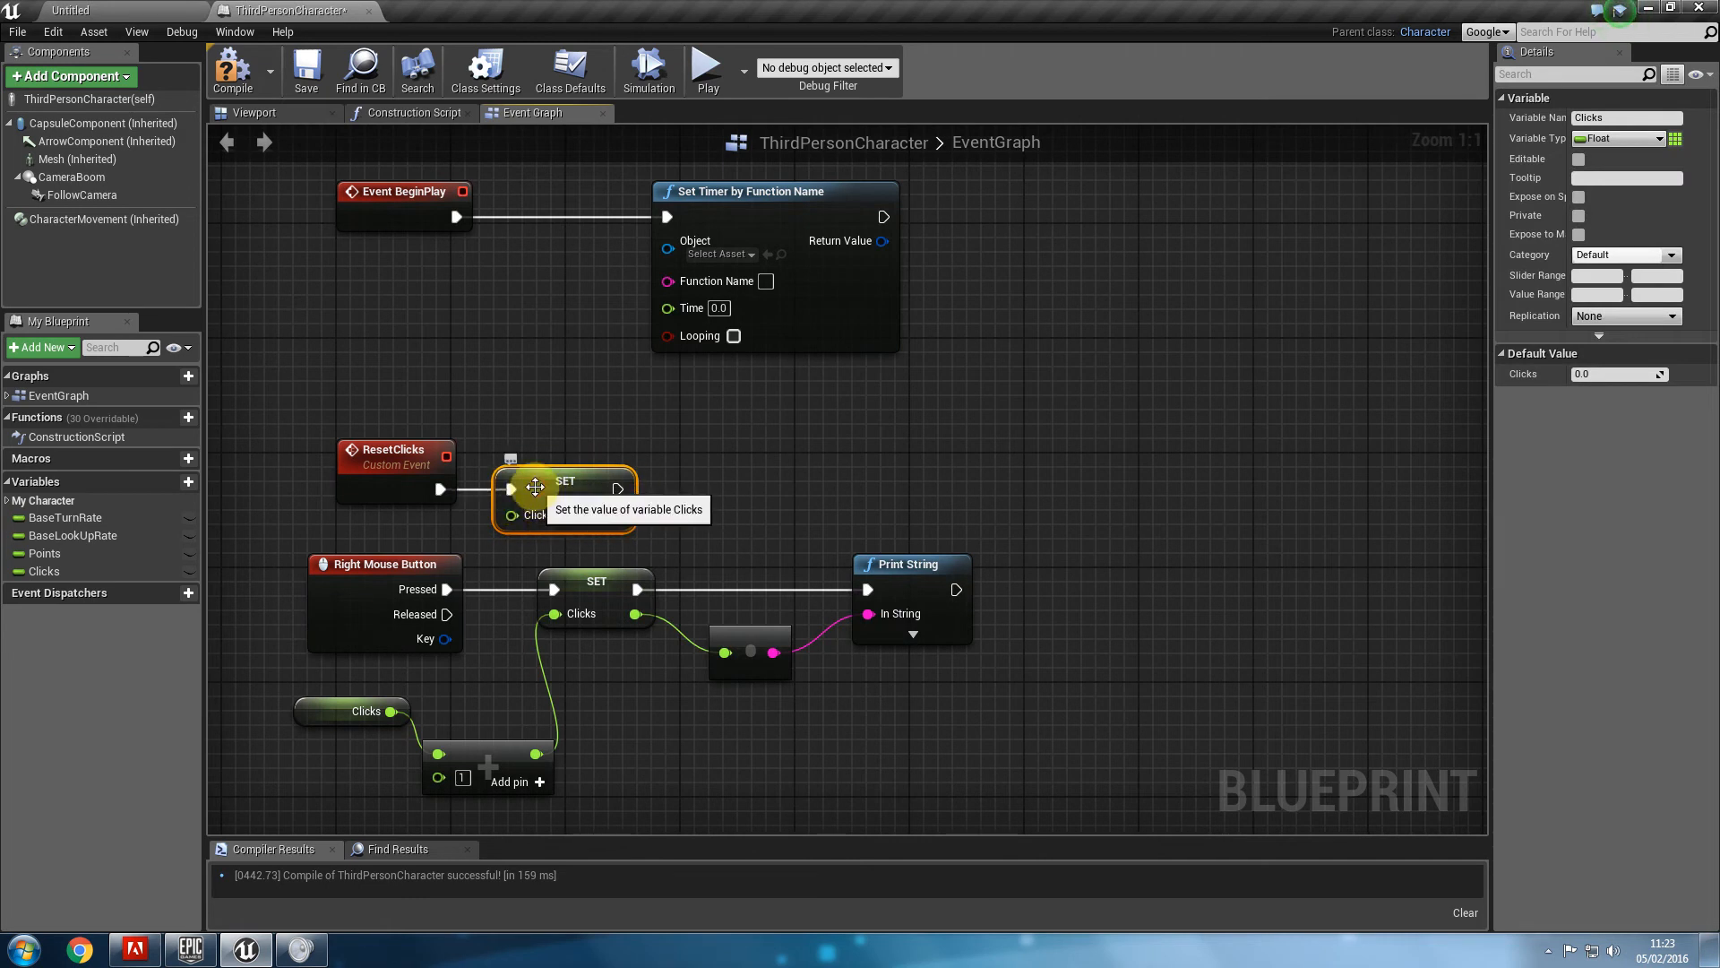
mouse_move(319, 502)
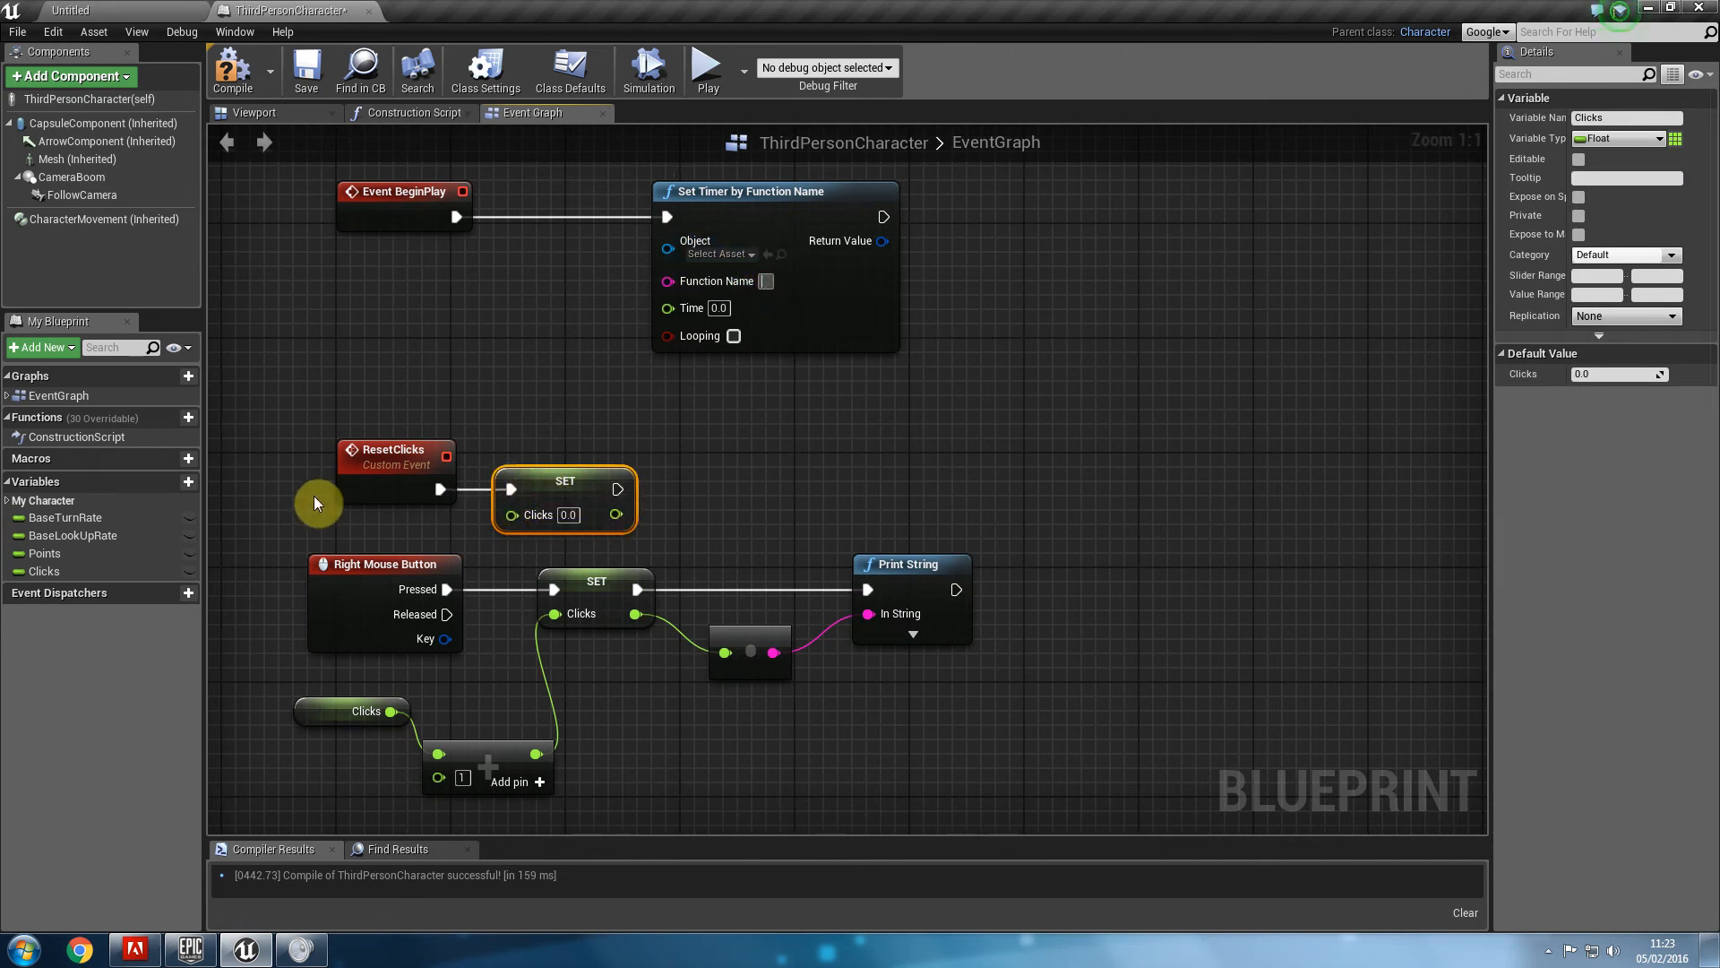
click(395, 455)
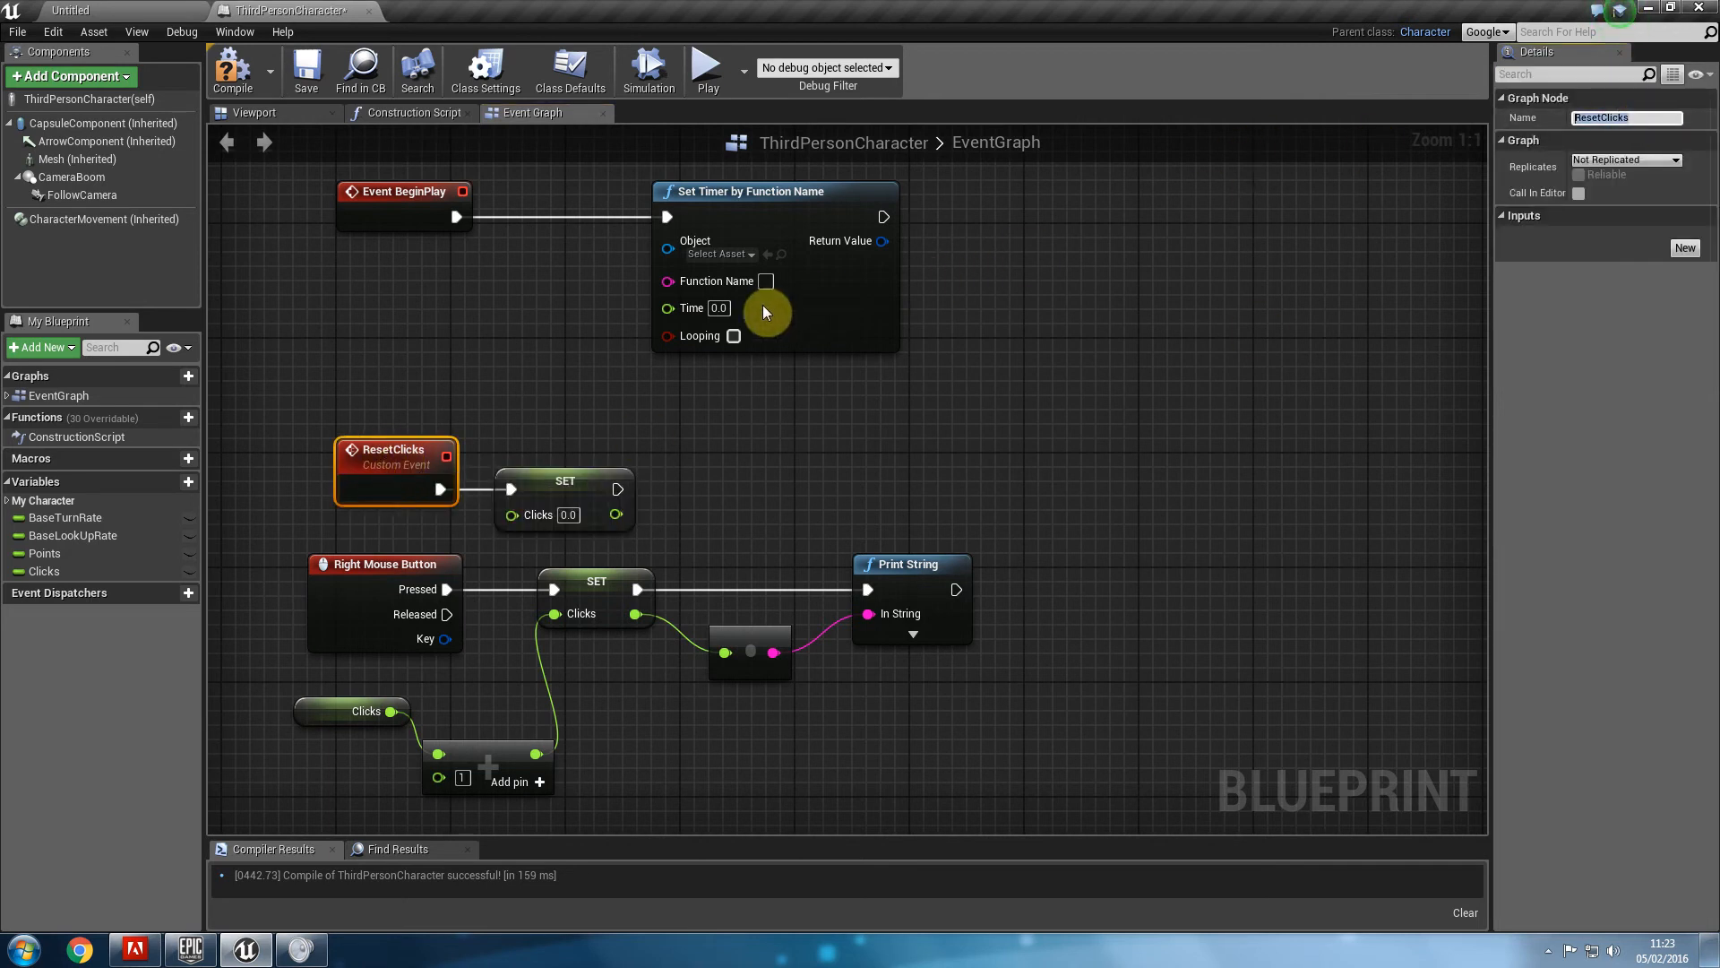
text(ResetClicks)
click(720, 306)
text(5)
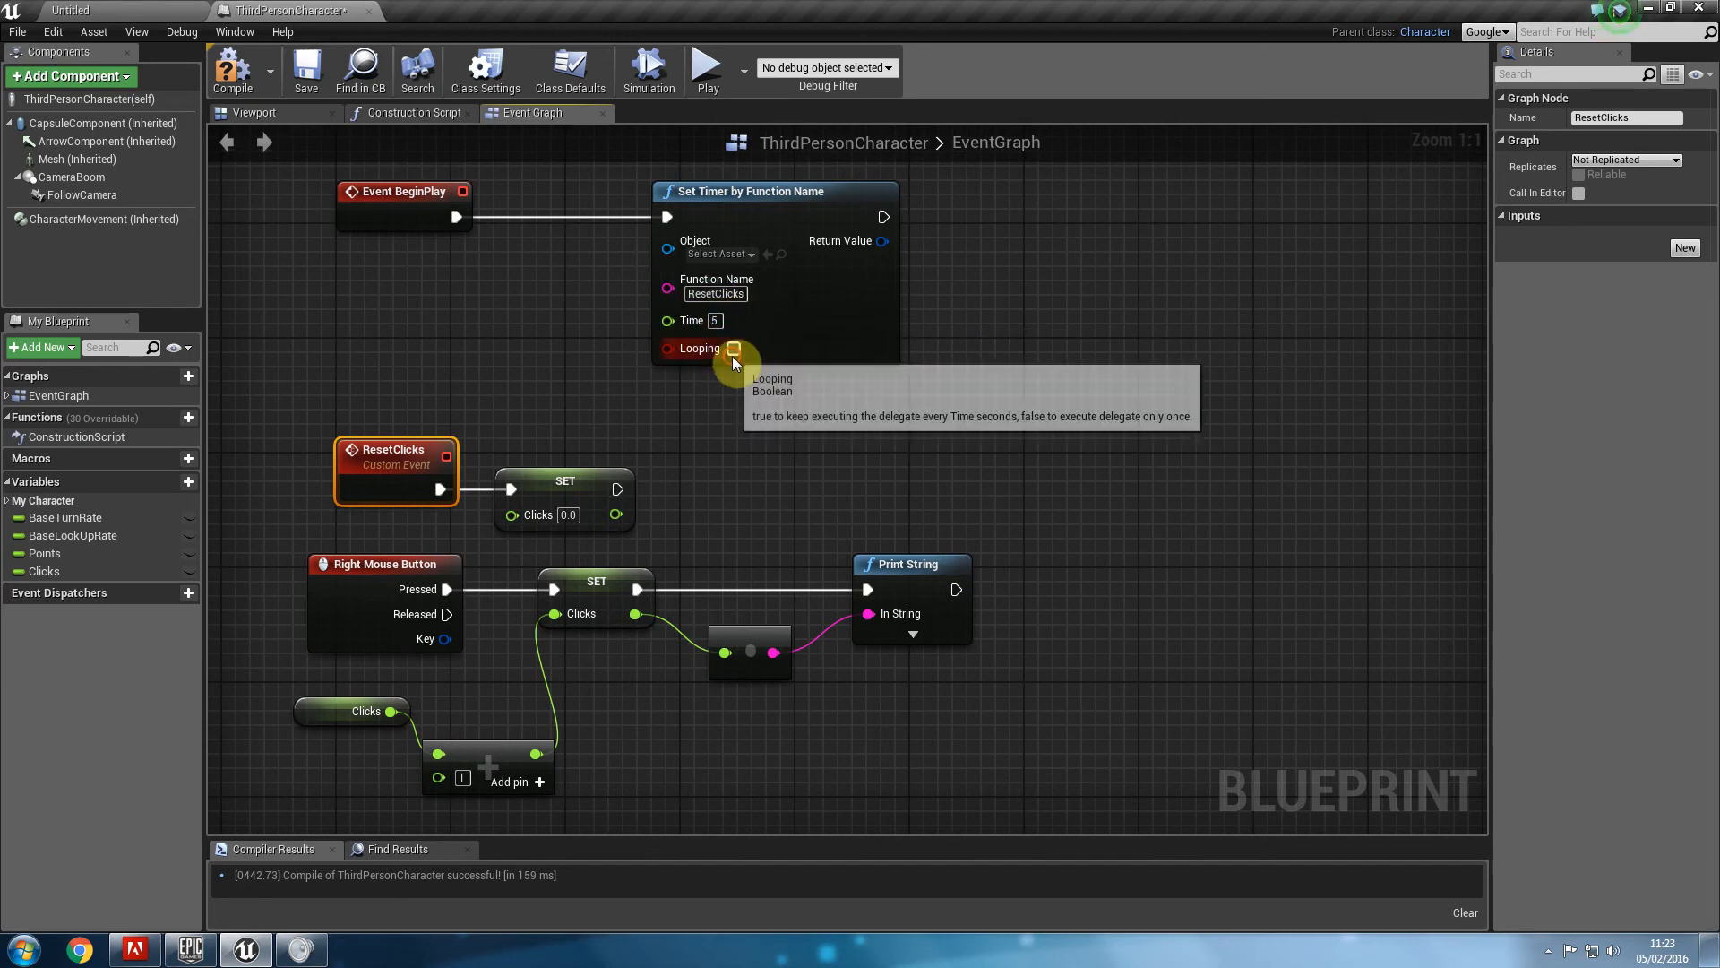
Make the 5-second timer loop and play-test the periodic reset.
click(706, 67)
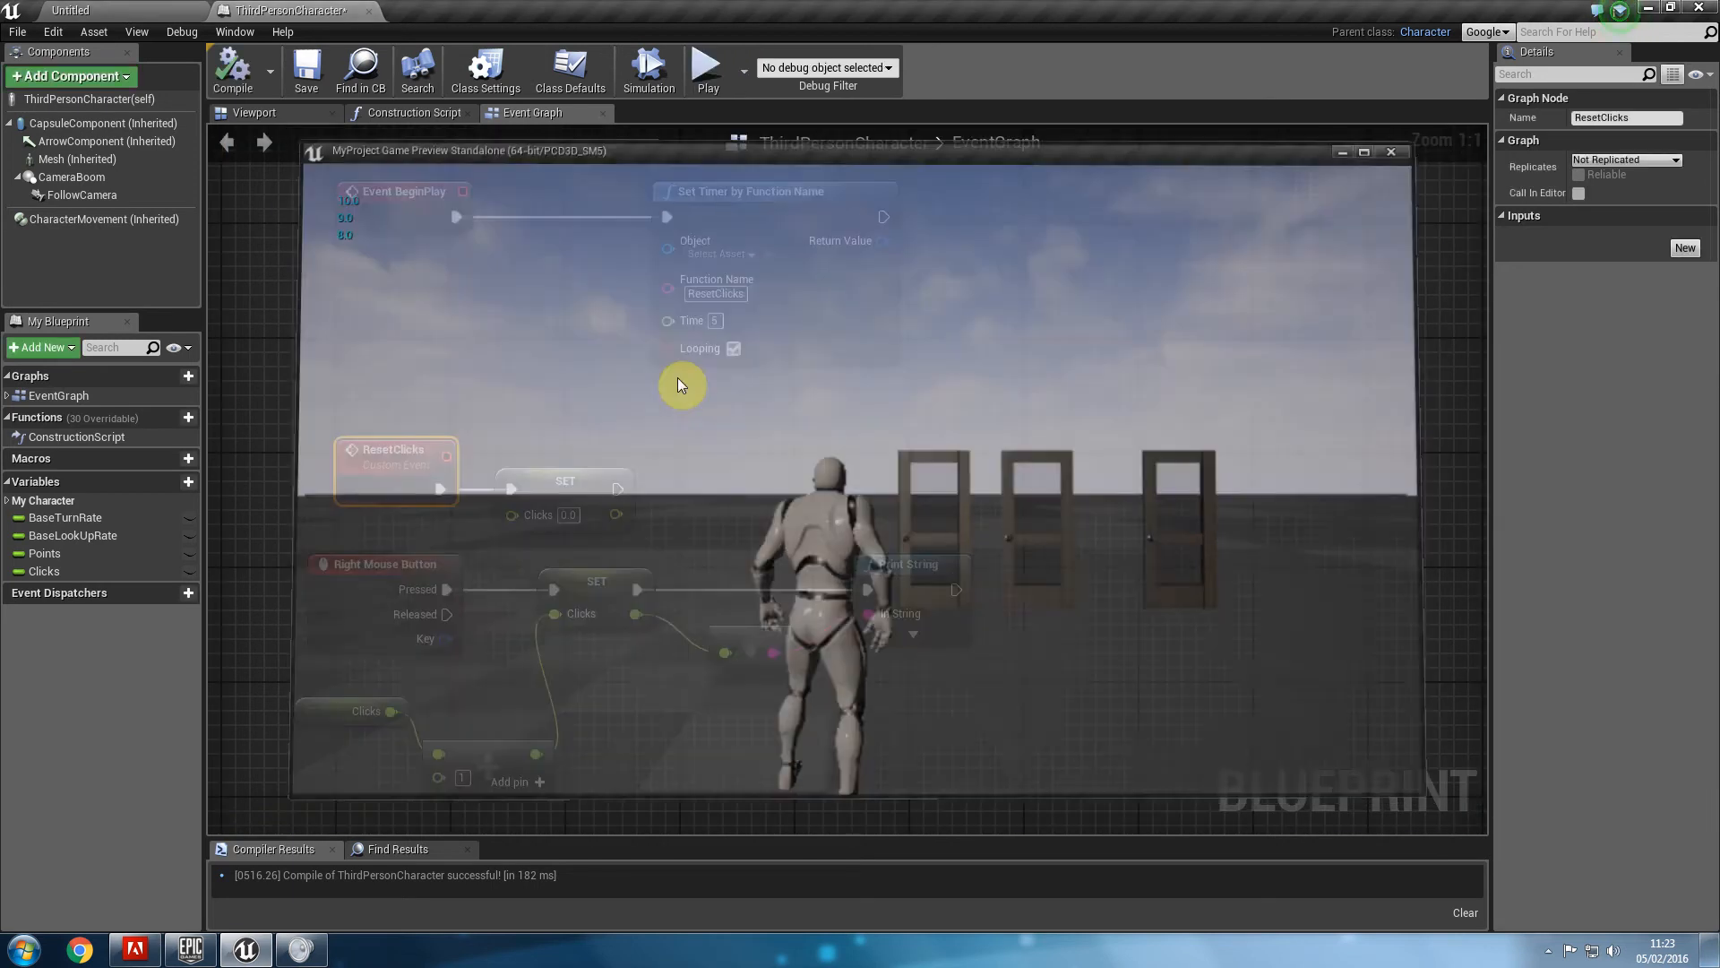
click(1391, 150)
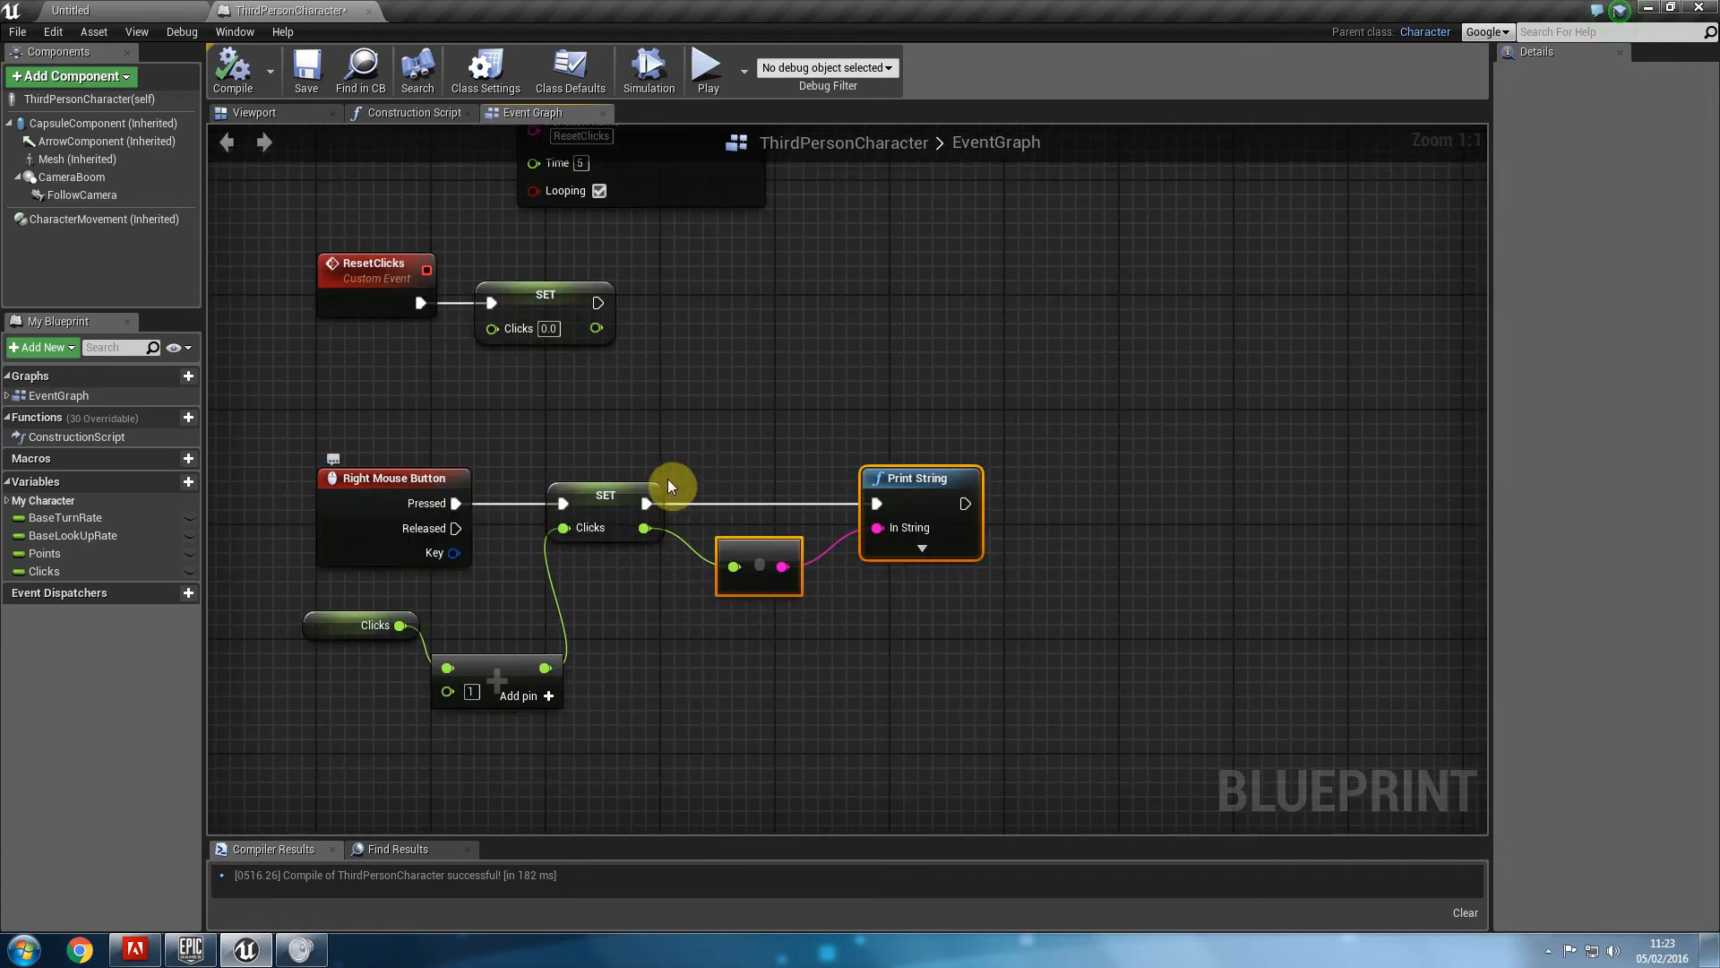
Create the MaxClicks variable and bring it into the graph for the Clicks >= MaxClicks branch.
click(188, 482)
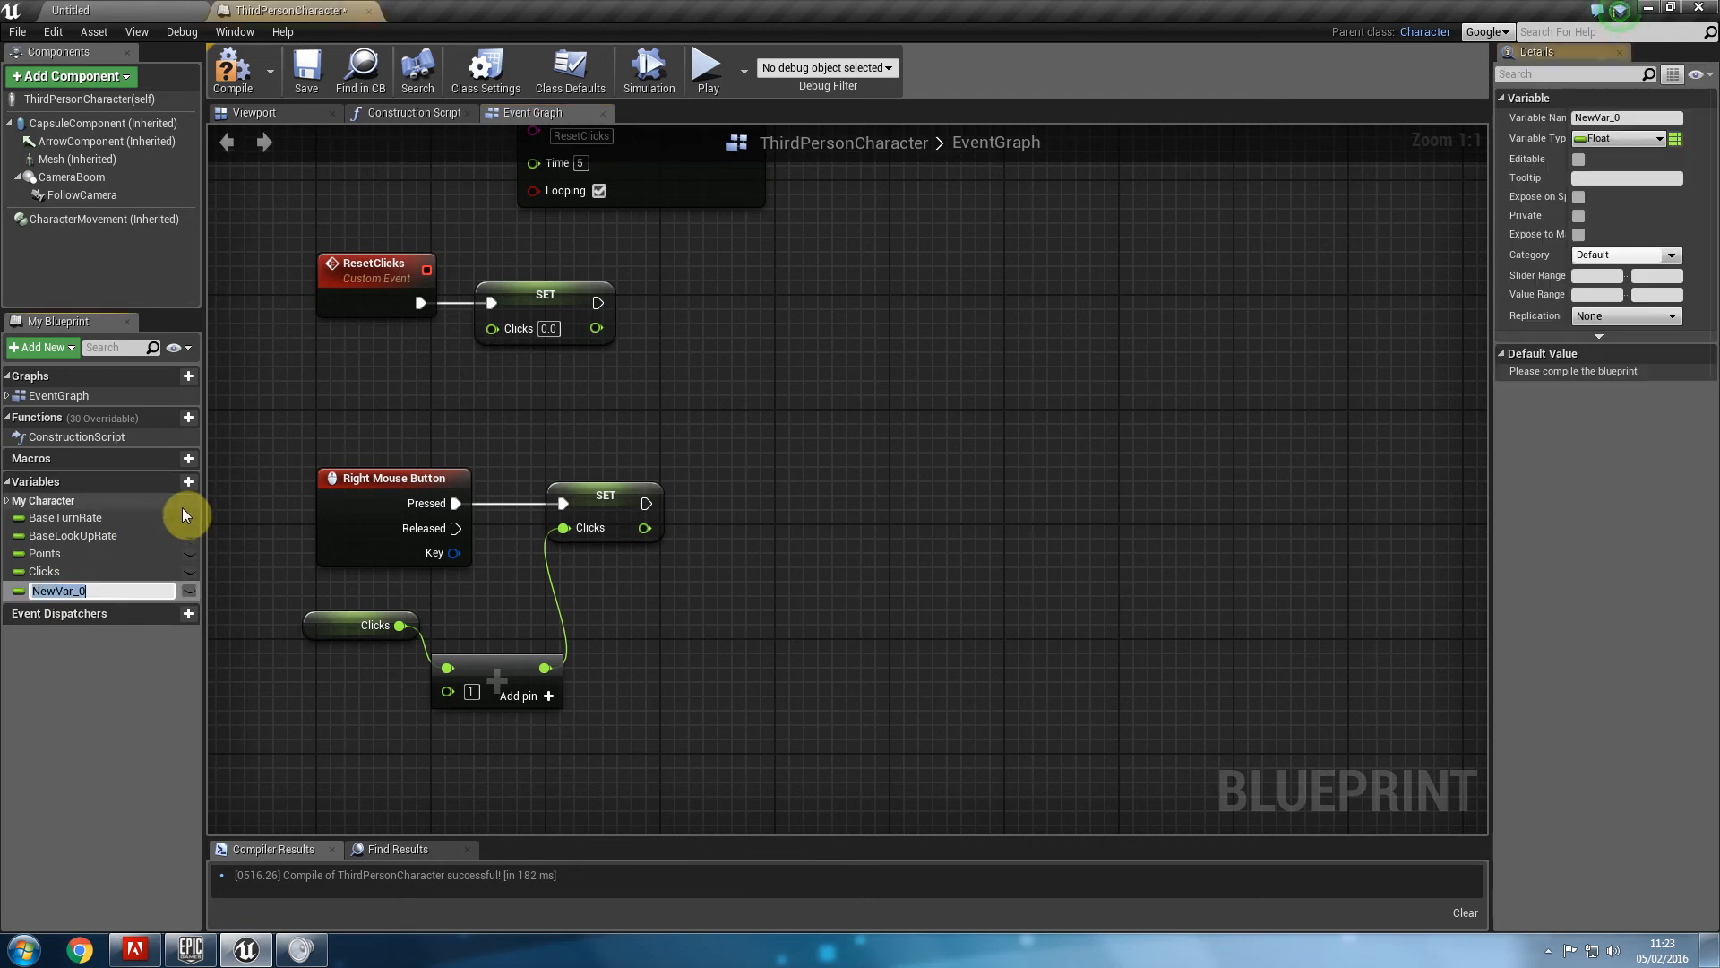
text(MaxClicks)
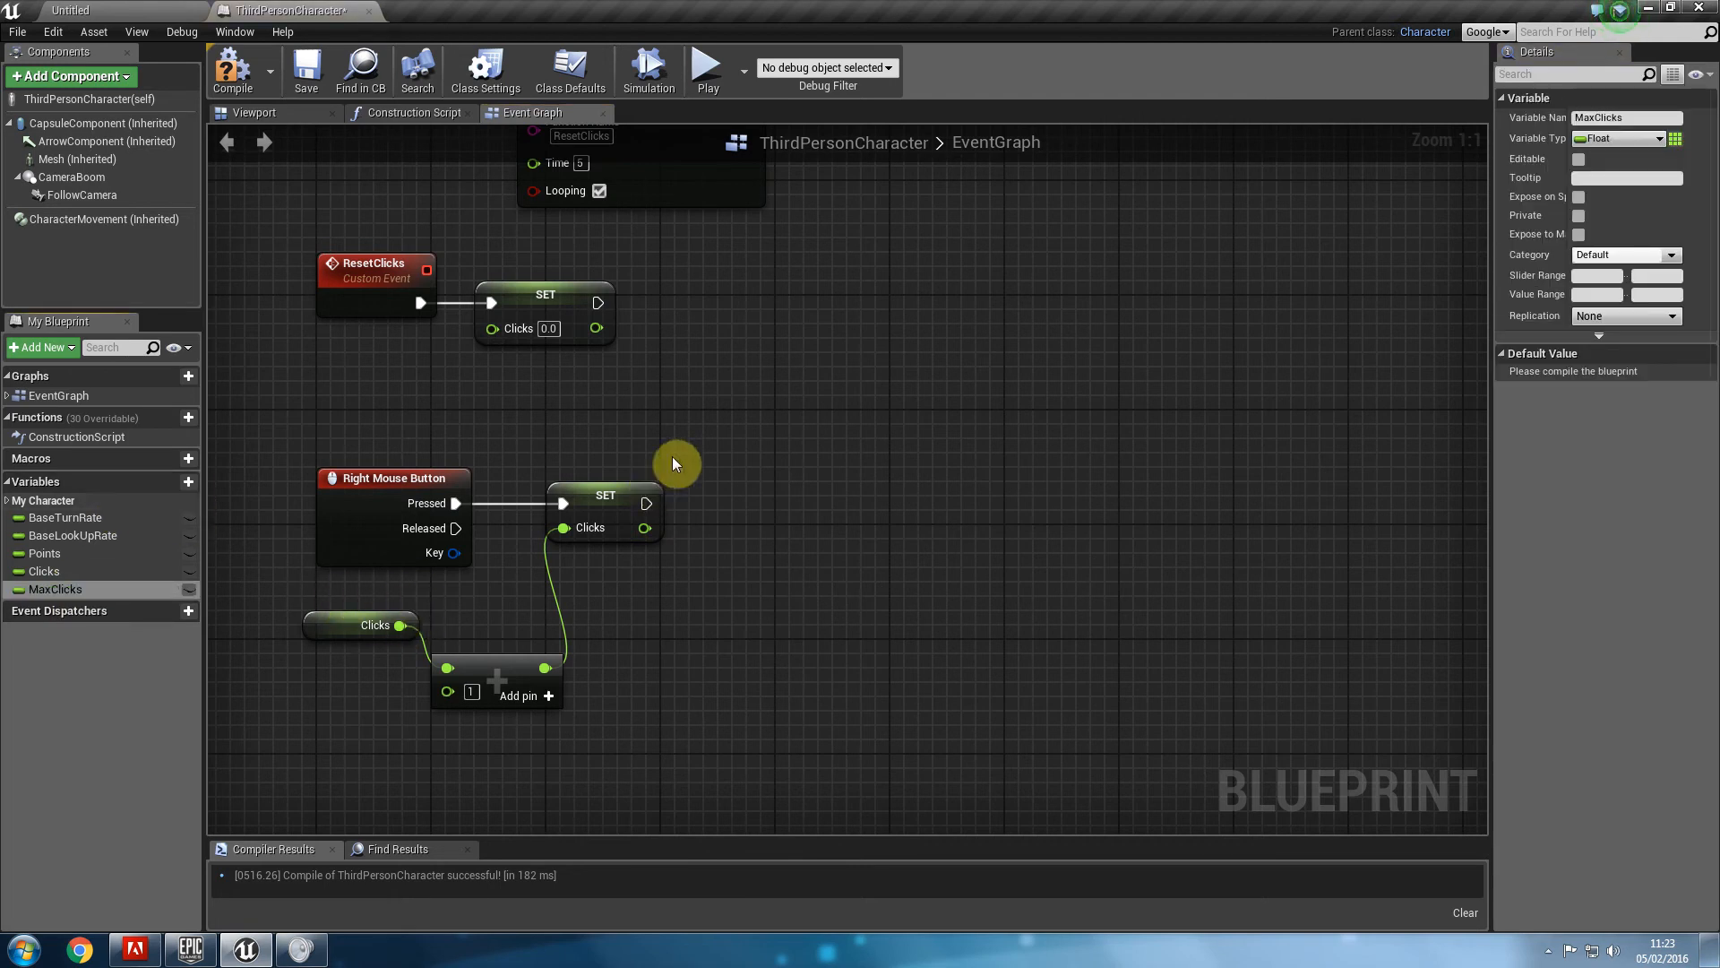
click(617, 294)
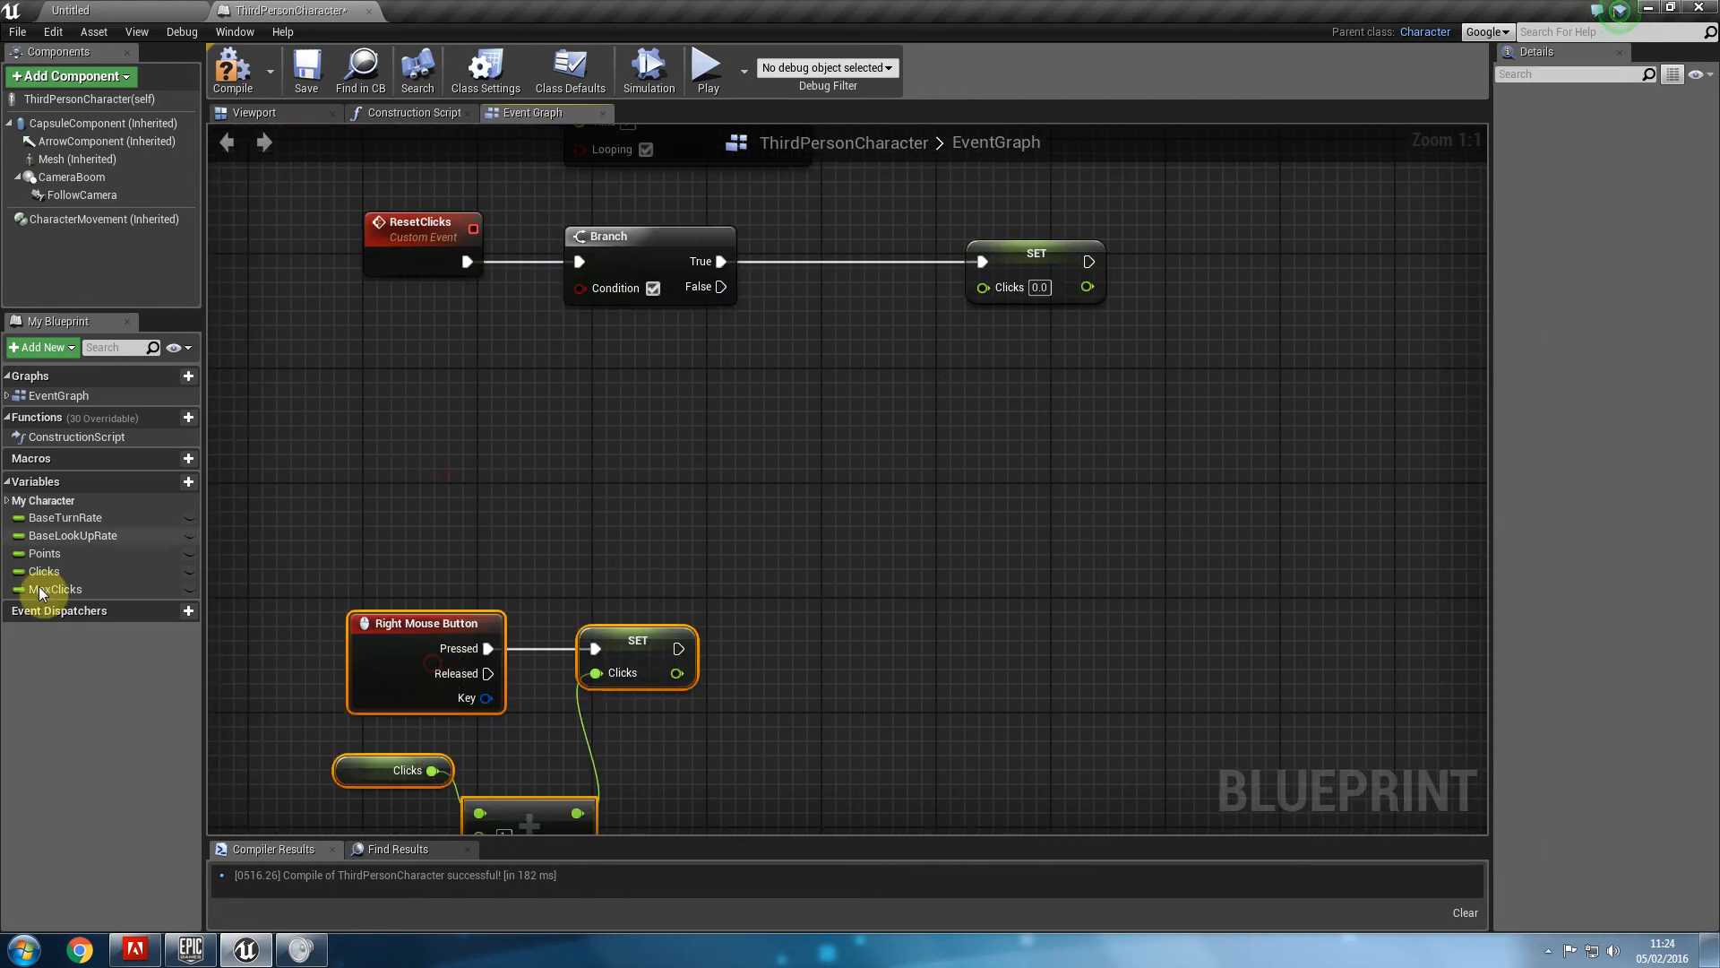
click(45, 570)
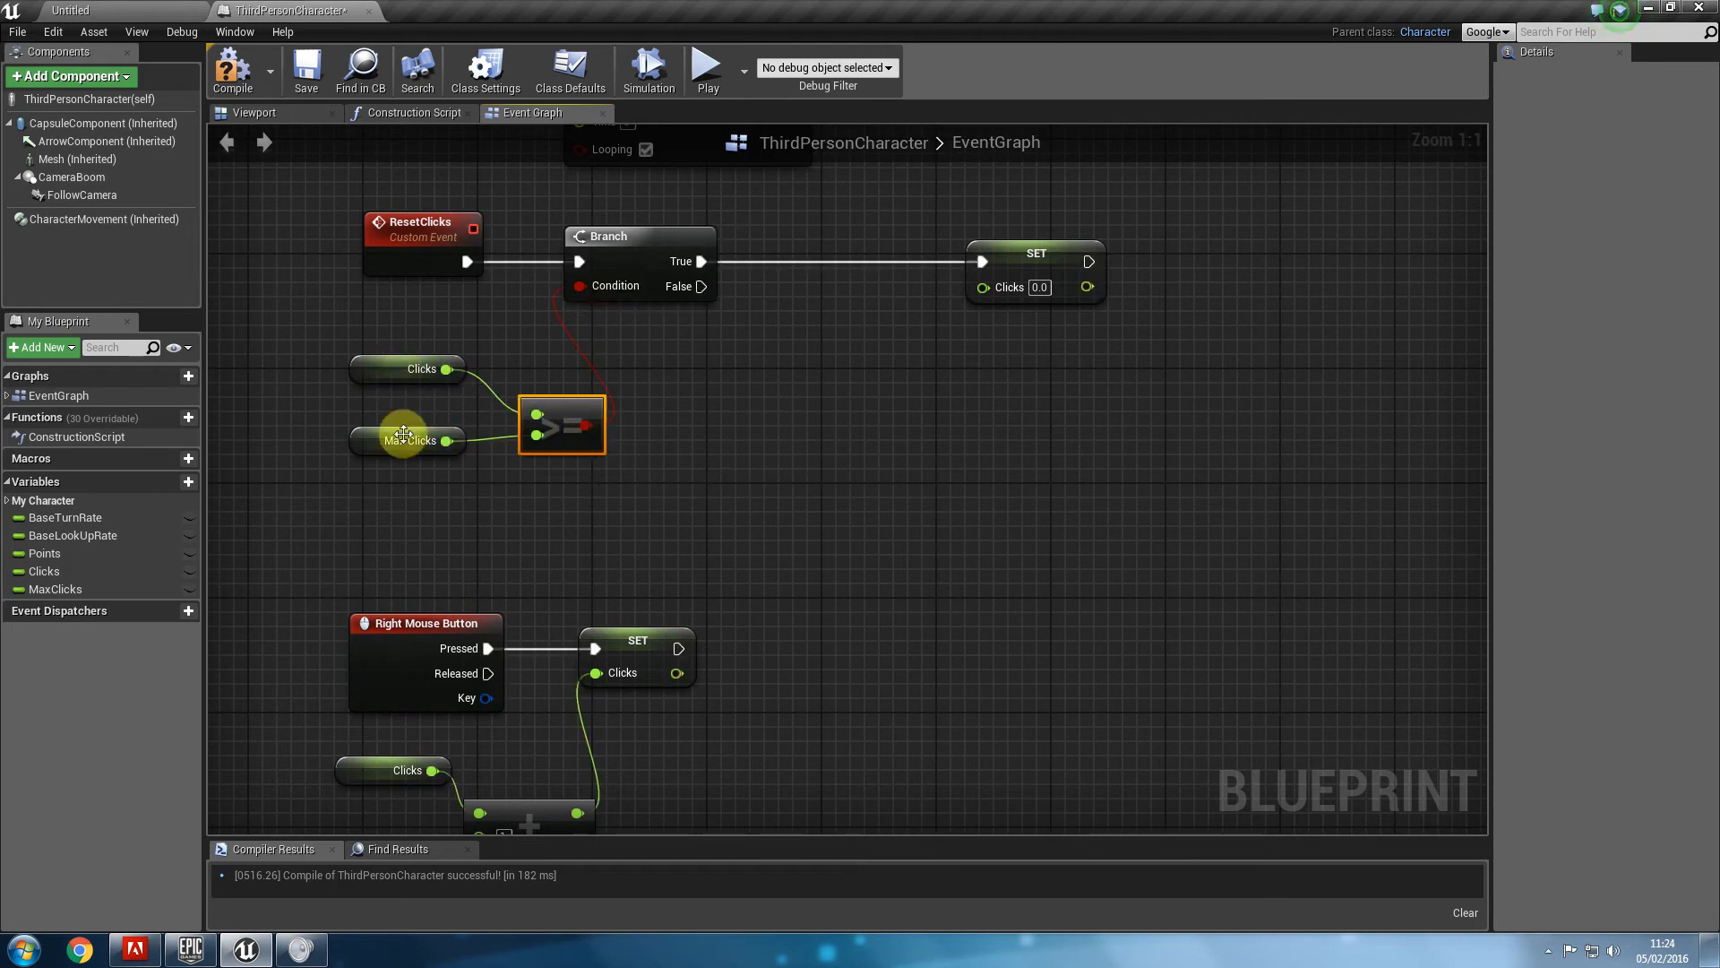
mouse_move(1008, 264)
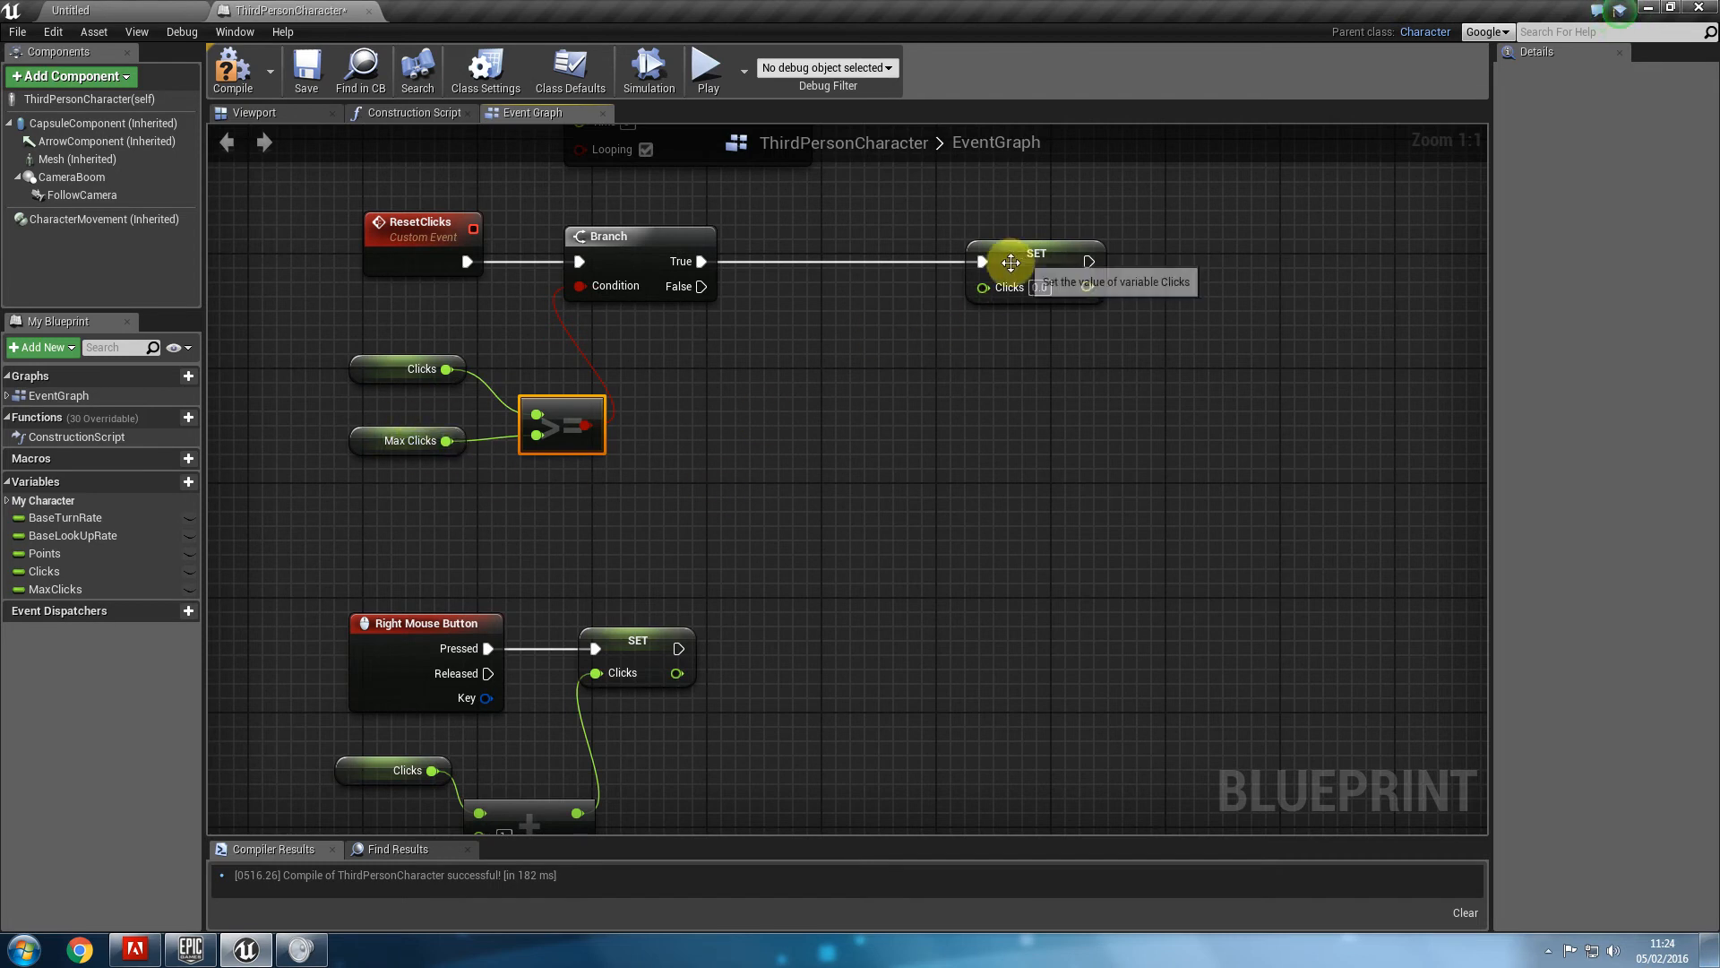
On Branch True print "NEW HIGH SCORE!" before SET Clicks; False resets directly; compile.
click(1034, 264)
text(print)
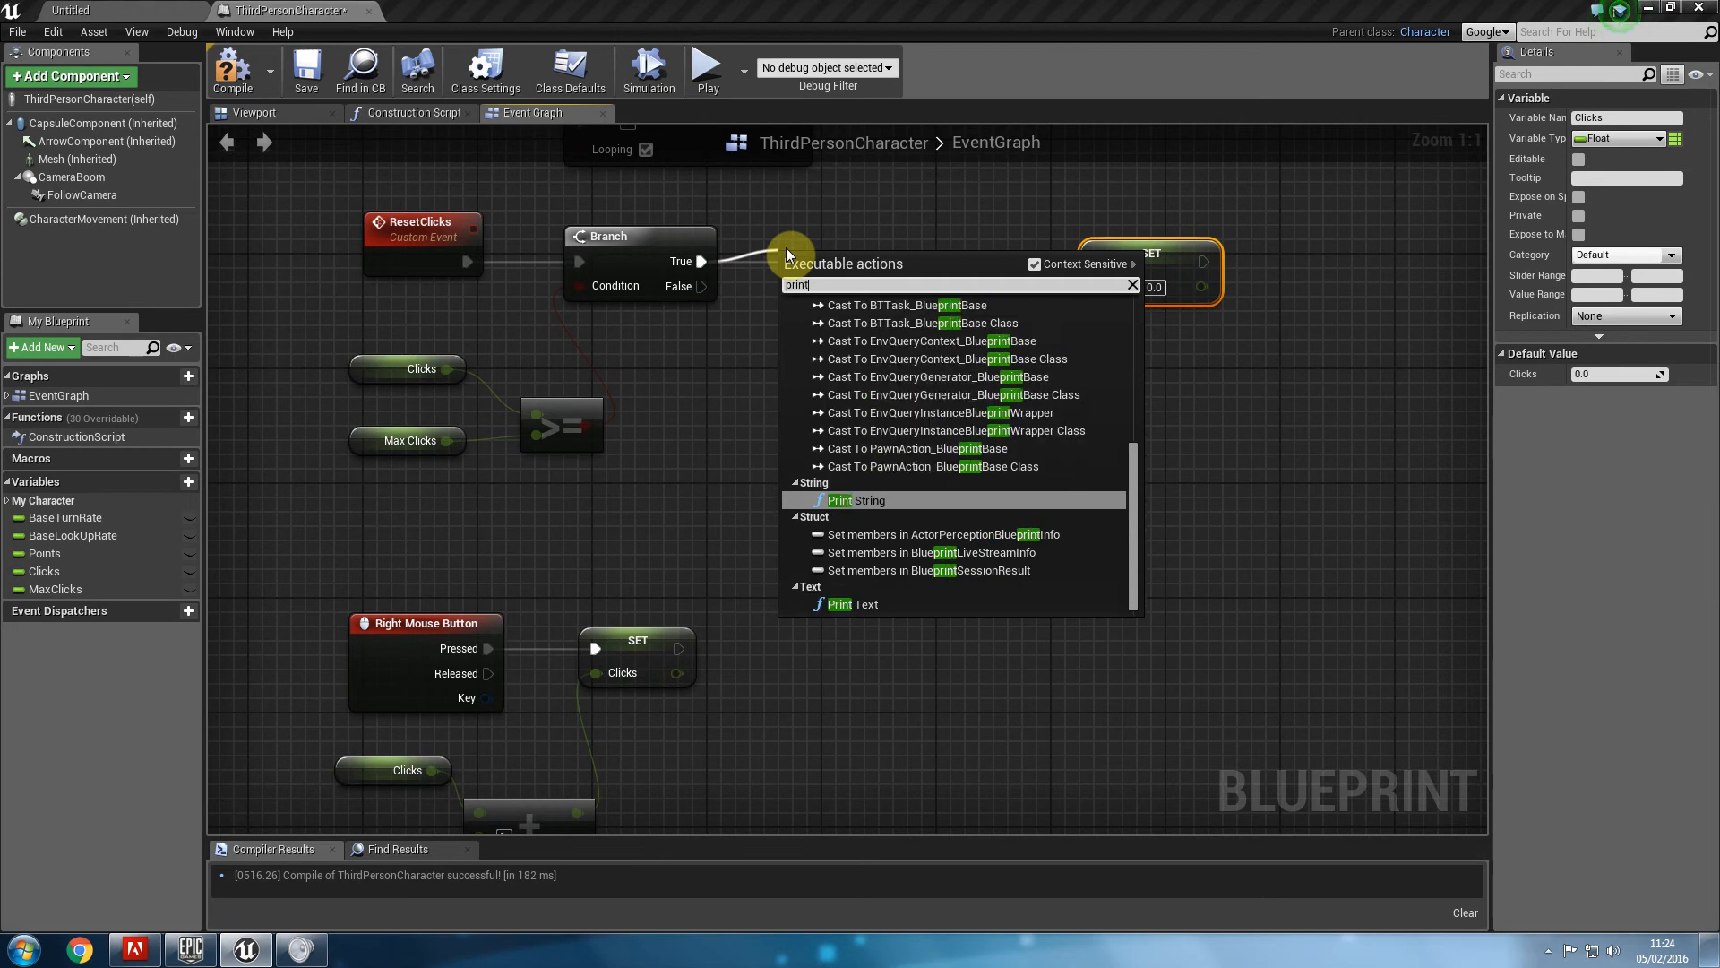
click(857, 500)
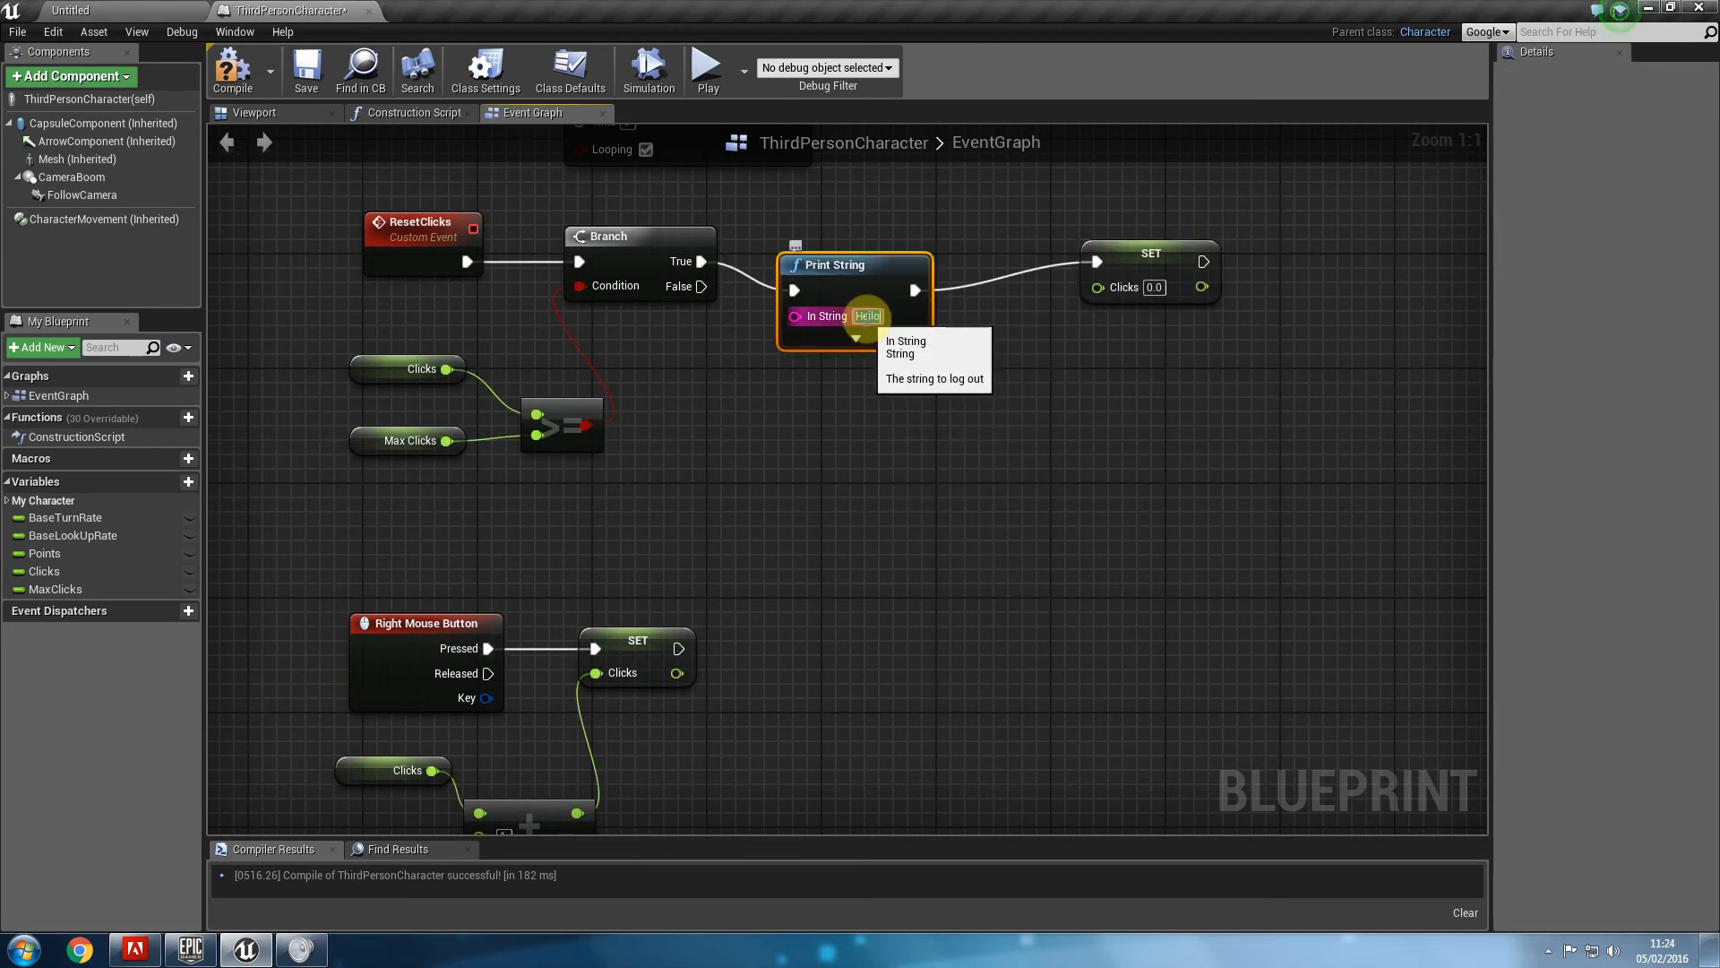
text(NEW HIGH S)
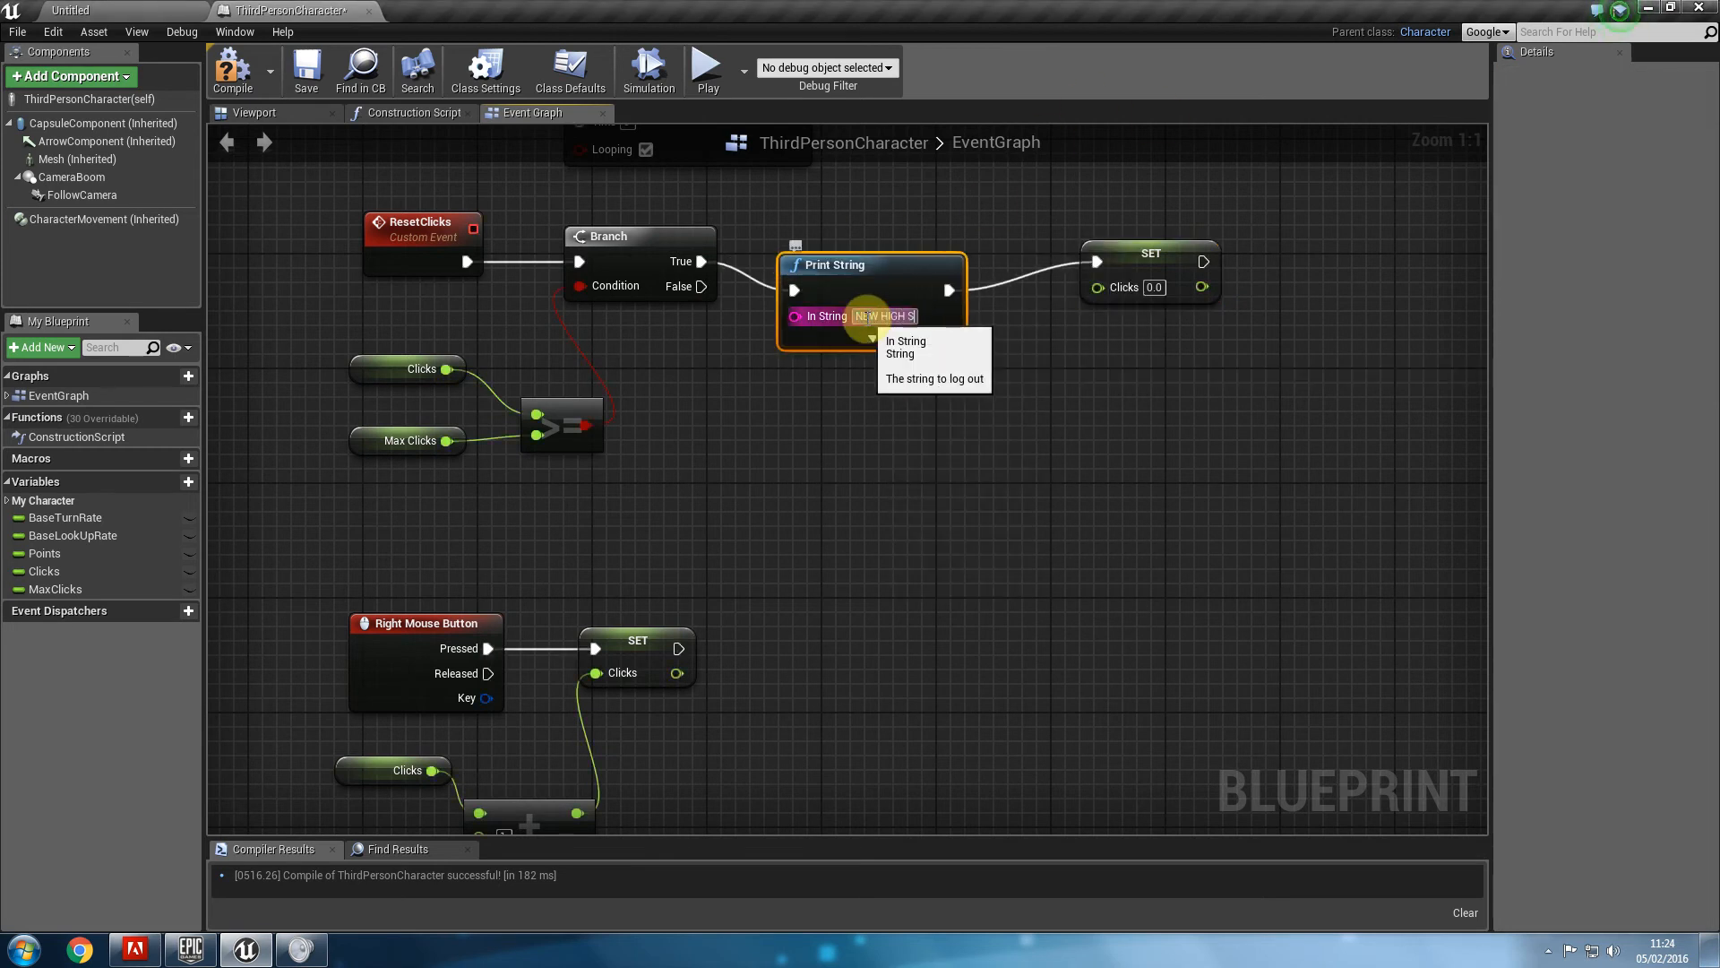
click(883, 315)
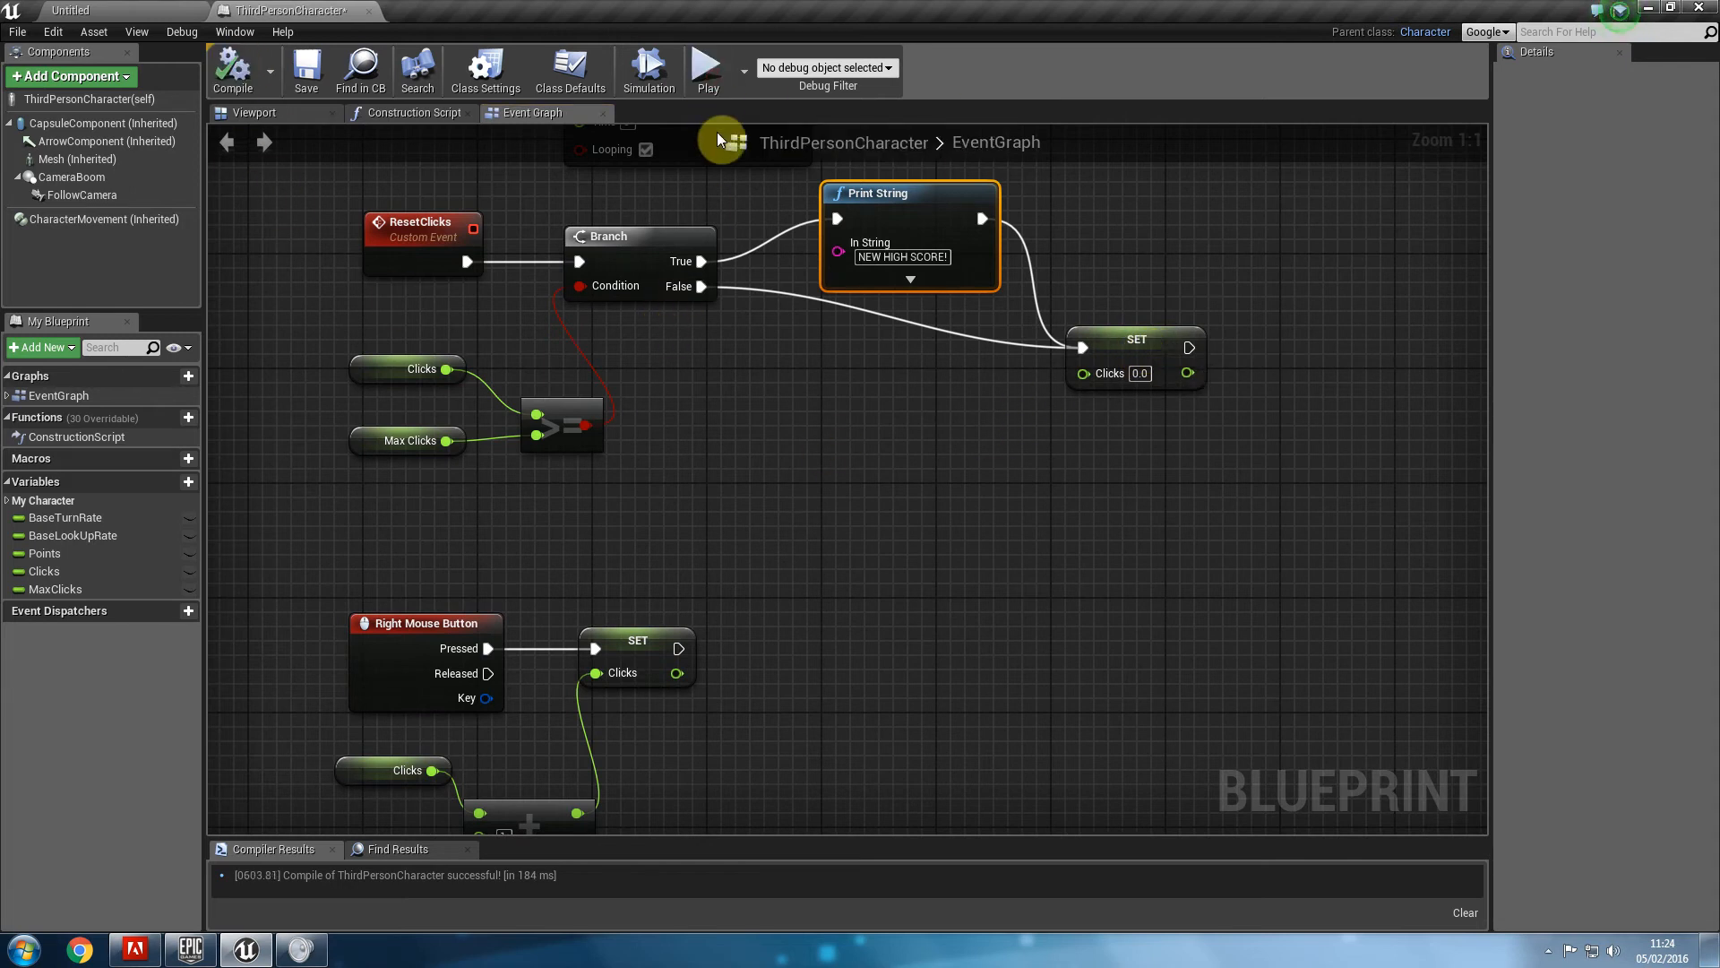
Test the high-score message in play, then add a Print String node after SET Clicks.
click(705, 62)
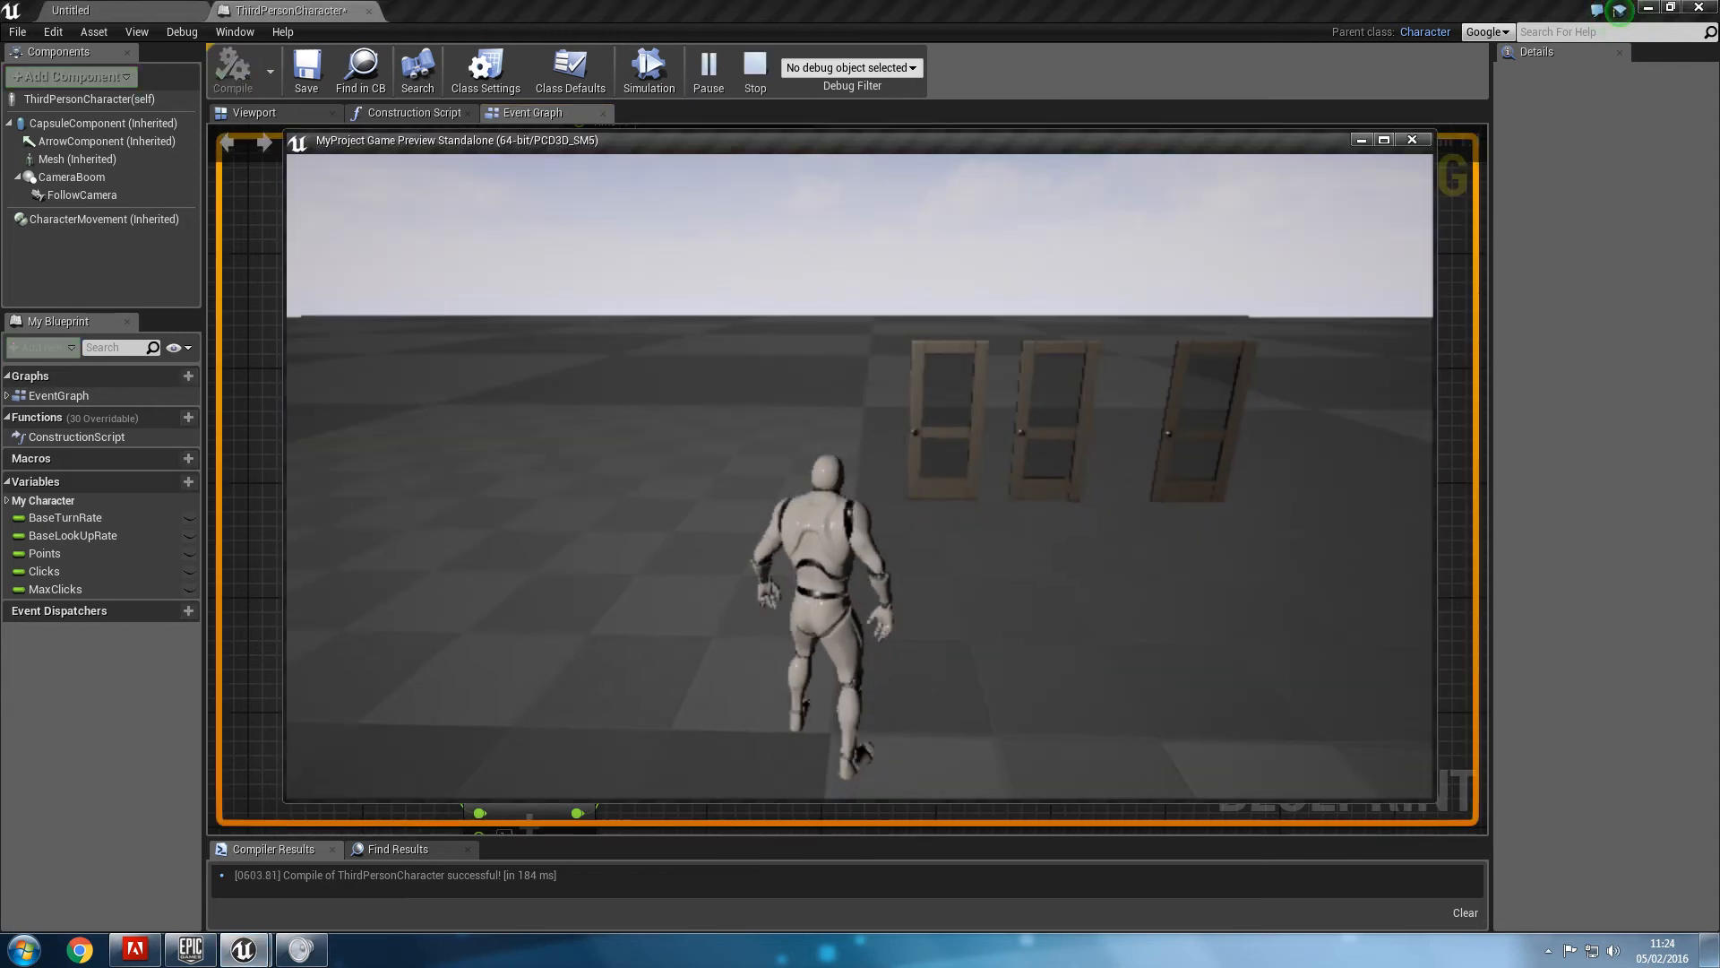
click(755, 70)
text(PRIT)
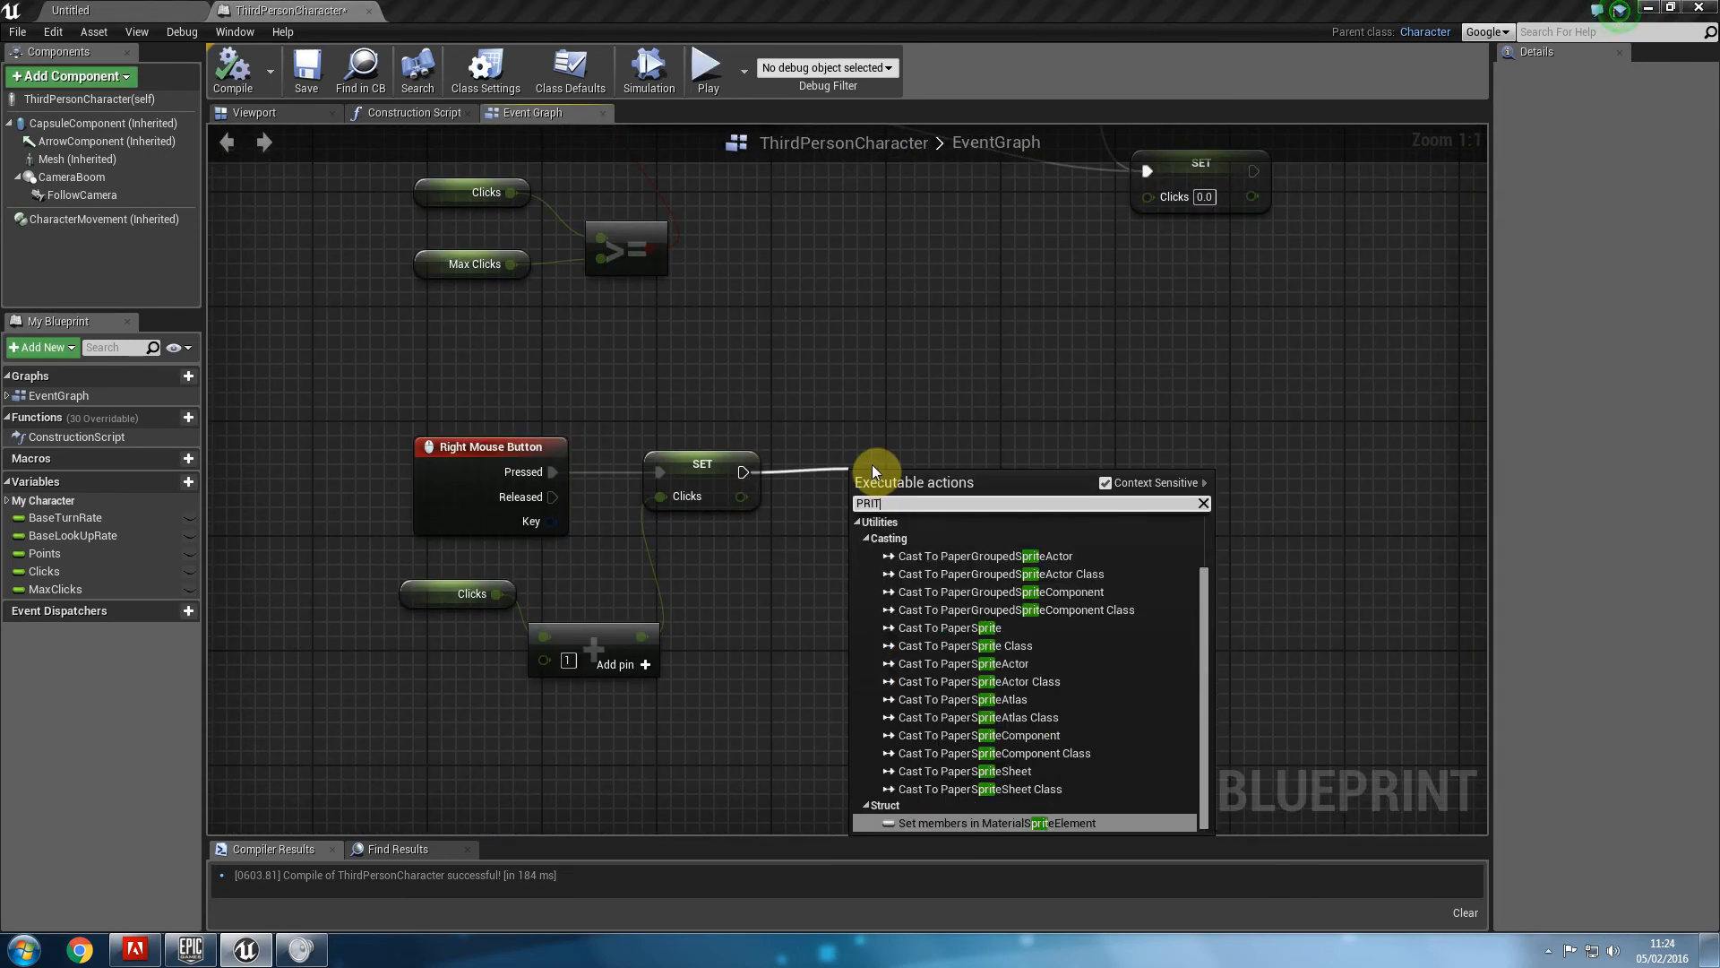
text(PRR)
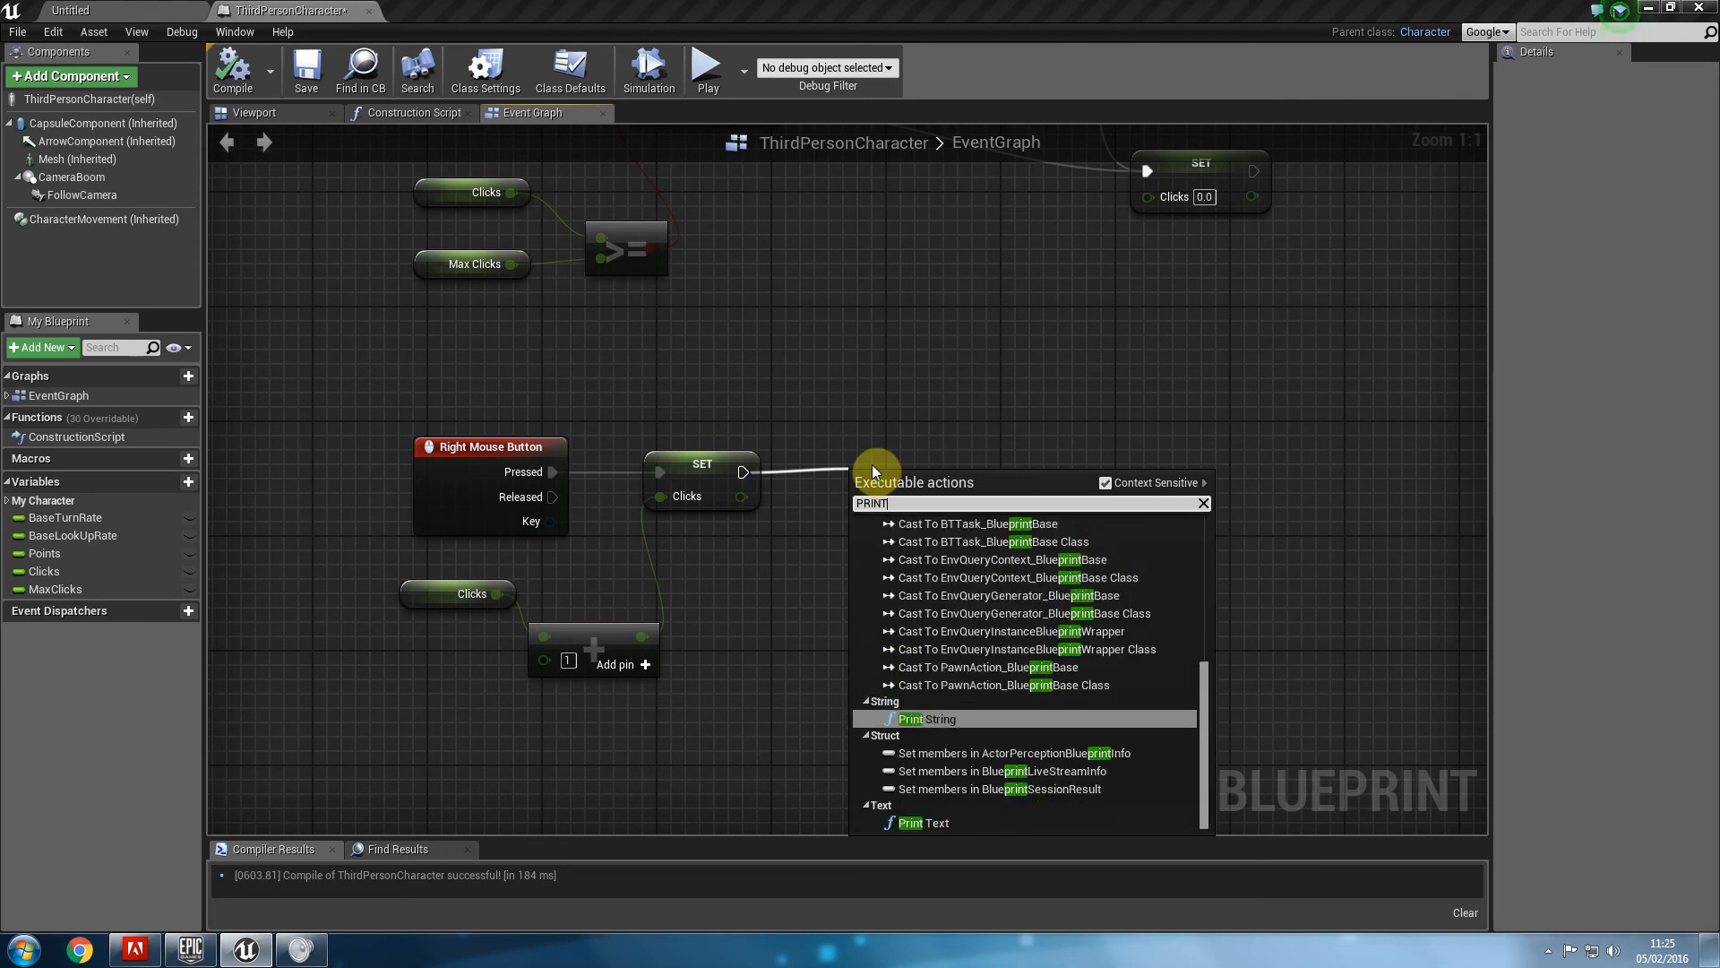
click(924, 716)
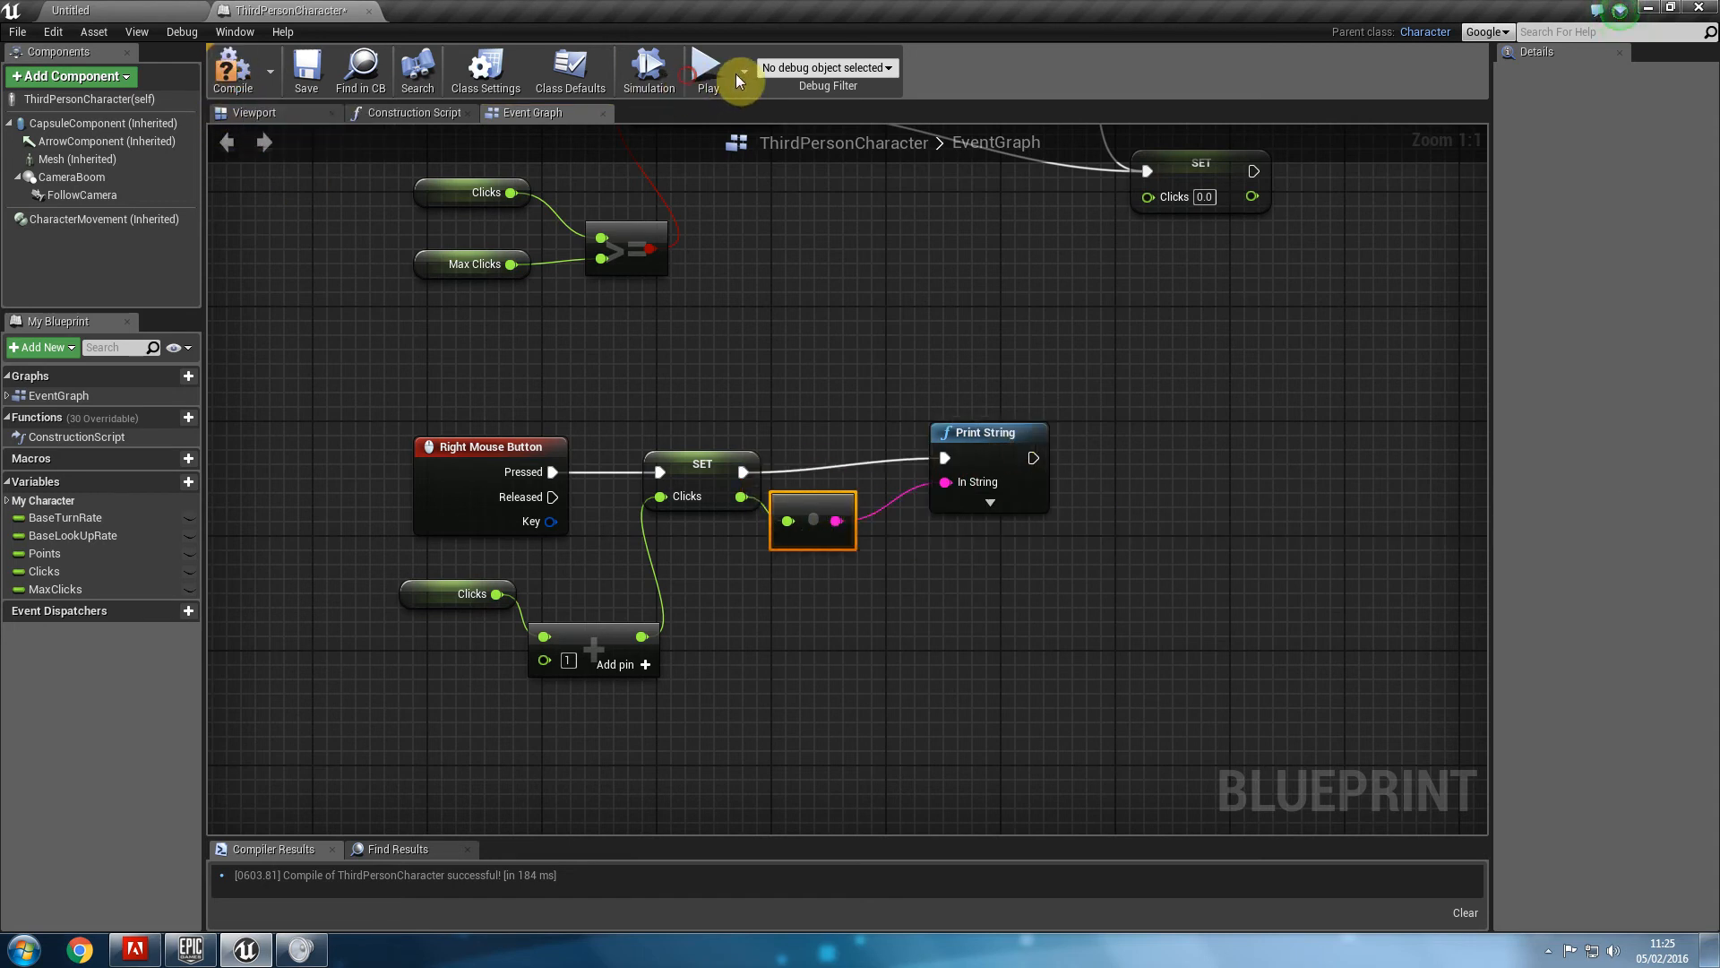
Play the game to test that right-clicking prints the updated Clicks count.
click(706, 70)
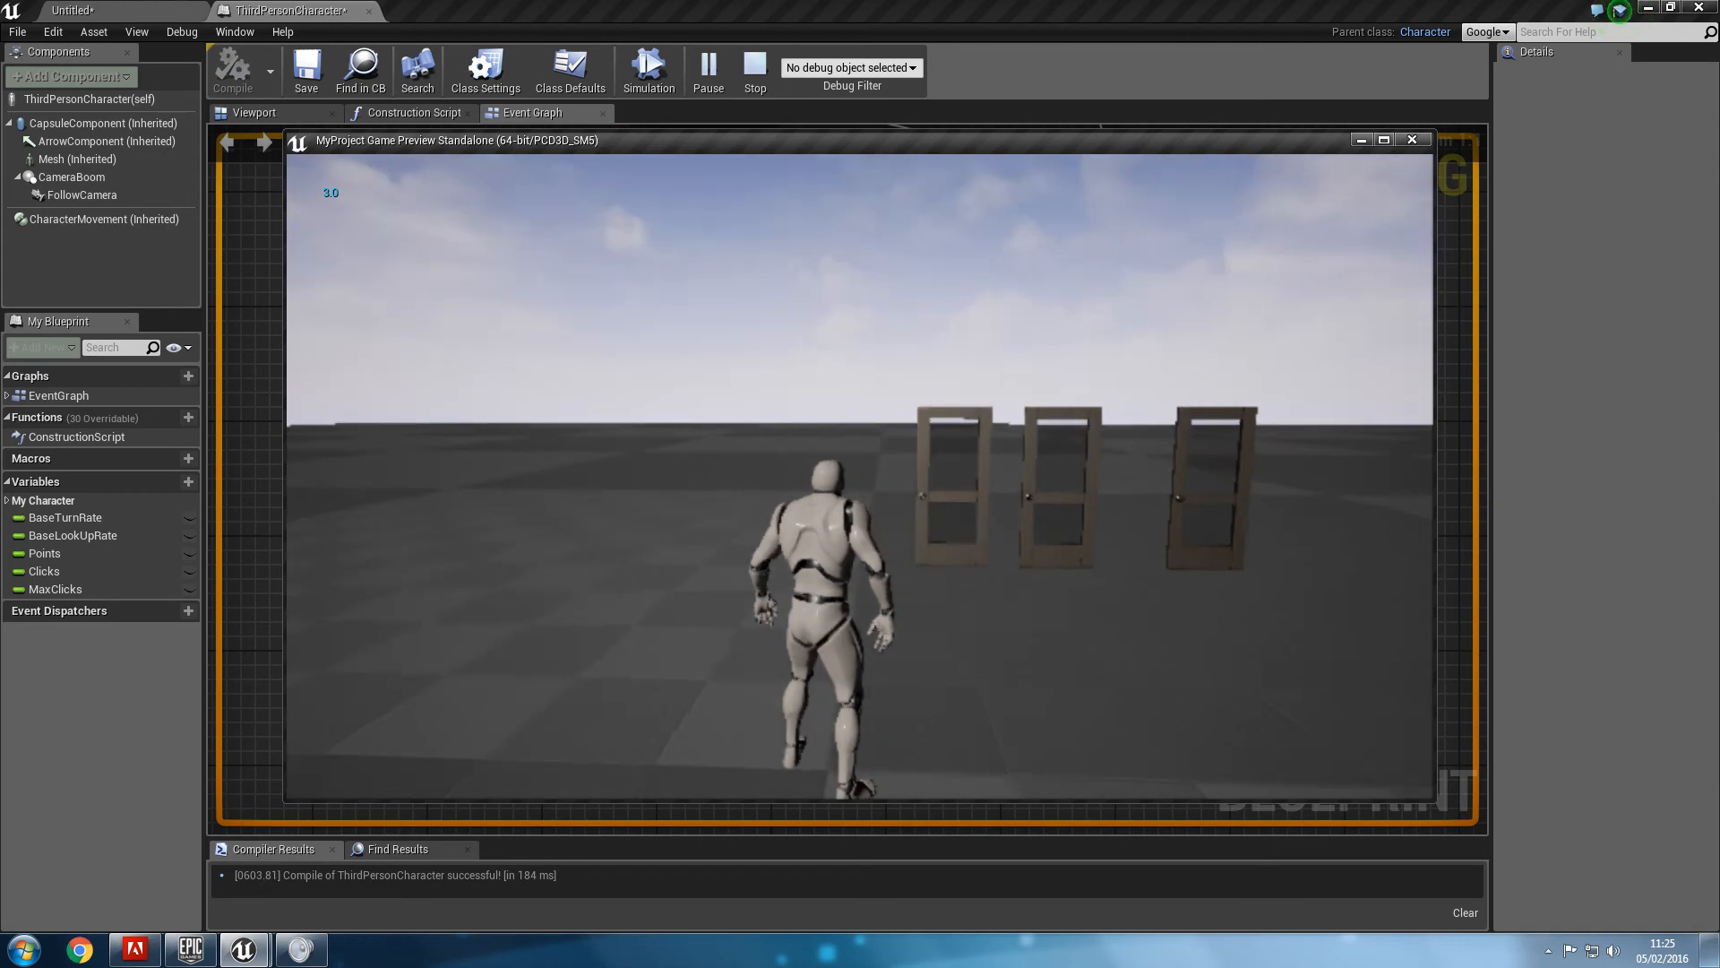
click(754, 70)
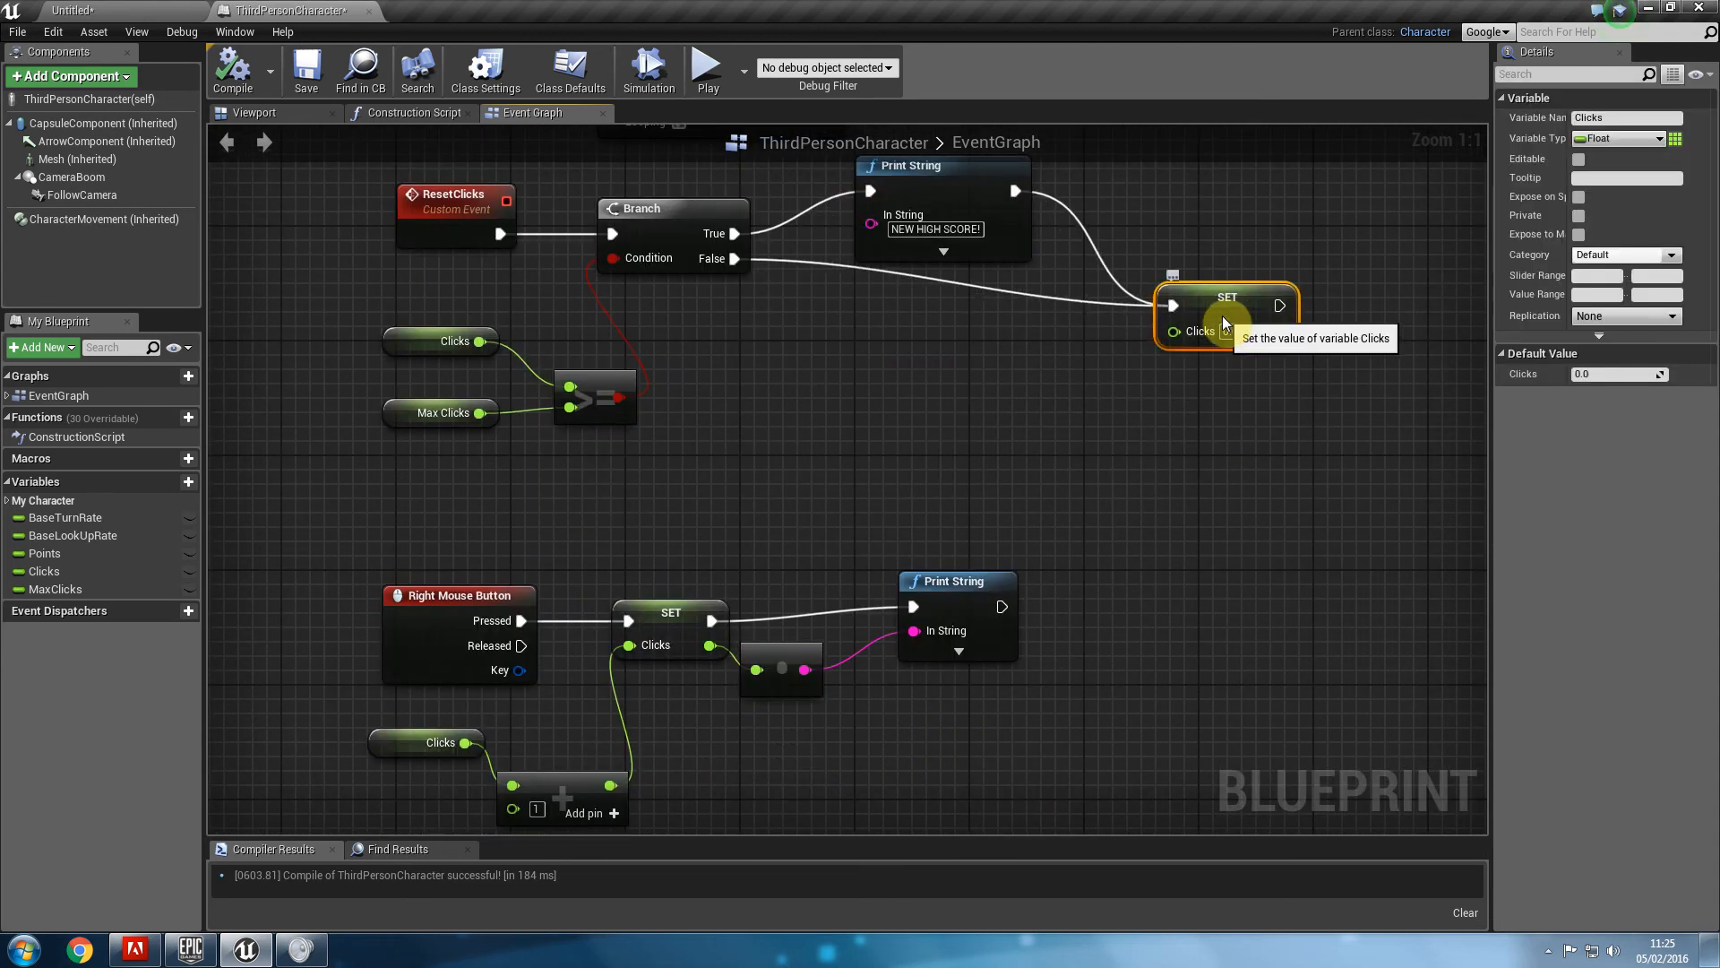
mouse_move(817, 113)
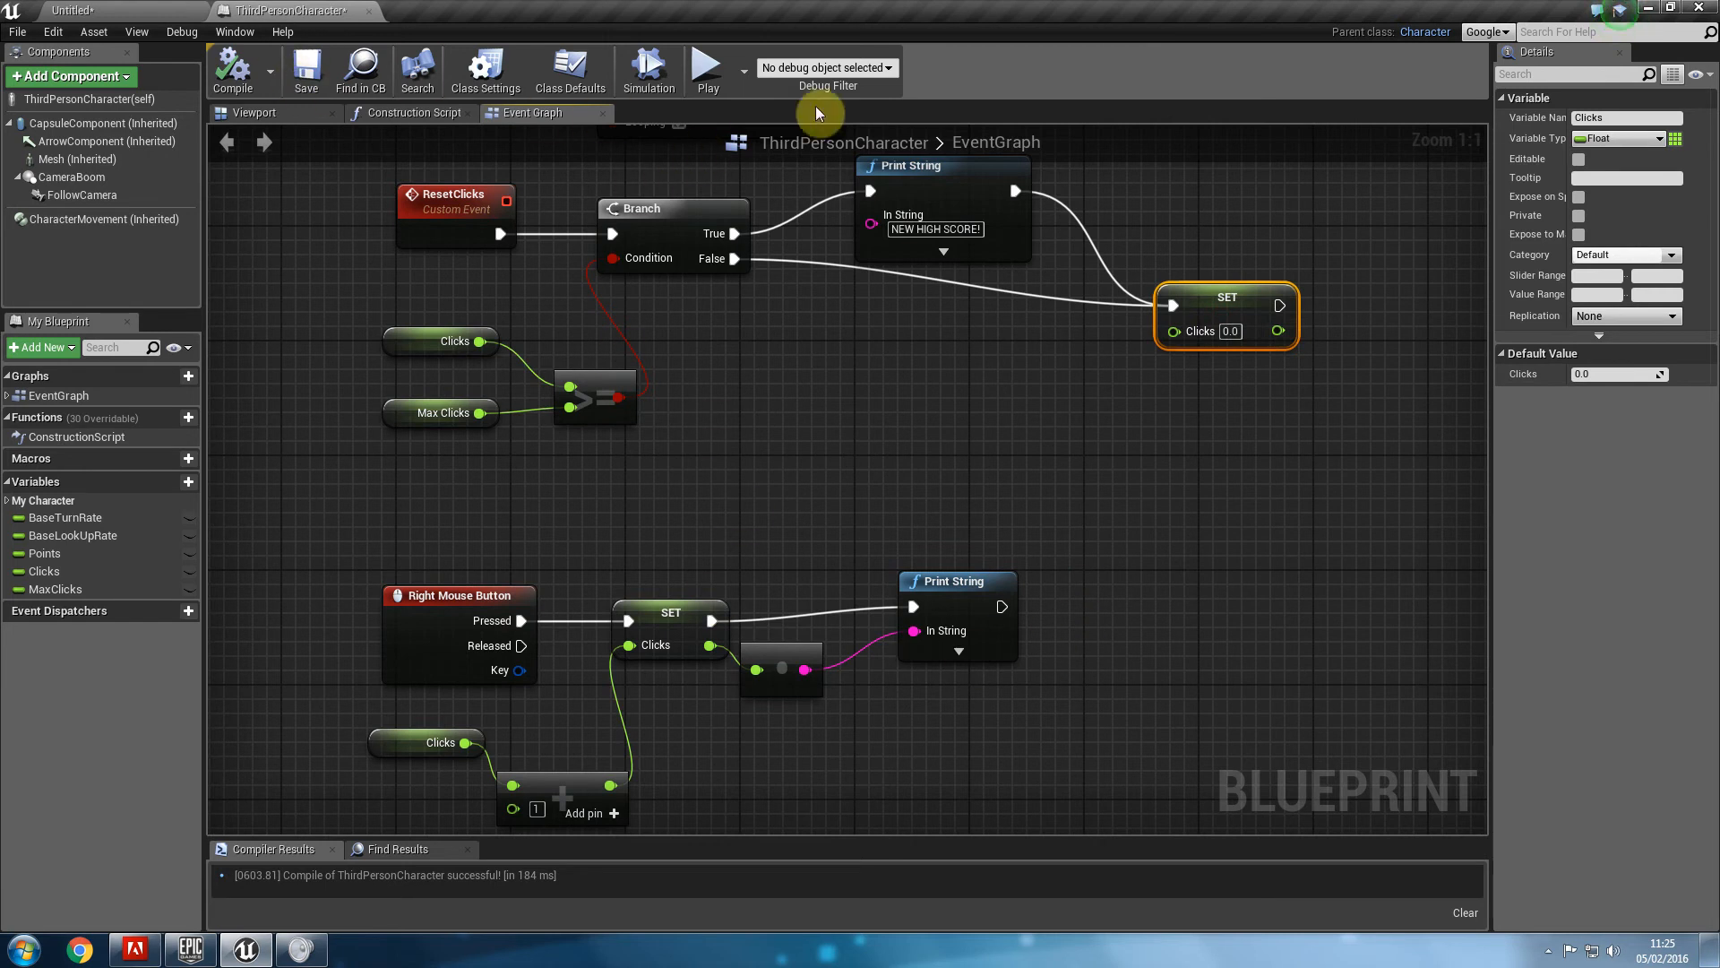
click(708, 66)
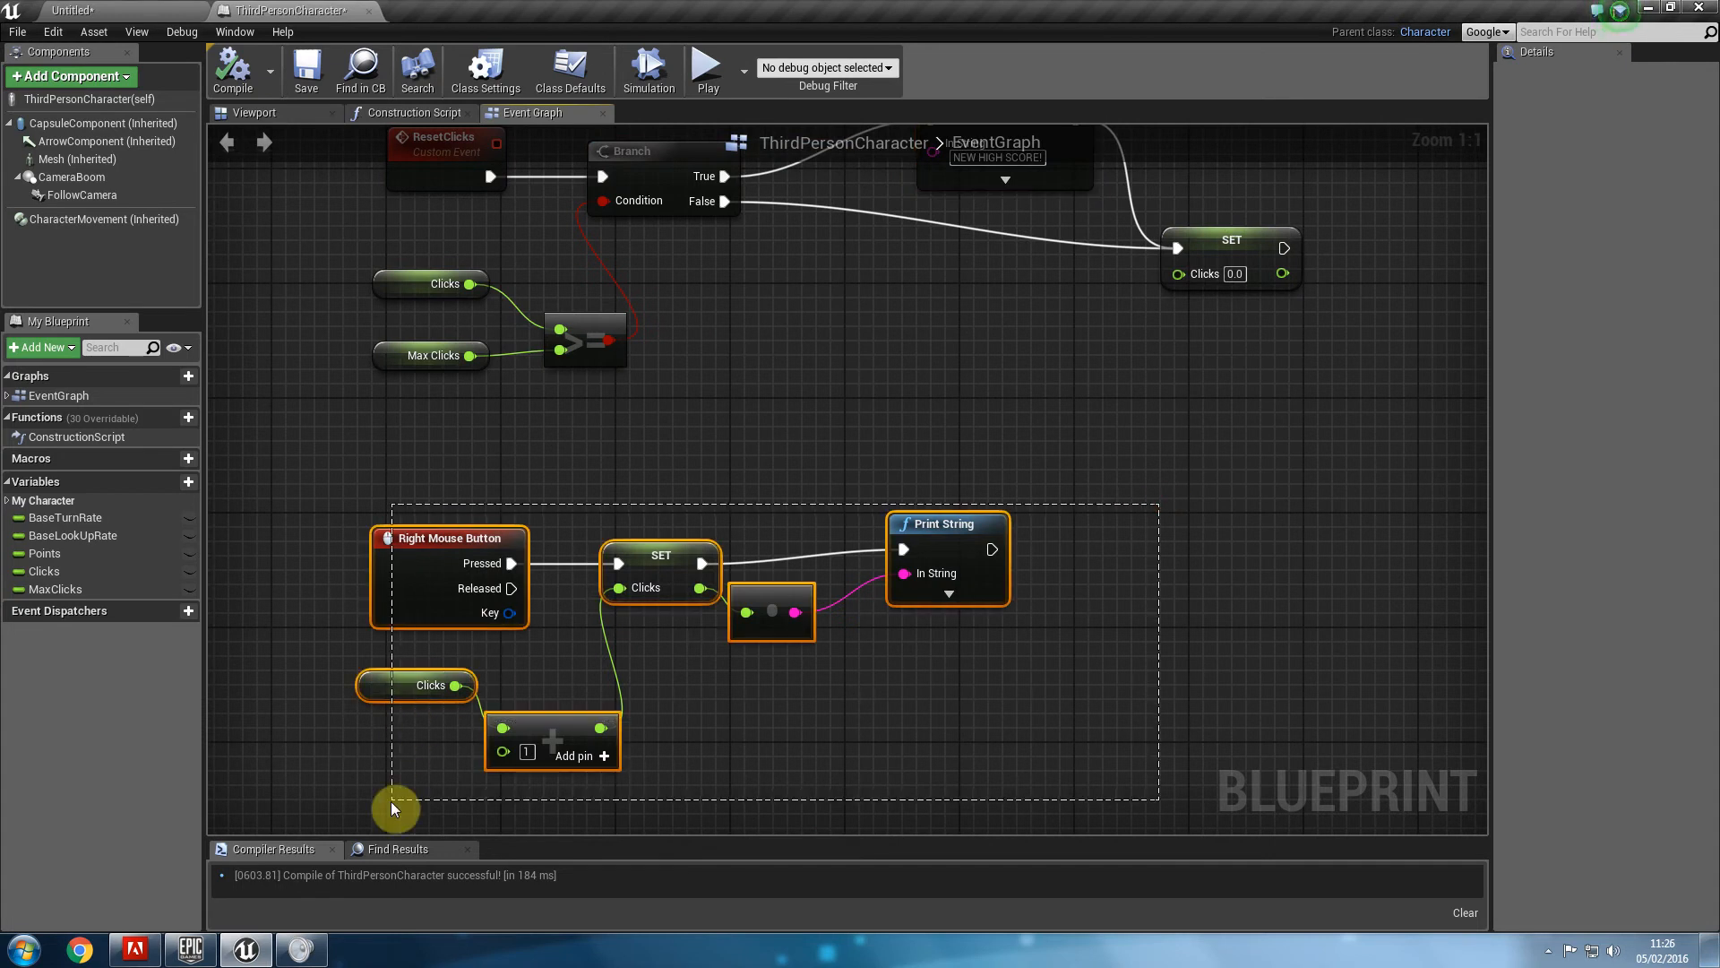
click(392, 807)
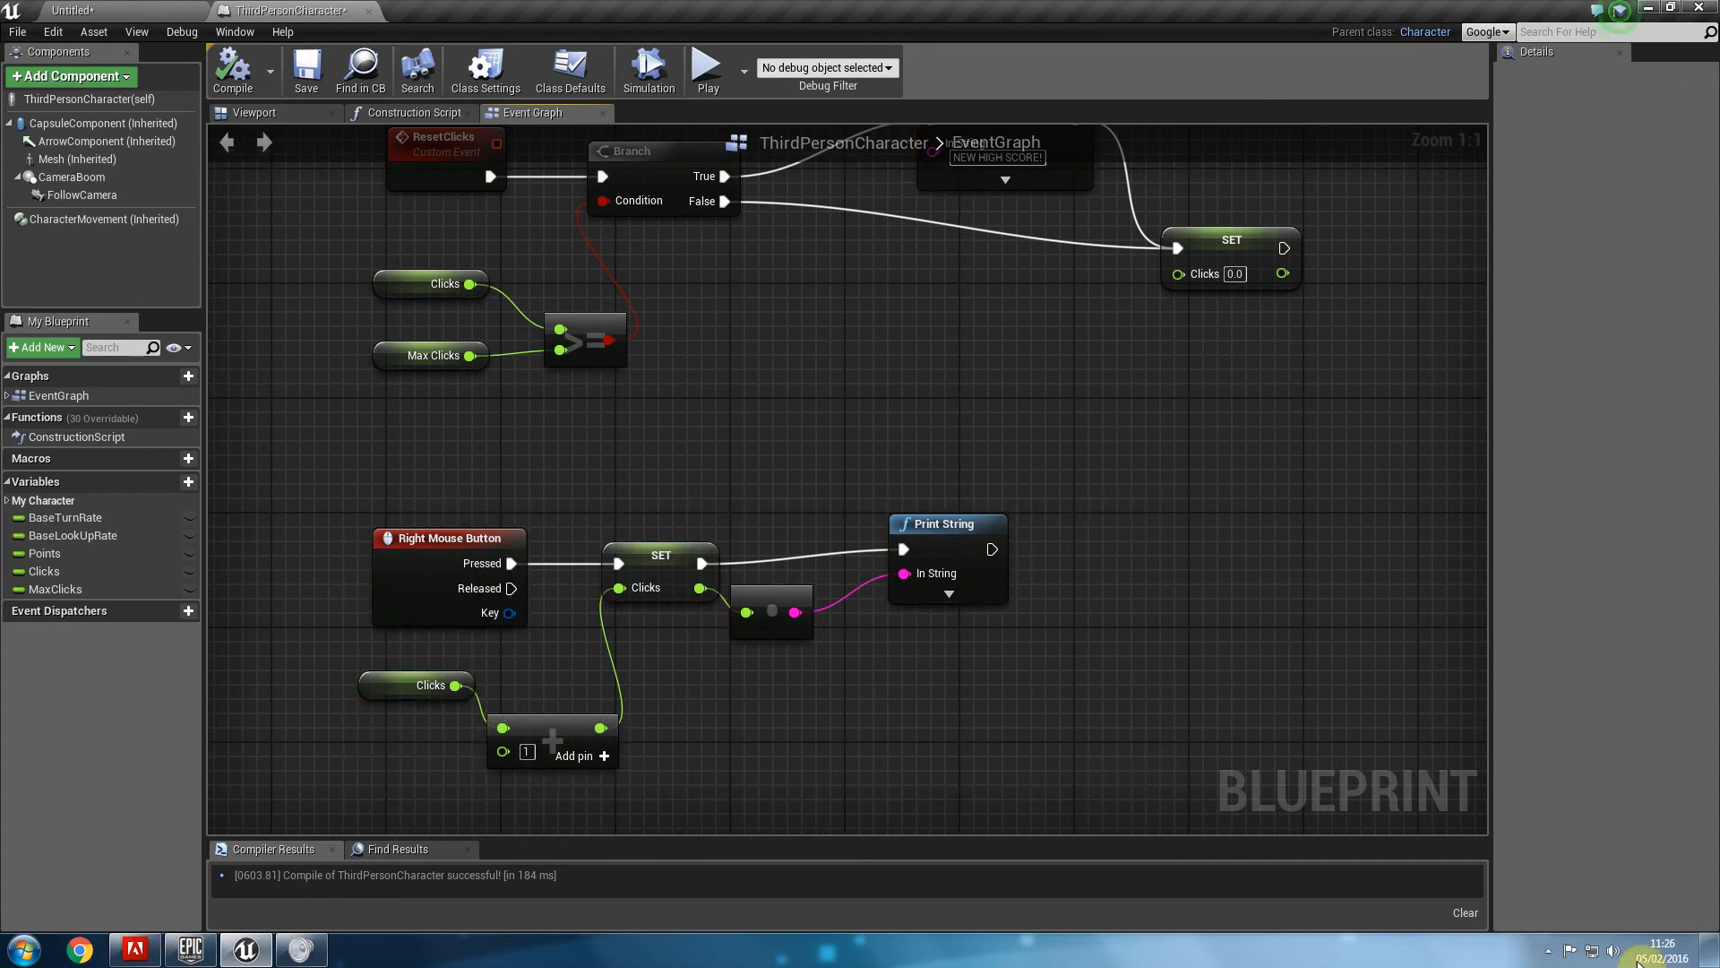
click(1546, 949)
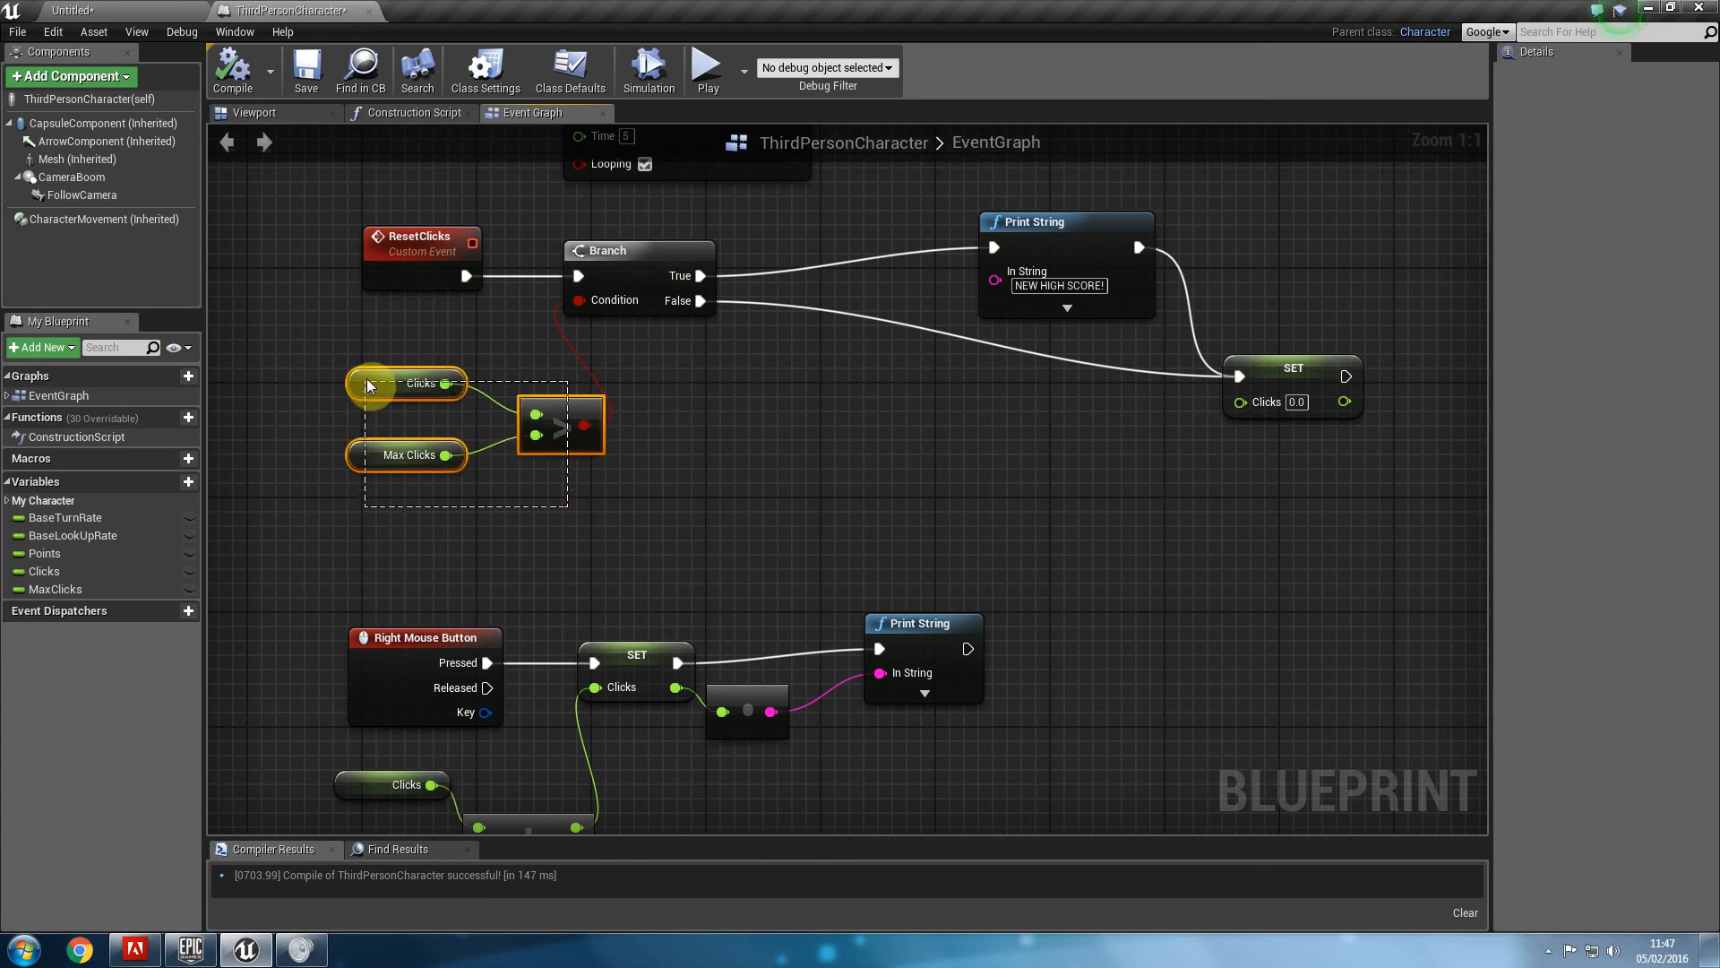
Move the compare nodes left and insert a SET Max Clicks node on the Branch True path.
drag(389, 384, 291, 367)
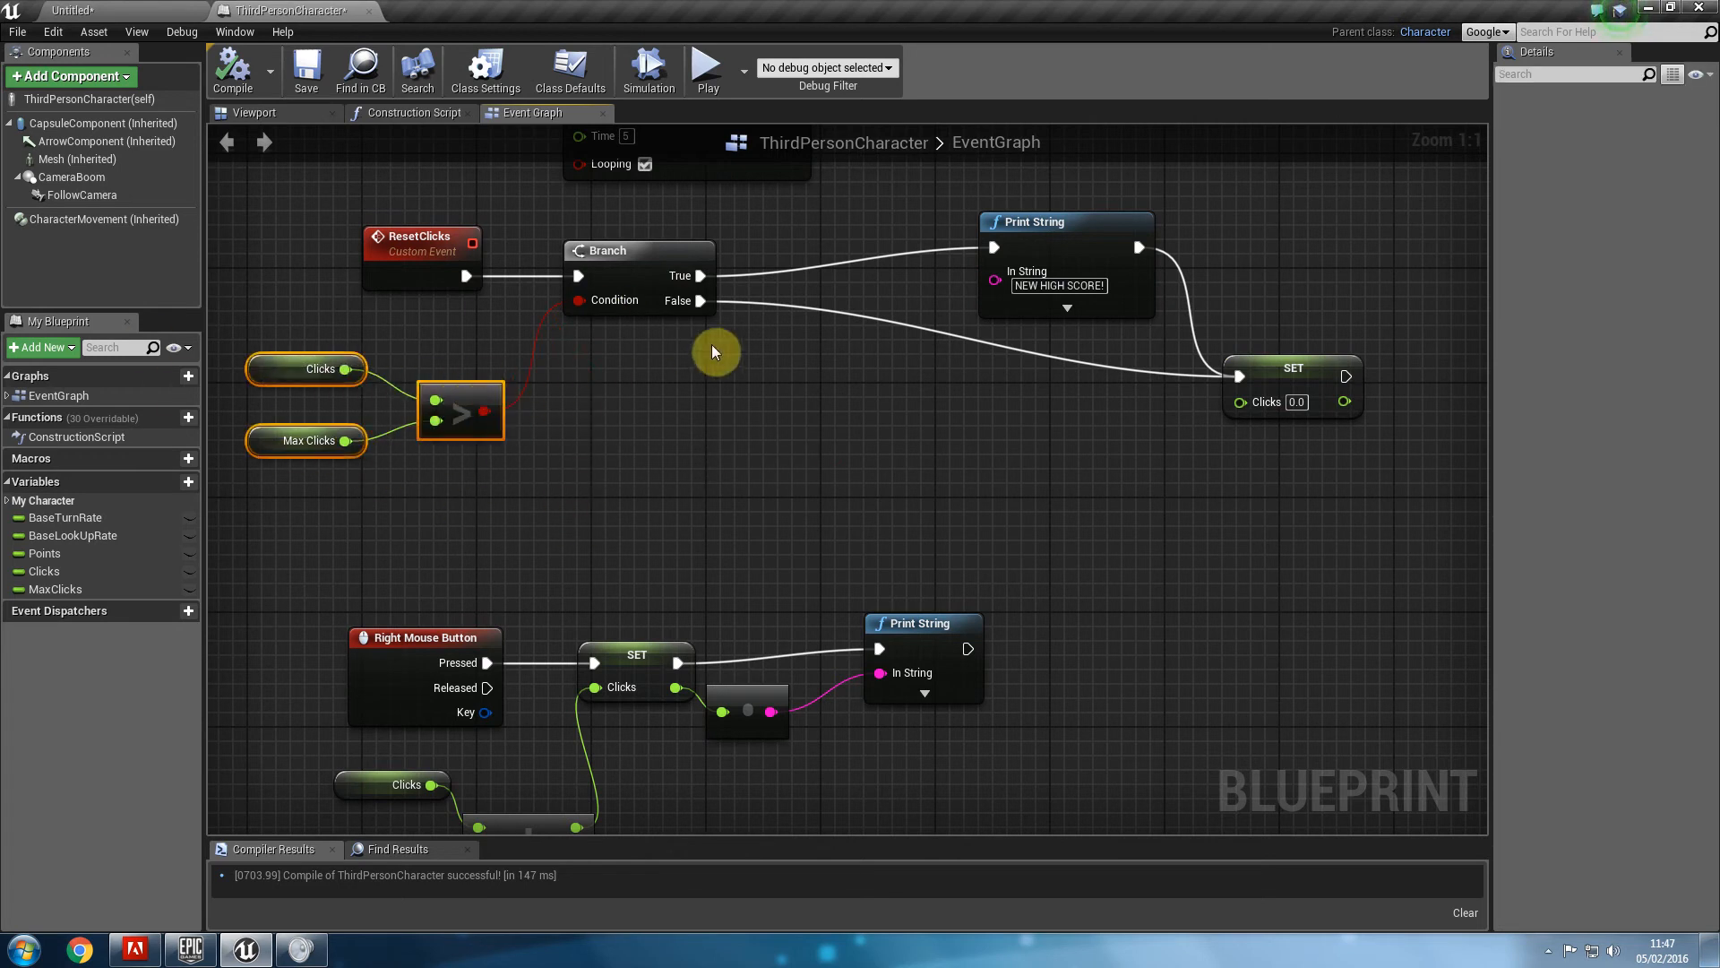
mouse_move(655, 276)
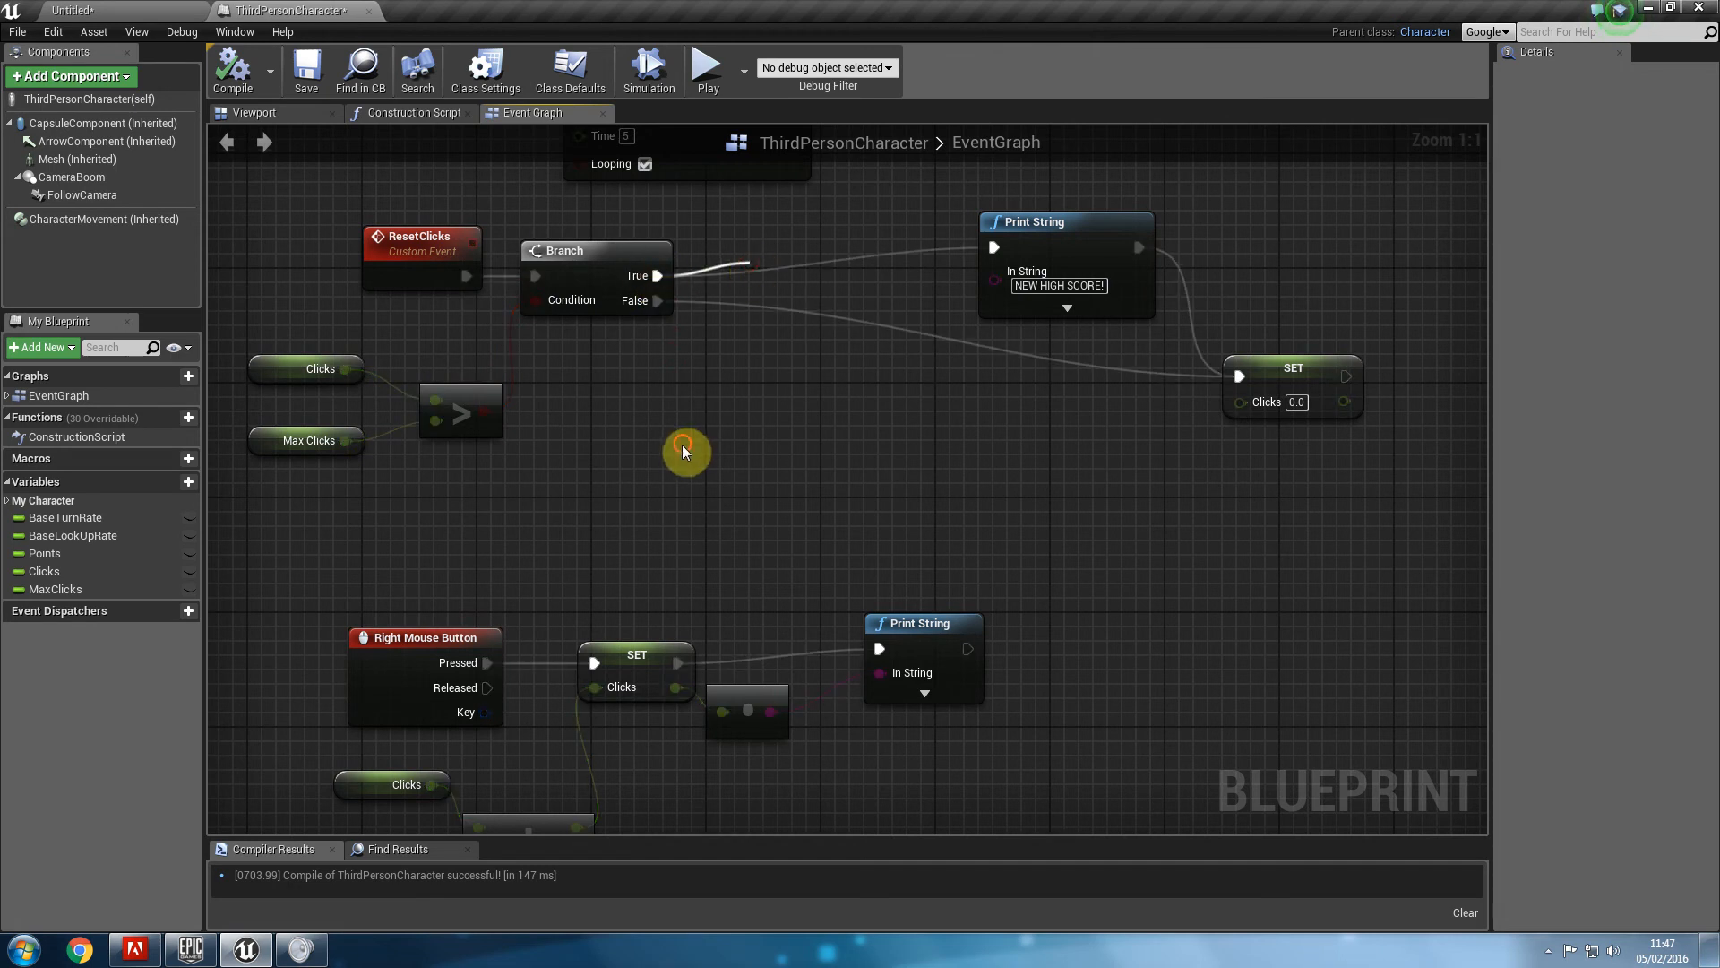
click(56, 589)
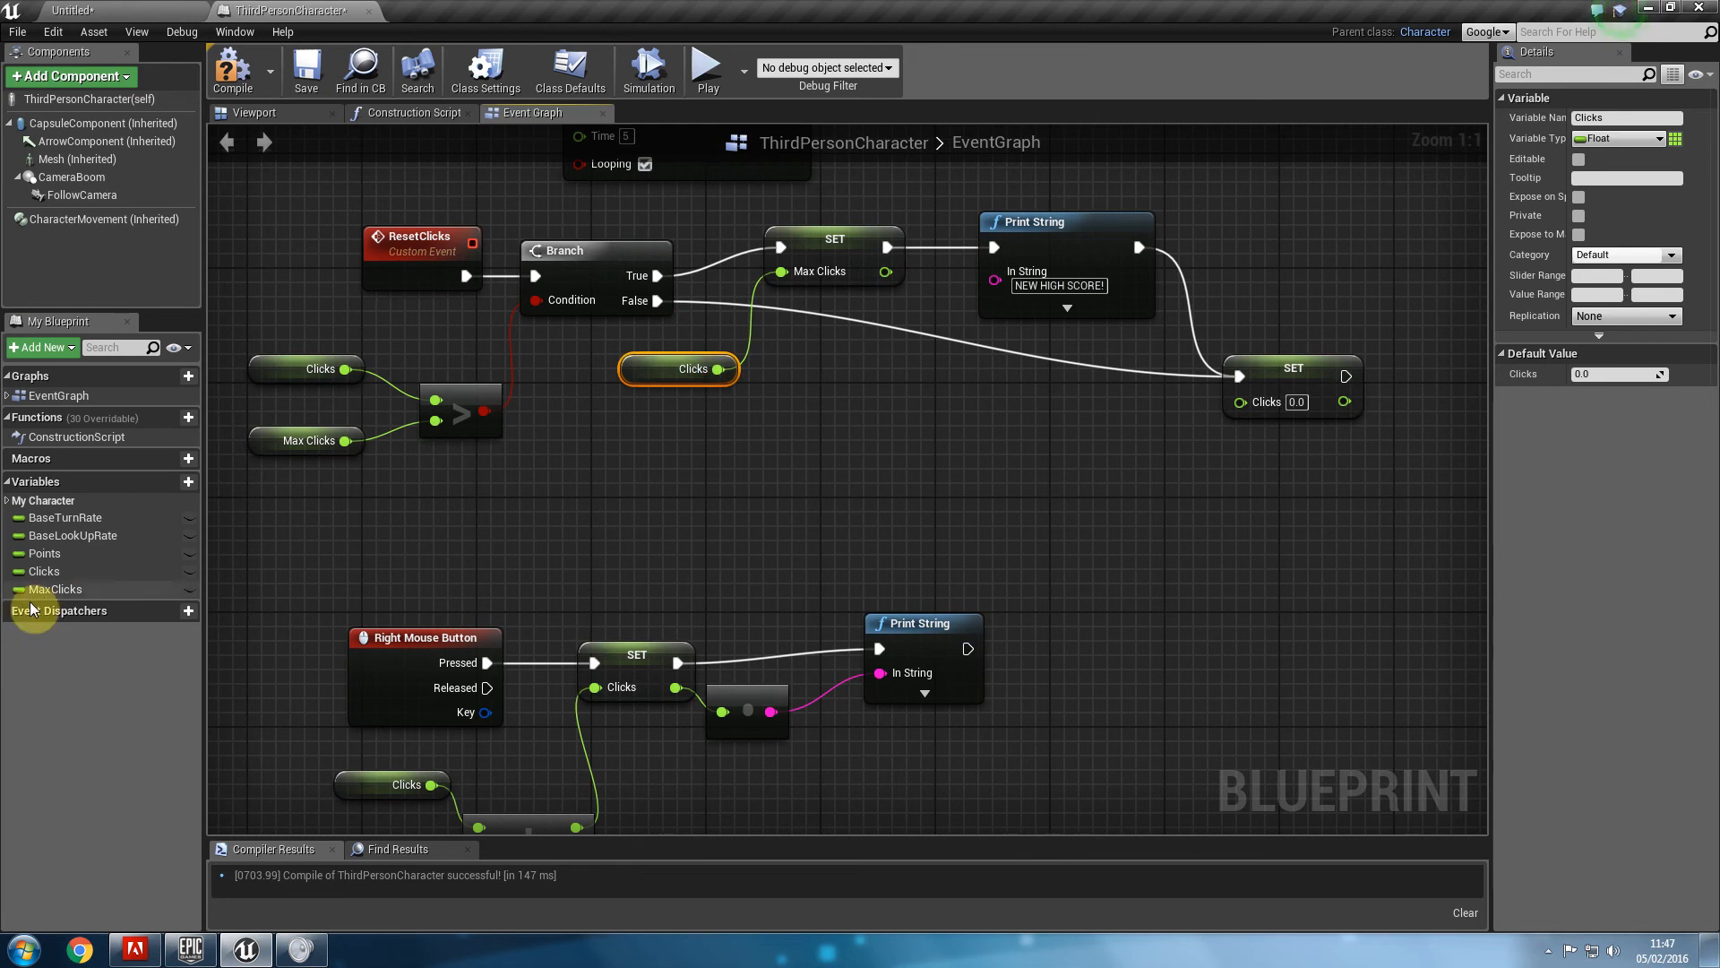
mouse_move(670, 367)
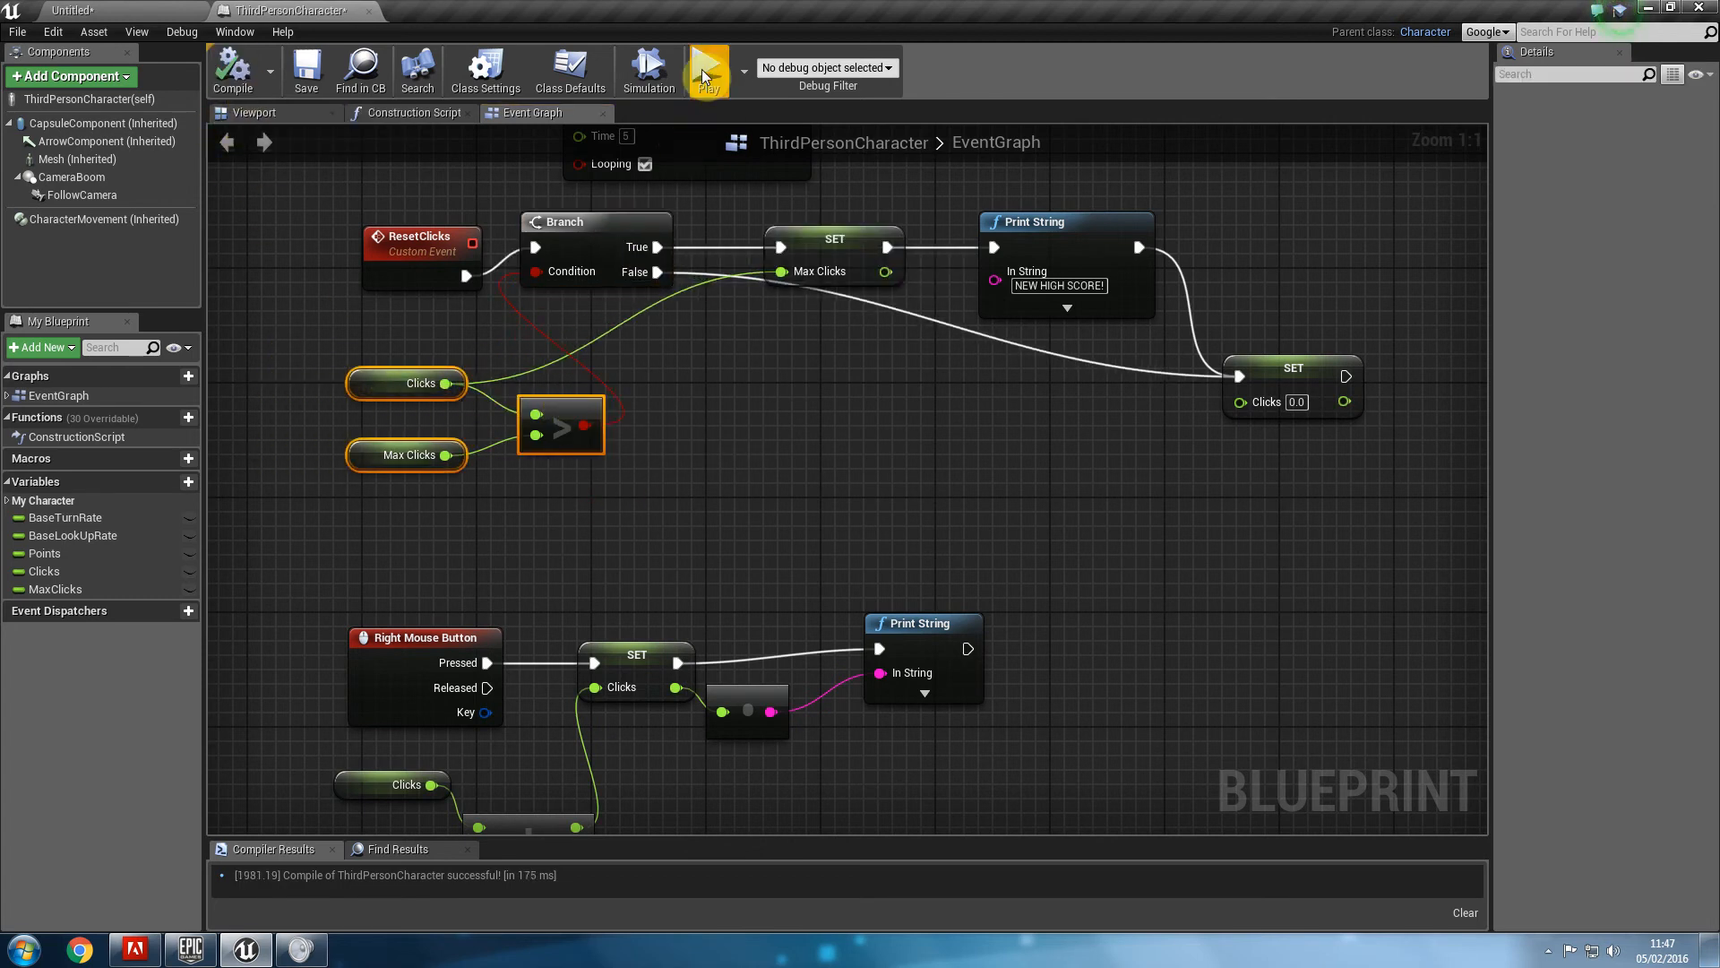
click(708, 70)
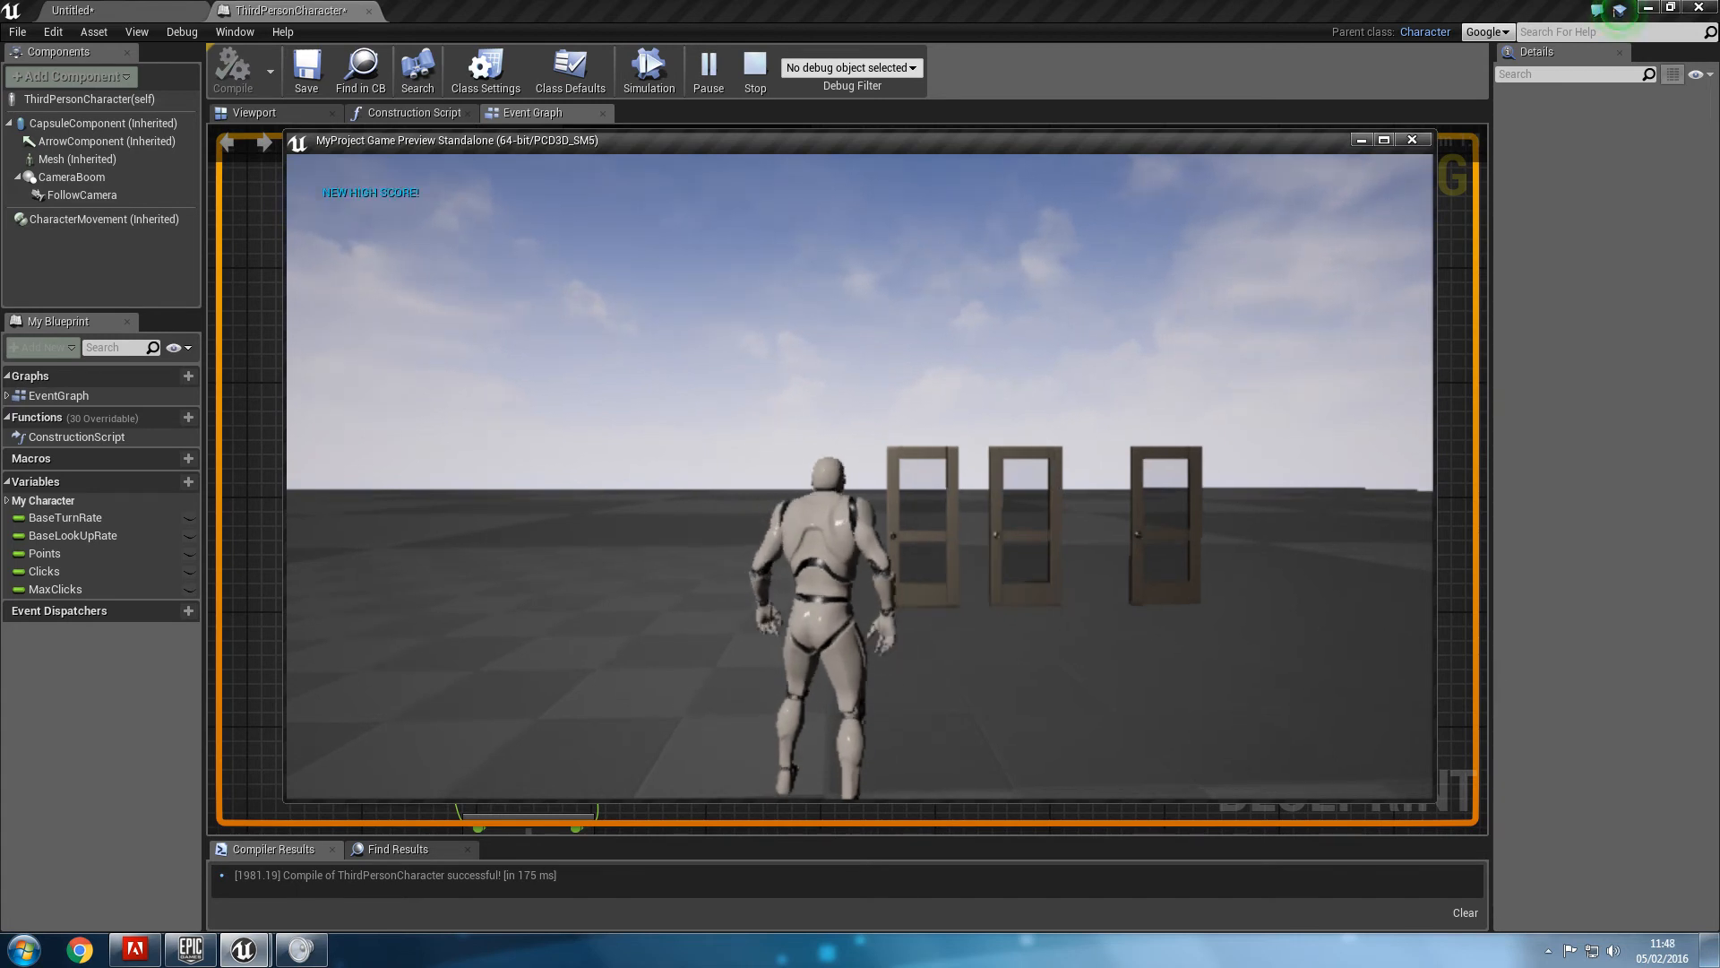
click(754, 68)
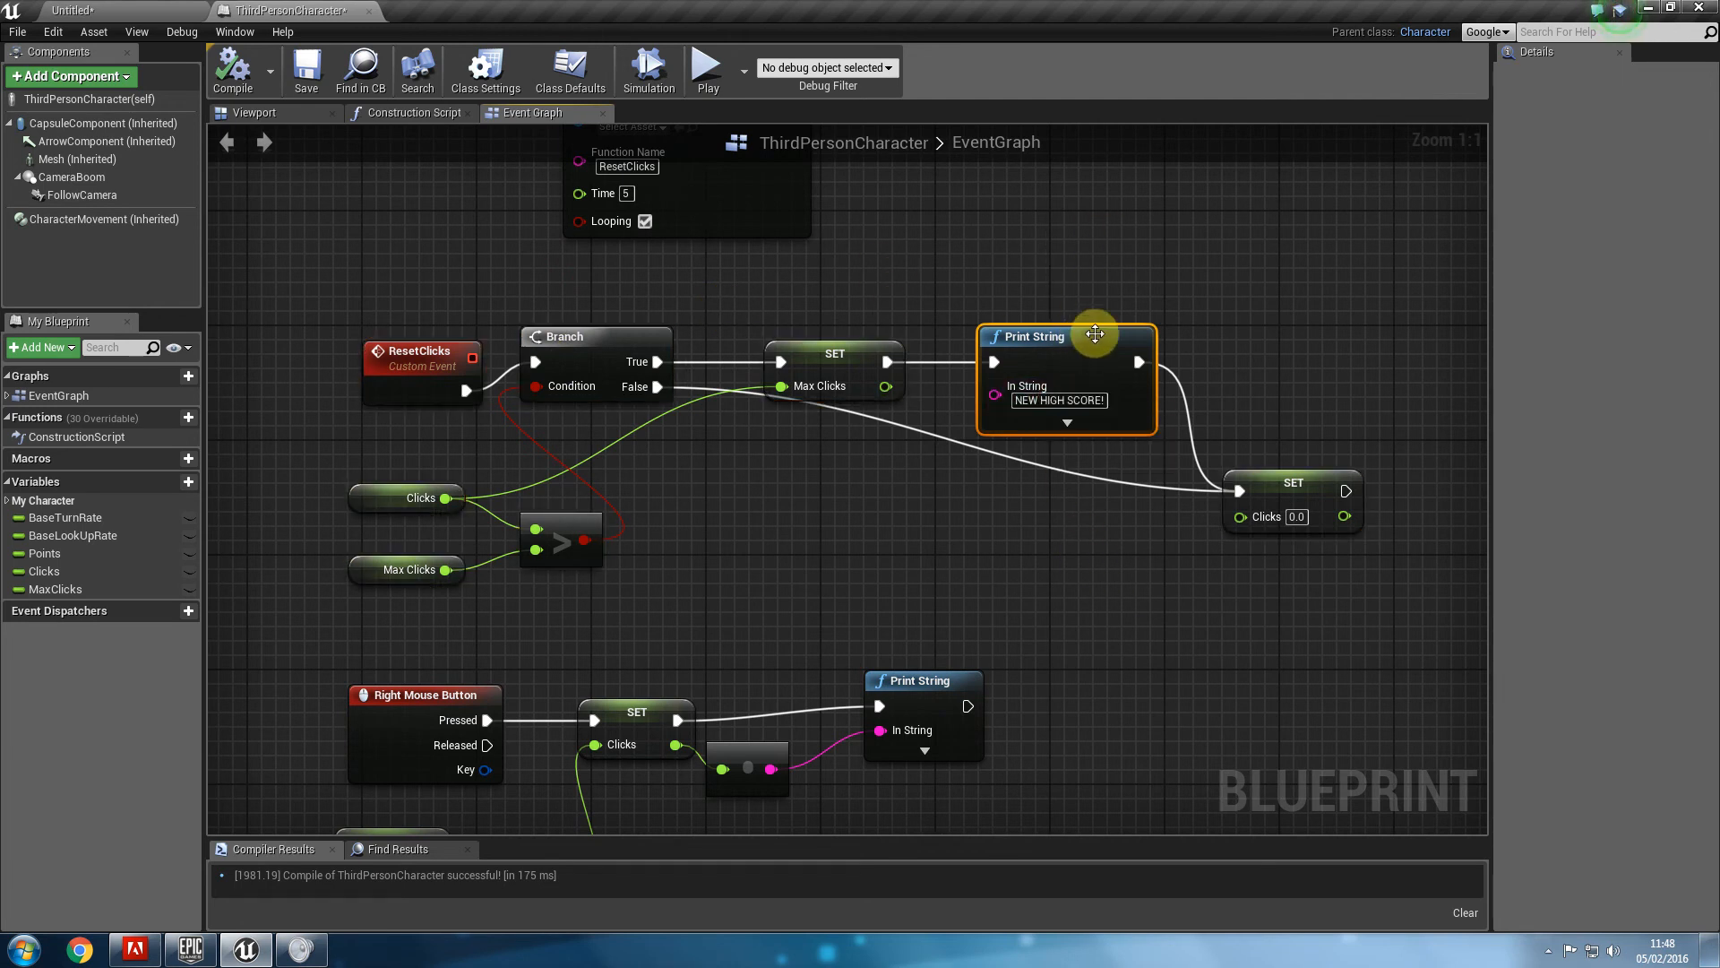
mouse_move(1117, 677)
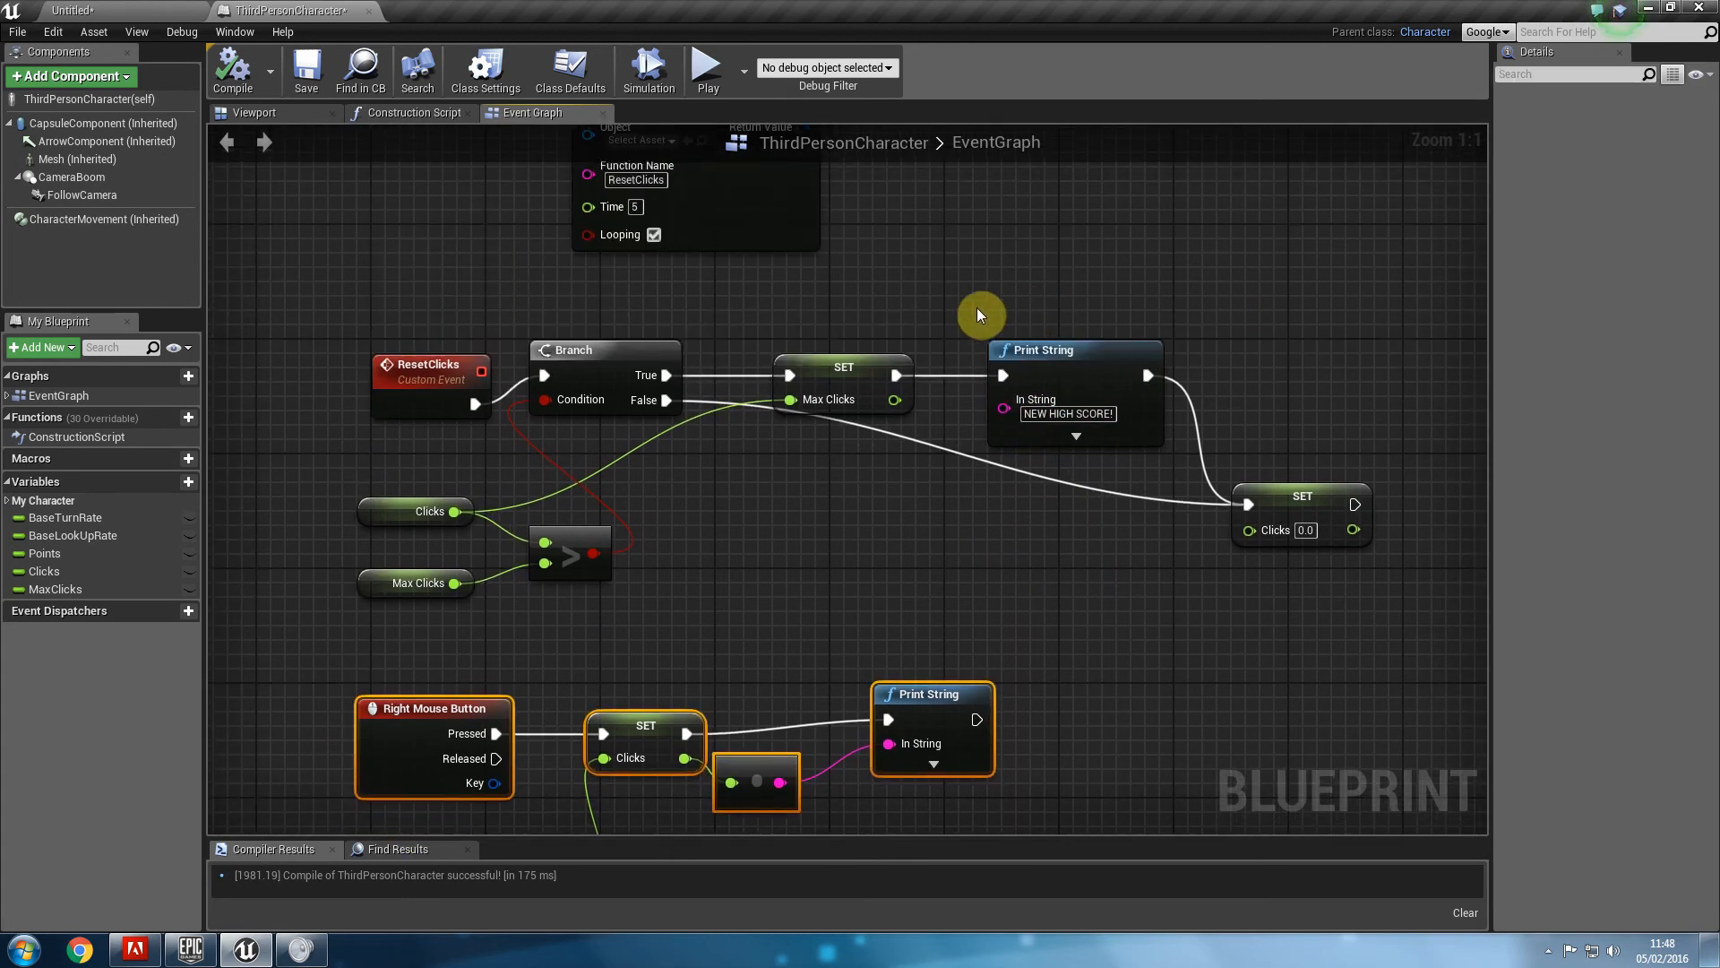
mouse_move(905, 295)
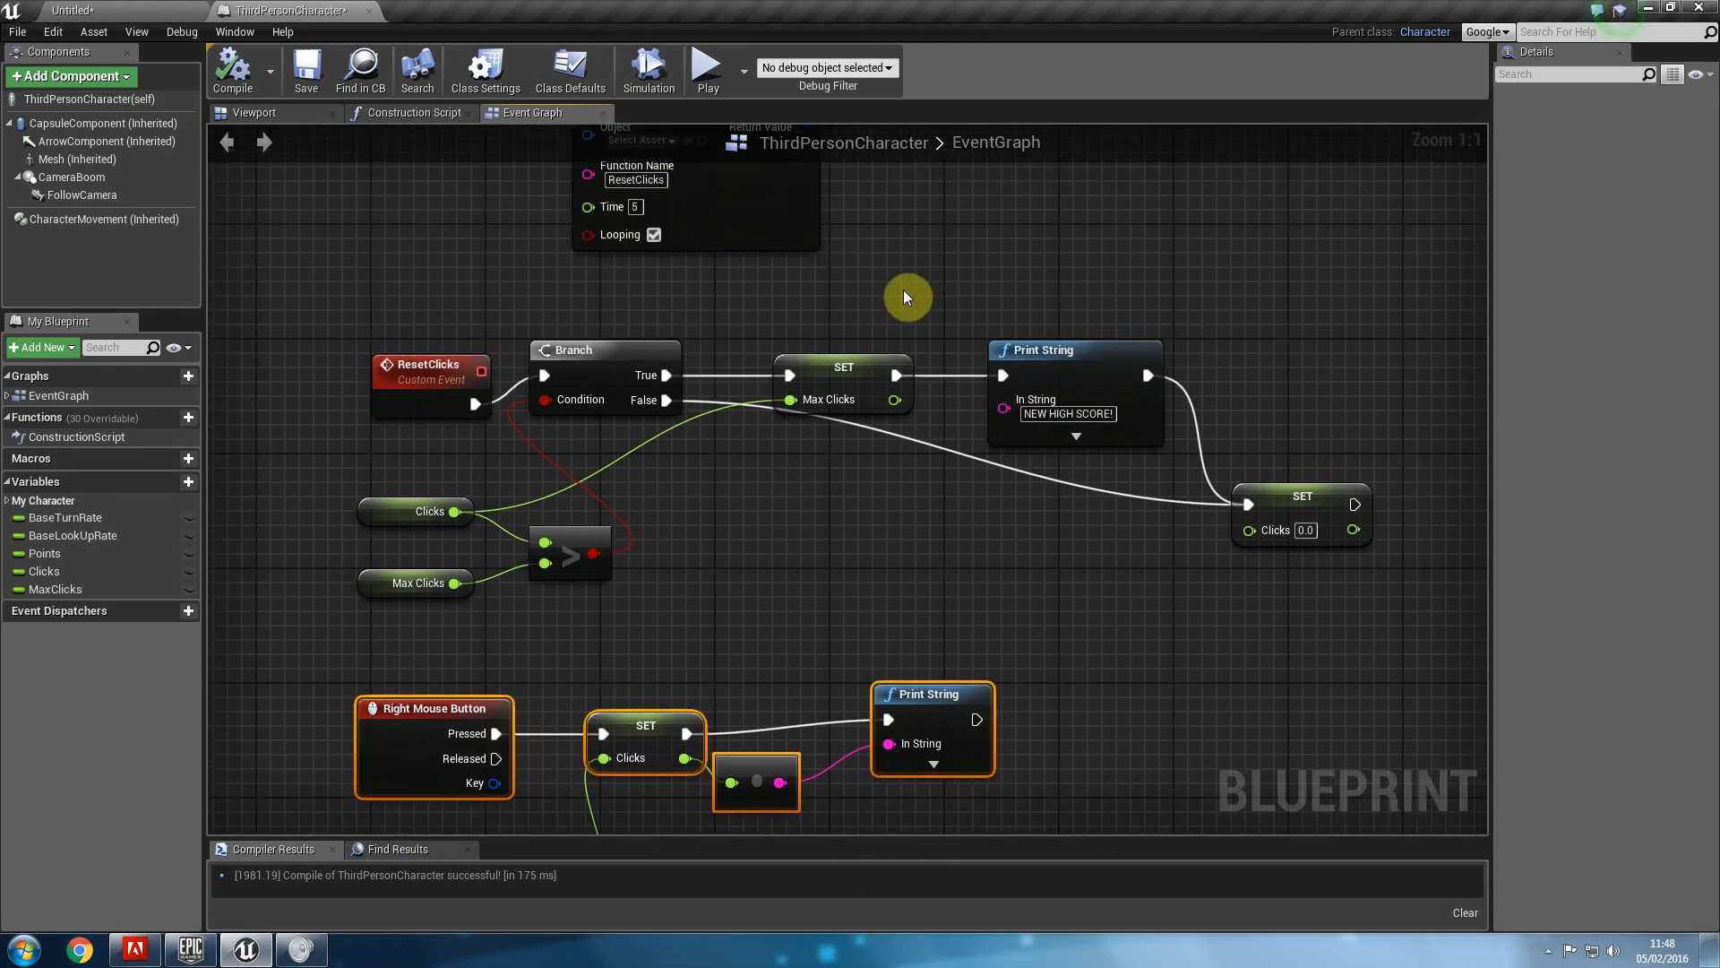
mouse_move(817, 365)
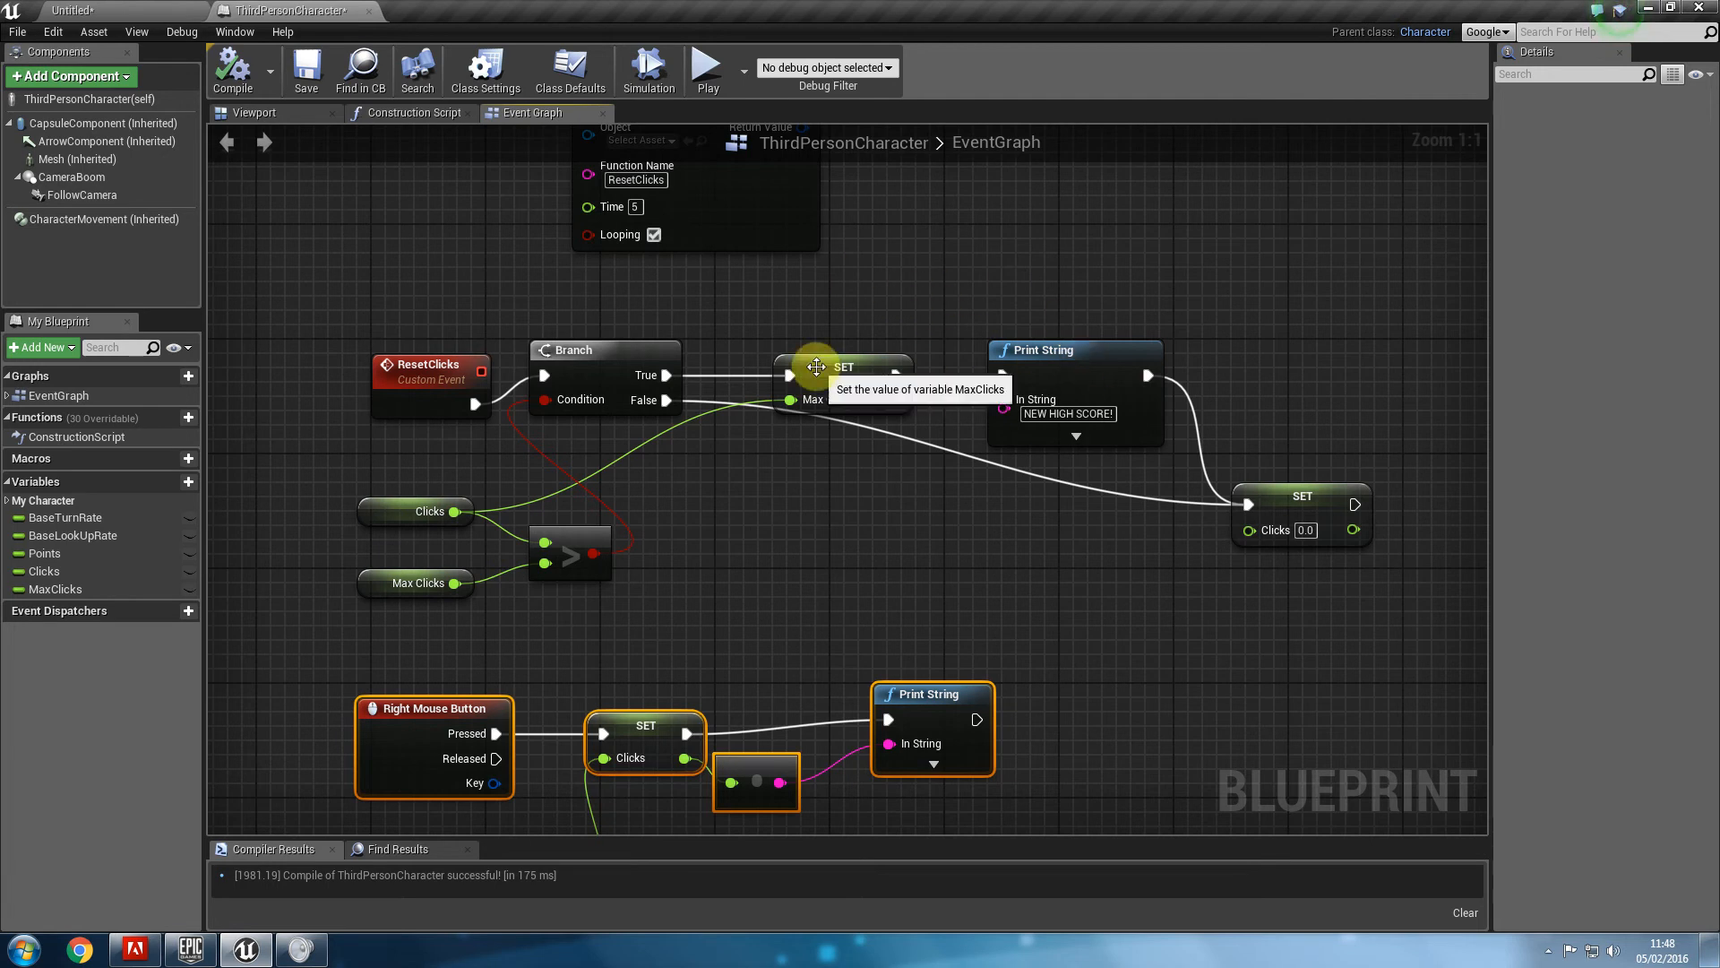
mouse_move(118, 9)
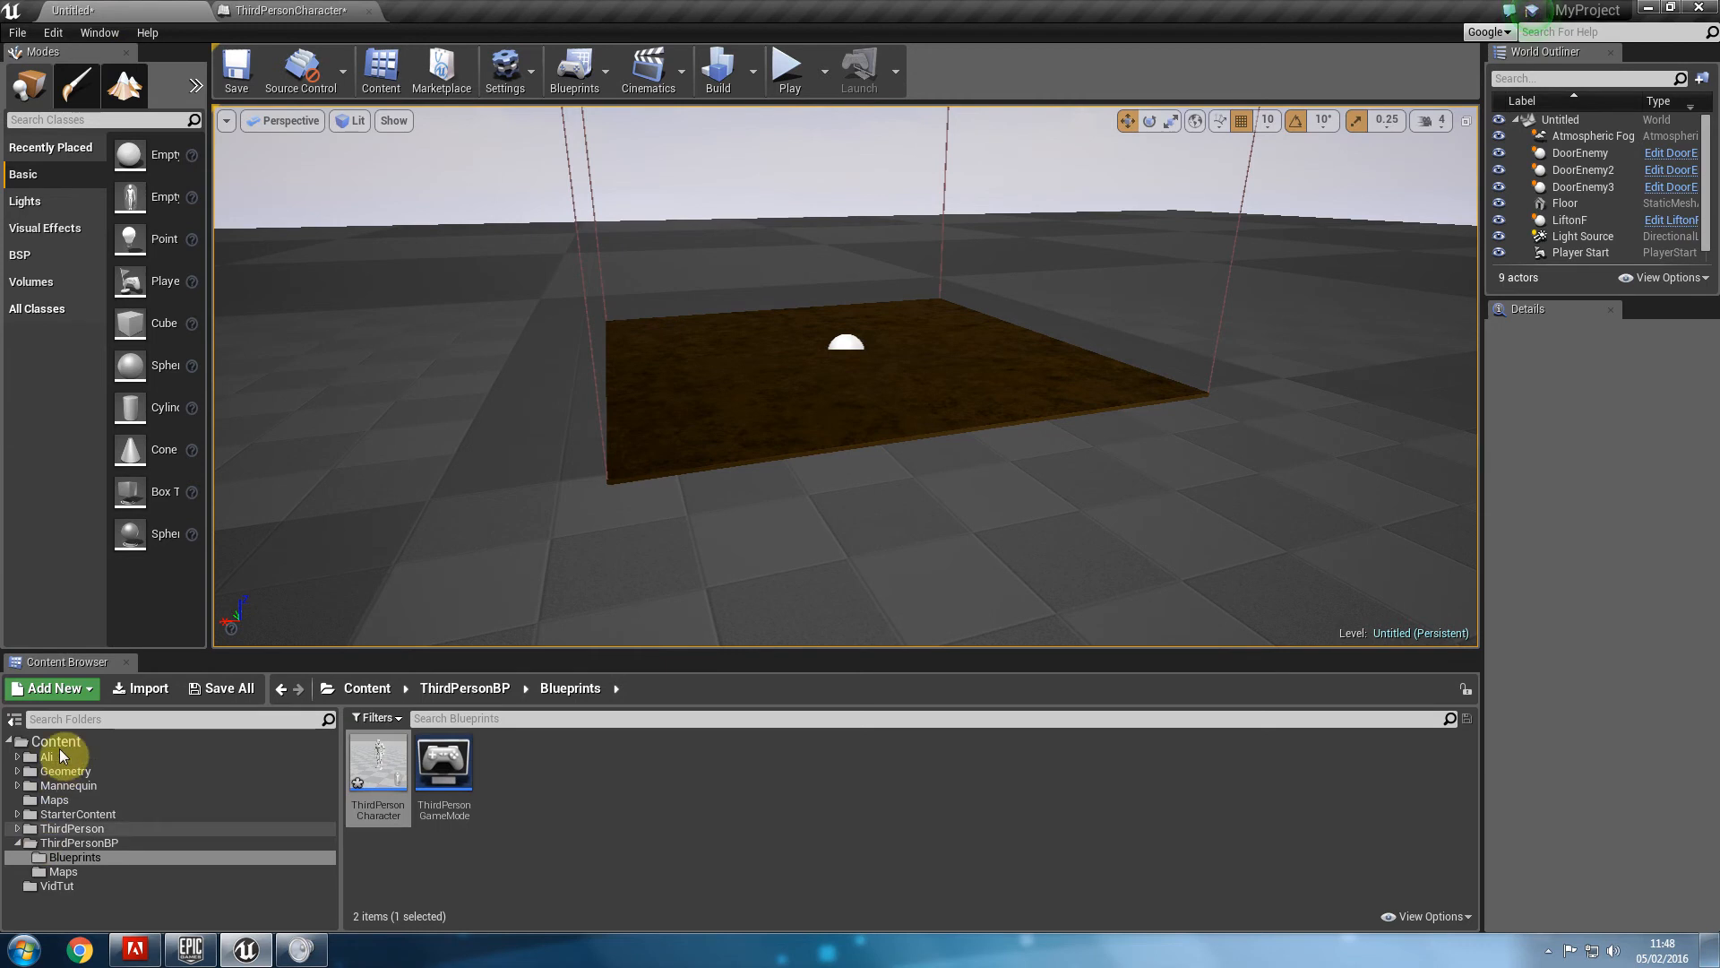
Create a new Widget Blueprint asset named HudScore in the Ali content folder.
click(47, 756)
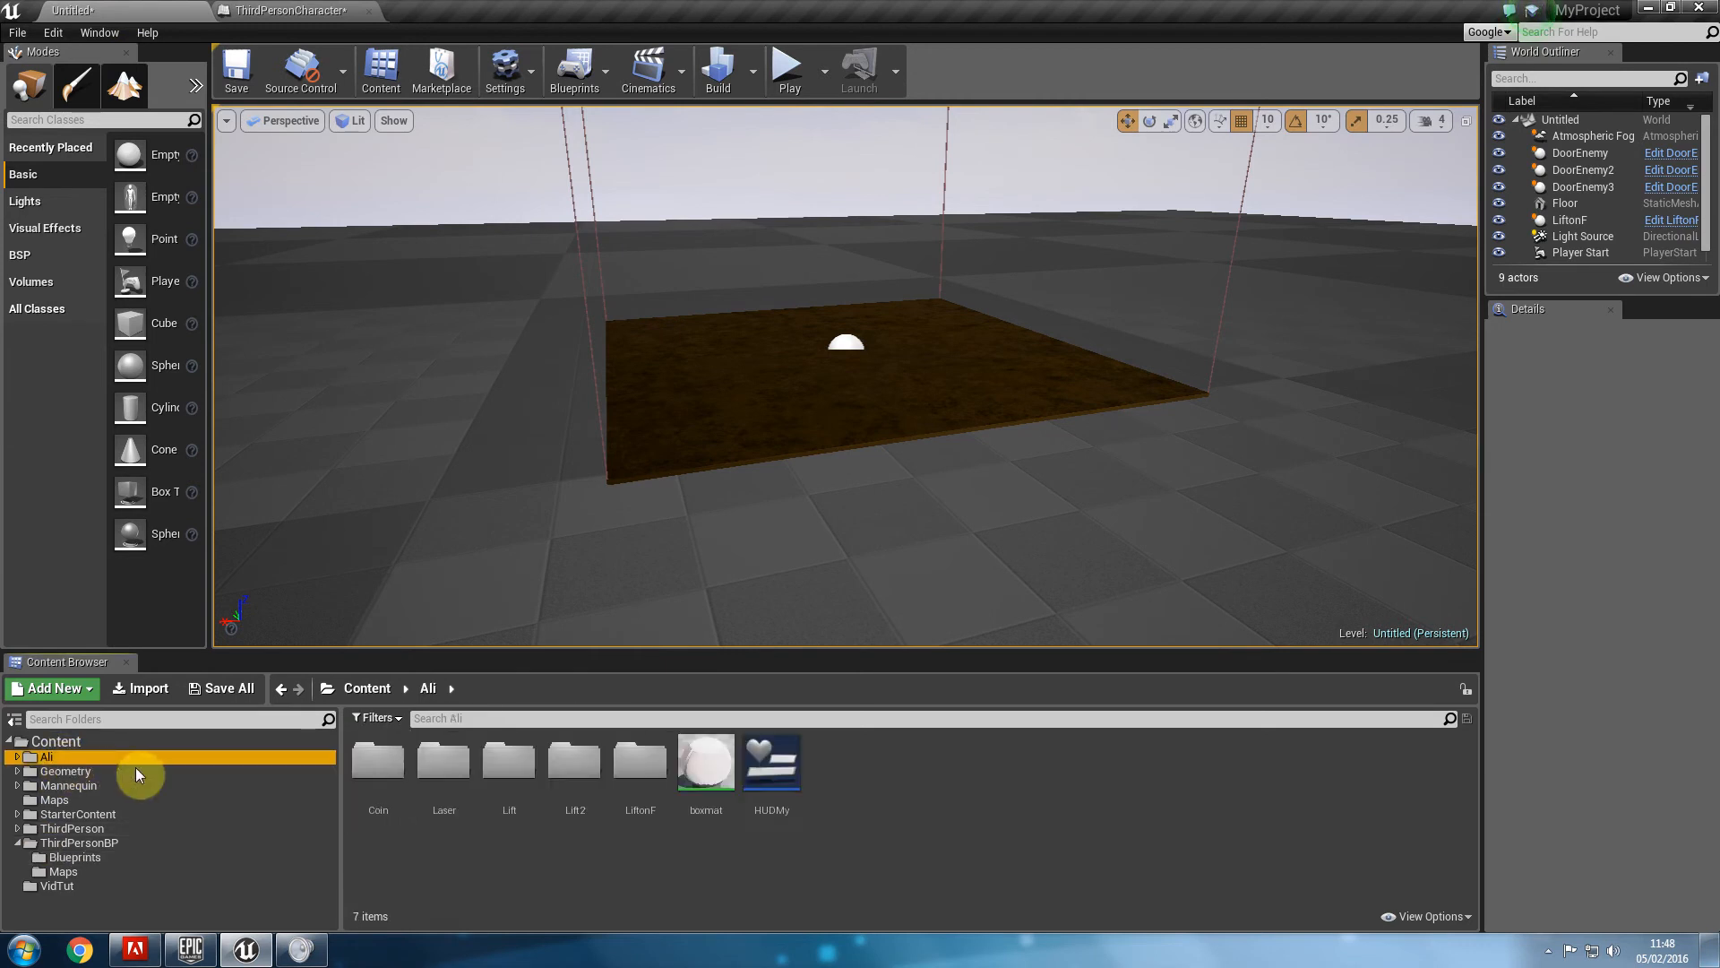
mouse_move(881, 788)
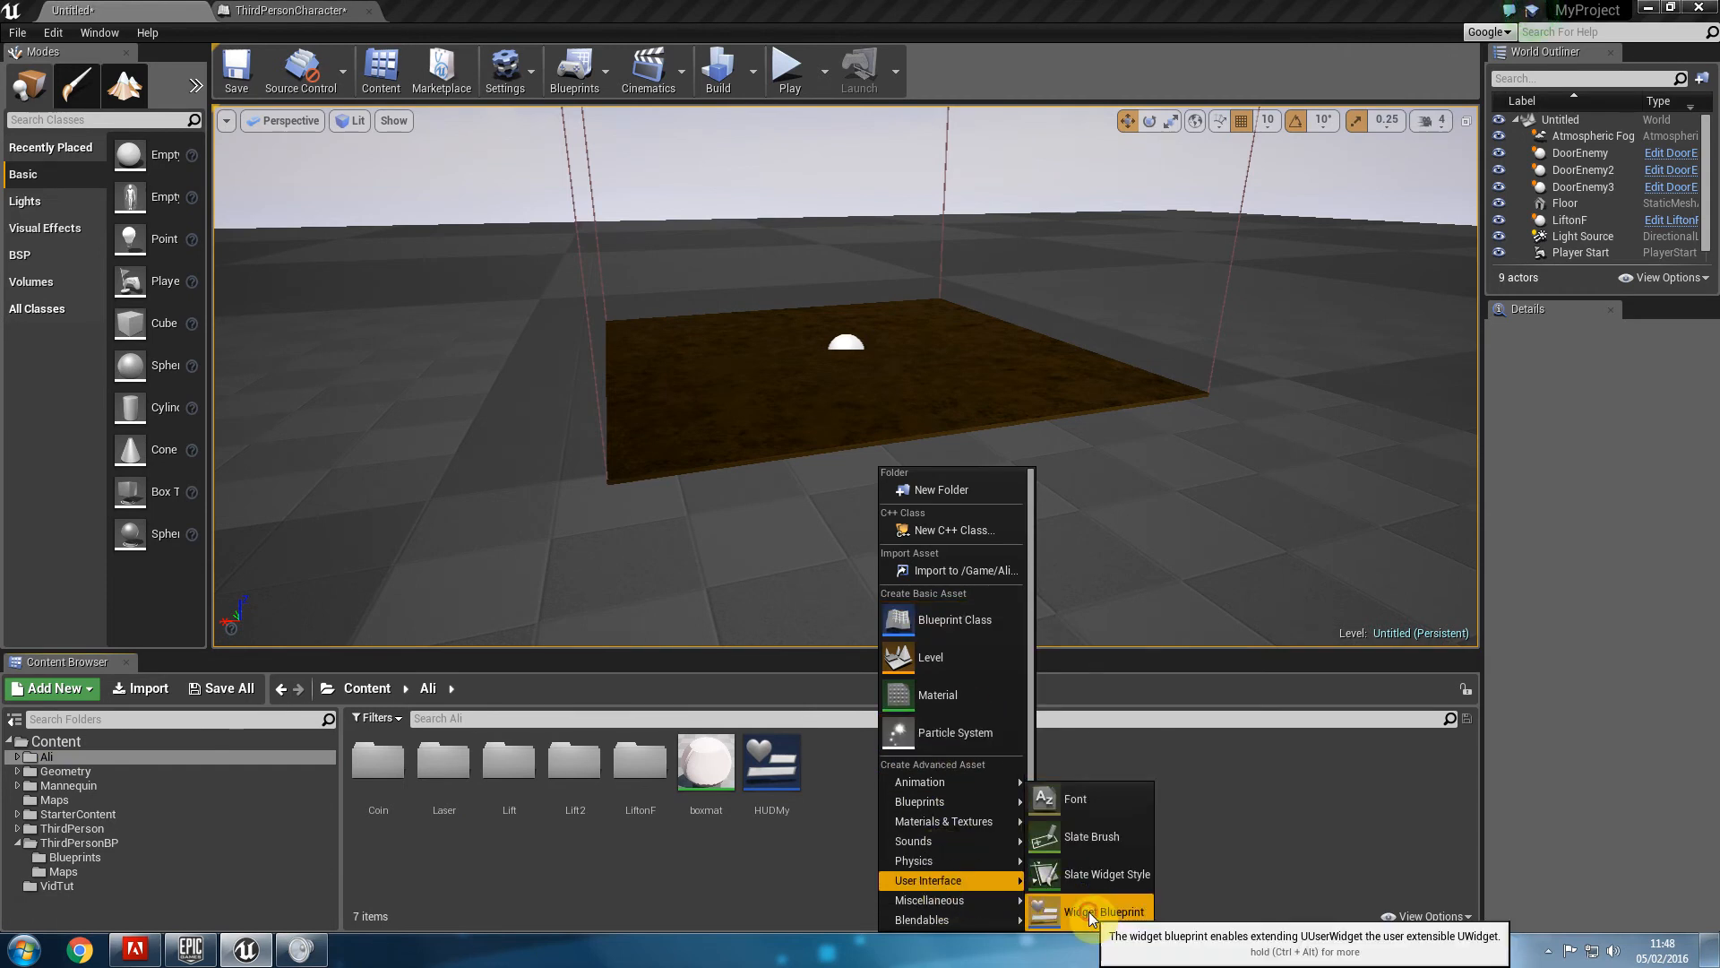
click(1117, 910)
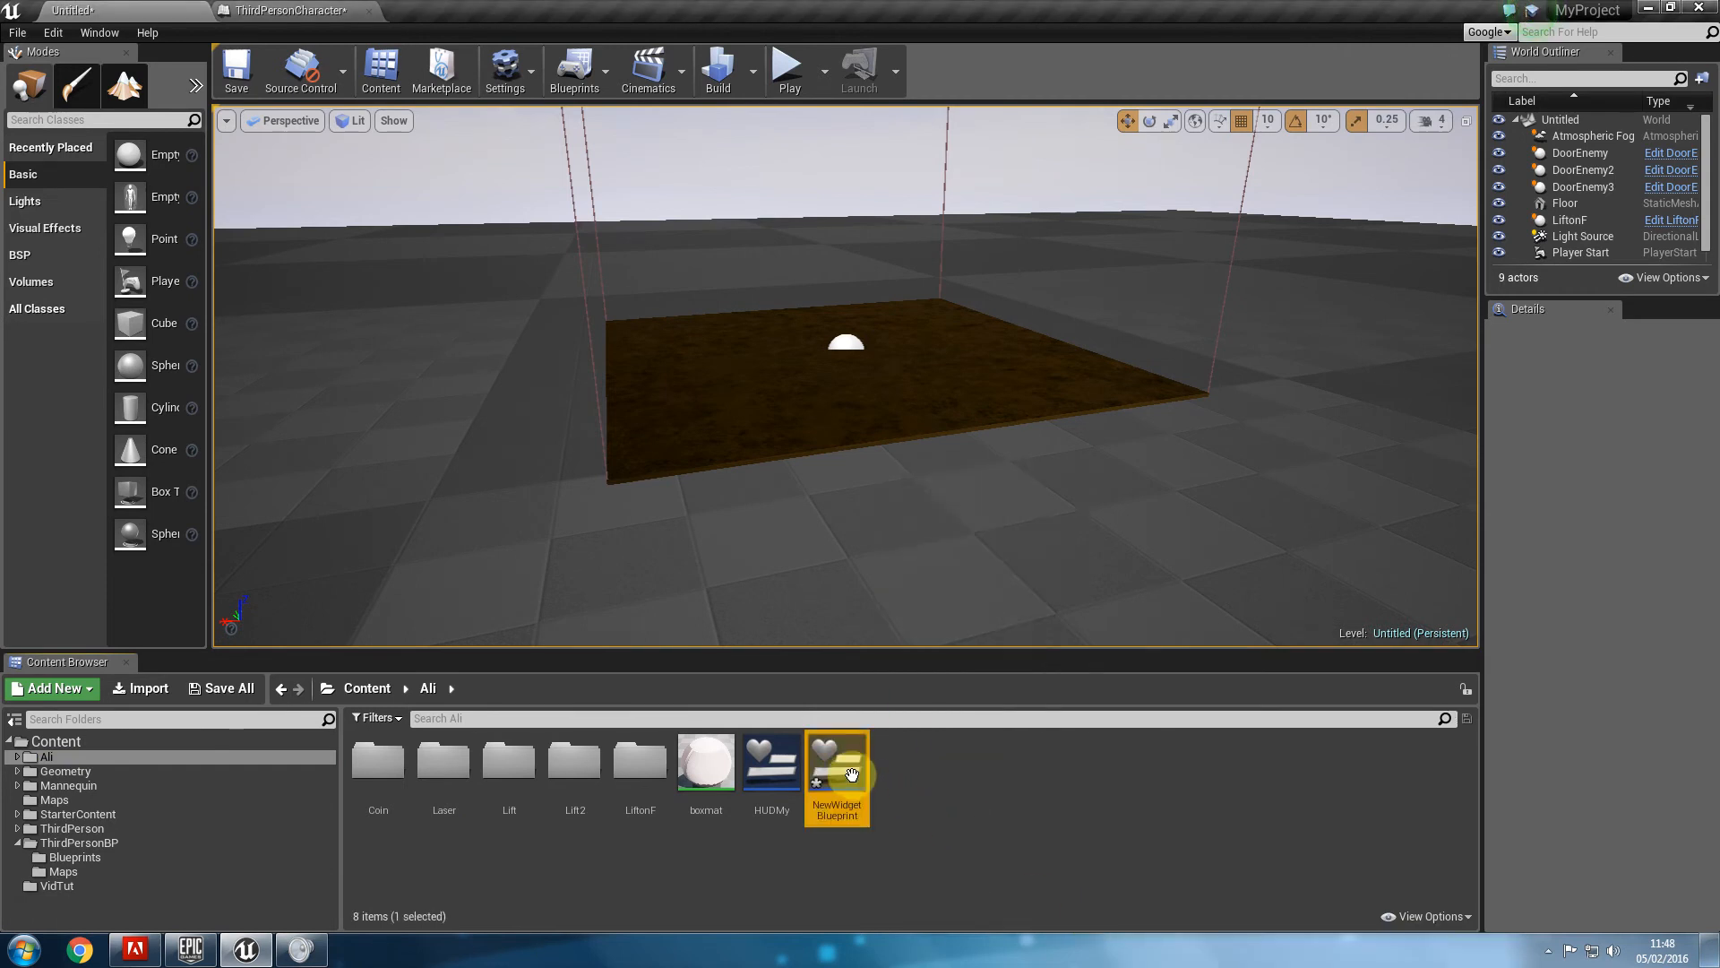
mouse_move(837, 763)
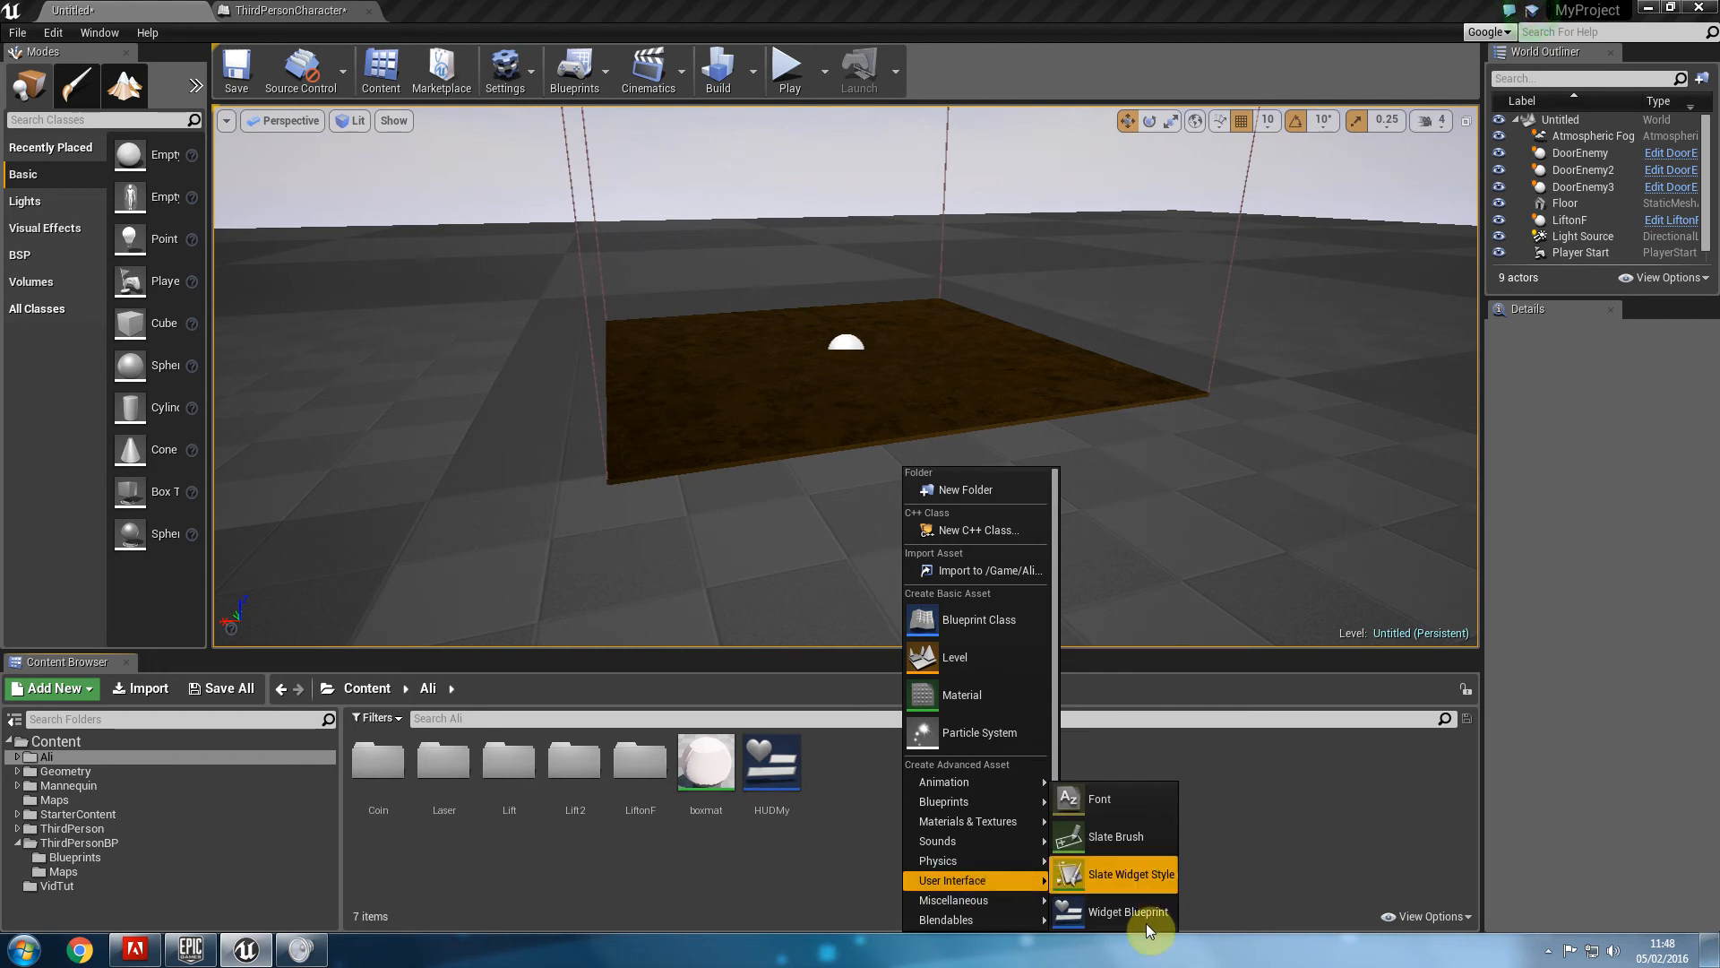
click(1129, 912)
text(HudScore)
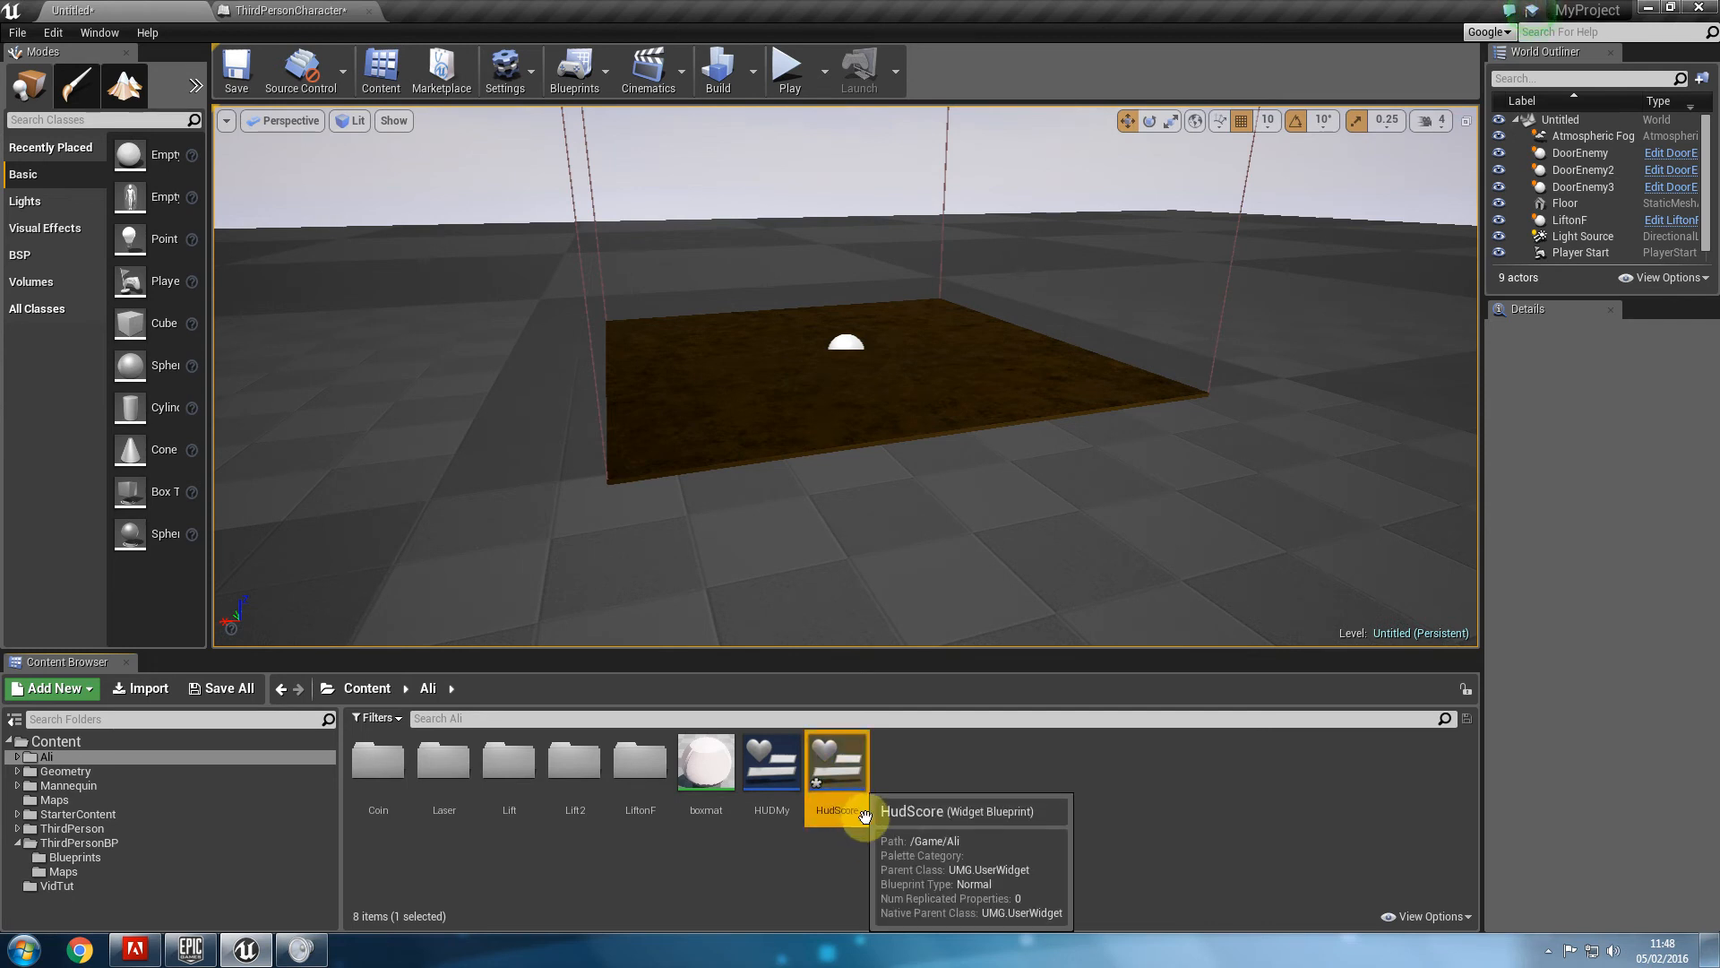
Open the HudScore widget blueprint in the widget designer.
double_click(837, 760)
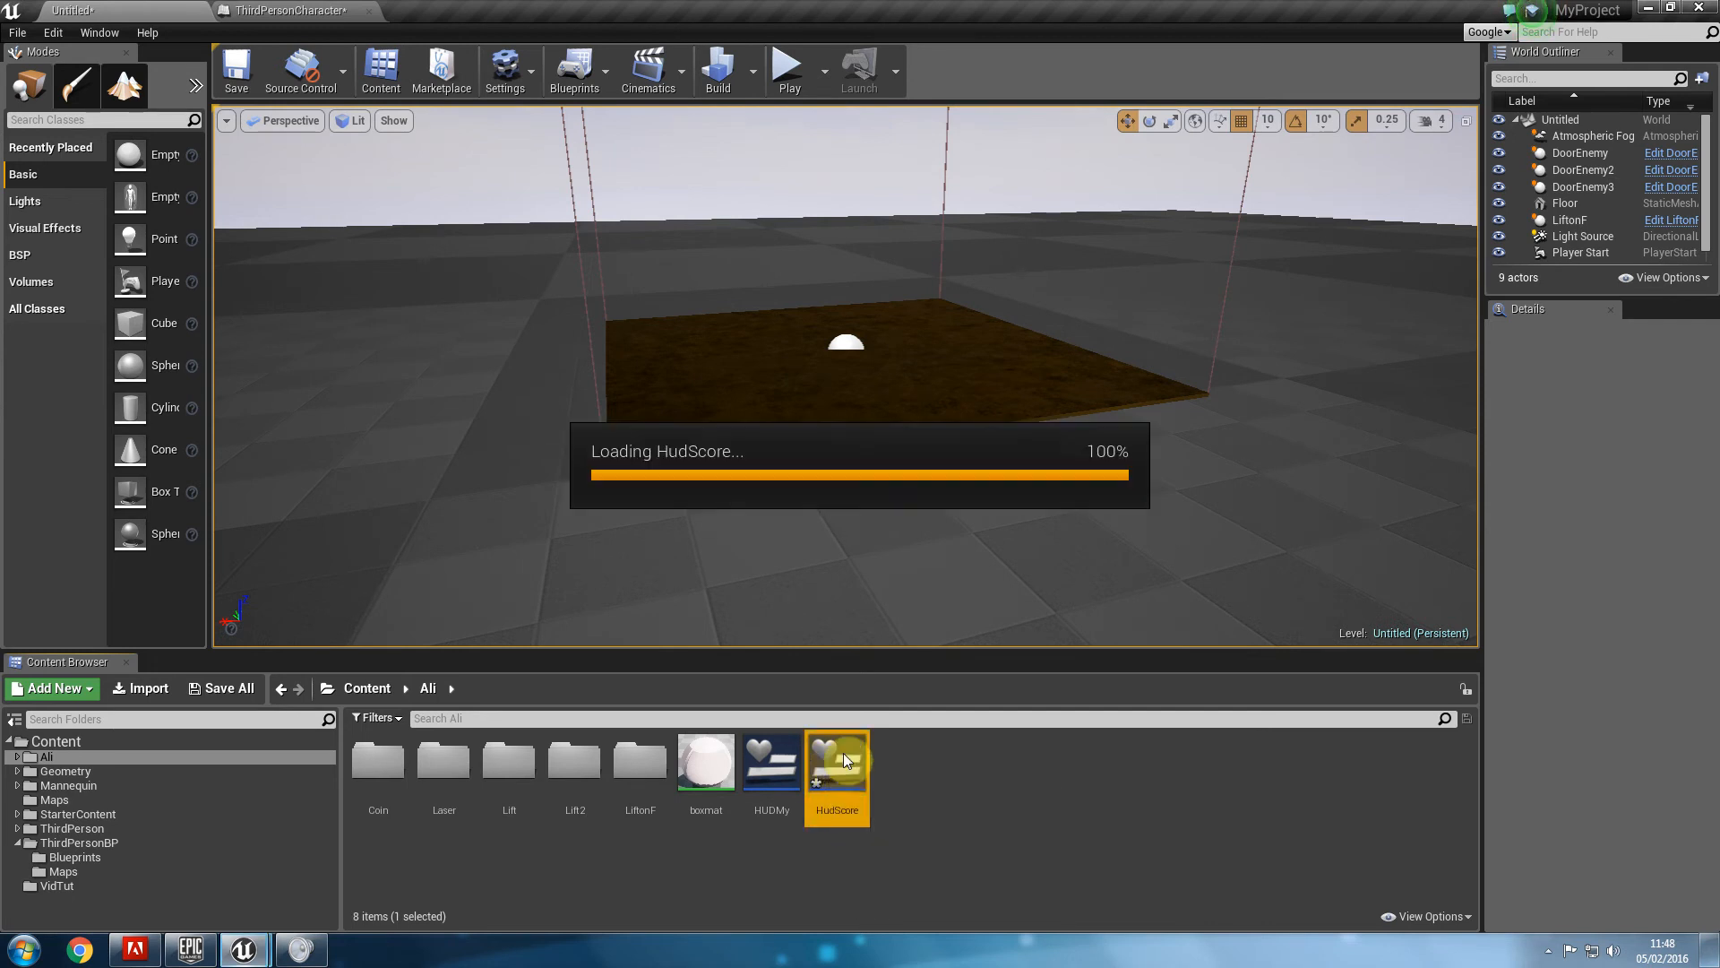
double_click(837, 756)
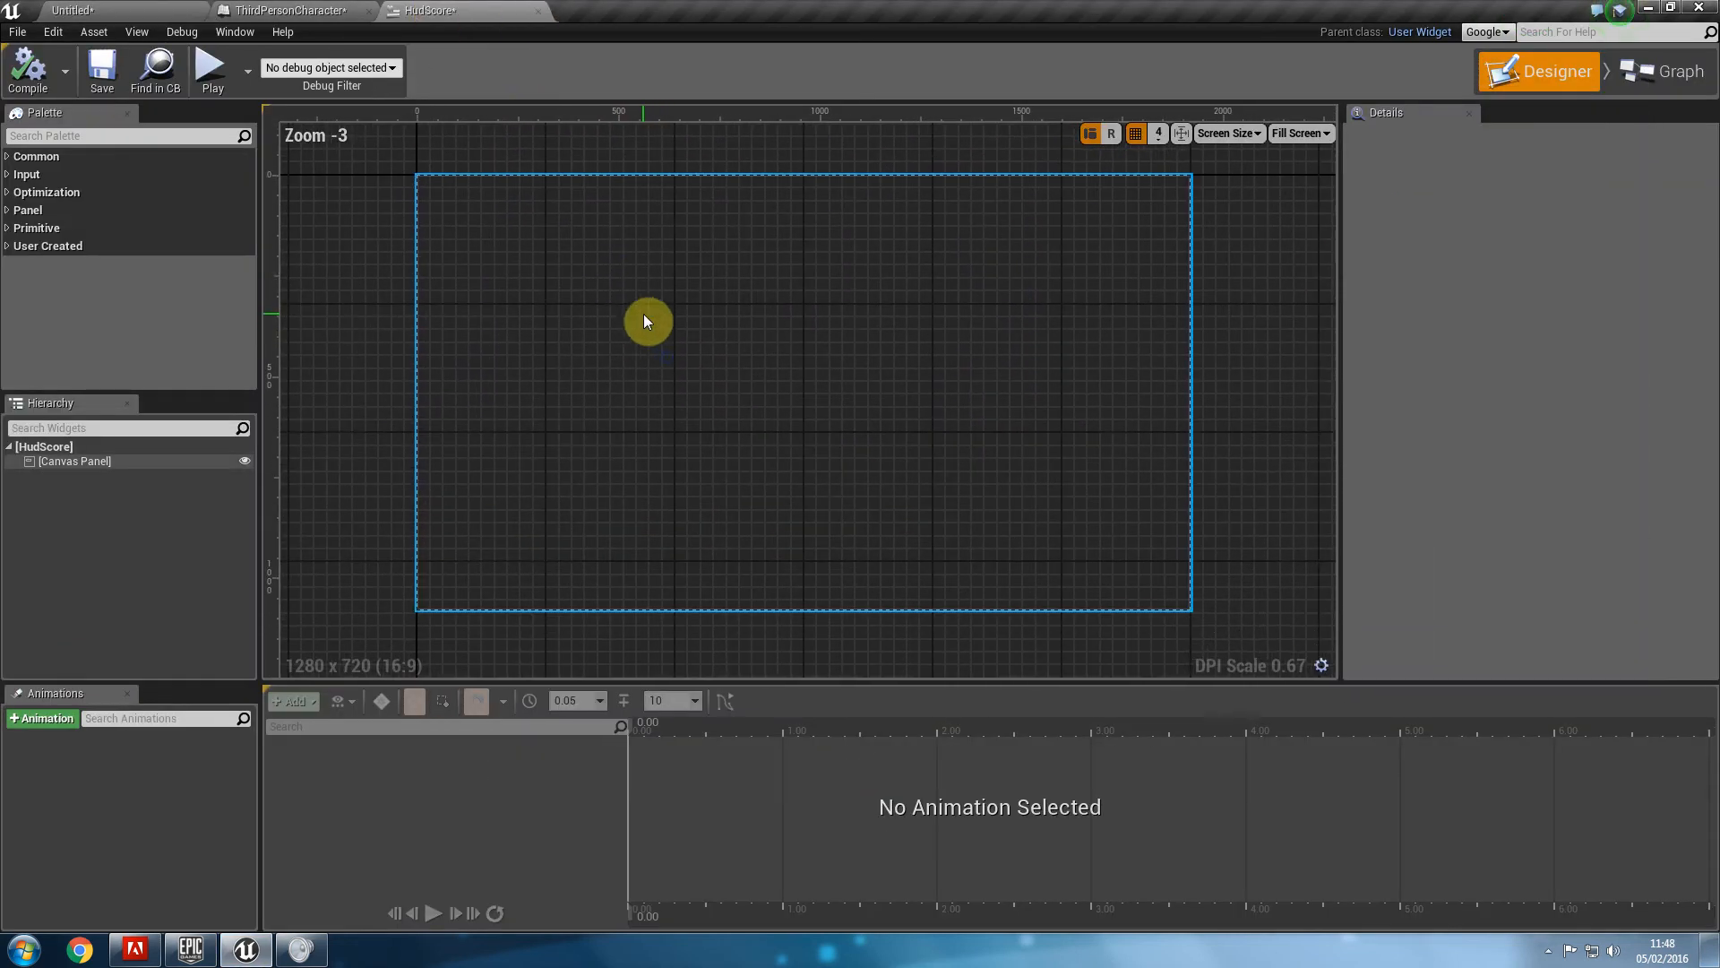
Place a HIGH SCORE: text block near the top-left of the canvas and enlarge its box.
text(text)
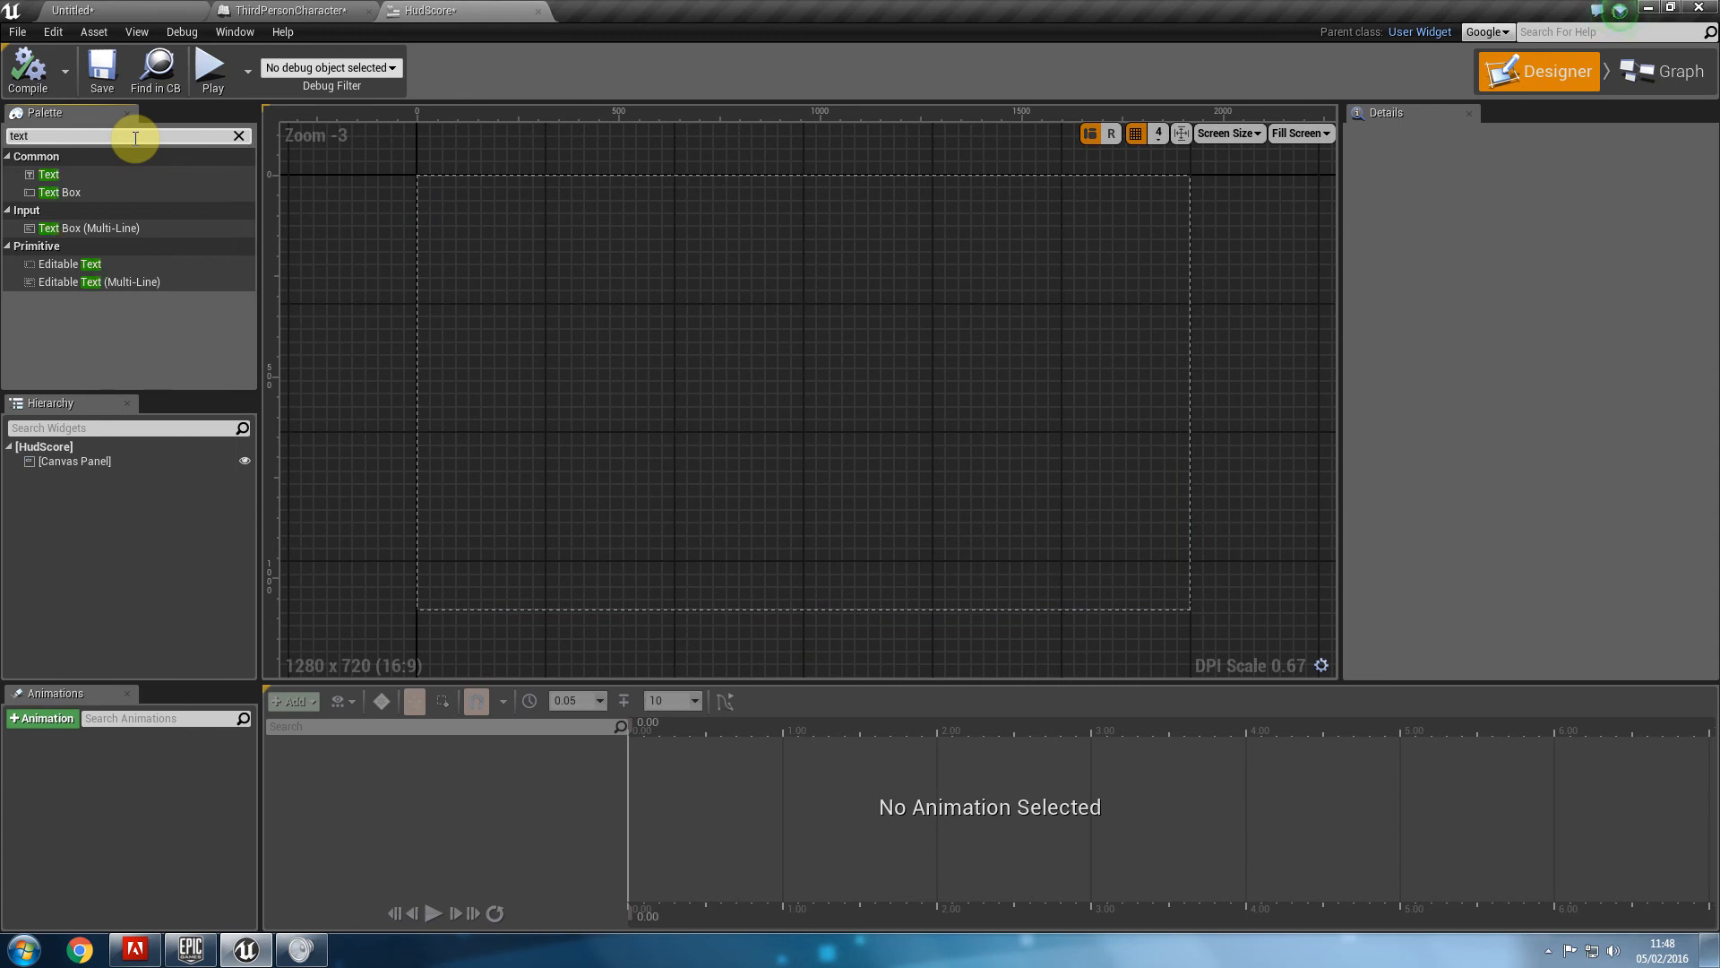
drag(49, 174, 488, 219)
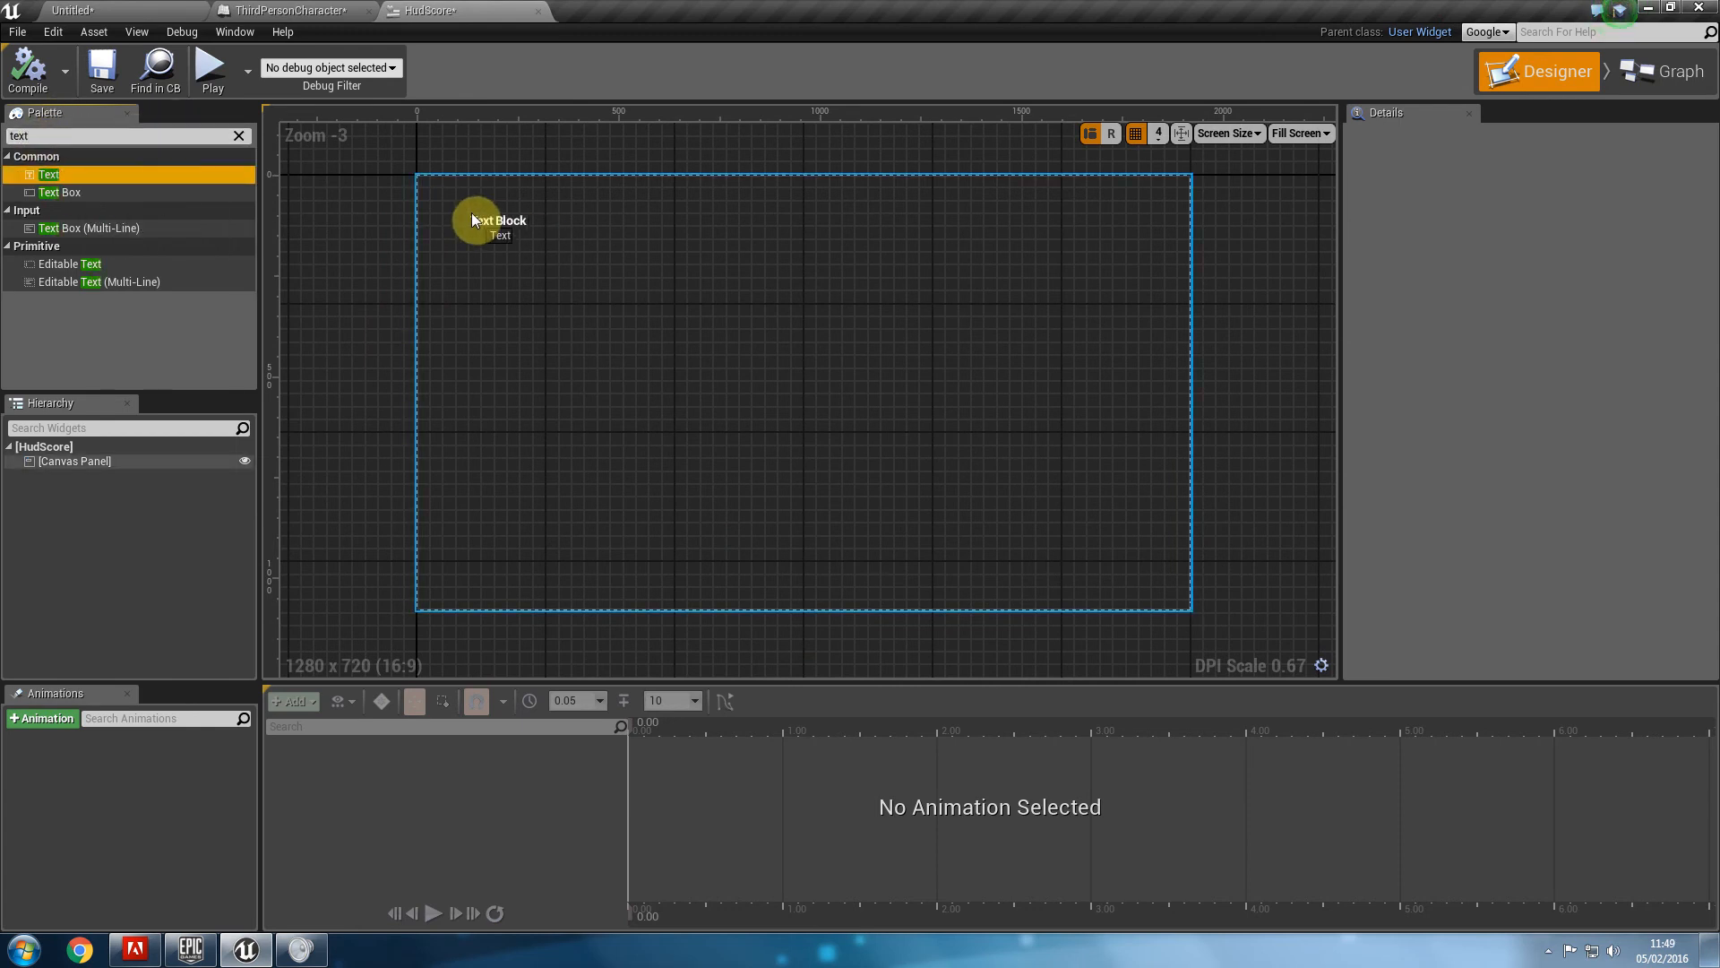
drag(47, 174, 501, 219)
text(HIGH SCORE)
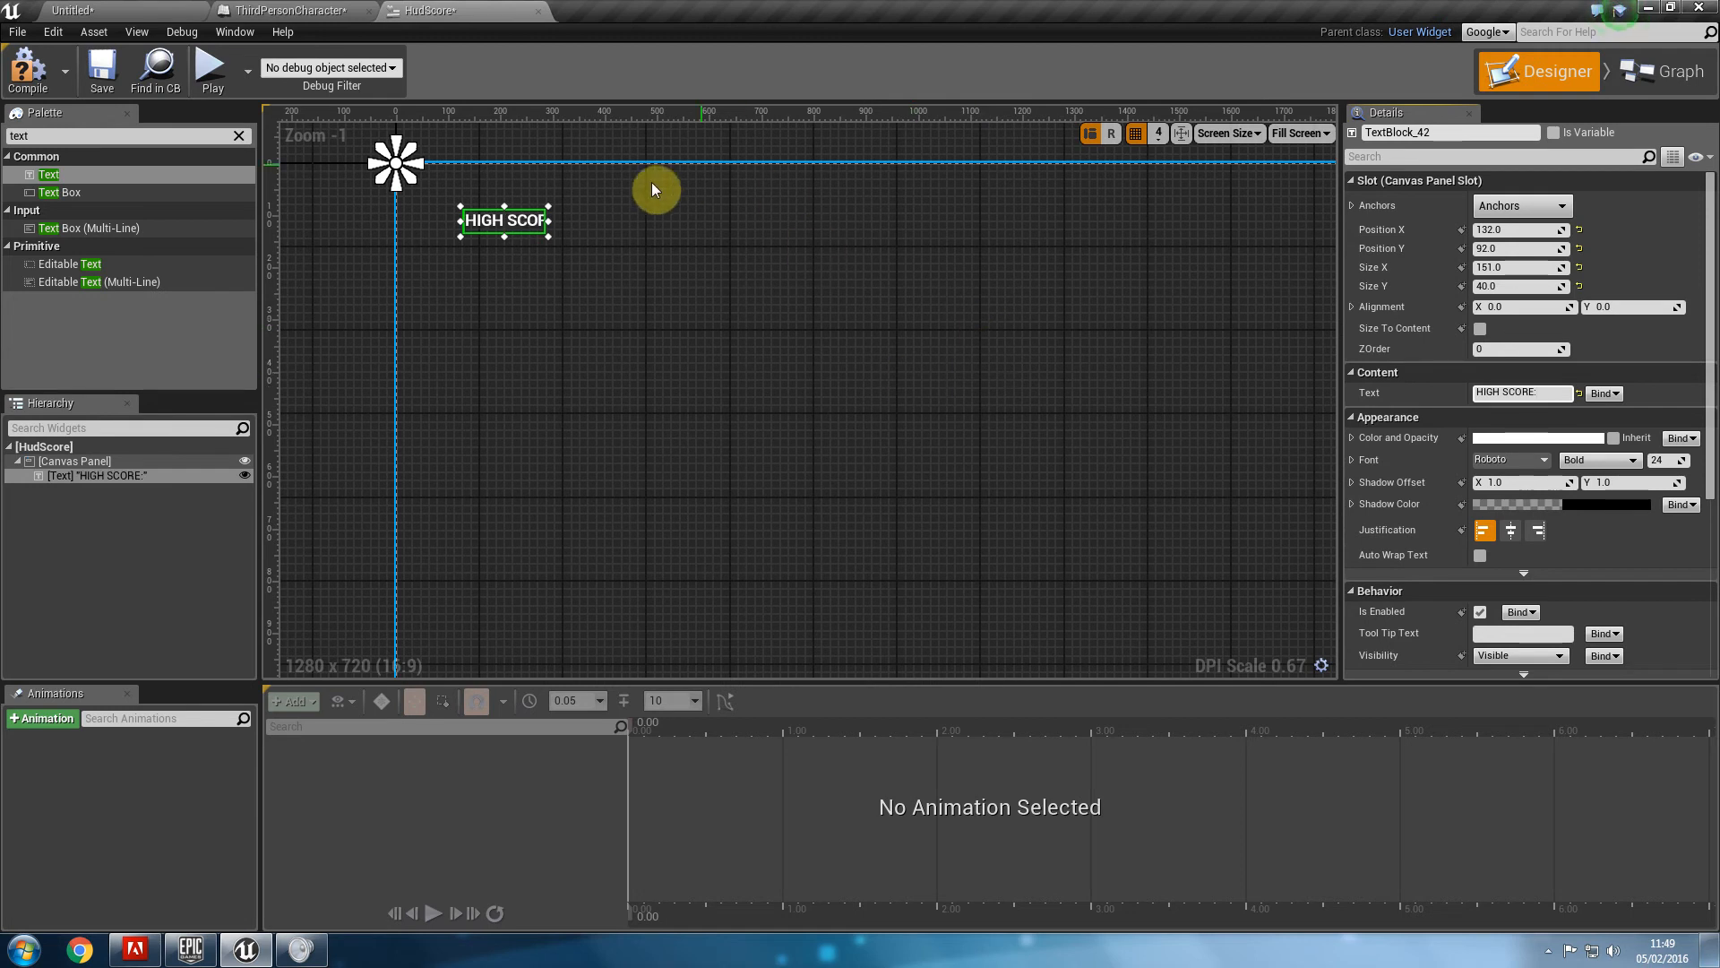
drag(553, 219, 615, 218)
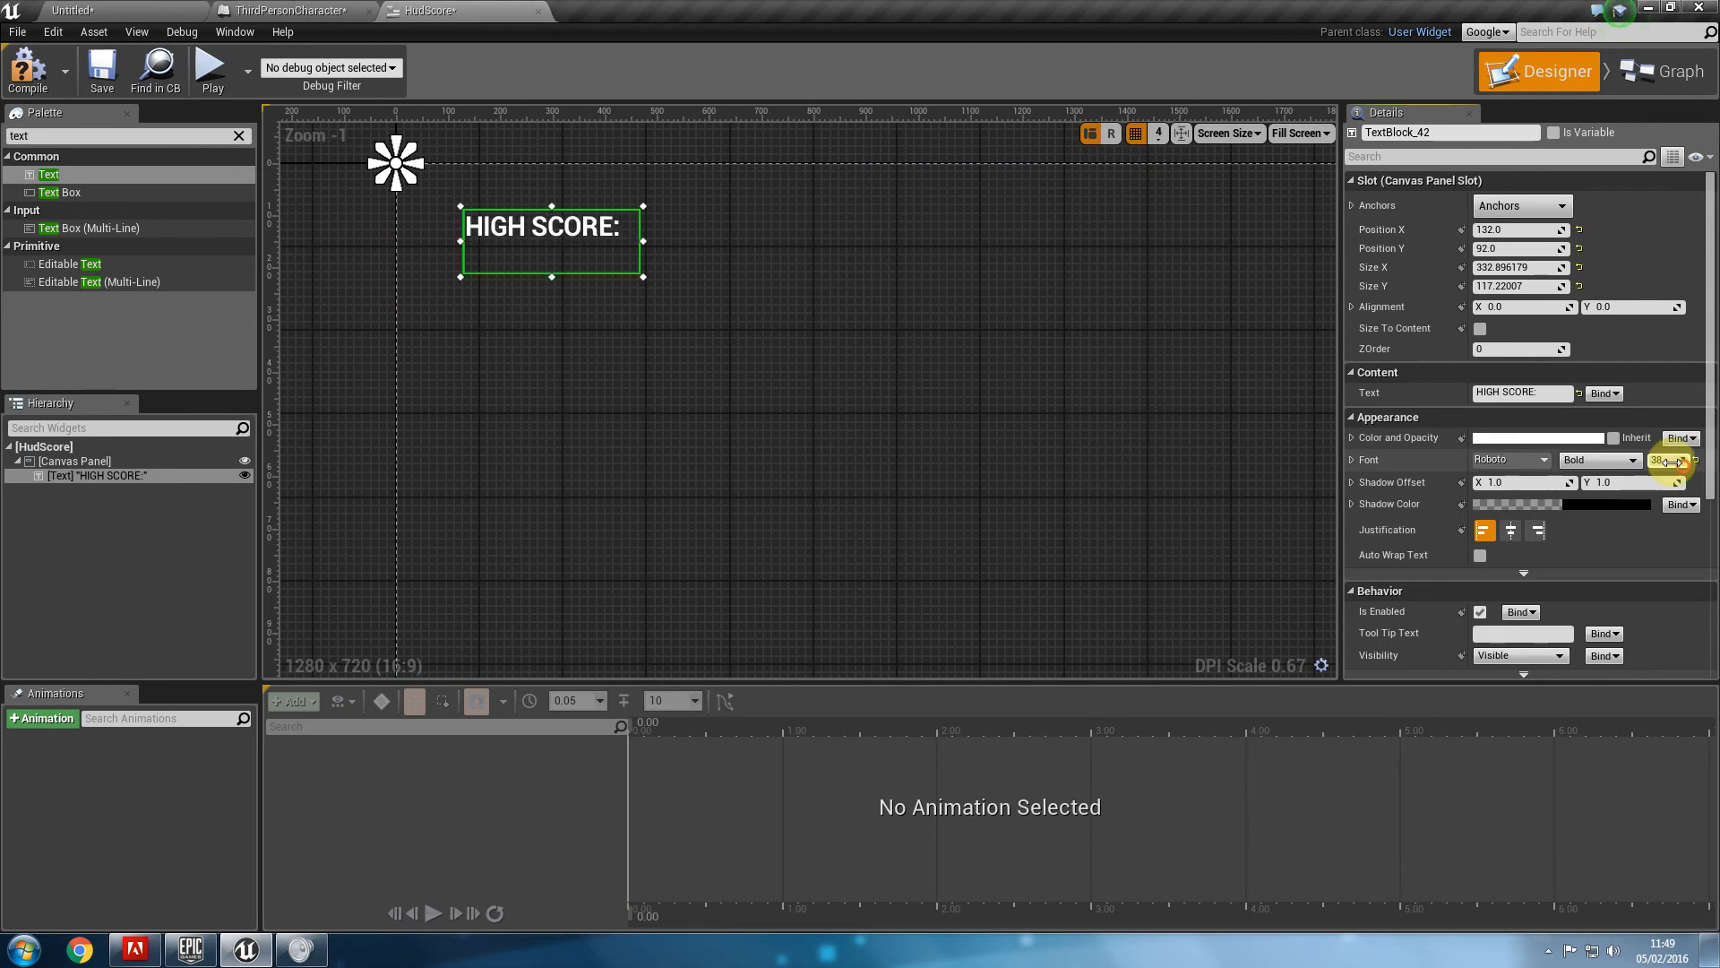
Set the HIGH SCORE: label's Color and Opacity to green.
click(1533, 438)
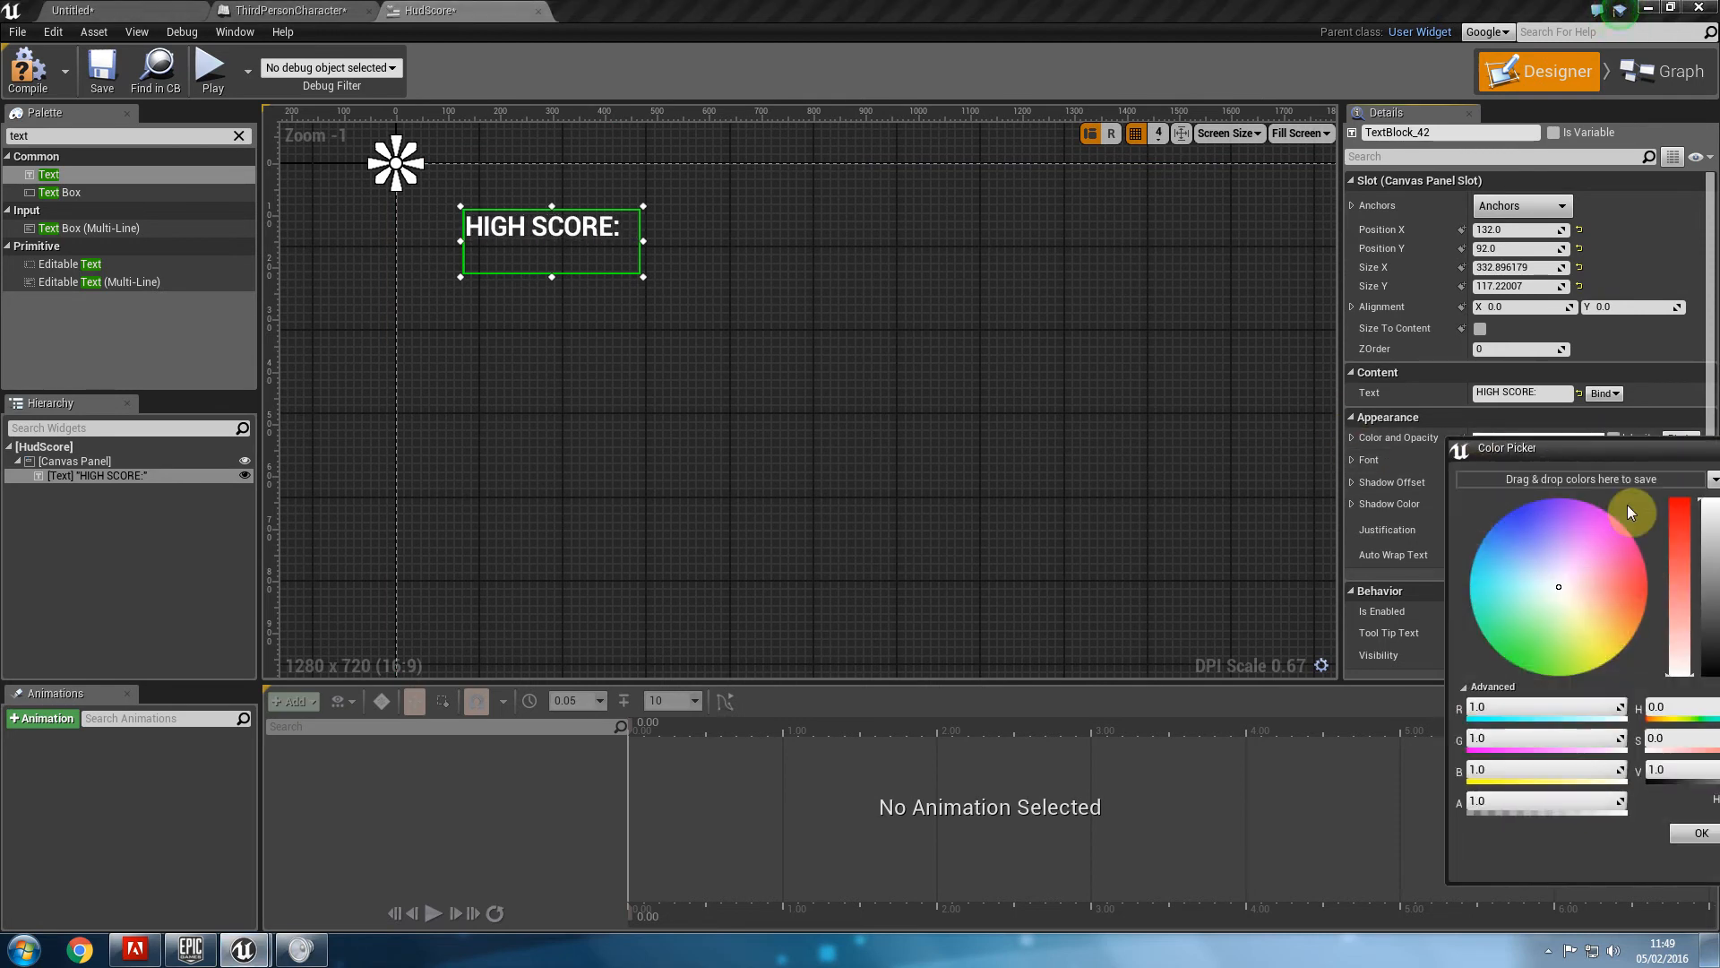
click(1238, 471)
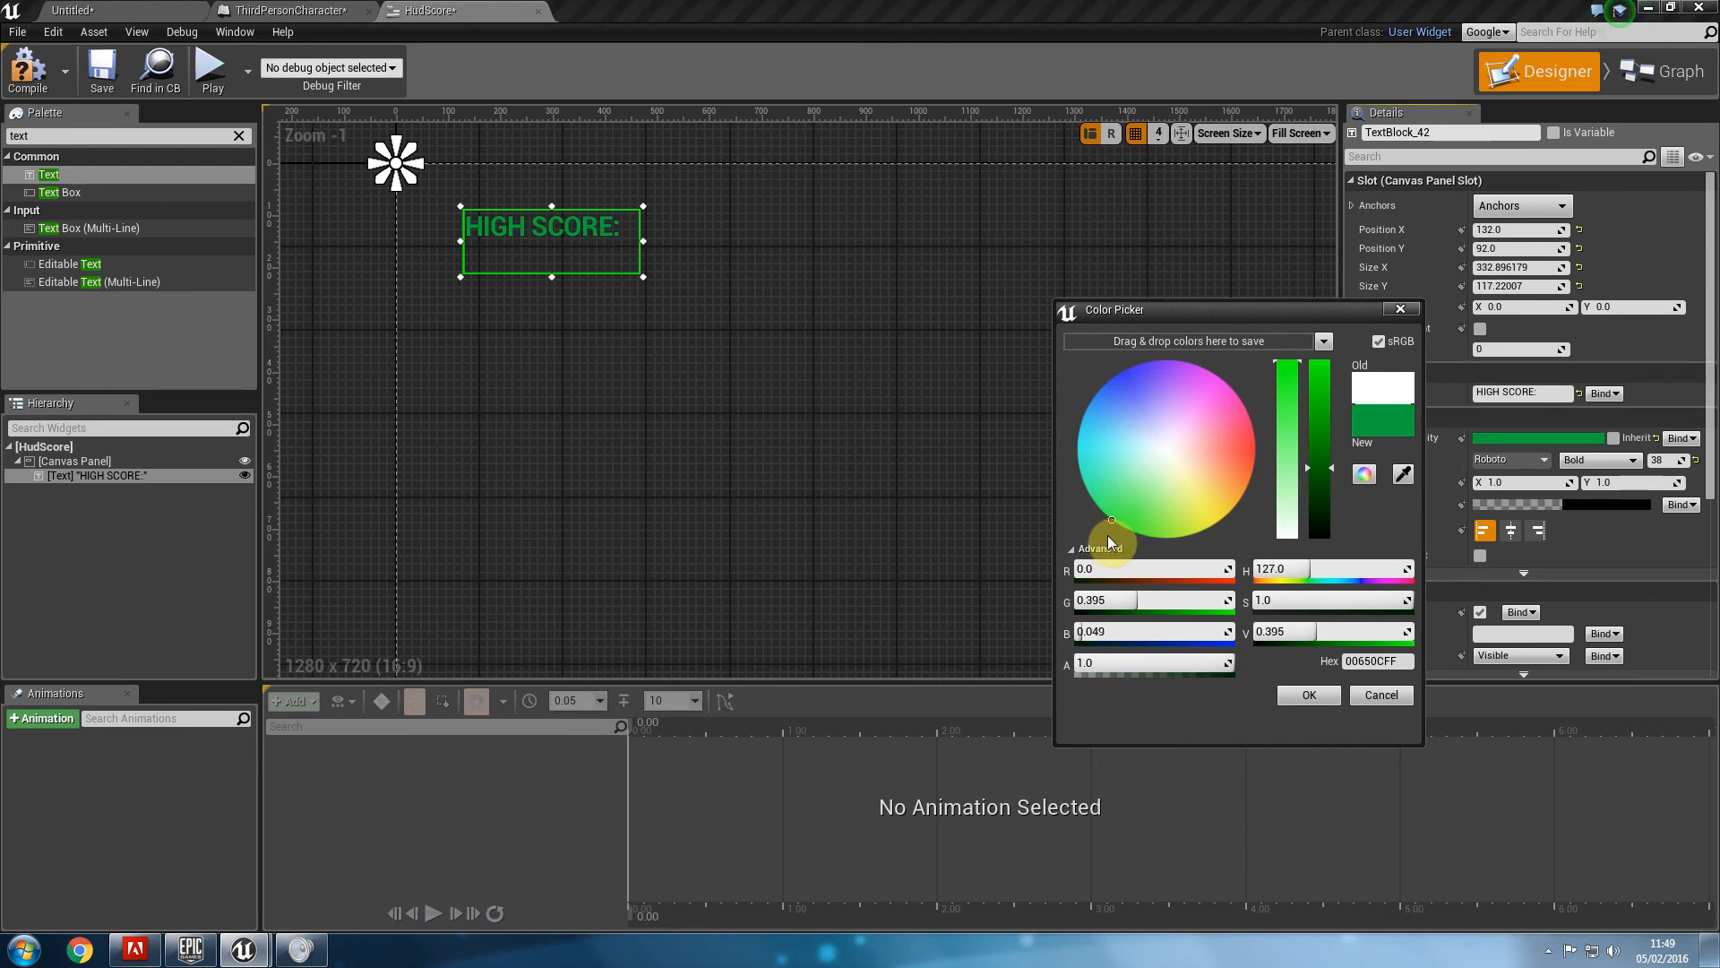
click(1306, 695)
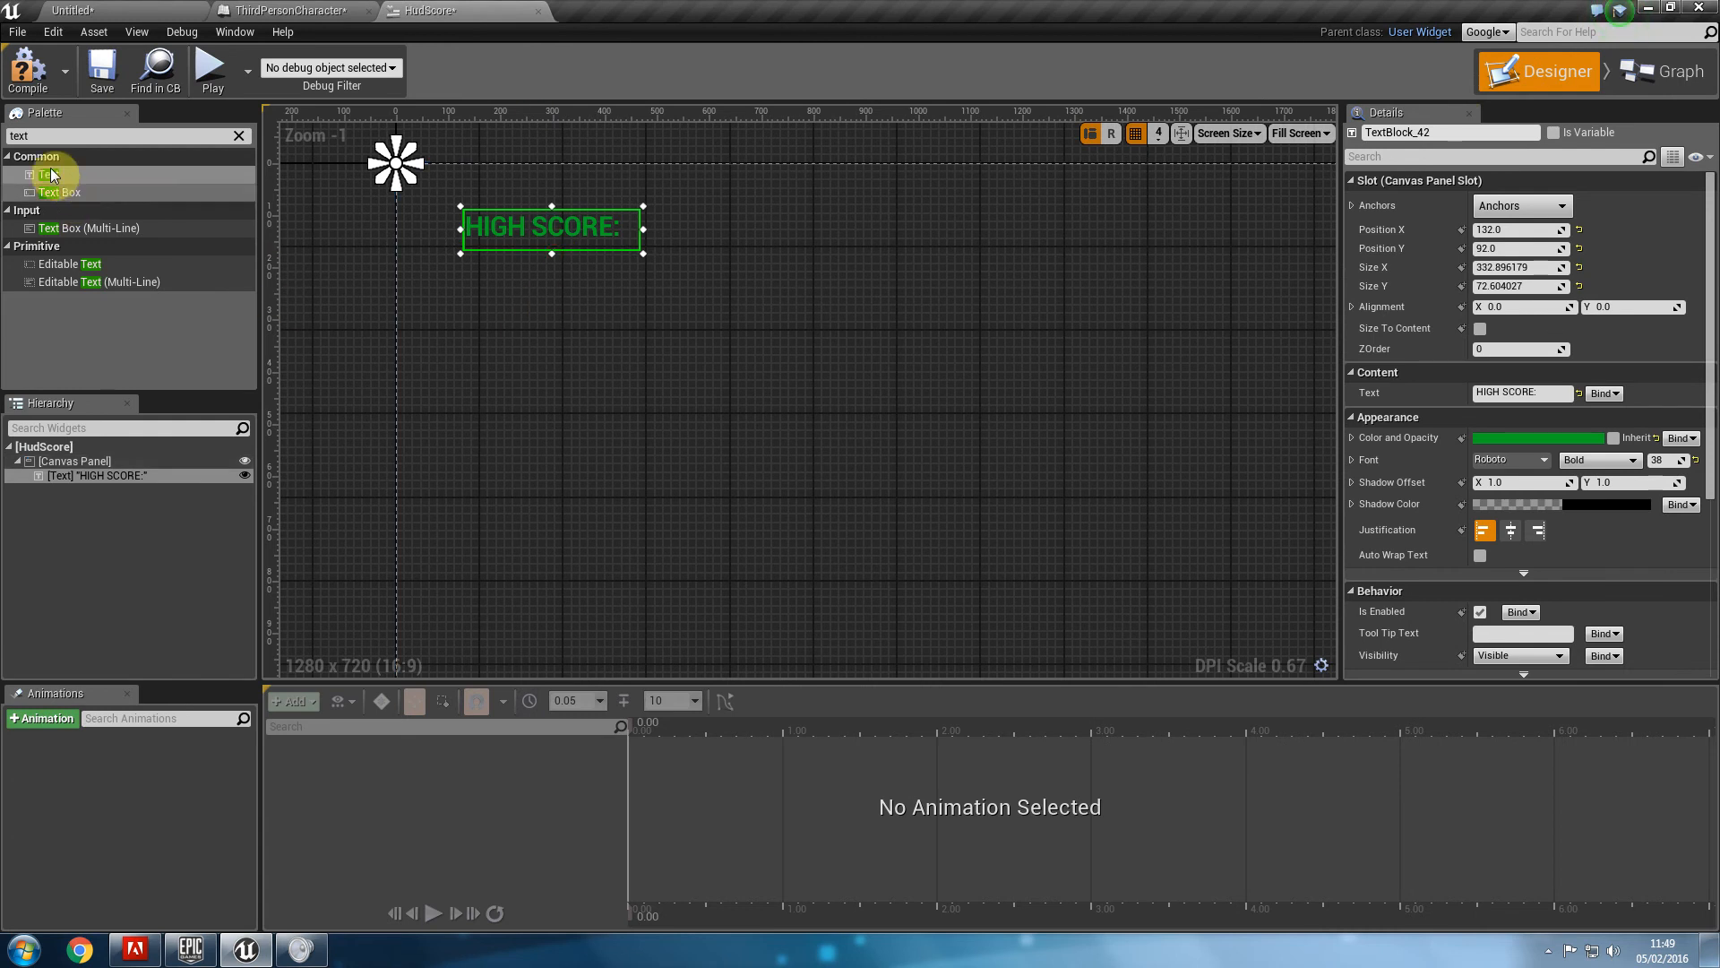
Place a second text block below HIGH SCORE and set its text to Score:.
drag(51, 174, 525, 288)
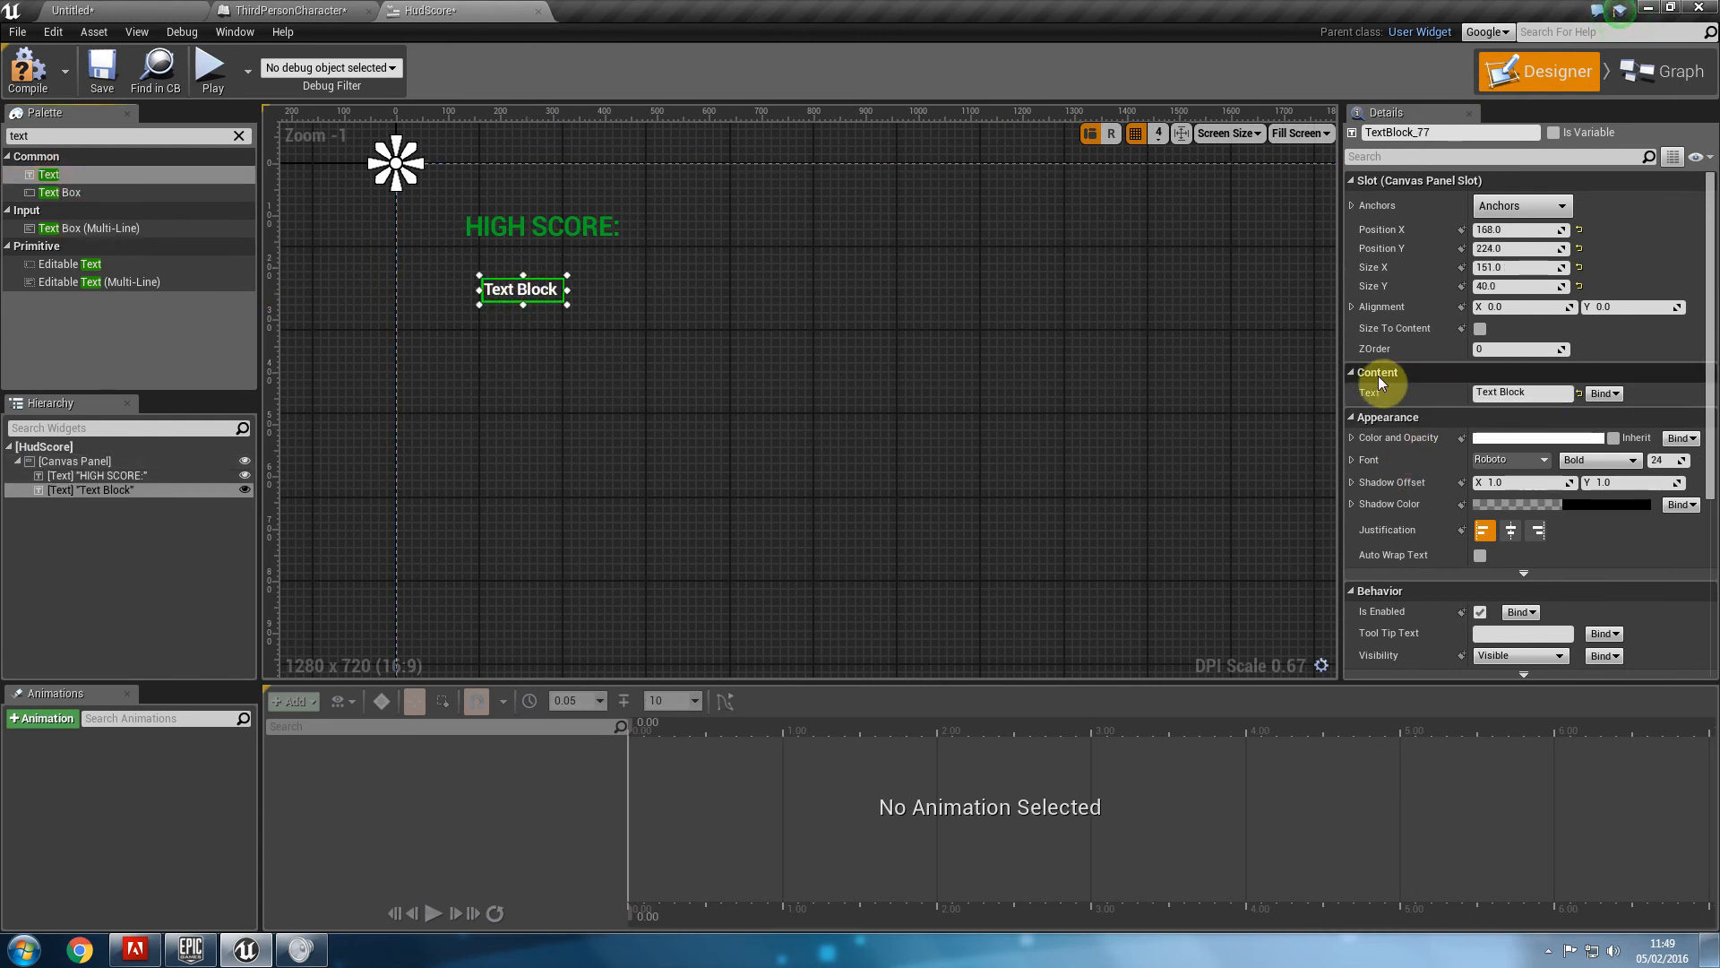
click(1523, 392)
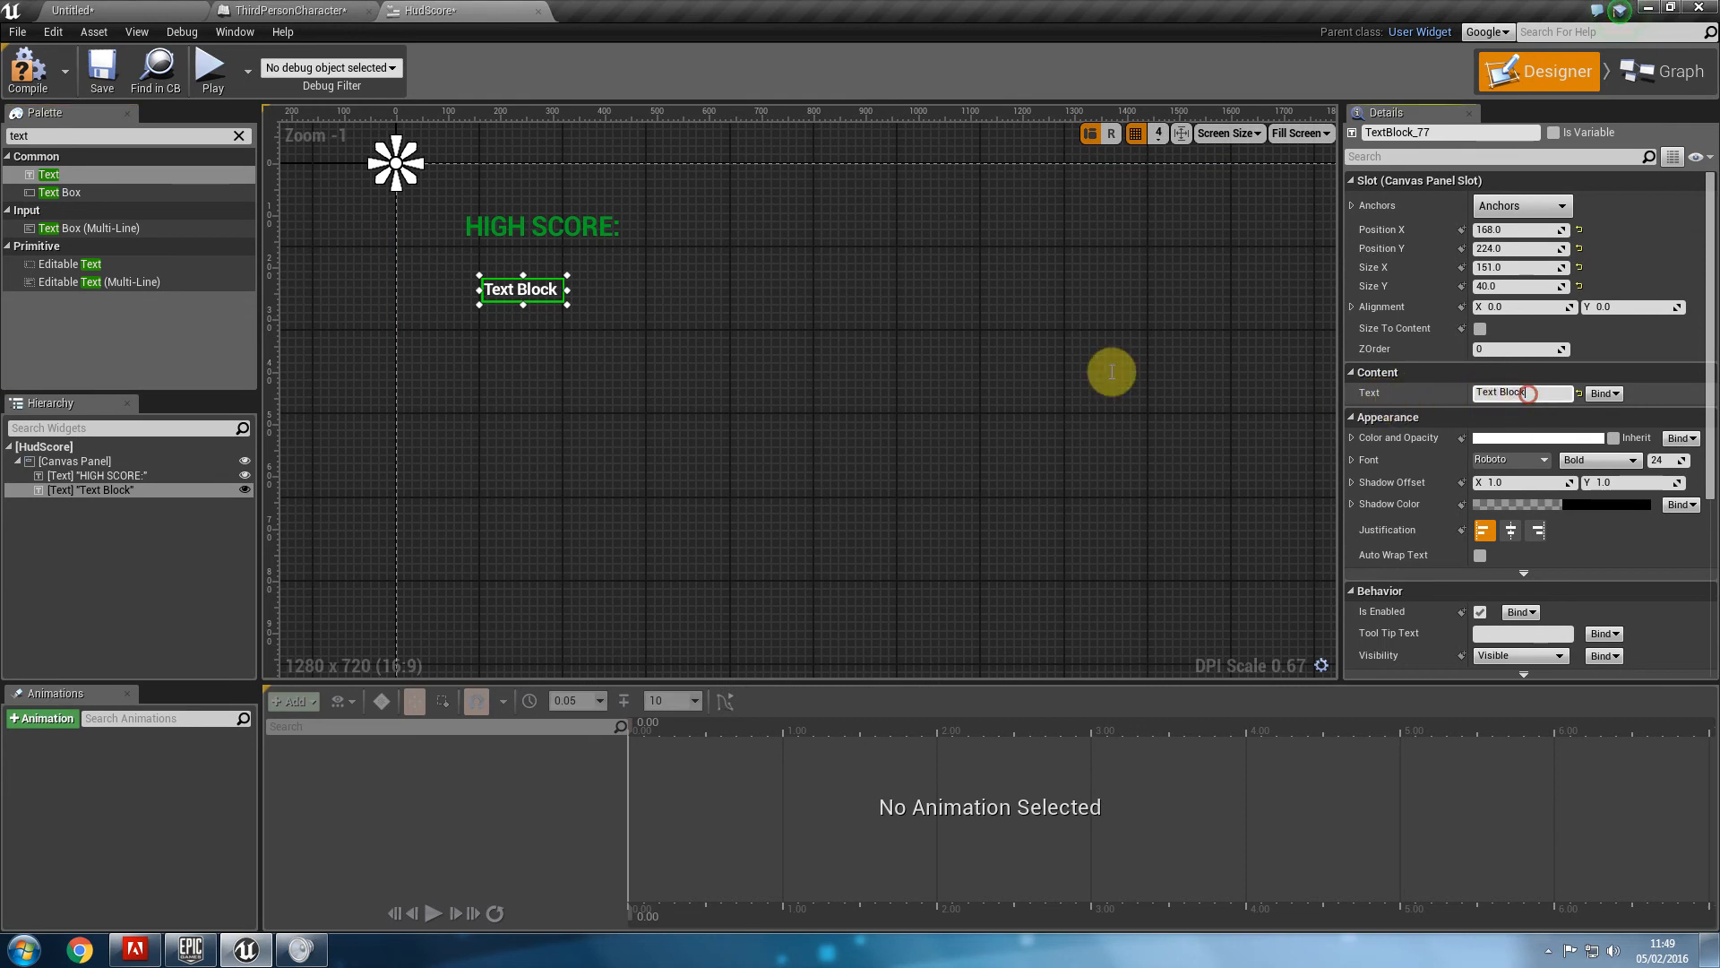
text(sCOR)
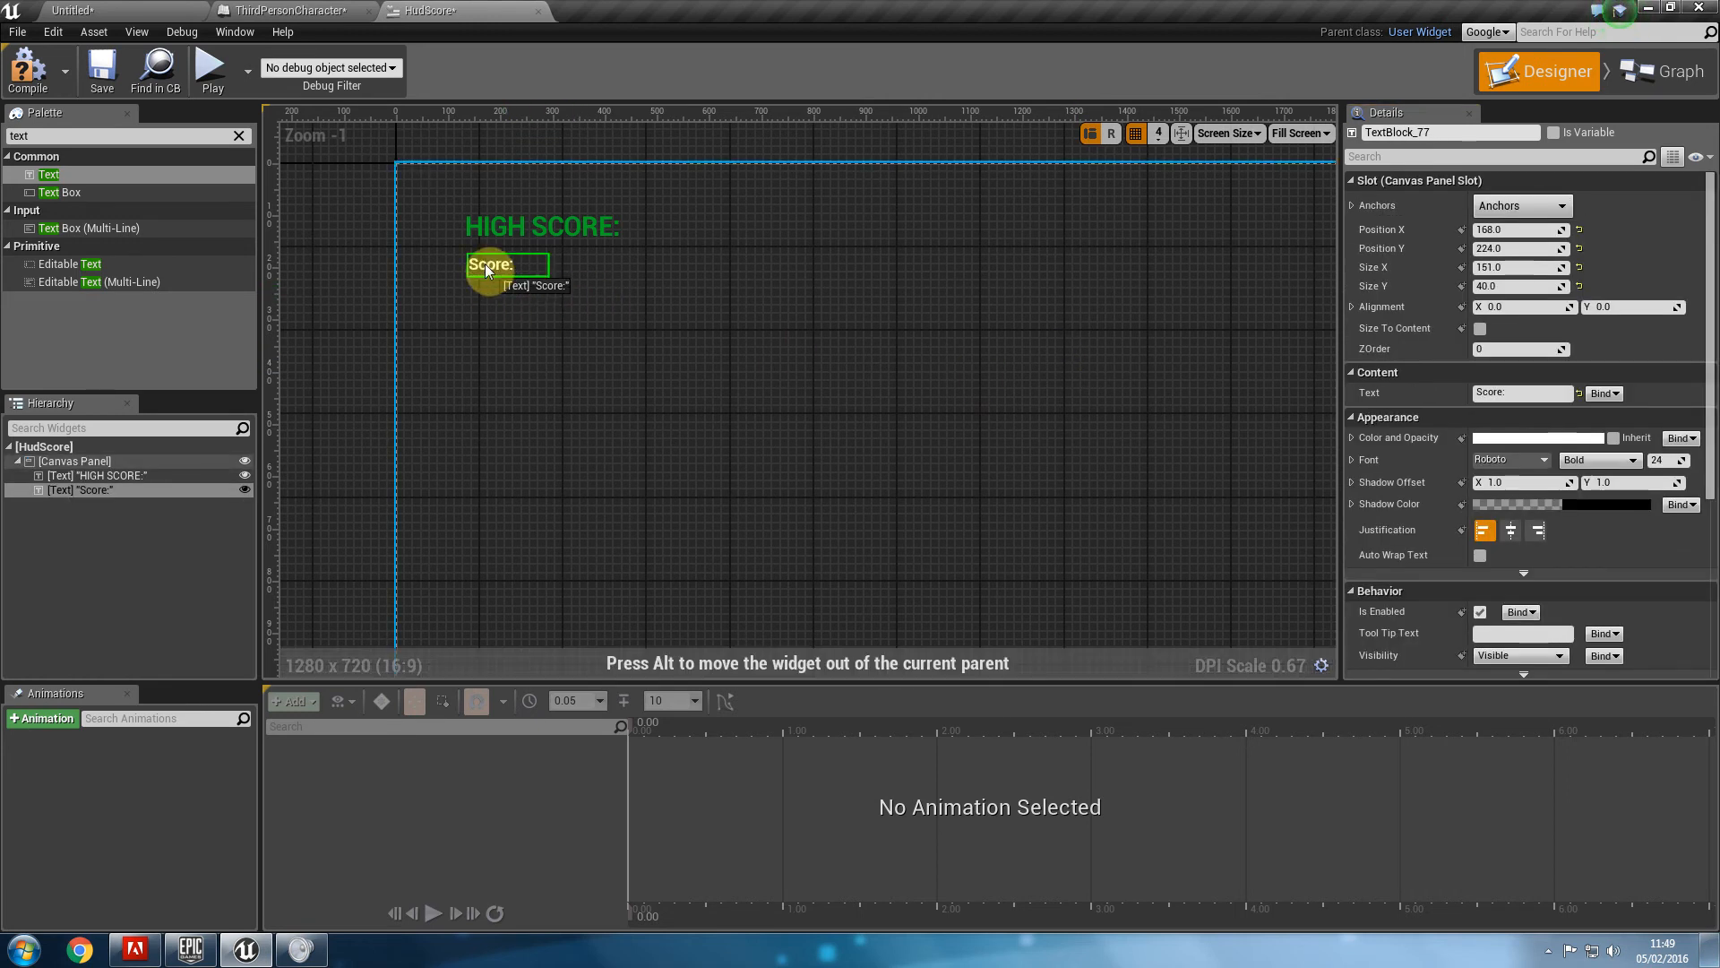
click(75, 461)
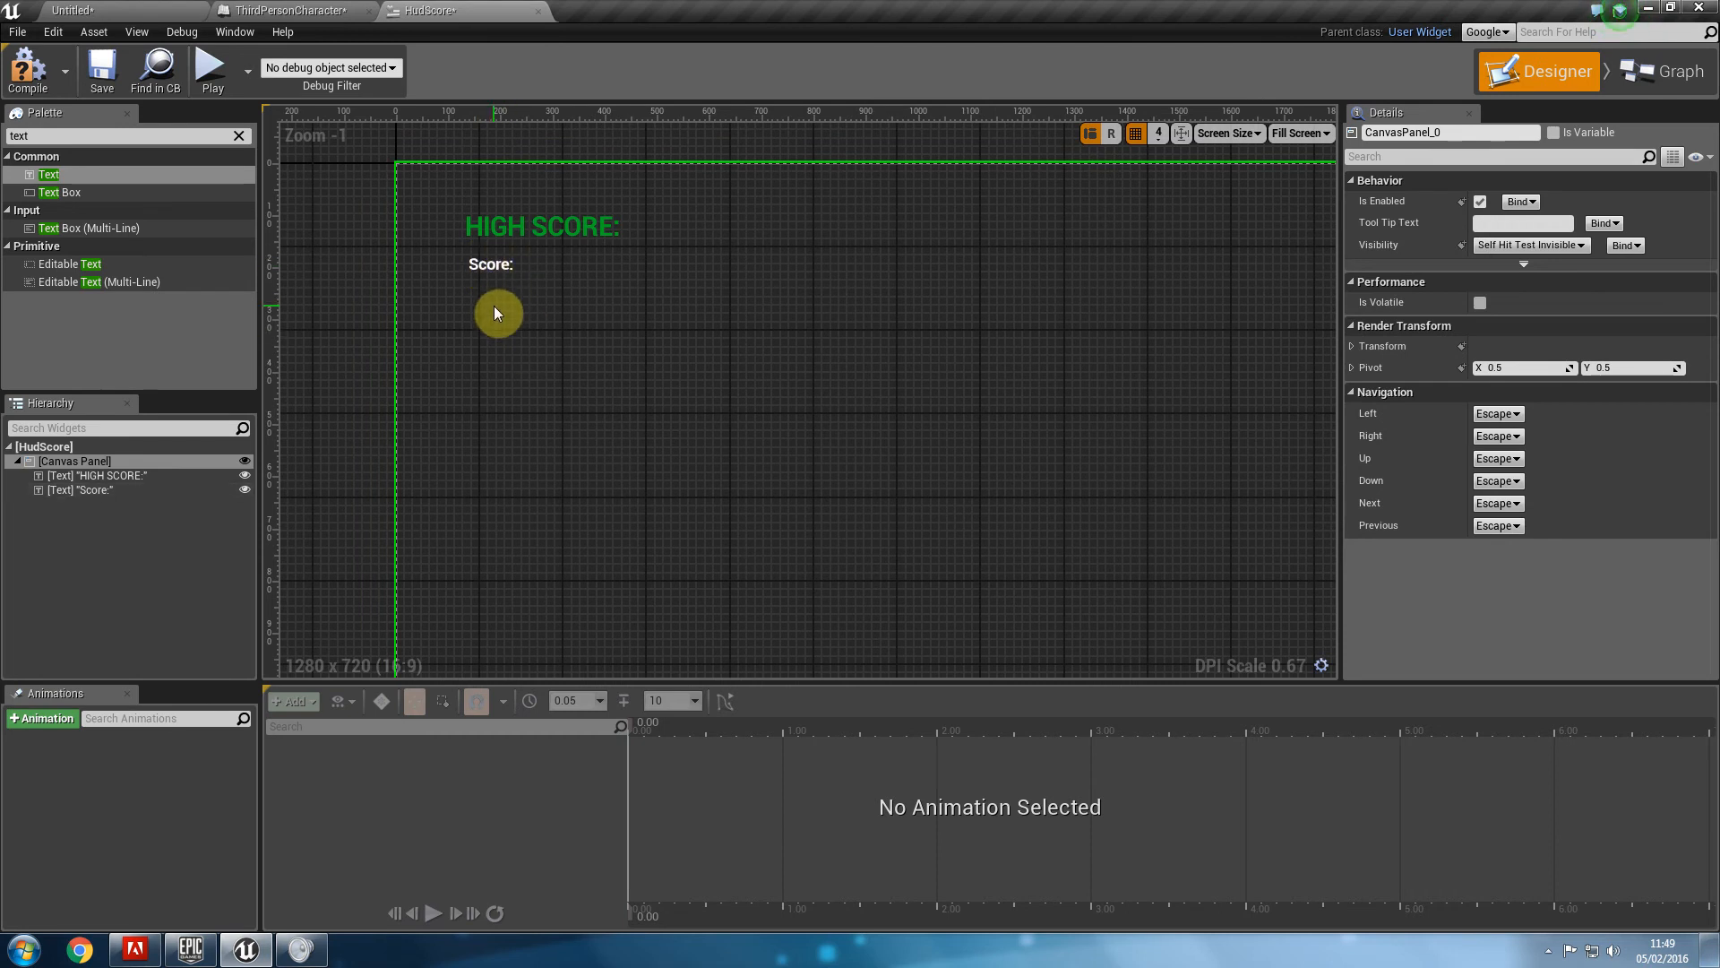
mouse_move(342, 9)
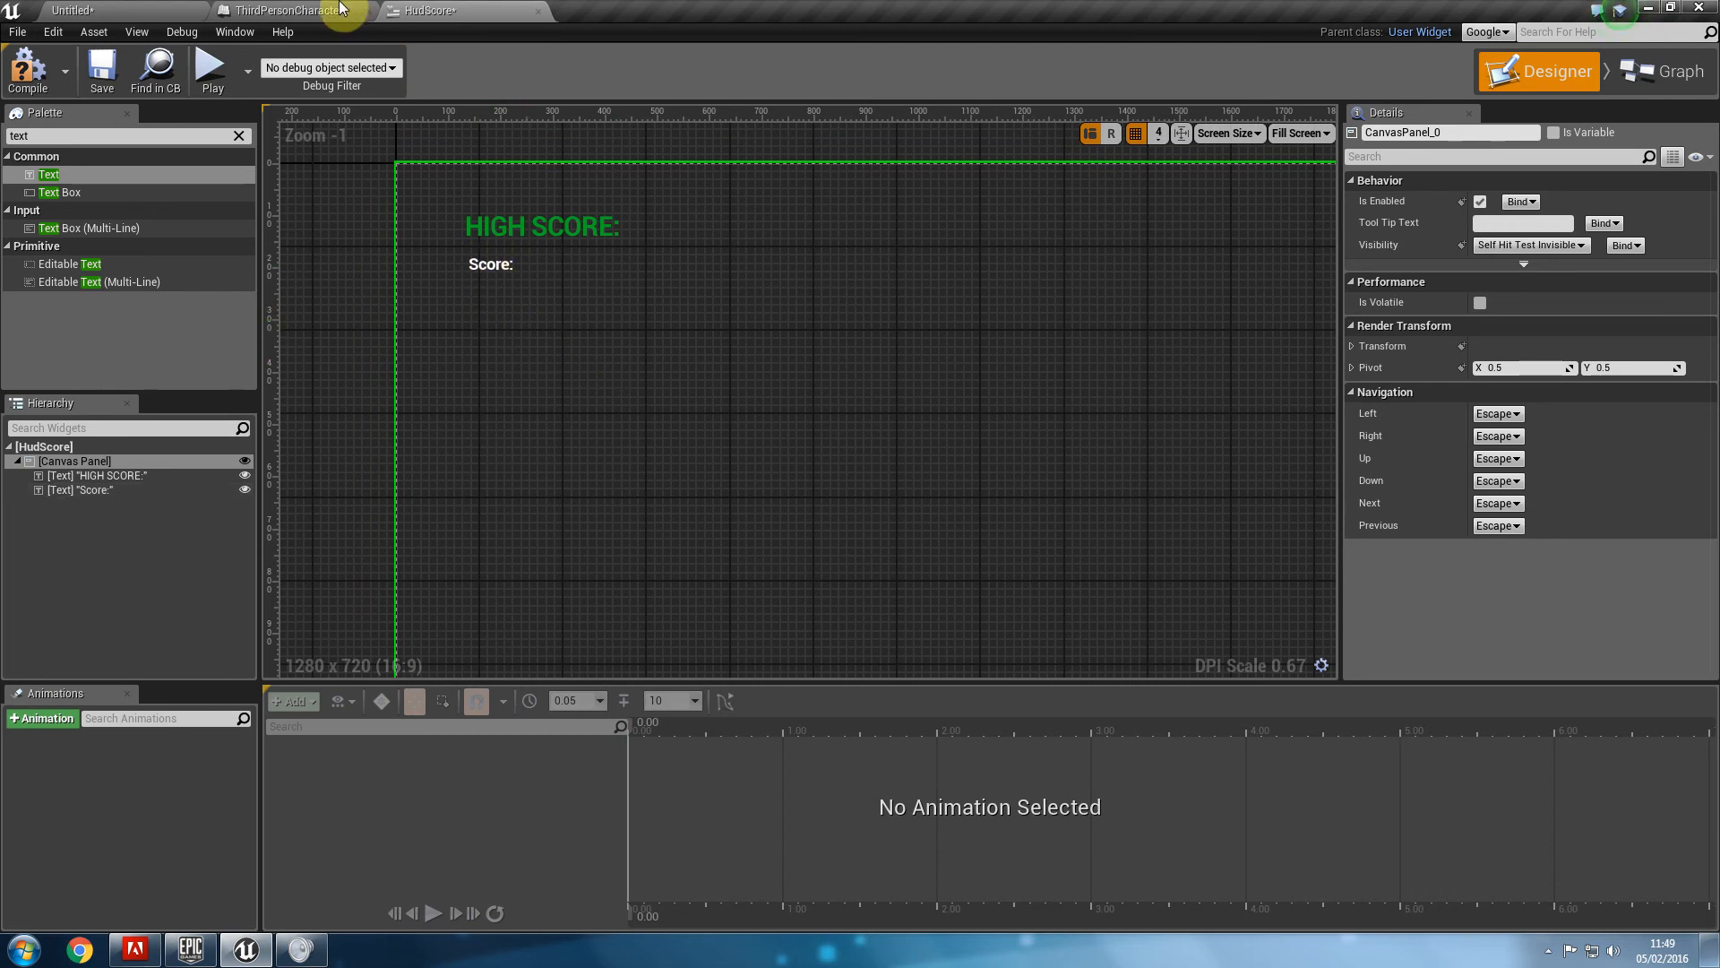
mouse_move(48, 174)
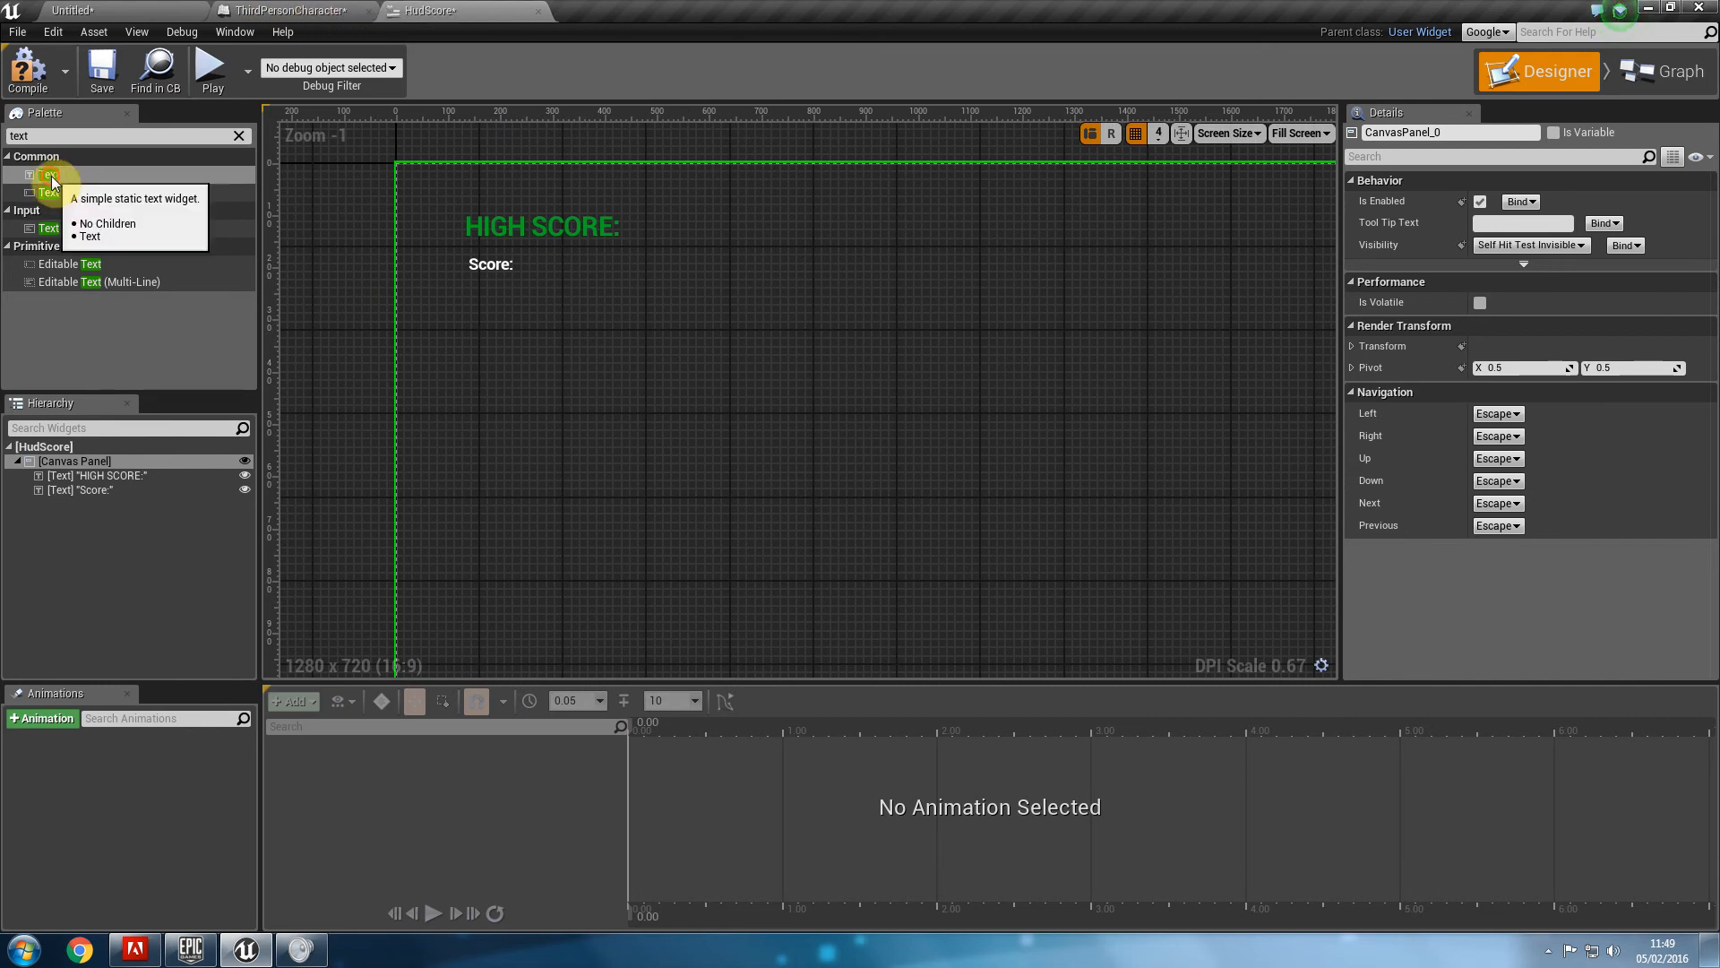
Place a third text block beside the HIGH SCORE heading and select it.
drag(51, 176, 692, 232)
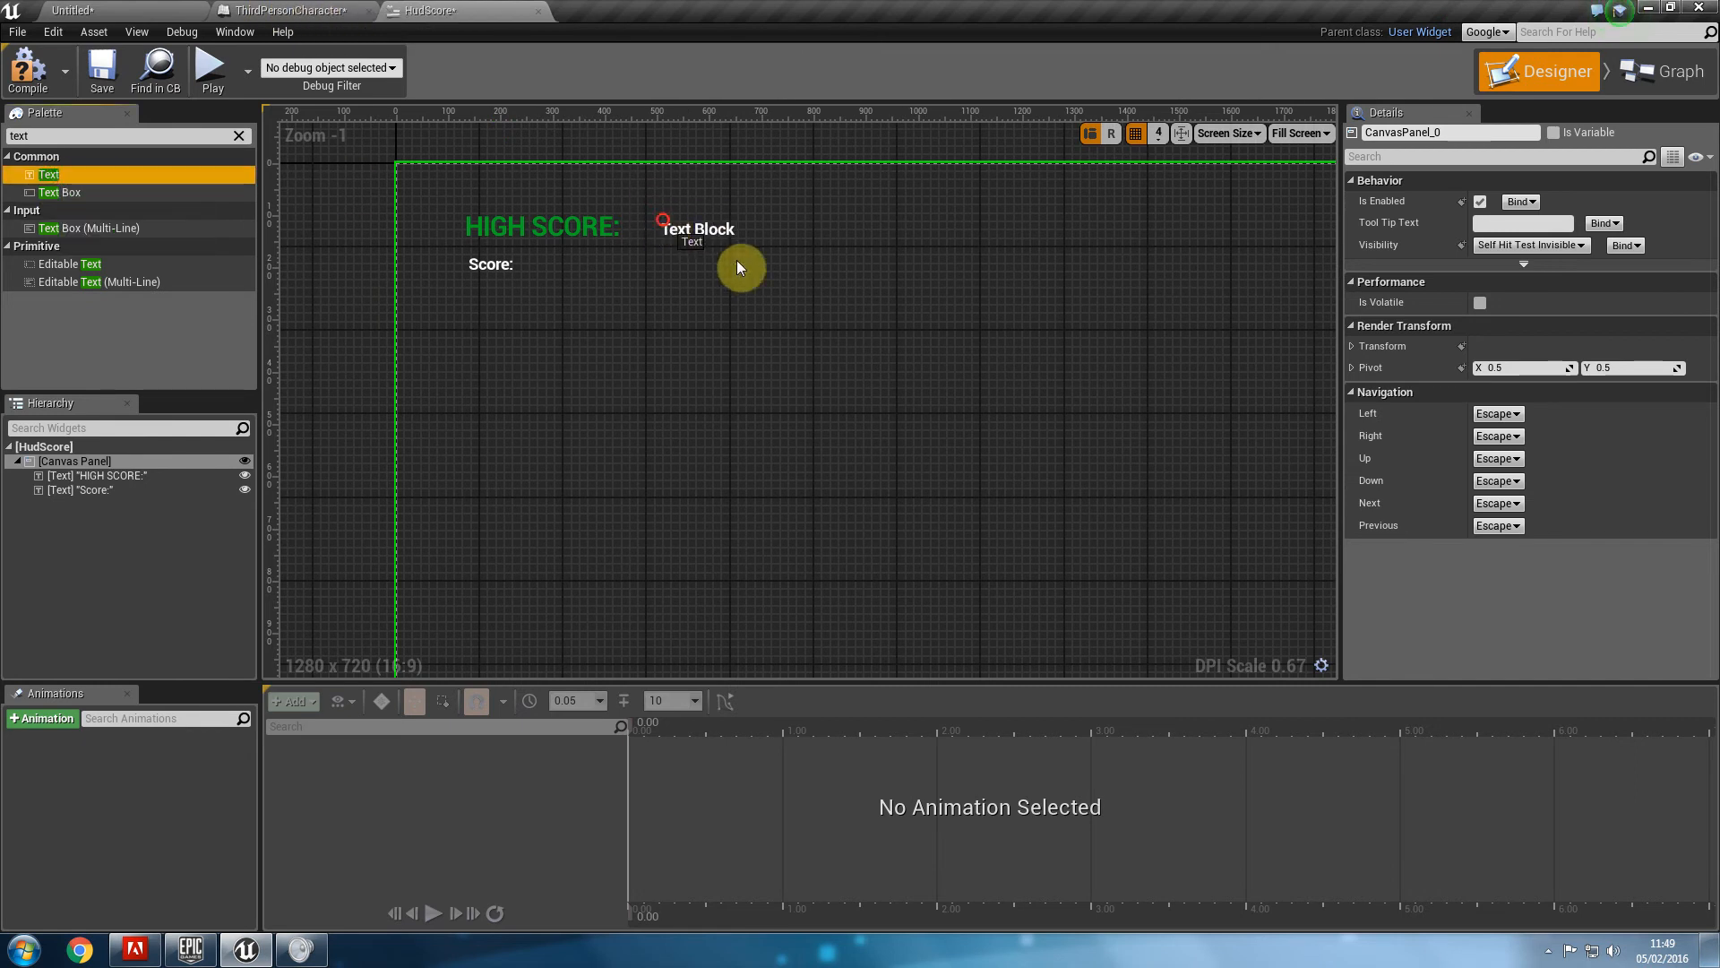
click(697, 228)
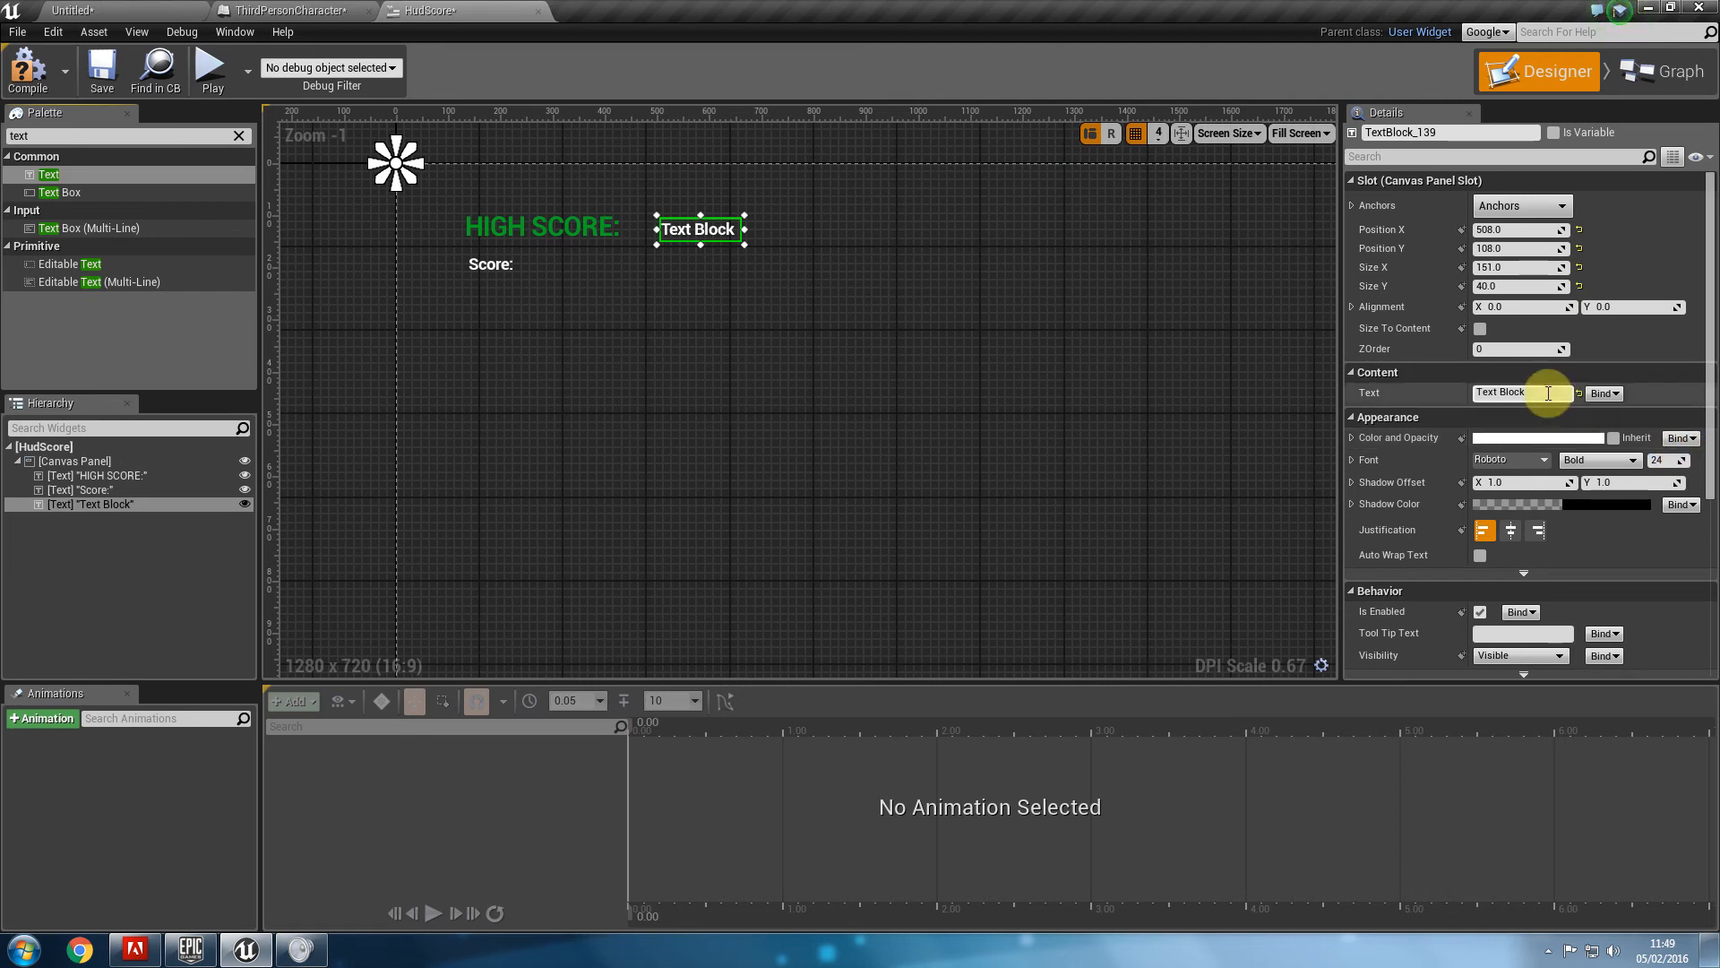
mouse_move(1627, 445)
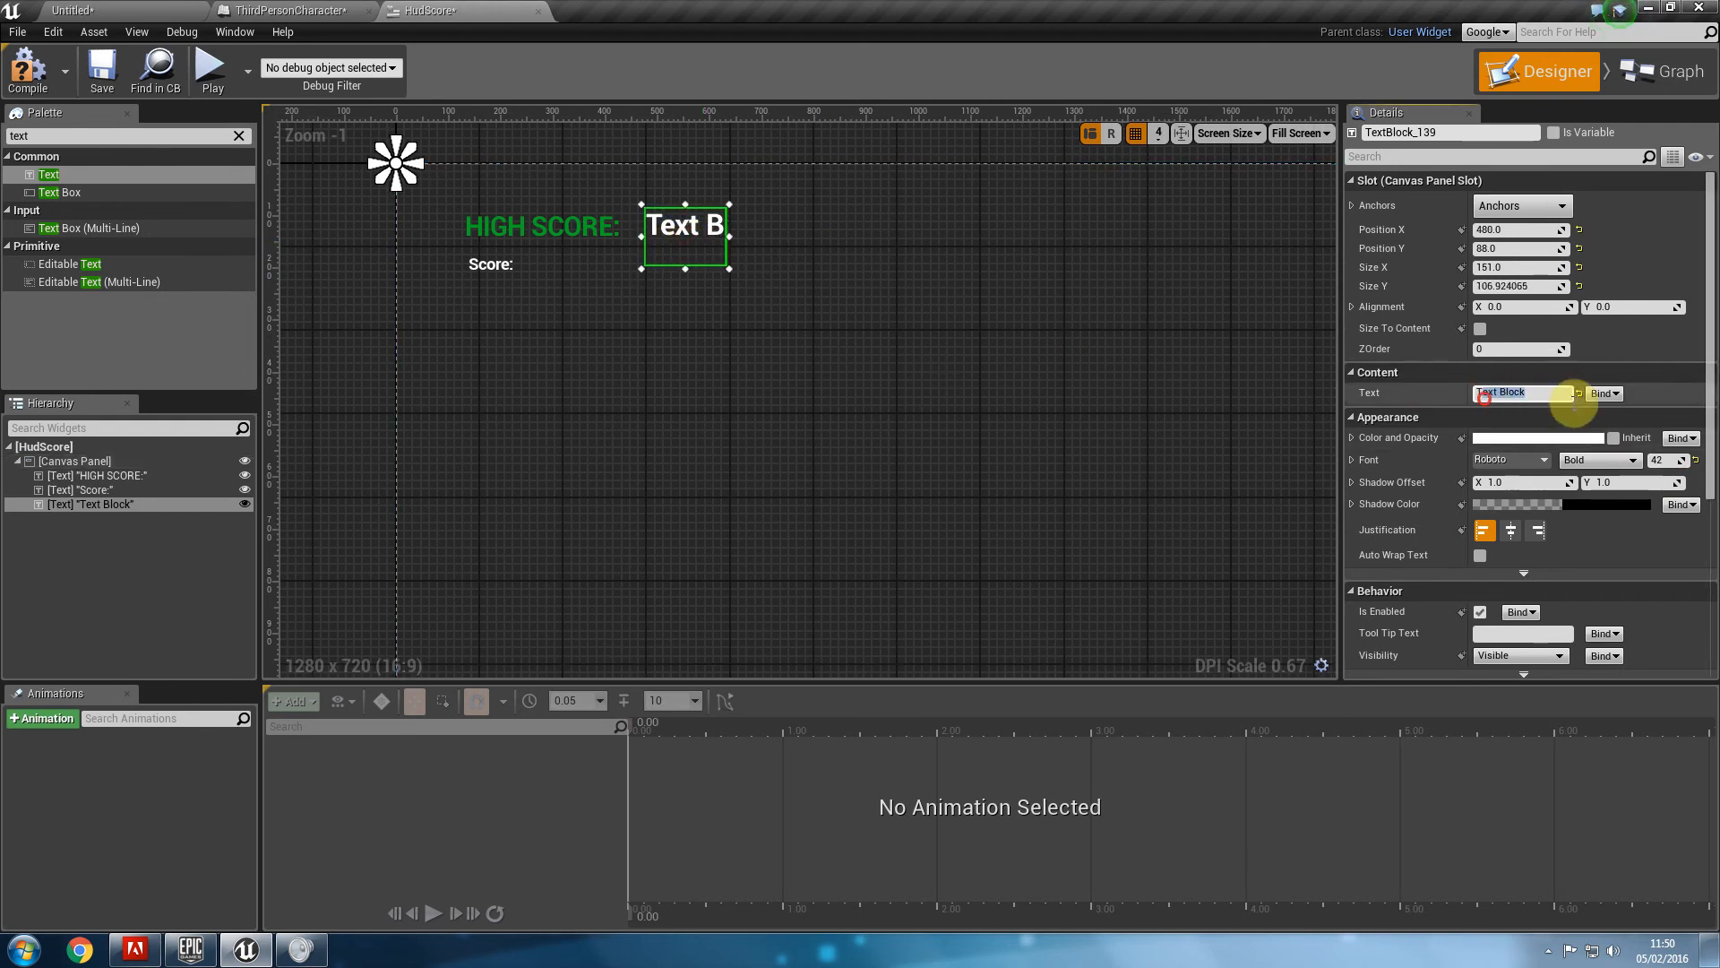
mouse_move(1600, 393)
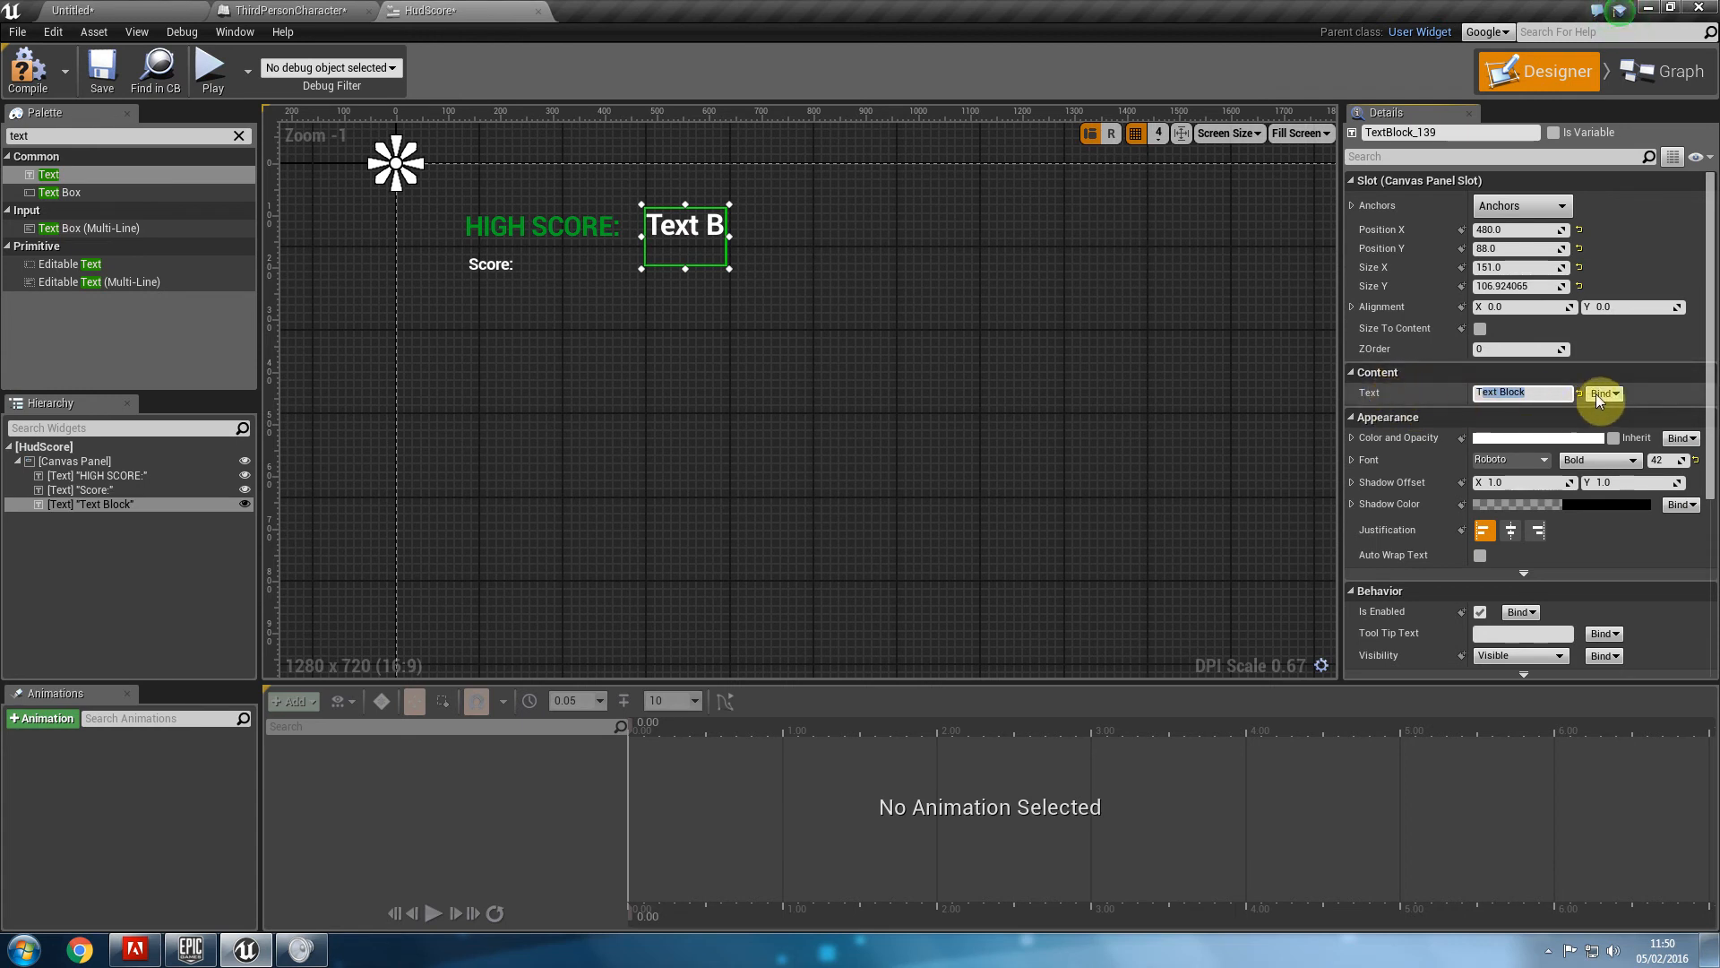
Create a text binding that casts Get Player Pawn to ThirdPersonCharacter.
click(1602, 392)
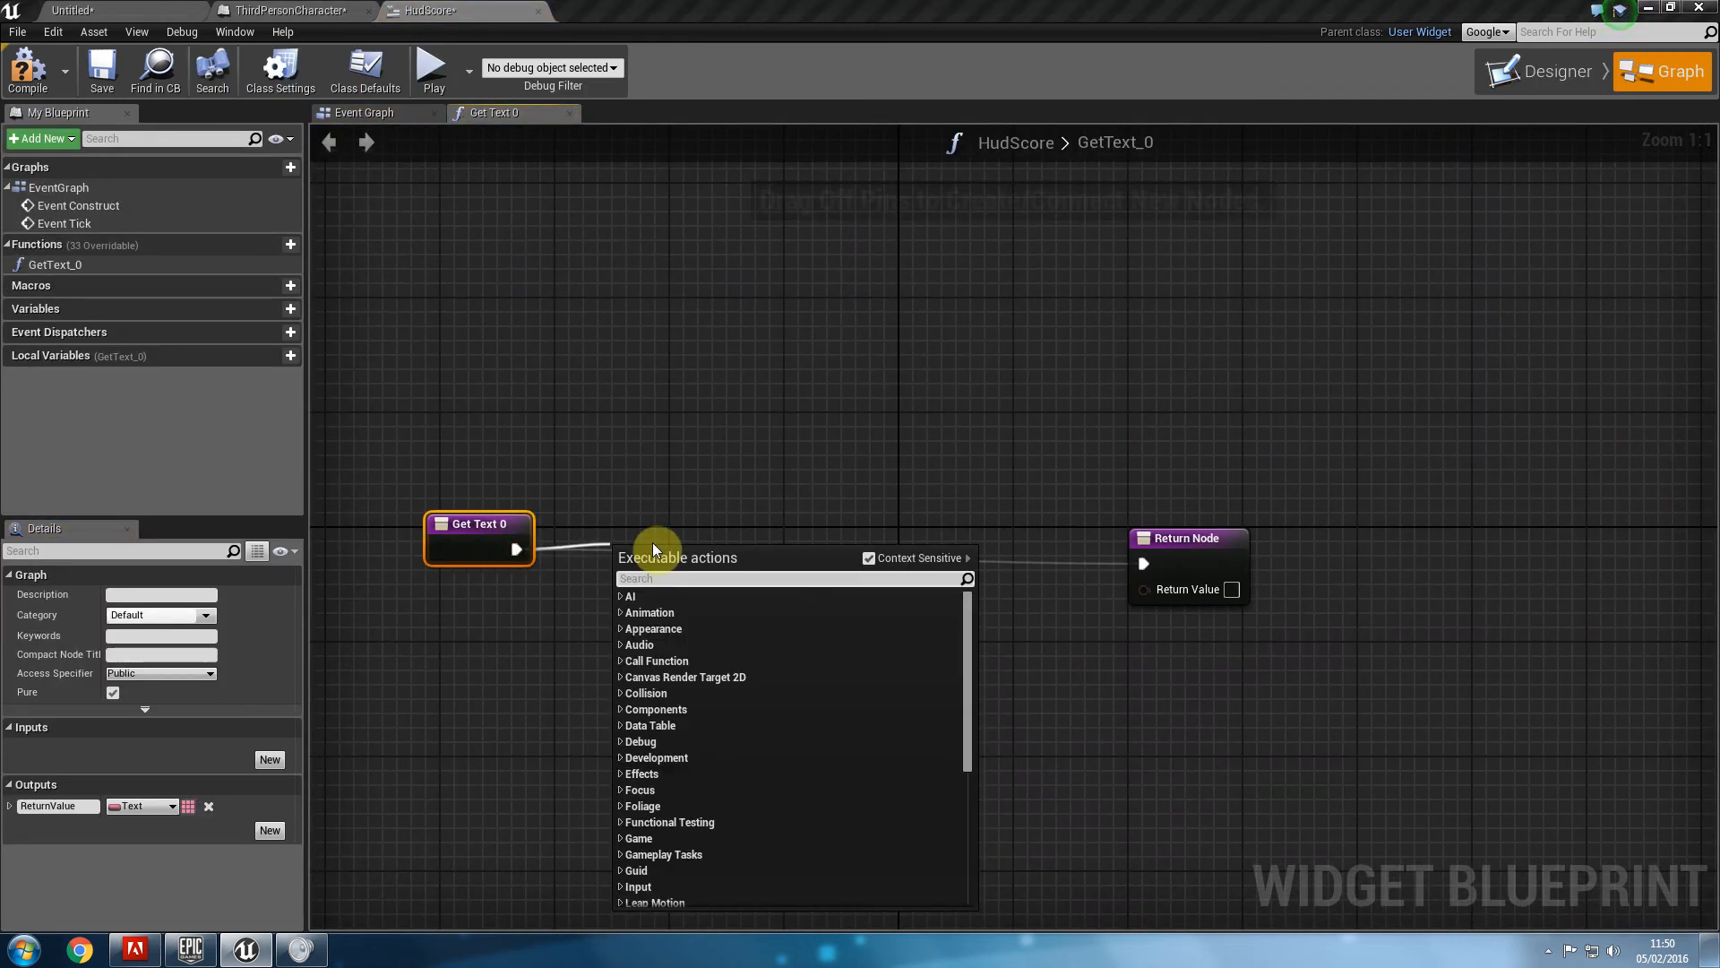
text(cast to thirds)
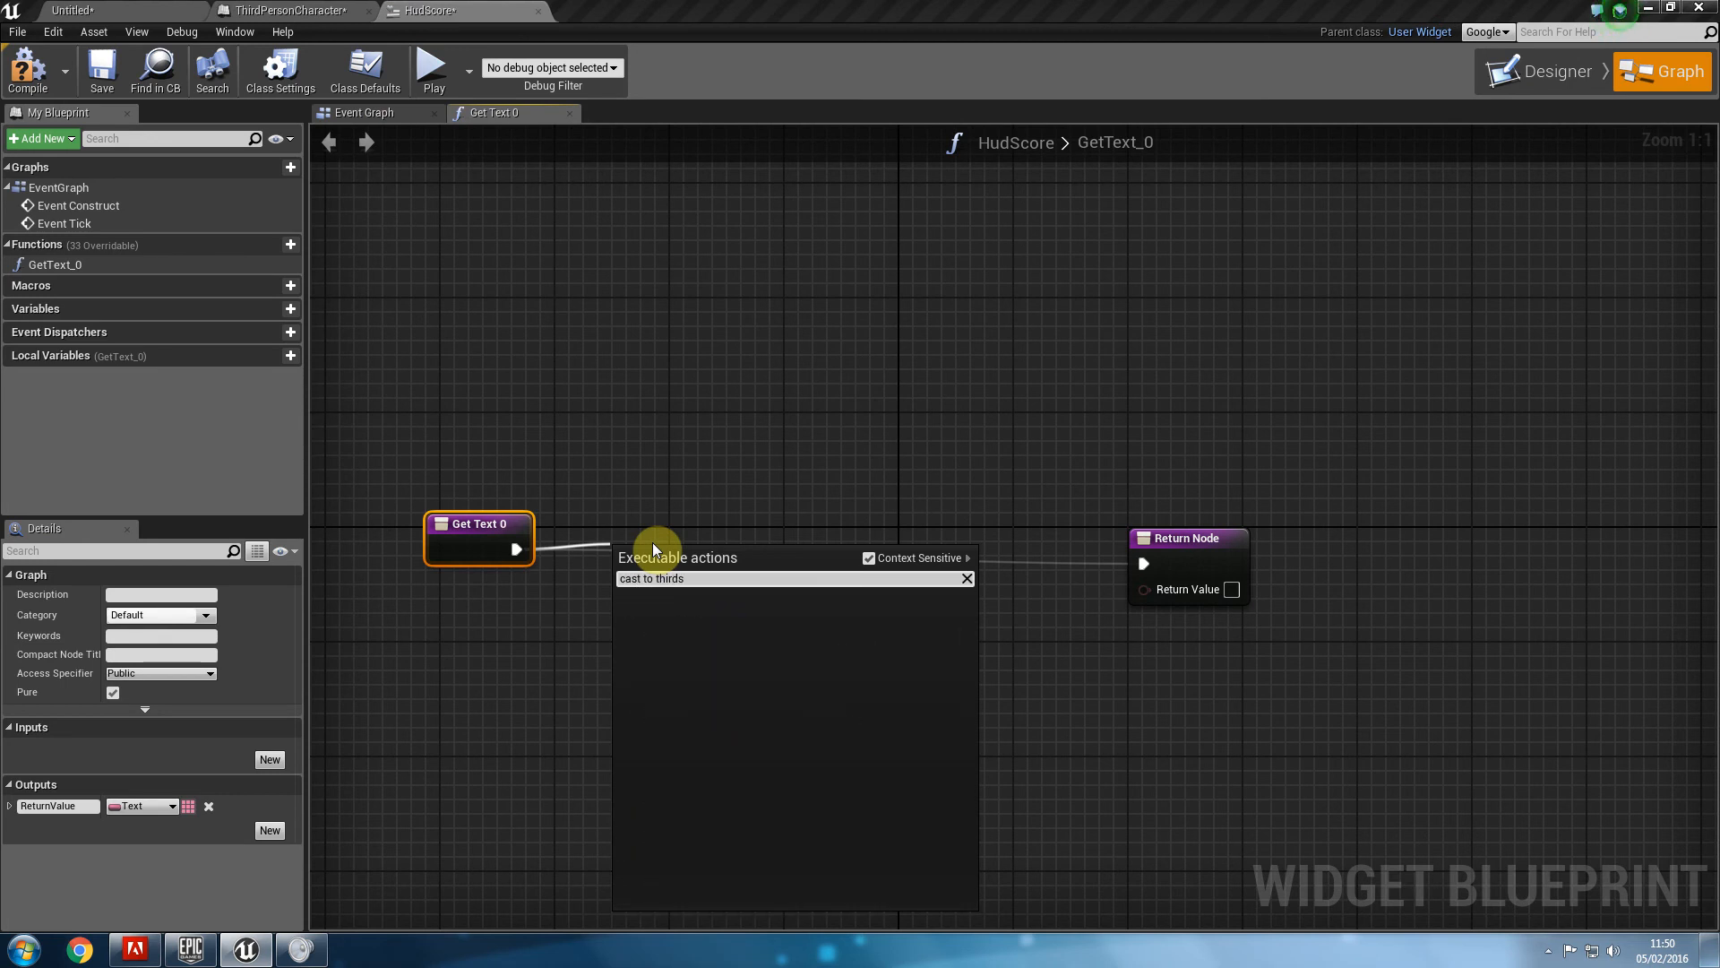
click(650, 579)
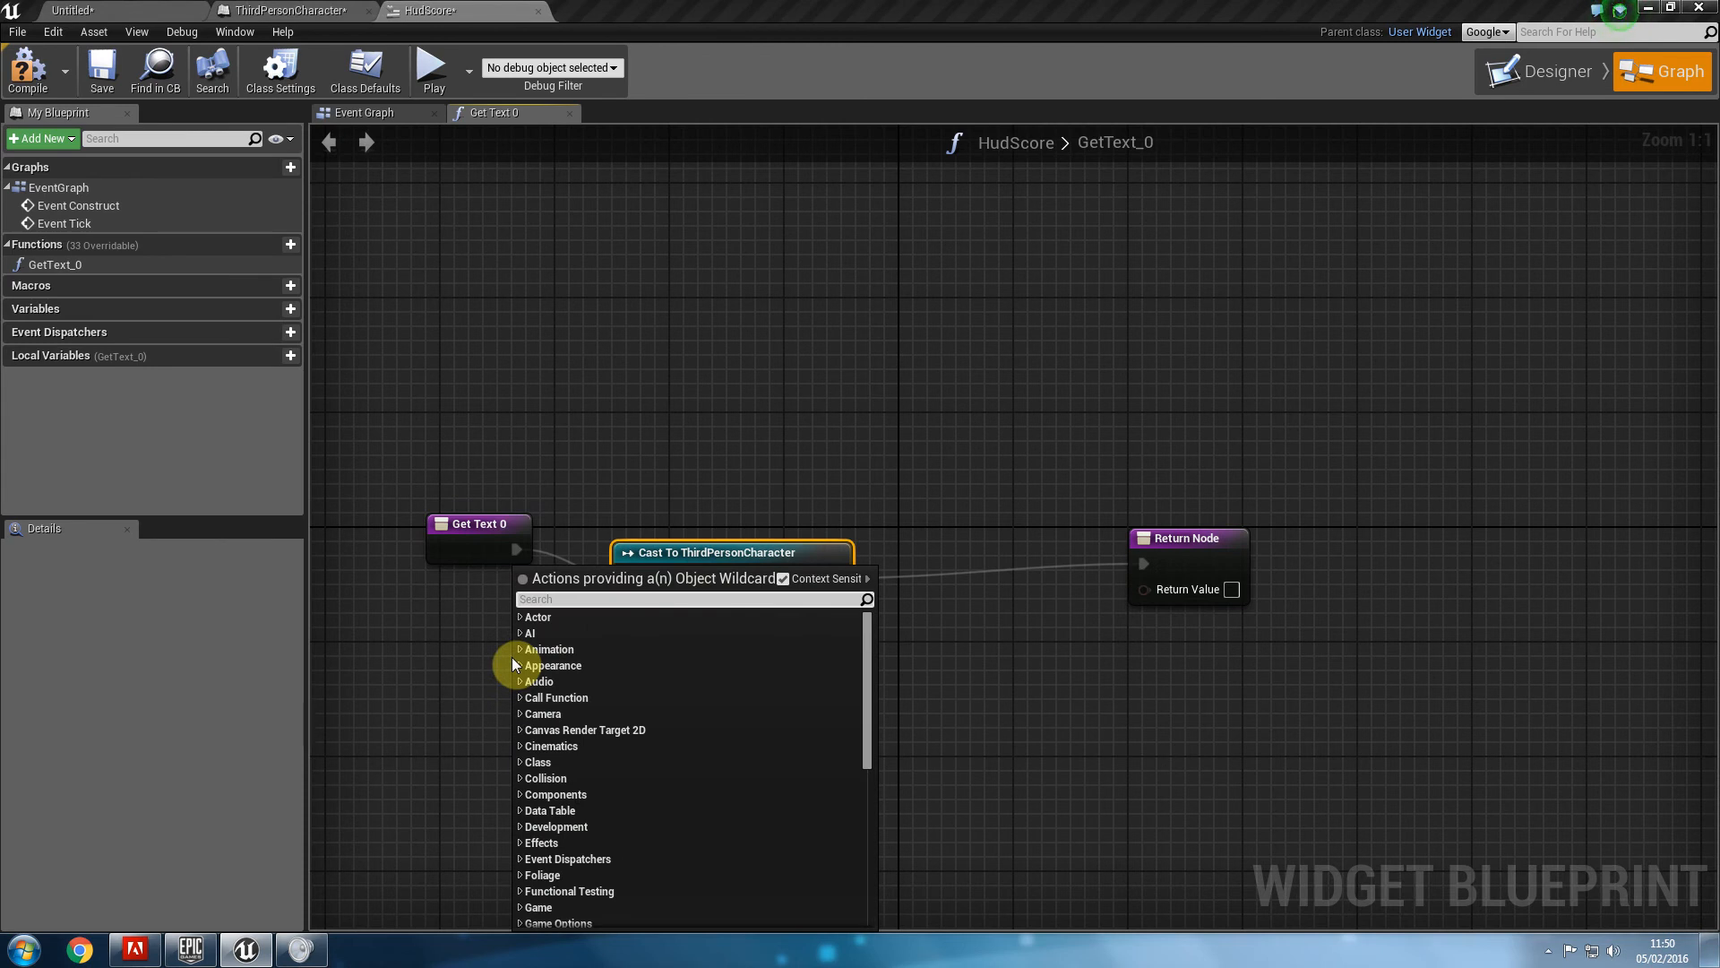
text(get player)
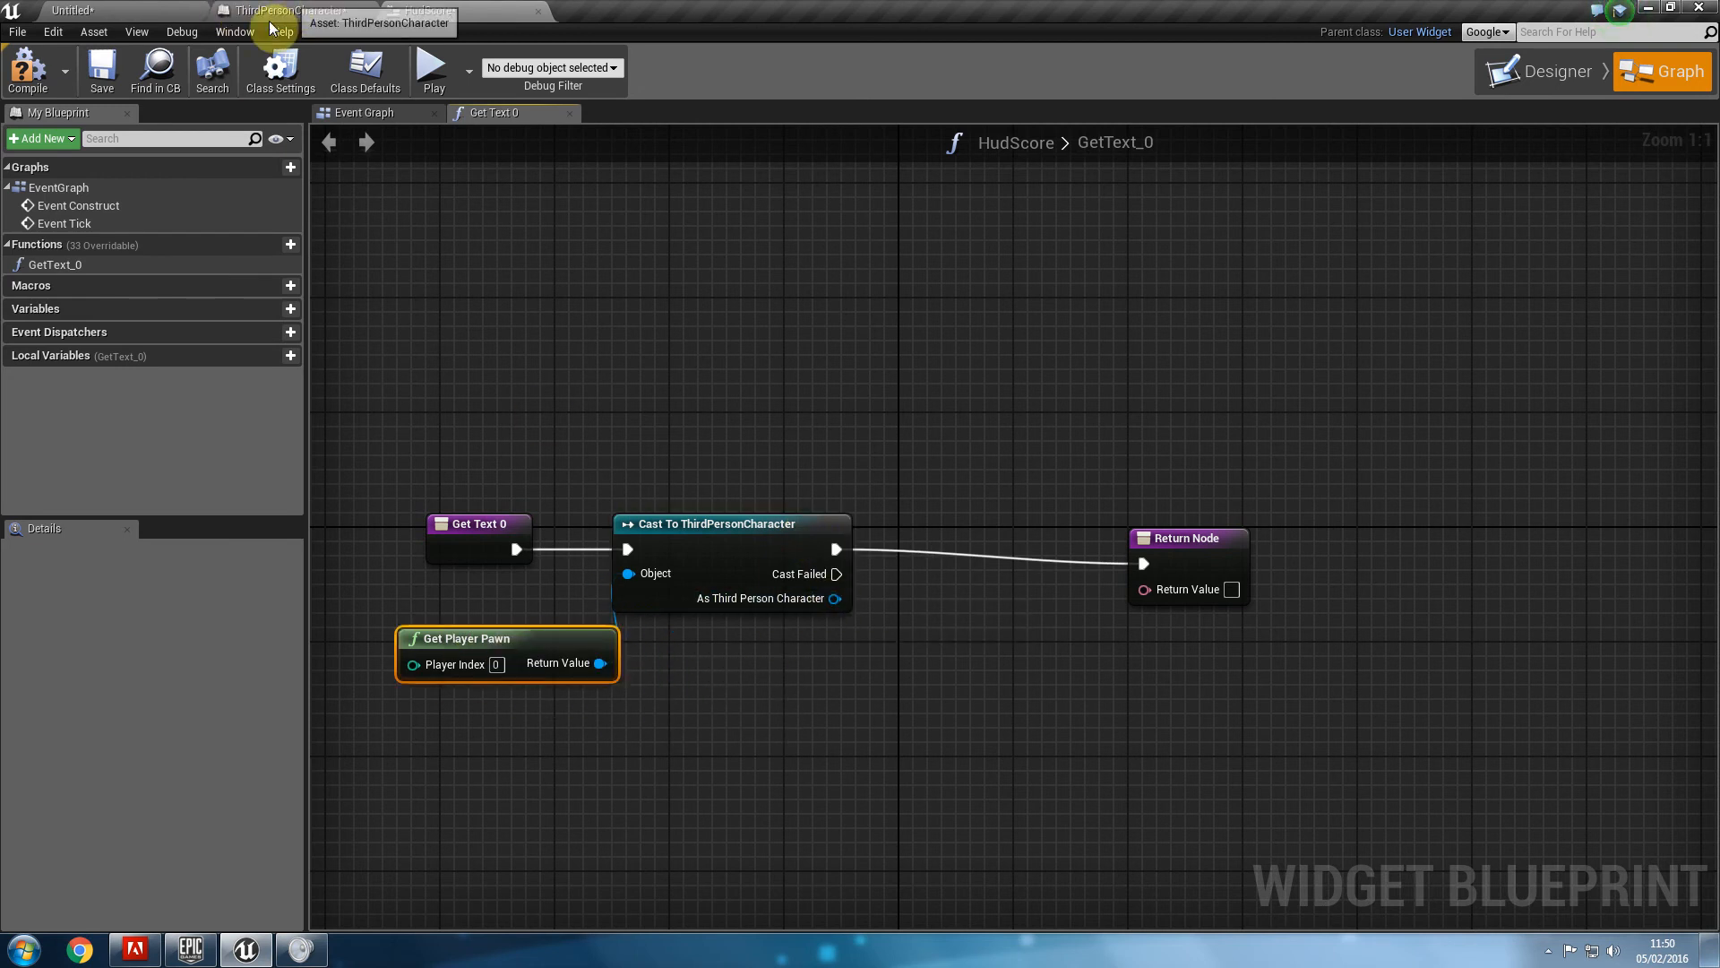
Check the character's variable names, then return Max Clicks converted to text and compile.
click(287, 11)
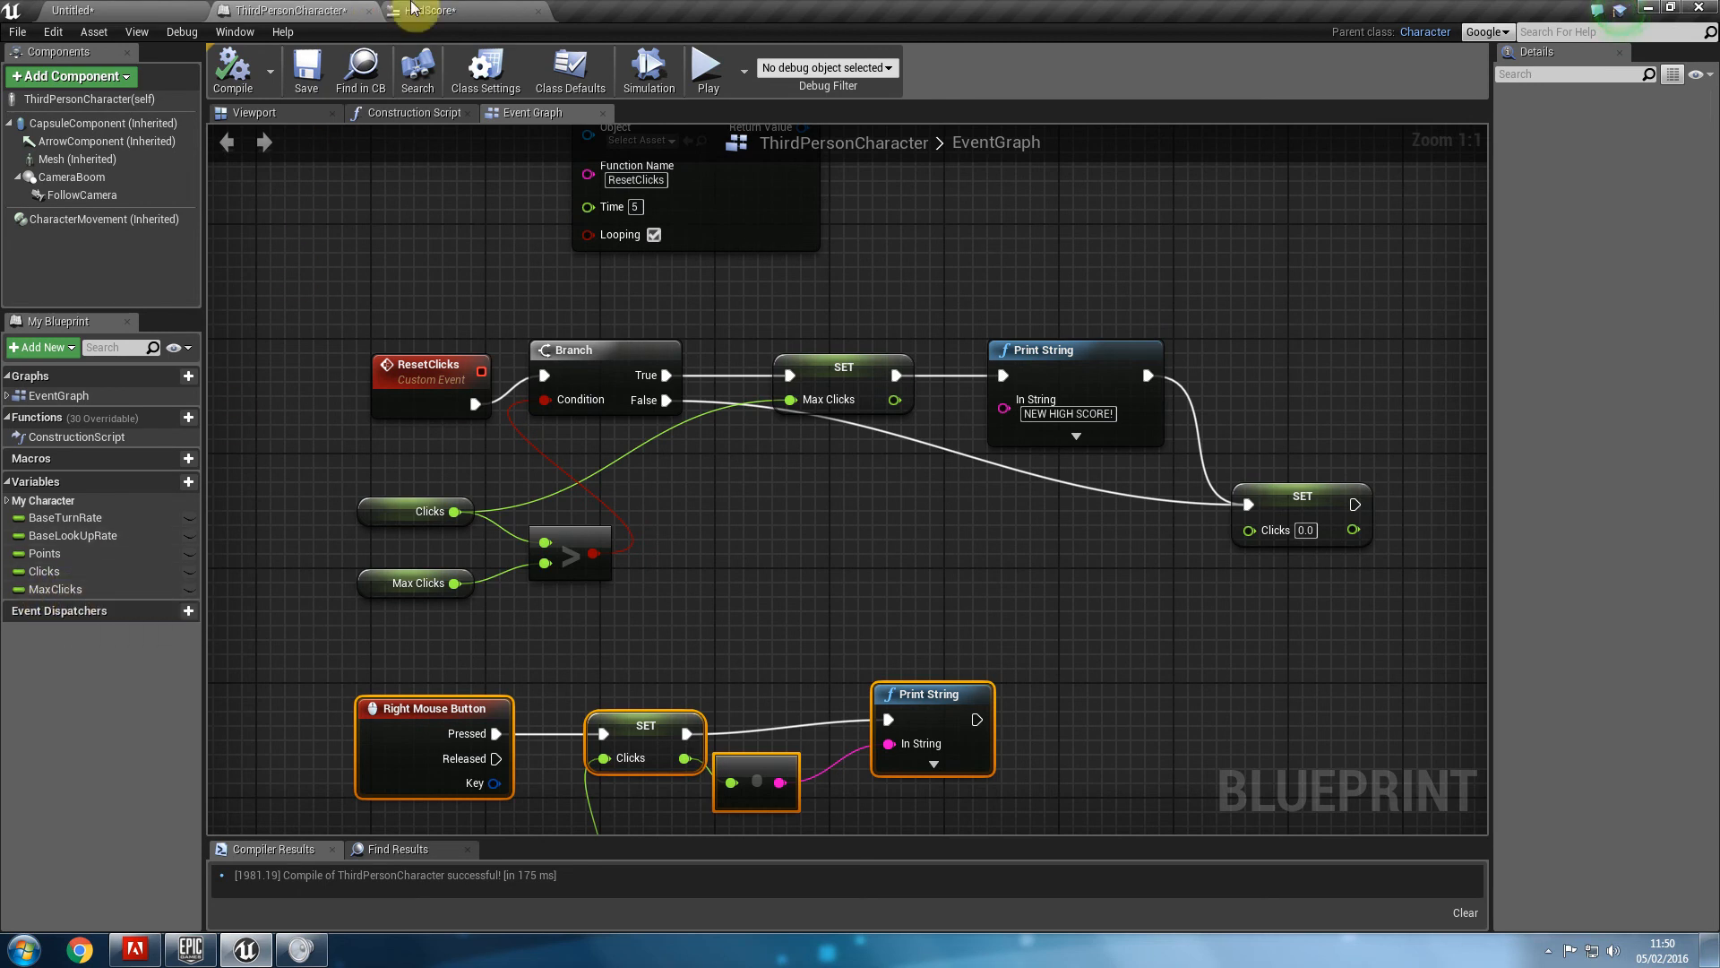
click(428, 11)
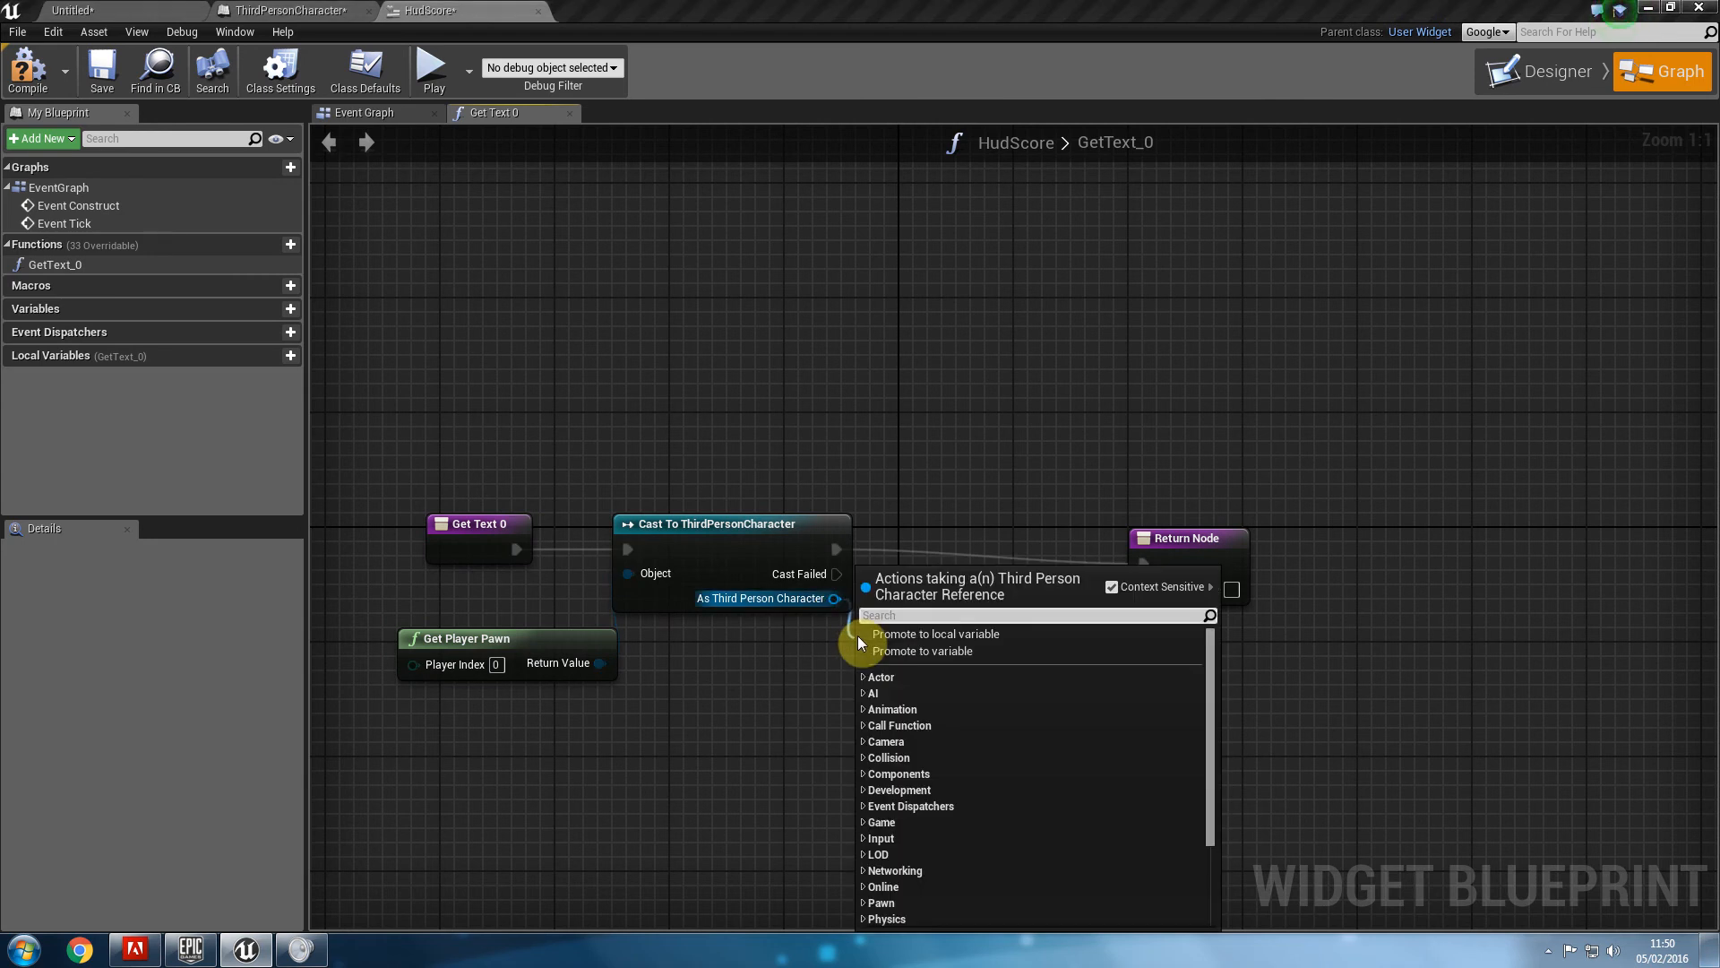
text(get max clo)
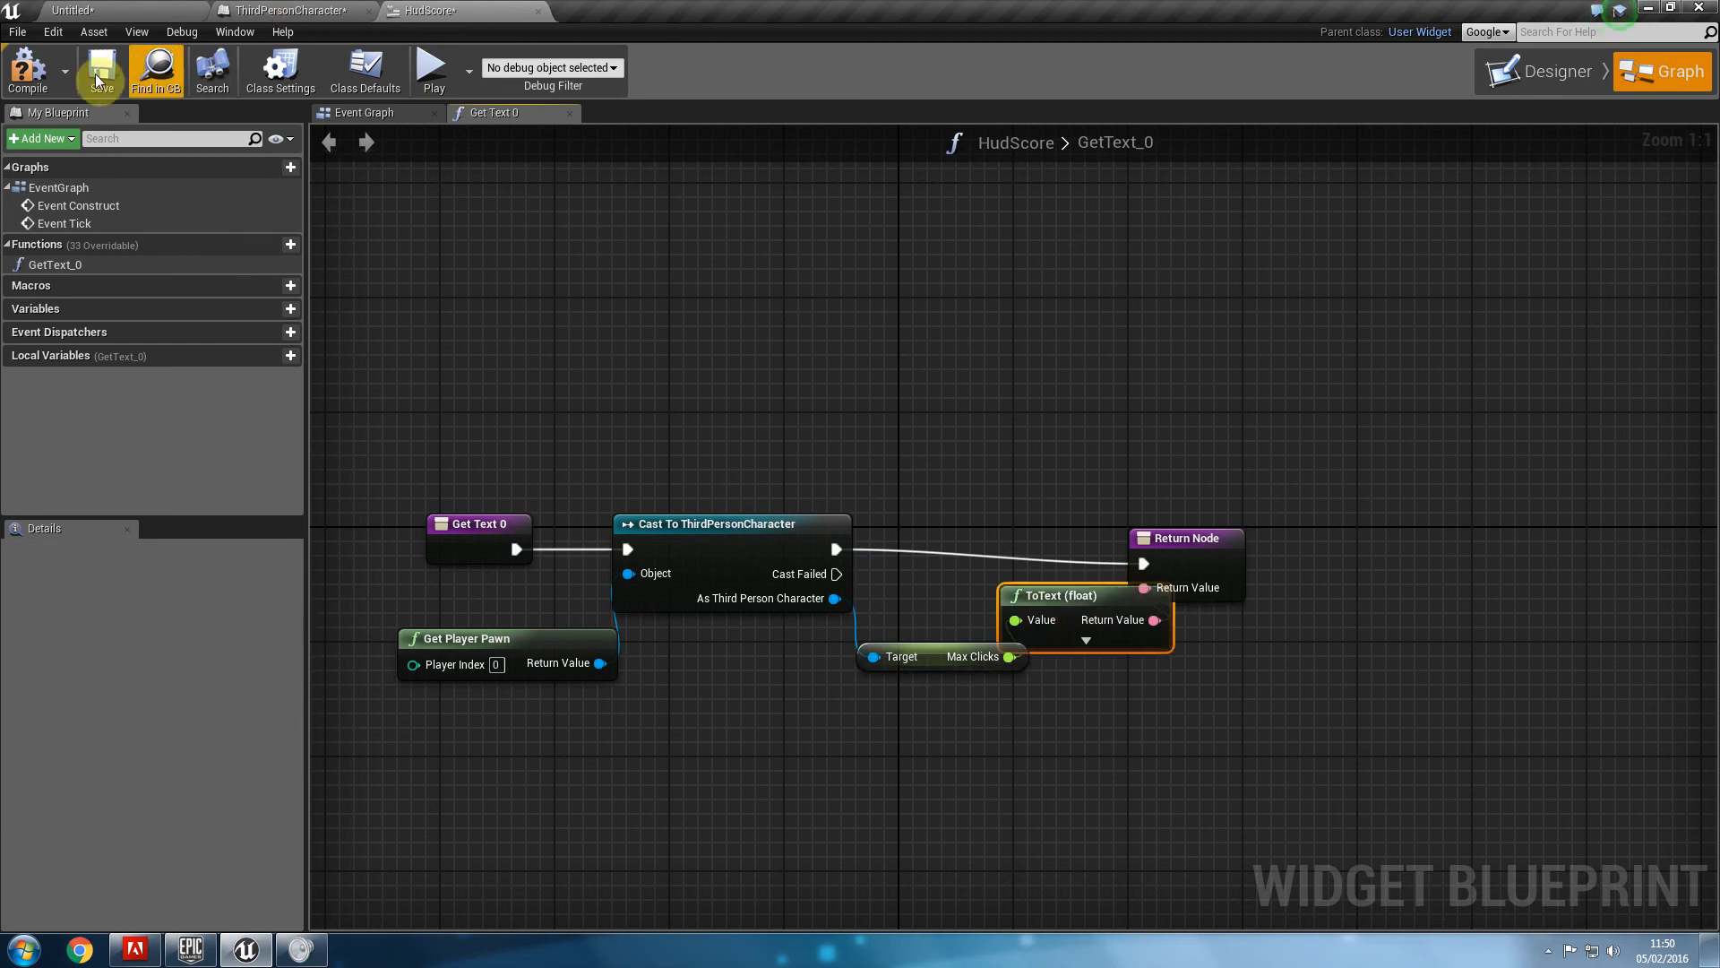
mouse_move(437, 70)
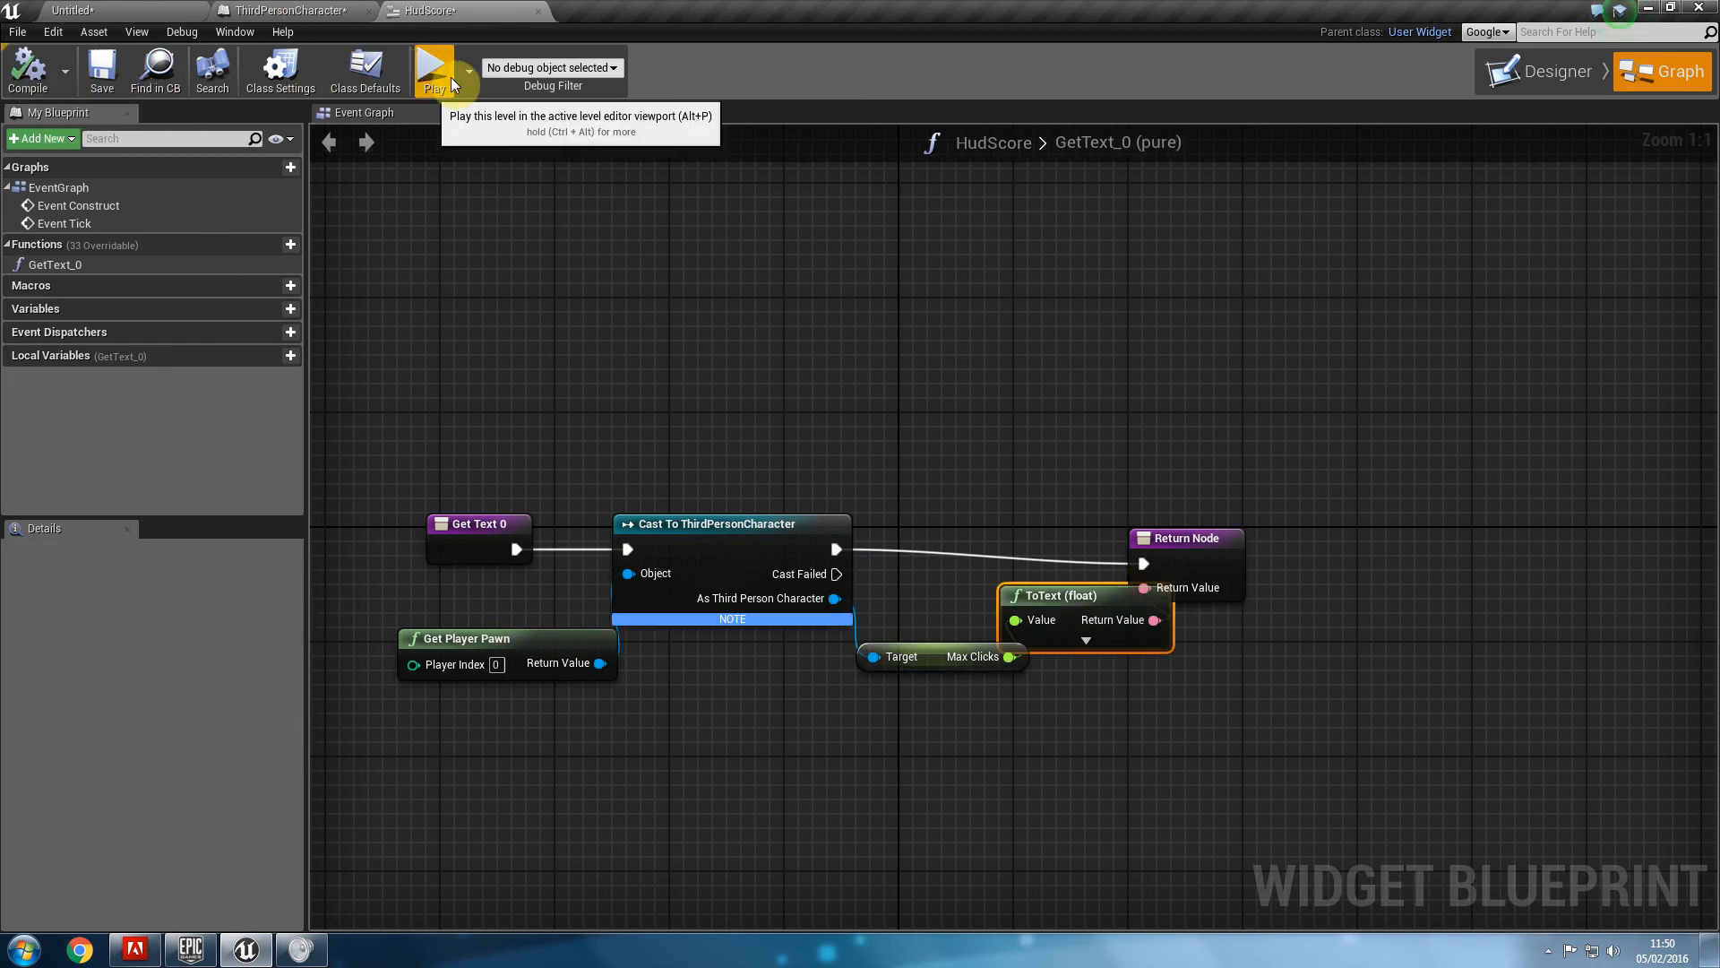
click(434, 69)
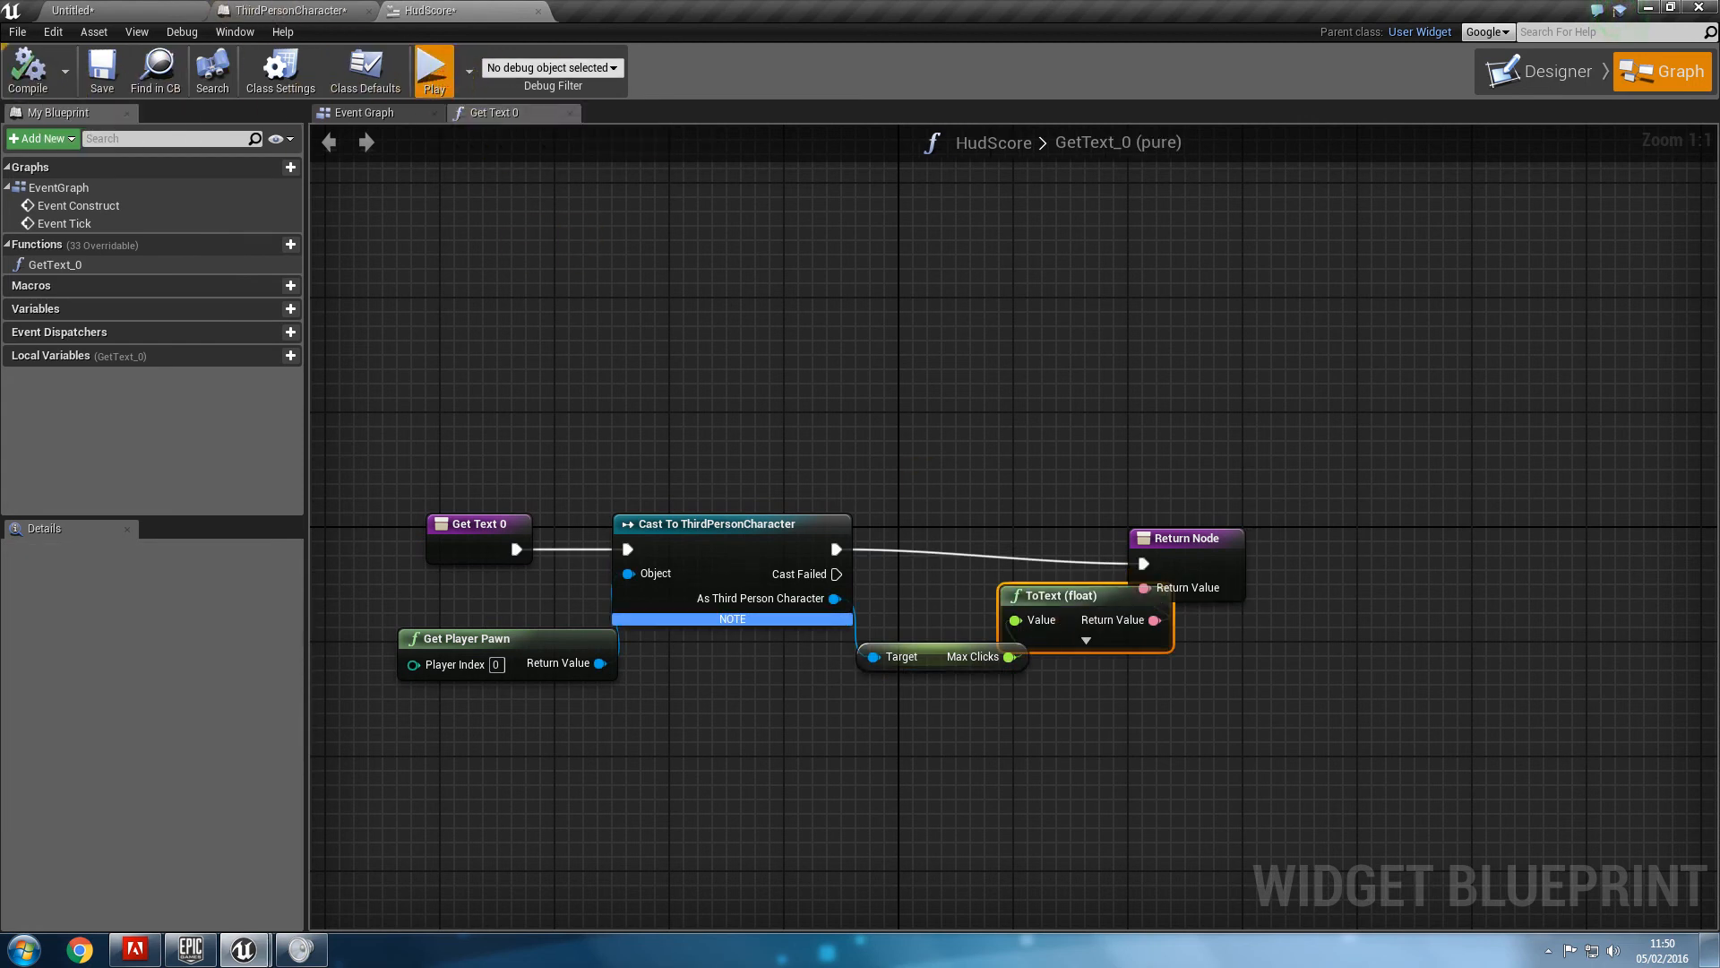
click(290, 10)
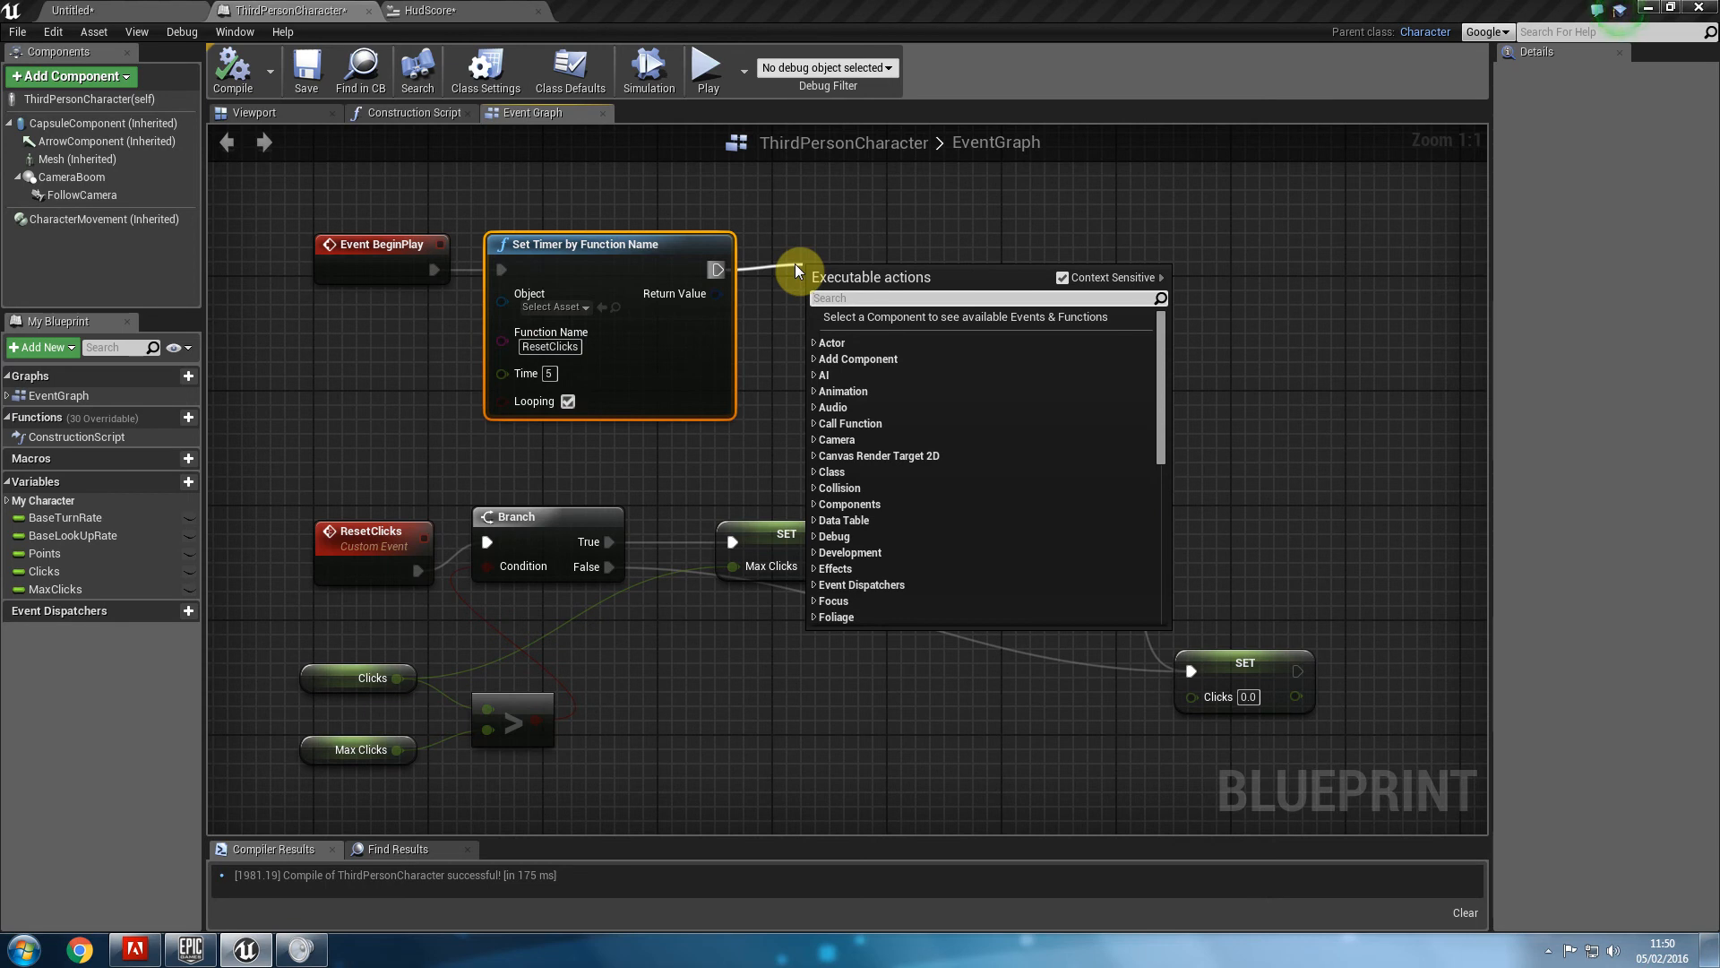
After Set Timer, create a HudScore widget added to the viewport on BeginPlay, and compile.
text(cre)
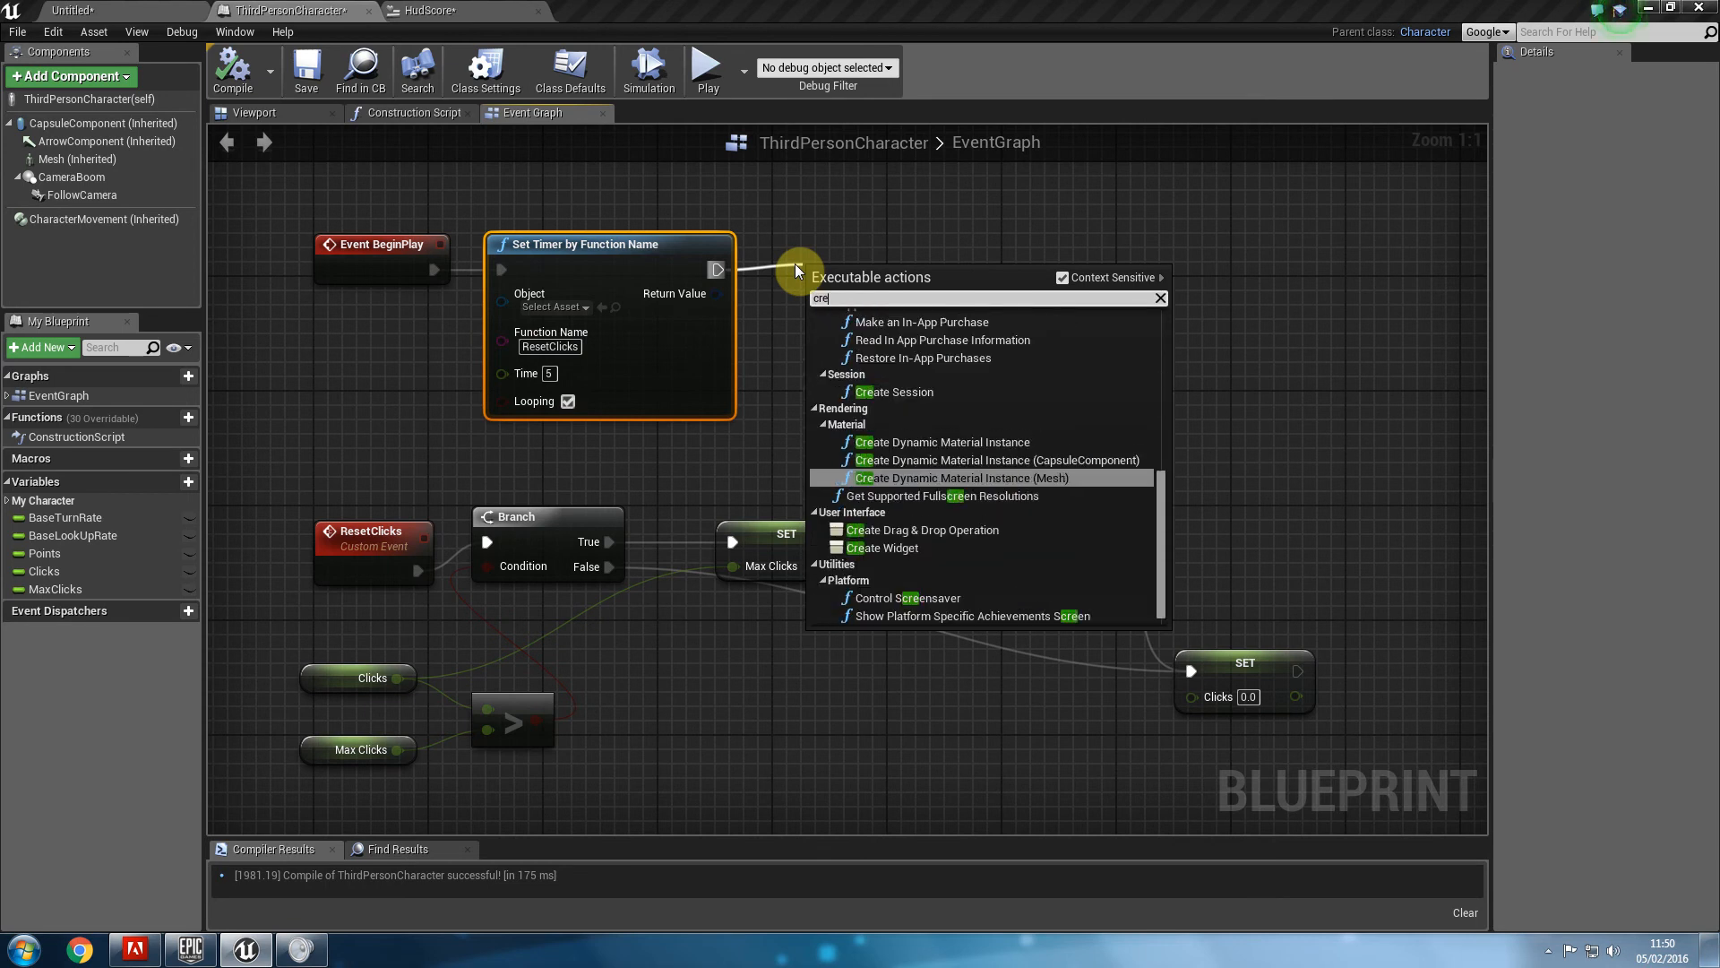
click(883, 548)
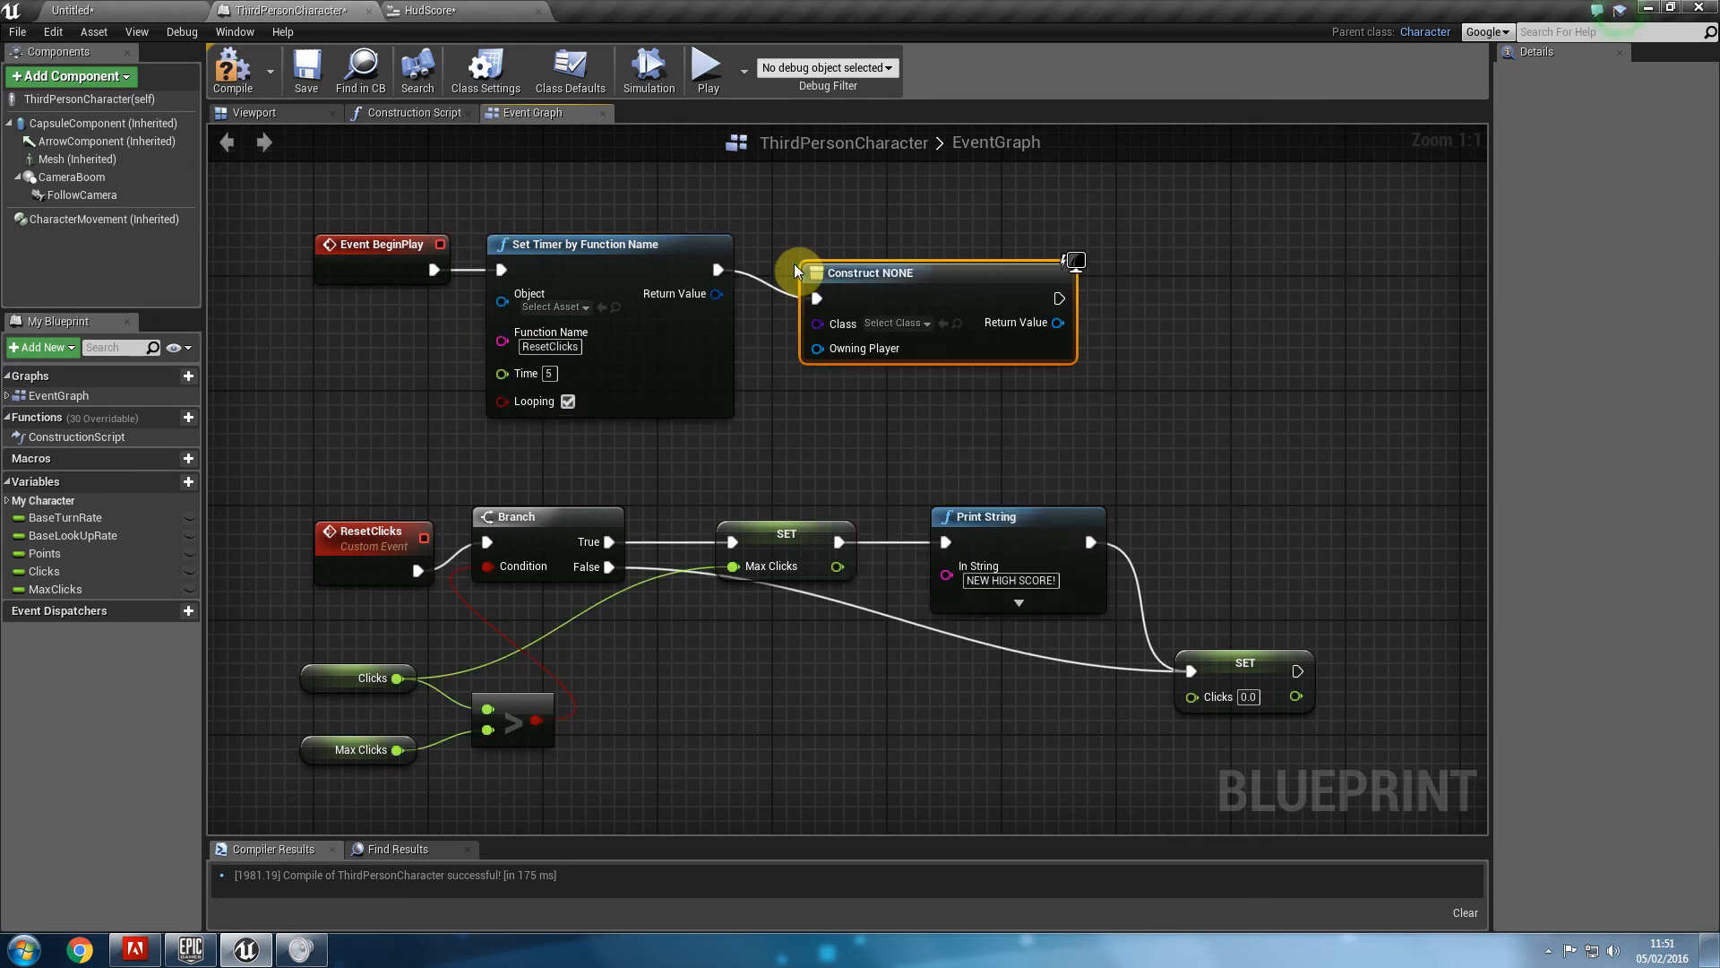
click(926, 323)
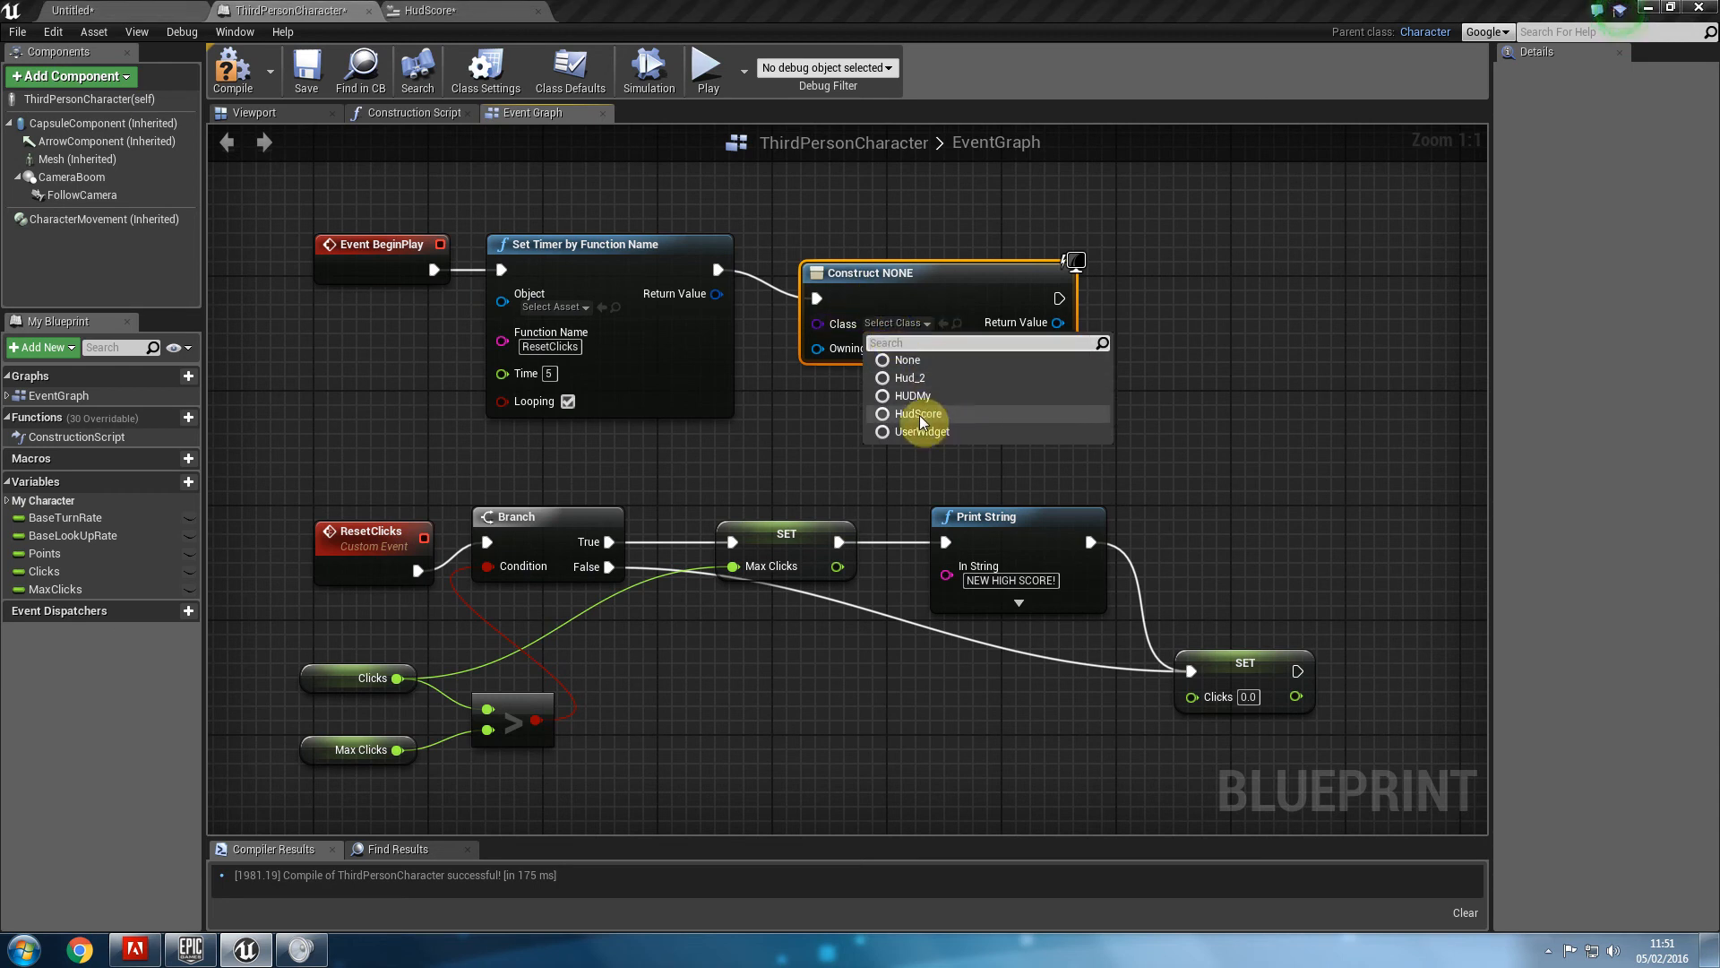
mouse_move(917, 414)
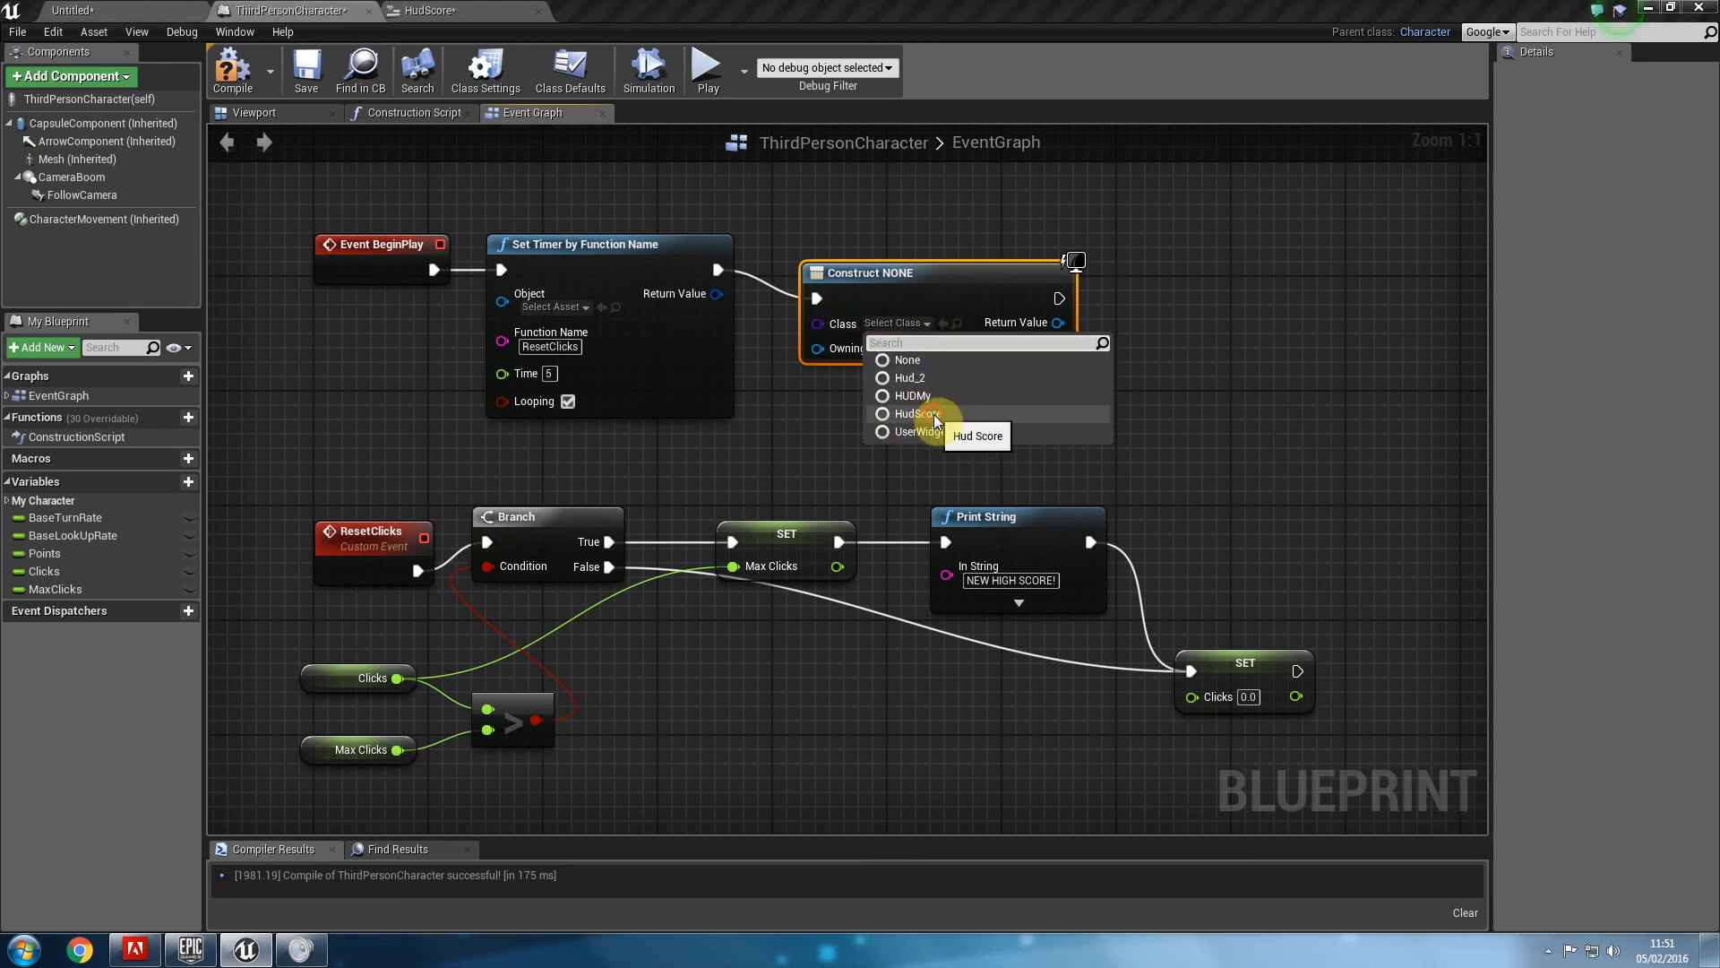
click(916, 414)
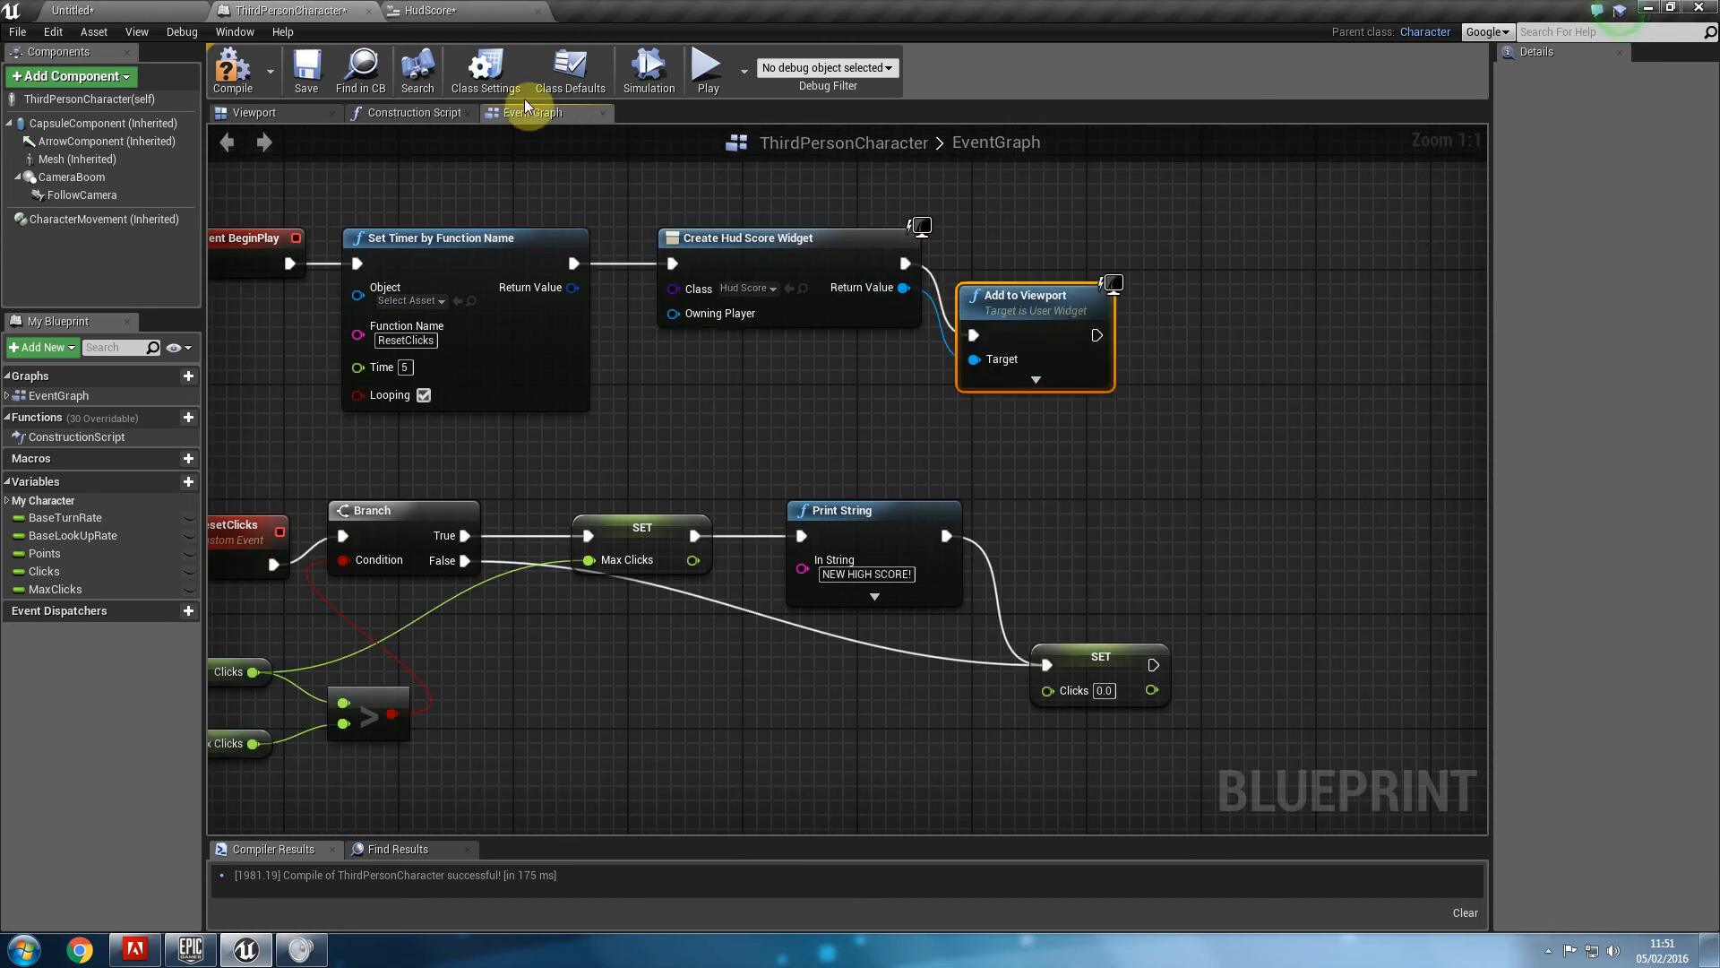
click(708, 66)
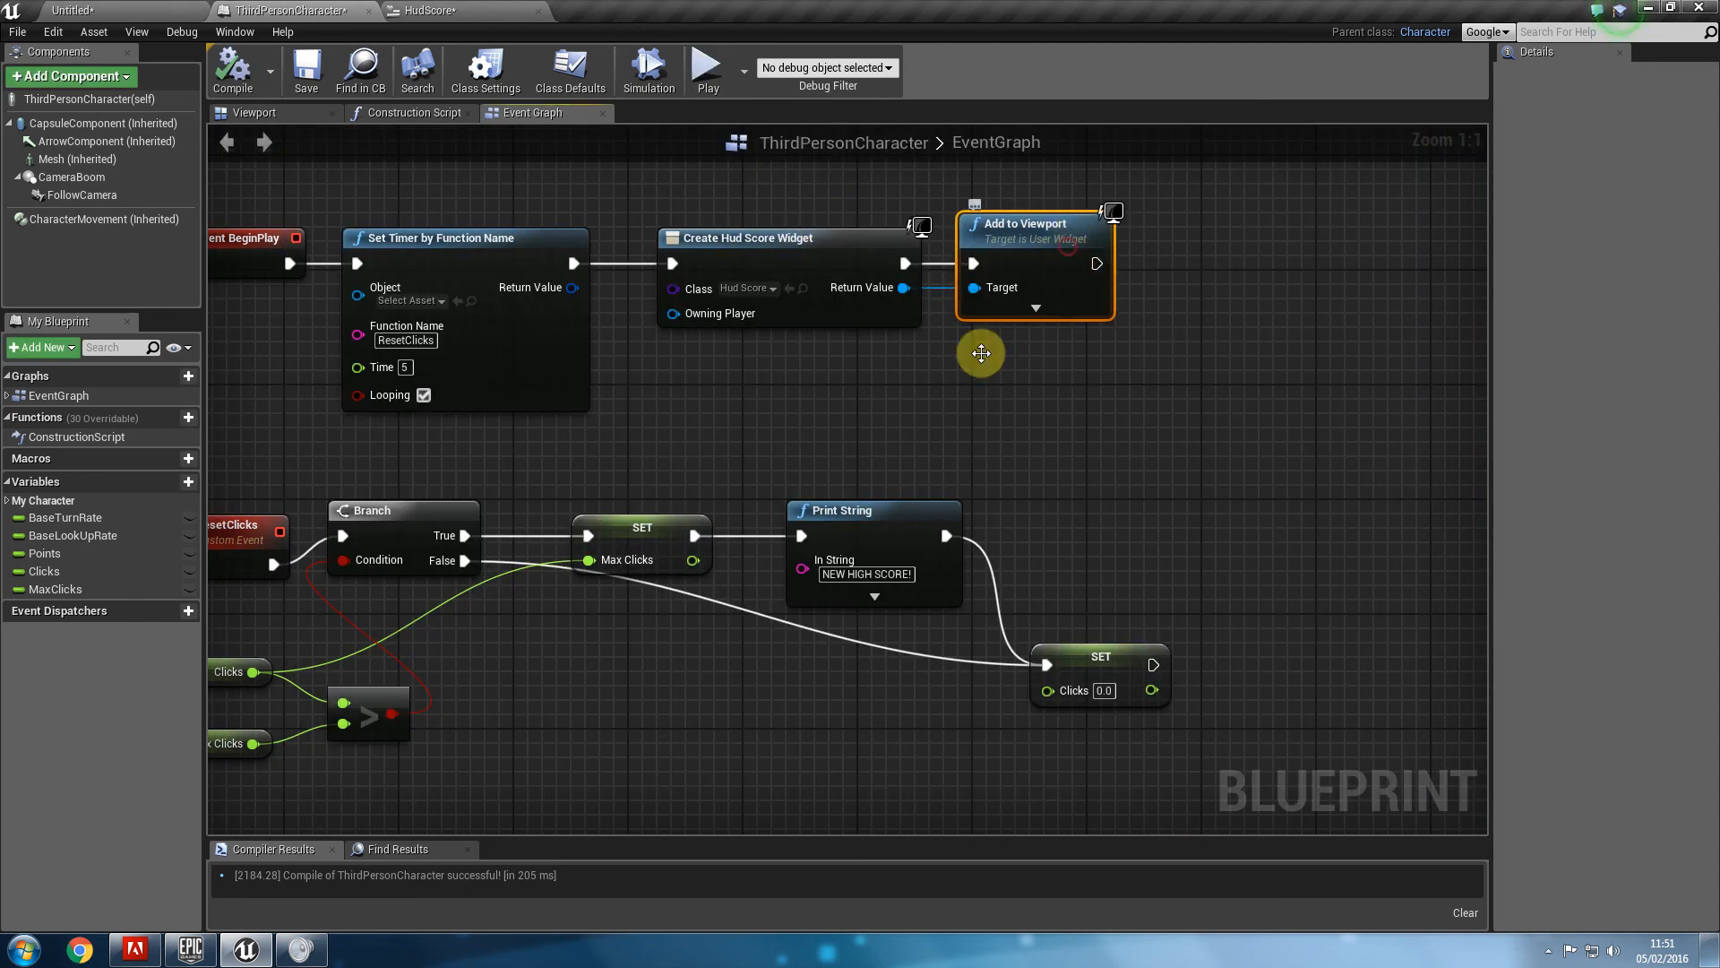
In HudScore's GetText_1 binding, cast Get Player Pawn to ThirdPersonCharacter.
click(460, 11)
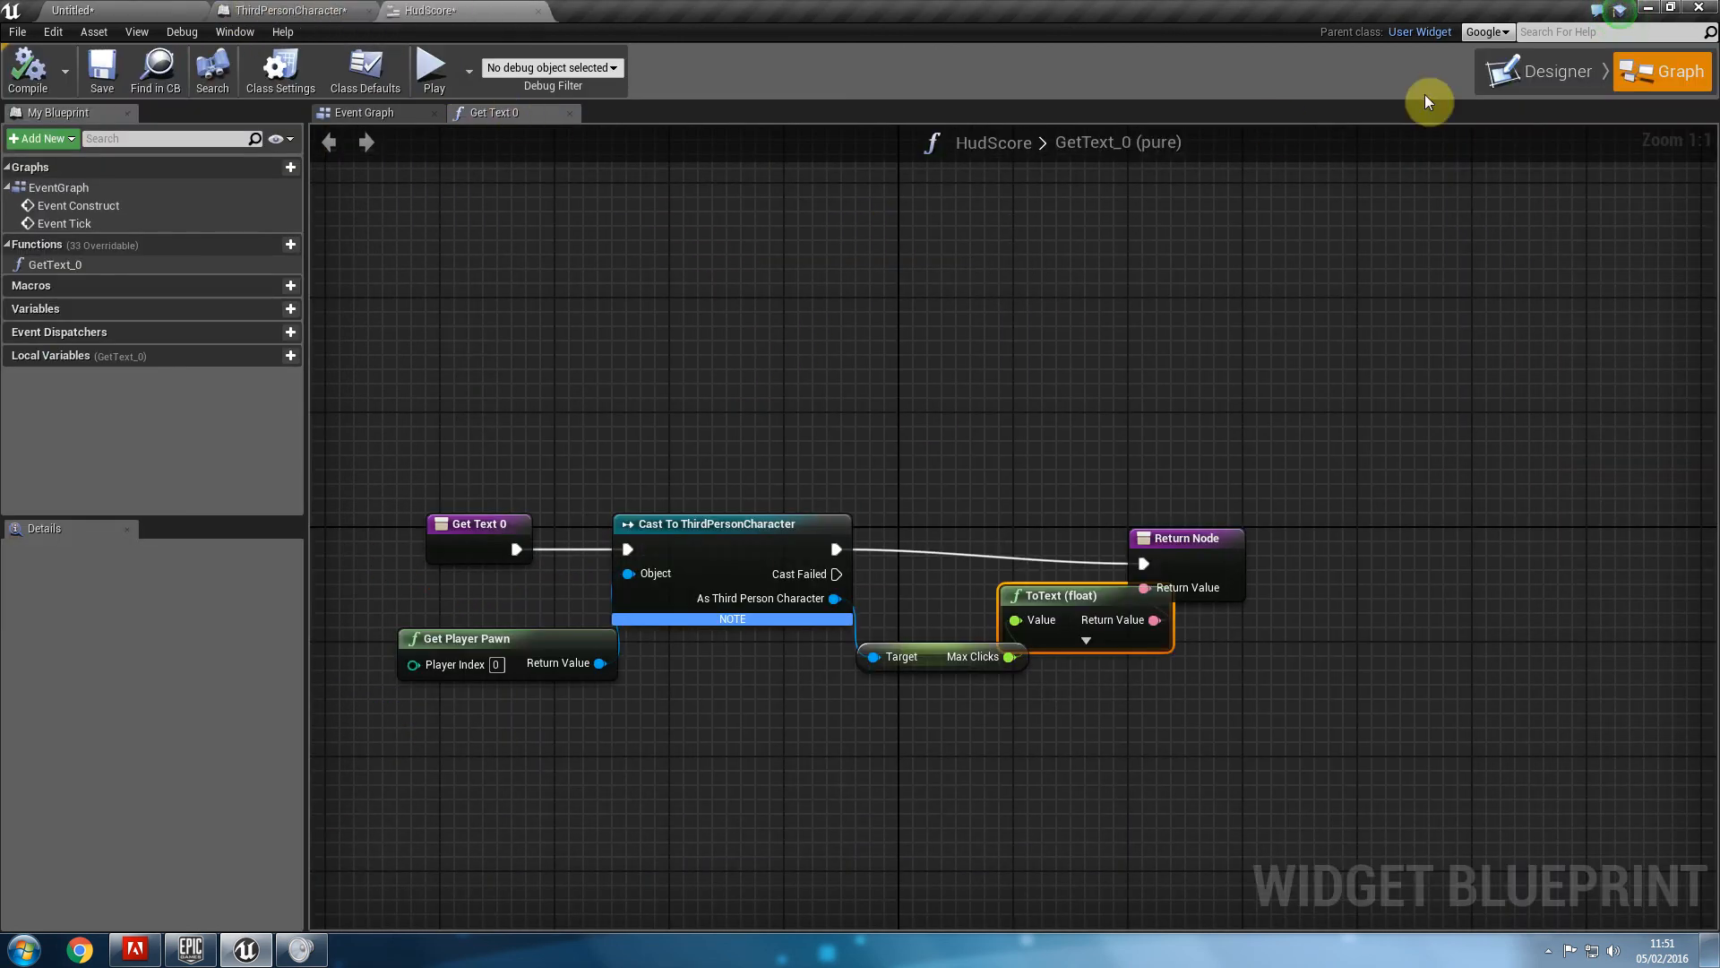
click(1546, 70)
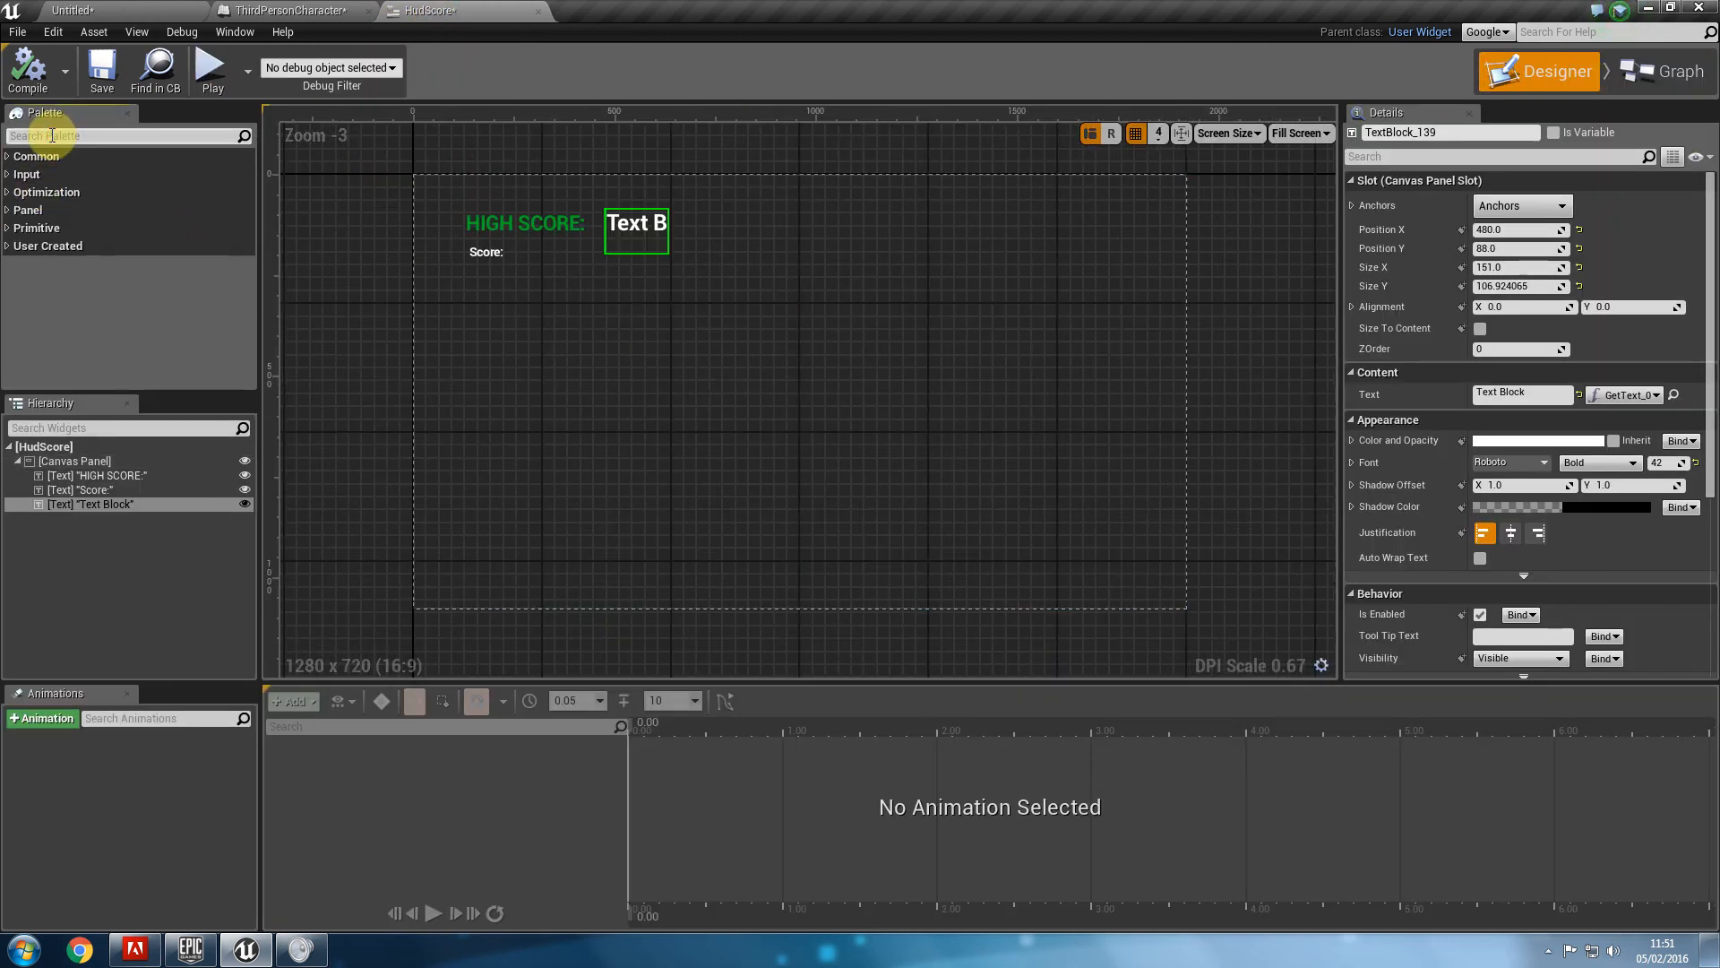
text(text)
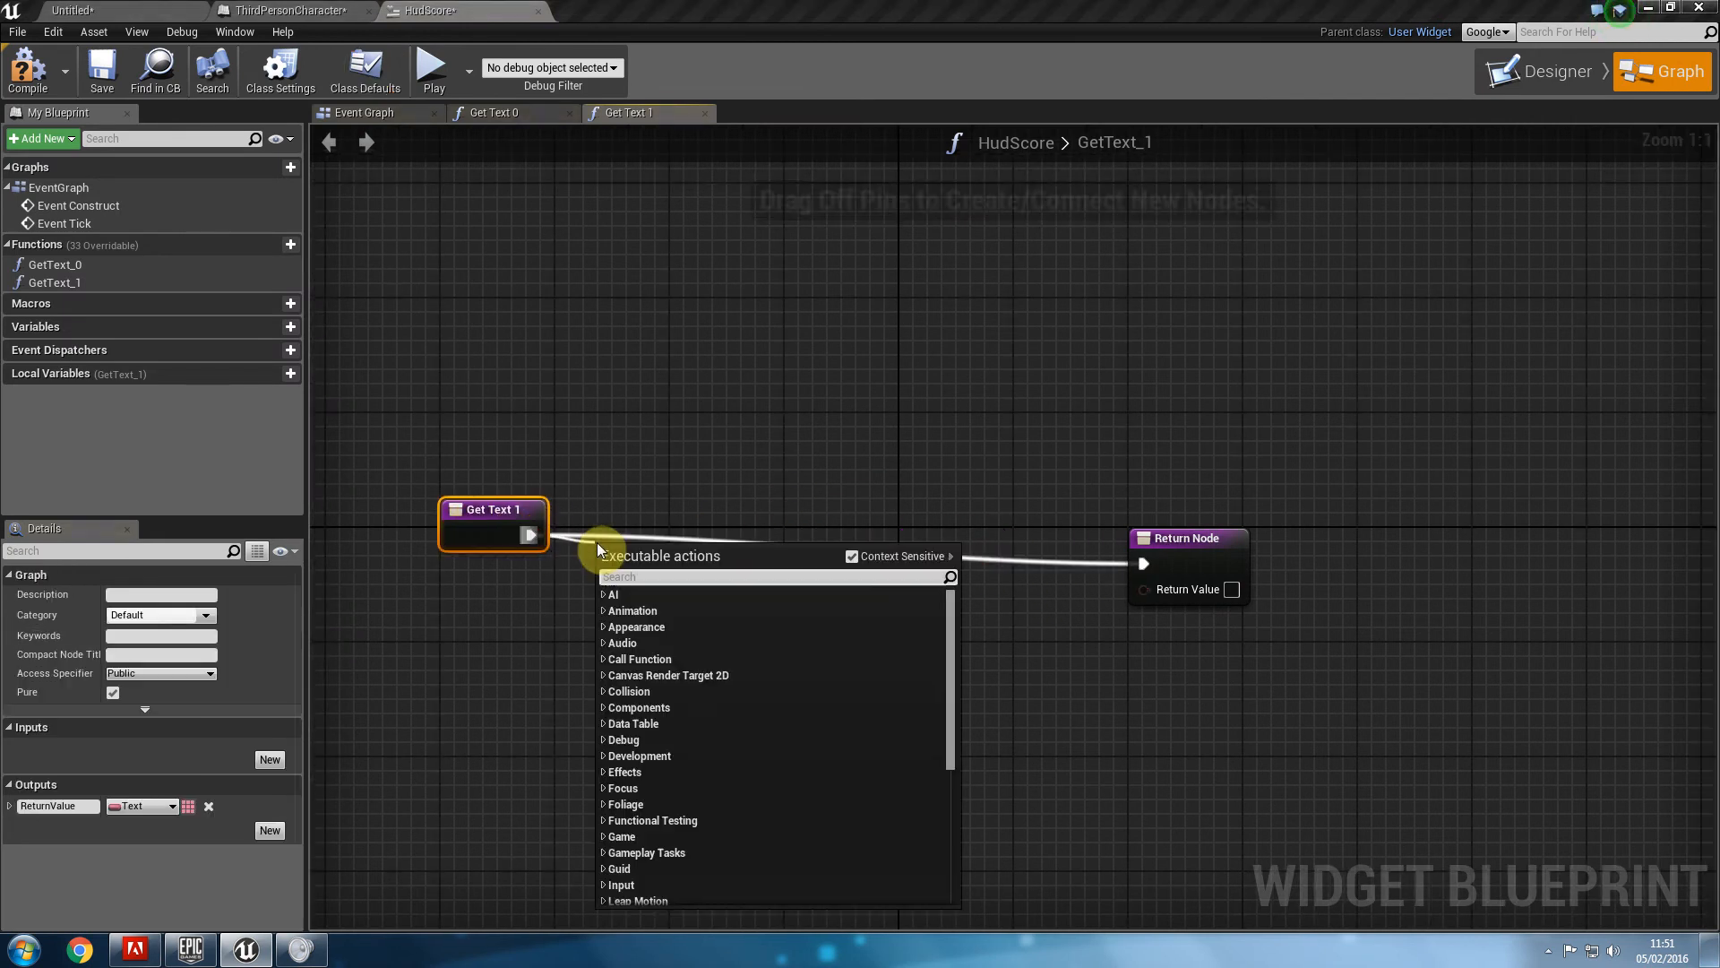
text(cast to third)
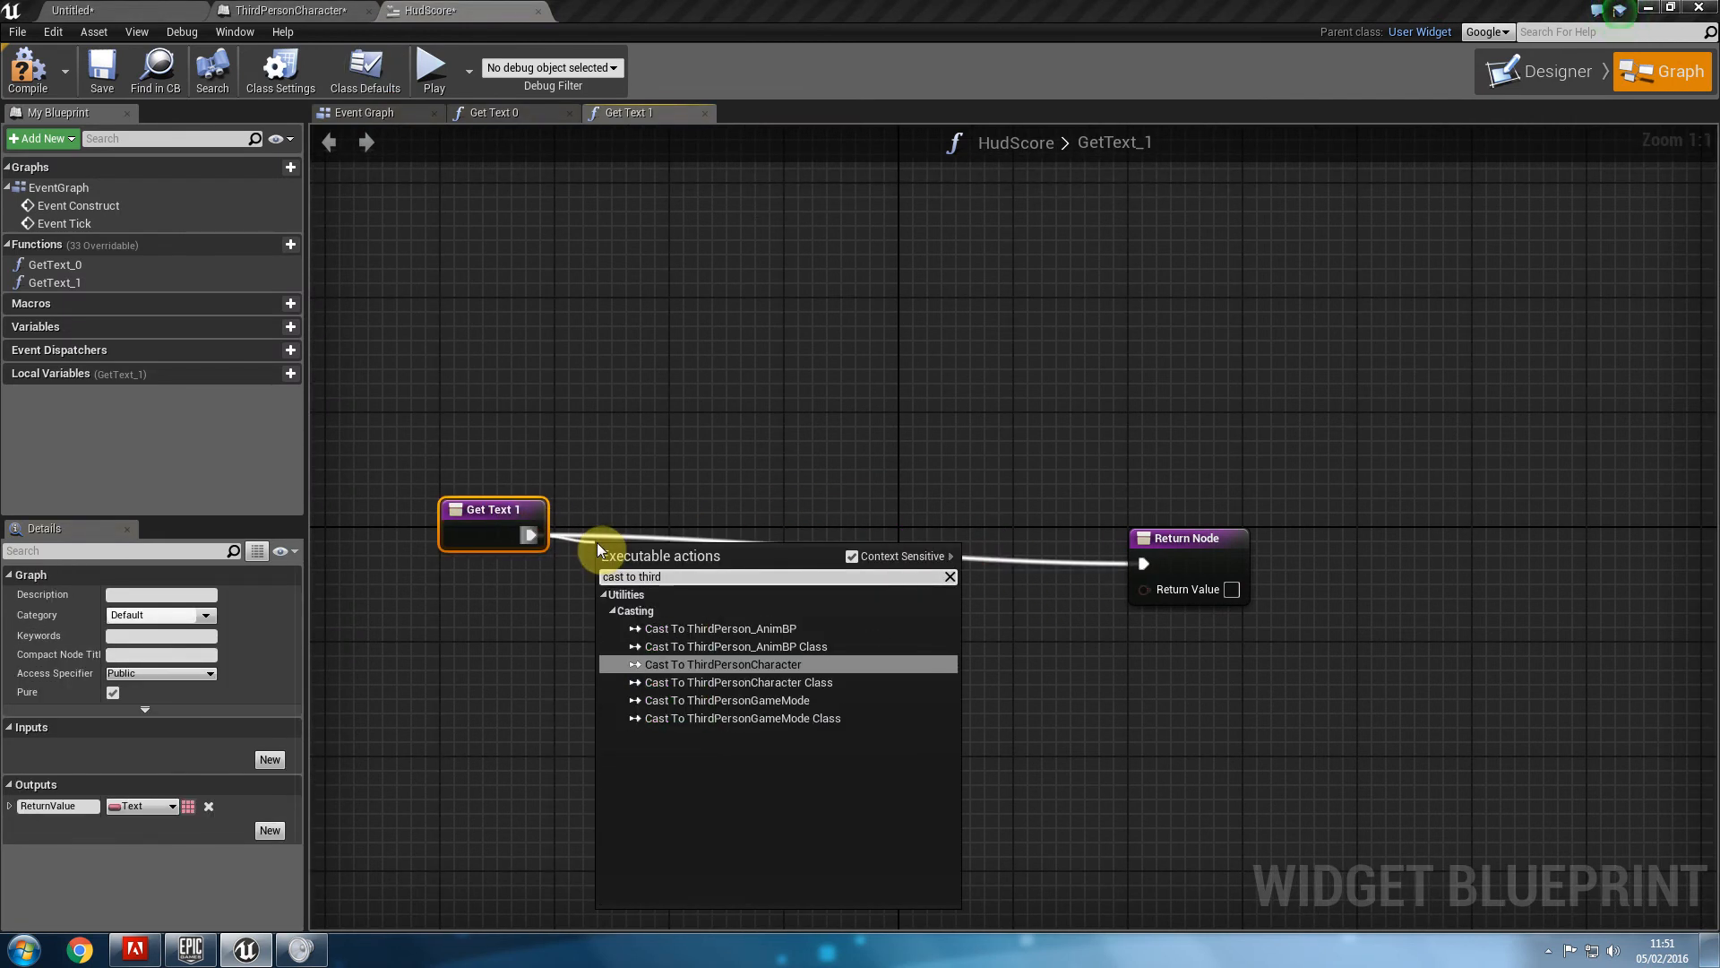
click(722, 663)
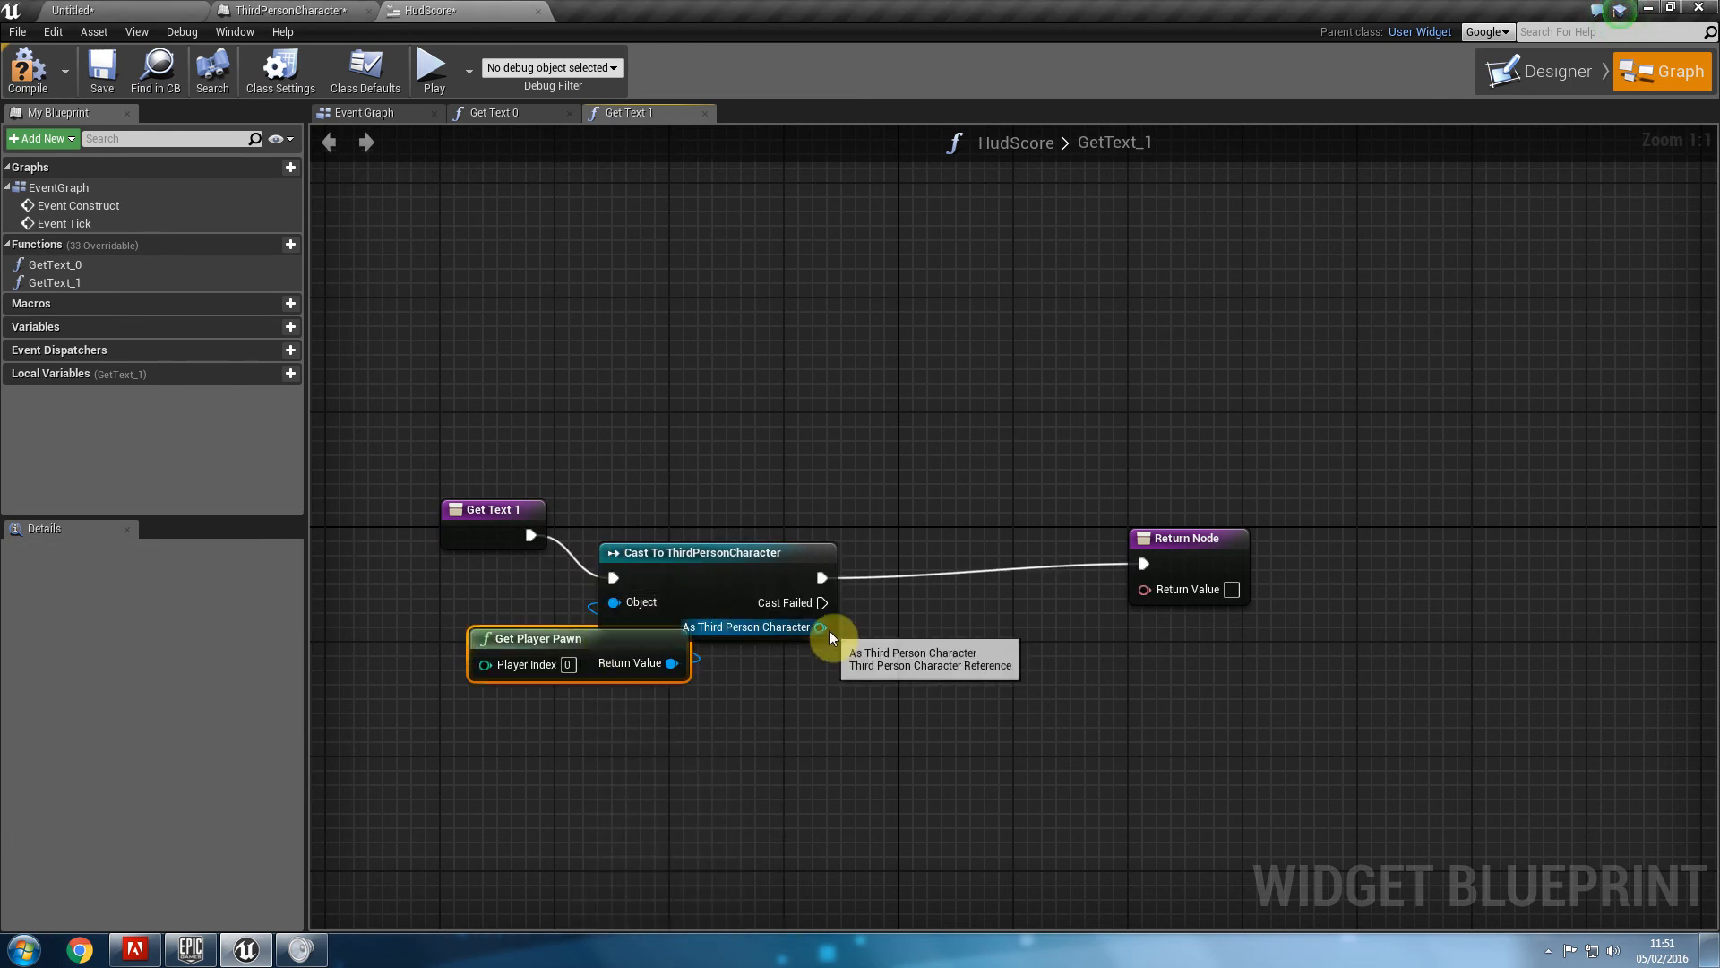
Check the character blueprint, then add a Get Clicks node from the cast output.
click(290, 11)
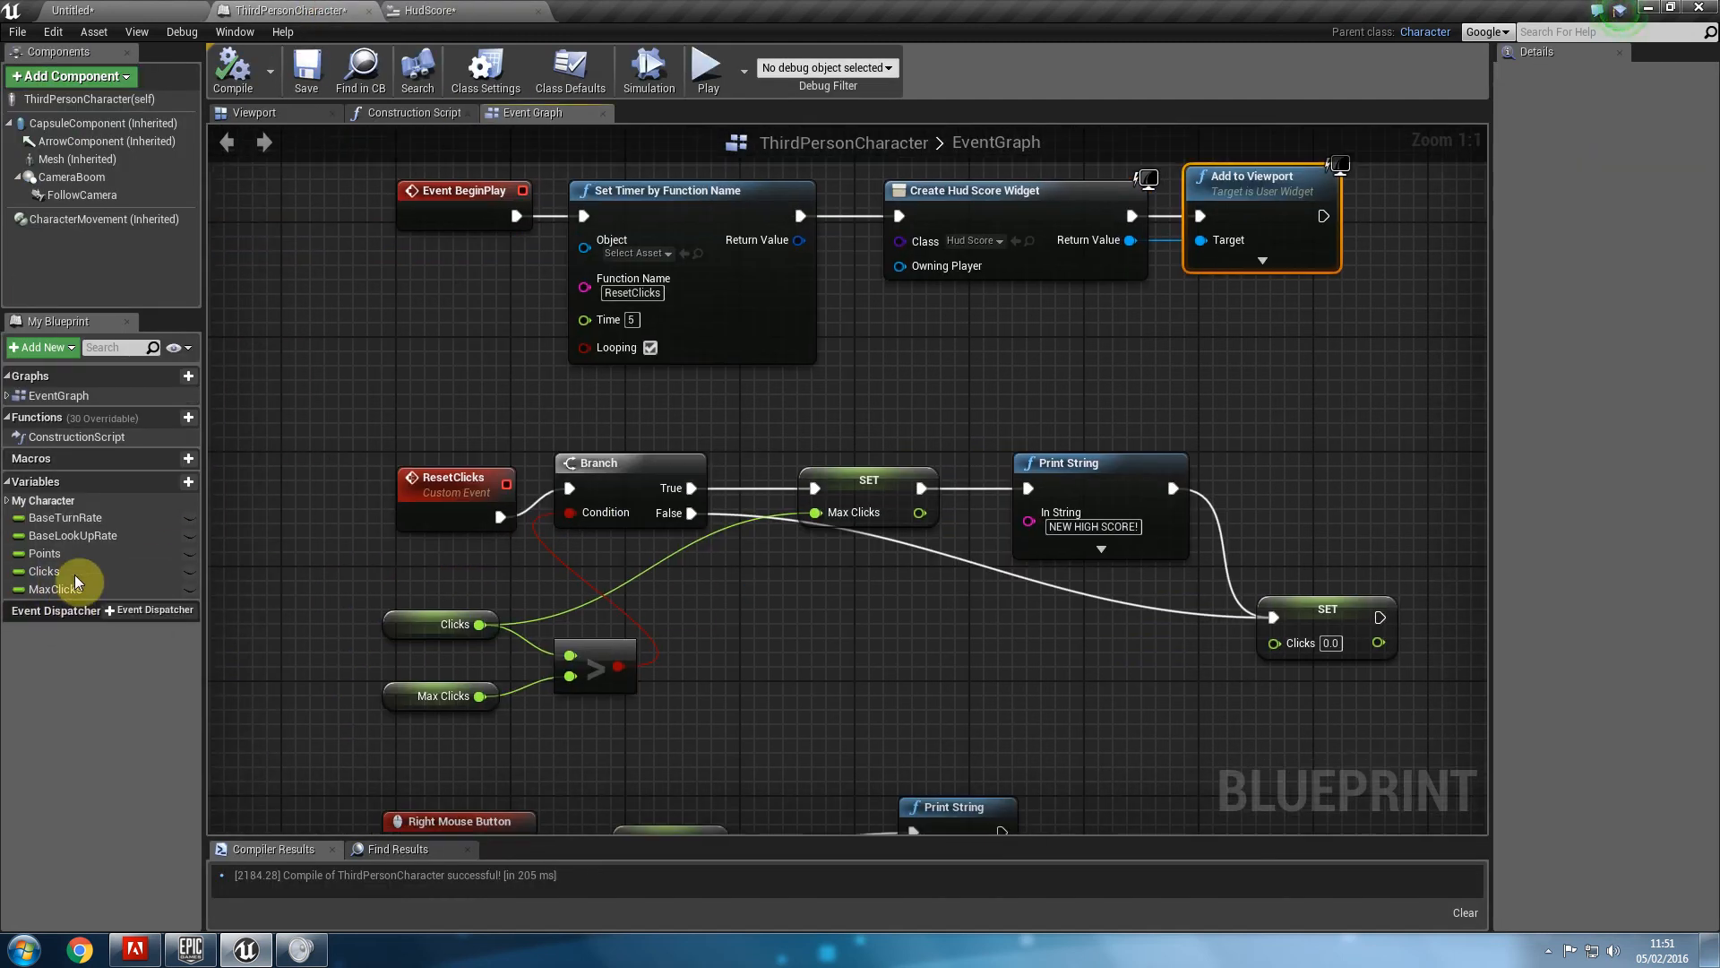
click(428, 11)
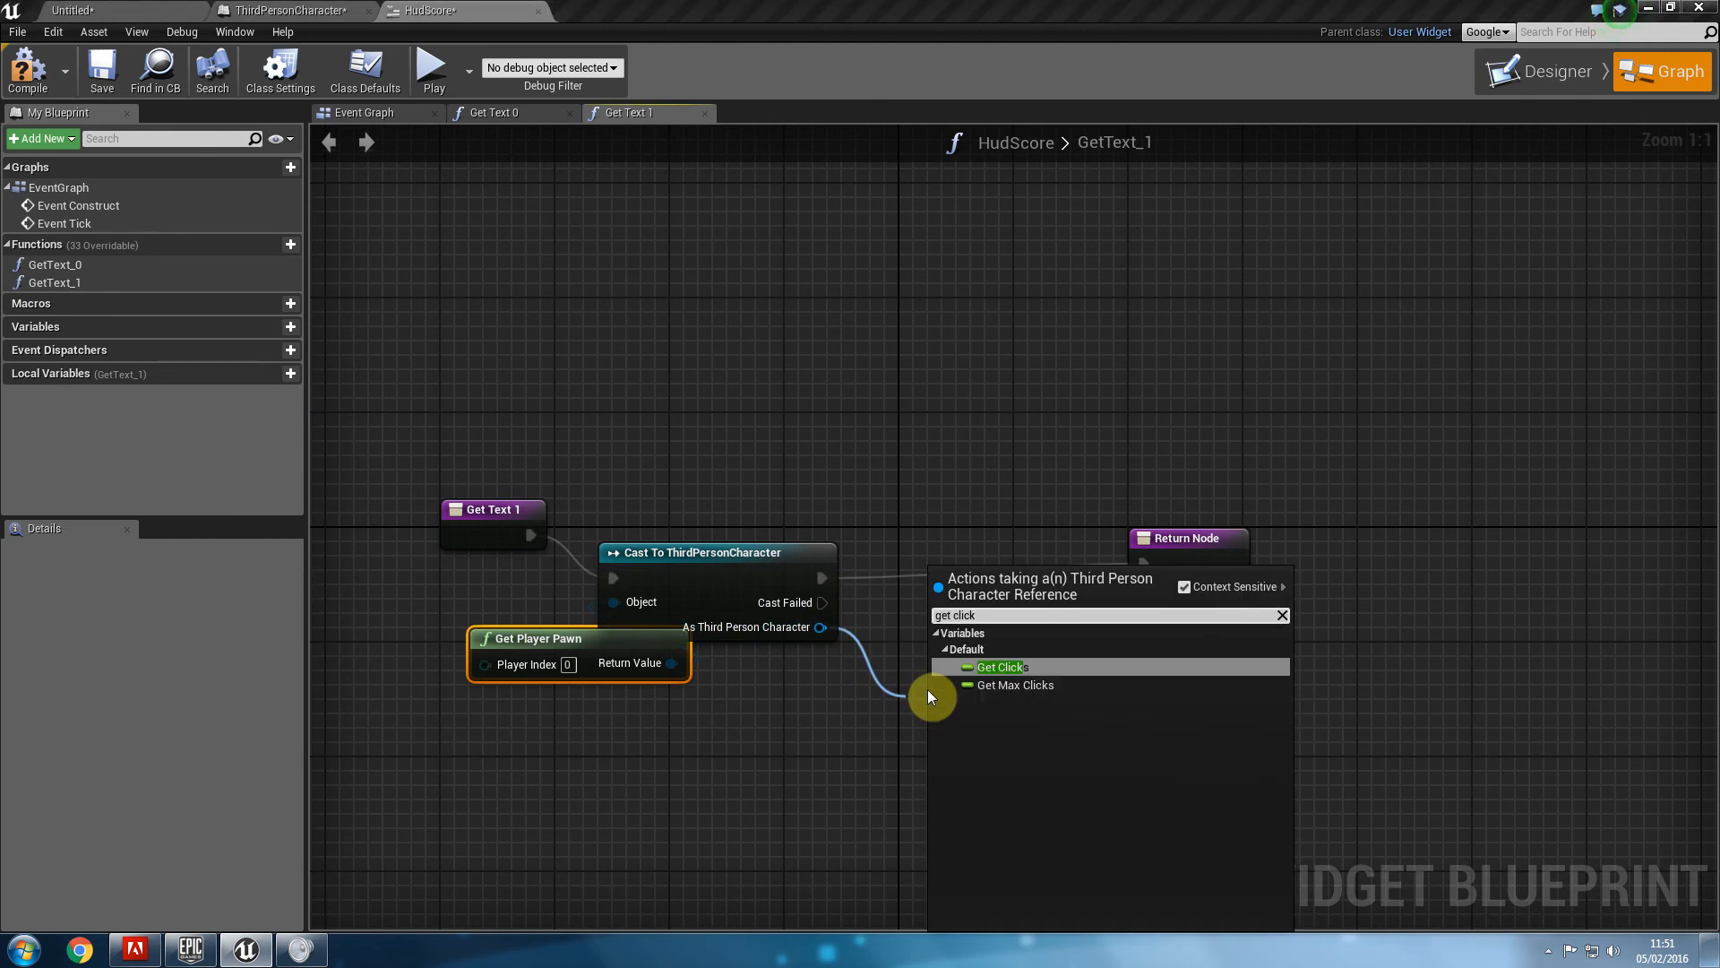
click(1000, 667)
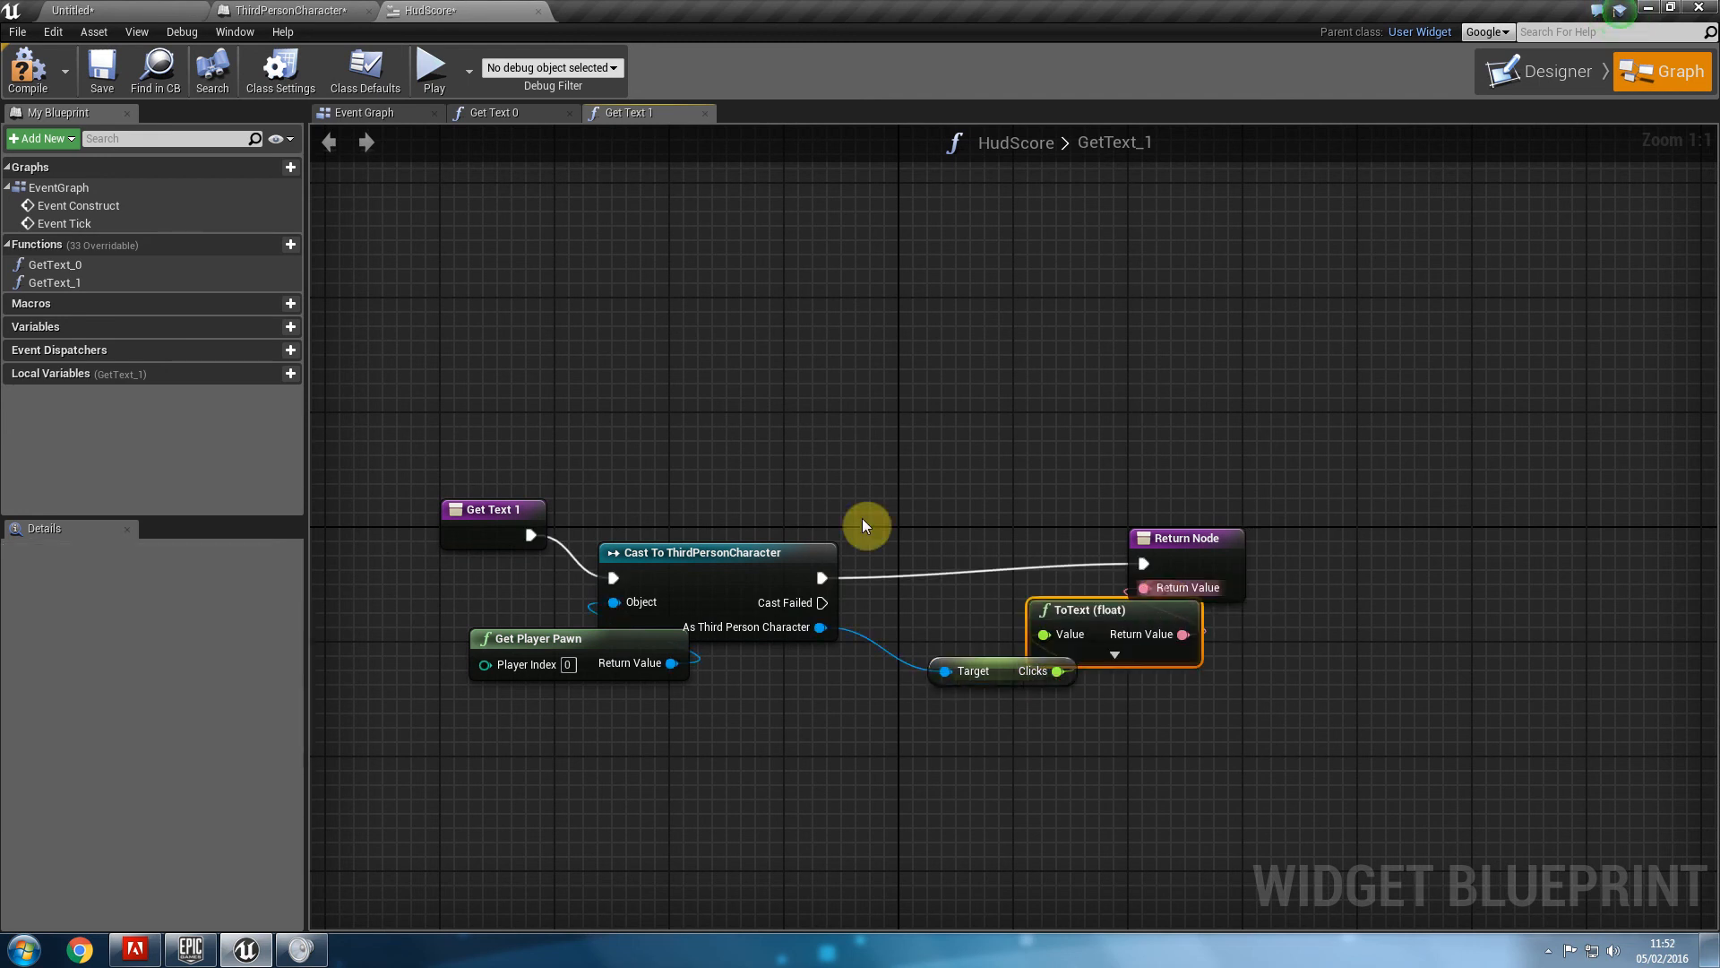
mouse_move(434, 69)
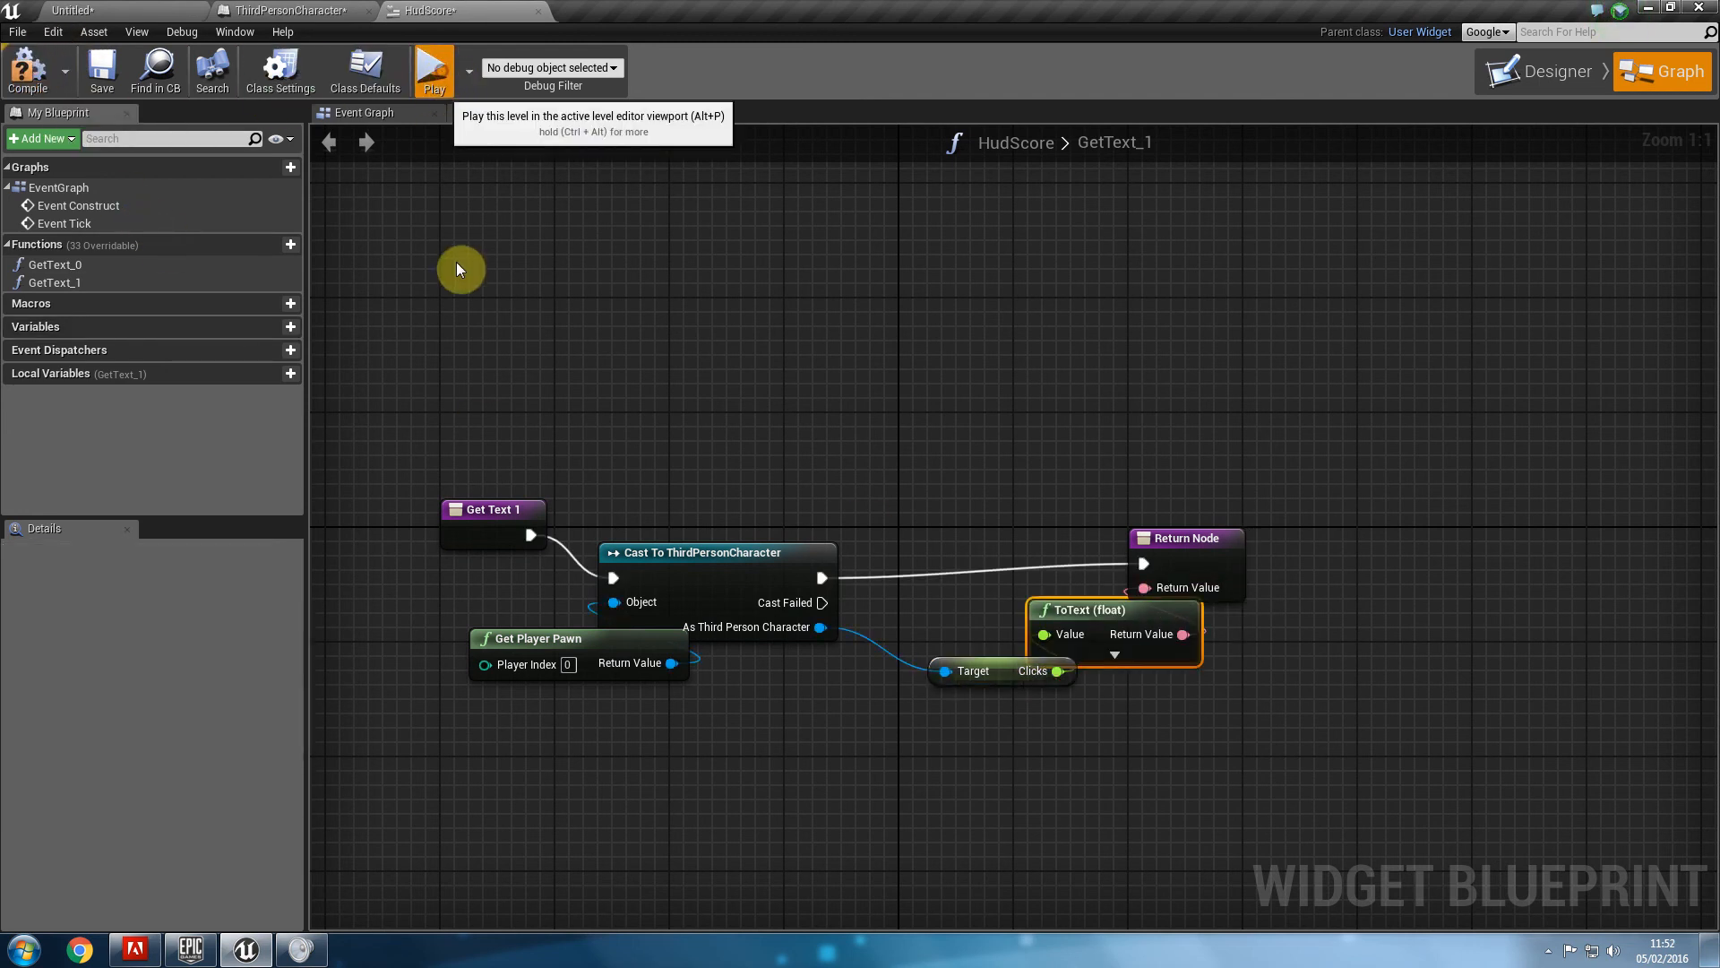
click(434, 70)
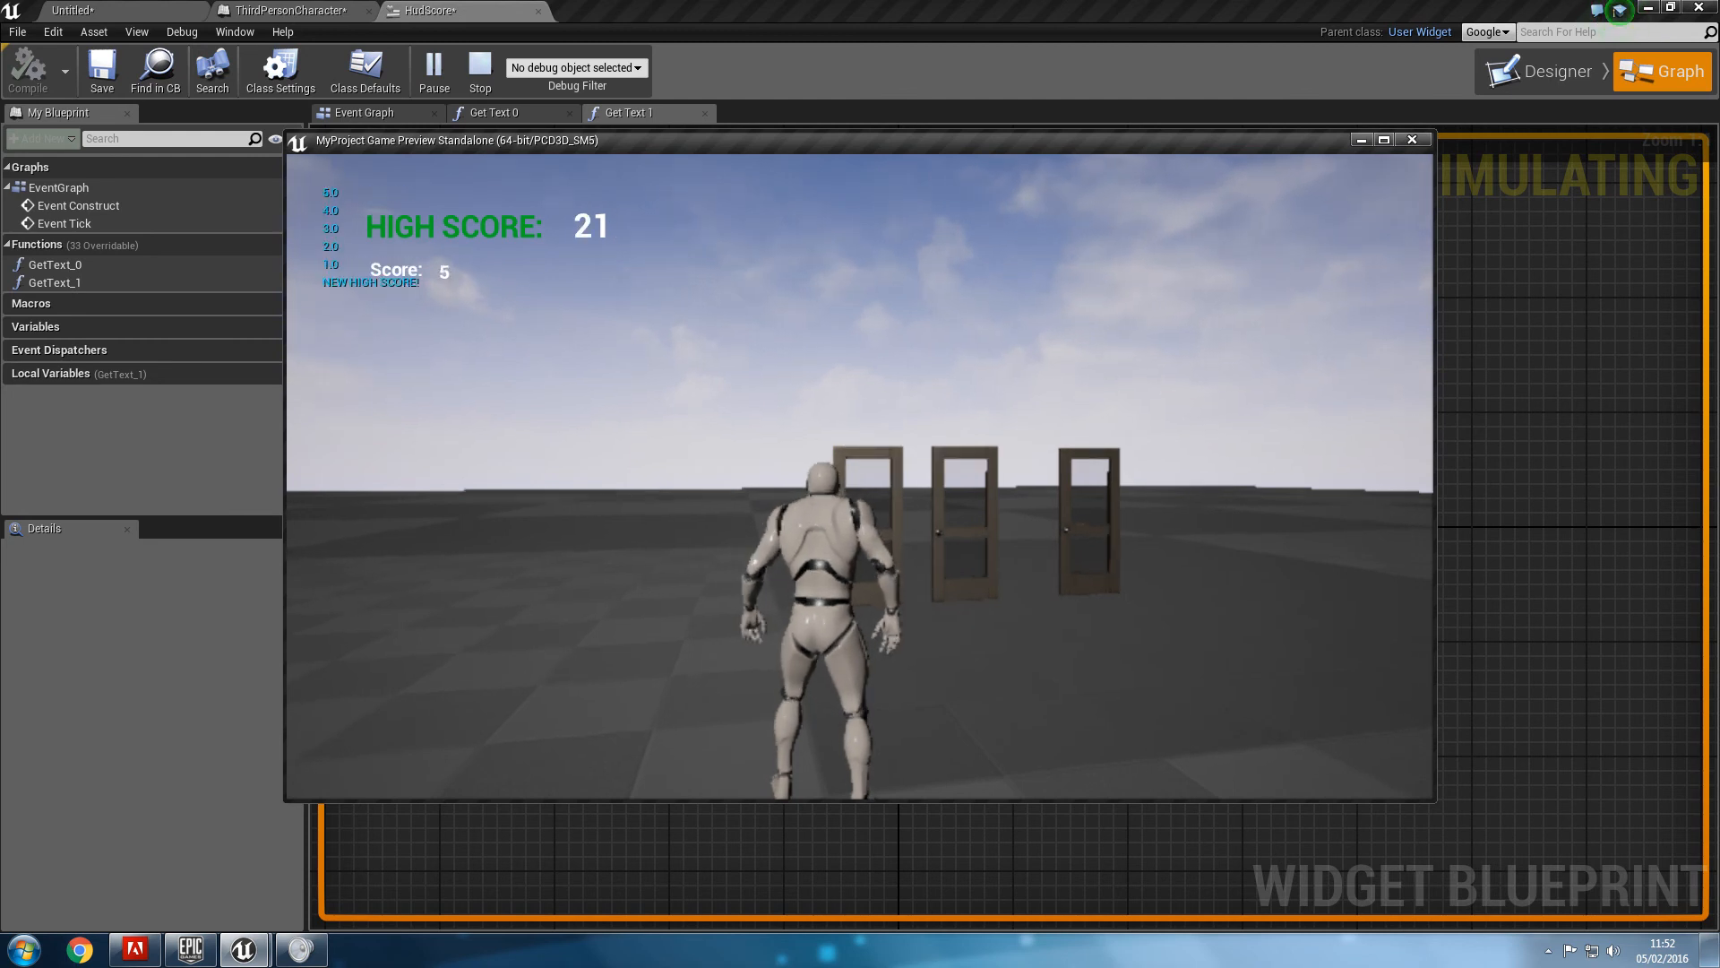
click(478, 70)
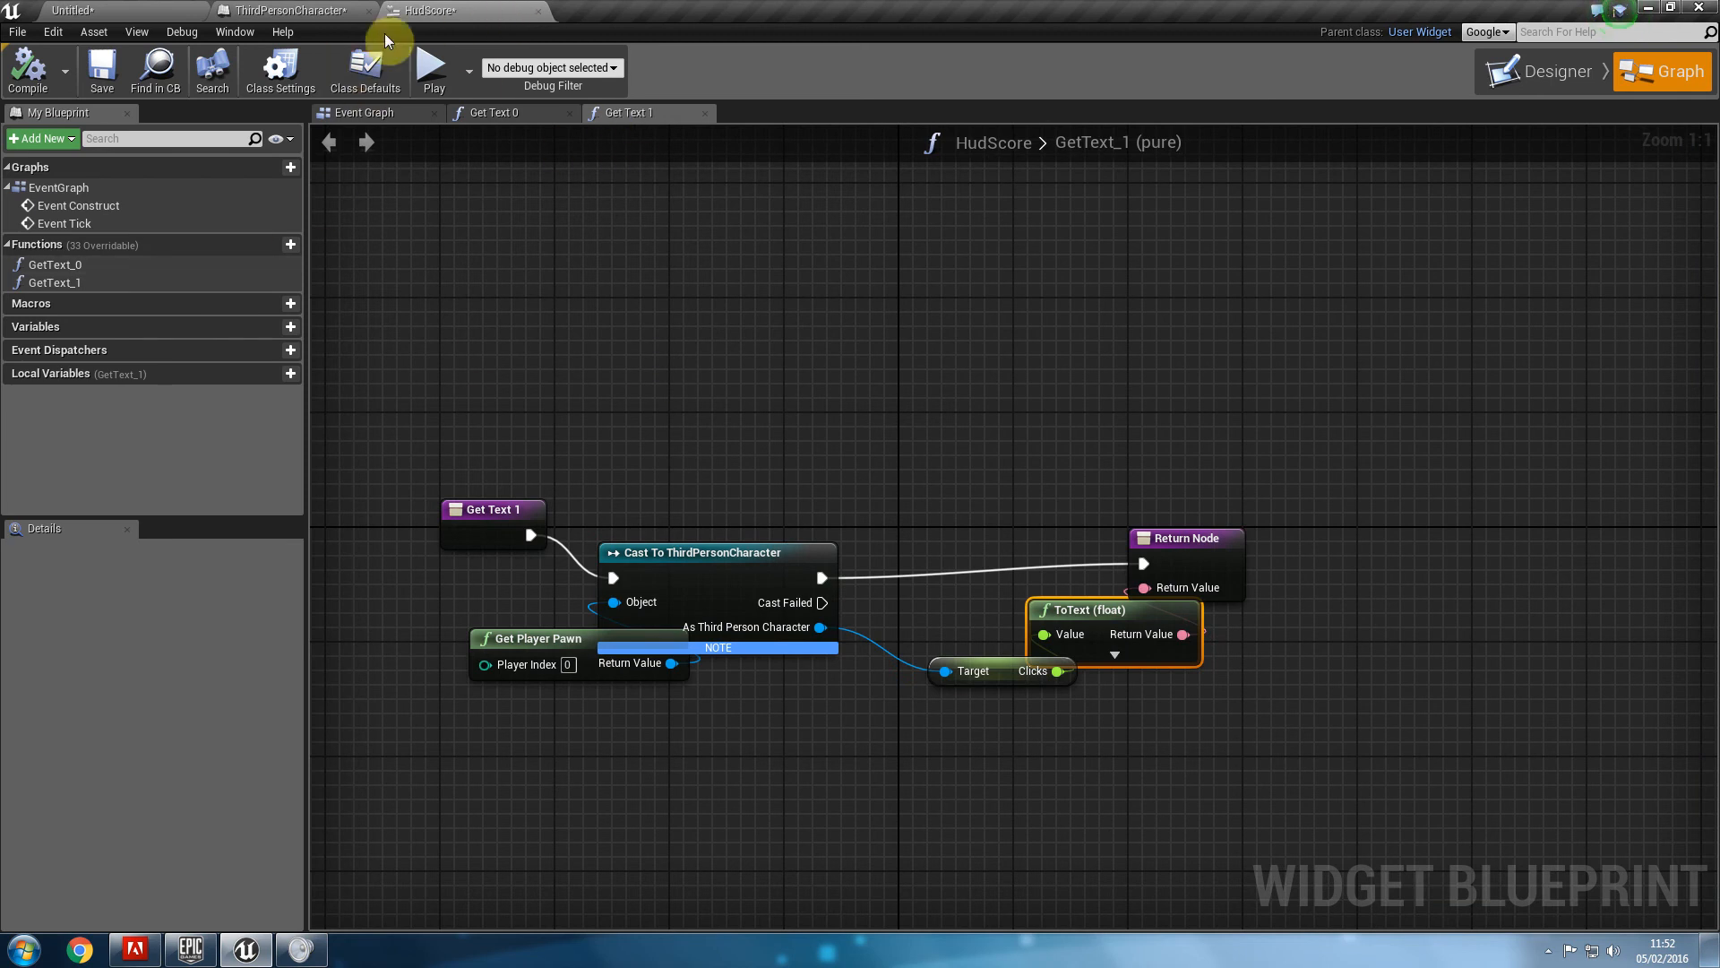
mouse_move(568, 79)
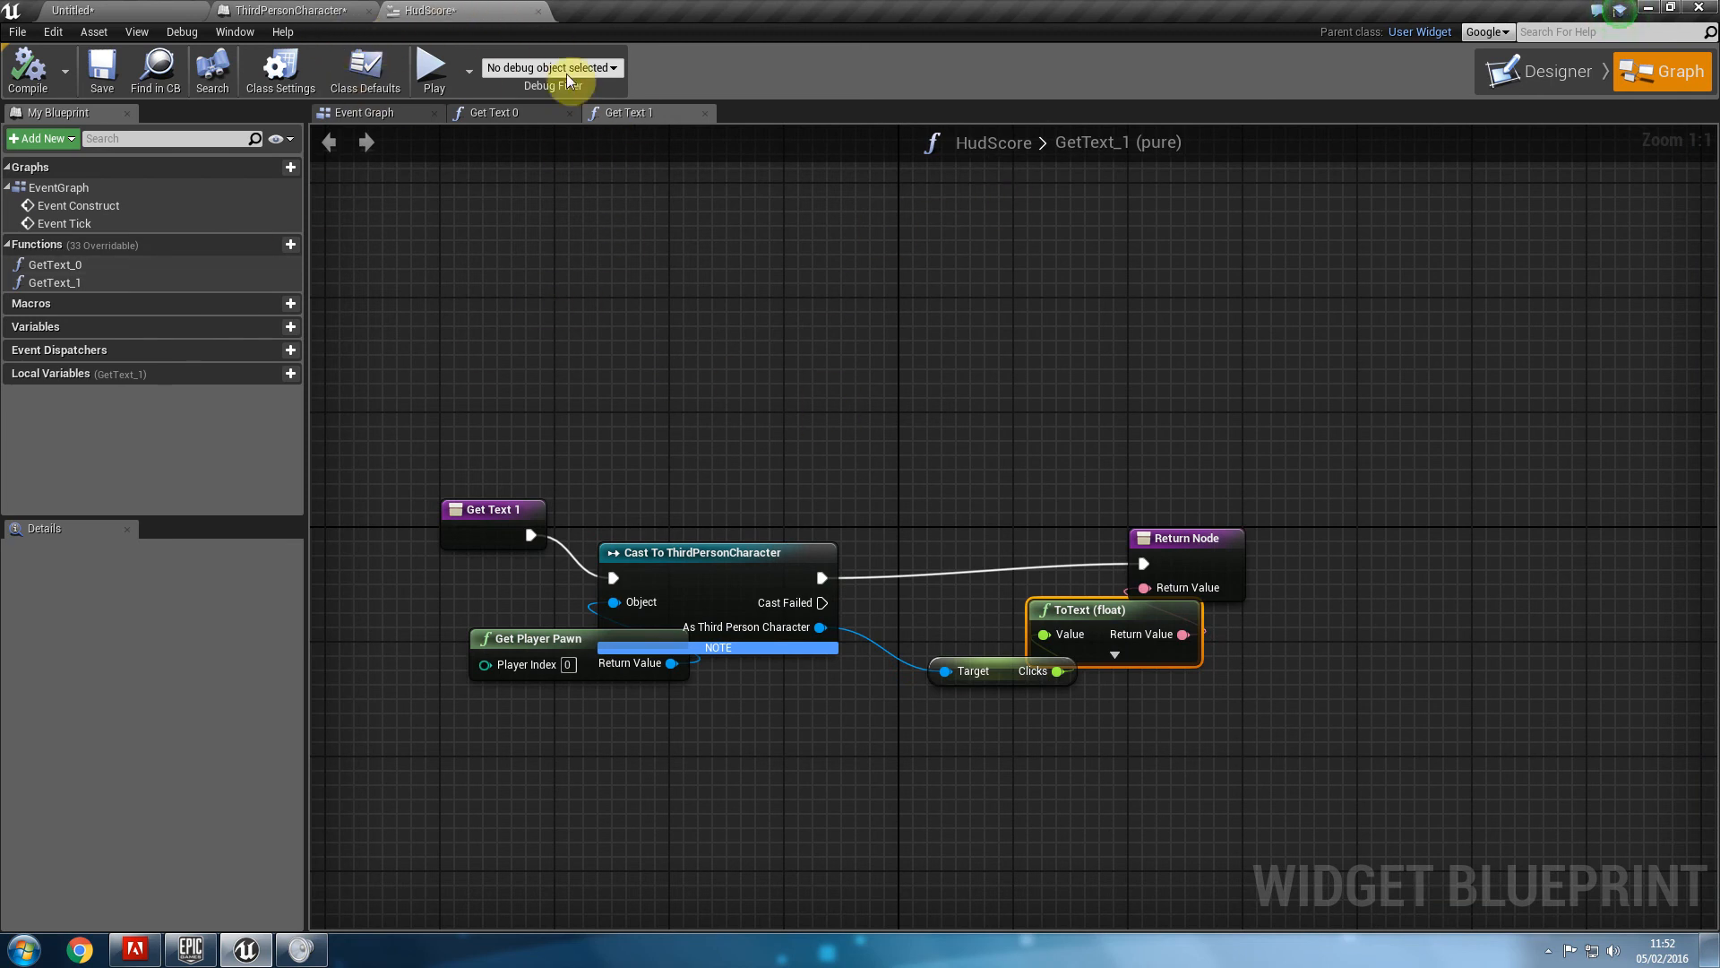
click(1550, 70)
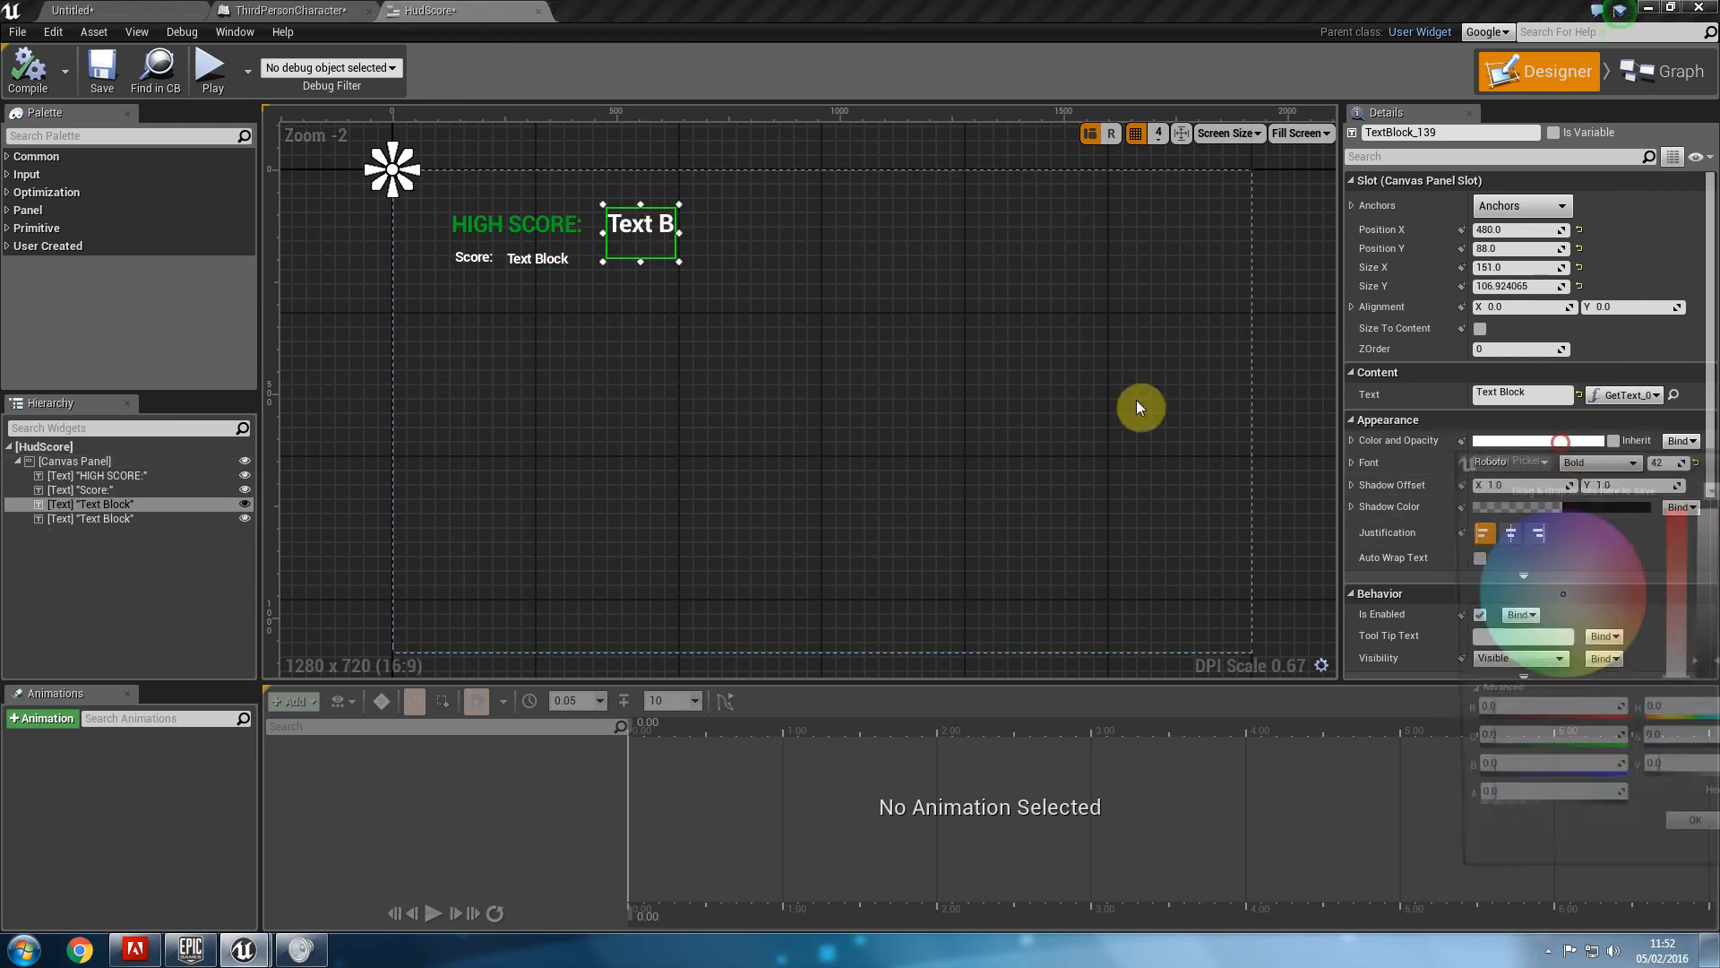
Colour the high score number purple and the score number orange, then test in play.
click(1536, 441)
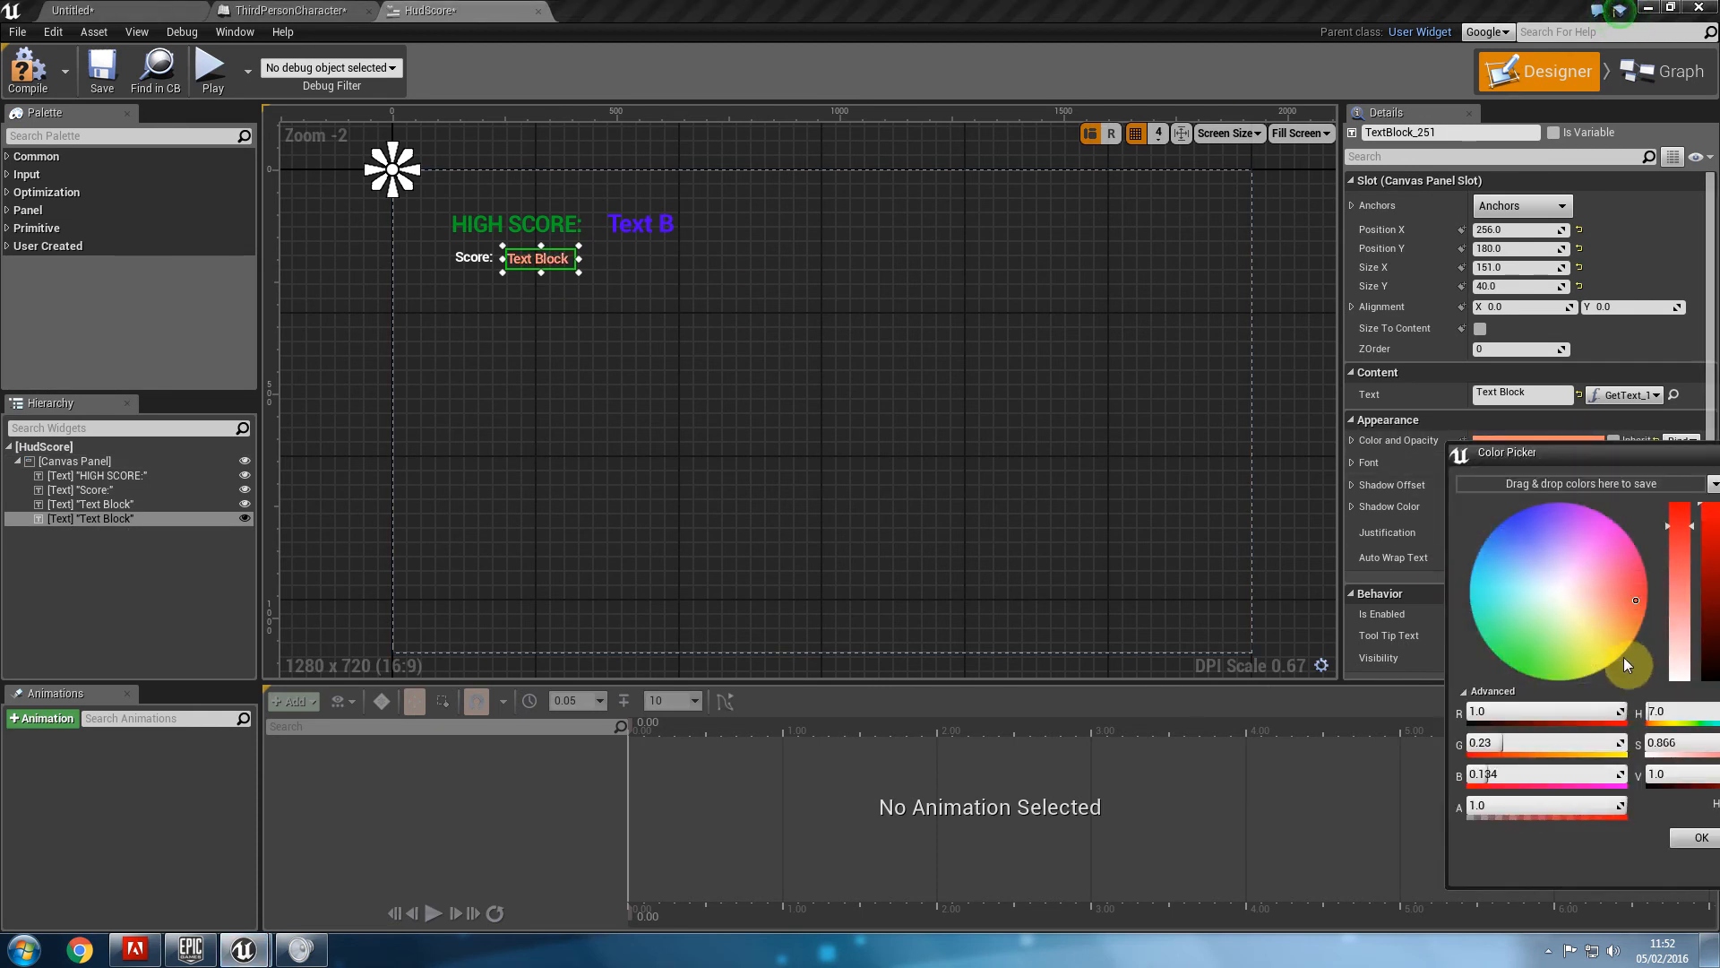
click(1702, 837)
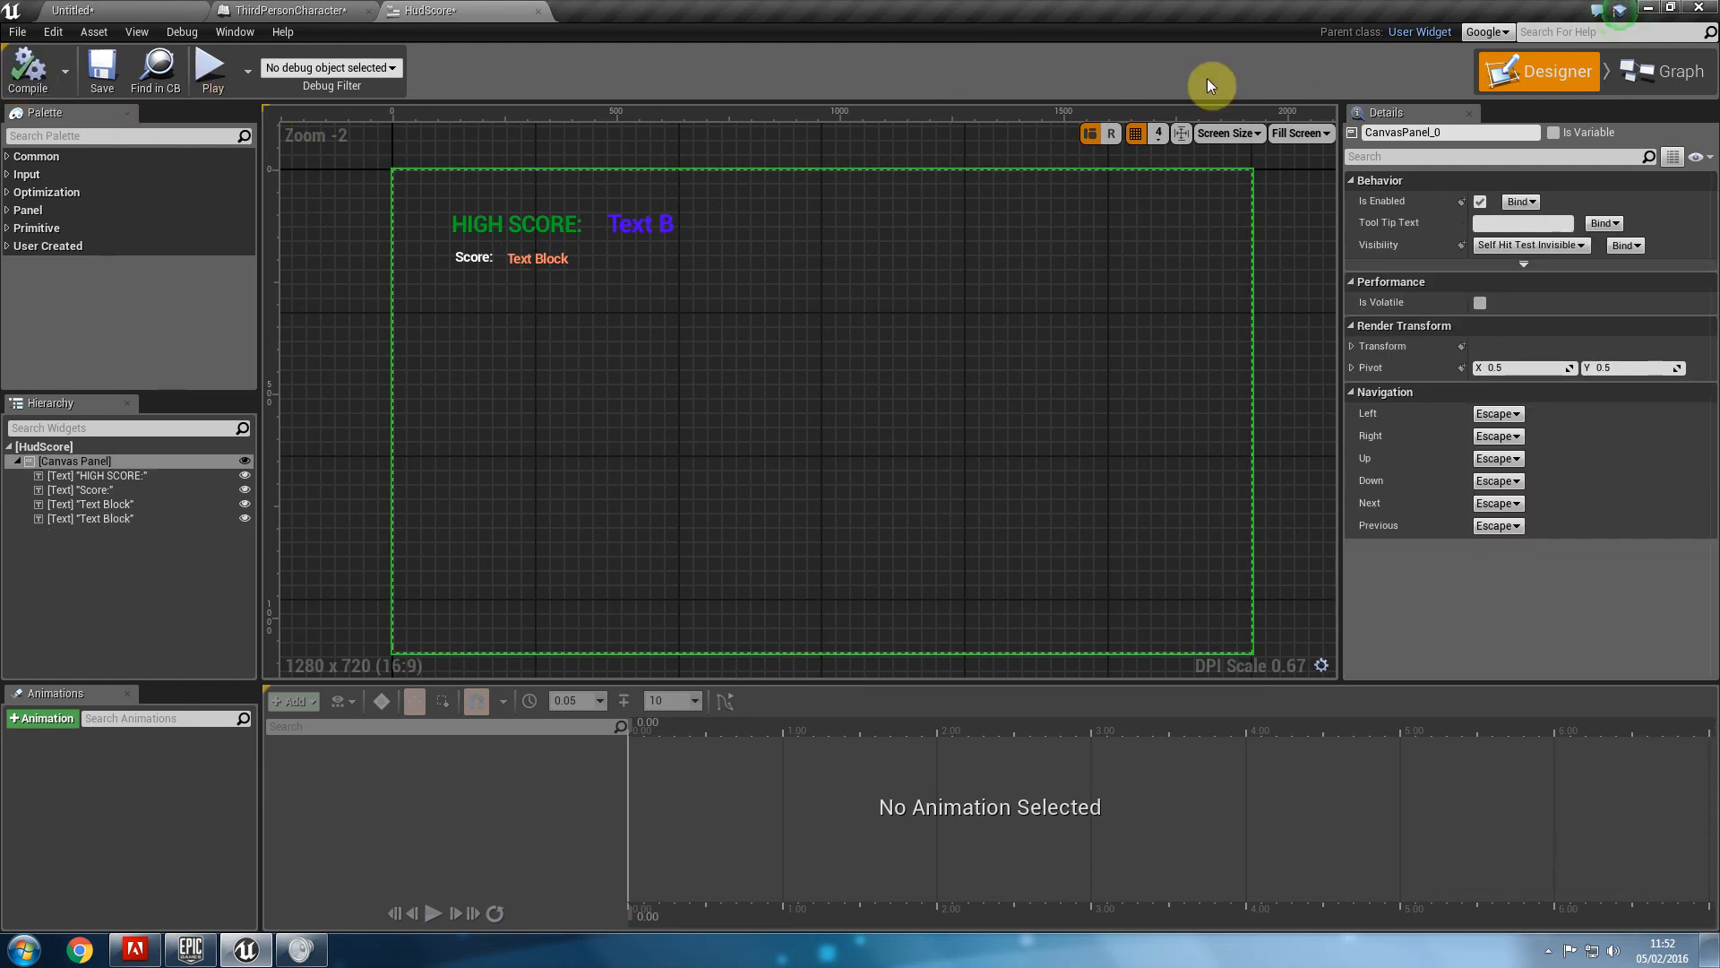
click(212, 67)
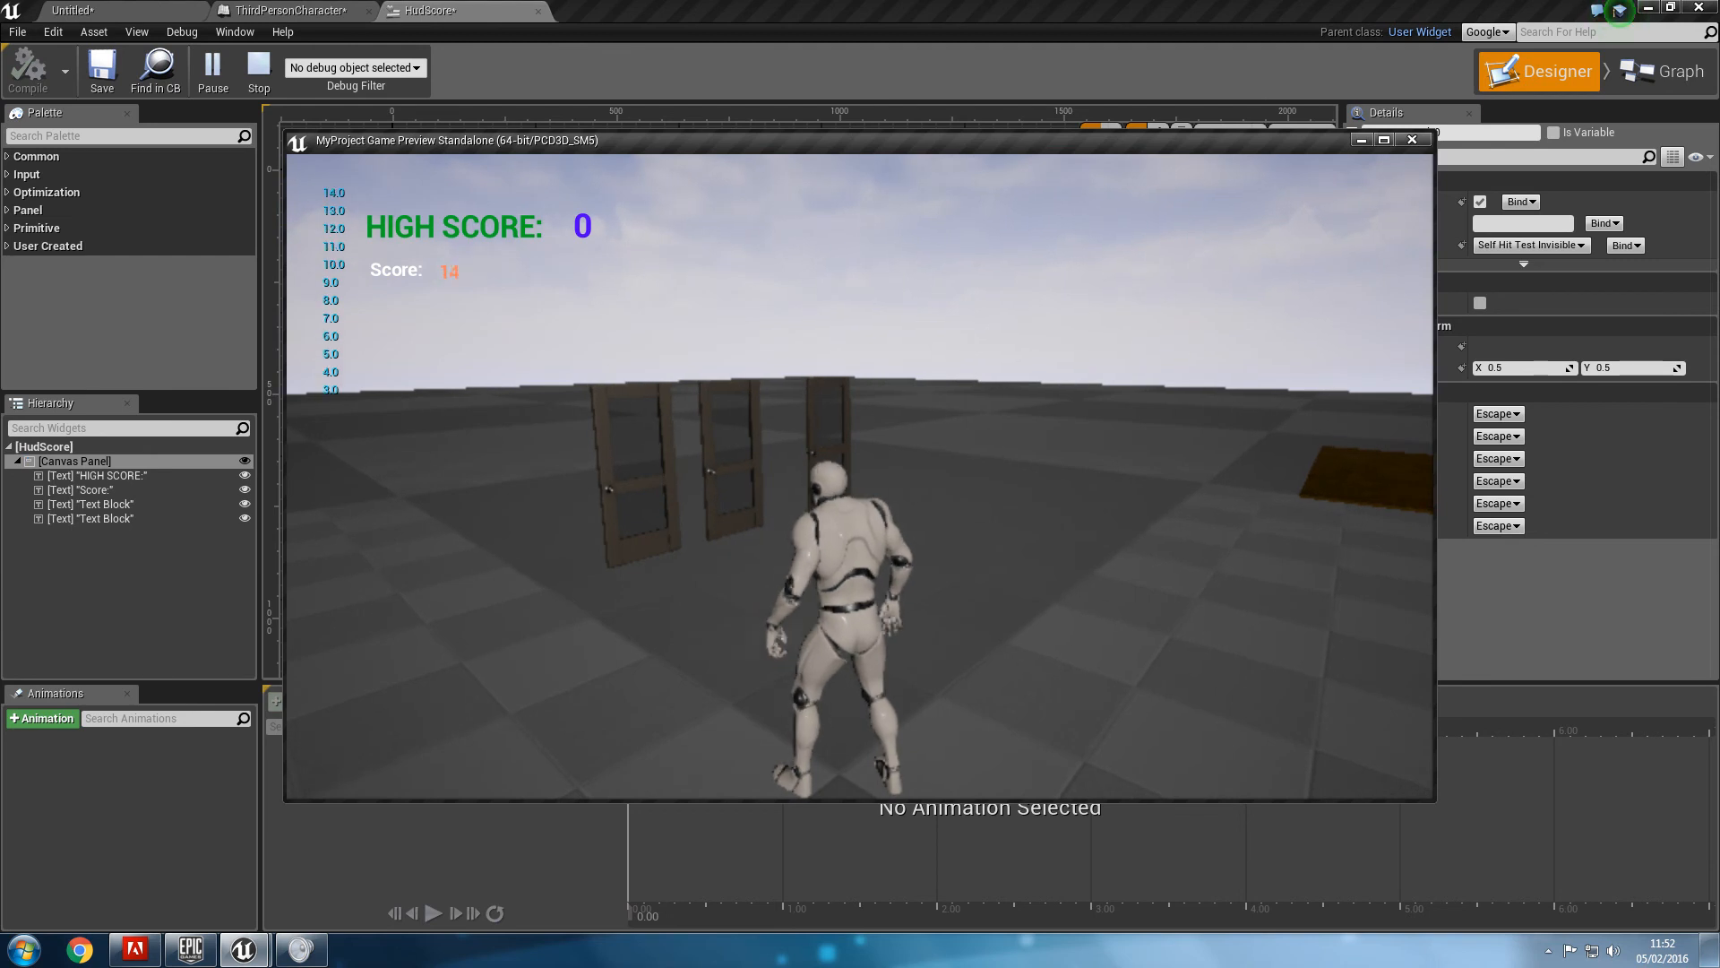
click(285, 11)
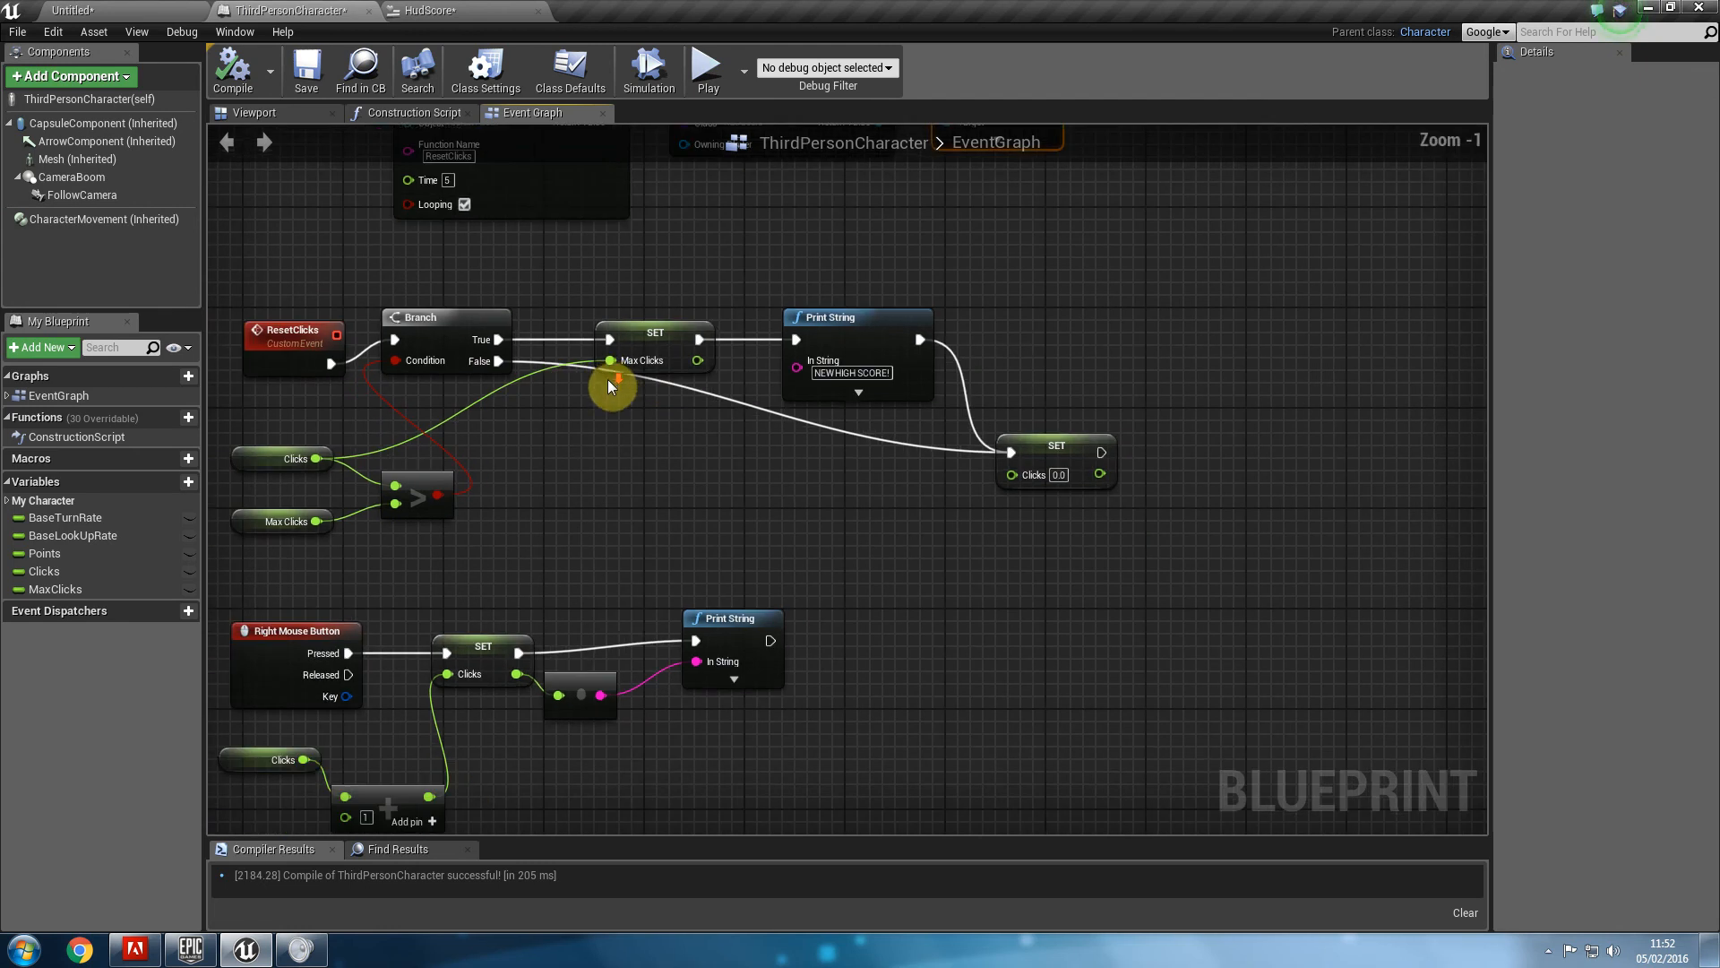
click(427, 11)
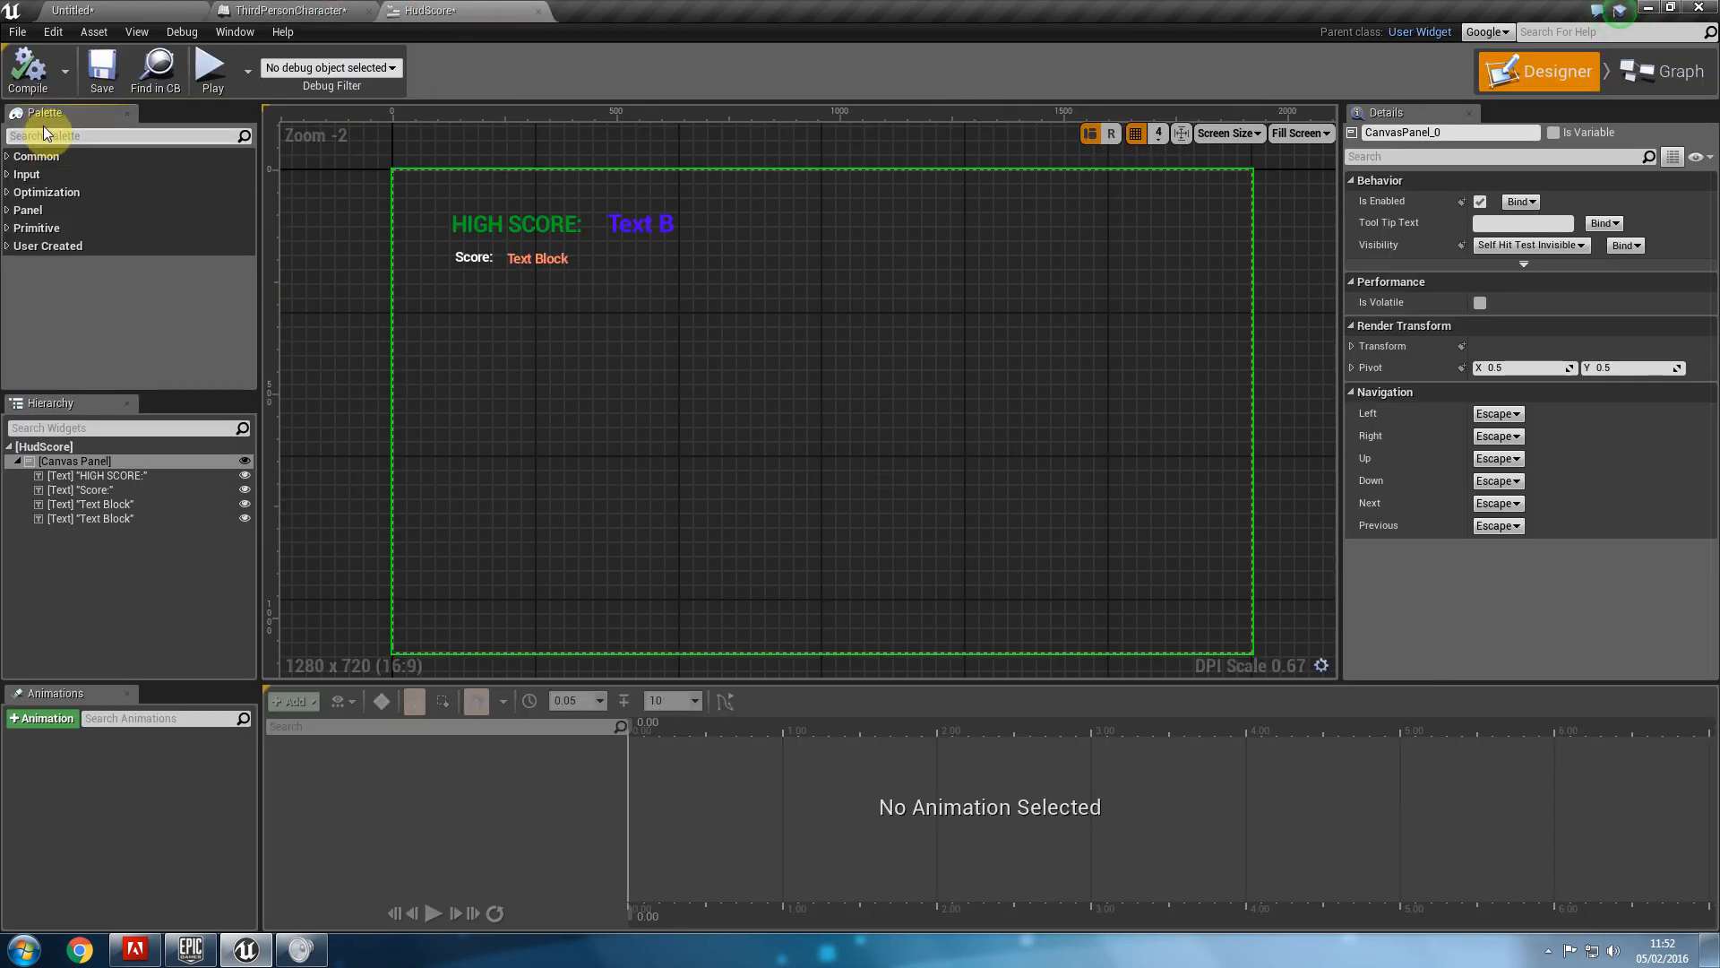
Place a Text block at the top right with font size 94 and yellow Color and Opacity.
text(text)
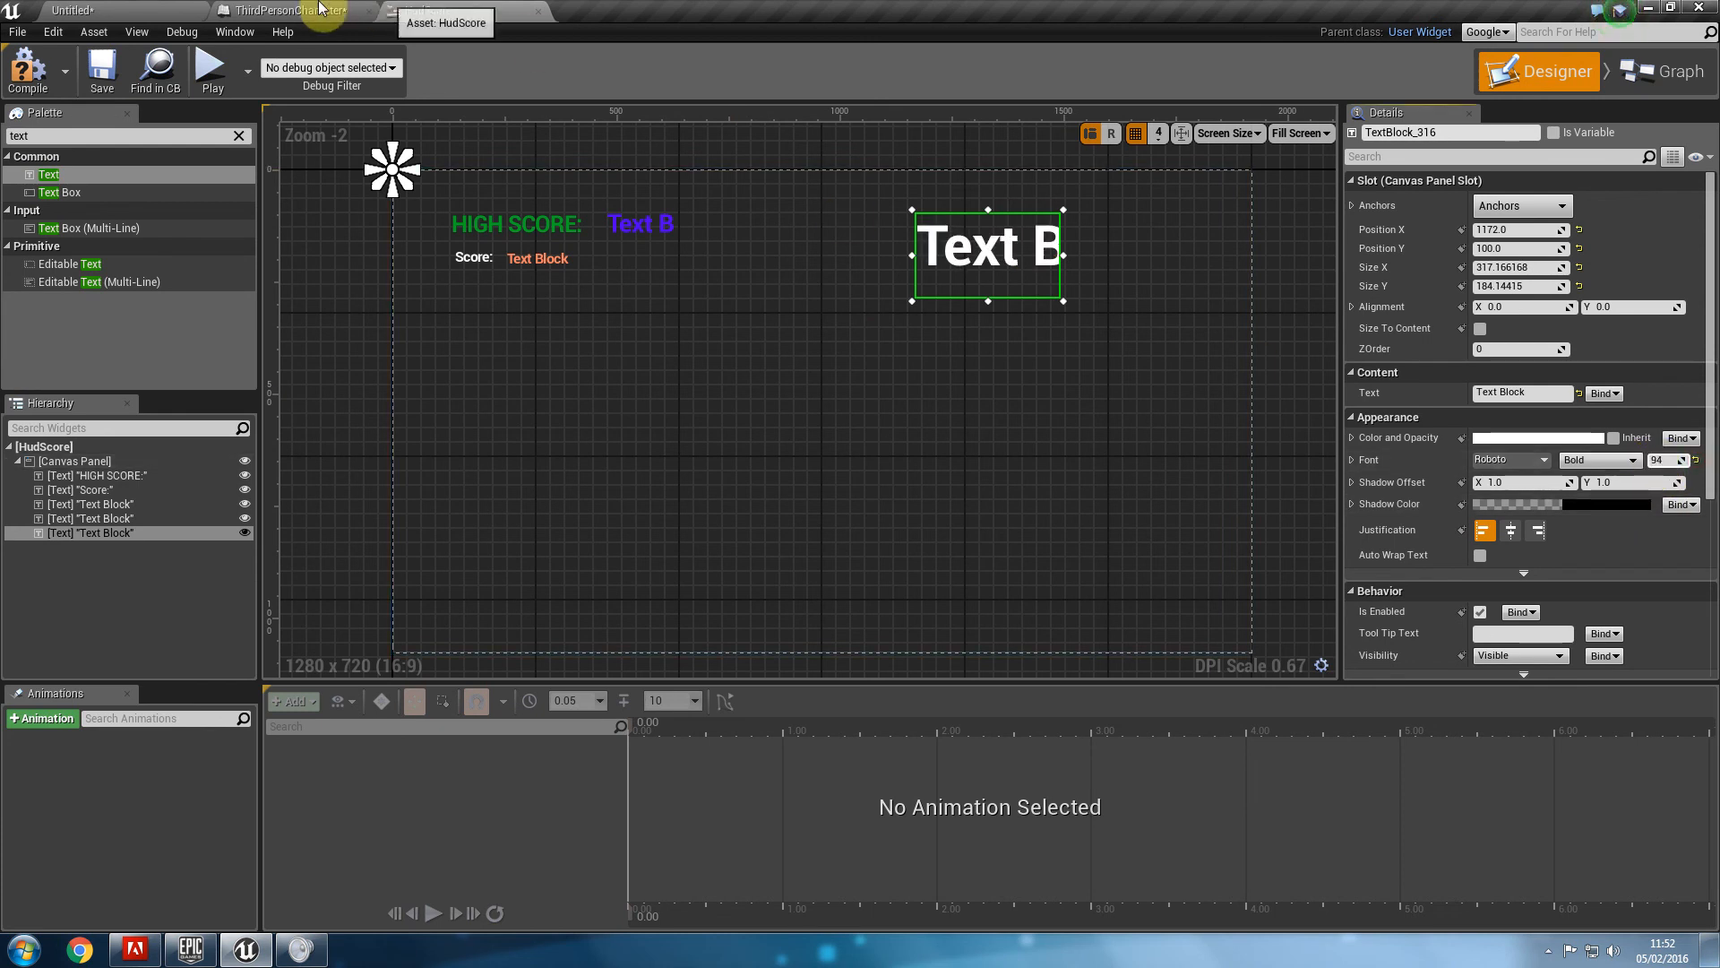
click(1536, 437)
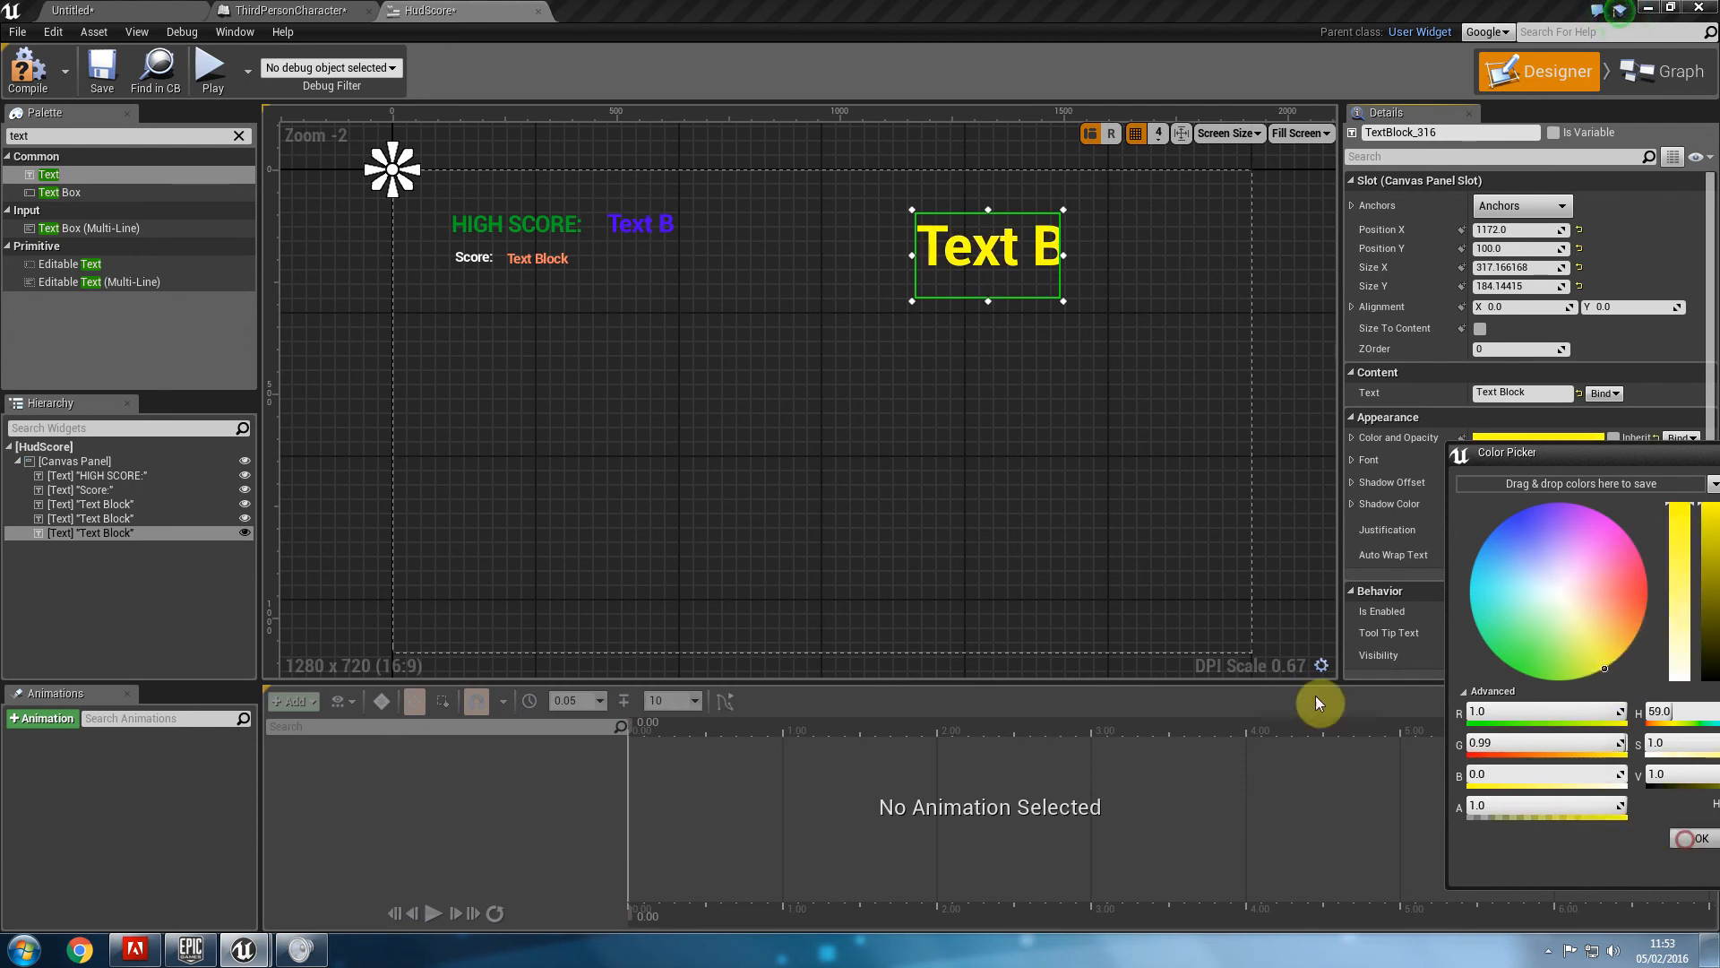
click(291, 11)
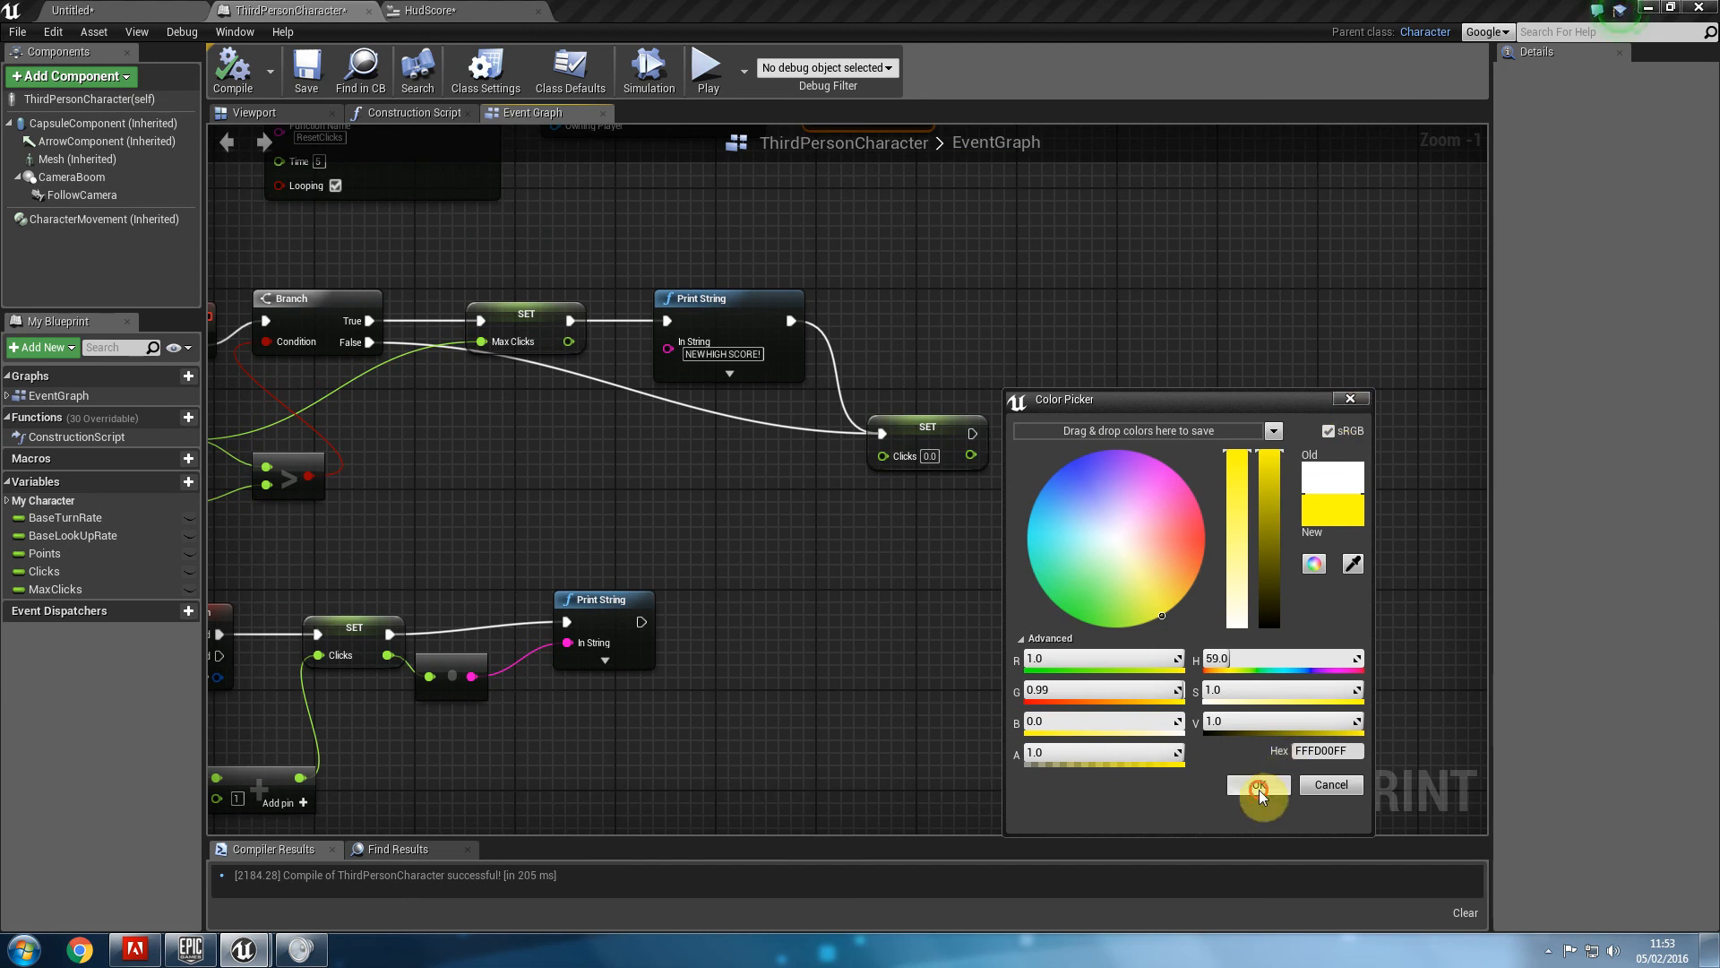
click(1256, 785)
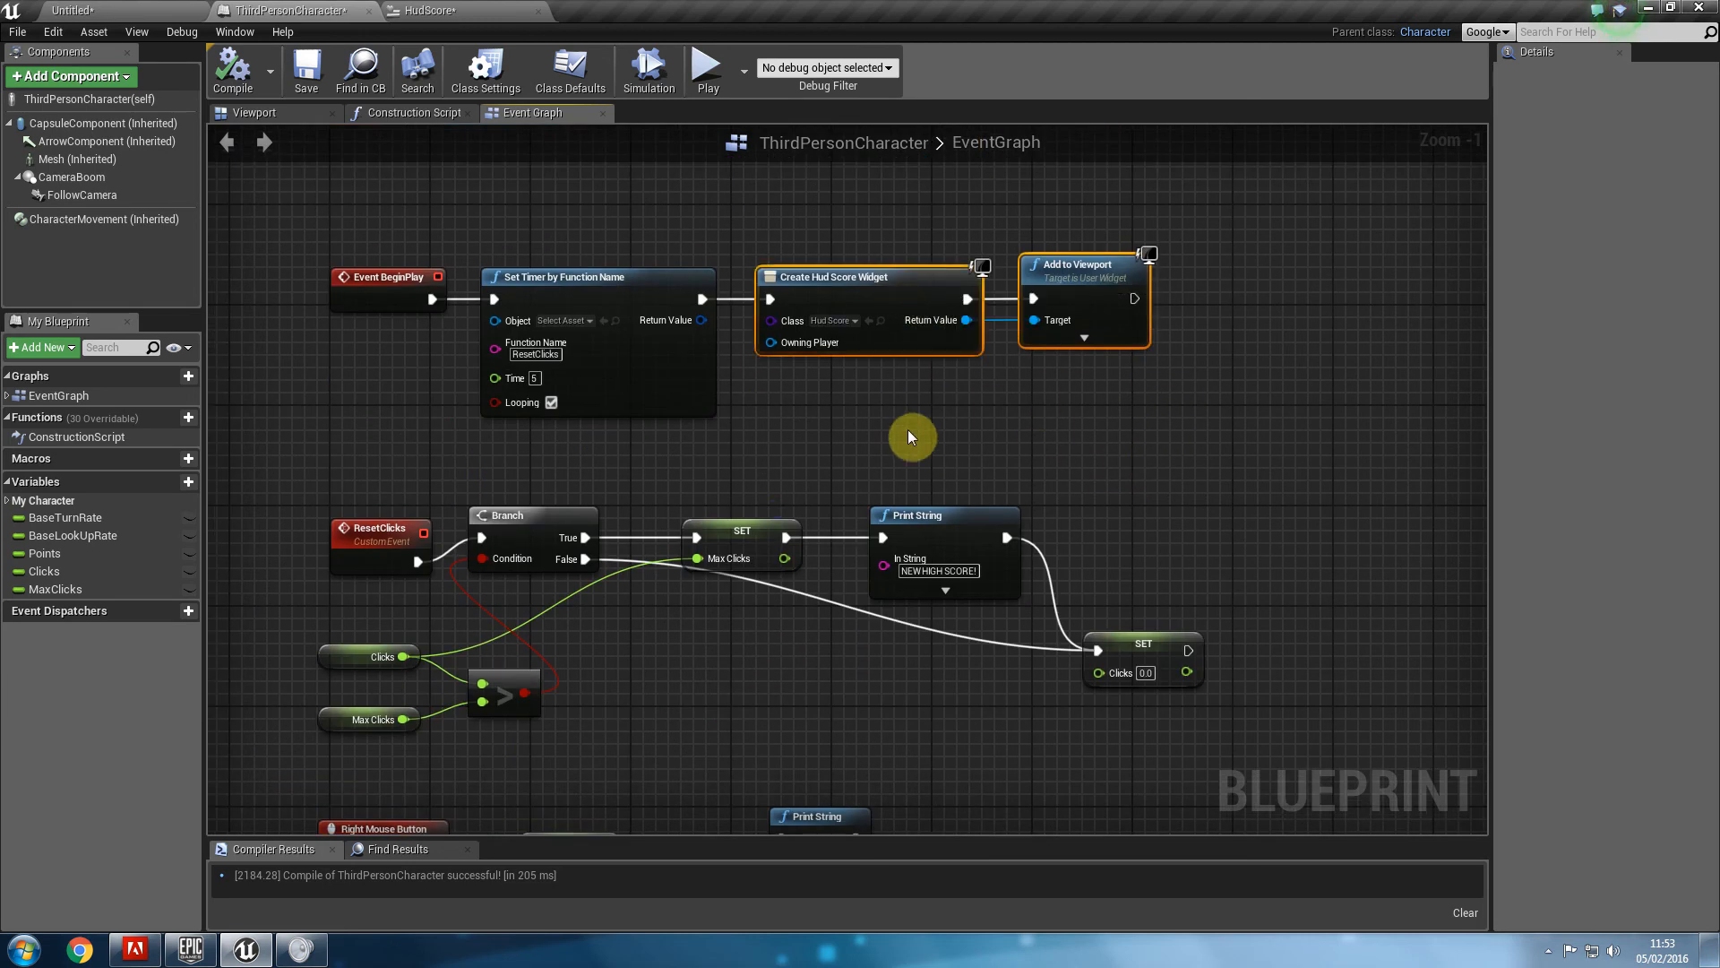
Create custom event Time, float variable Secs, a SET Secs node and a Secs subtraction node.
click(377, 527)
text(cus)
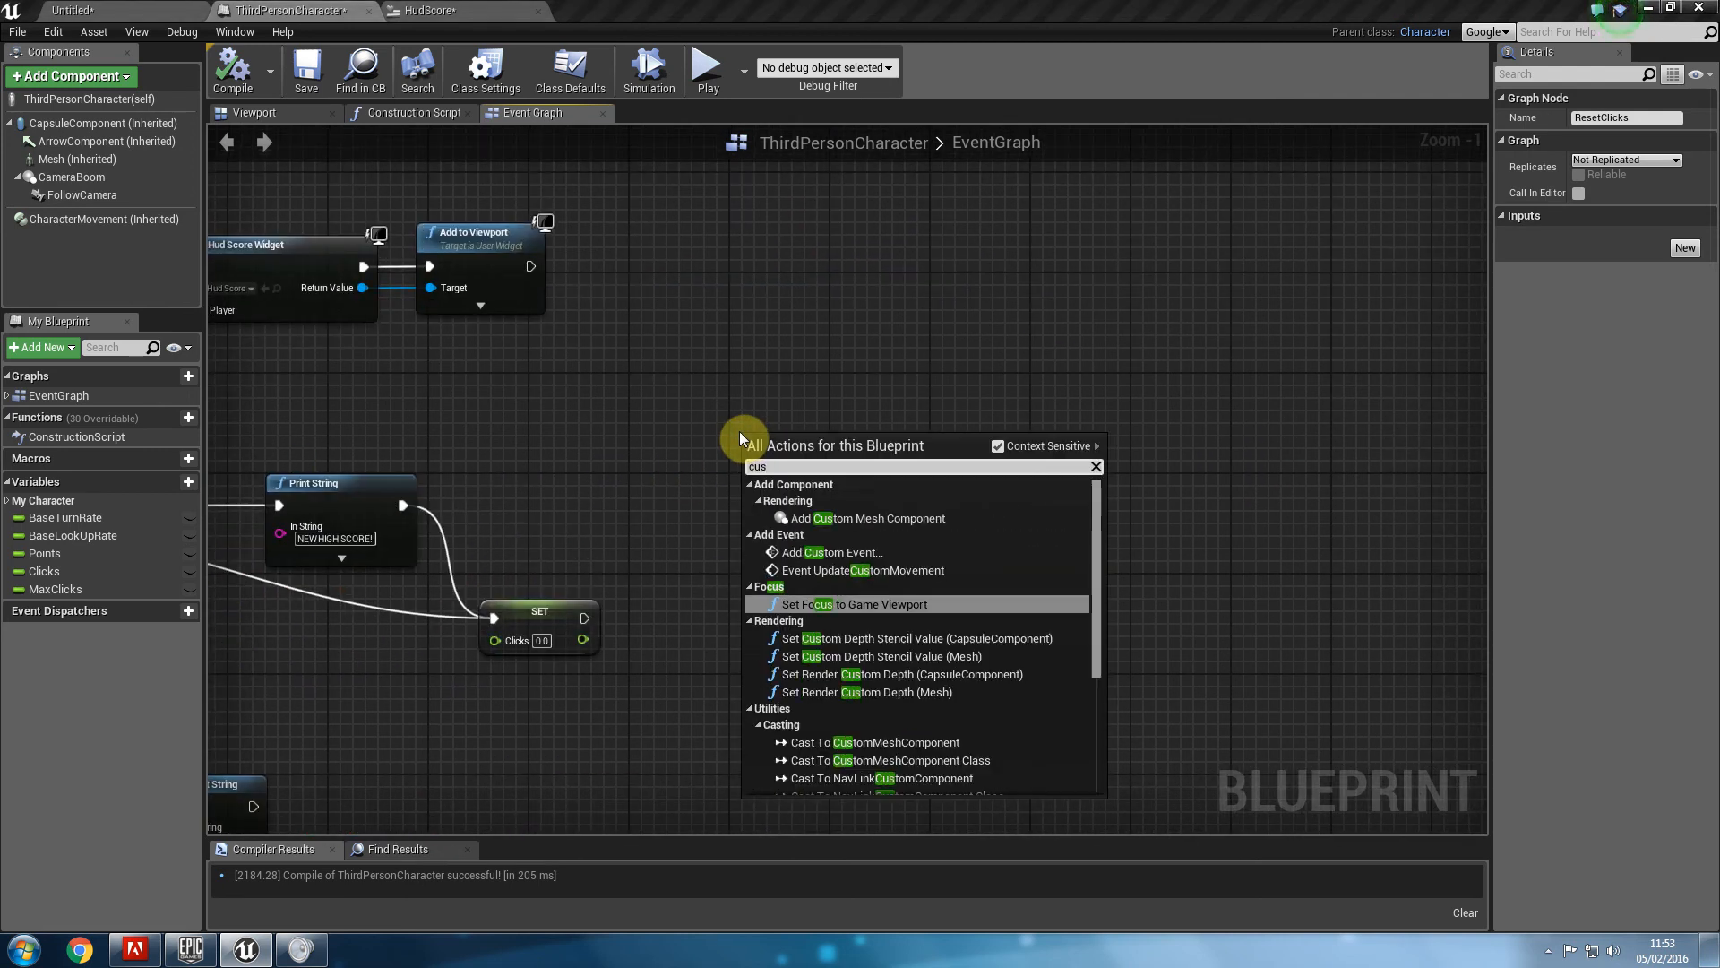
click(835, 552)
text(Time)
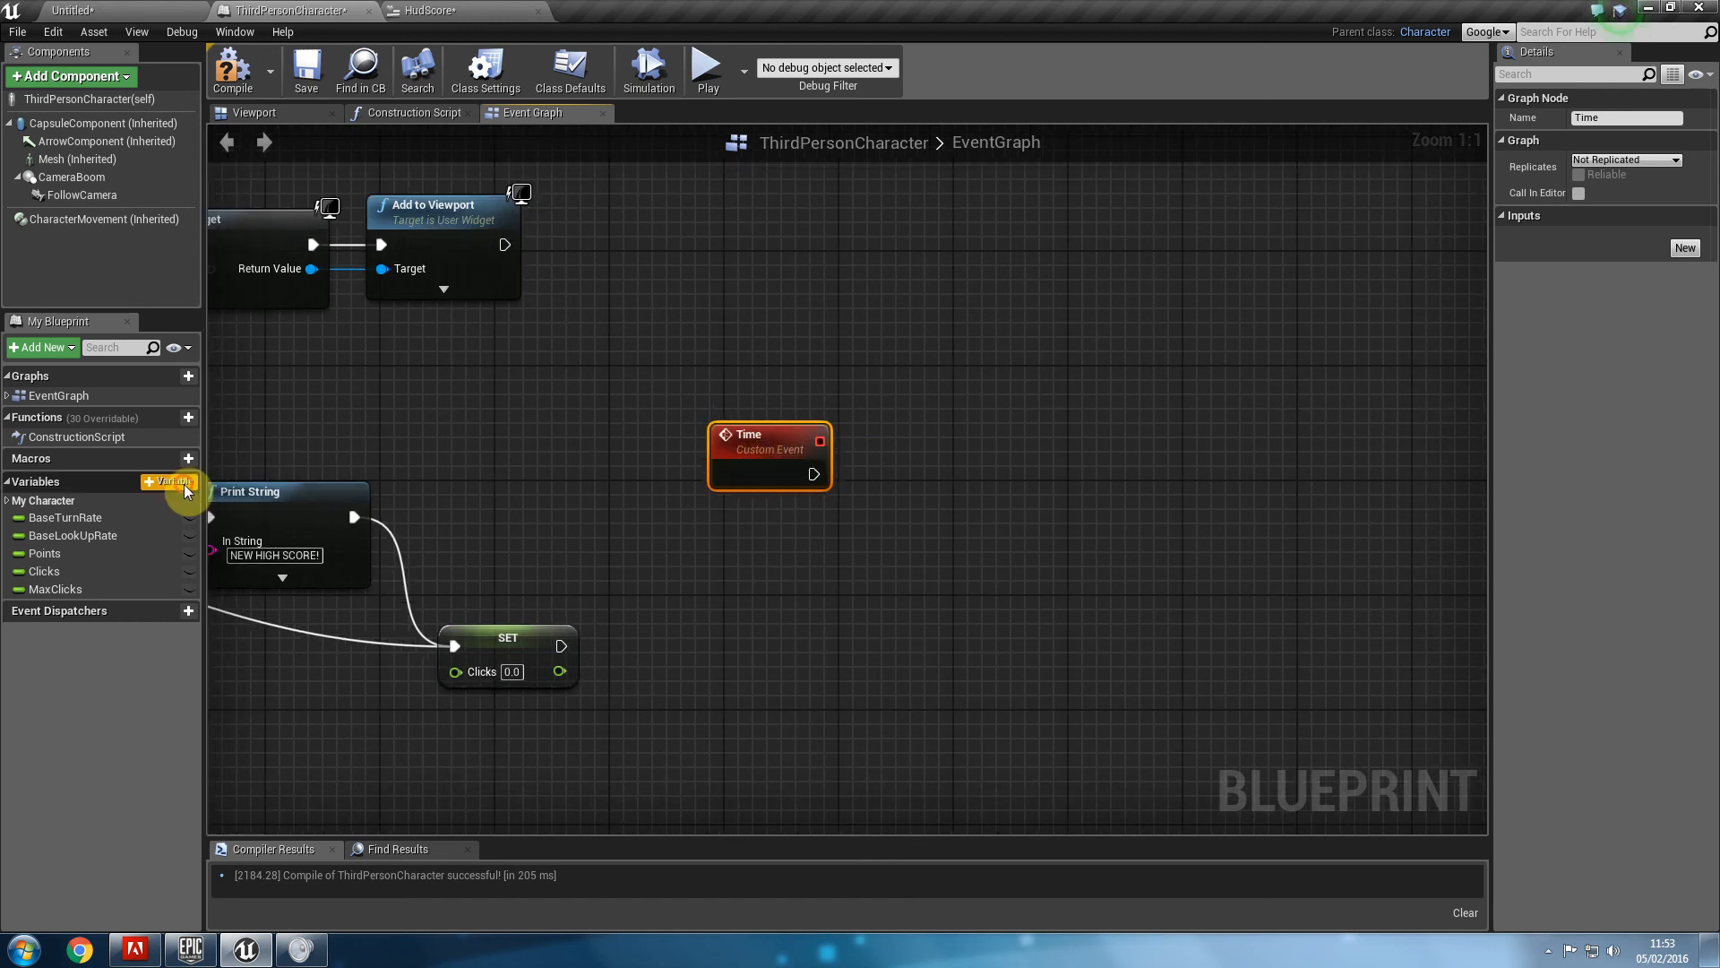
click(170, 482)
text(Secs)
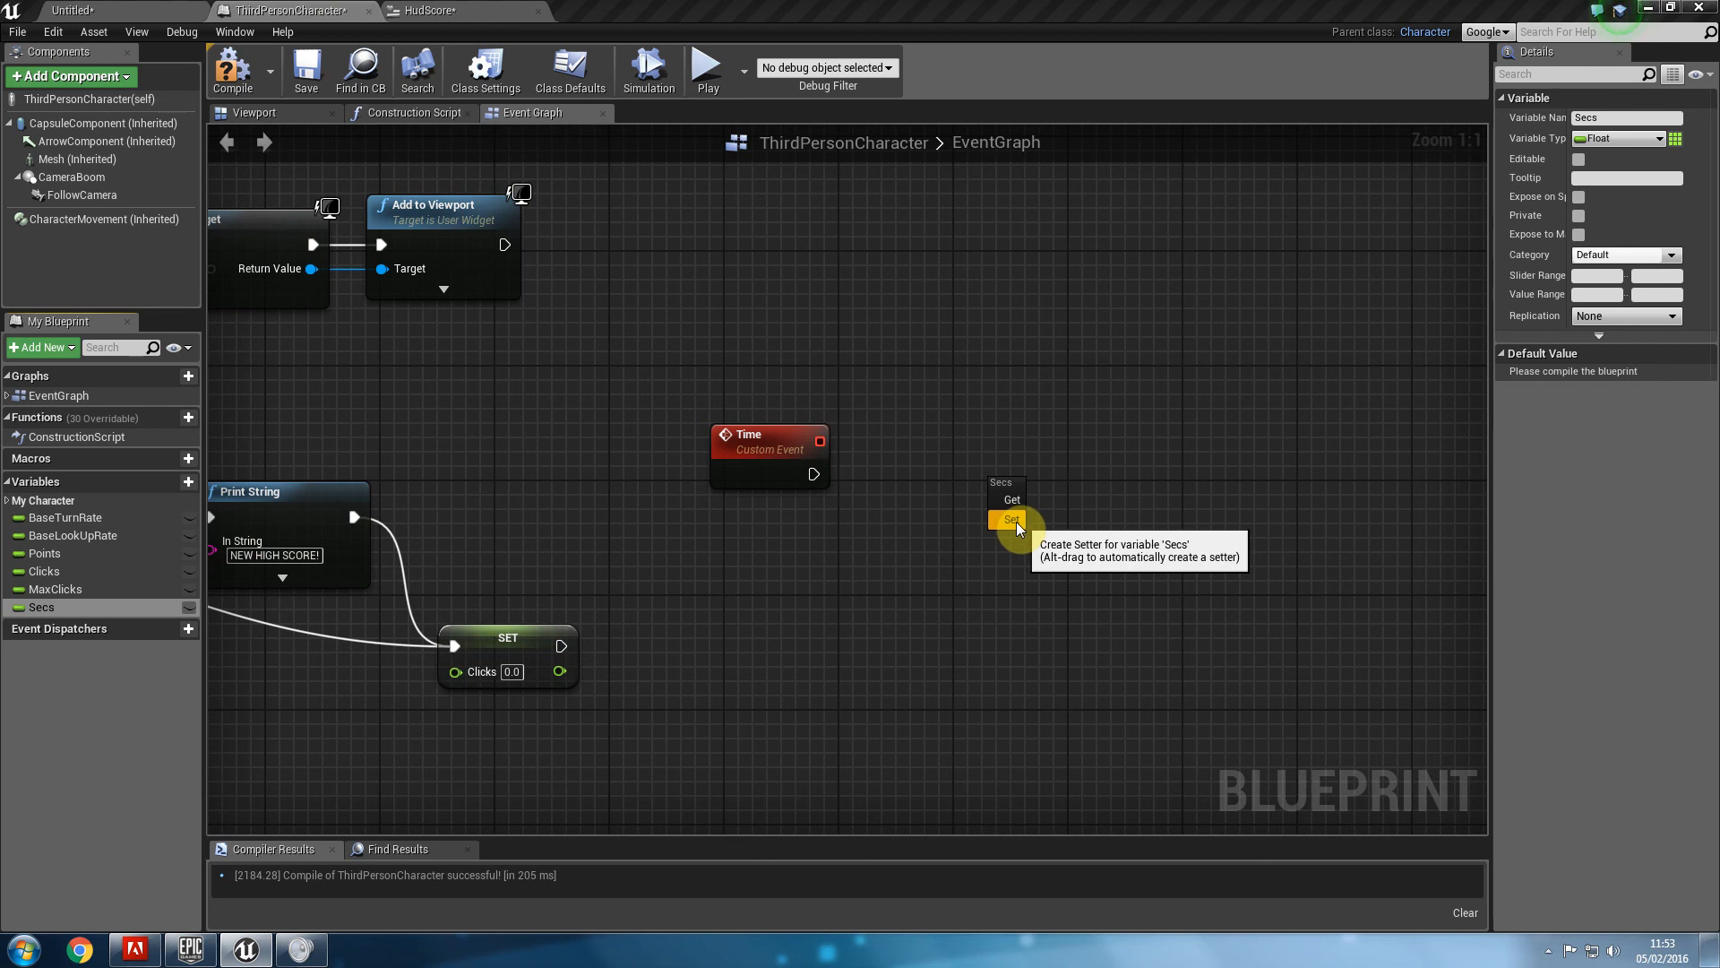
click(1010, 518)
text(-)
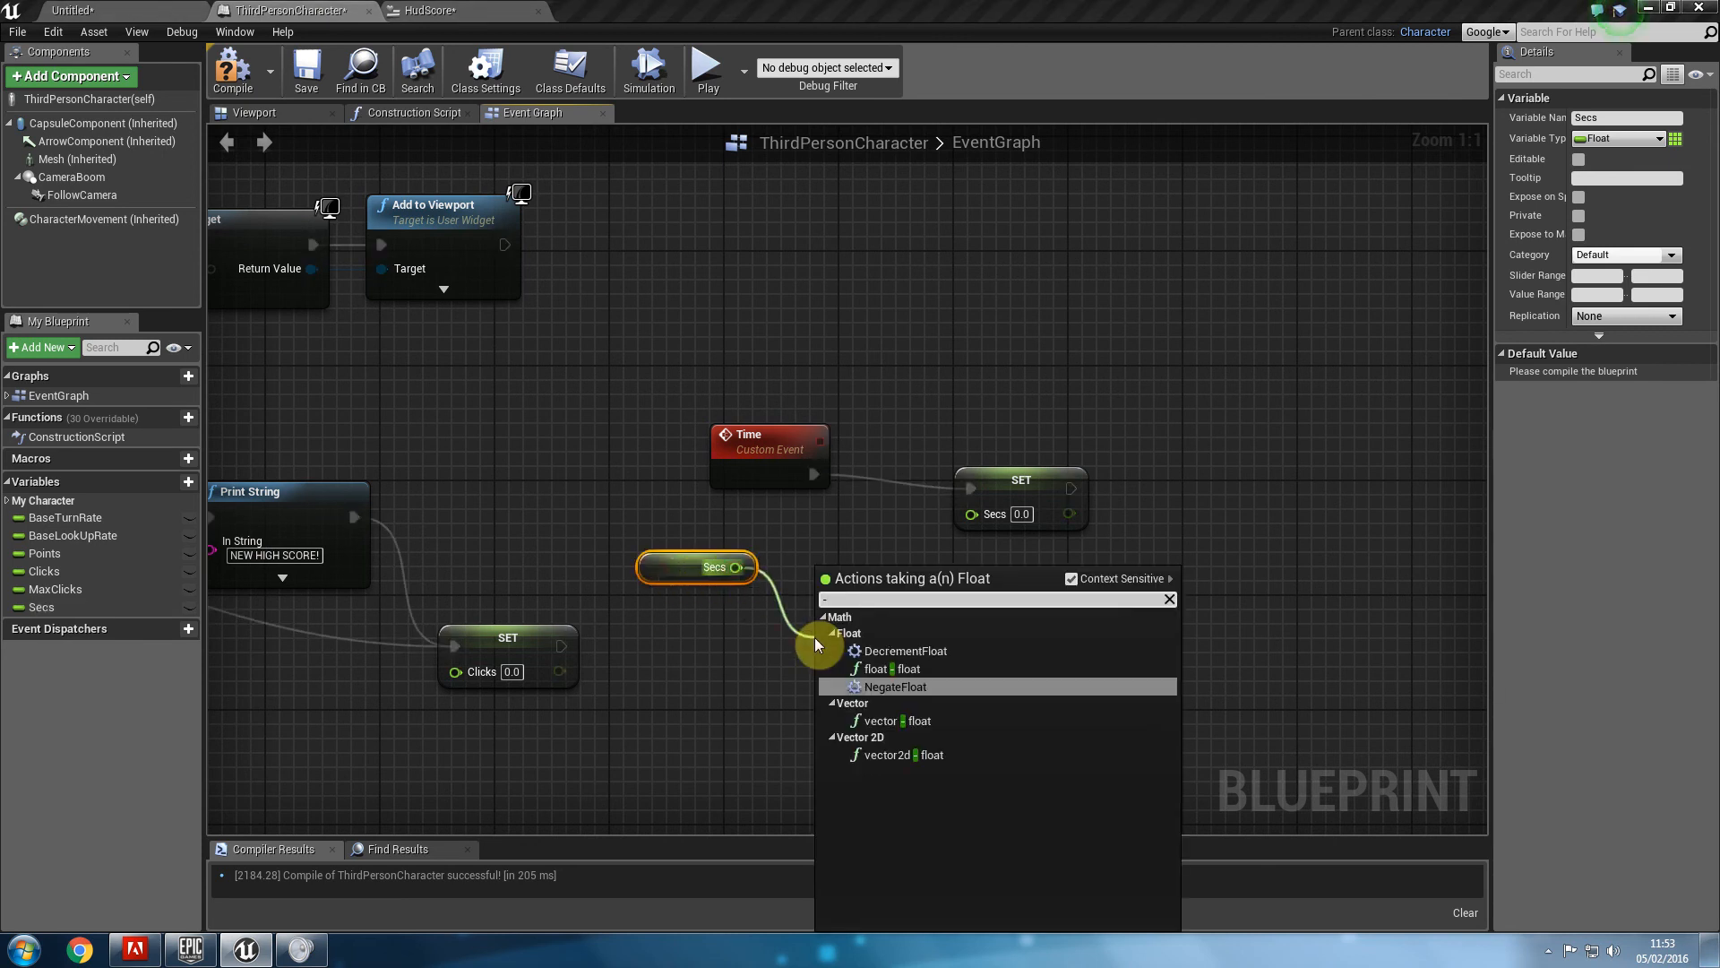
mouse_move(817, 651)
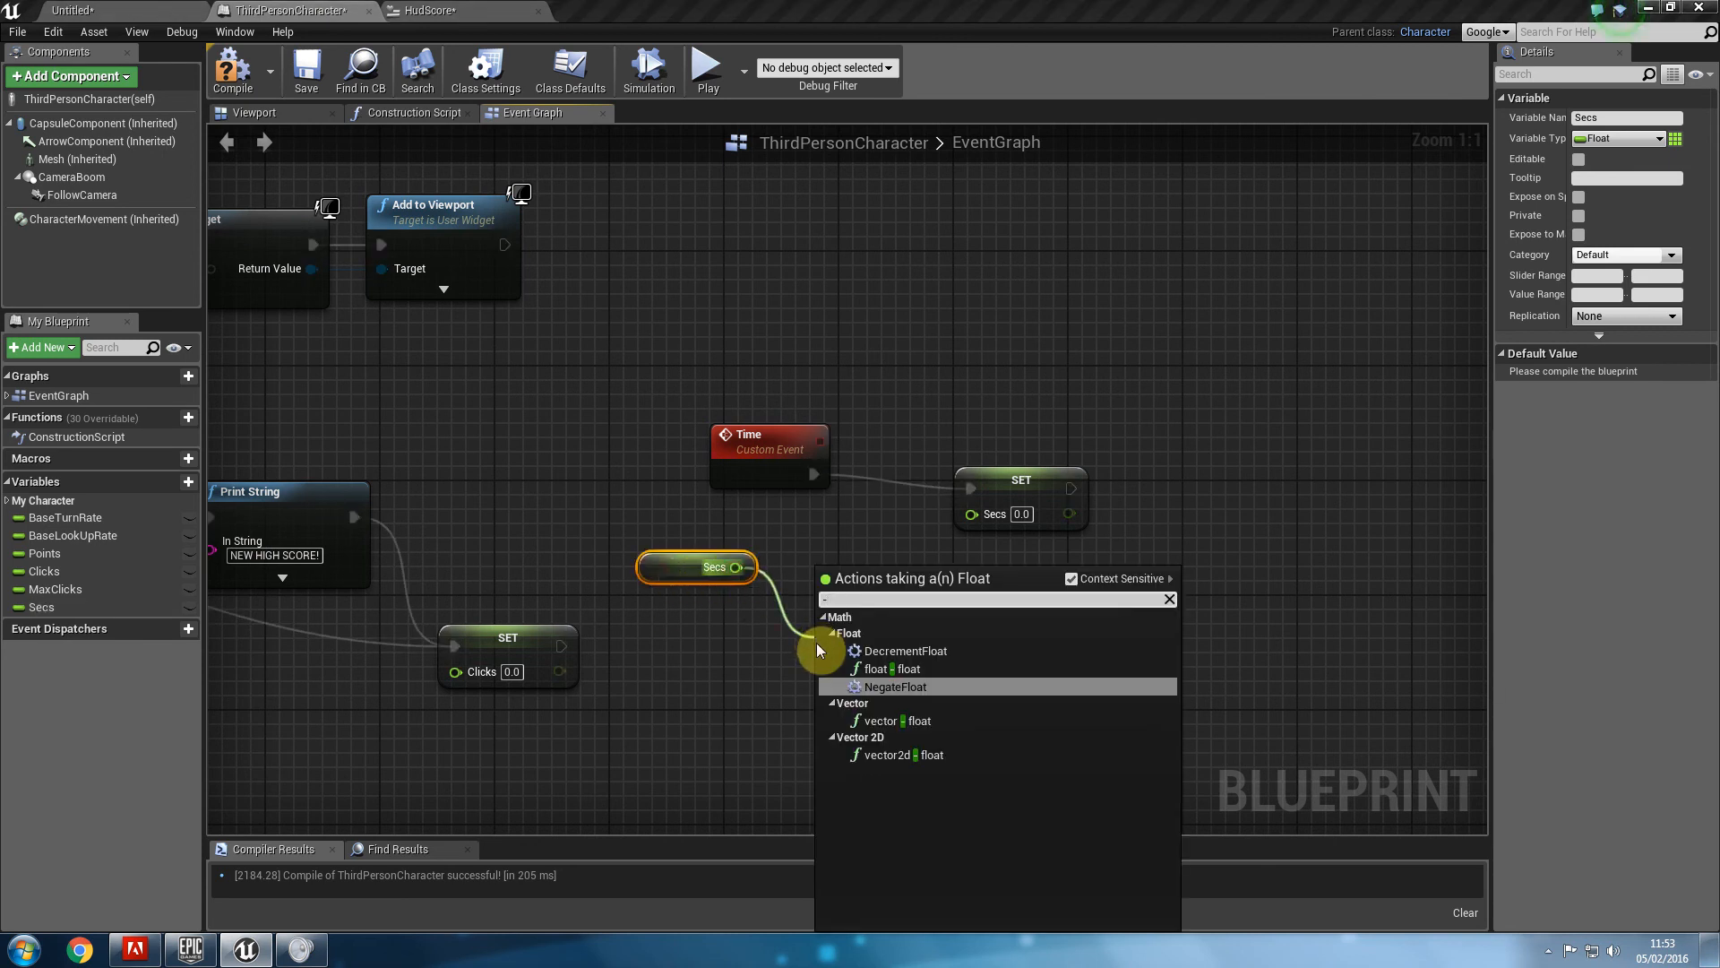
click(885, 669)
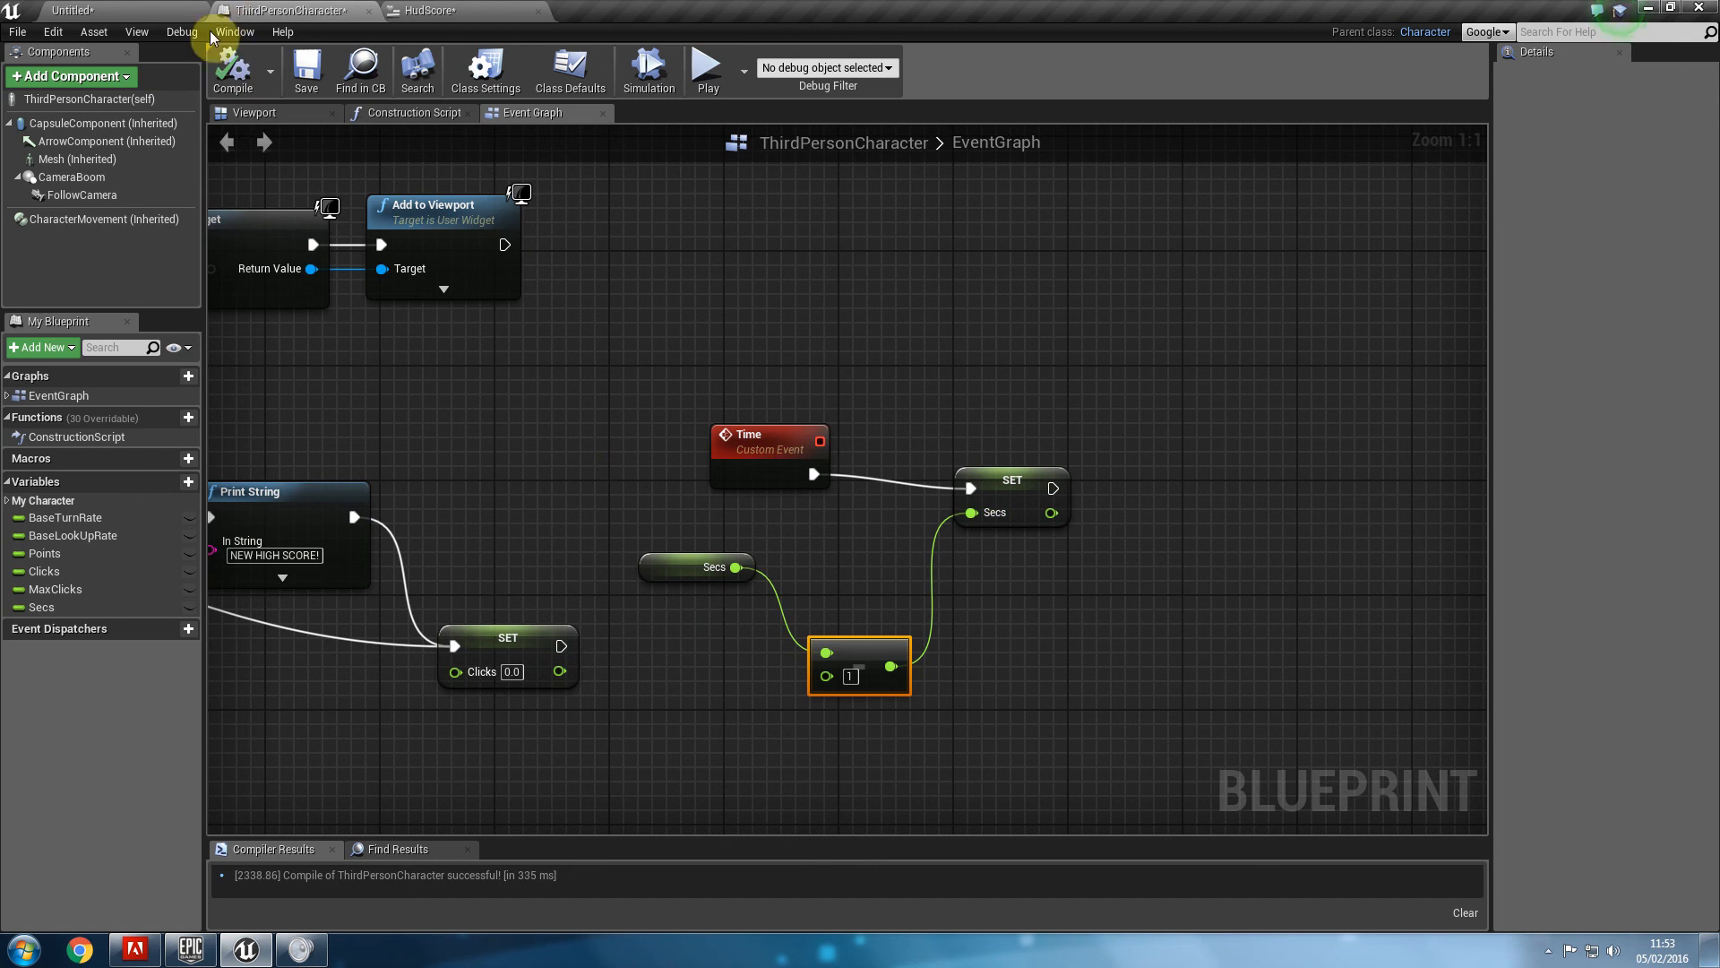
Compile, give Secs a default value of 5.0 and tidy the Time, subtraction and SET nodes.
click(41, 607)
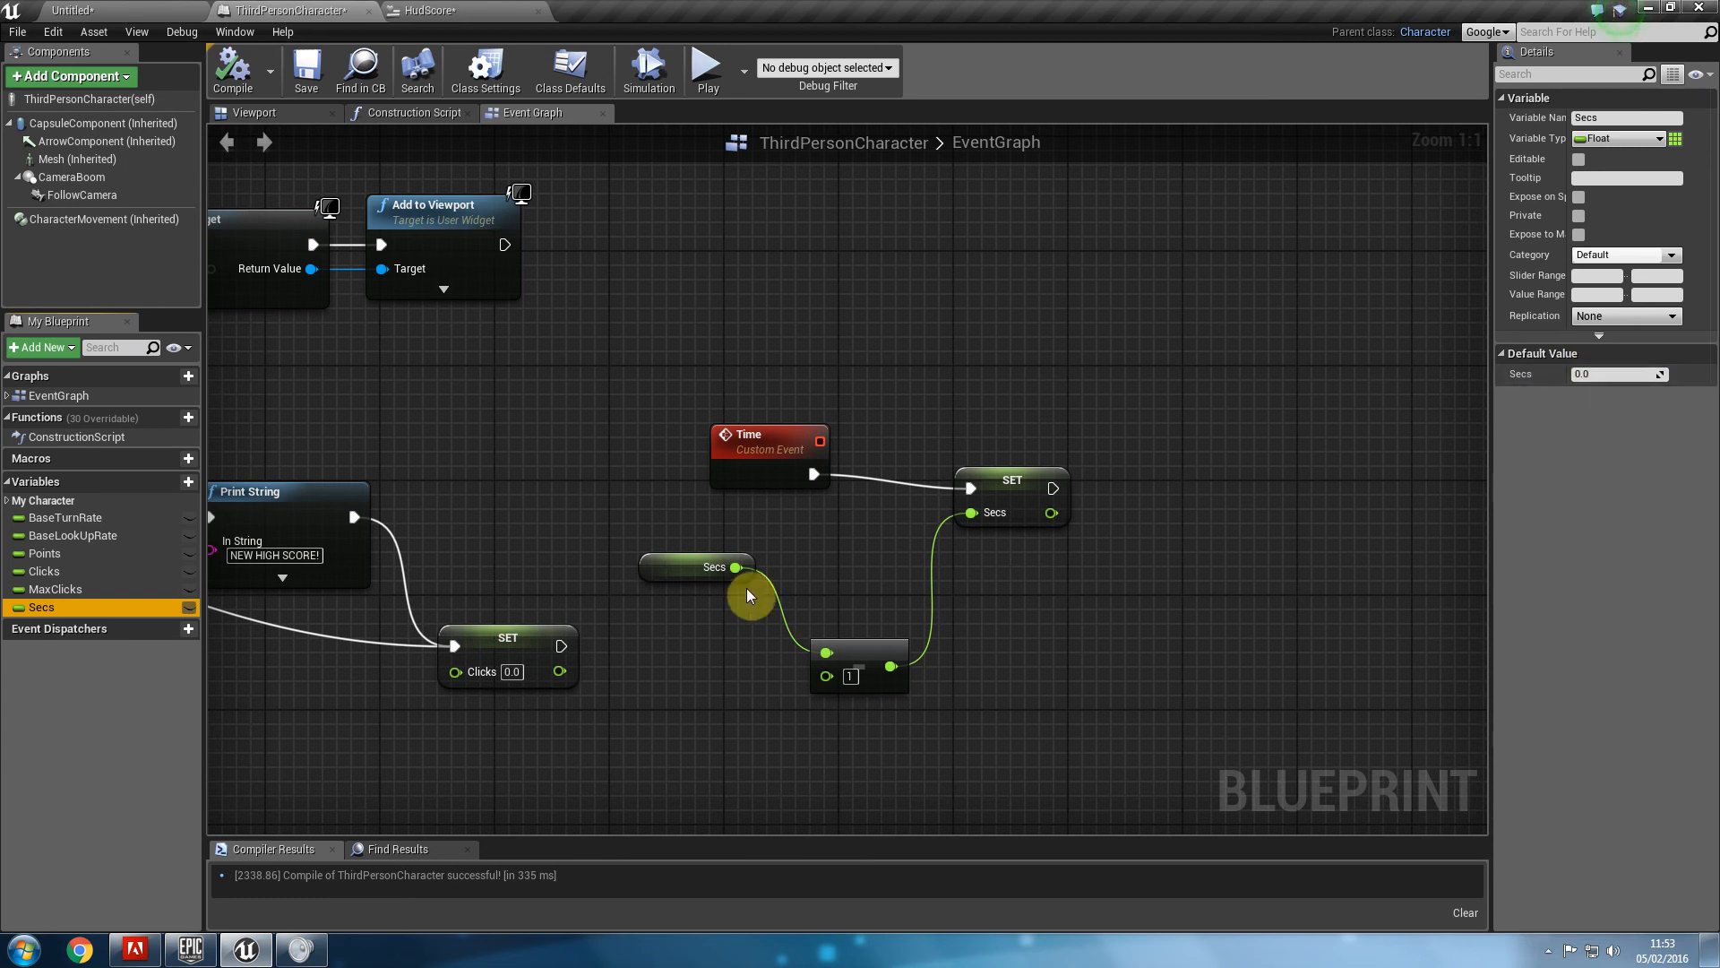
mouse_move(1695, 413)
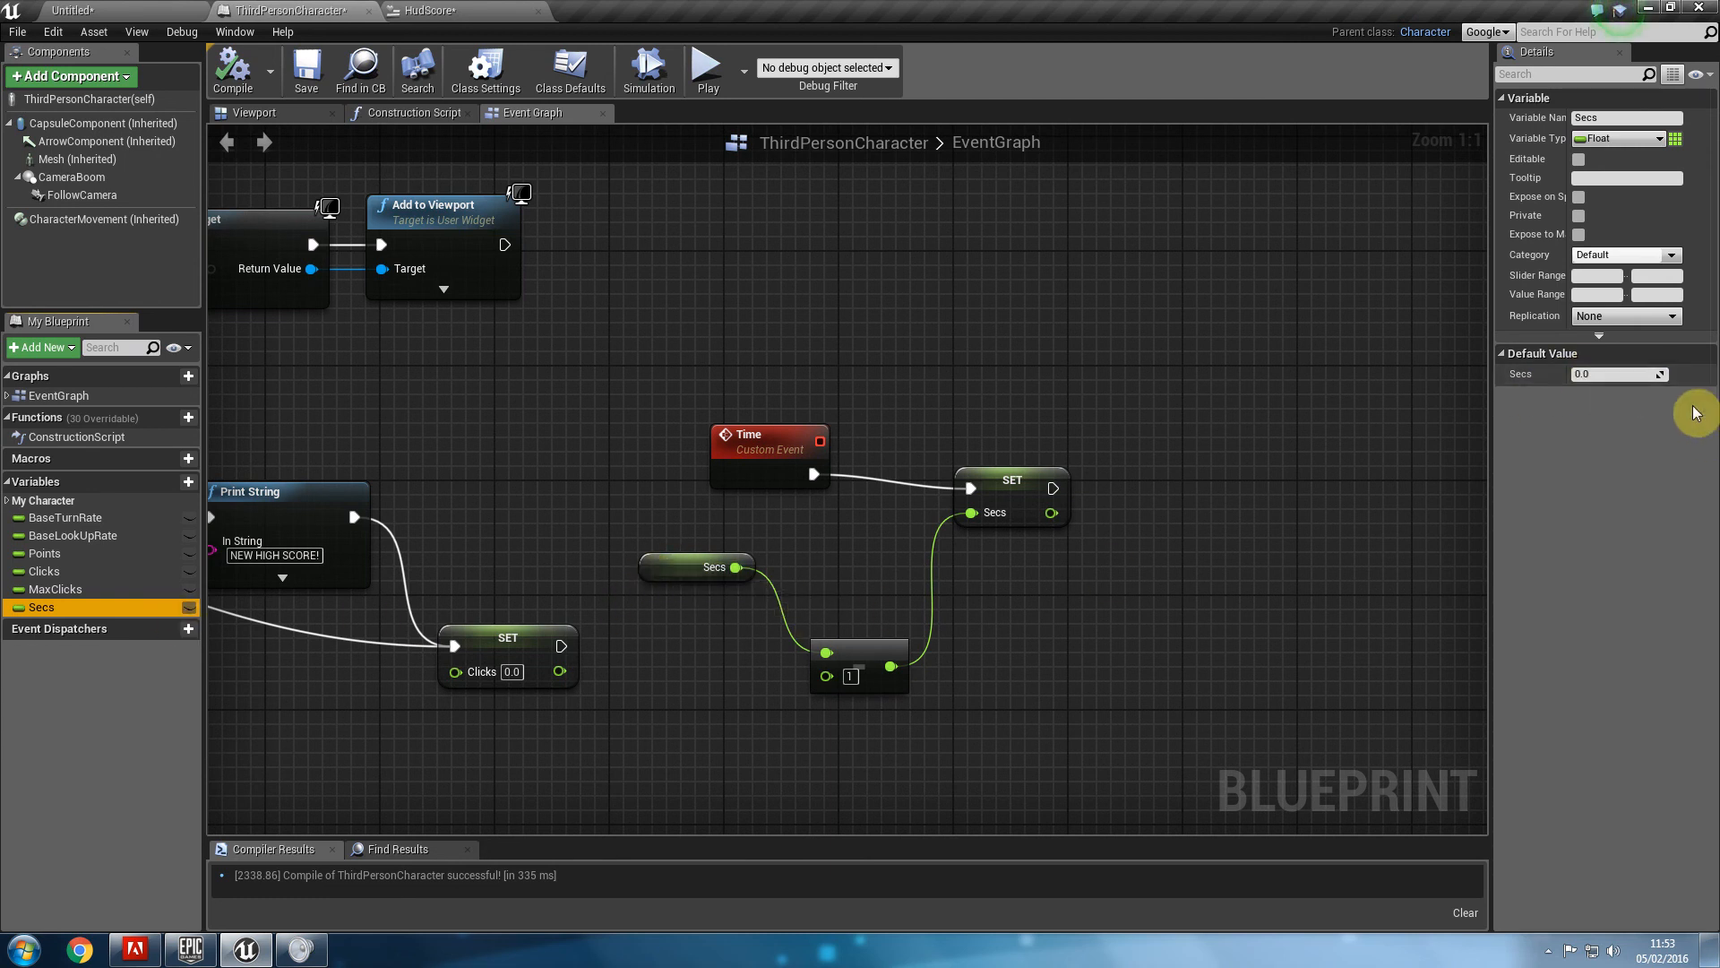
click(1612, 374)
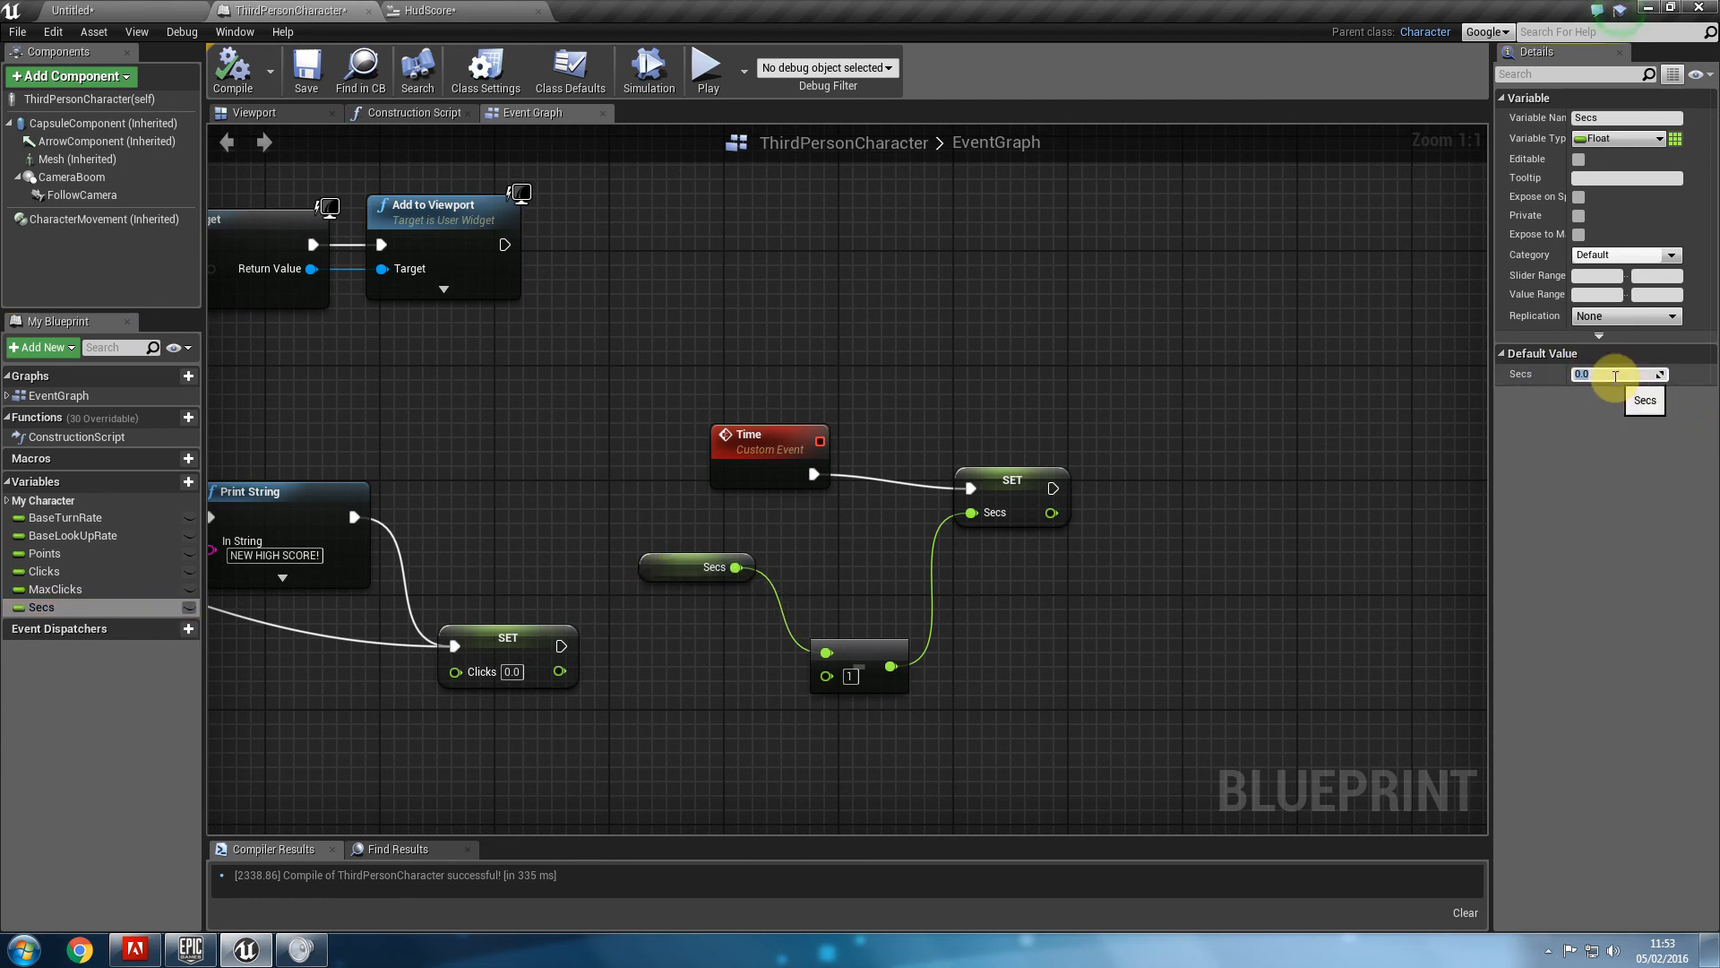
text(5.0)
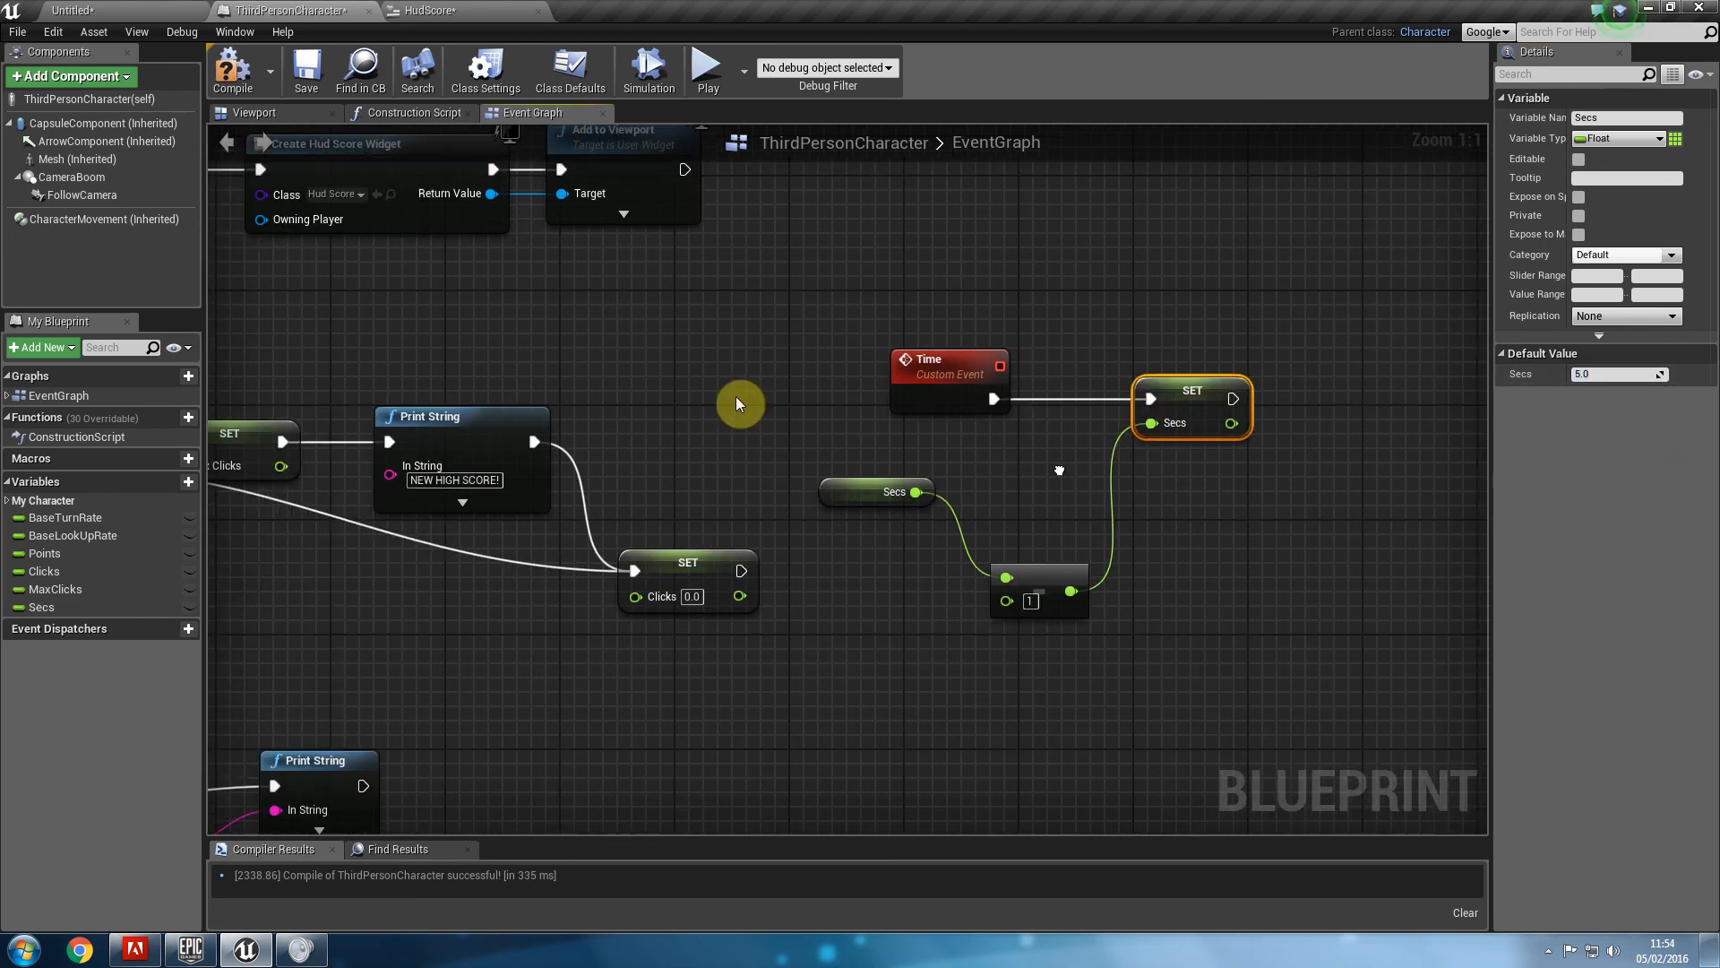
click(876, 491)
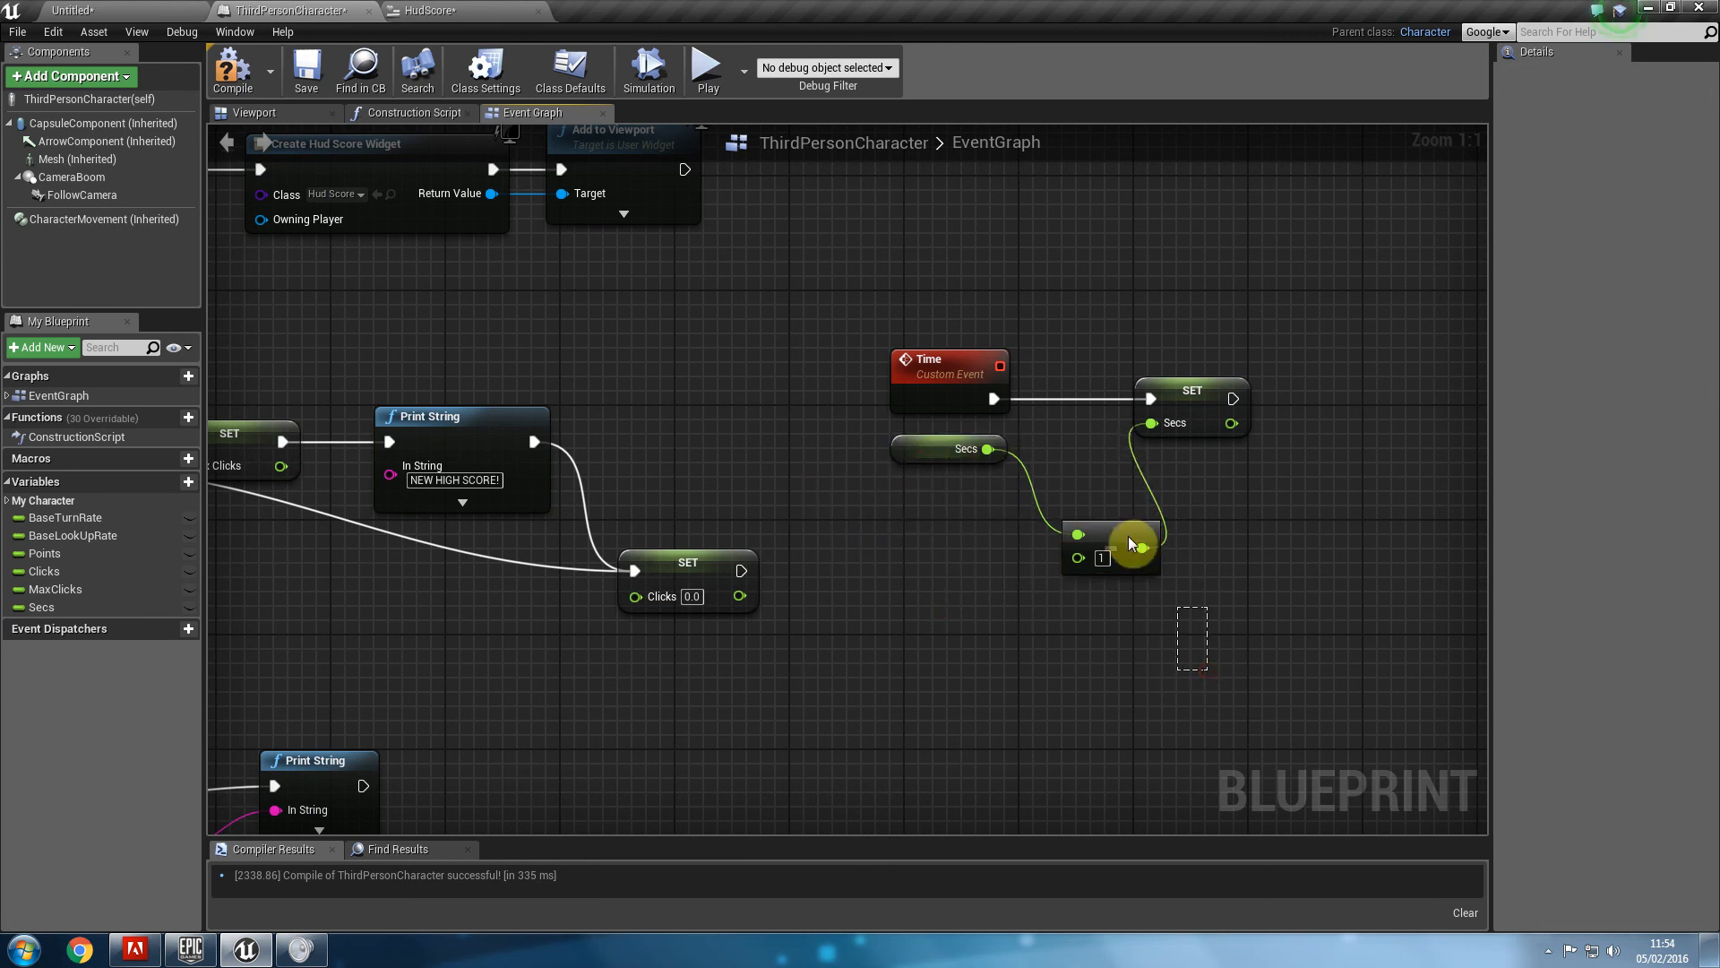
click(1233, 407)
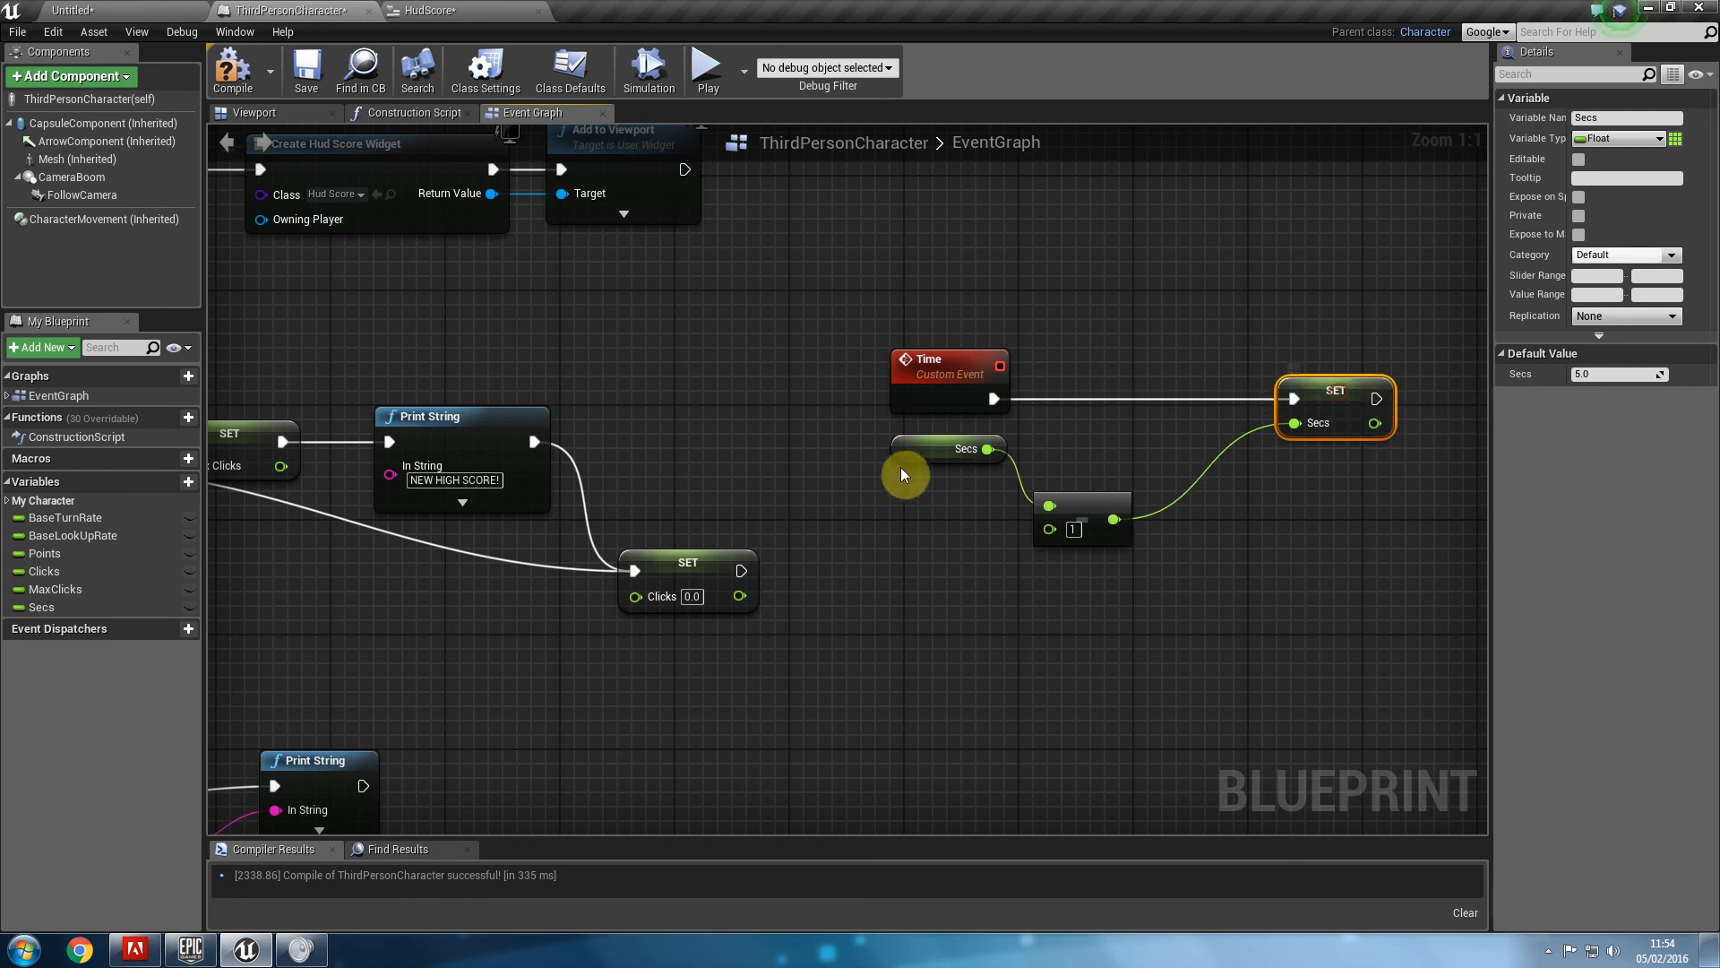
click(921, 359)
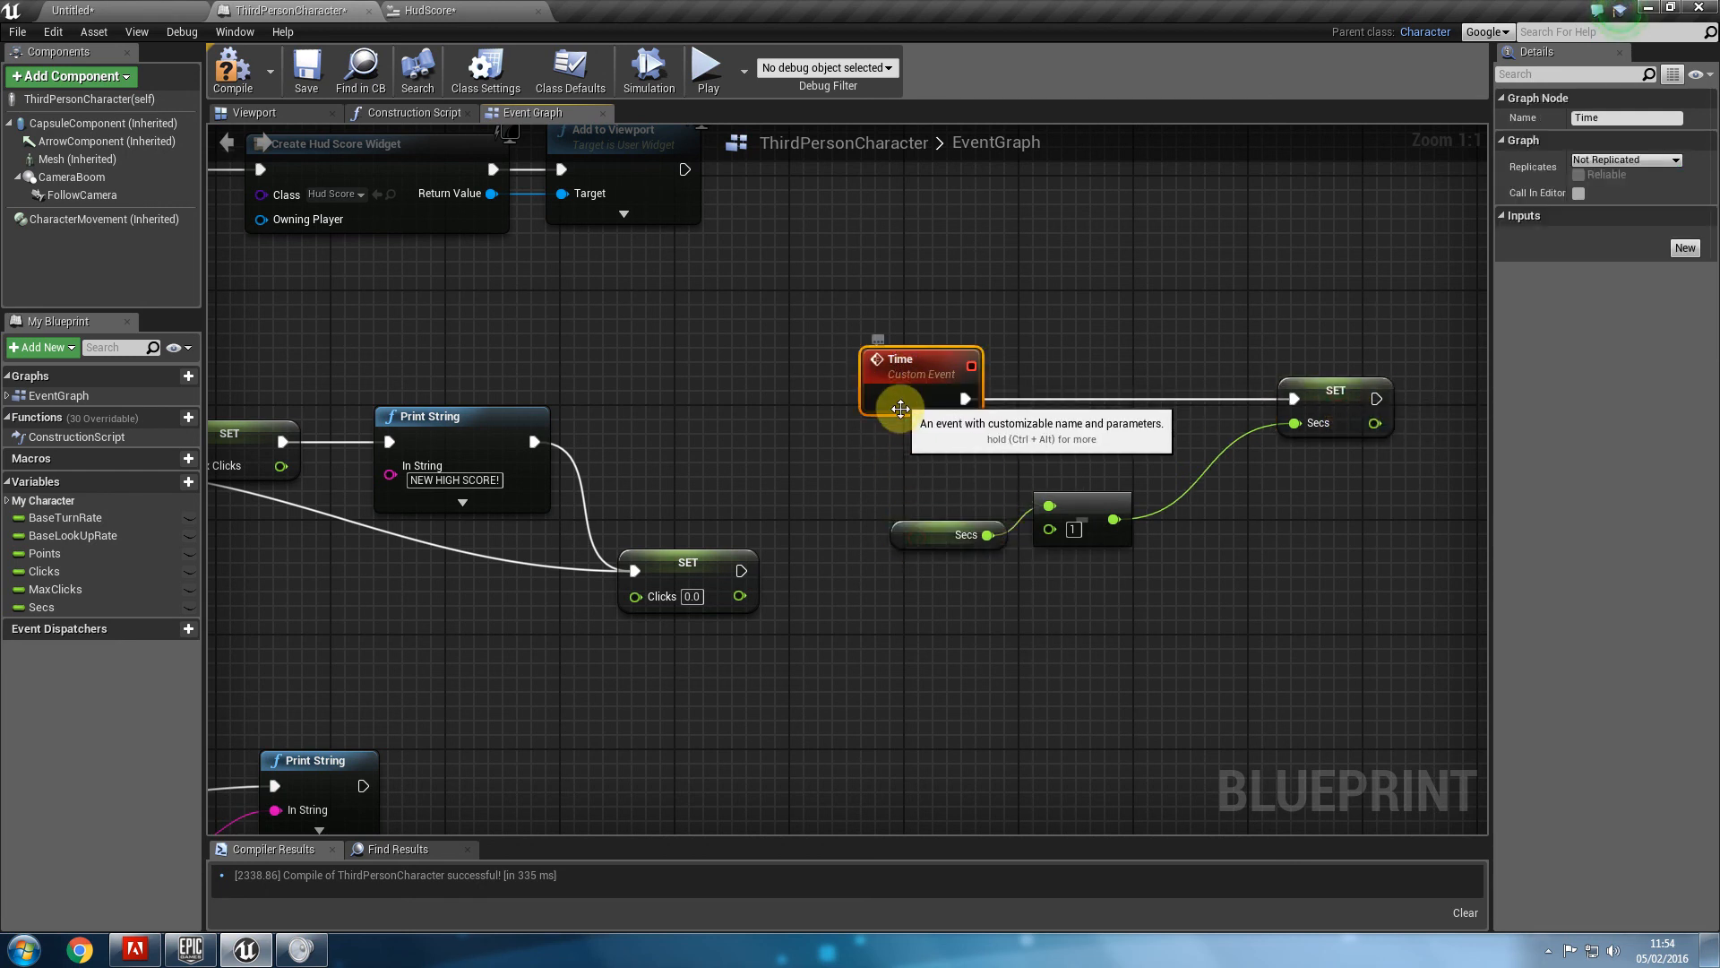
mouse_move(1328, 383)
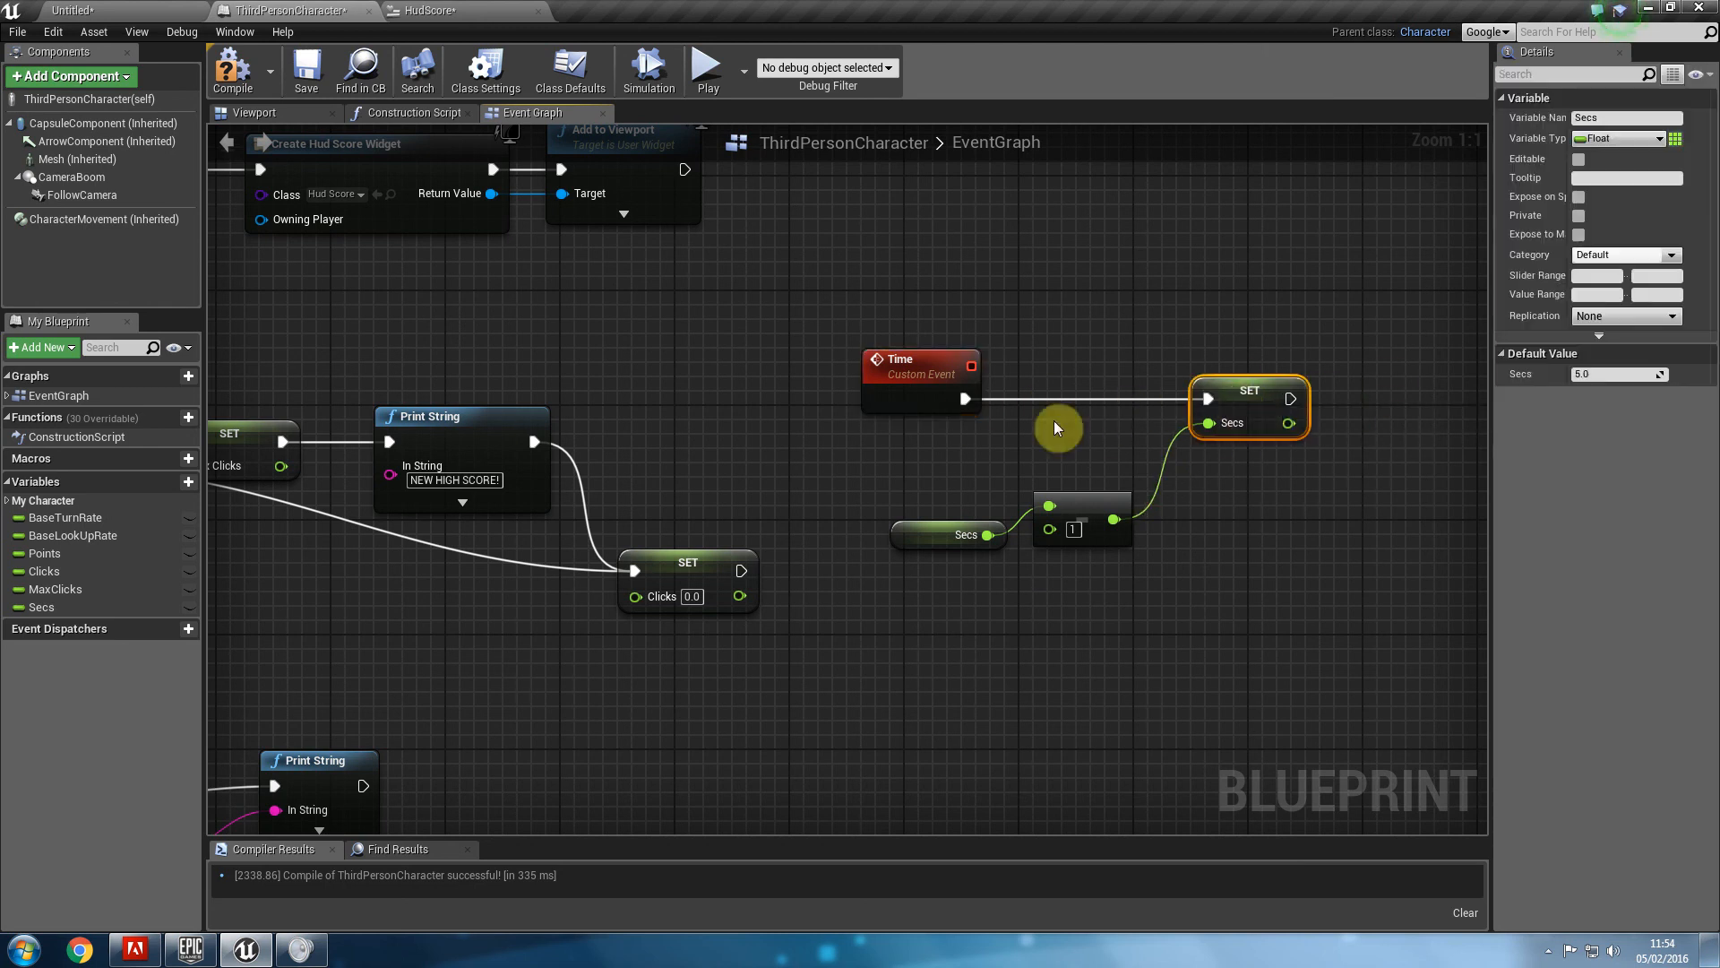
Reposition the Time event node ahead of the Delay and SET Secs chain.
click(919, 373)
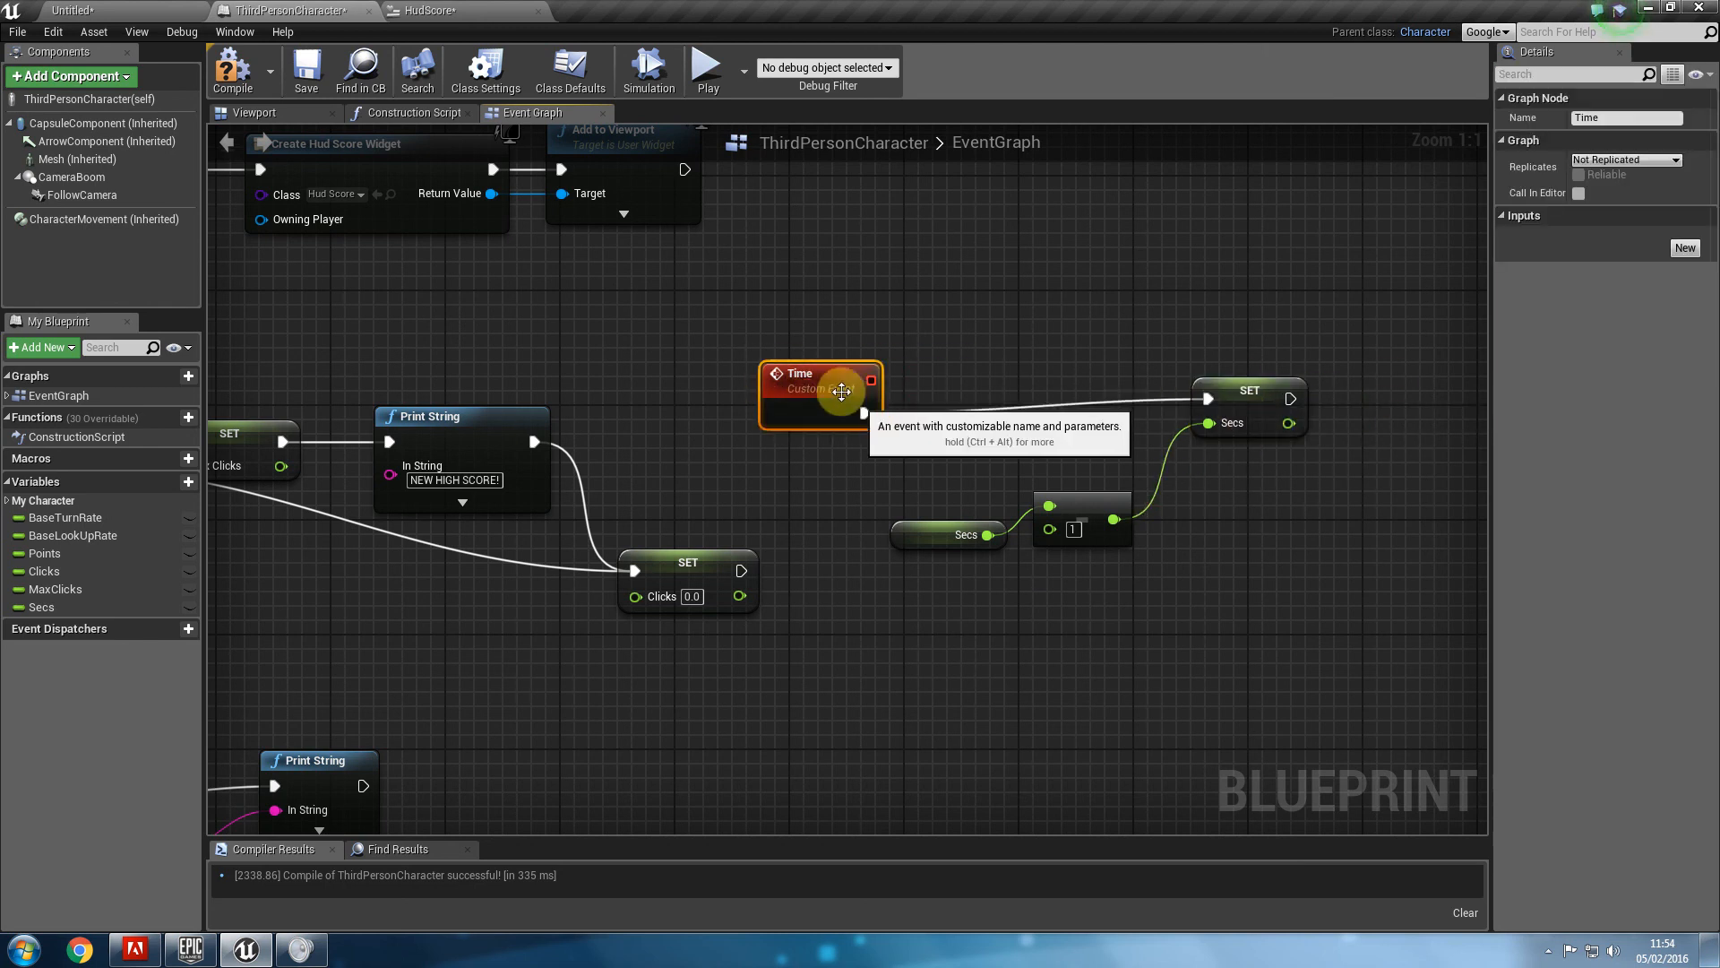
mouse_move(866, 403)
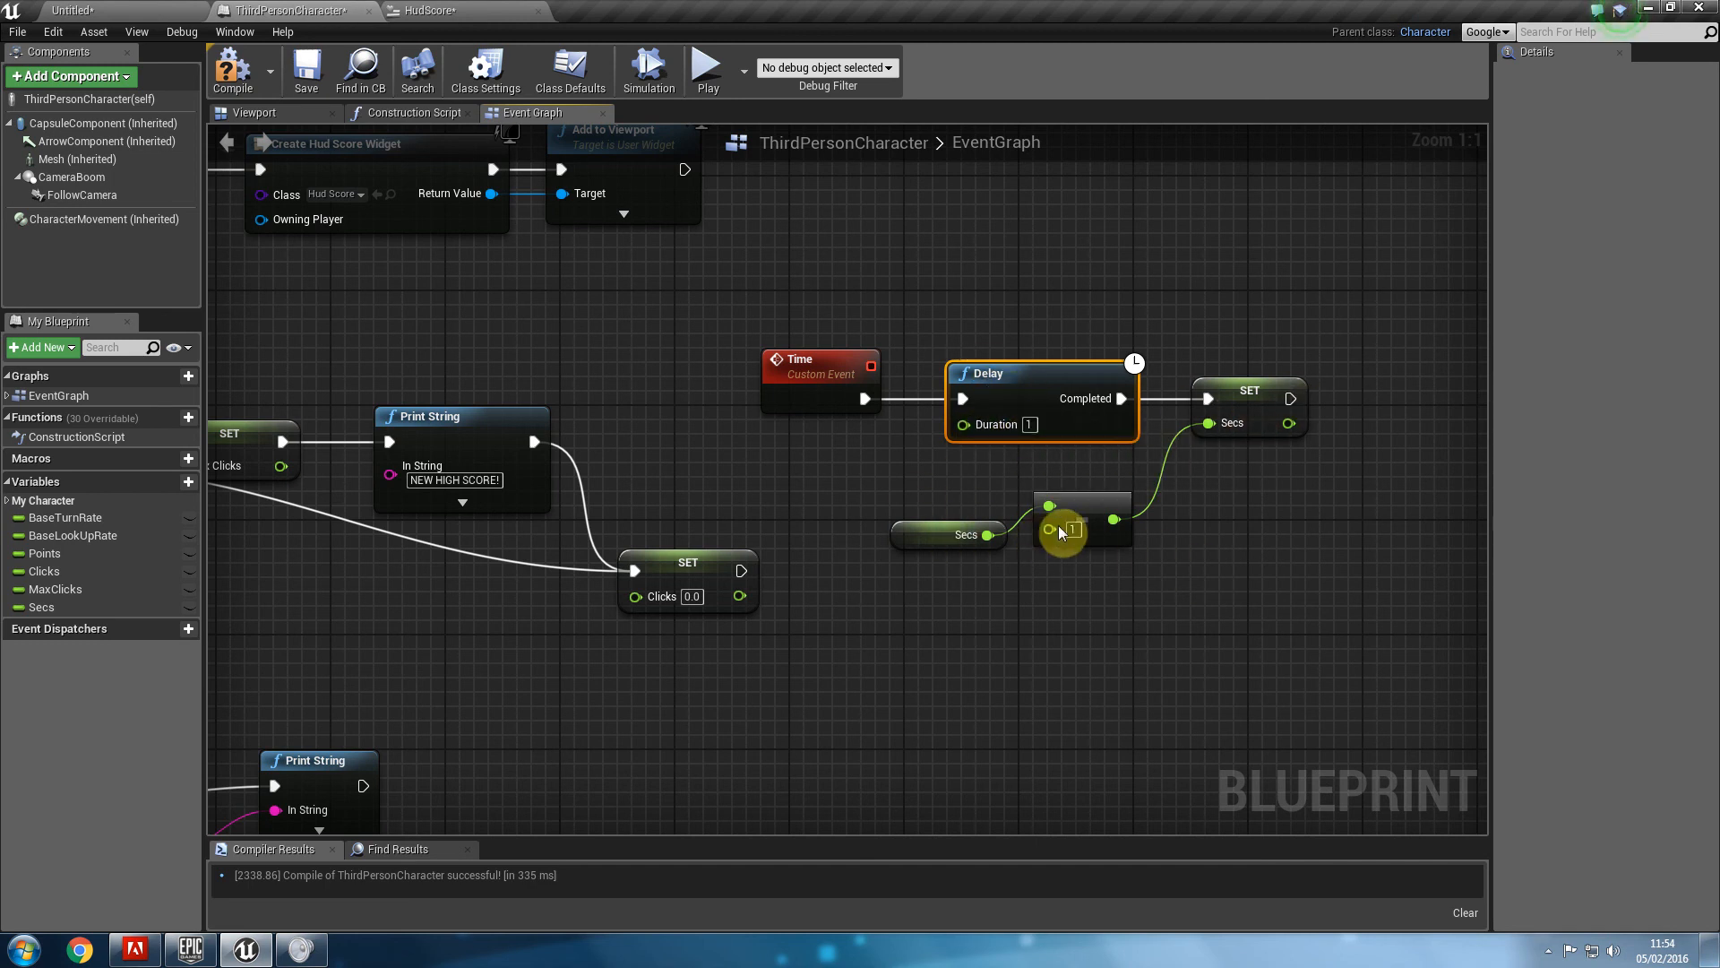
mouse_move(1079, 554)
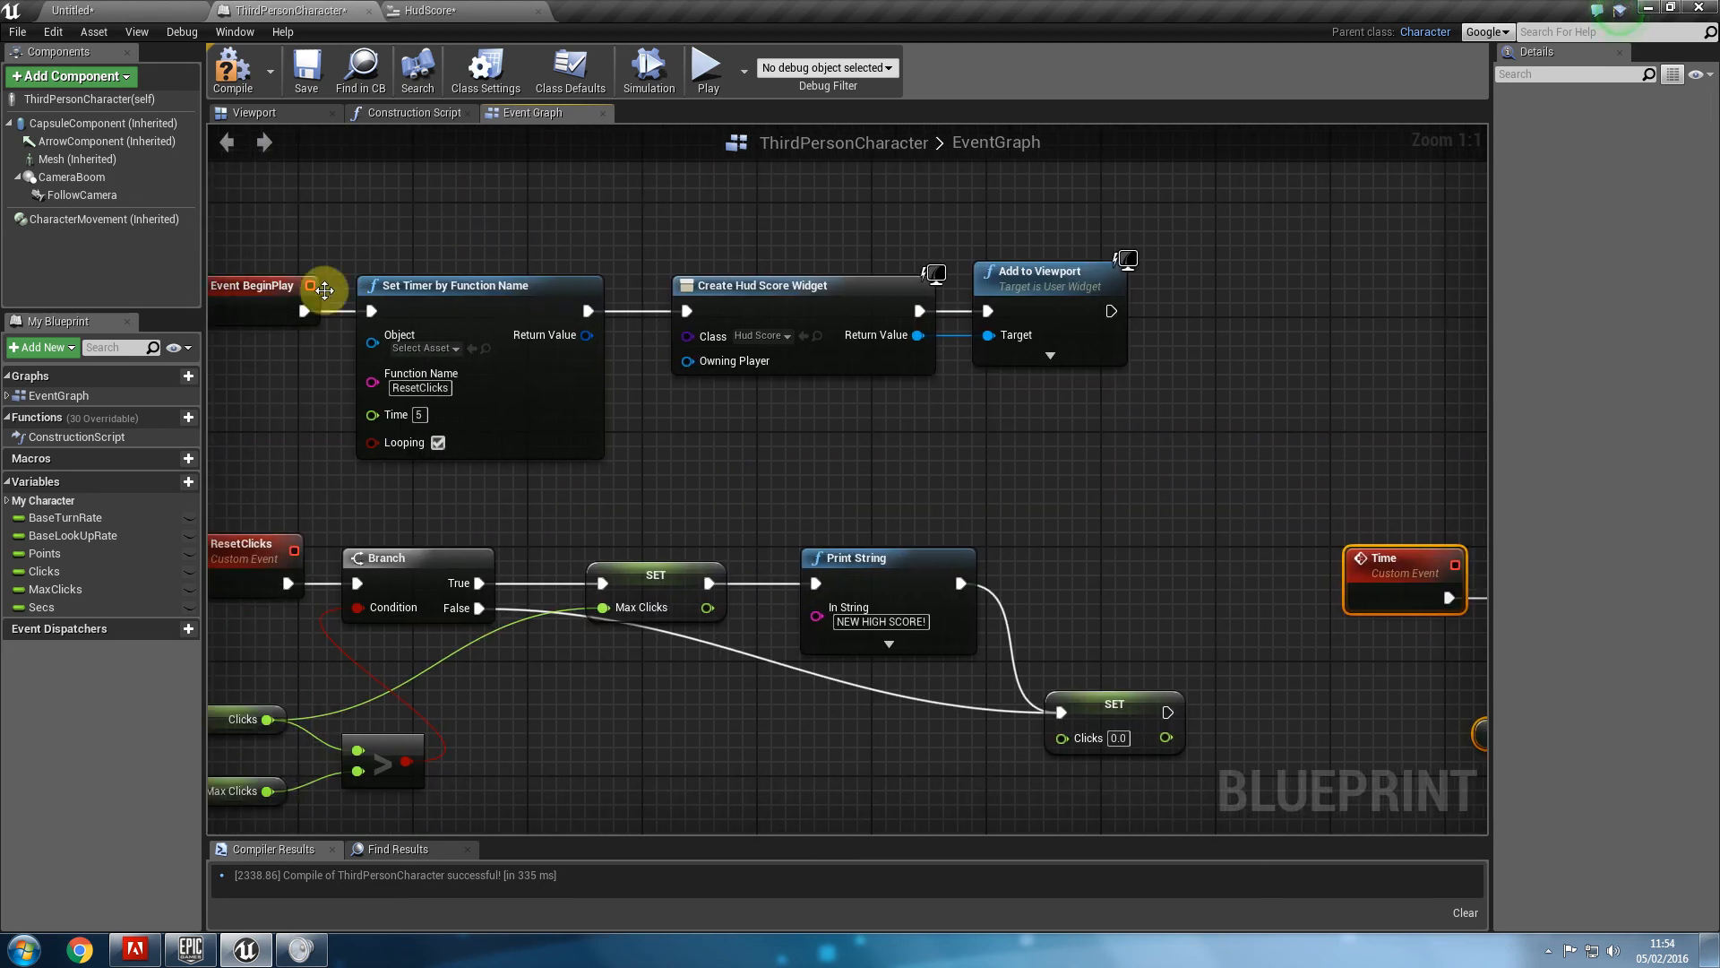
mouse_move(1403, 575)
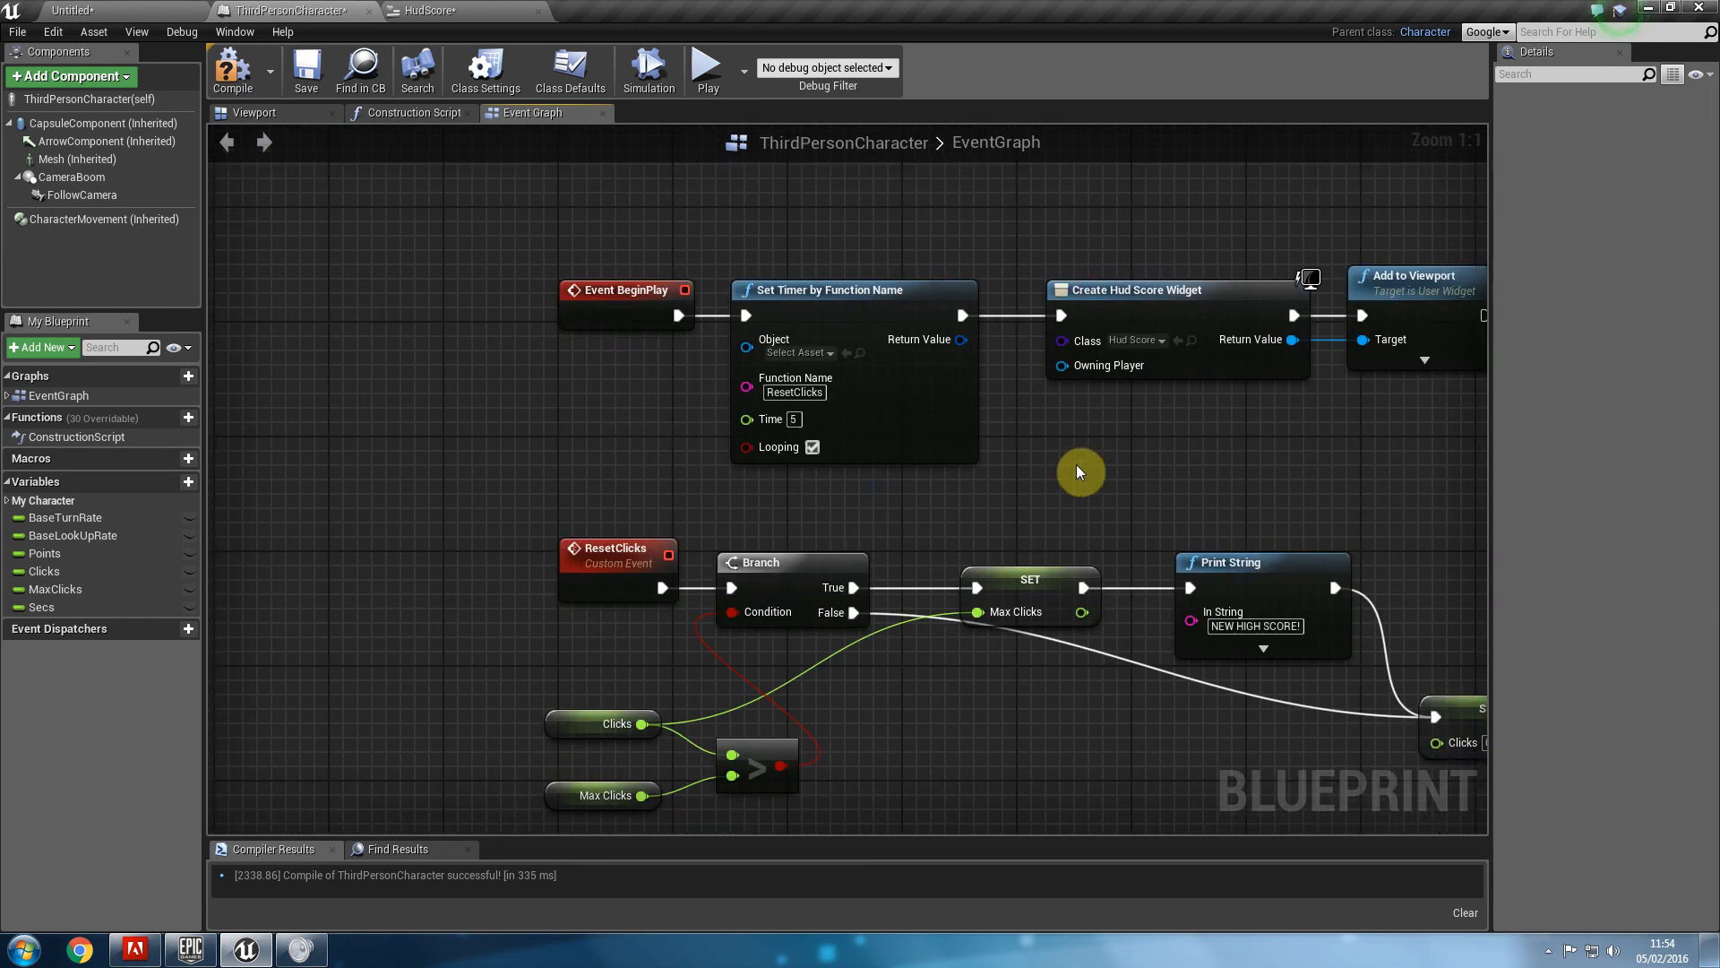
mouse_move(752, 299)
text(time)
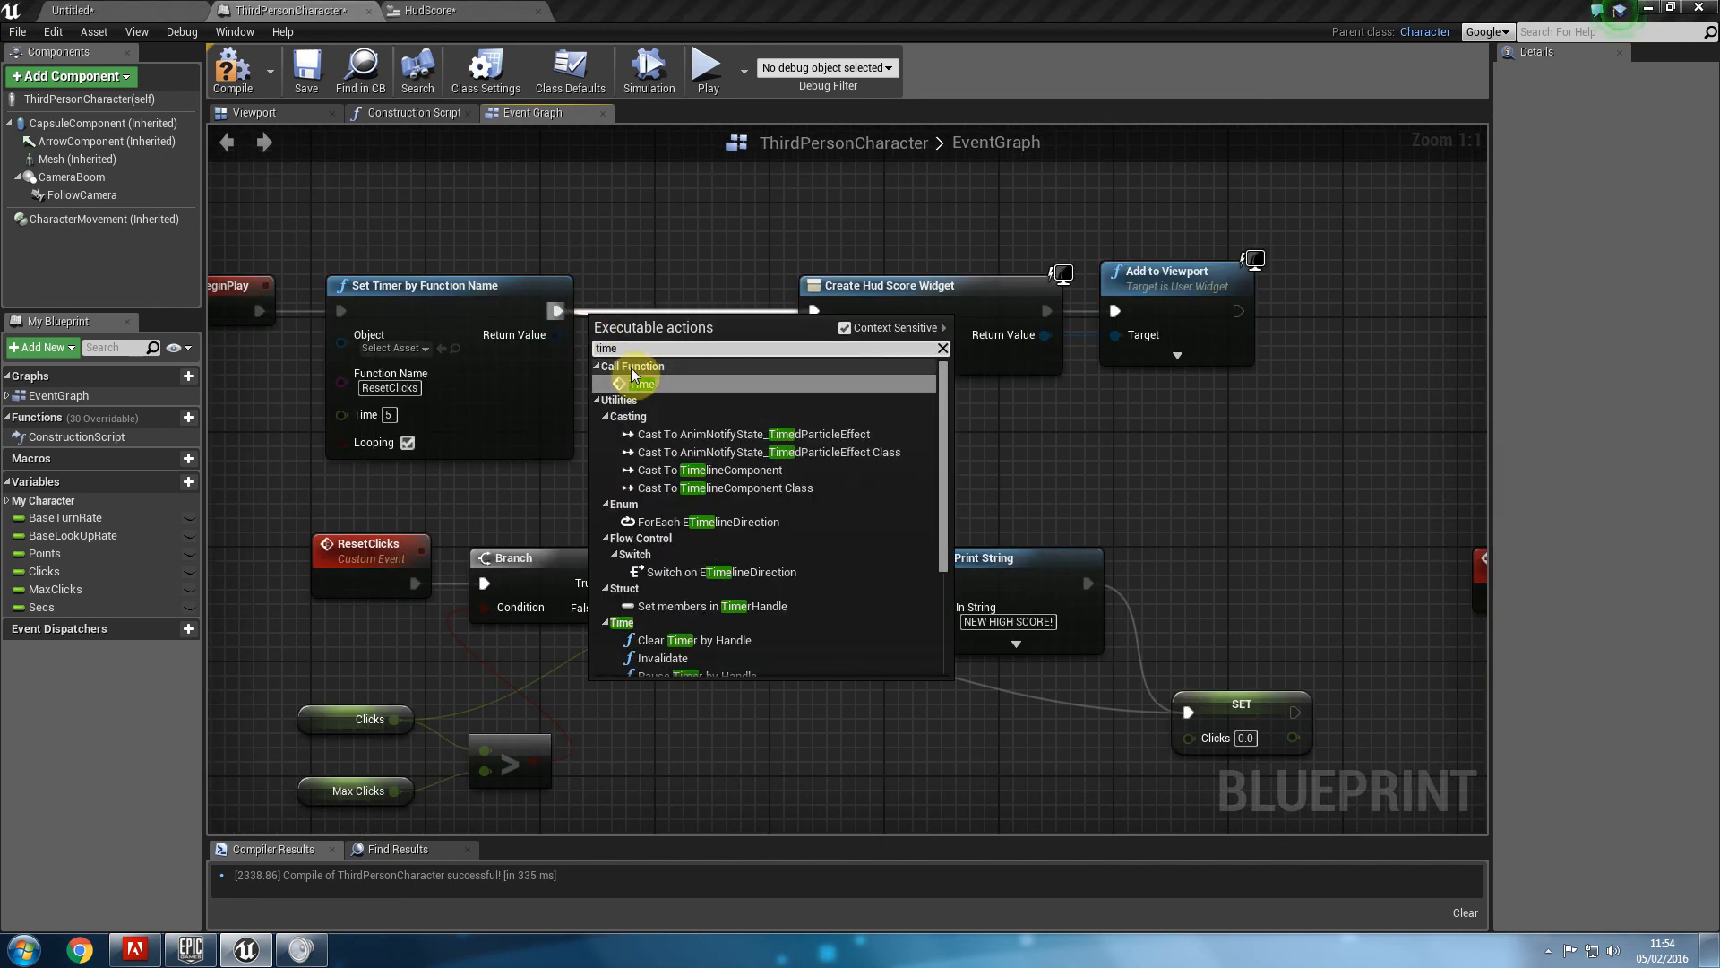
Call the Time event from BeginPlay right after the Set Timer node.
click(638, 384)
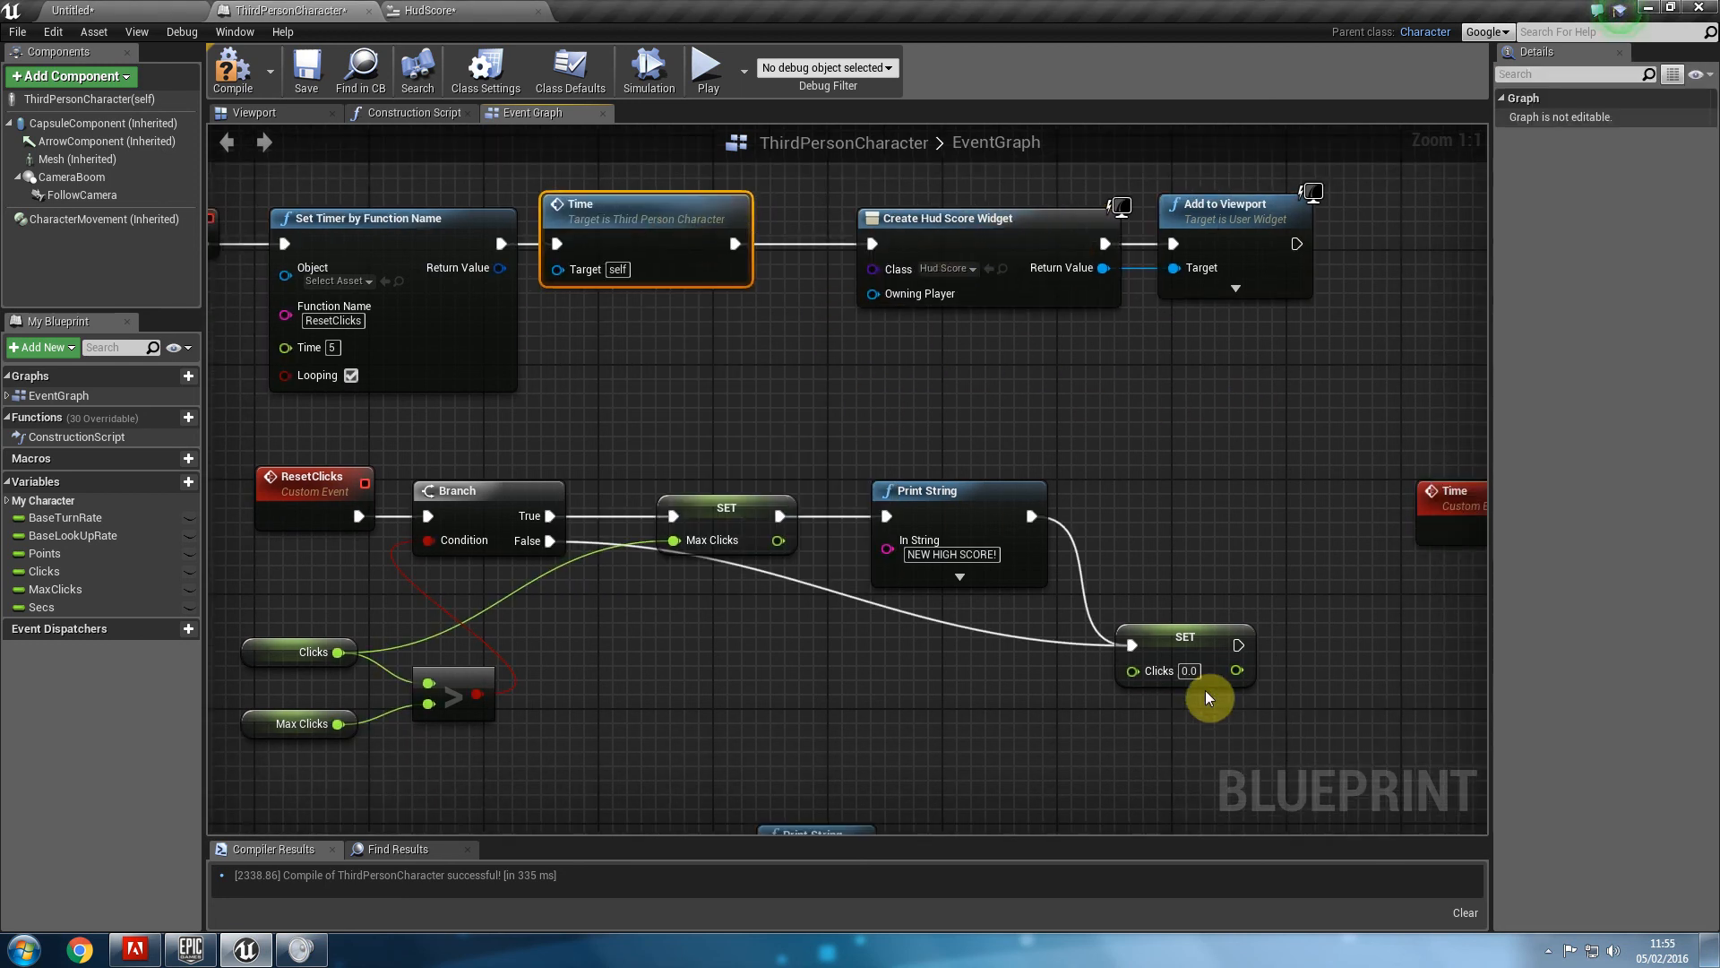
mouse_move(257, 473)
text(5)
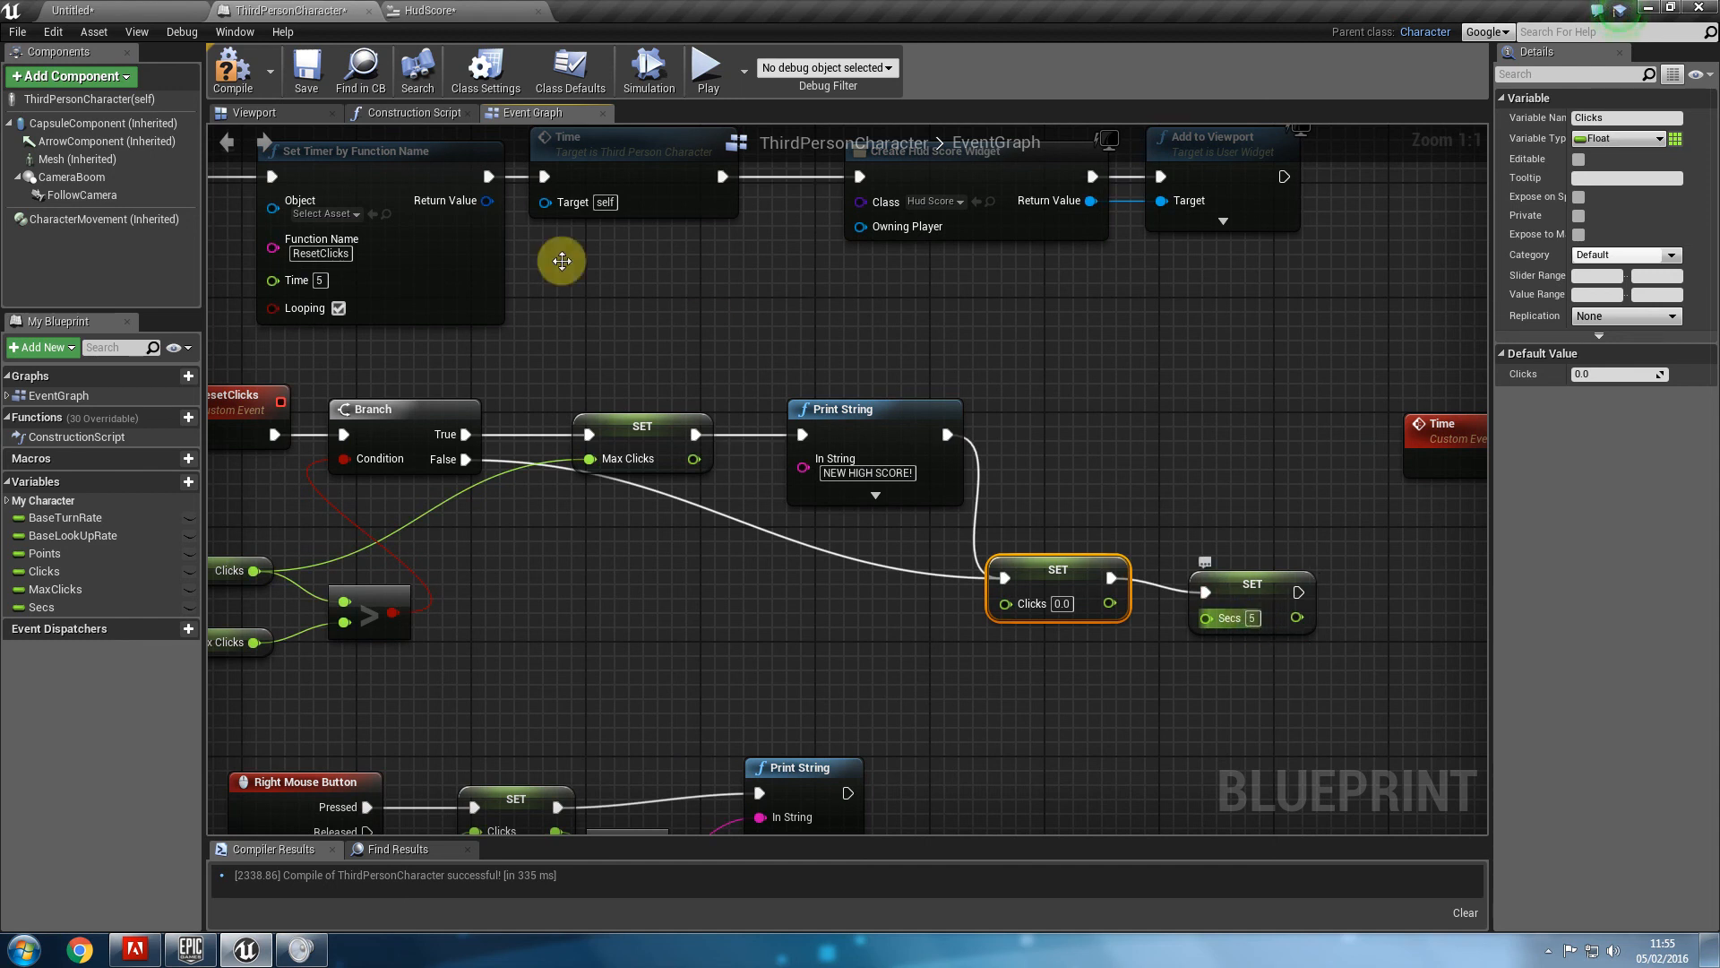
Play-test the HUD briefly, then switch over to the HudScore widget Designer.
click(708, 67)
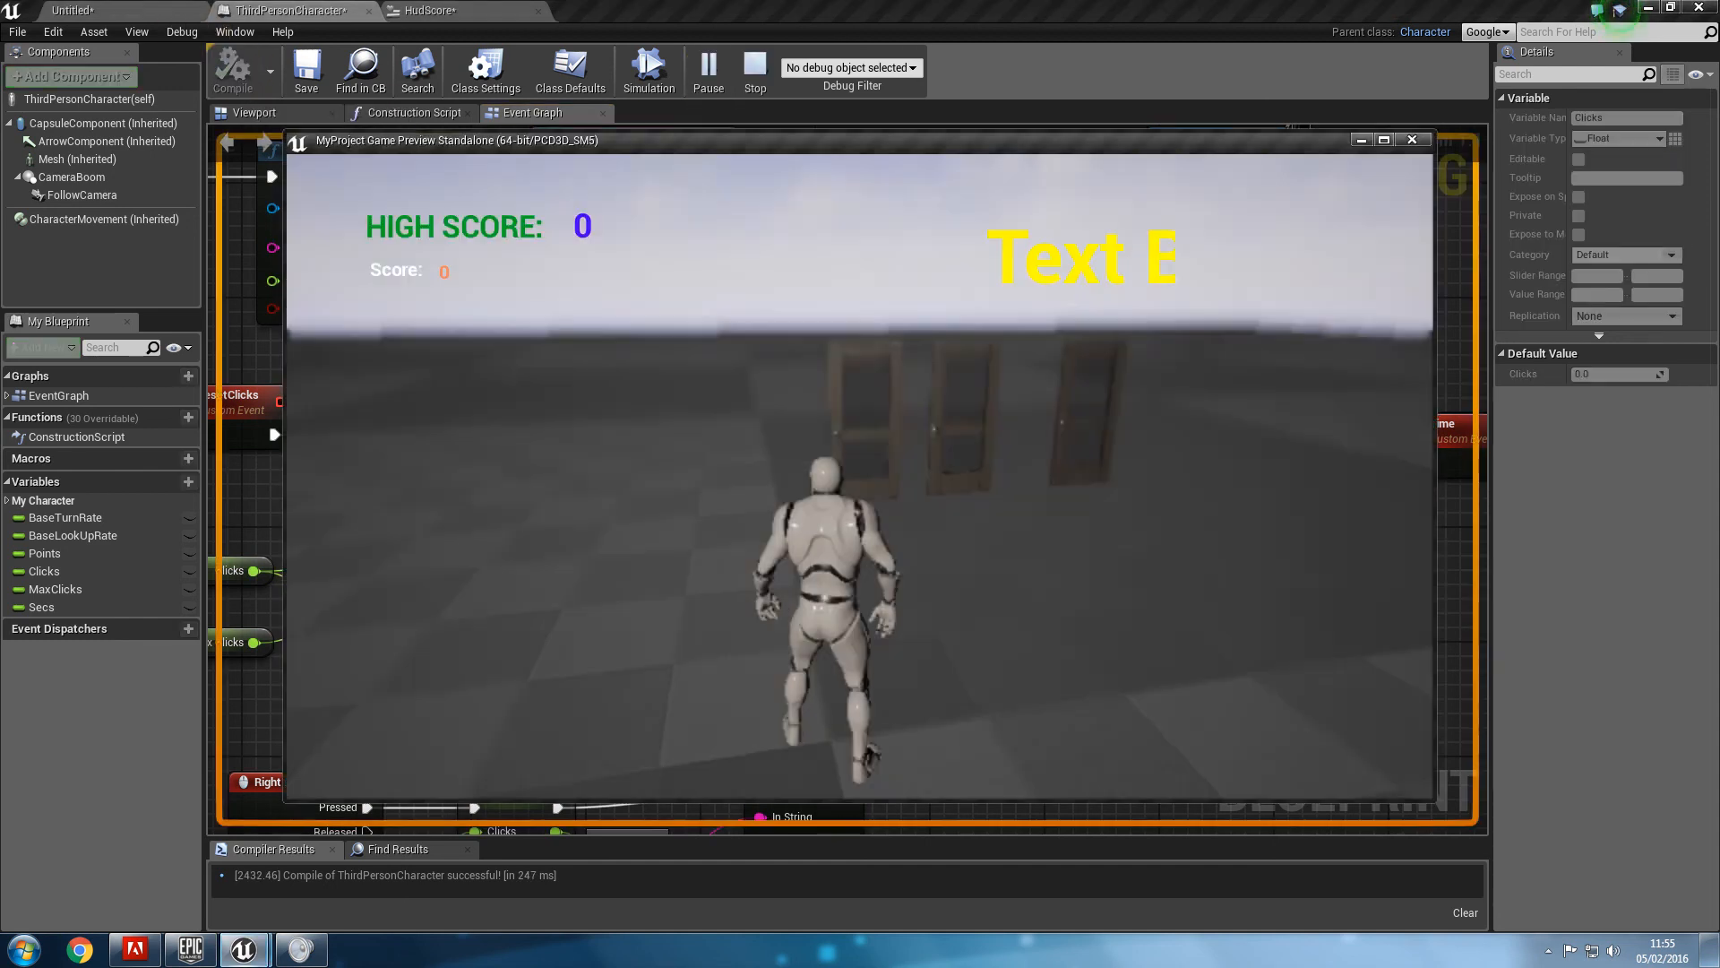
click(708, 67)
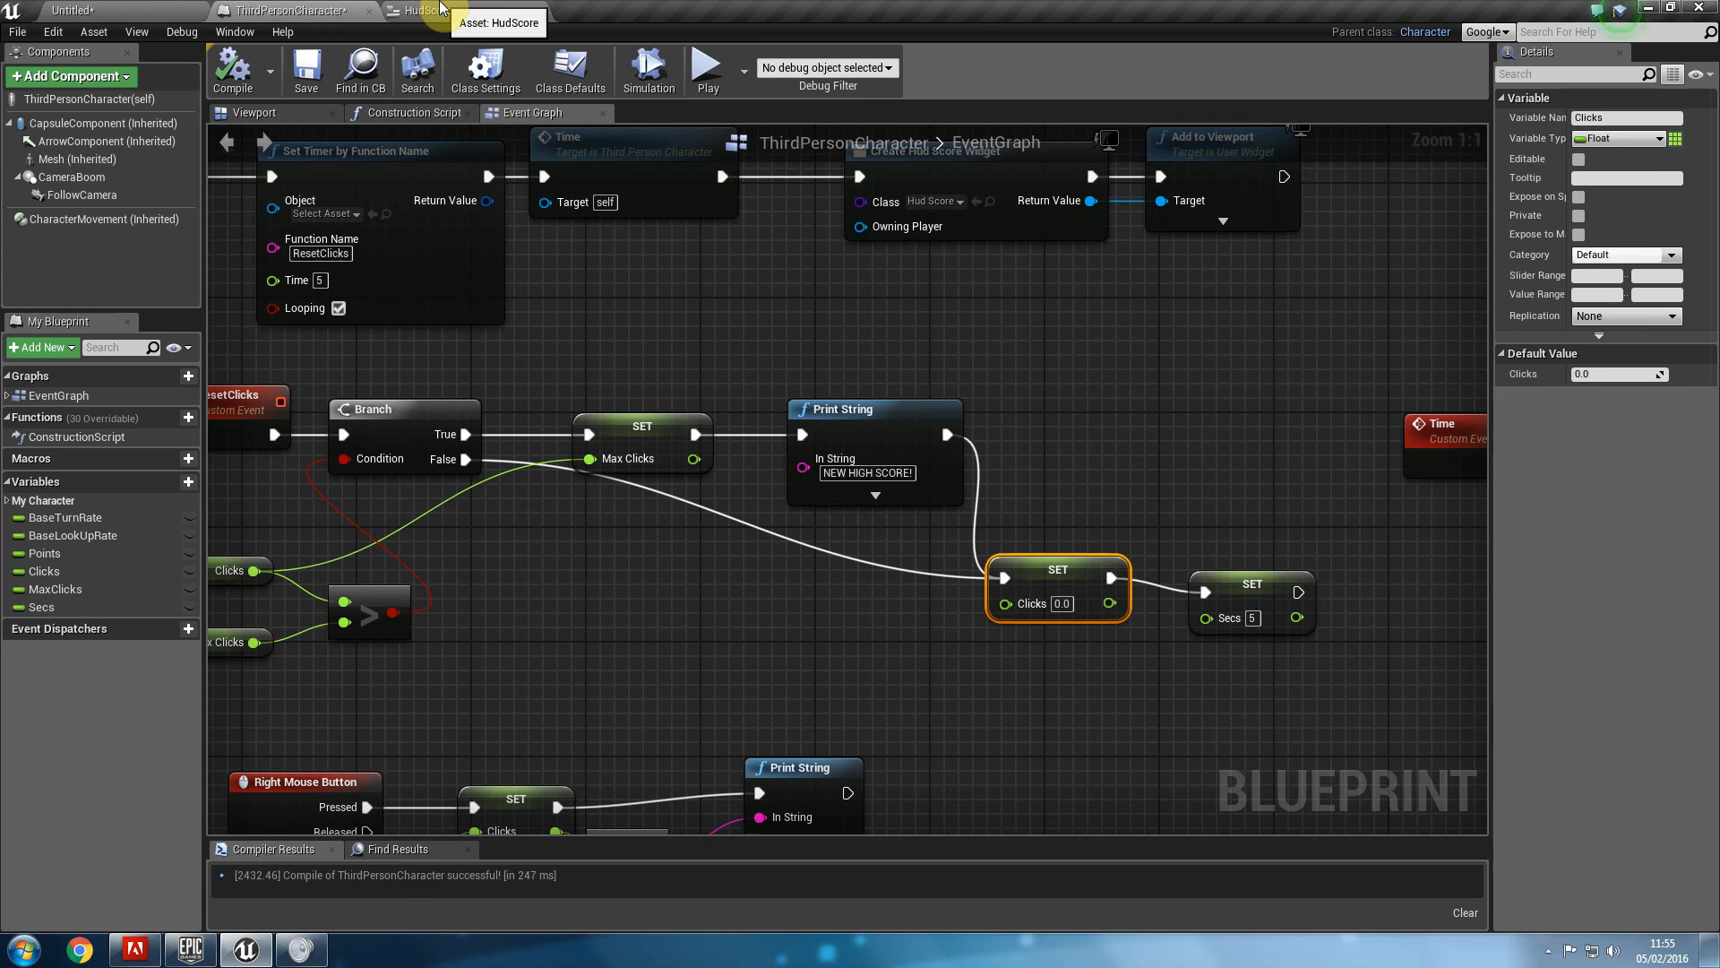
click(423, 11)
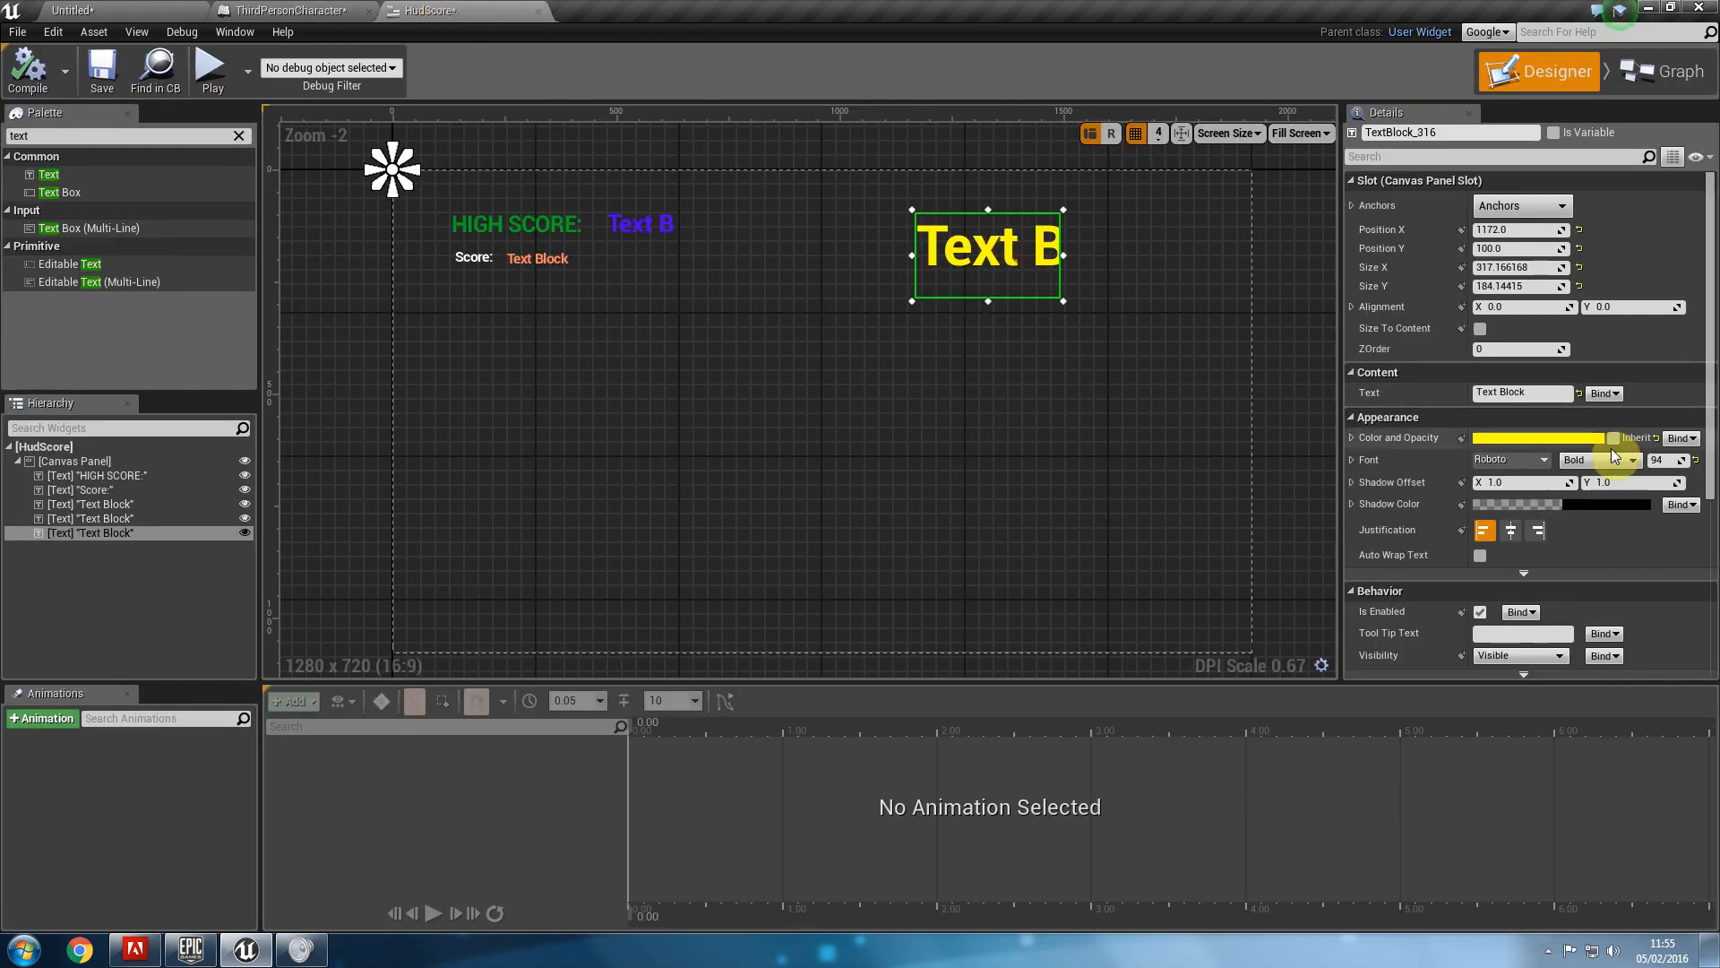
click(287, 11)
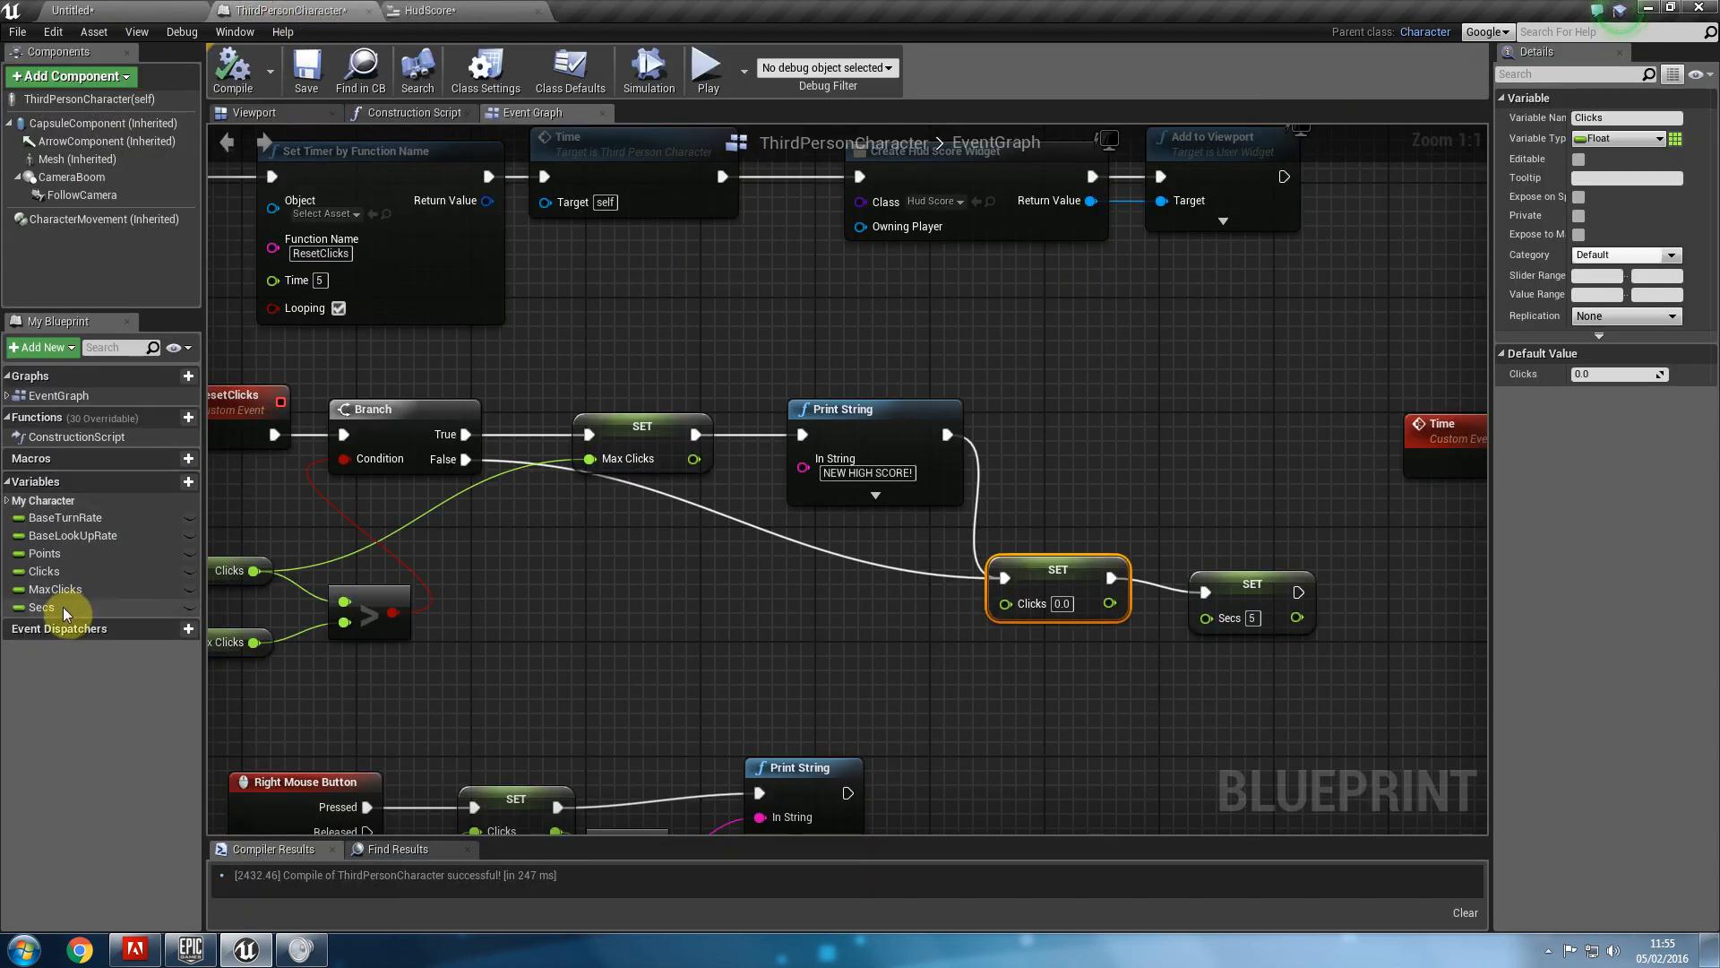
click(427, 10)
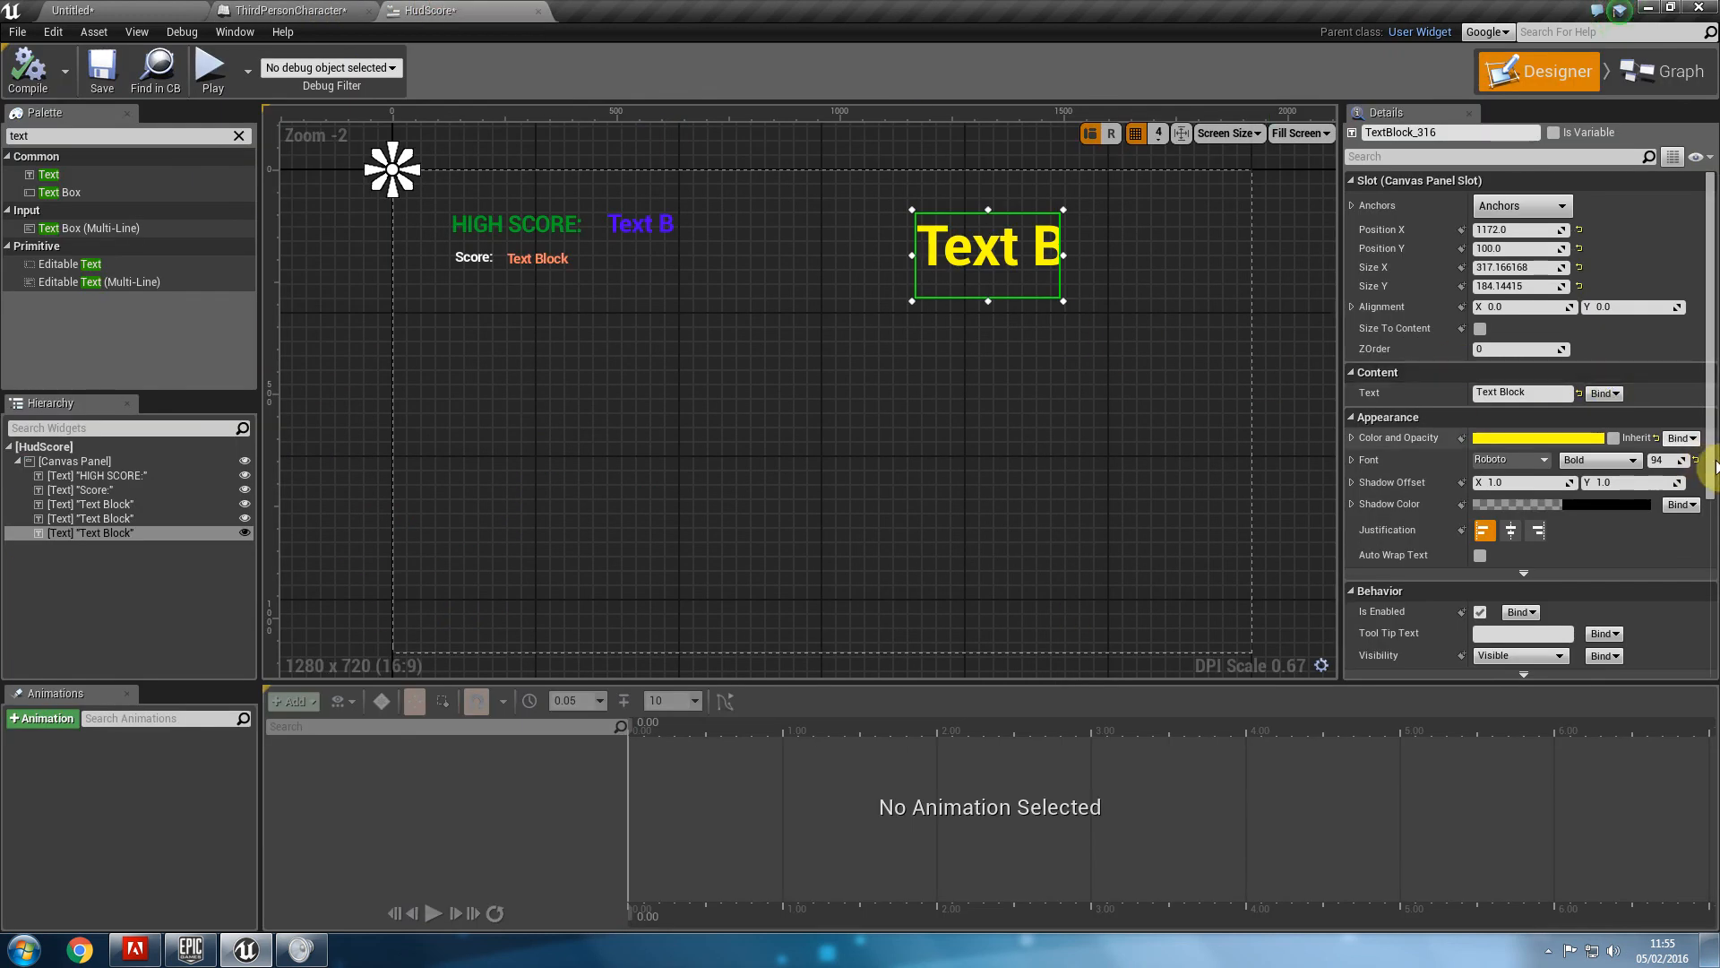
mouse_move(1378, 373)
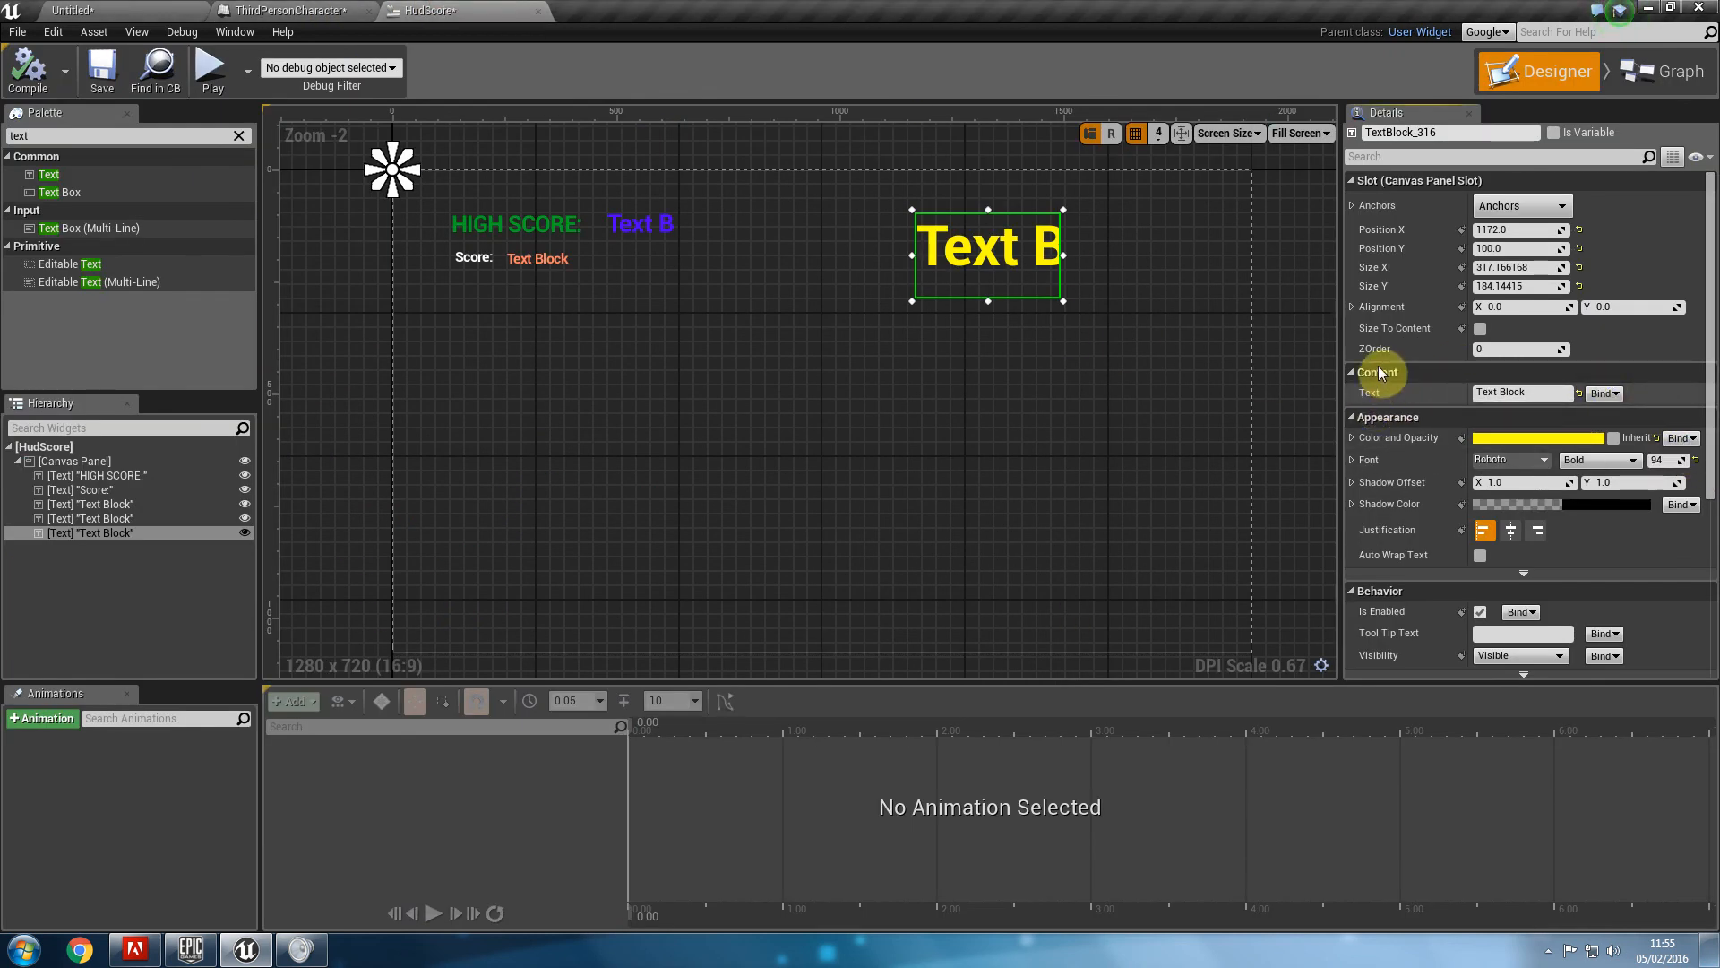
Bind the countdown text to Get Player Pawn cast to ThirdPersonCharacter, reading Secs as text.
click(1663, 70)
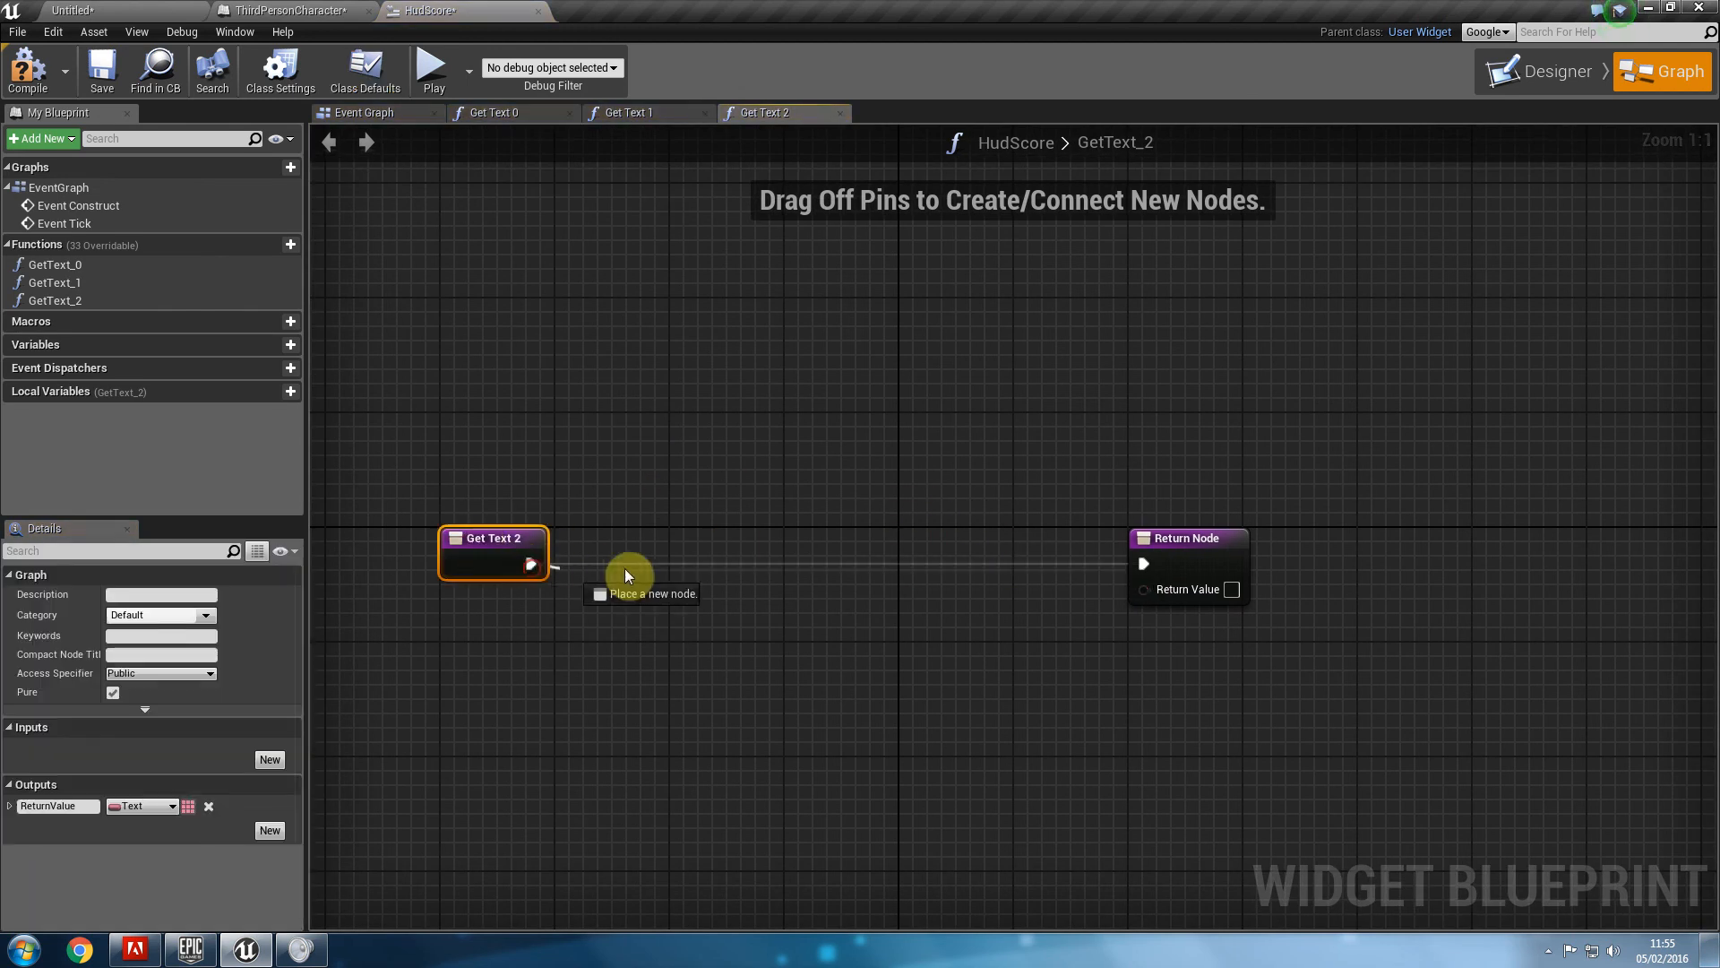
text(cast to thir)
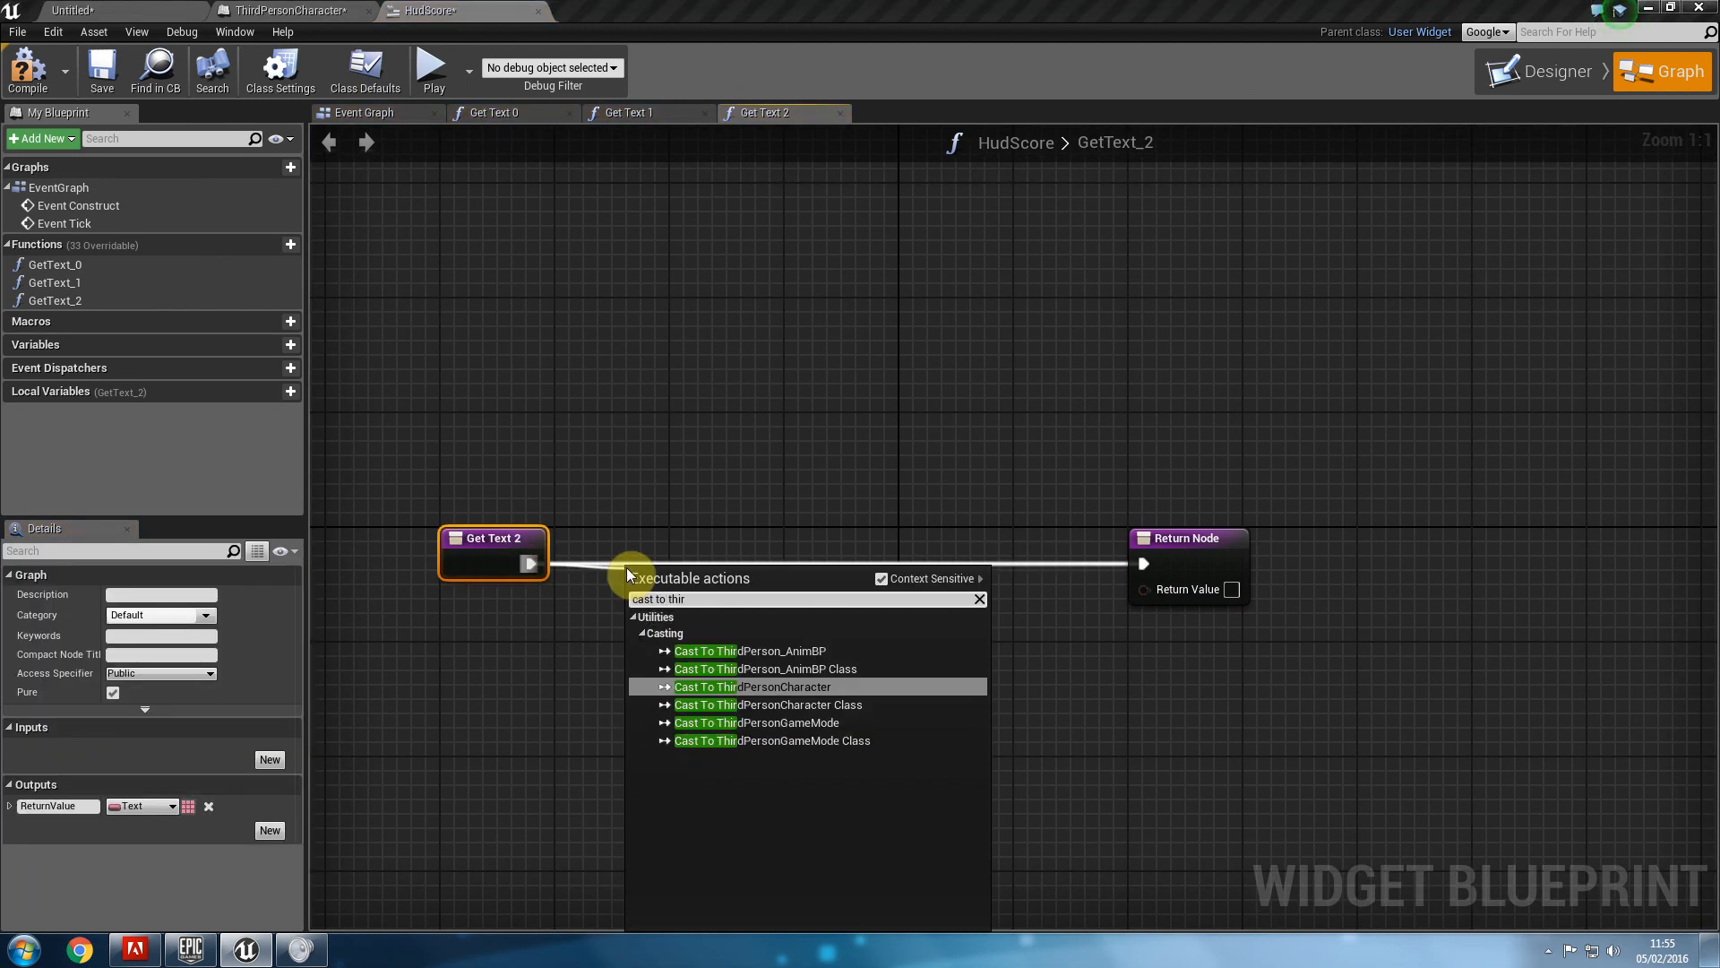
click(752, 686)
text(get player pa)
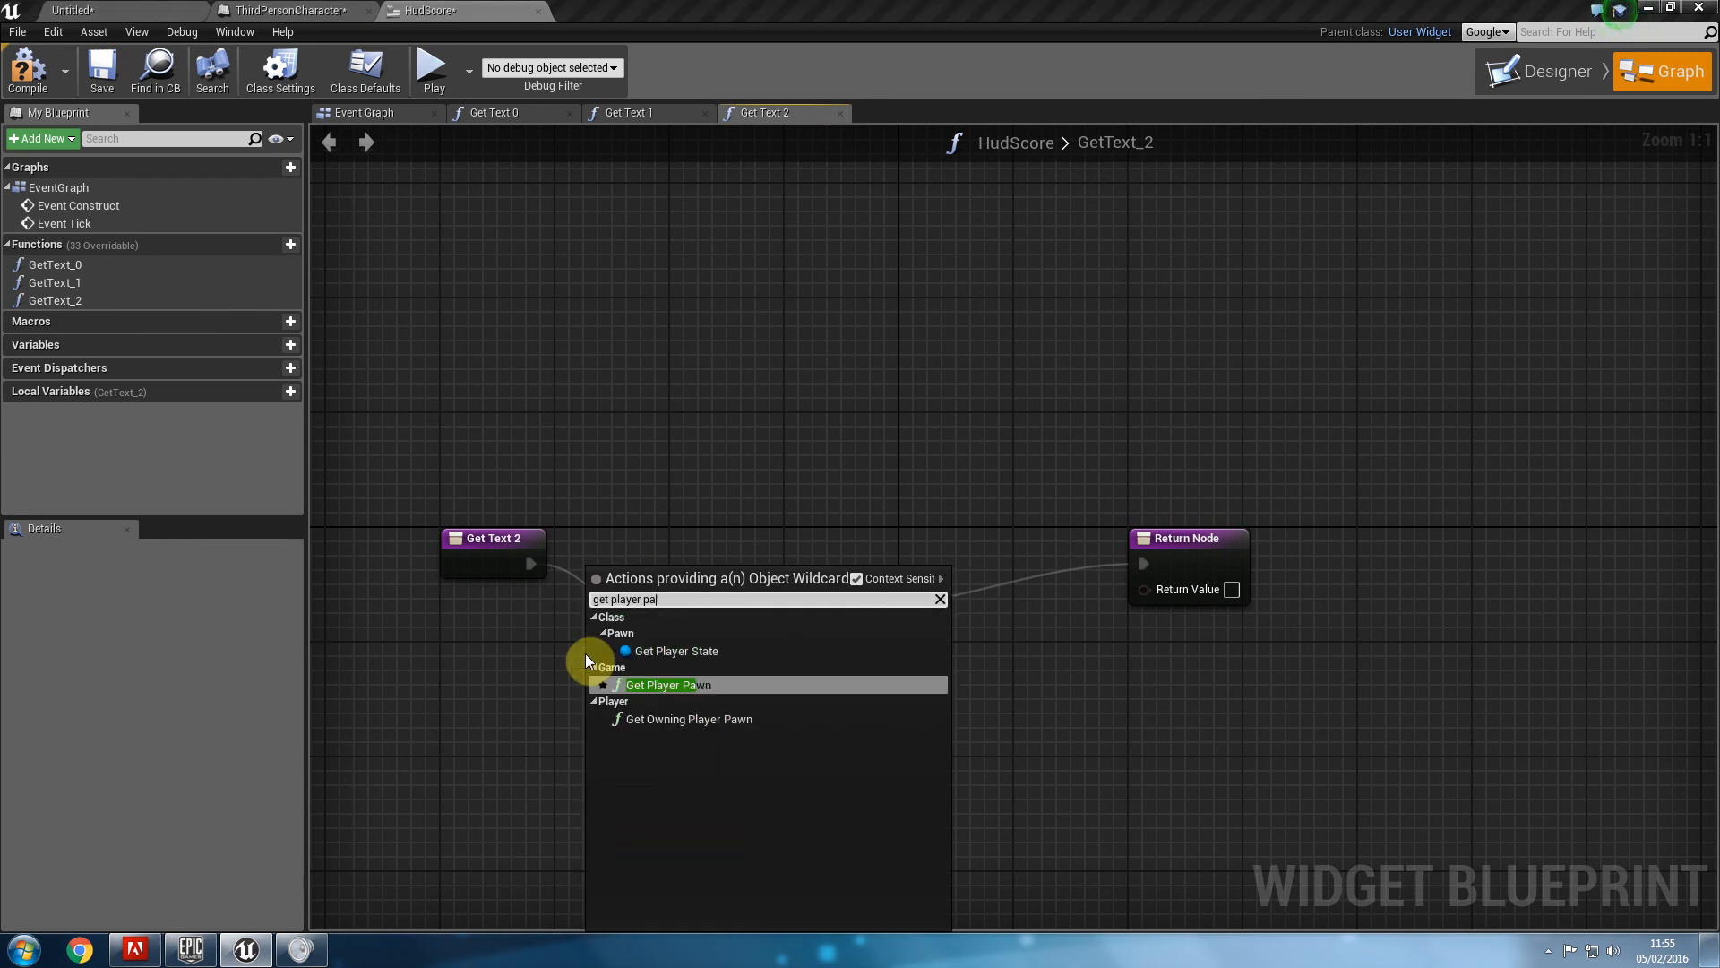
click(659, 685)
text(ge)
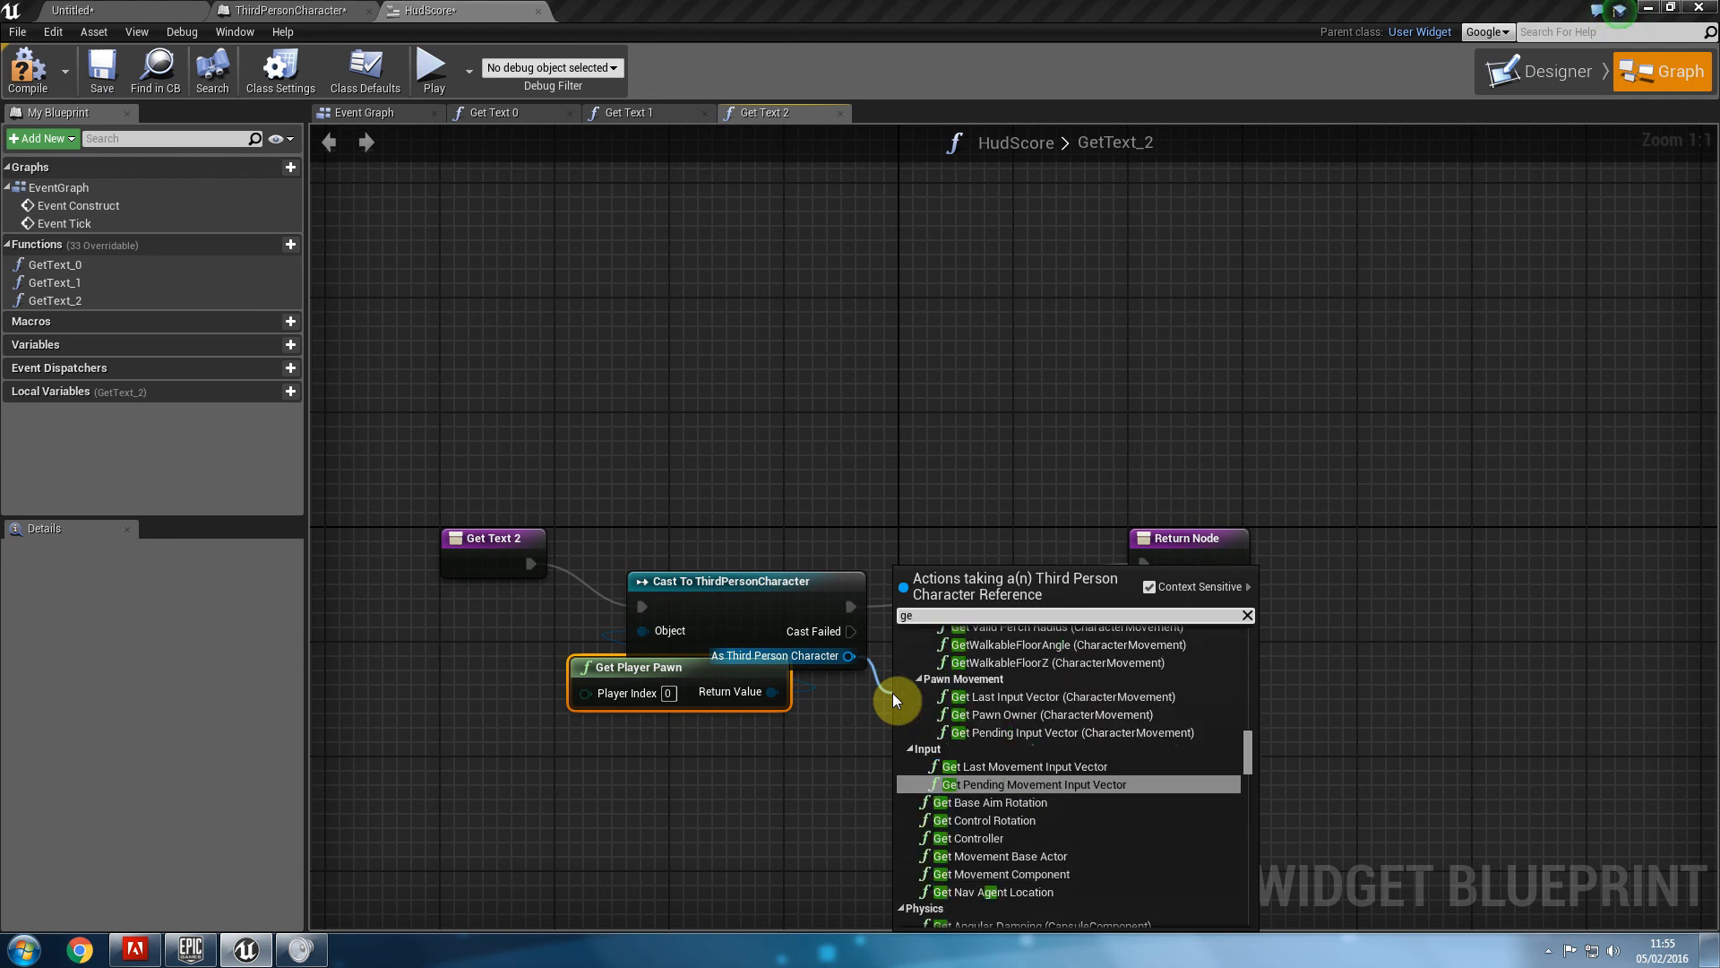
click(1032, 783)
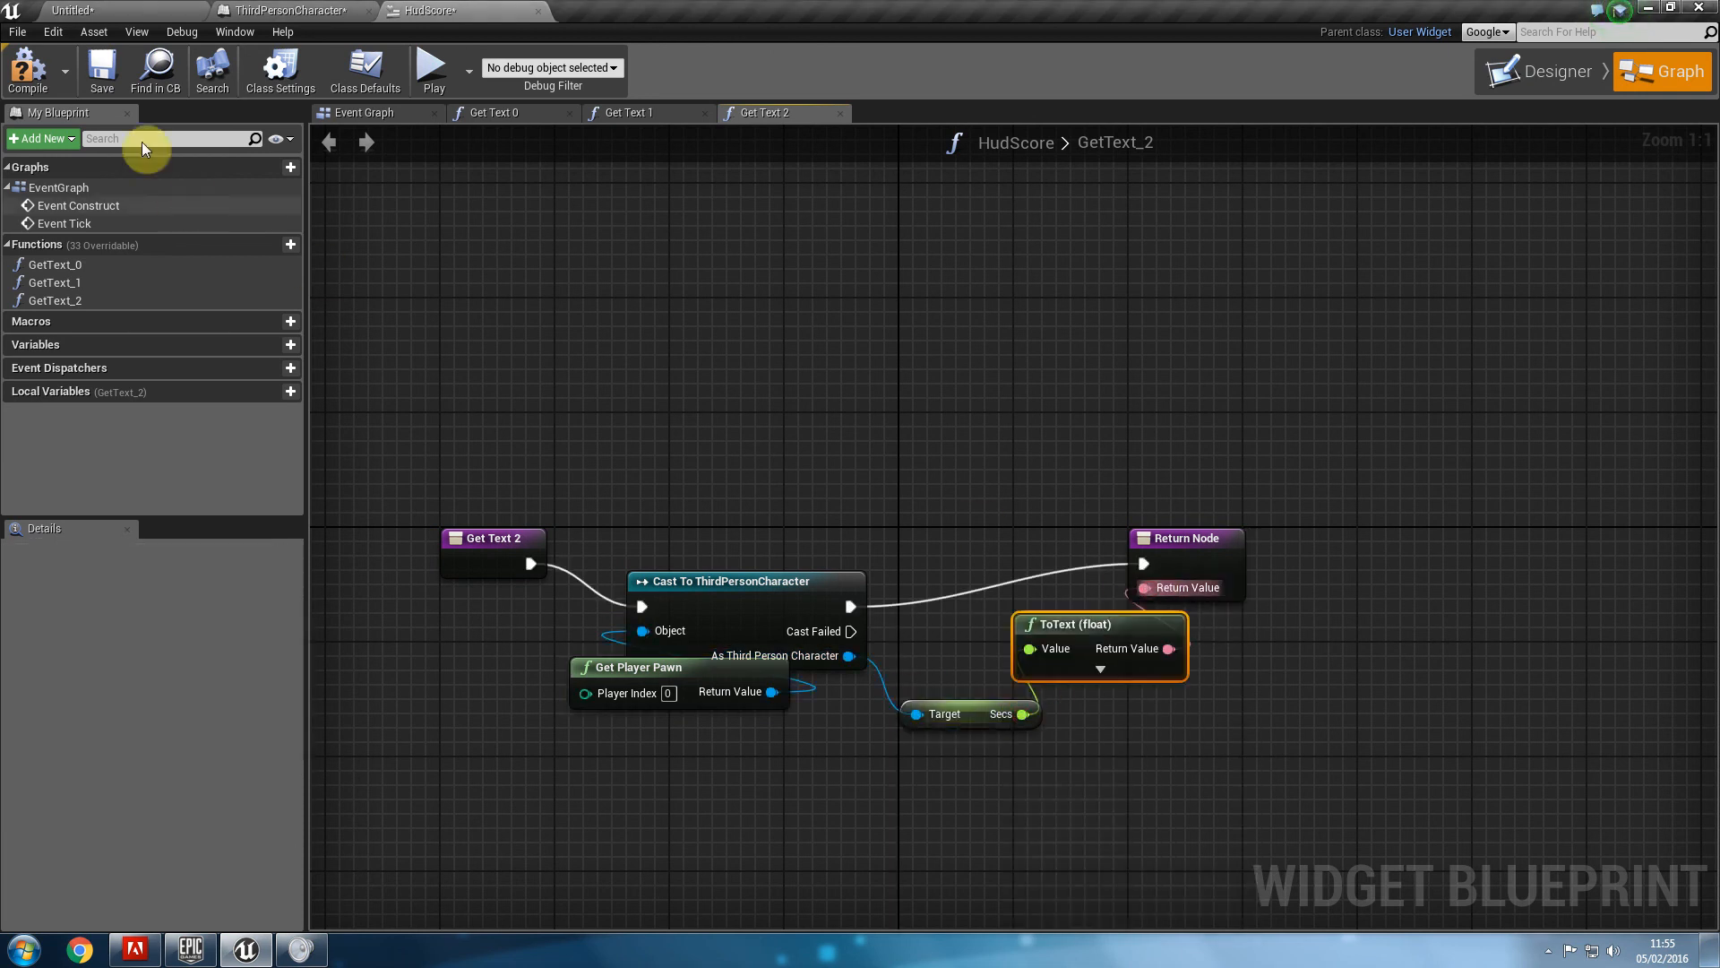
click(431, 69)
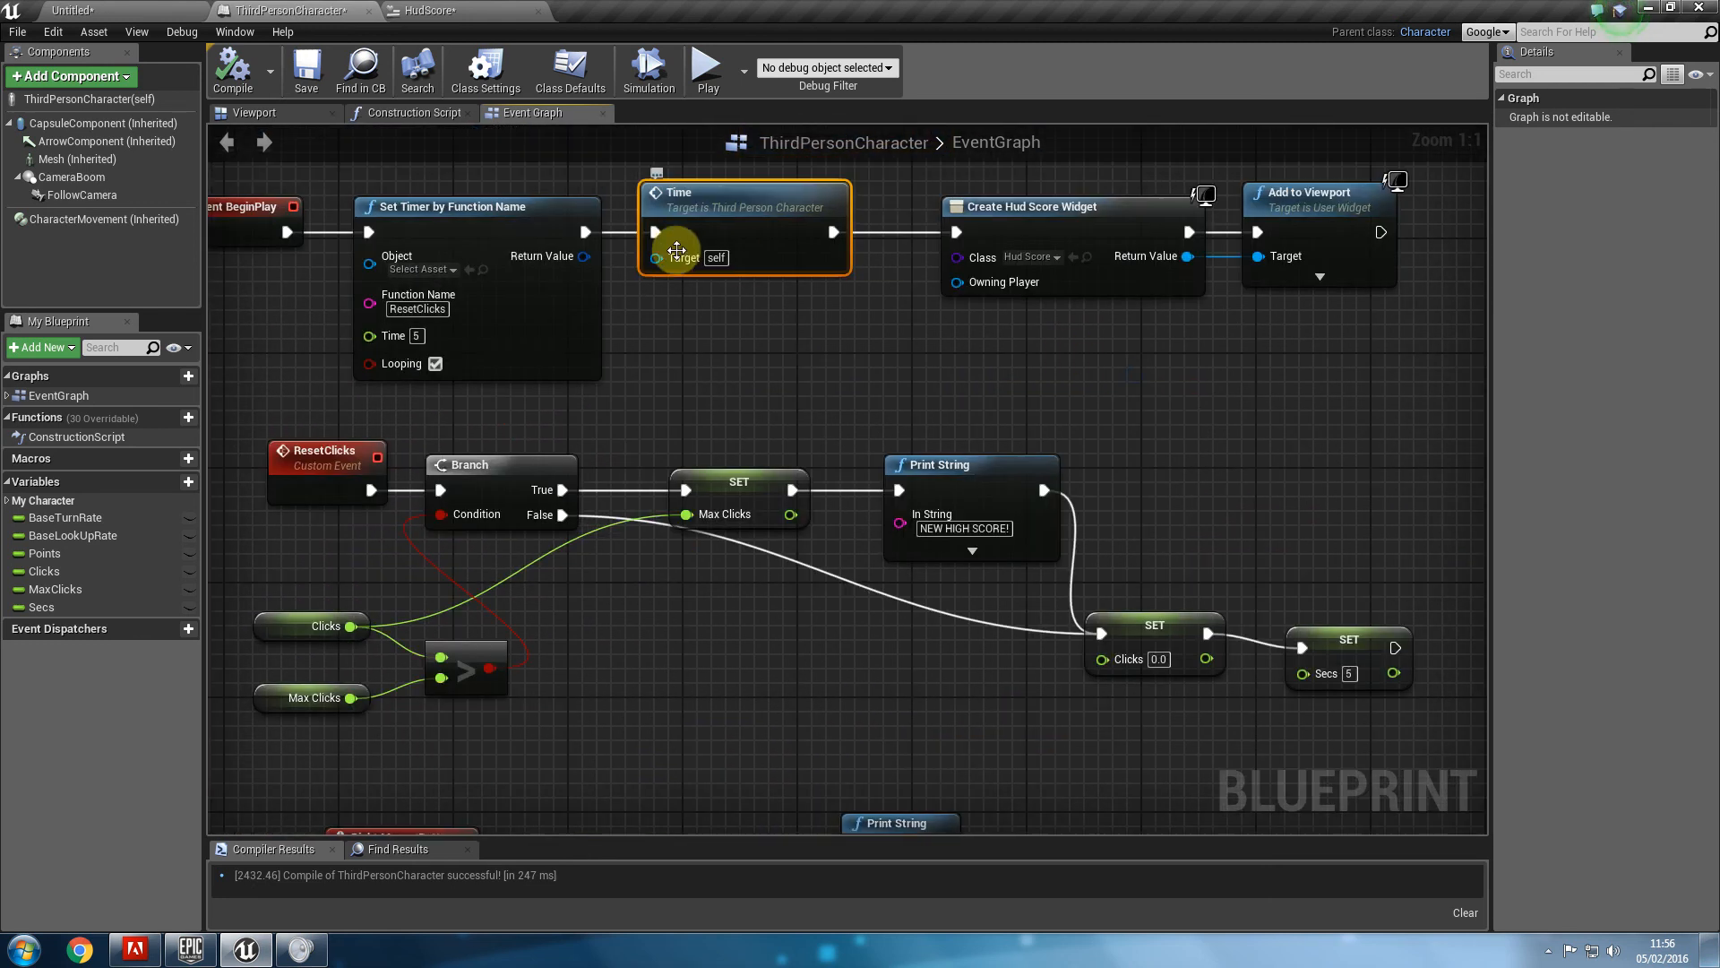
mouse_move(838, 467)
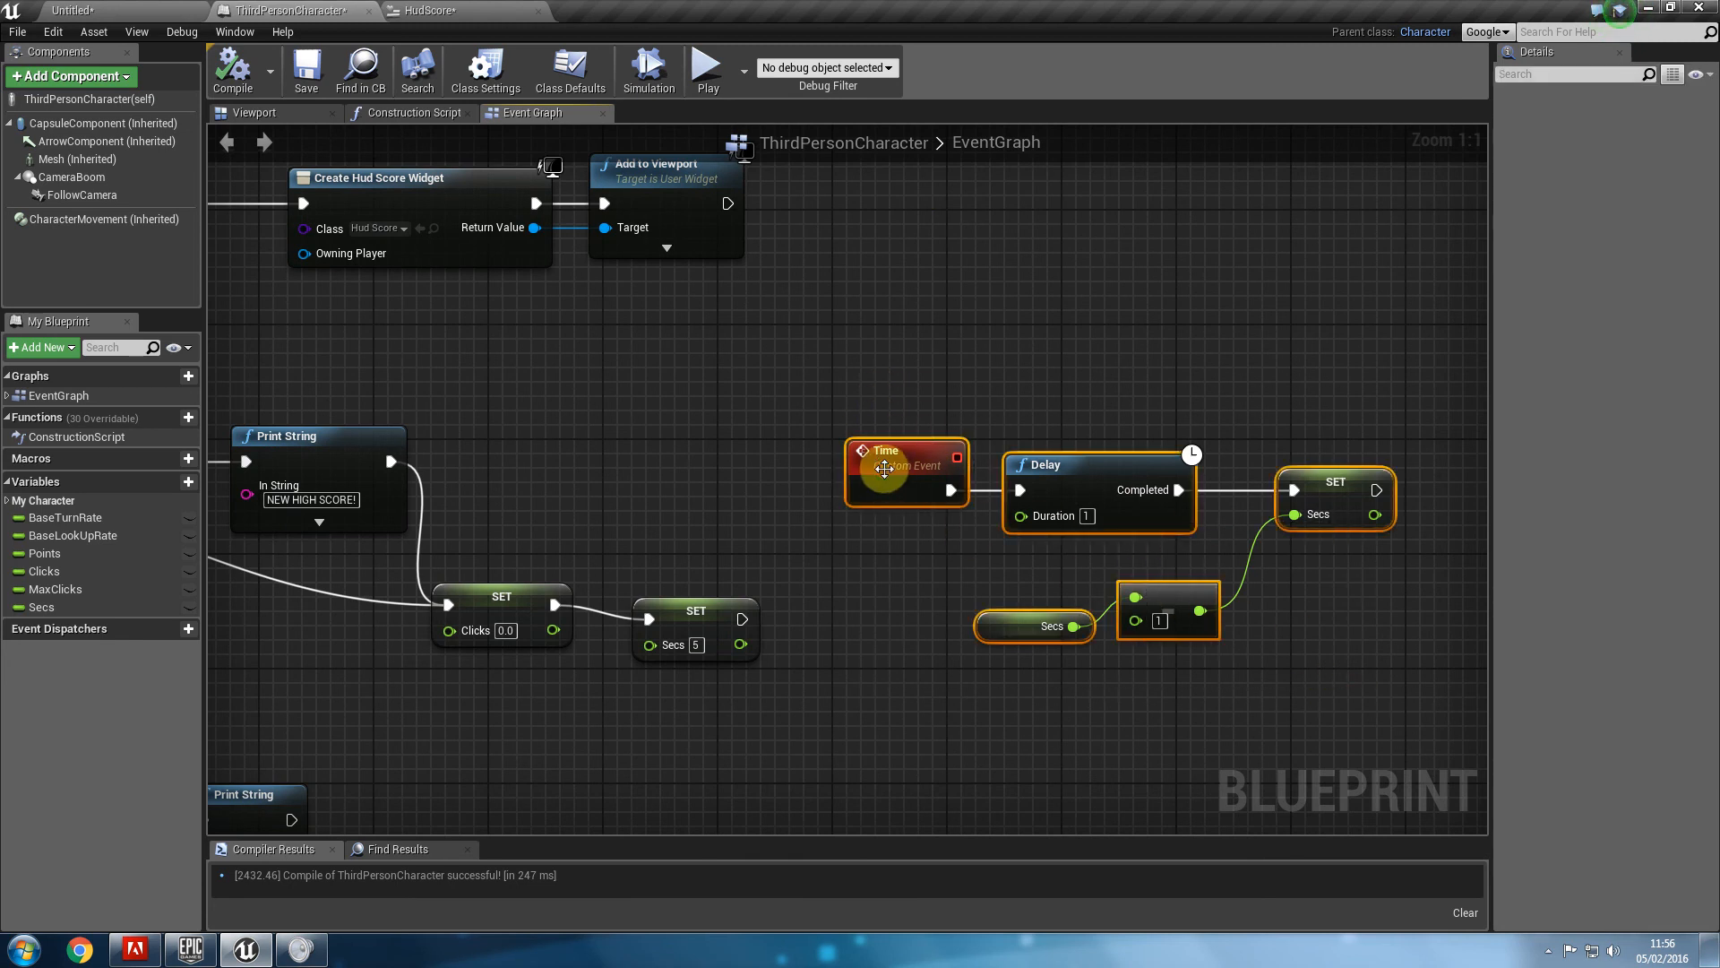
mouse_move(742, 418)
text(set timer)
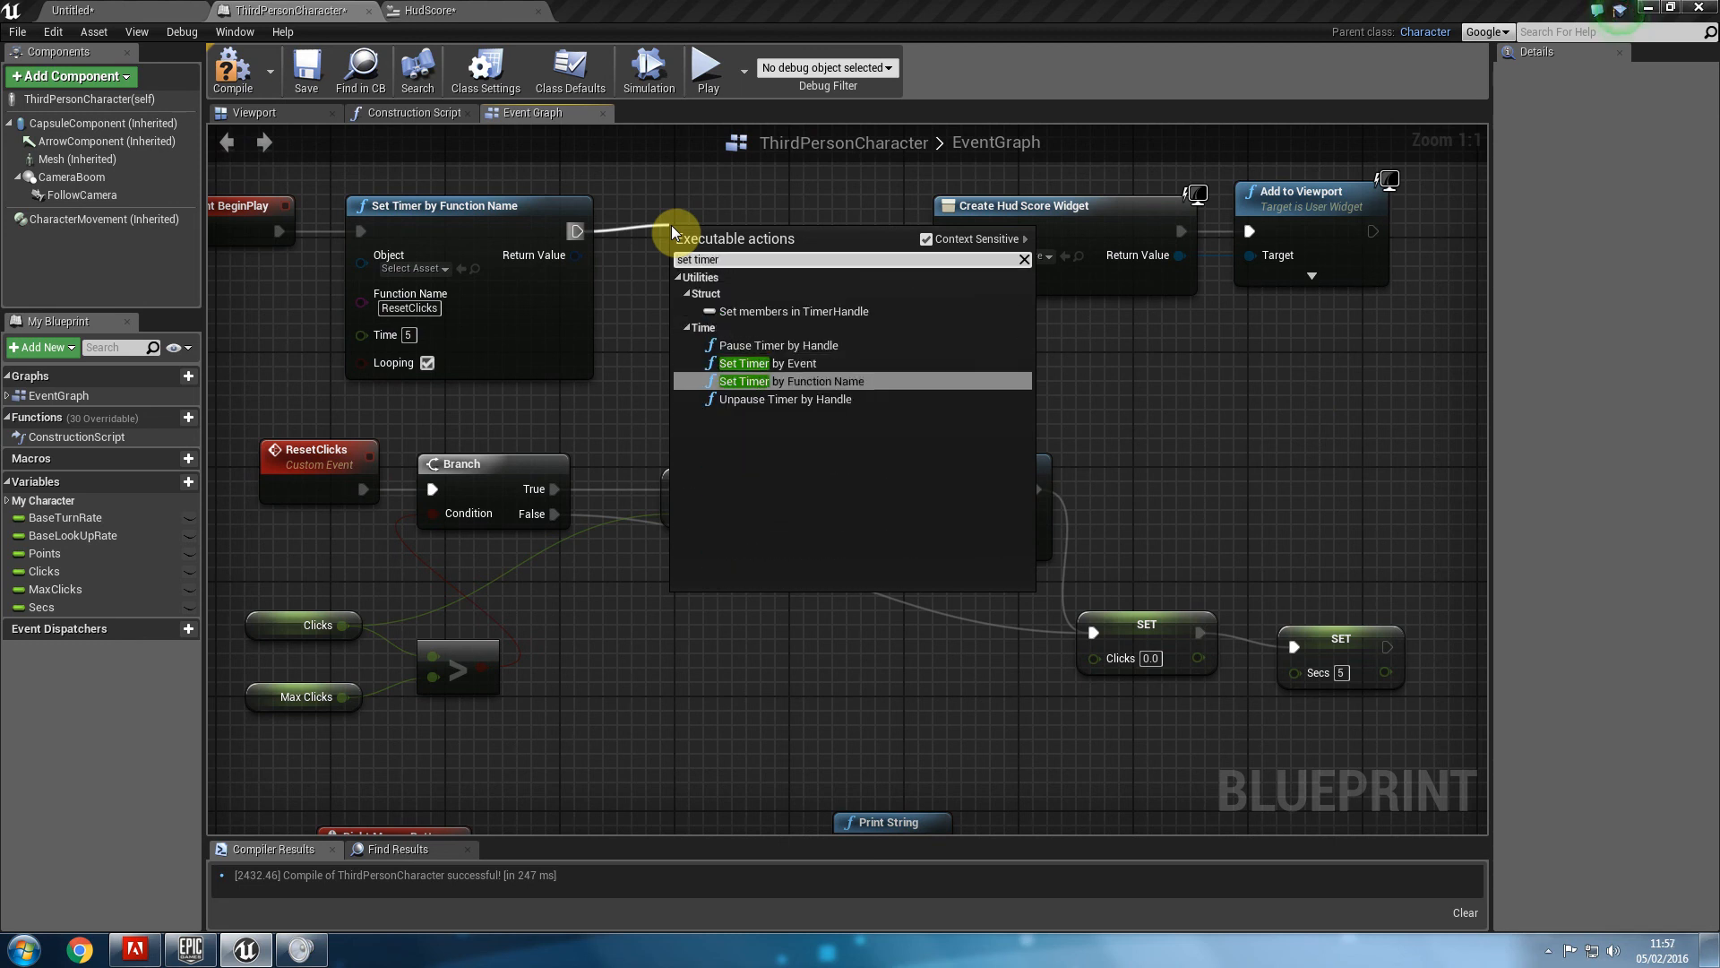
Add Set Timer by Function Name running Time every 1 second with Looping checked.
click(790, 379)
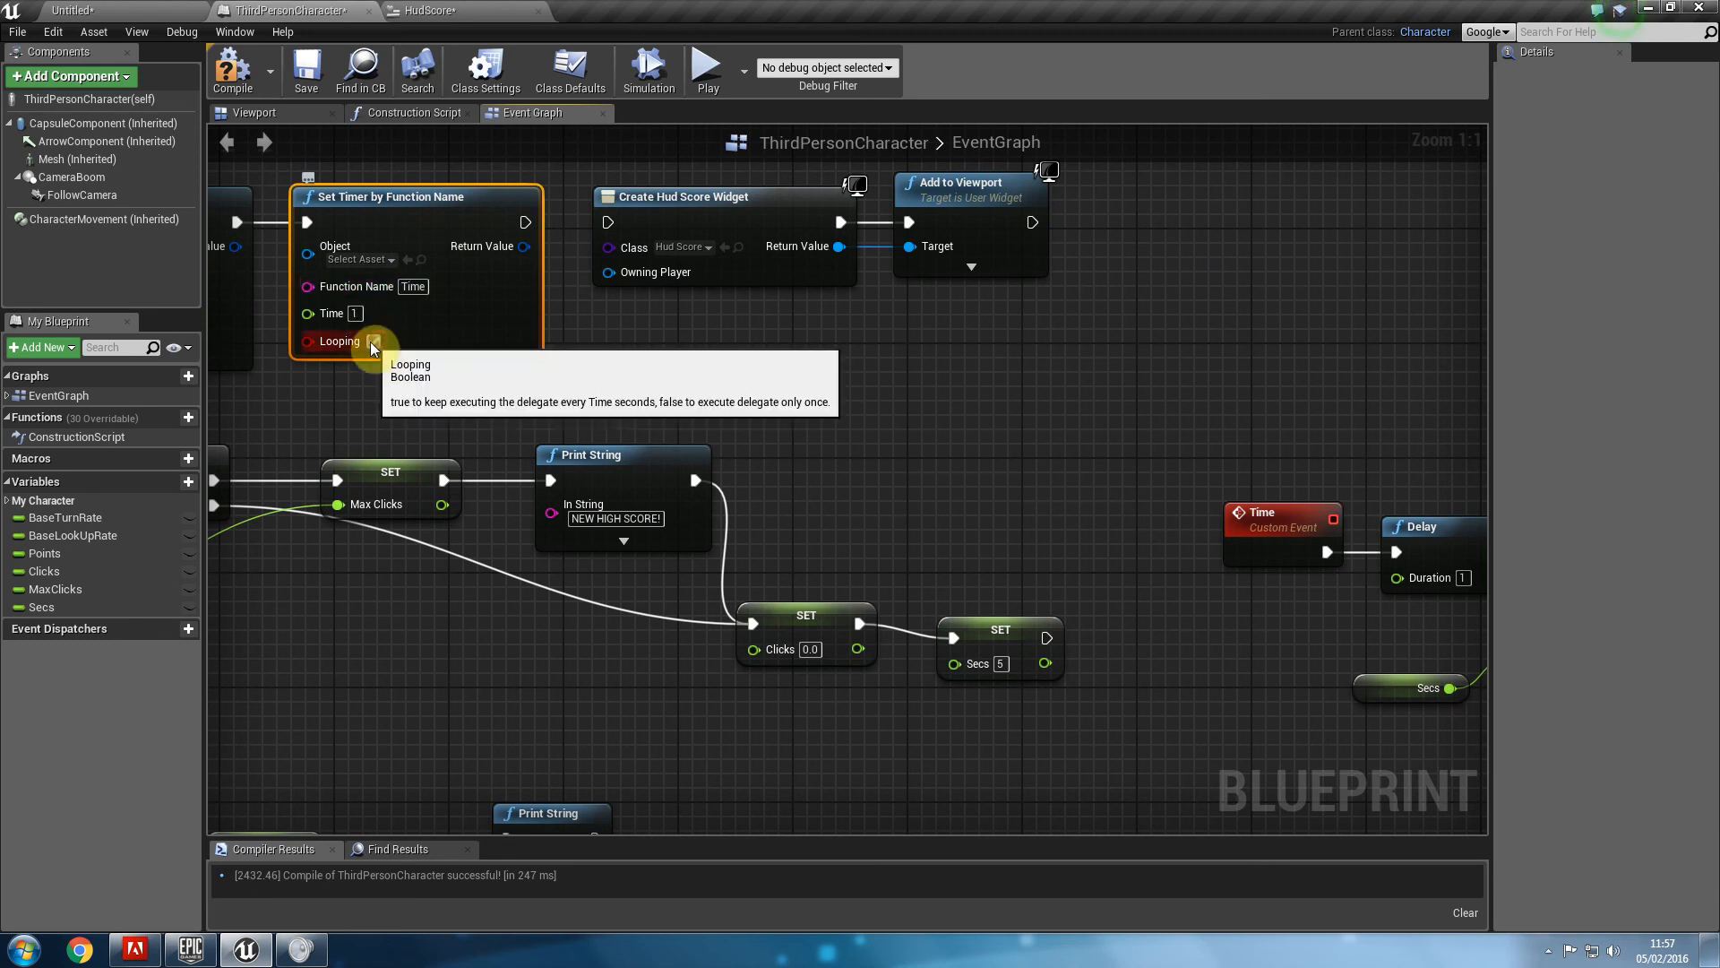
click(373, 340)
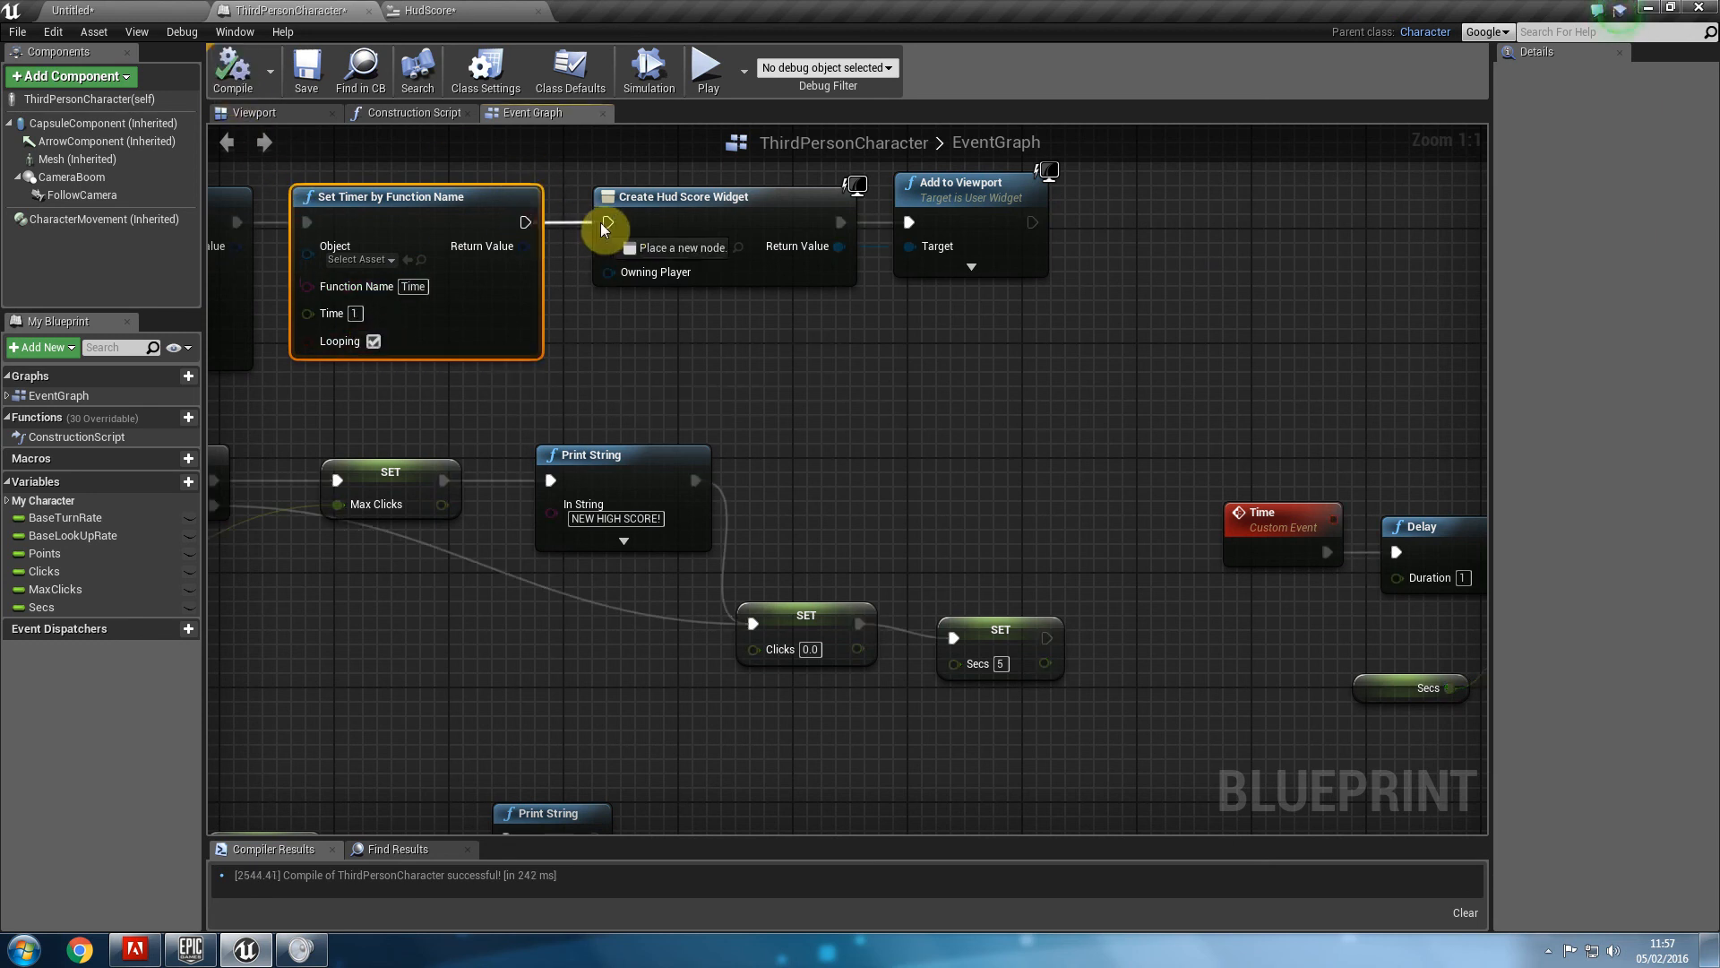
mouse_move(709, 68)
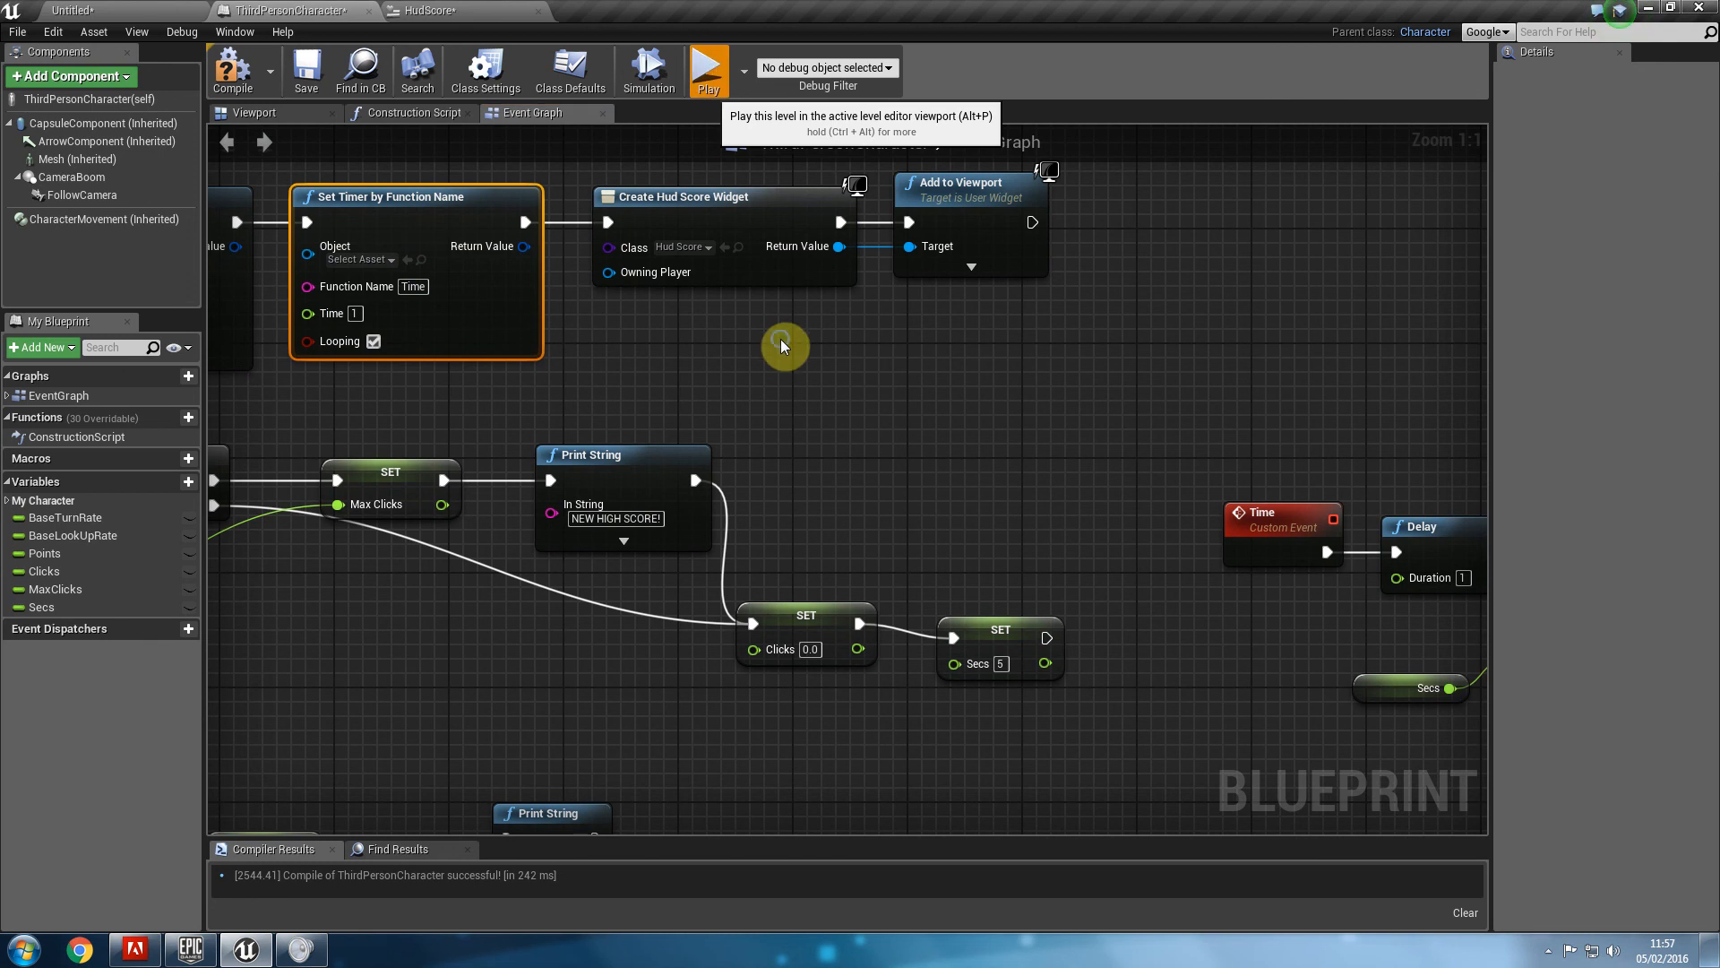
Play-test twice to watch the yellow timer count down, returning to the character Viewport between runs.
click(708, 68)
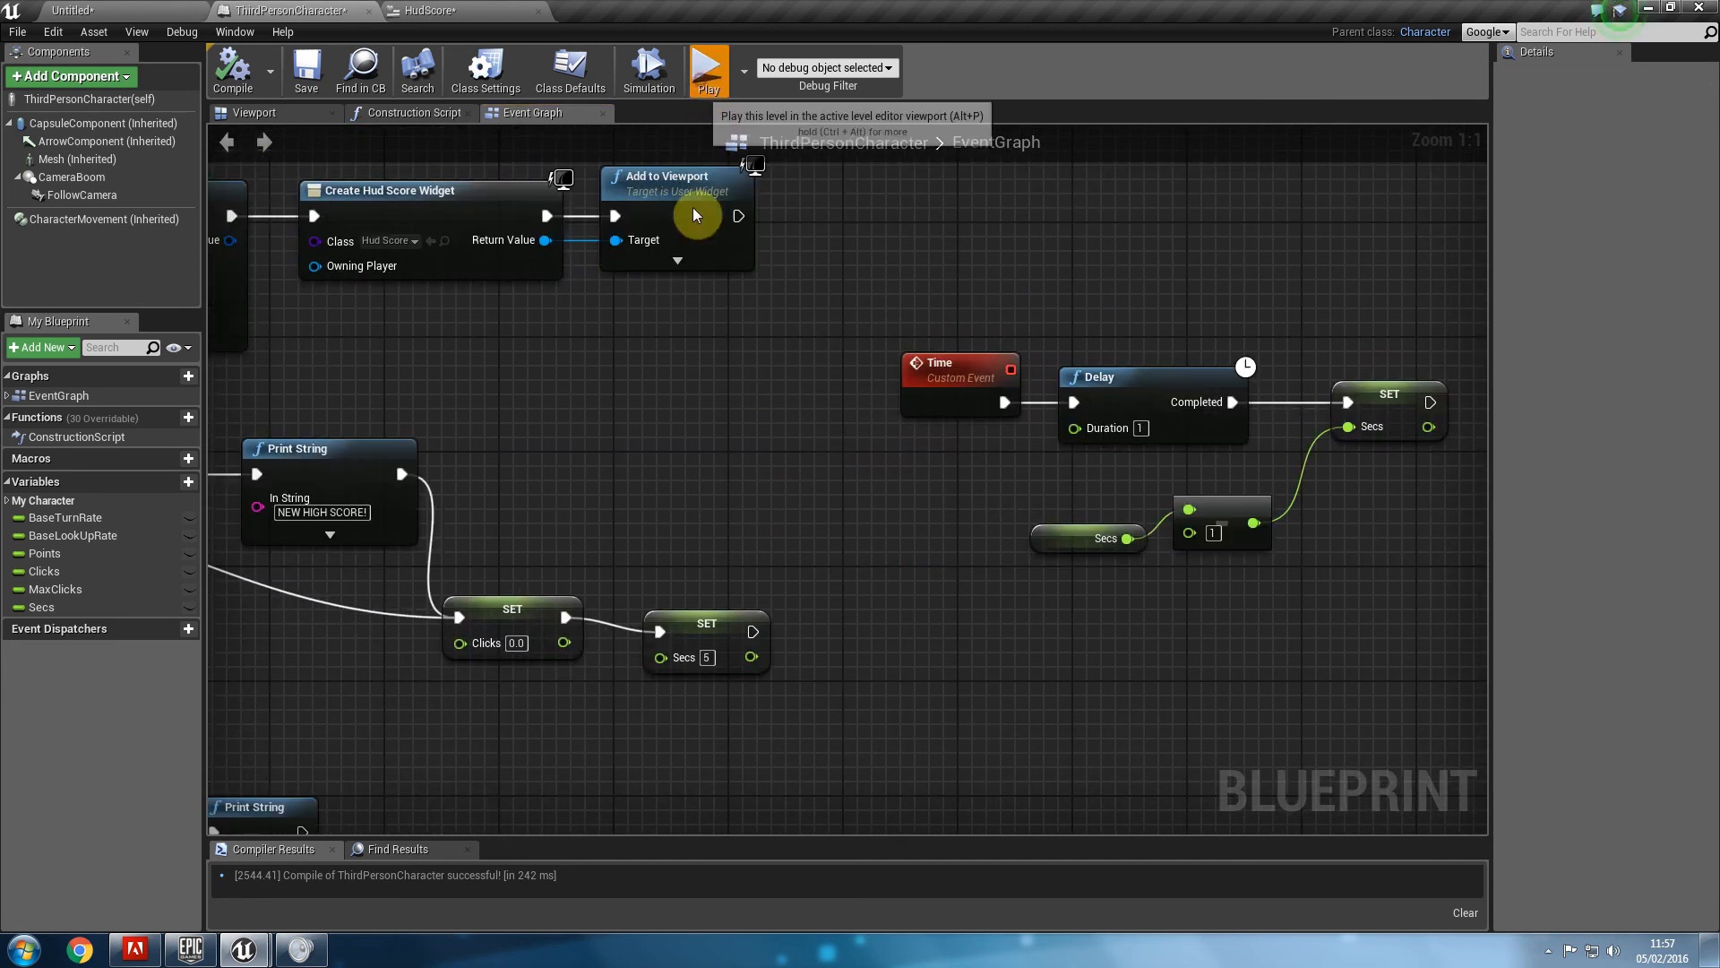
click(708, 67)
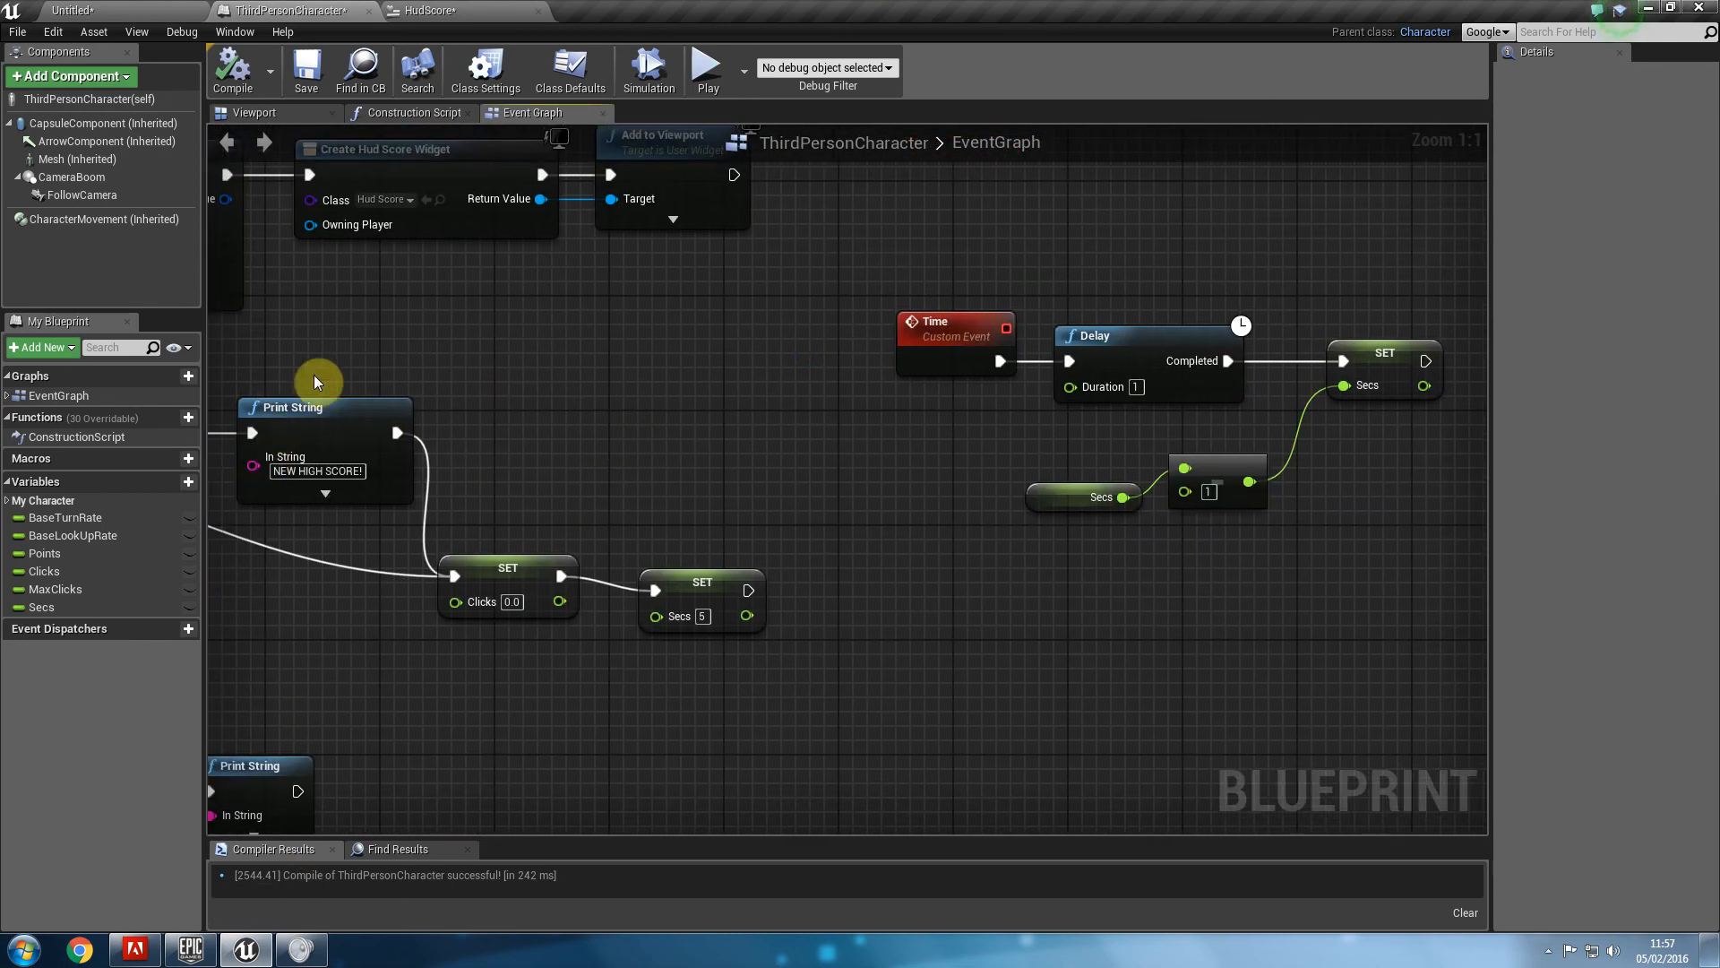
mouse_move(305, 117)
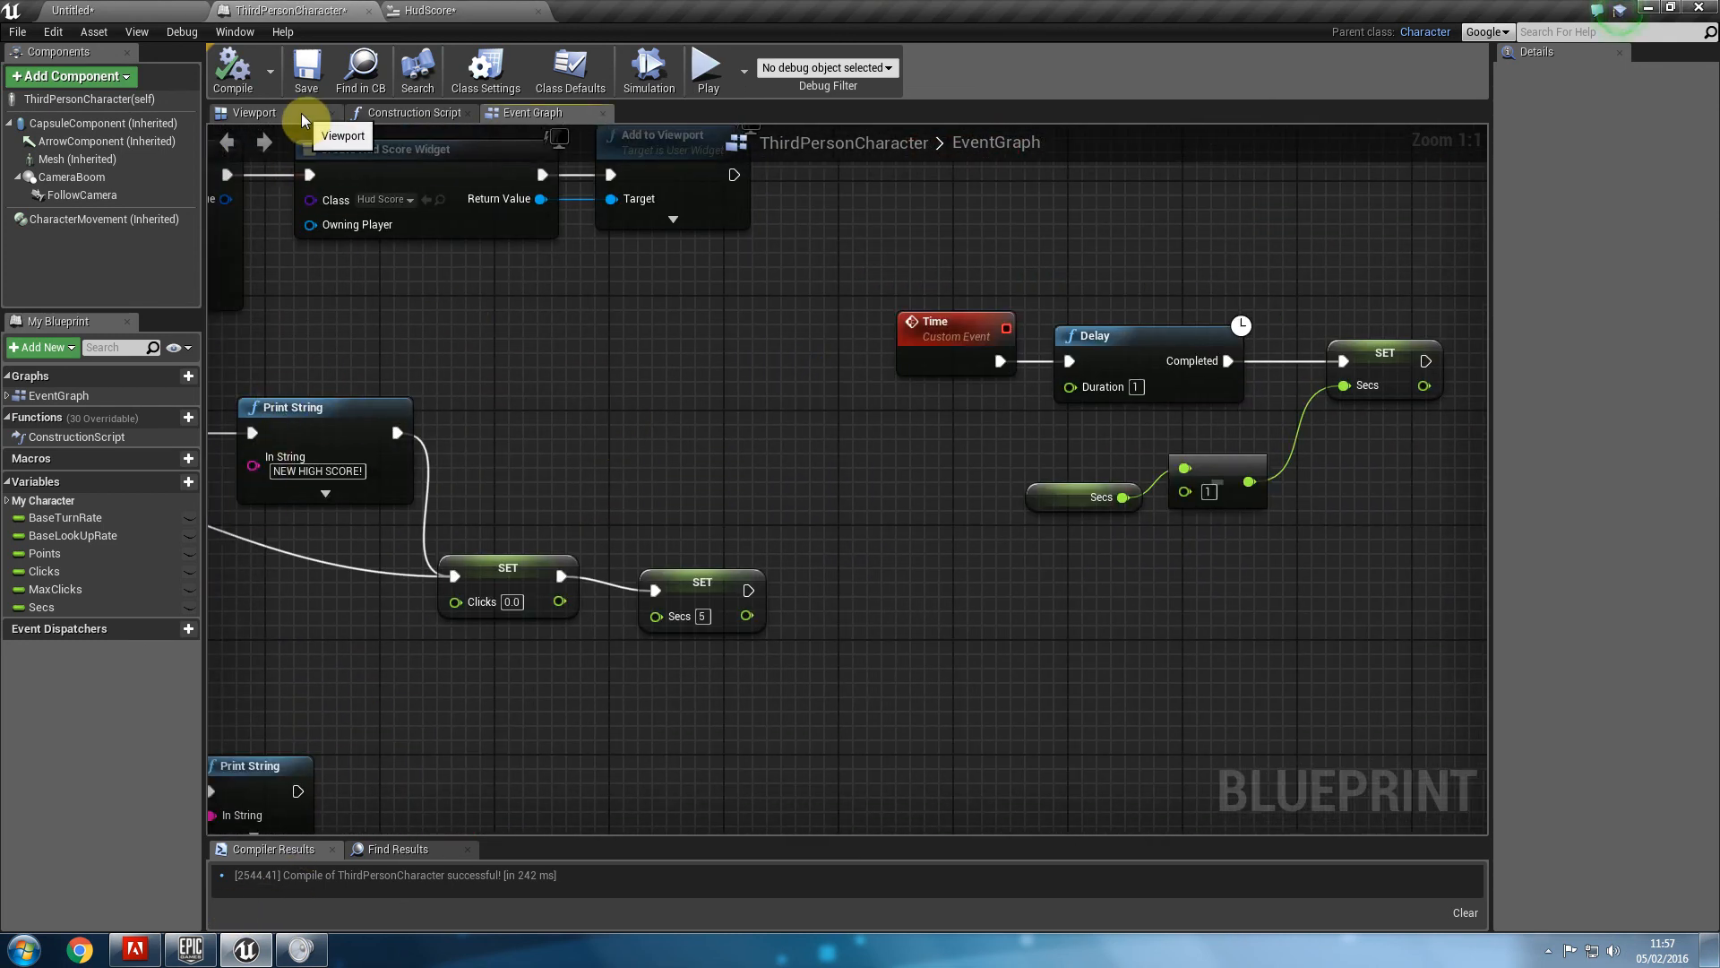
mouse_move(704, 352)
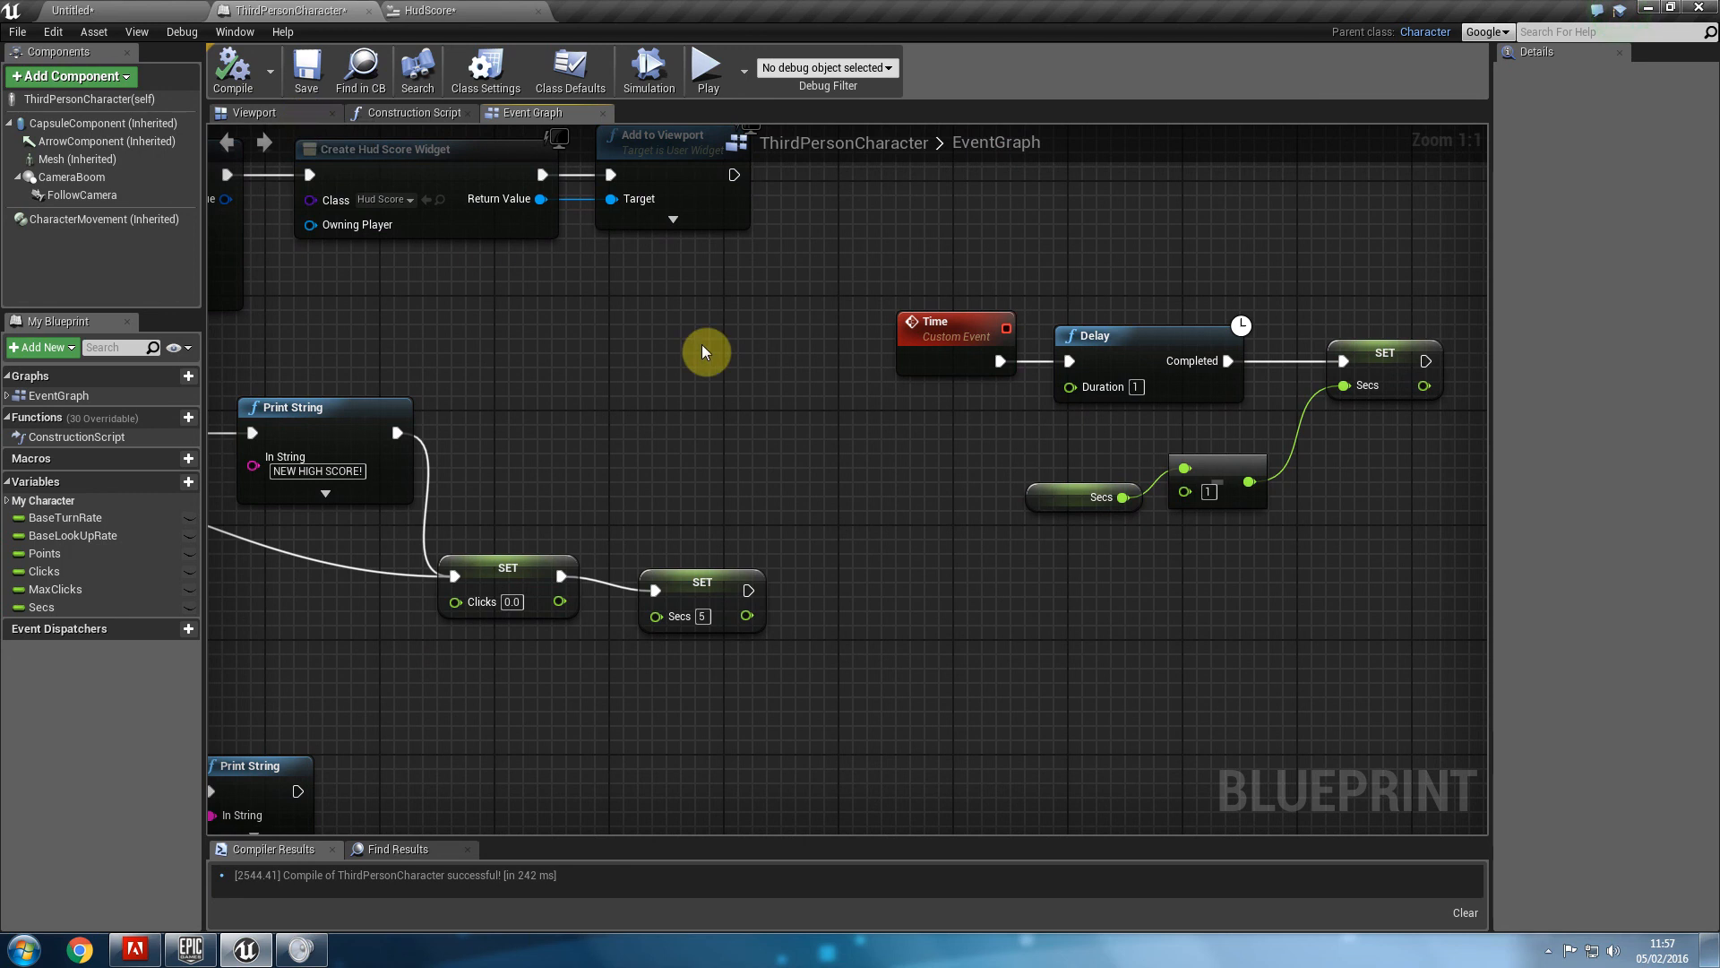
click(252, 111)
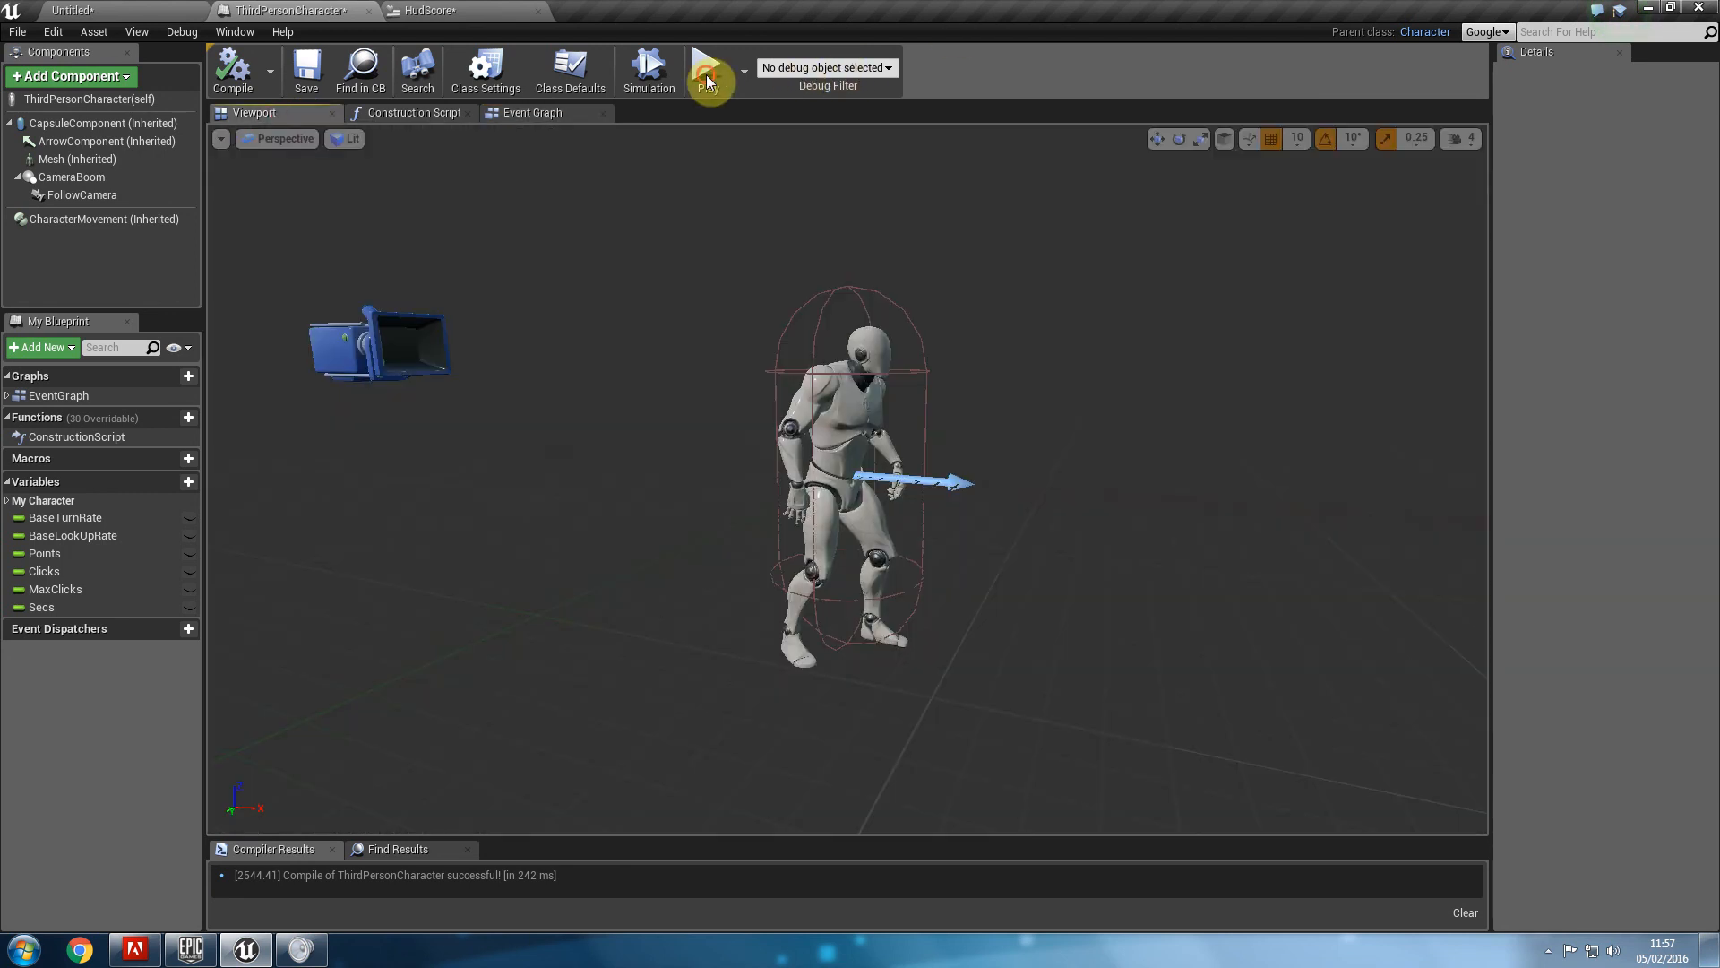
click(708, 70)
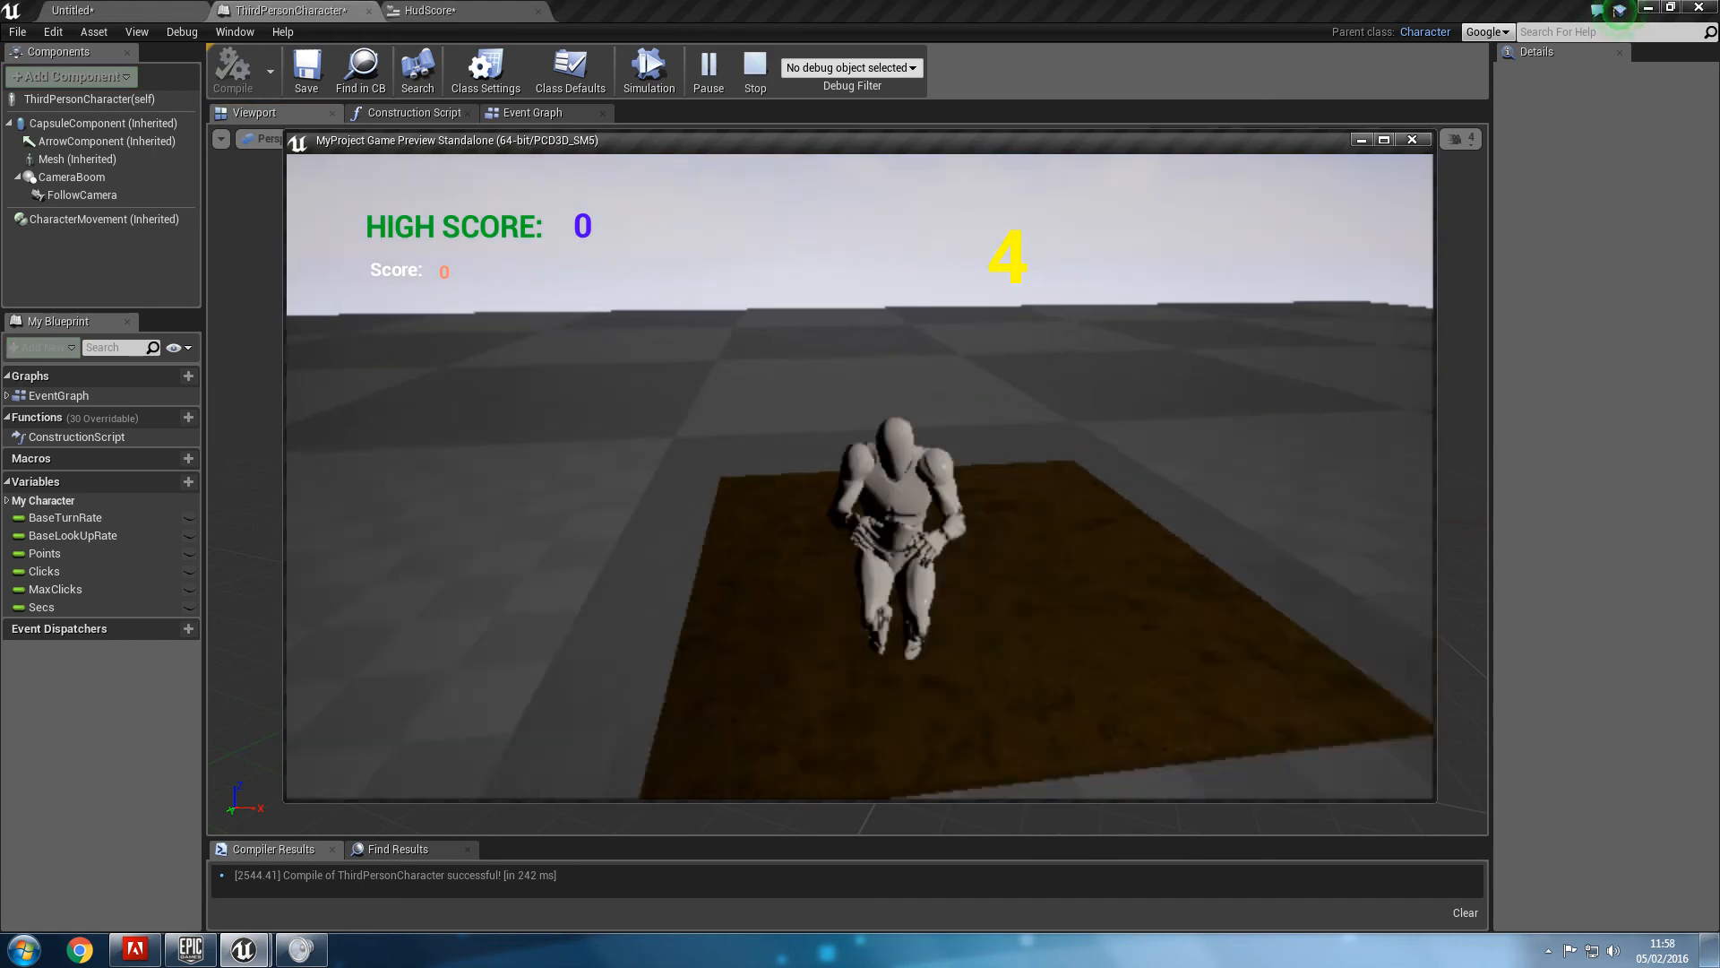
click(755, 68)
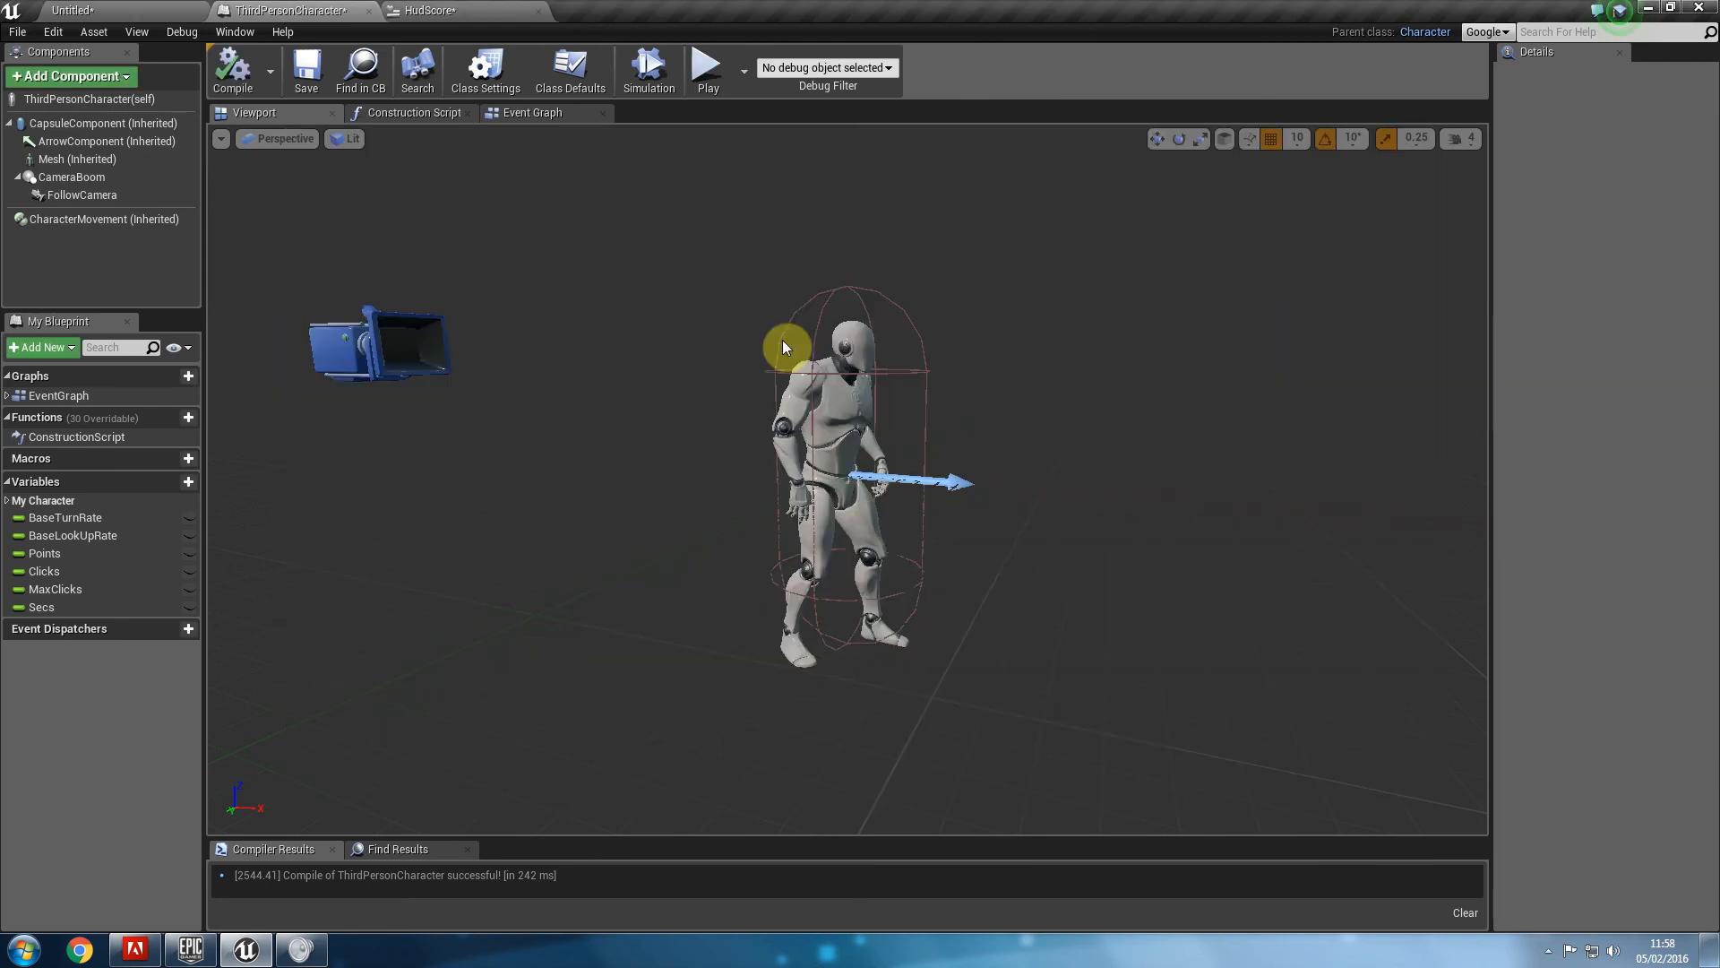